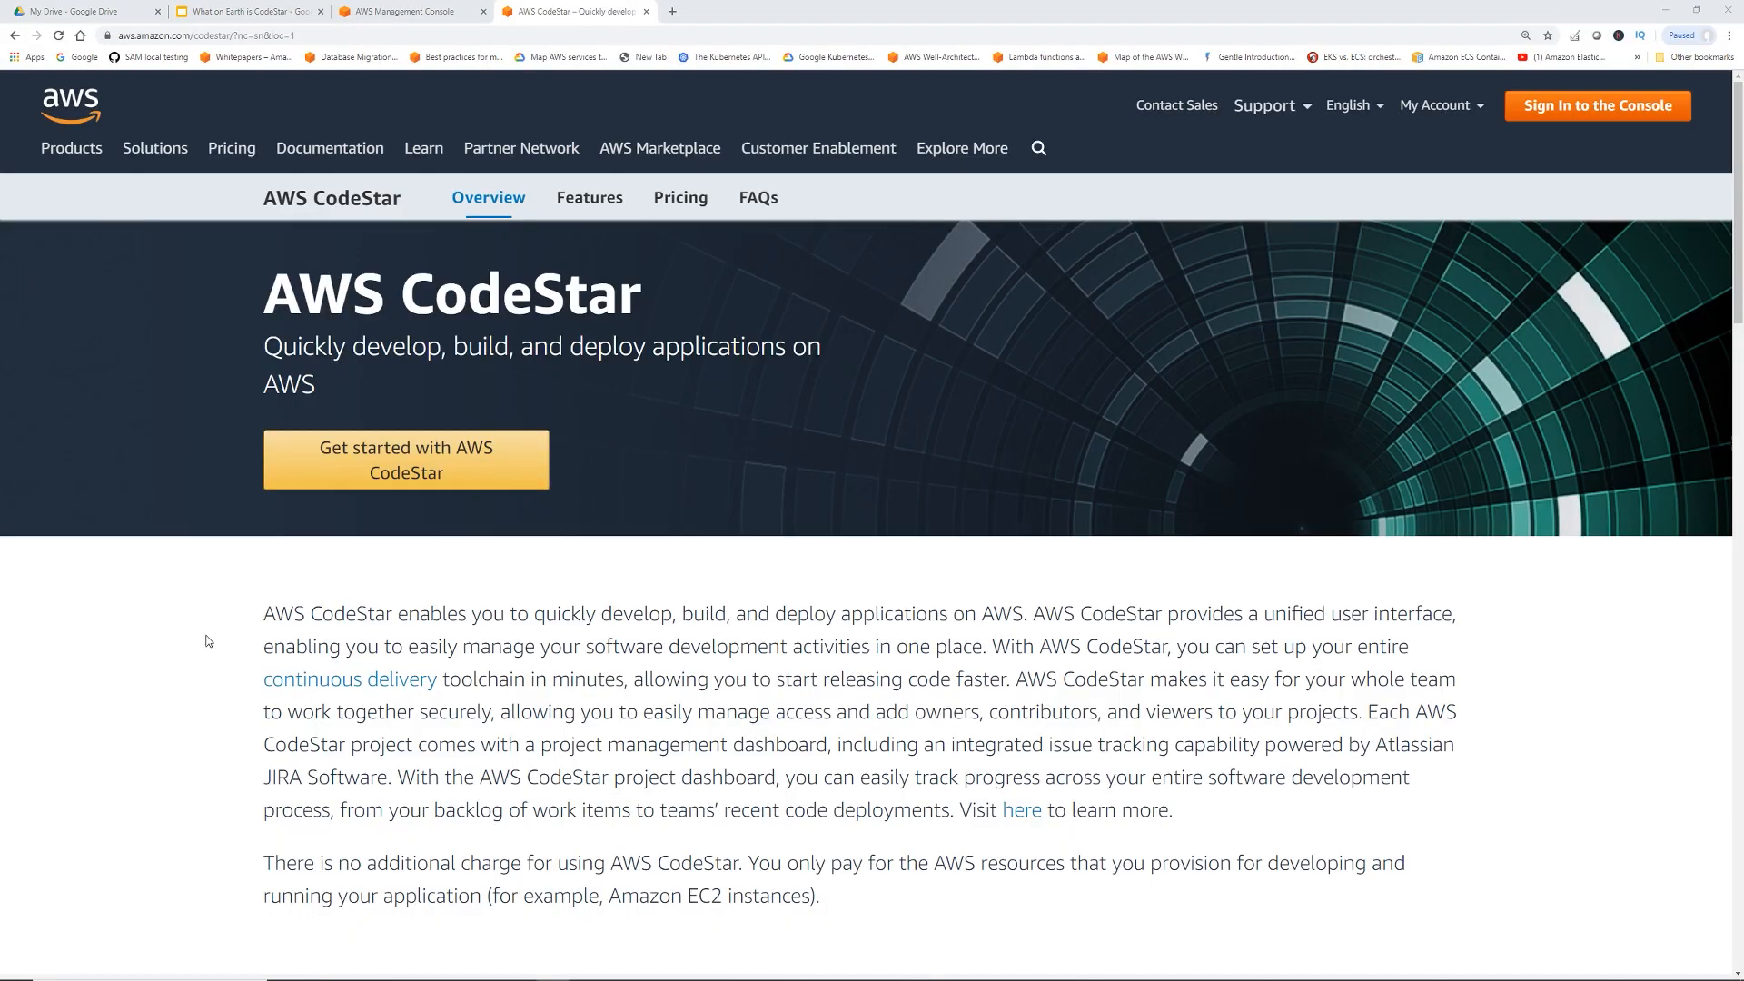
pyautogui.moveTo(765, 635)
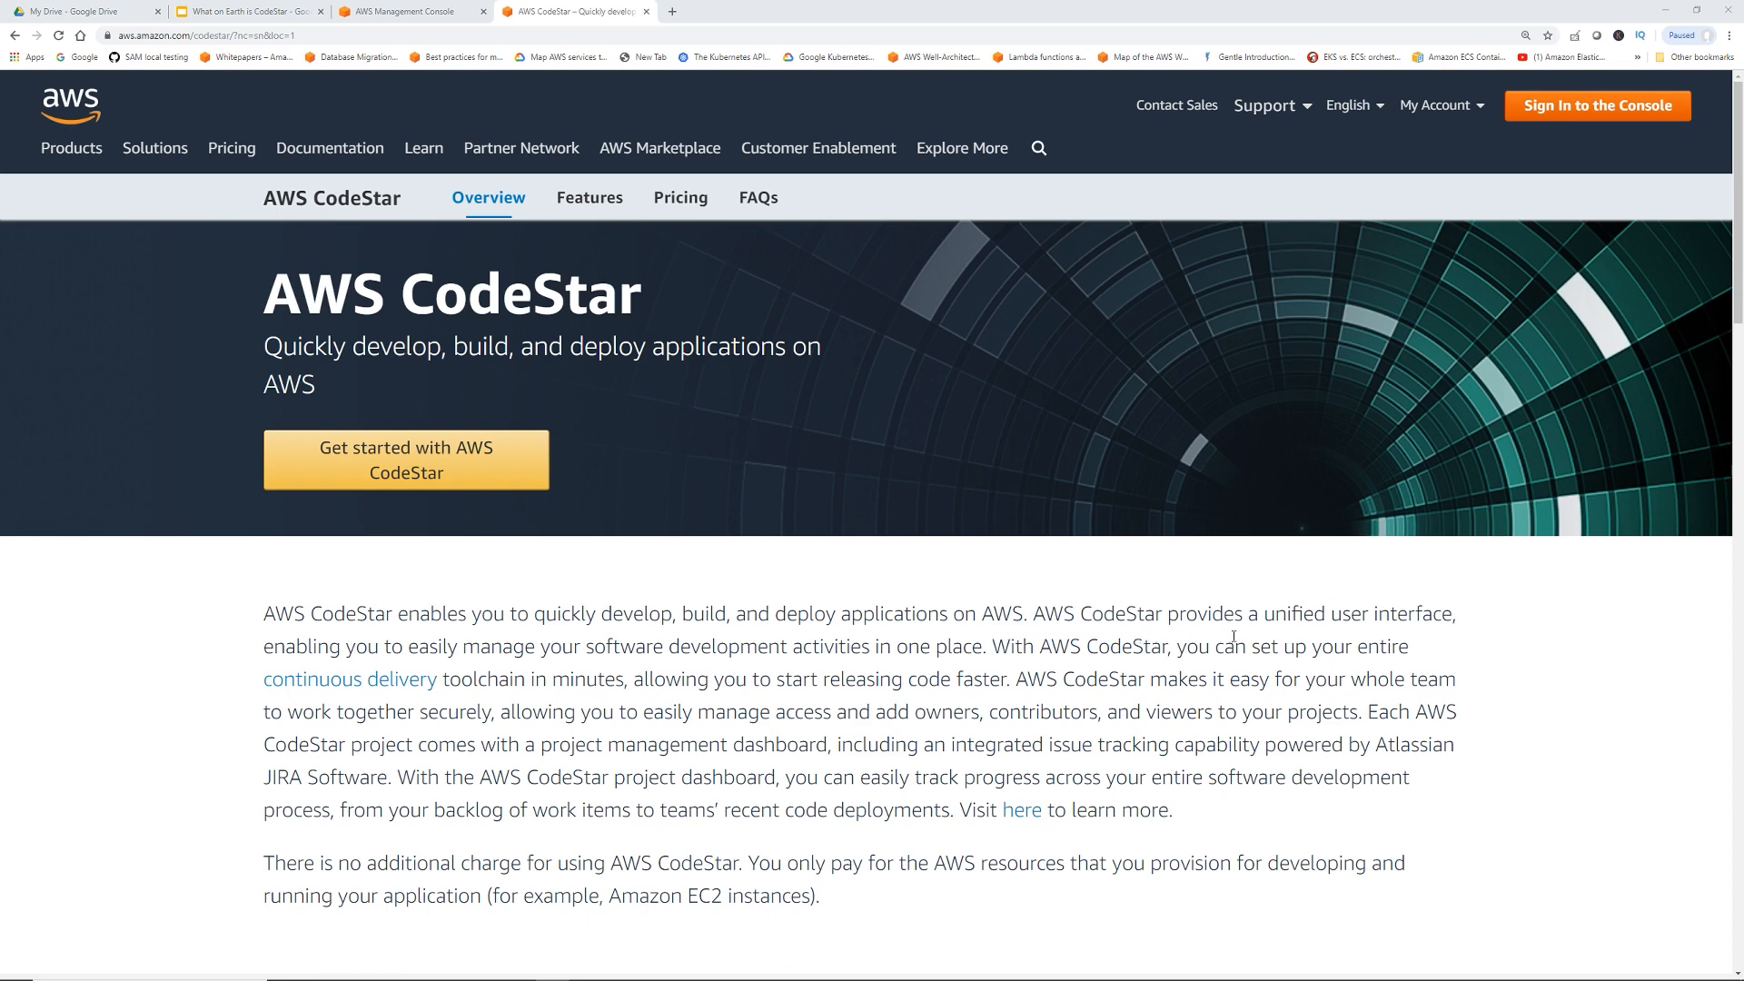
pyautogui.moveTo(1292, 638)
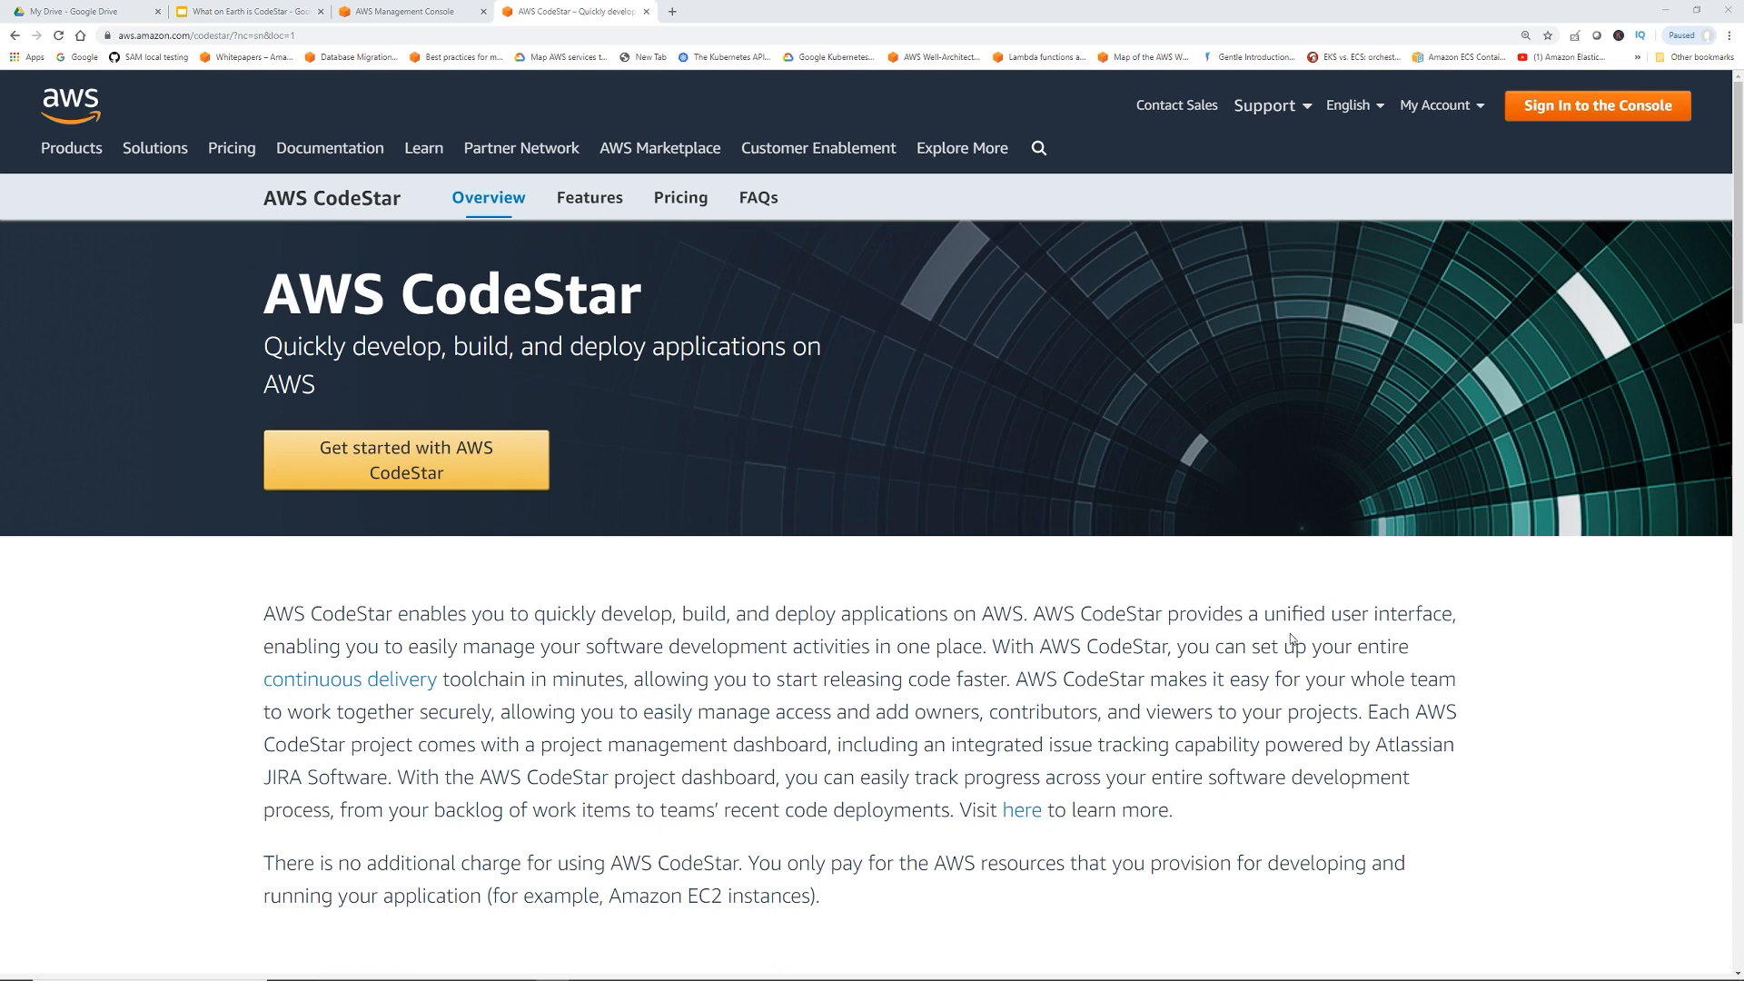
pyautogui.moveTo(830, 667)
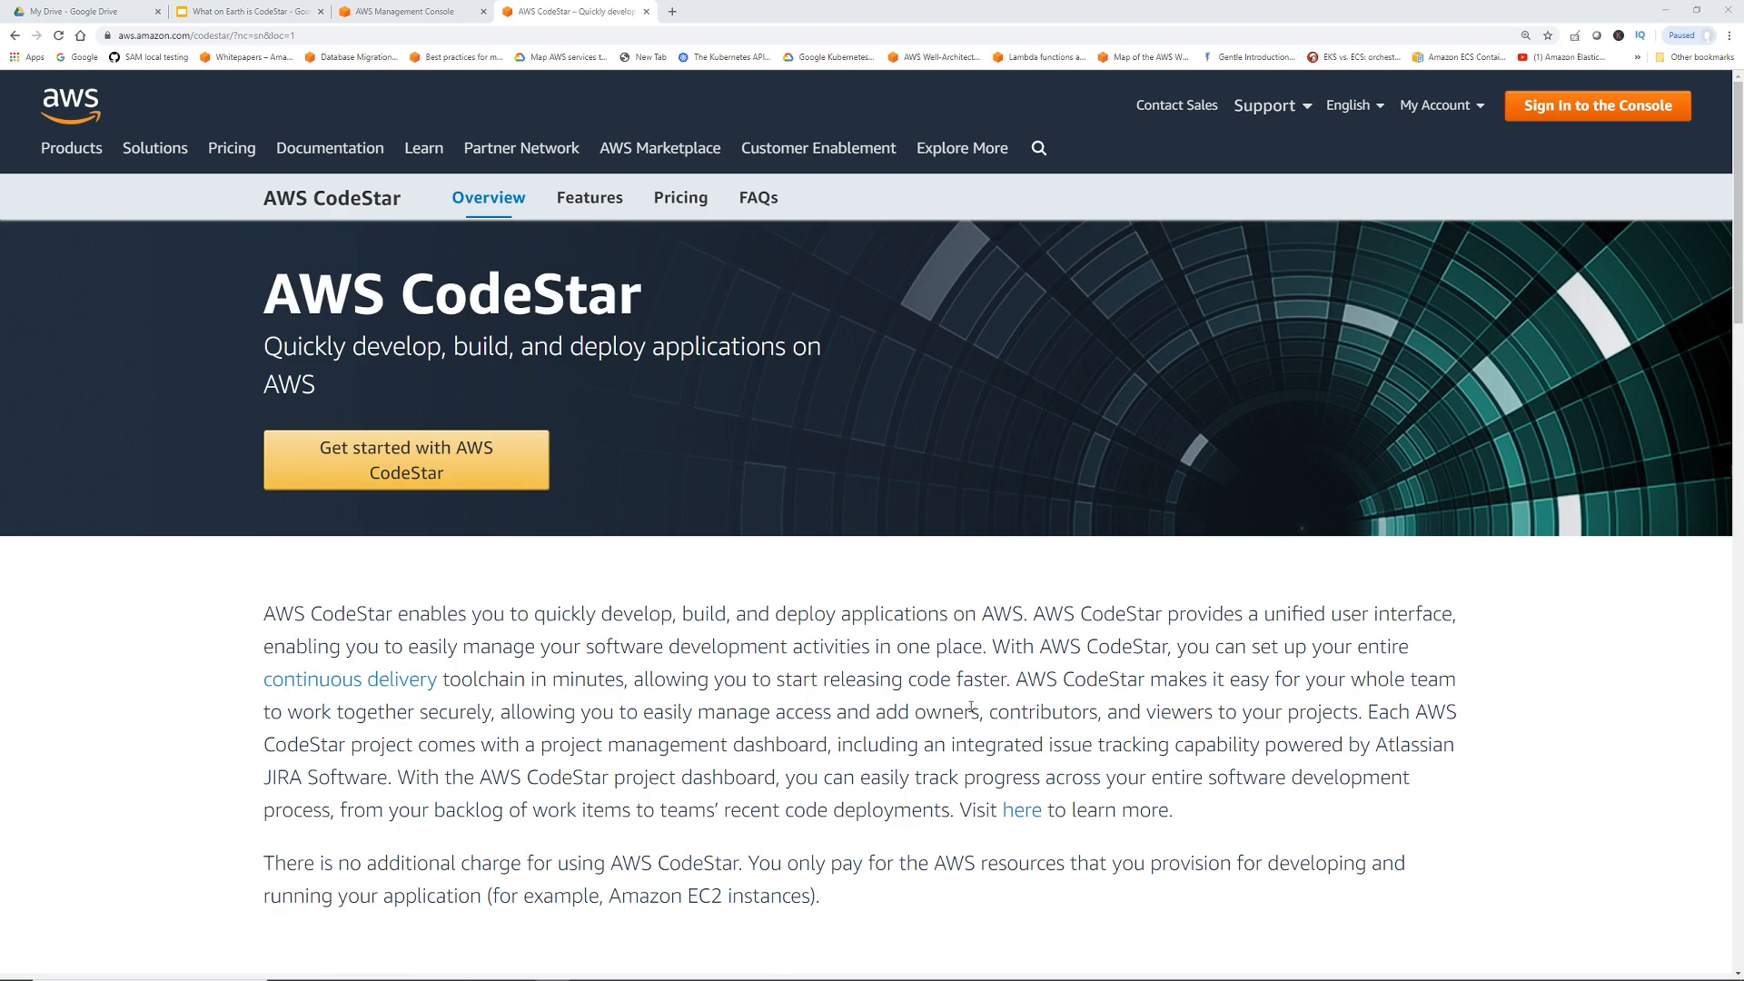
# Scroll the CodeStar overview page down to the Benefits section
pyautogui.scroll(-3)
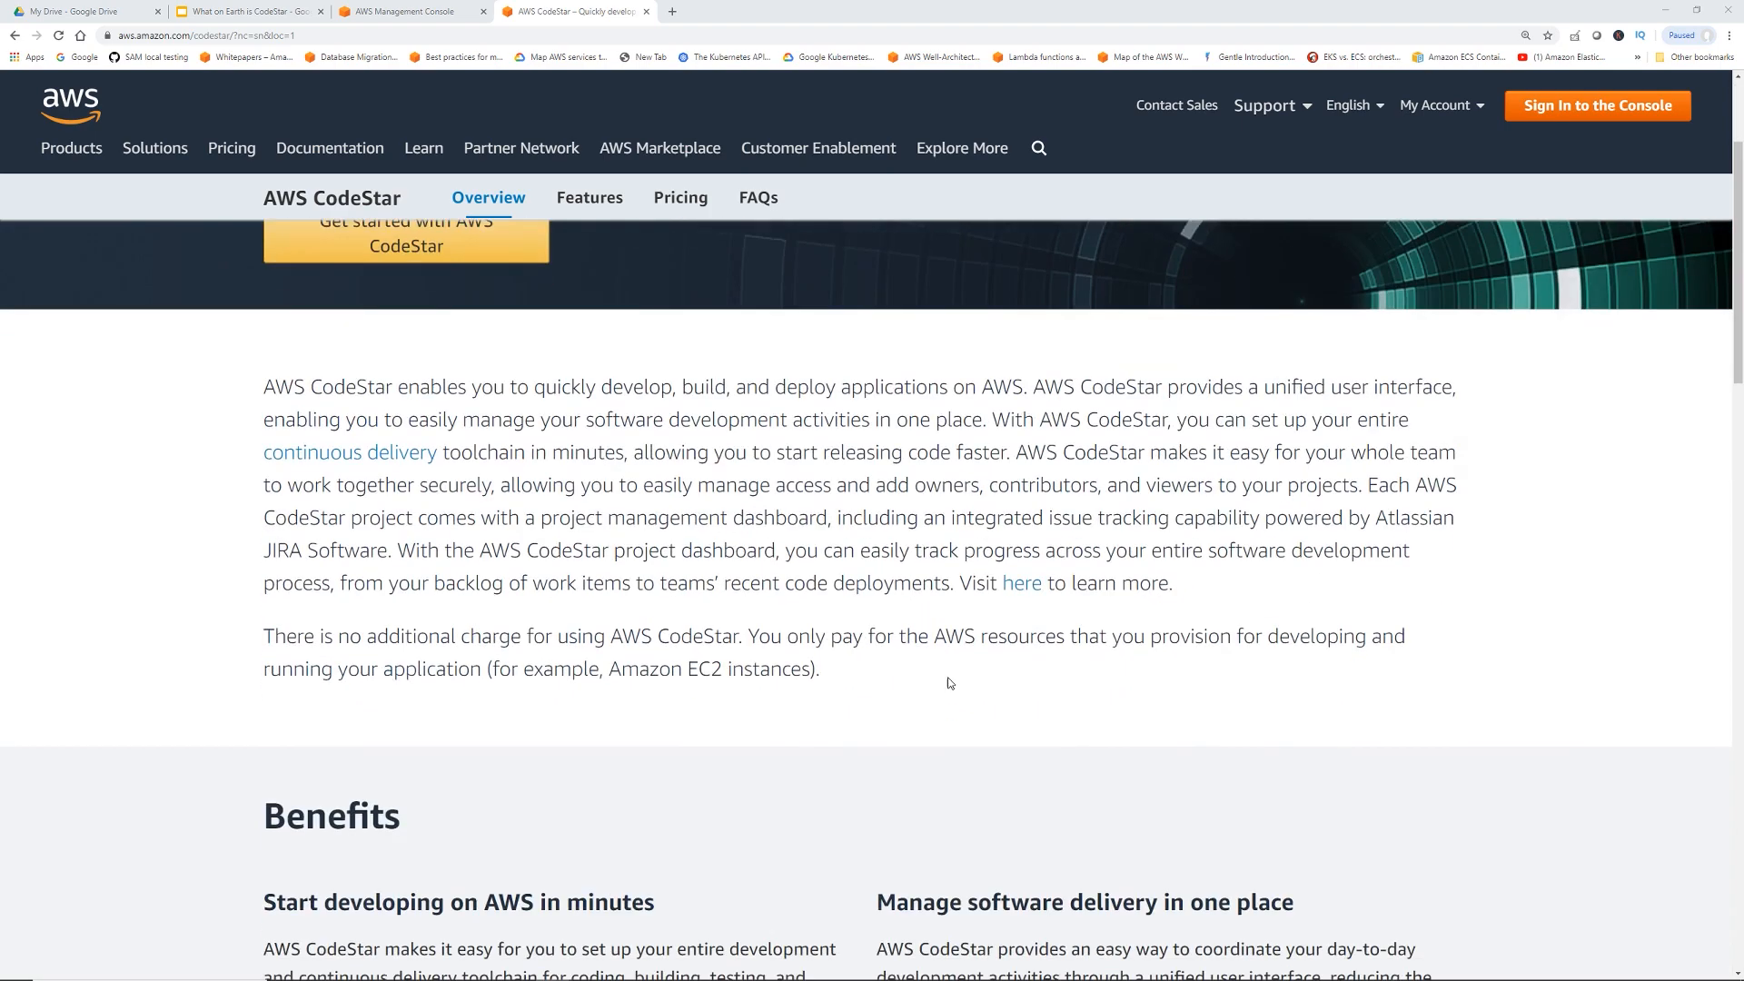
pyautogui.scroll(-3)
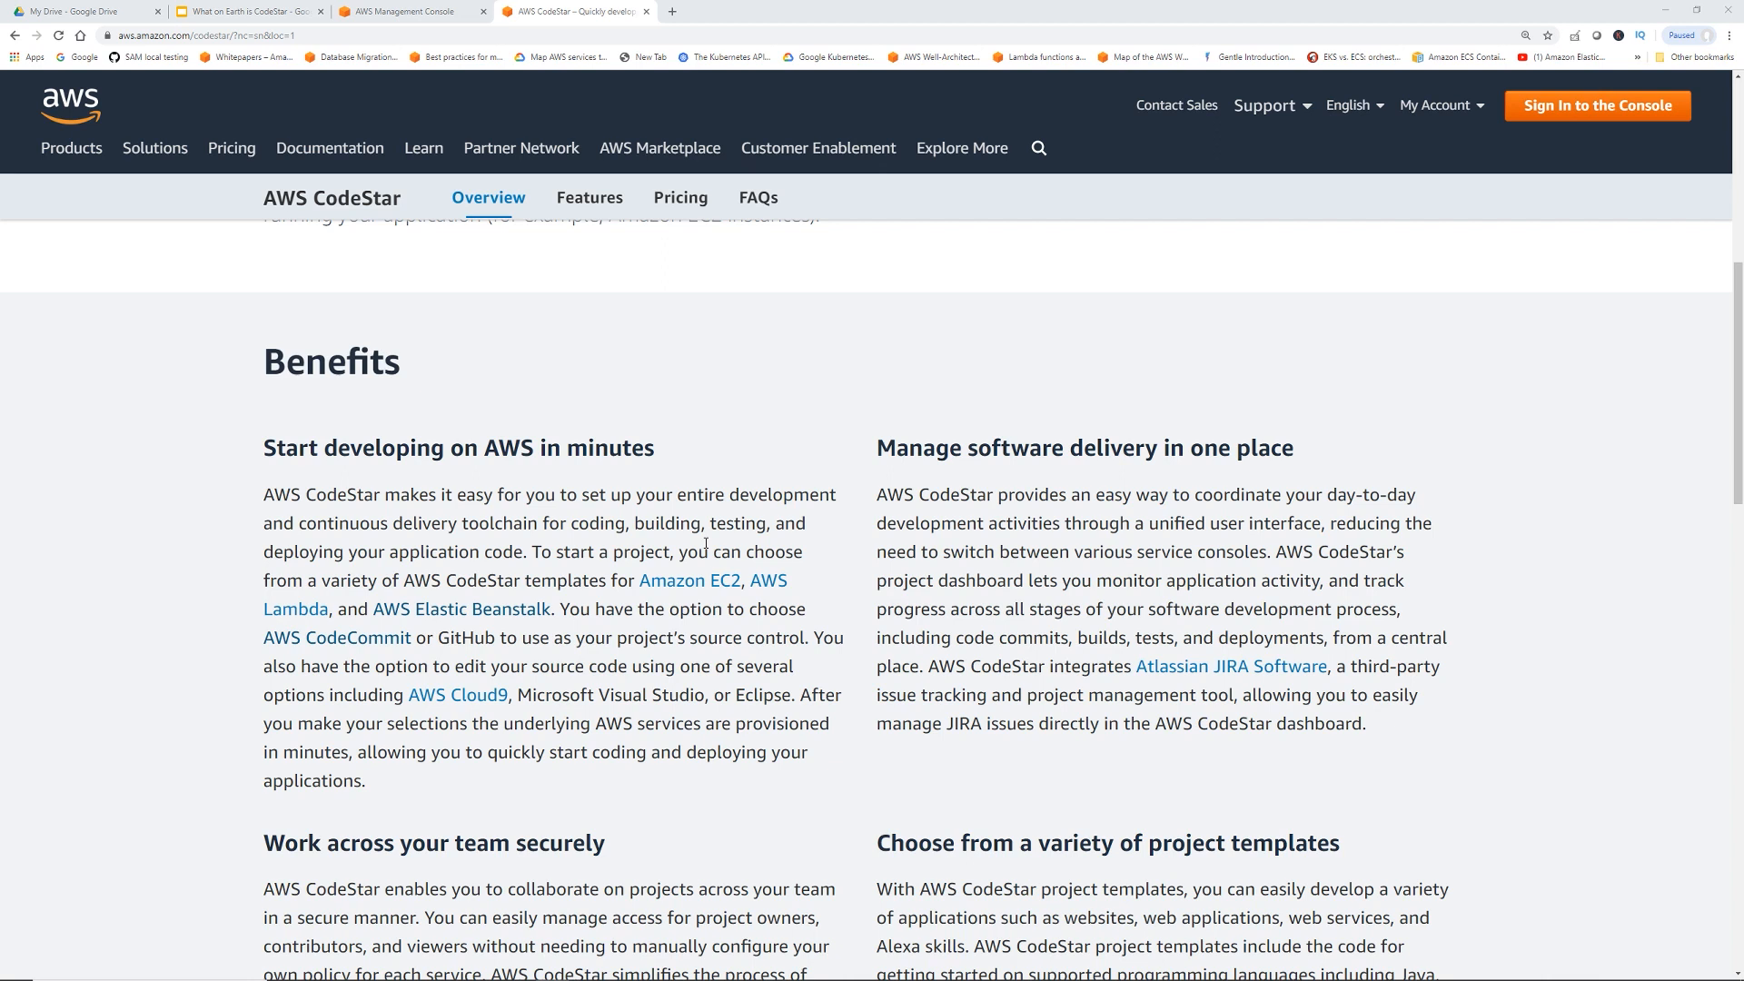
pyautogui.moveTo(772, 627)
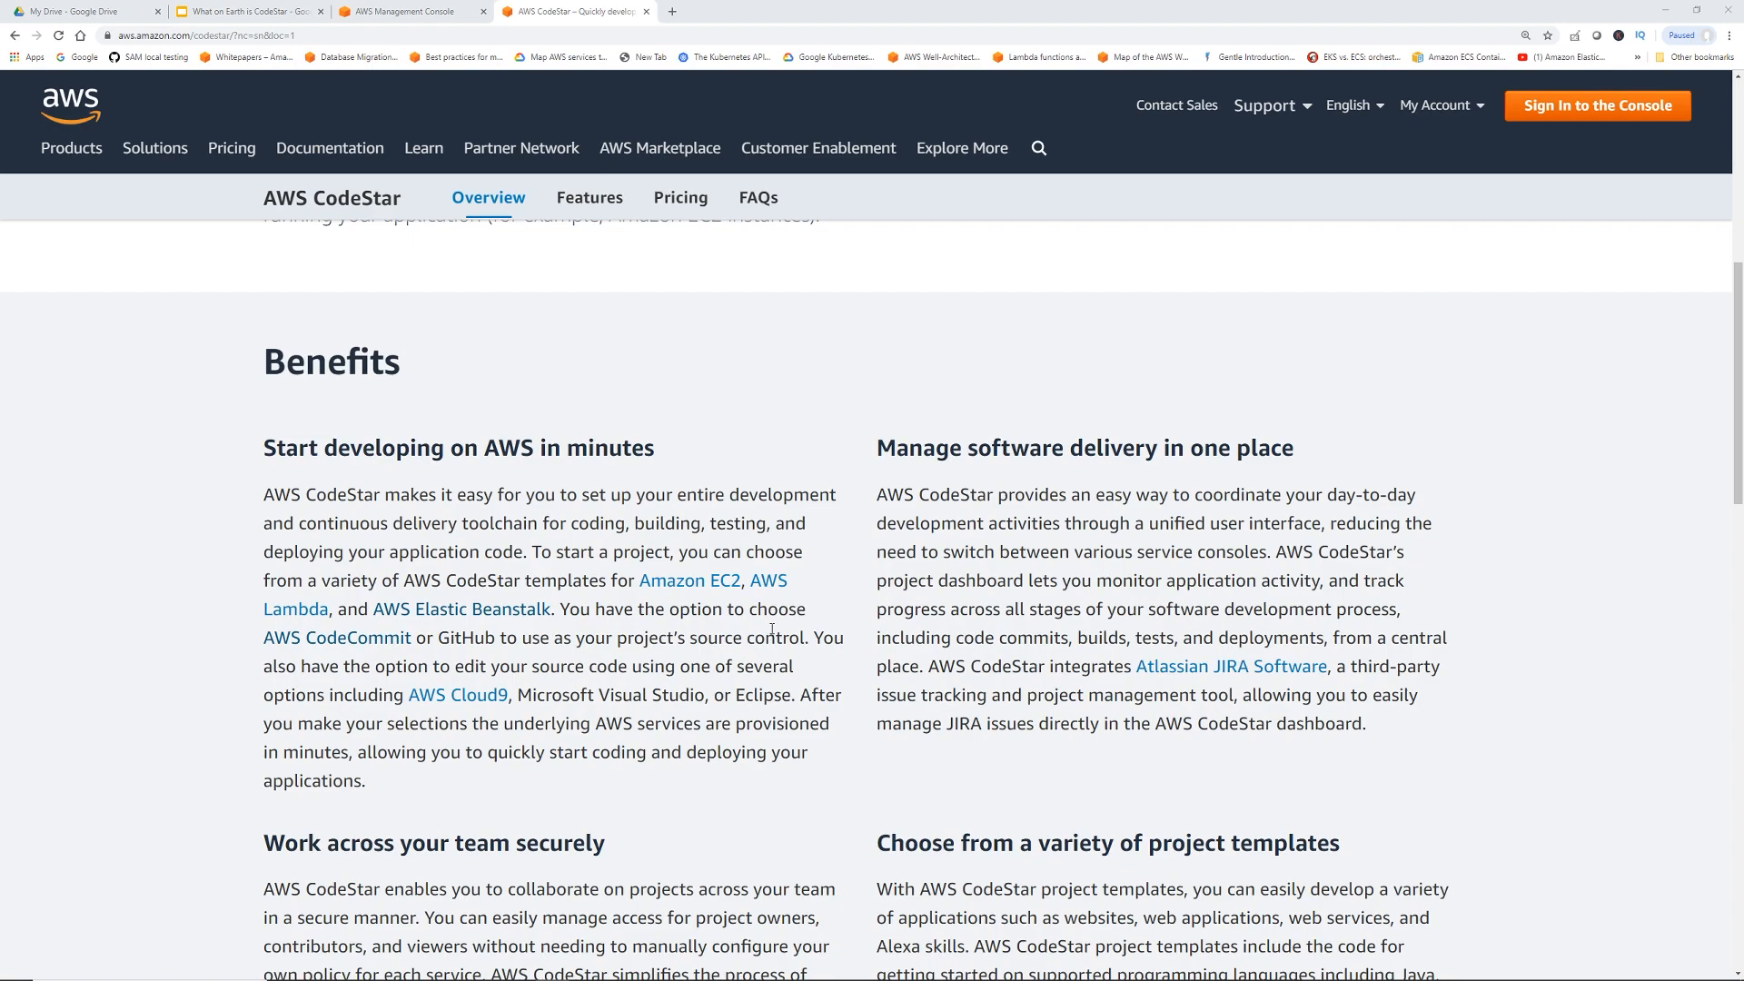
# Switch to the slideshow showing the Elastic Beanstalk versus CodeStar comparison chart
pyautogui.press('alt+tab')
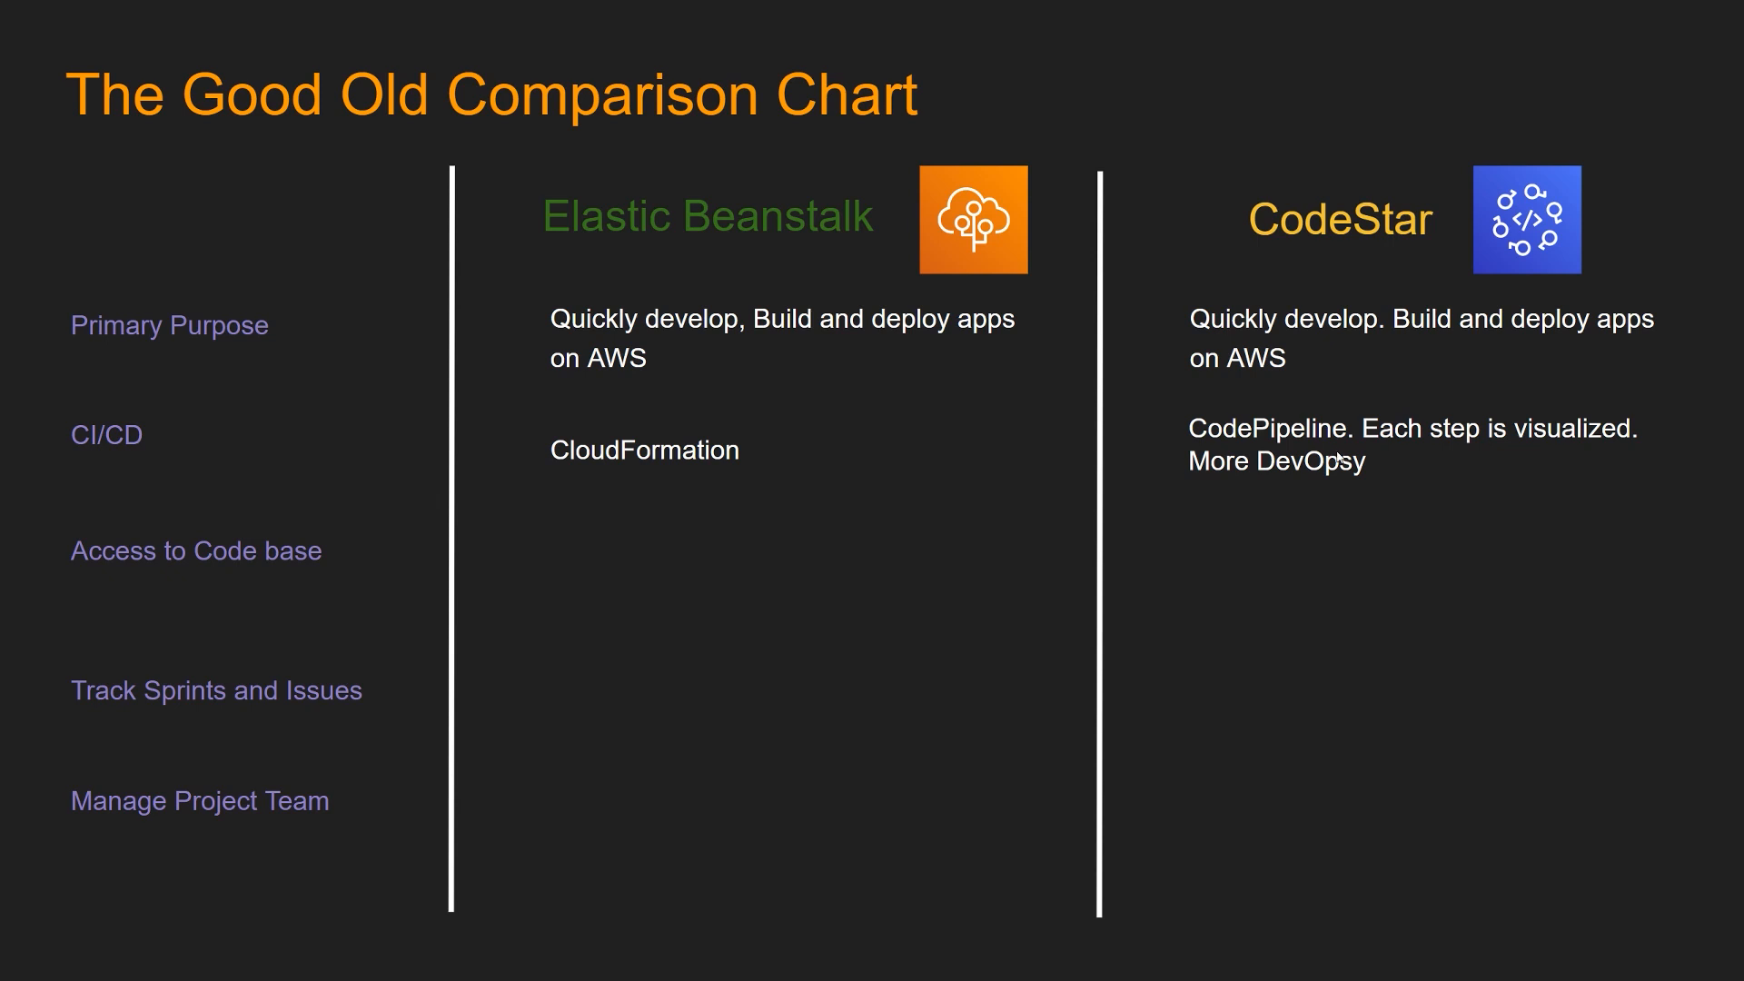
pyautogui.moveTo(1622, 458)
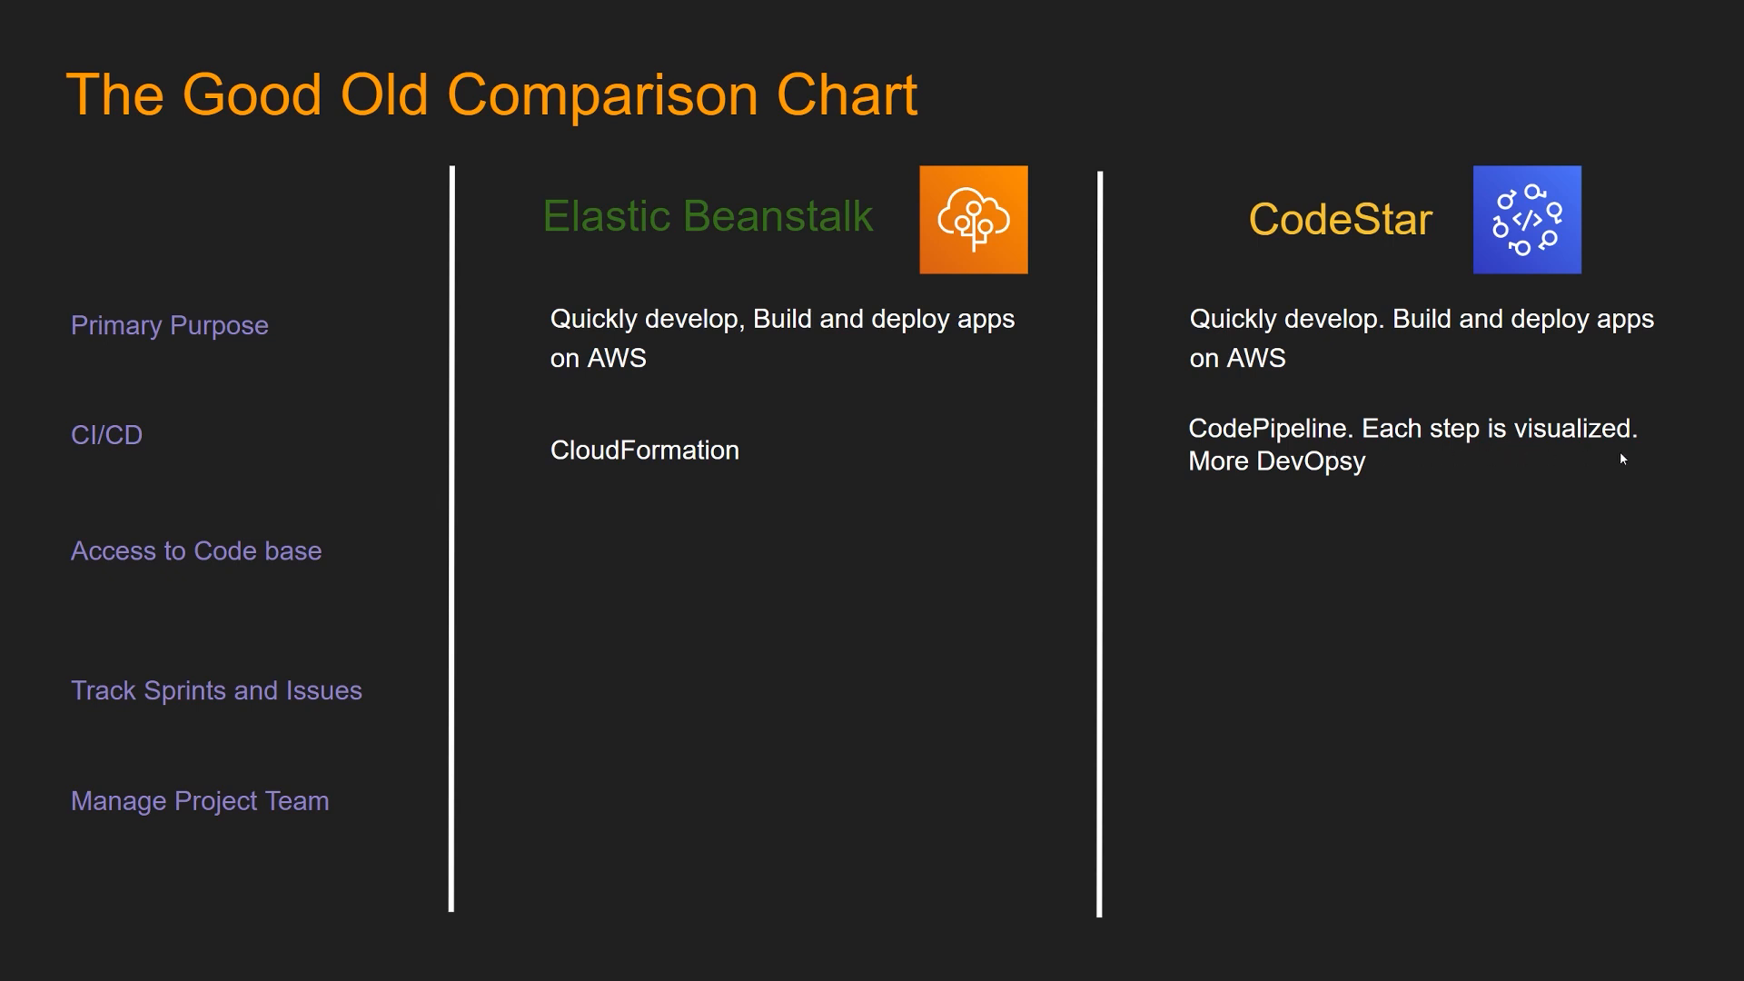
pyautogui.moveTo(1386, 474)
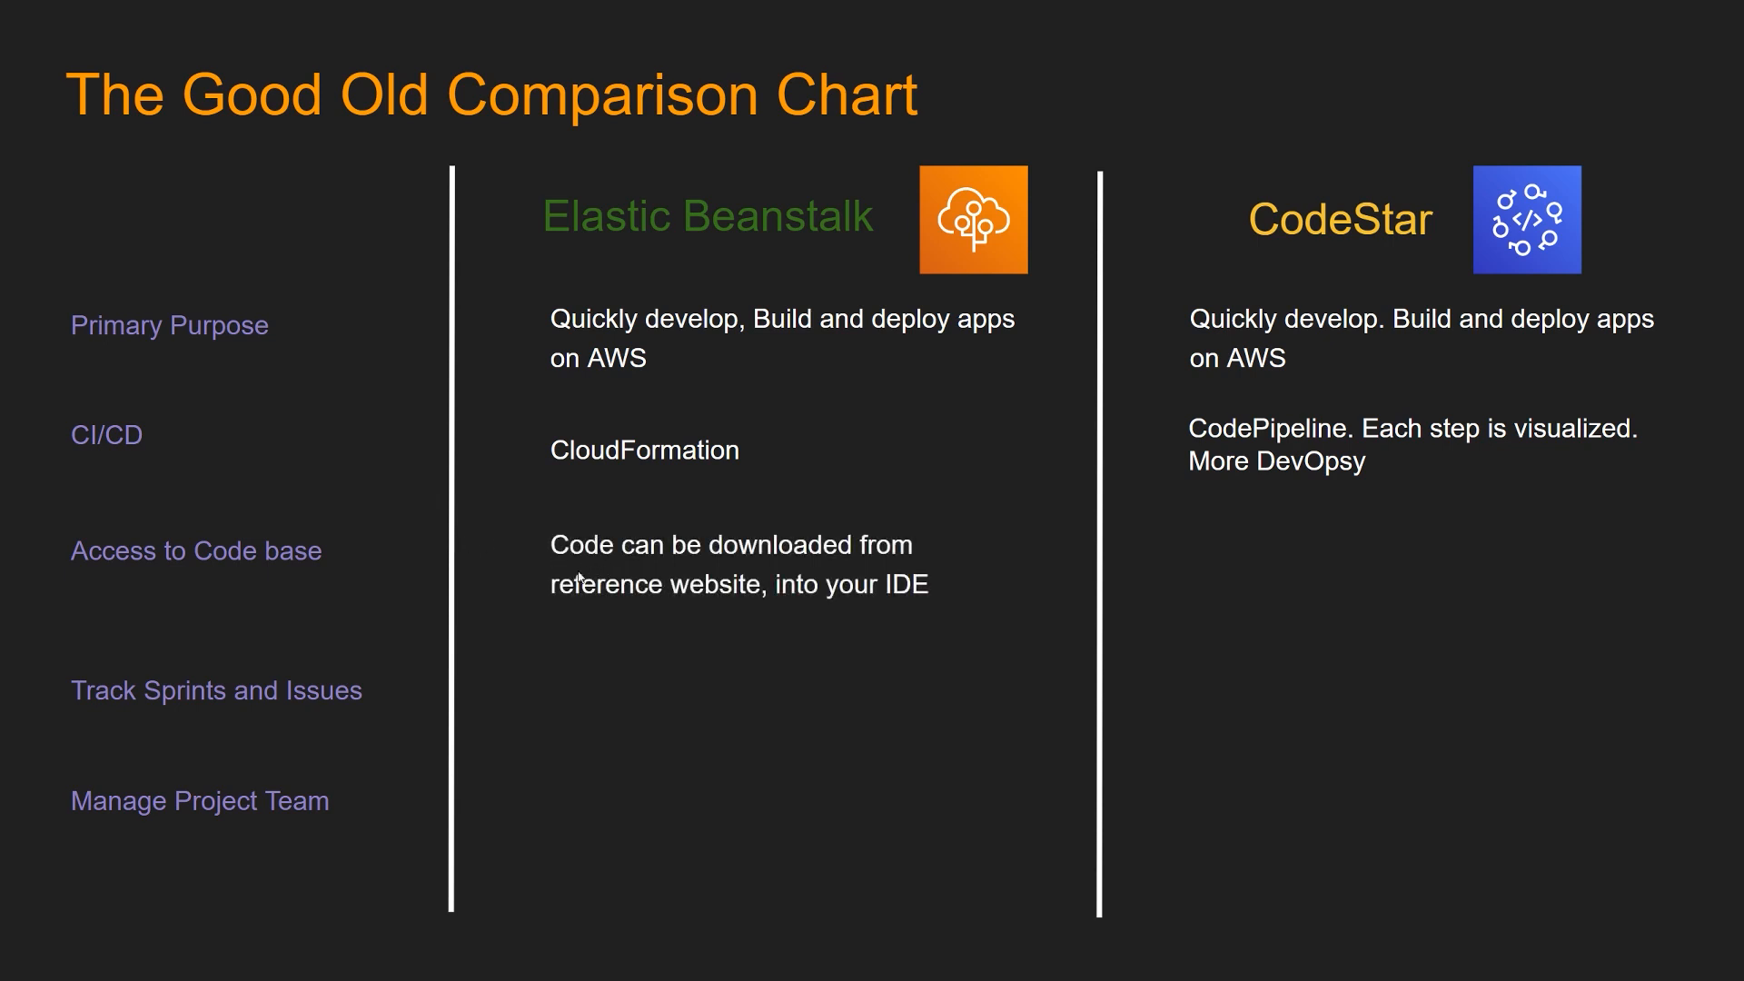
pyautogui.moveTo(794, 609)
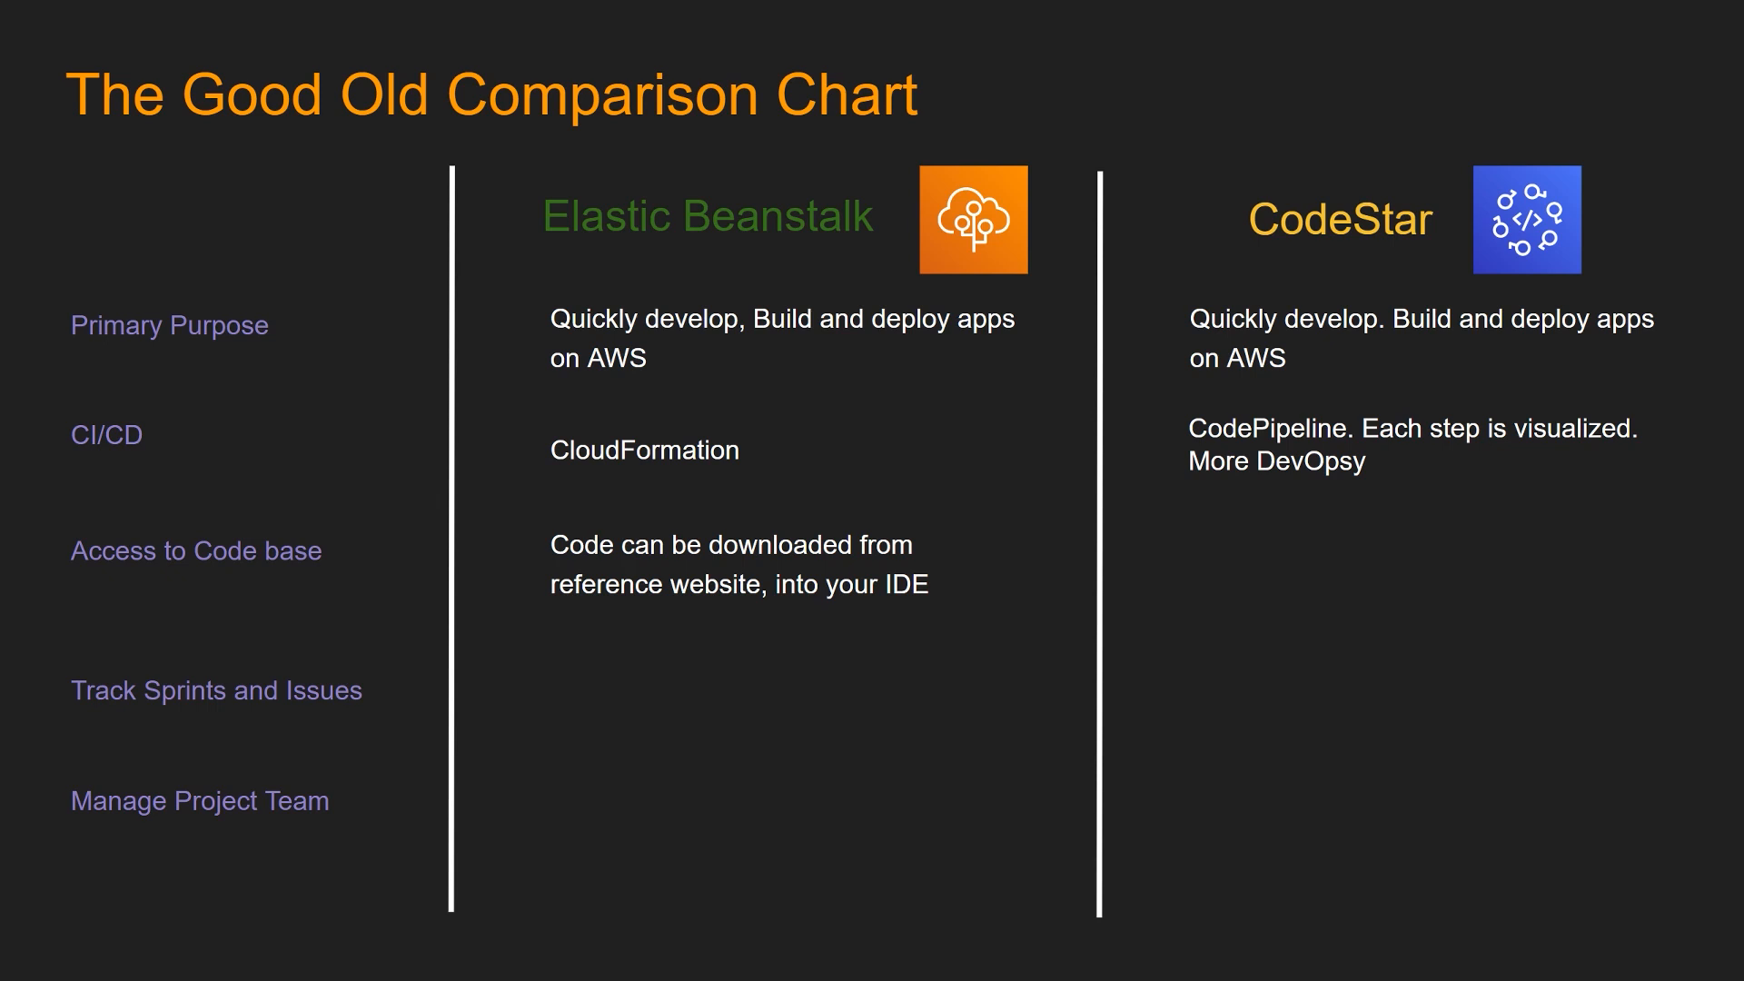
pyautogui.moveTo(793, 526)
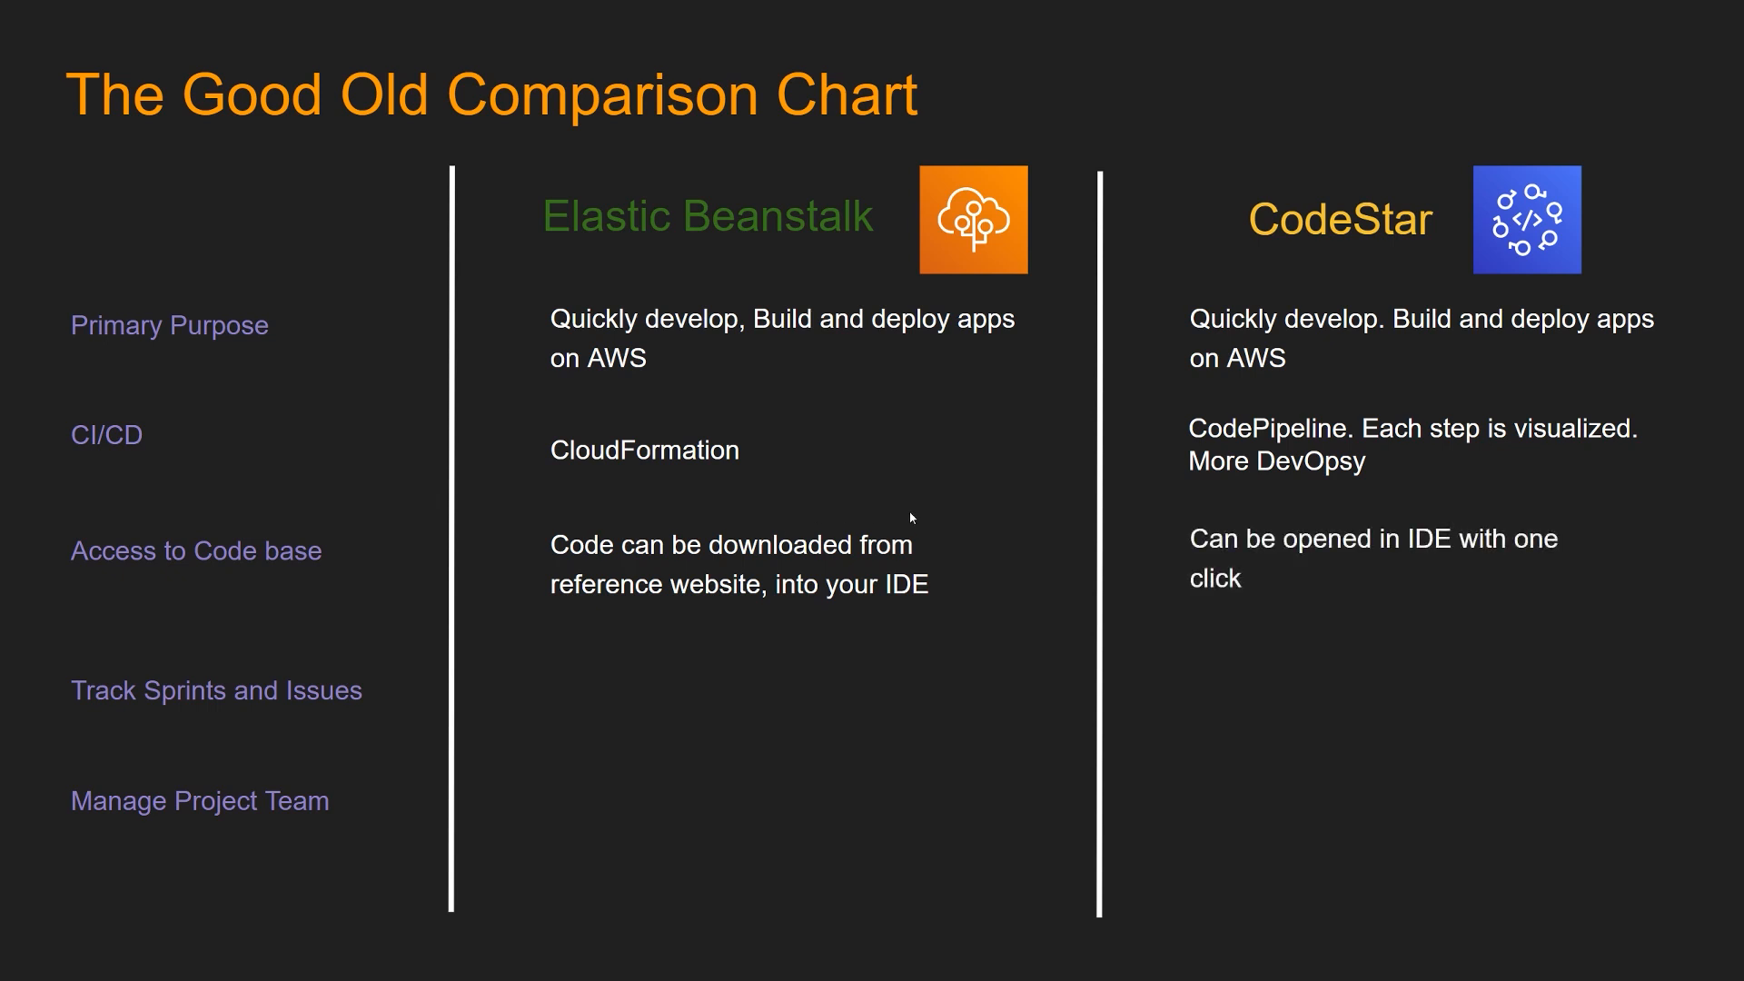
pyautogui.moveTo(1150, 564)
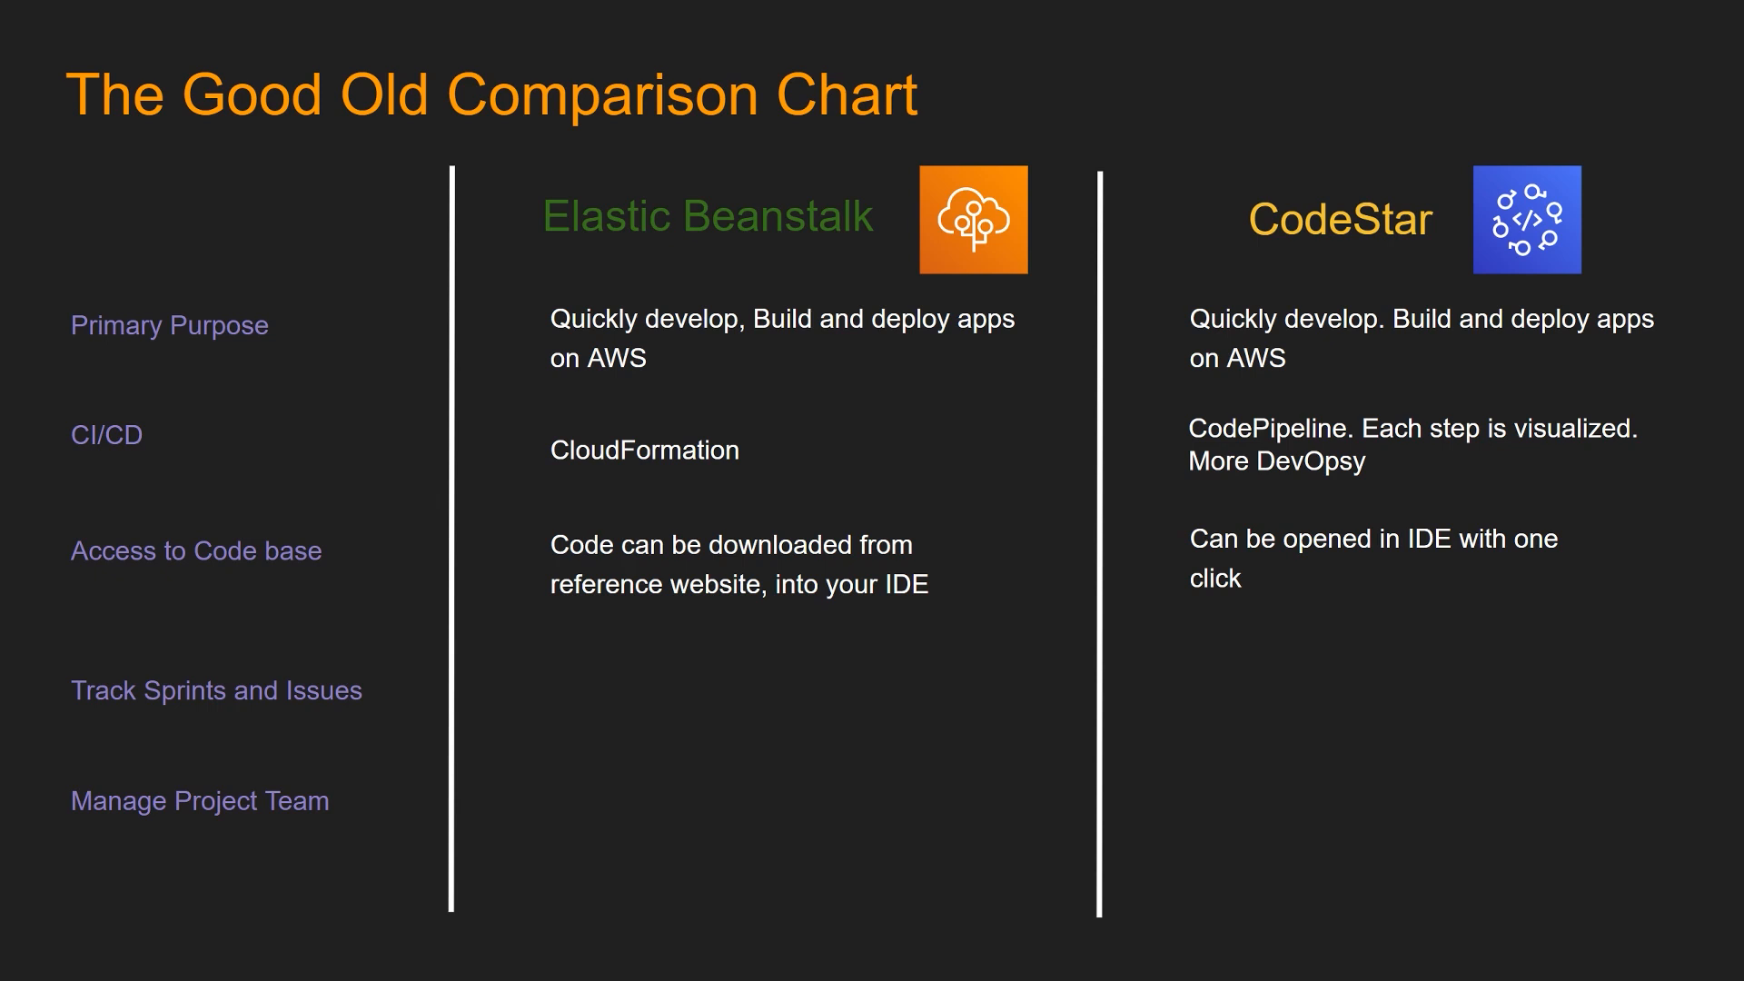
pyautogui.moveTo(965, 511)
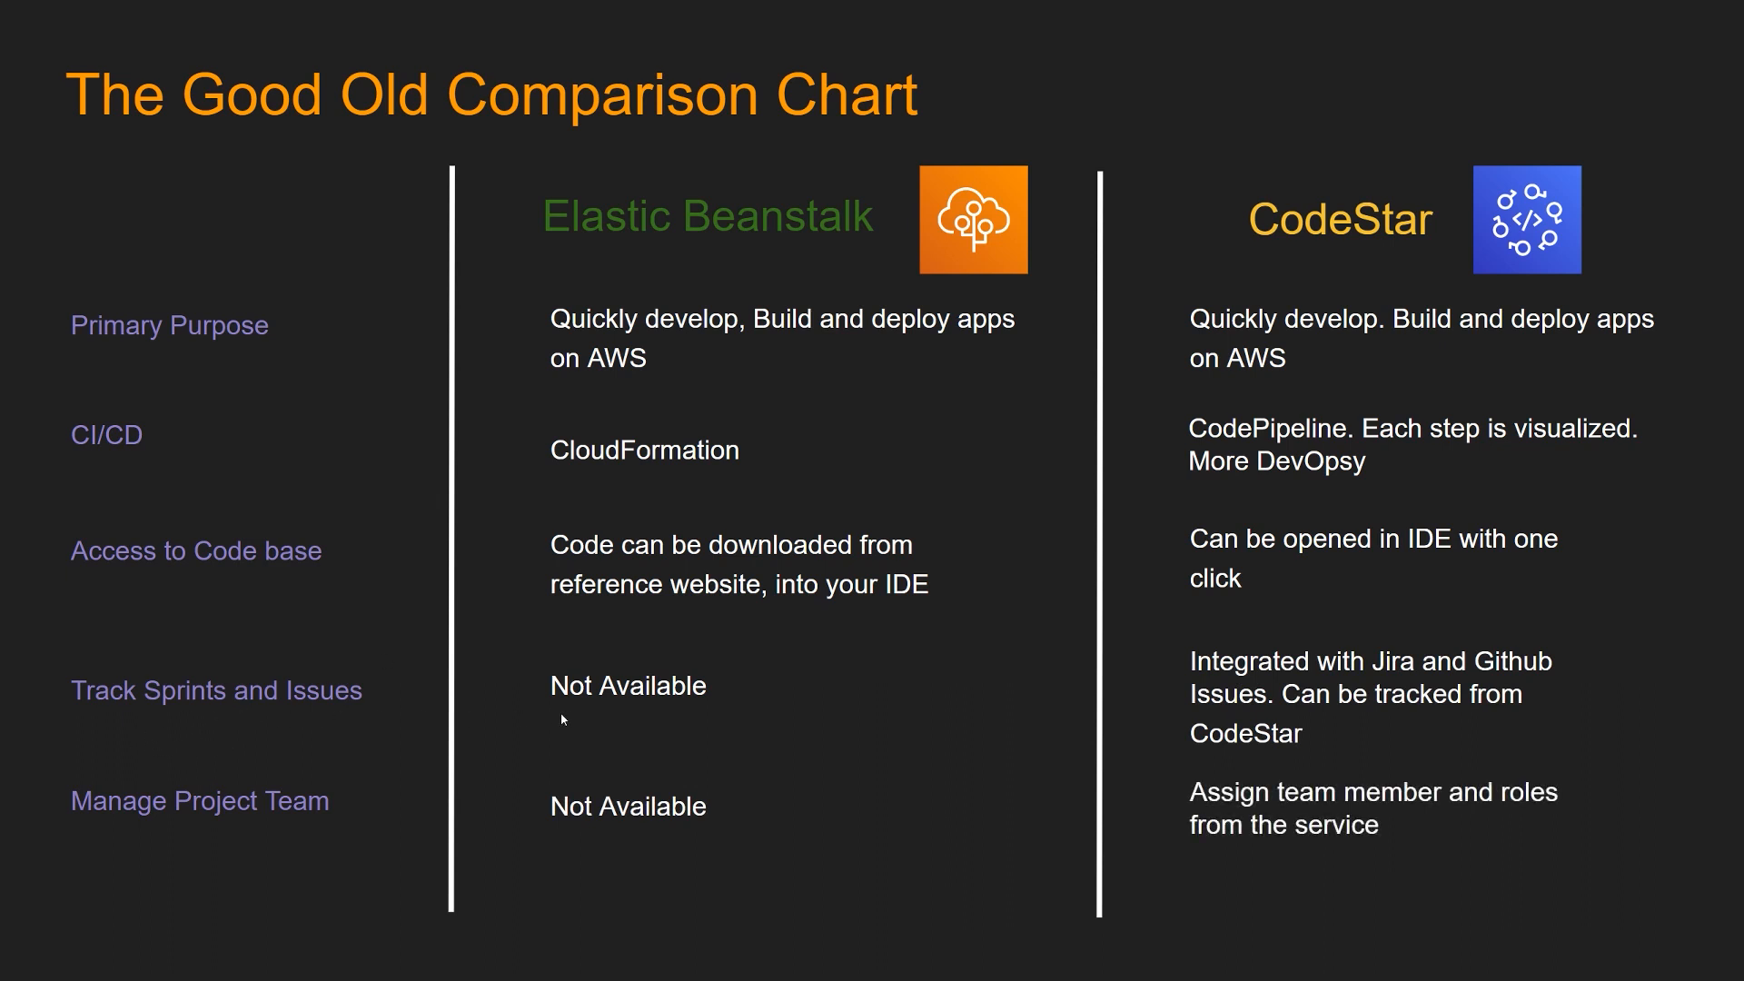
pyautogui.moveTo(1210, 722)
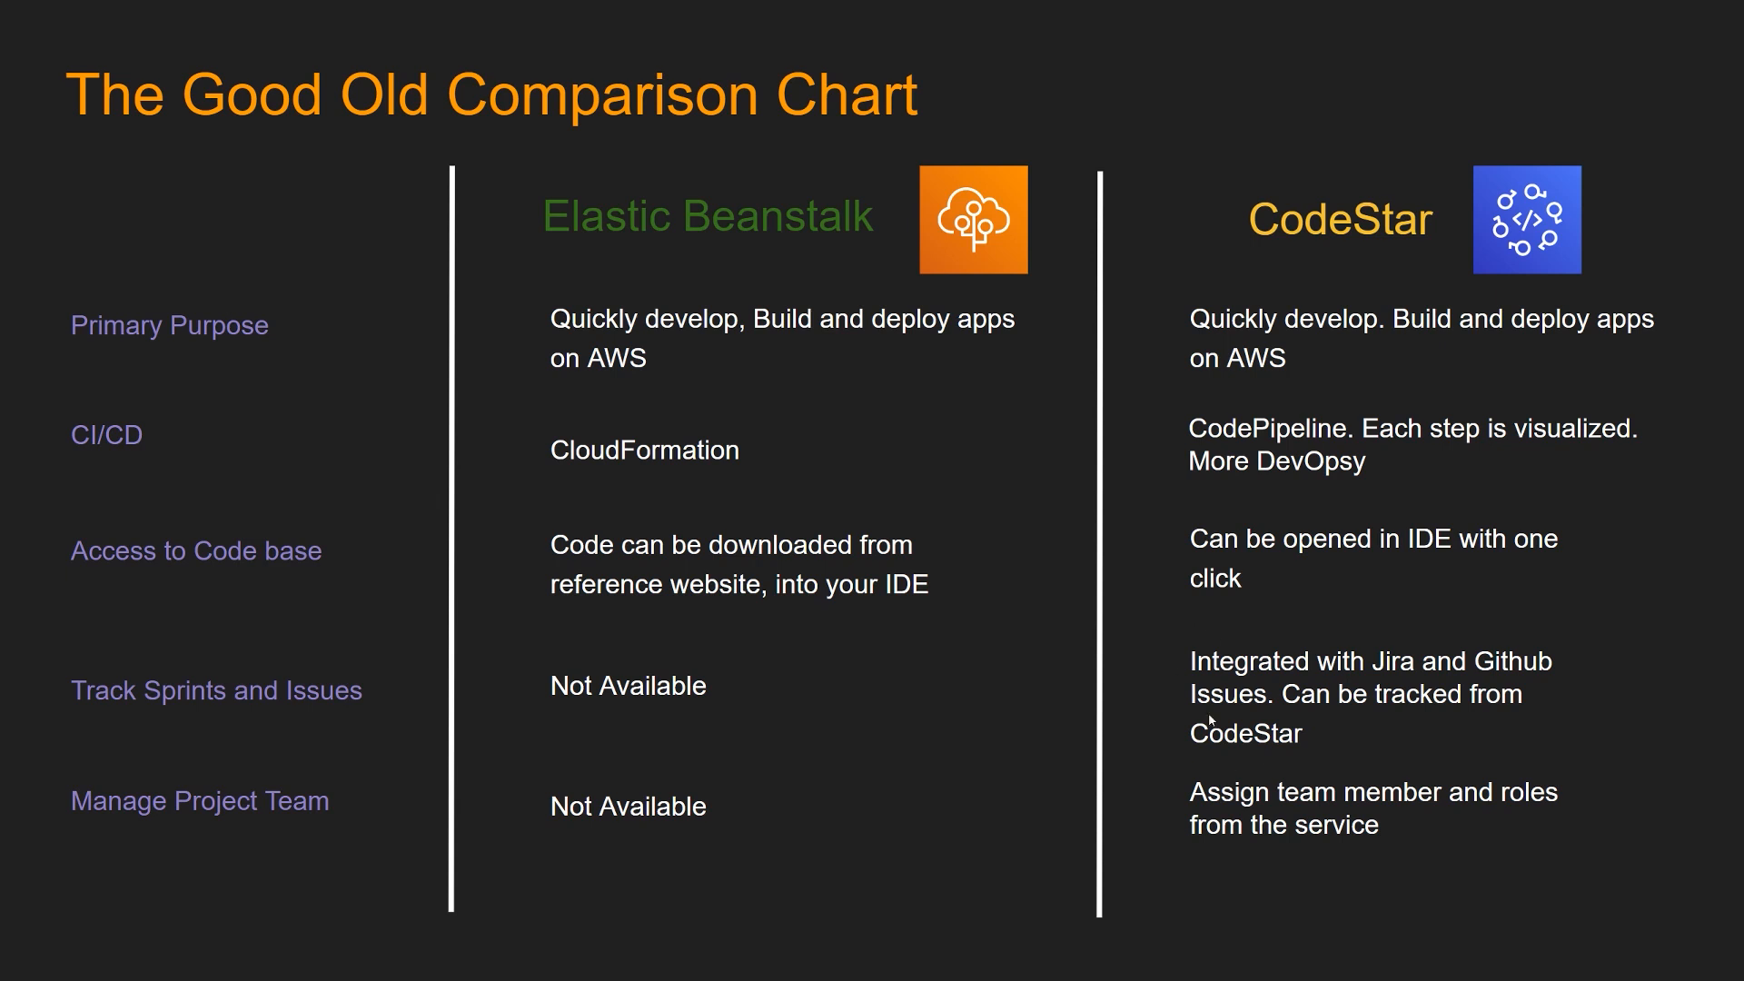
pyautogui.moveTo(1161, 692)
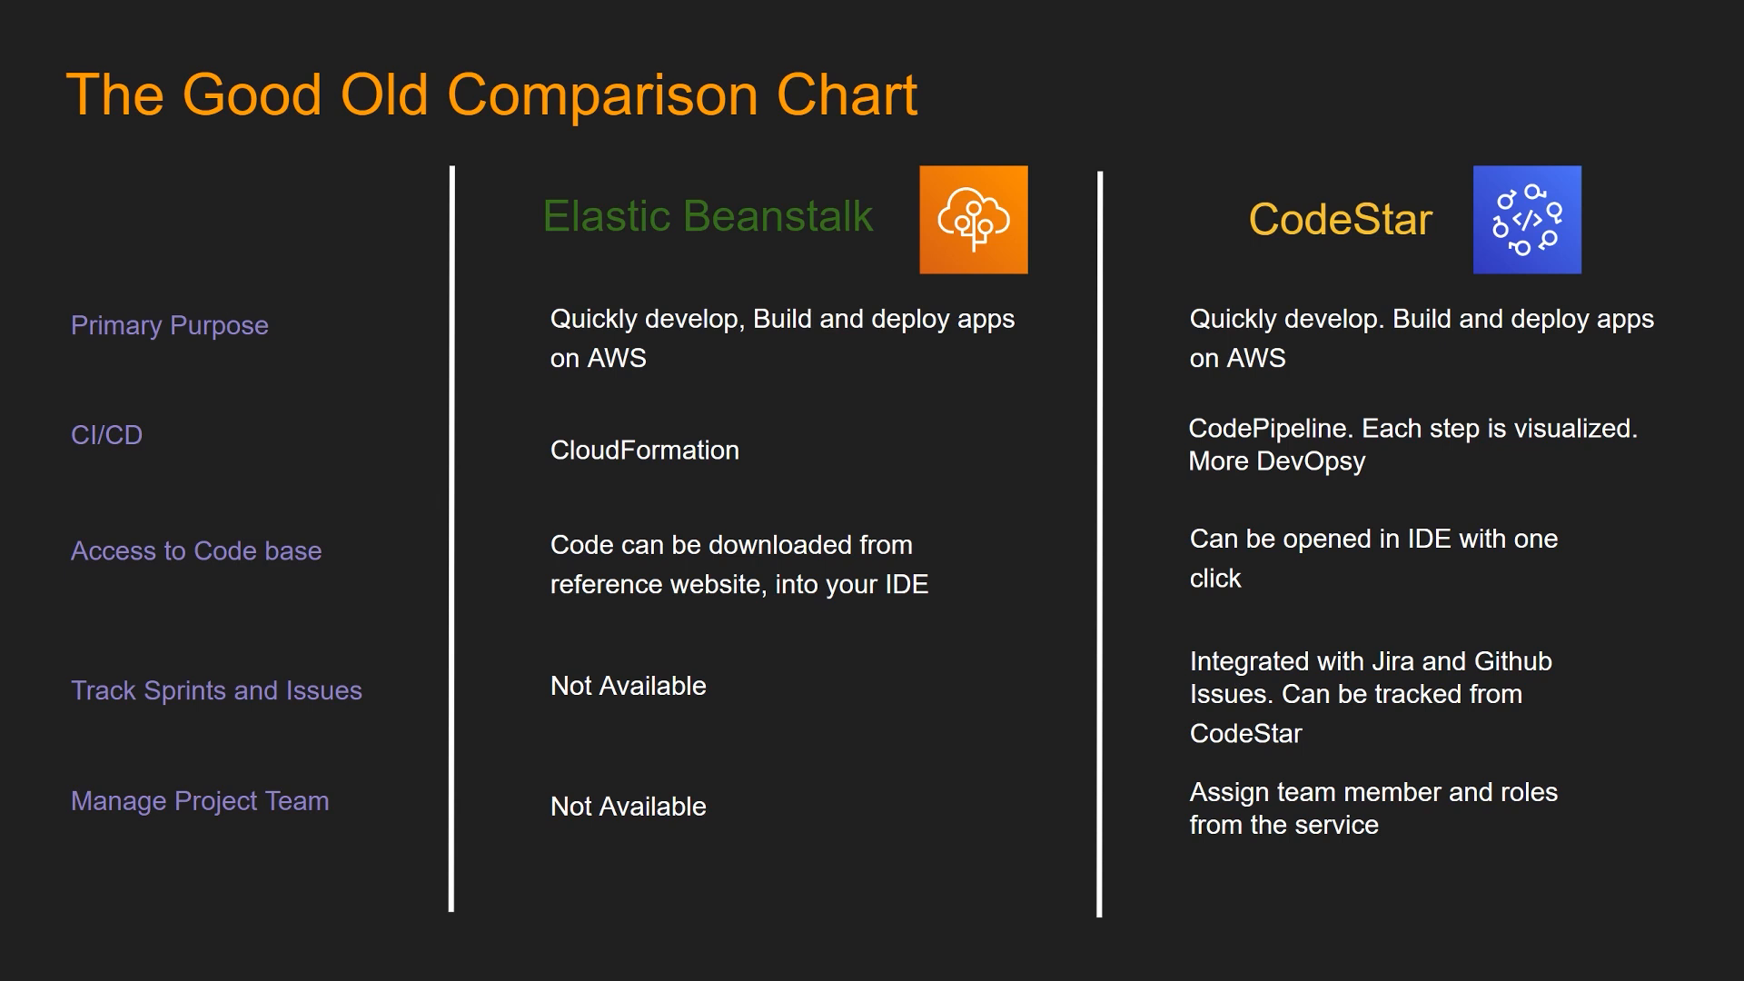
pyautogui.moveTo(1366, 587)
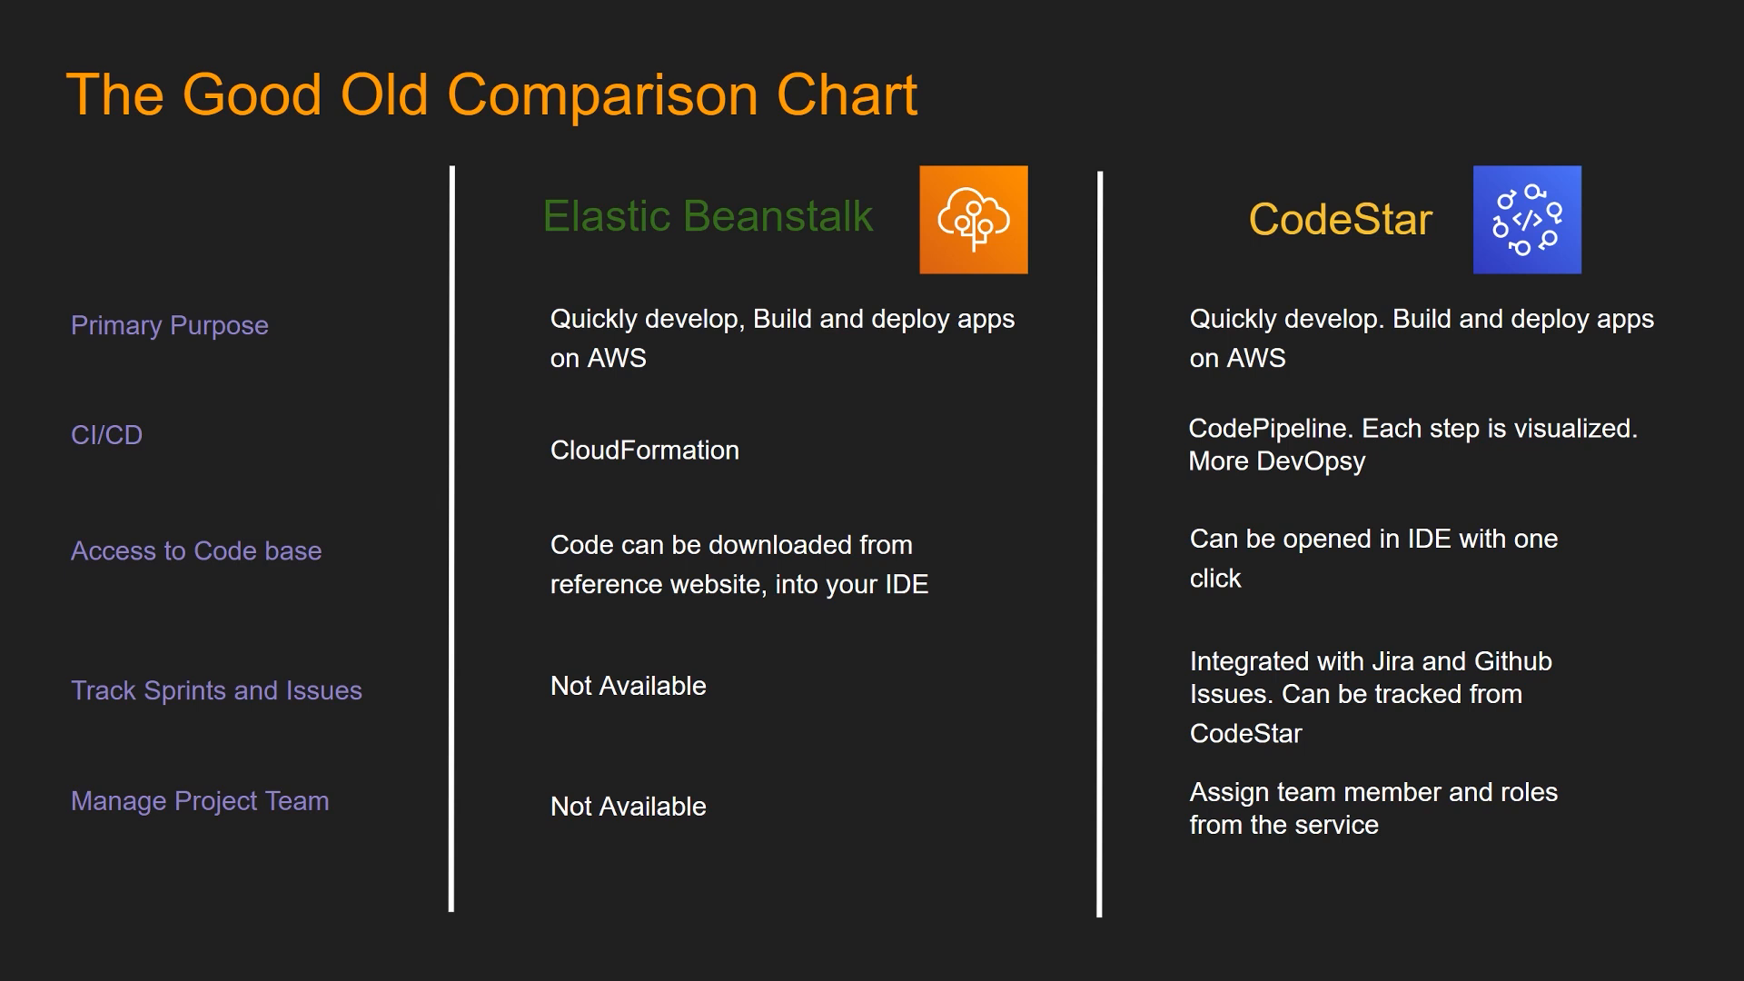
pyautogui.moveTo(283, 741)
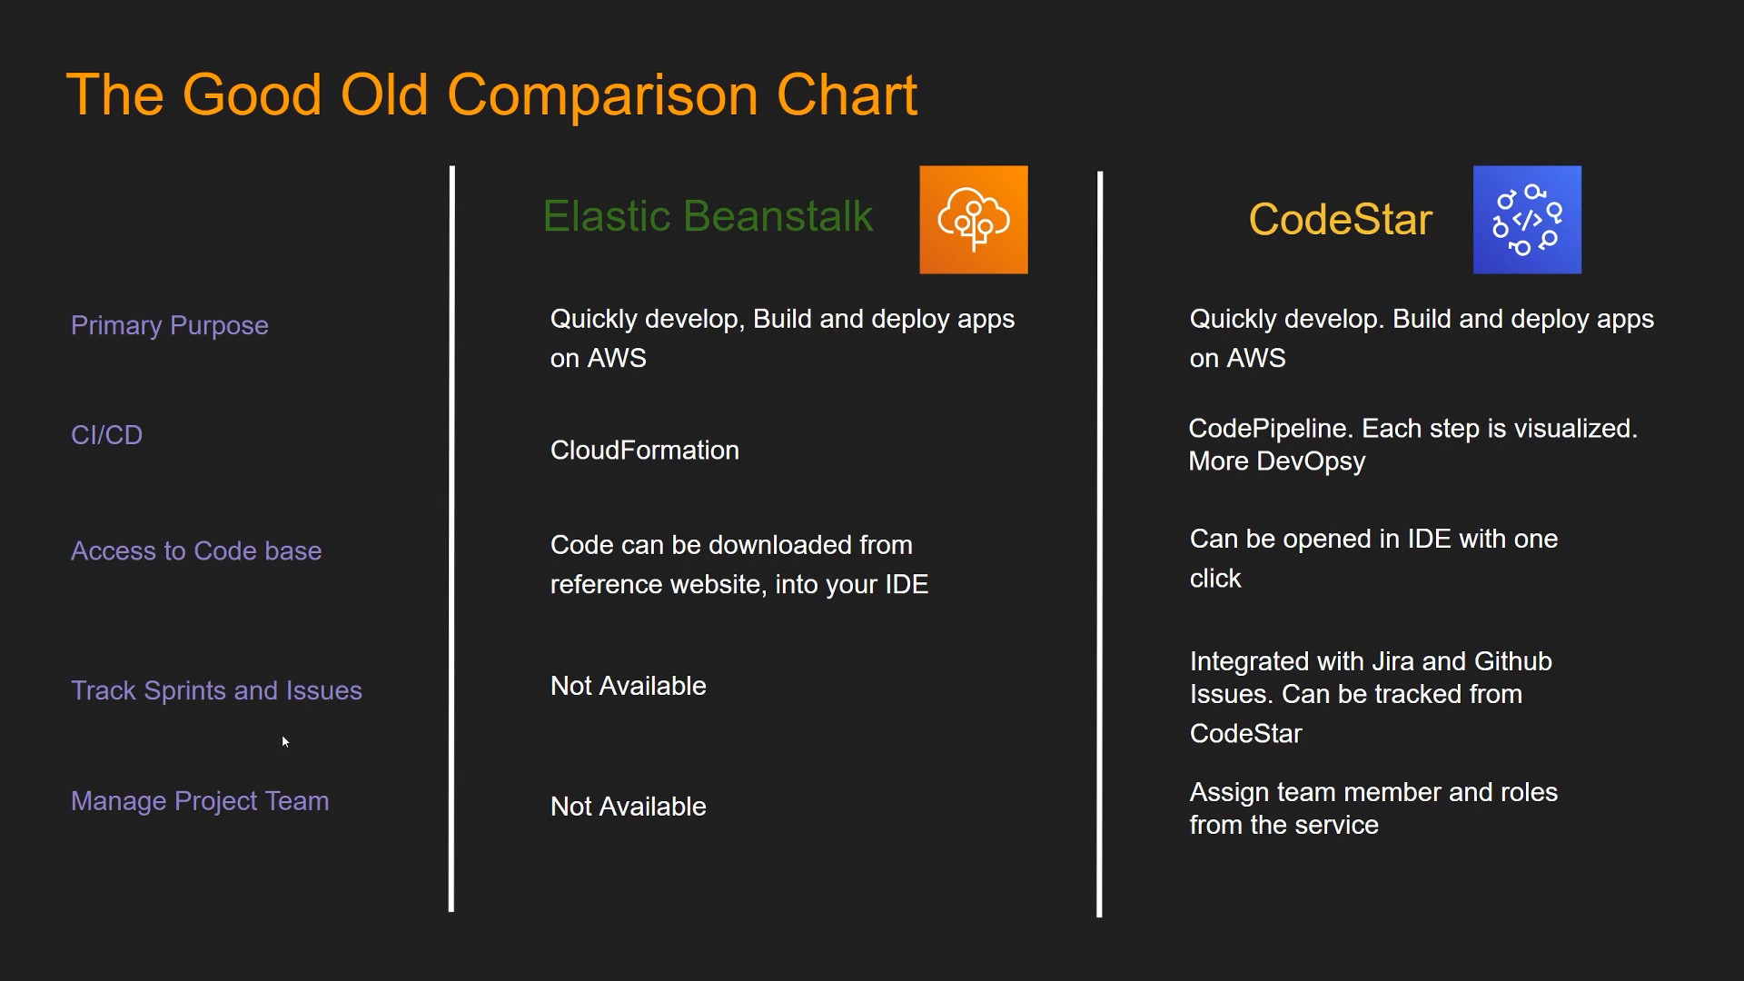
pyautogui.moveTo(694, 768)
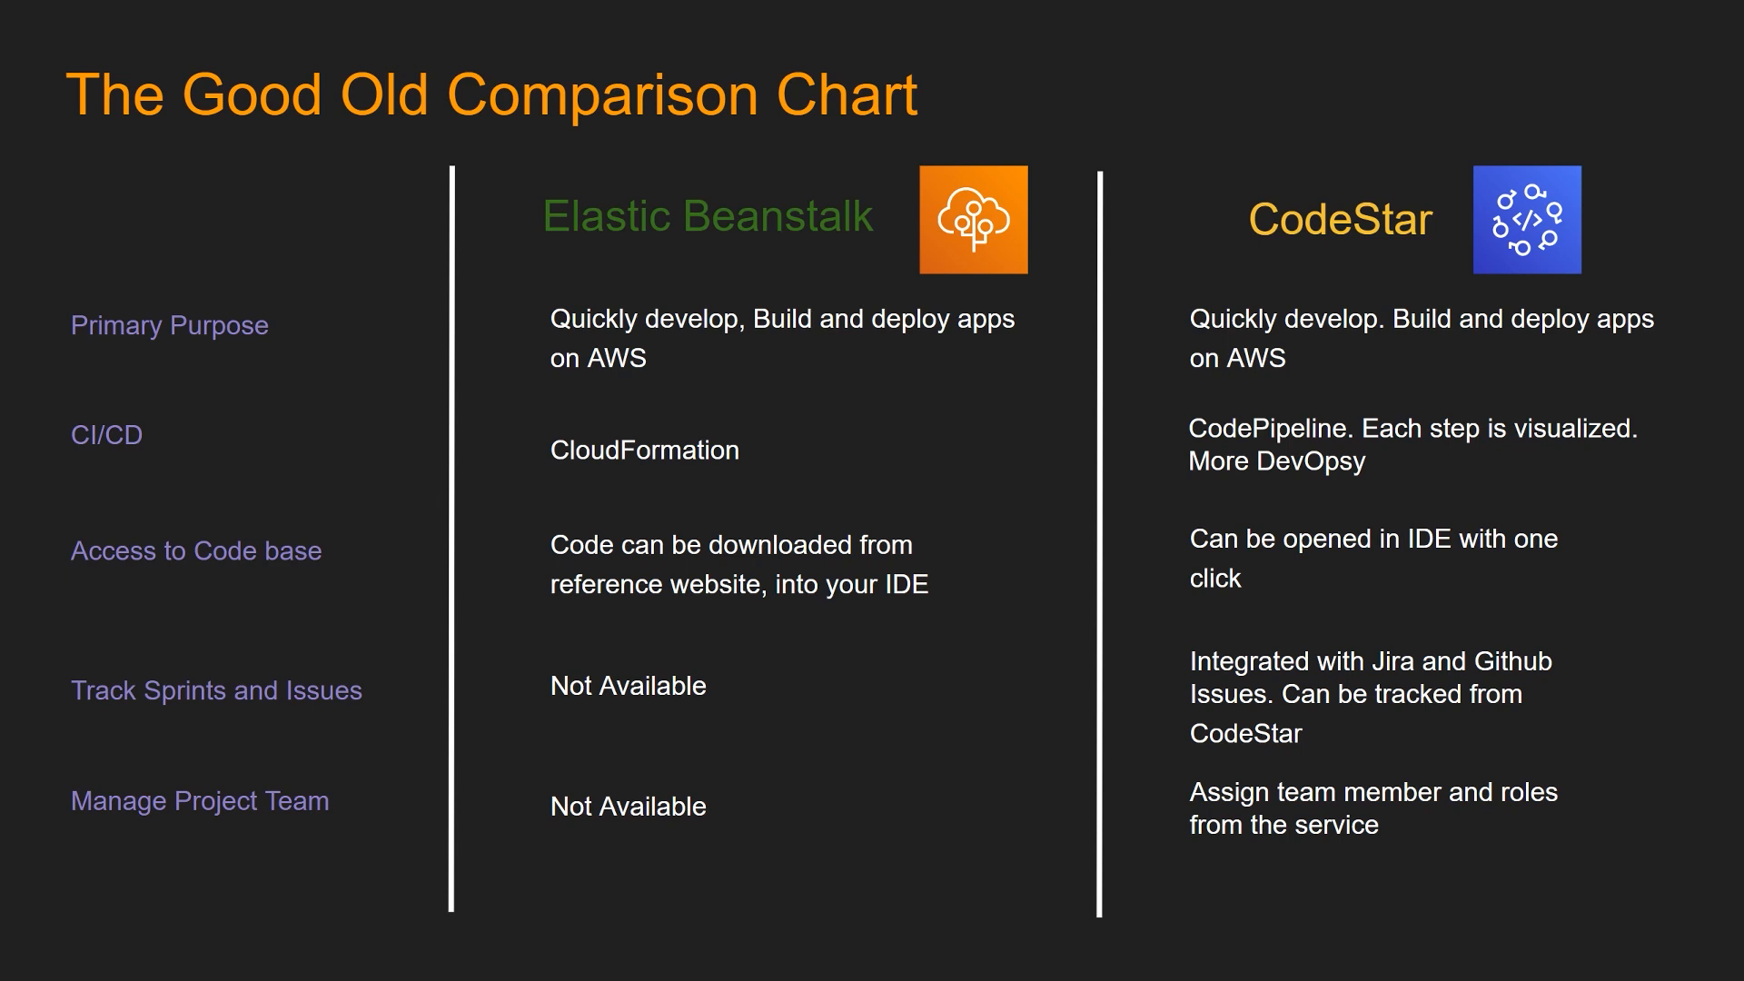
pyautogui.moveTo(1374, 755)
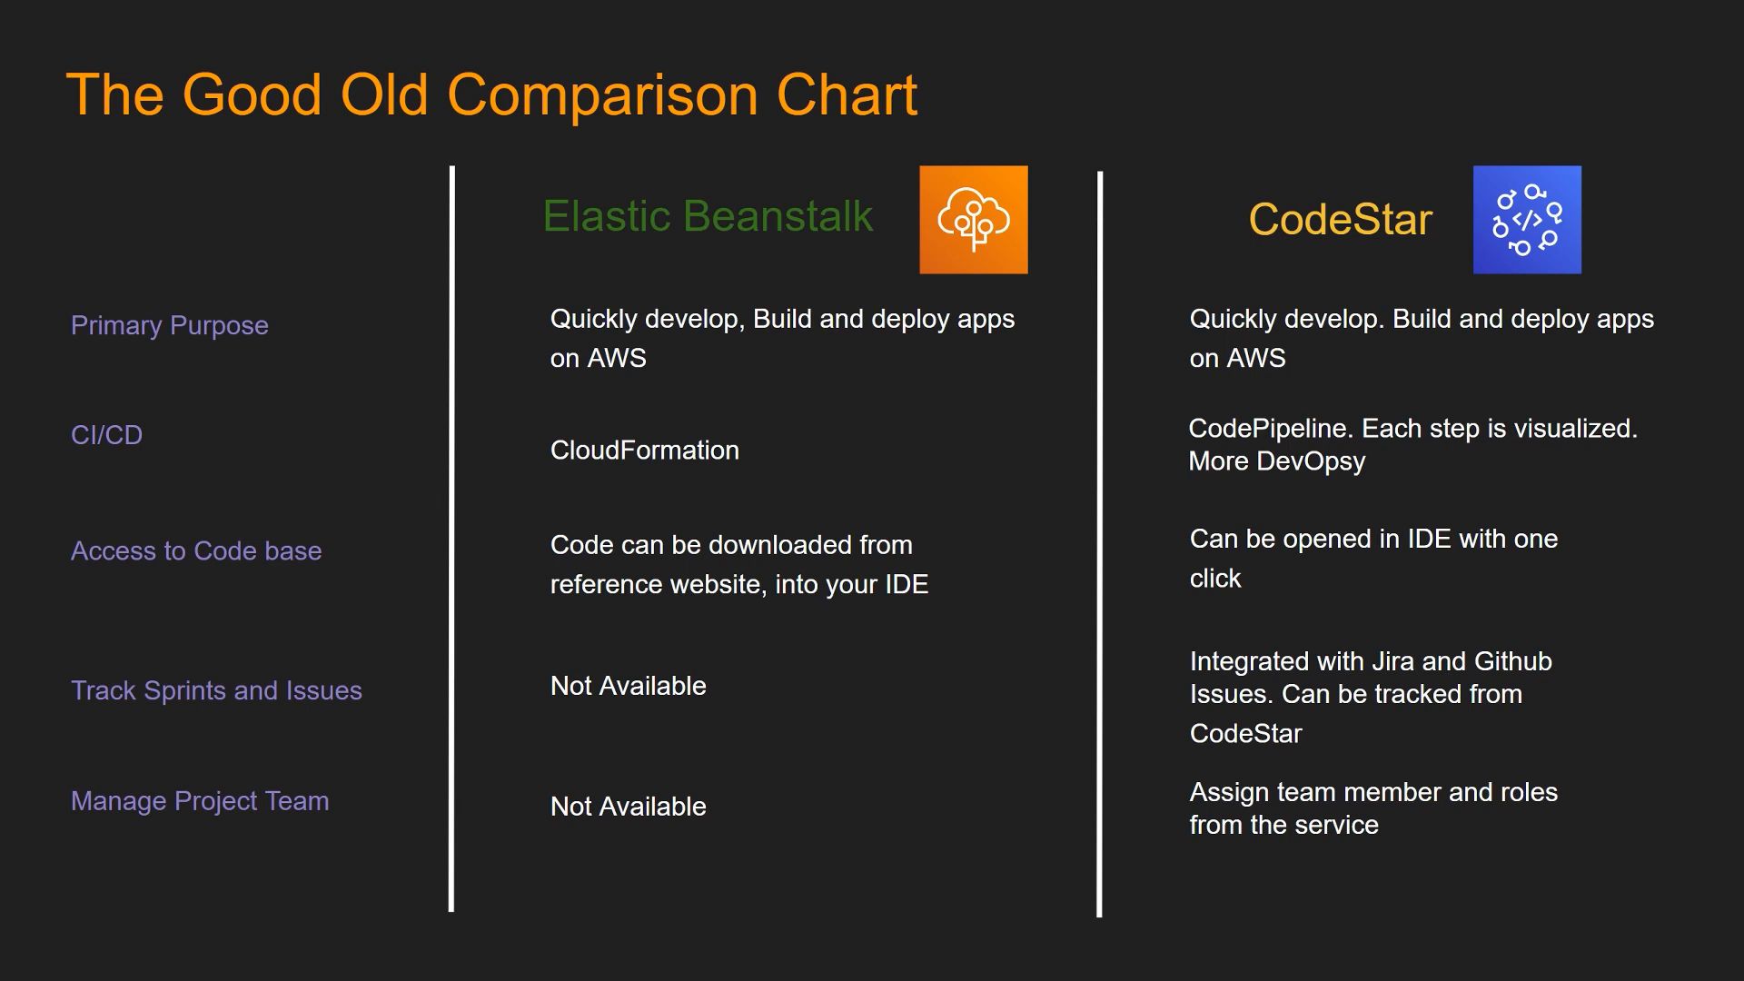
# In the Elastic Beanstalk console, start creating a new environment for testapp
pyautogui.click(405, 11)
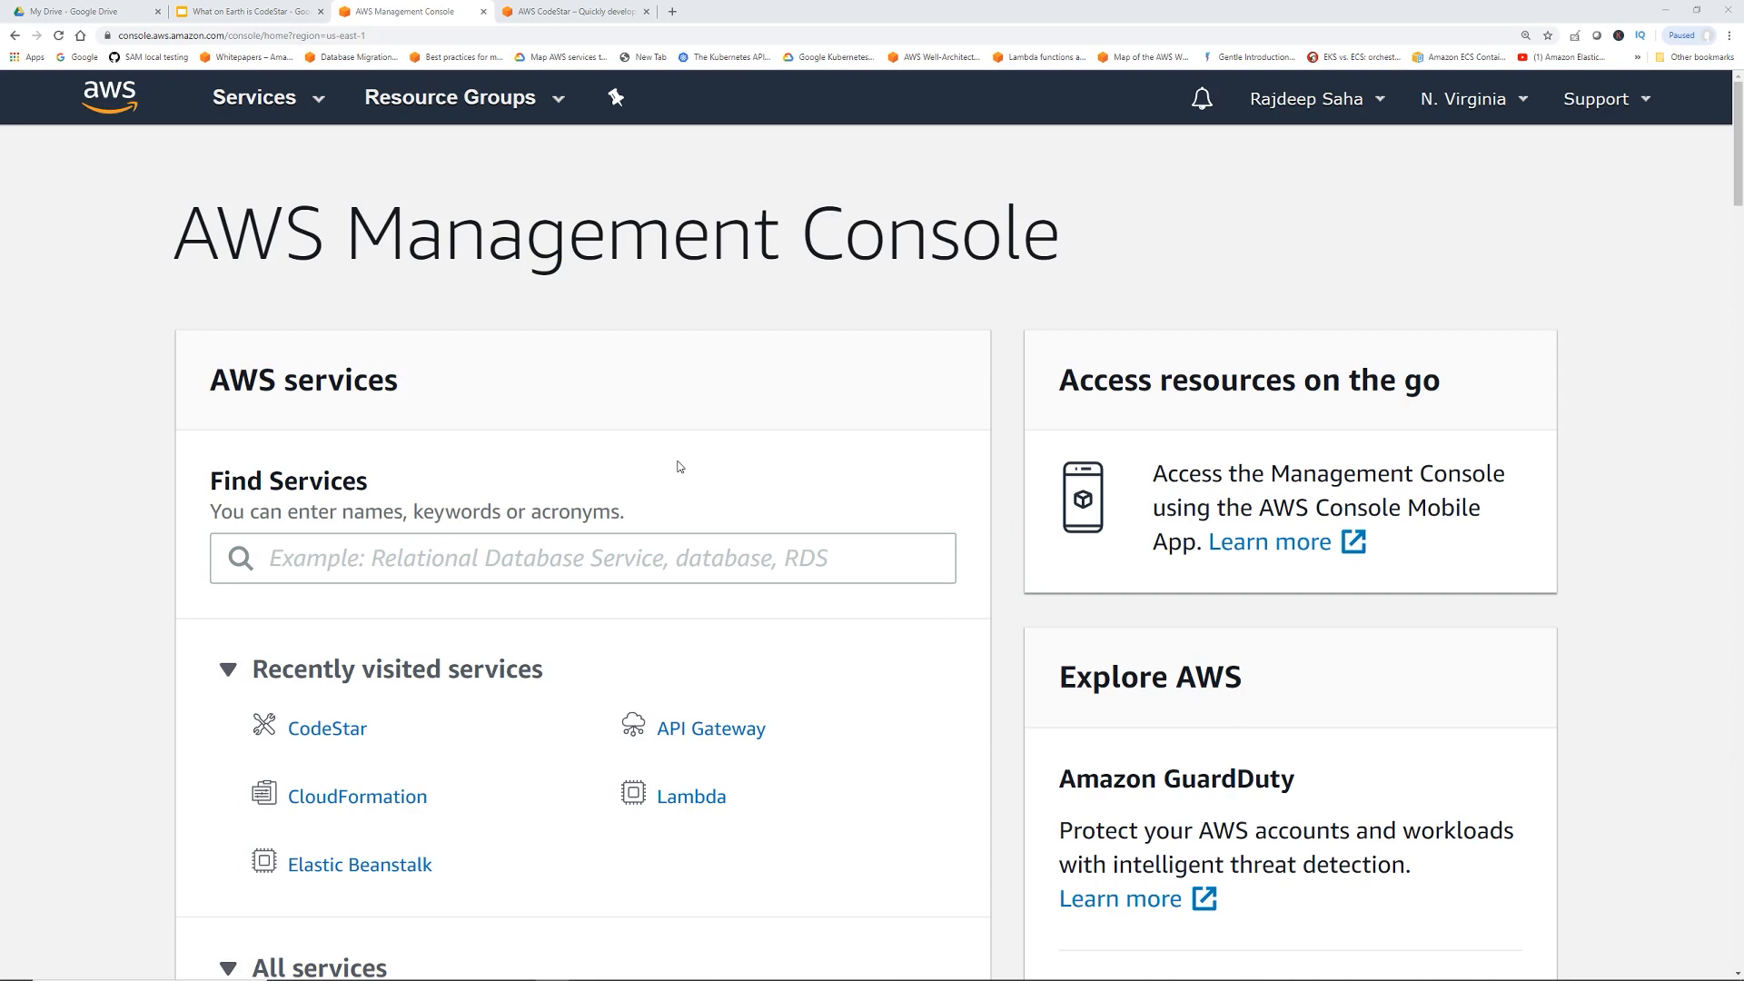
pyautogui.click(376, 865)
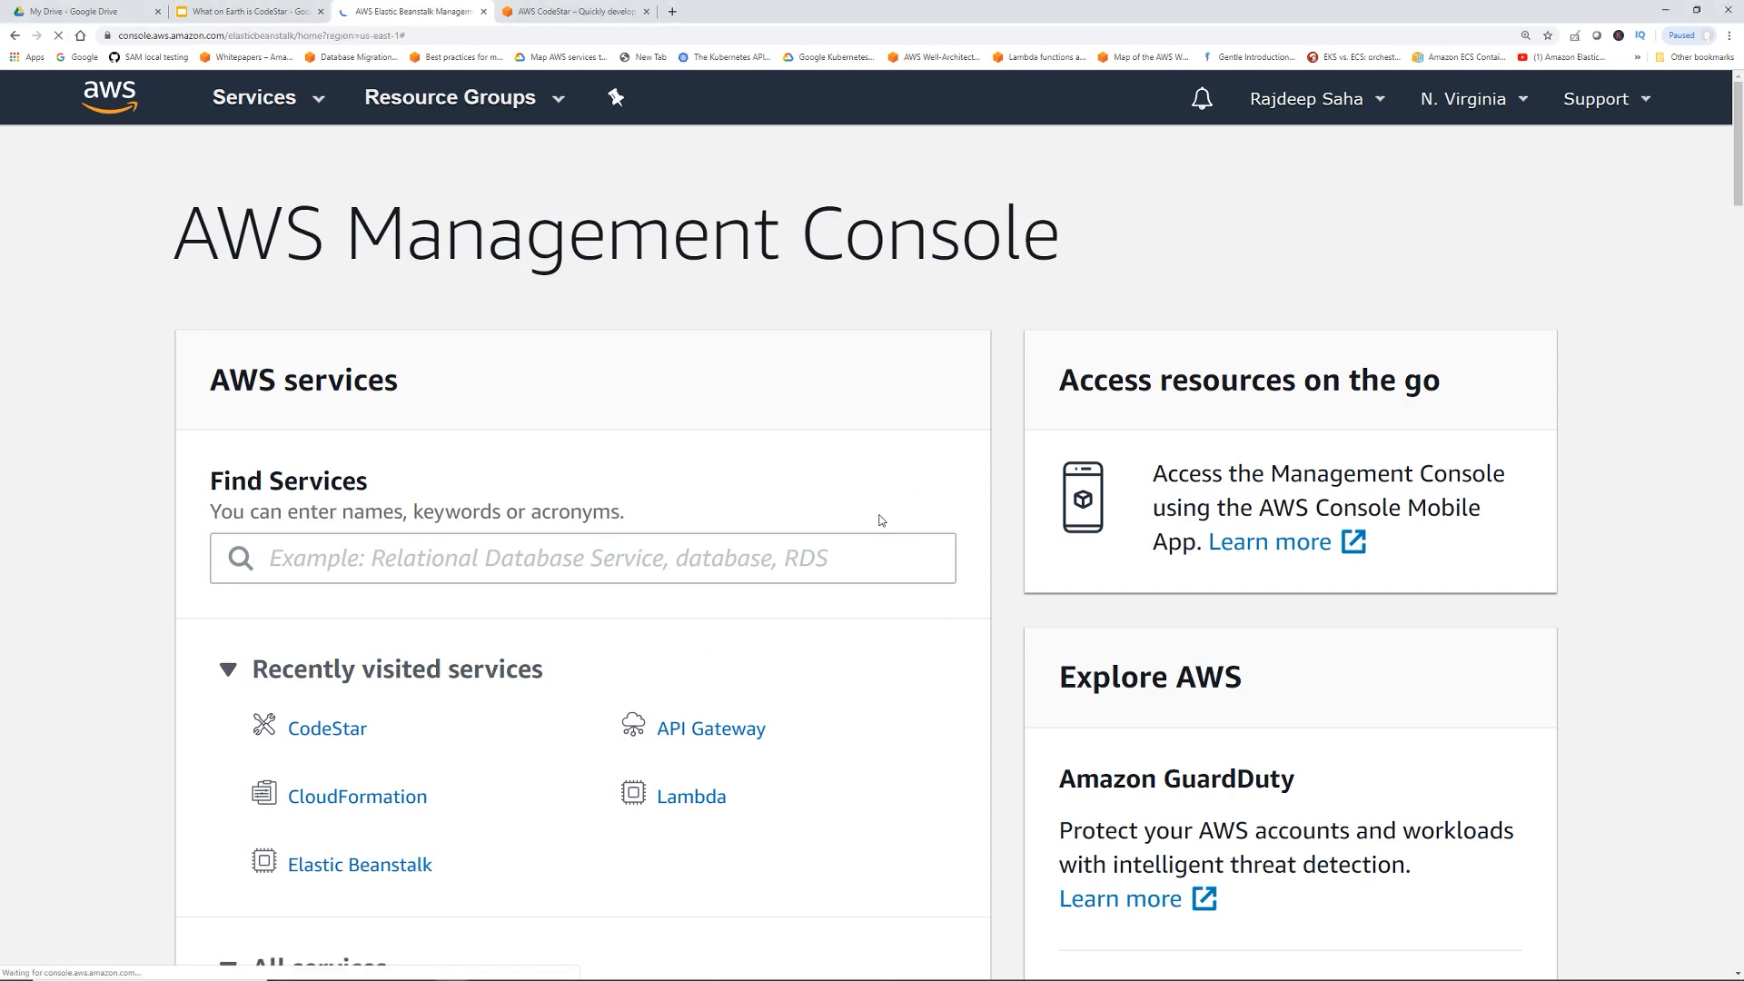
pyautogui.click(358, 865)
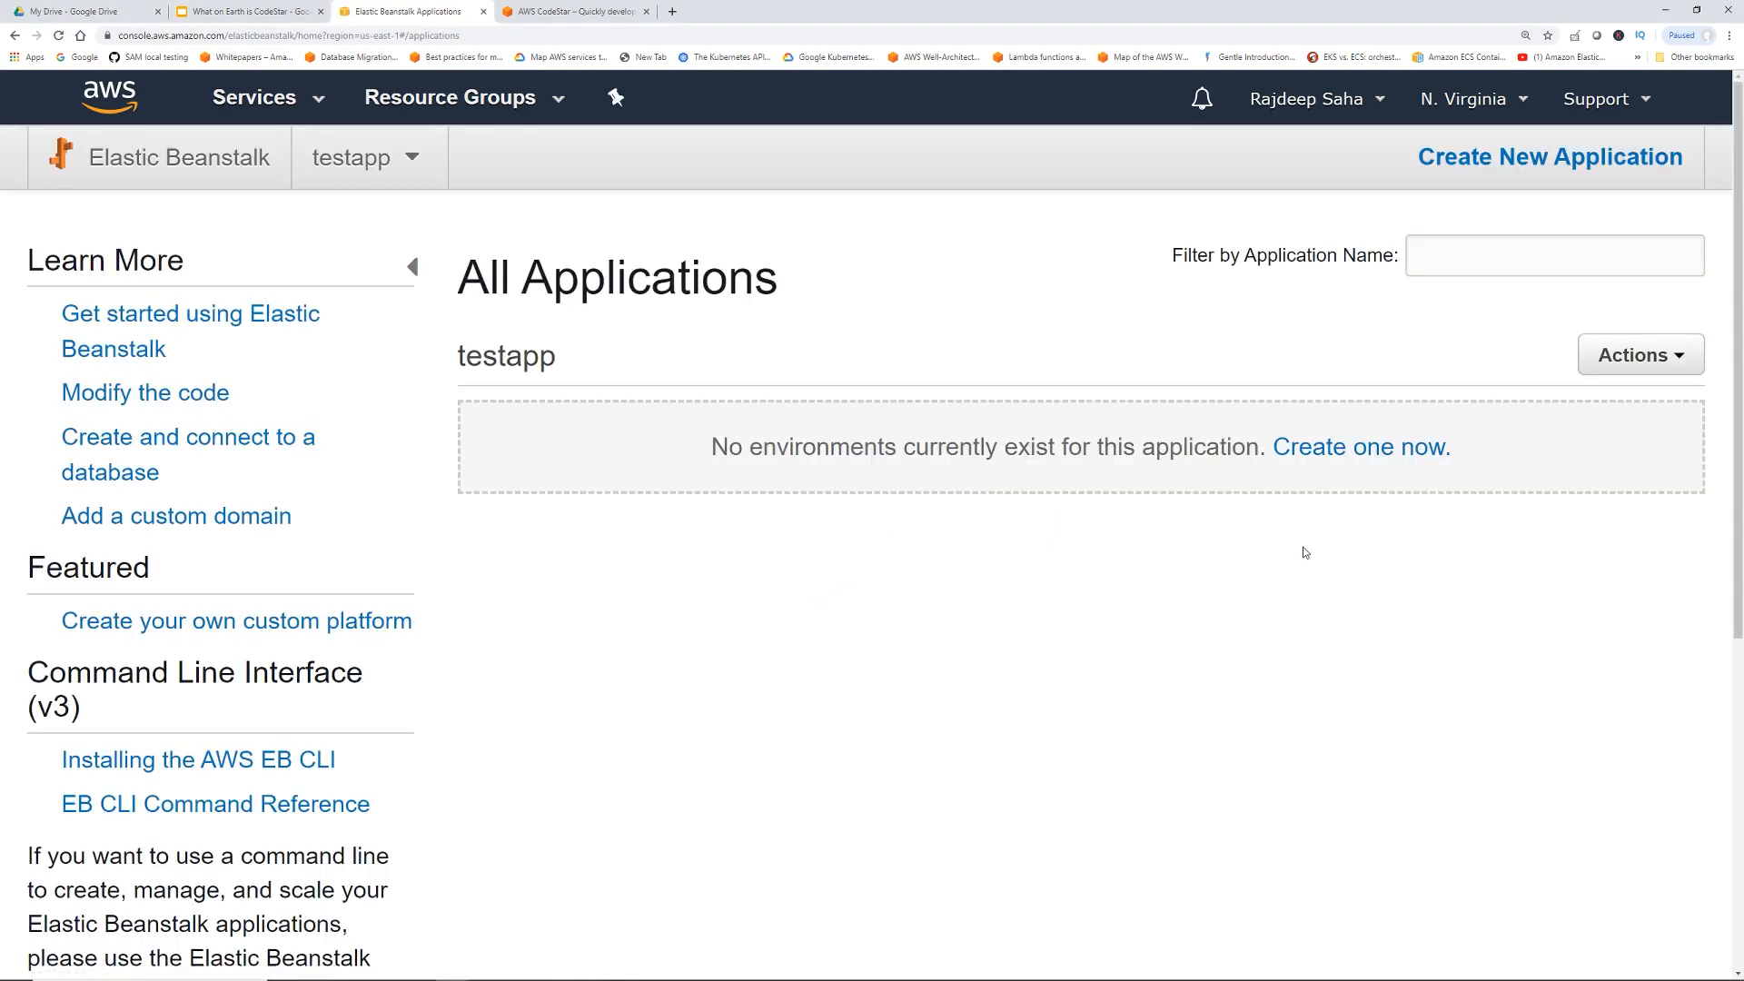
pyautogui.click(1639, 354)
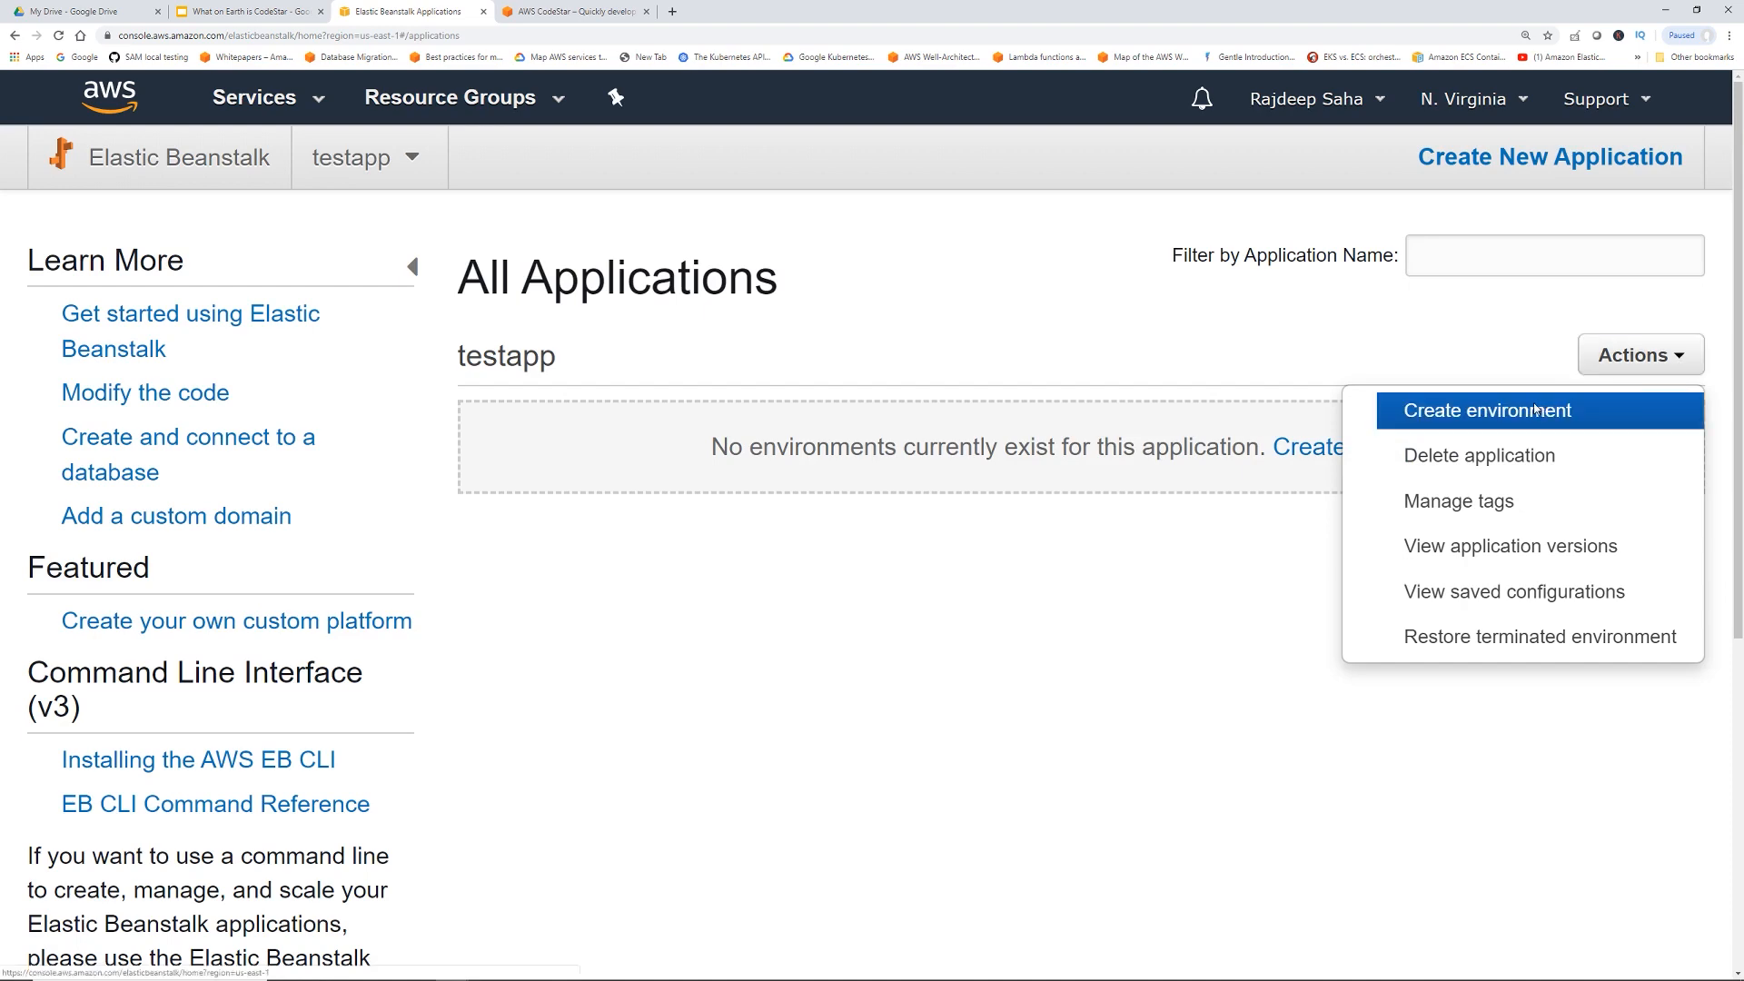
pyautogui.click(1490, 411)
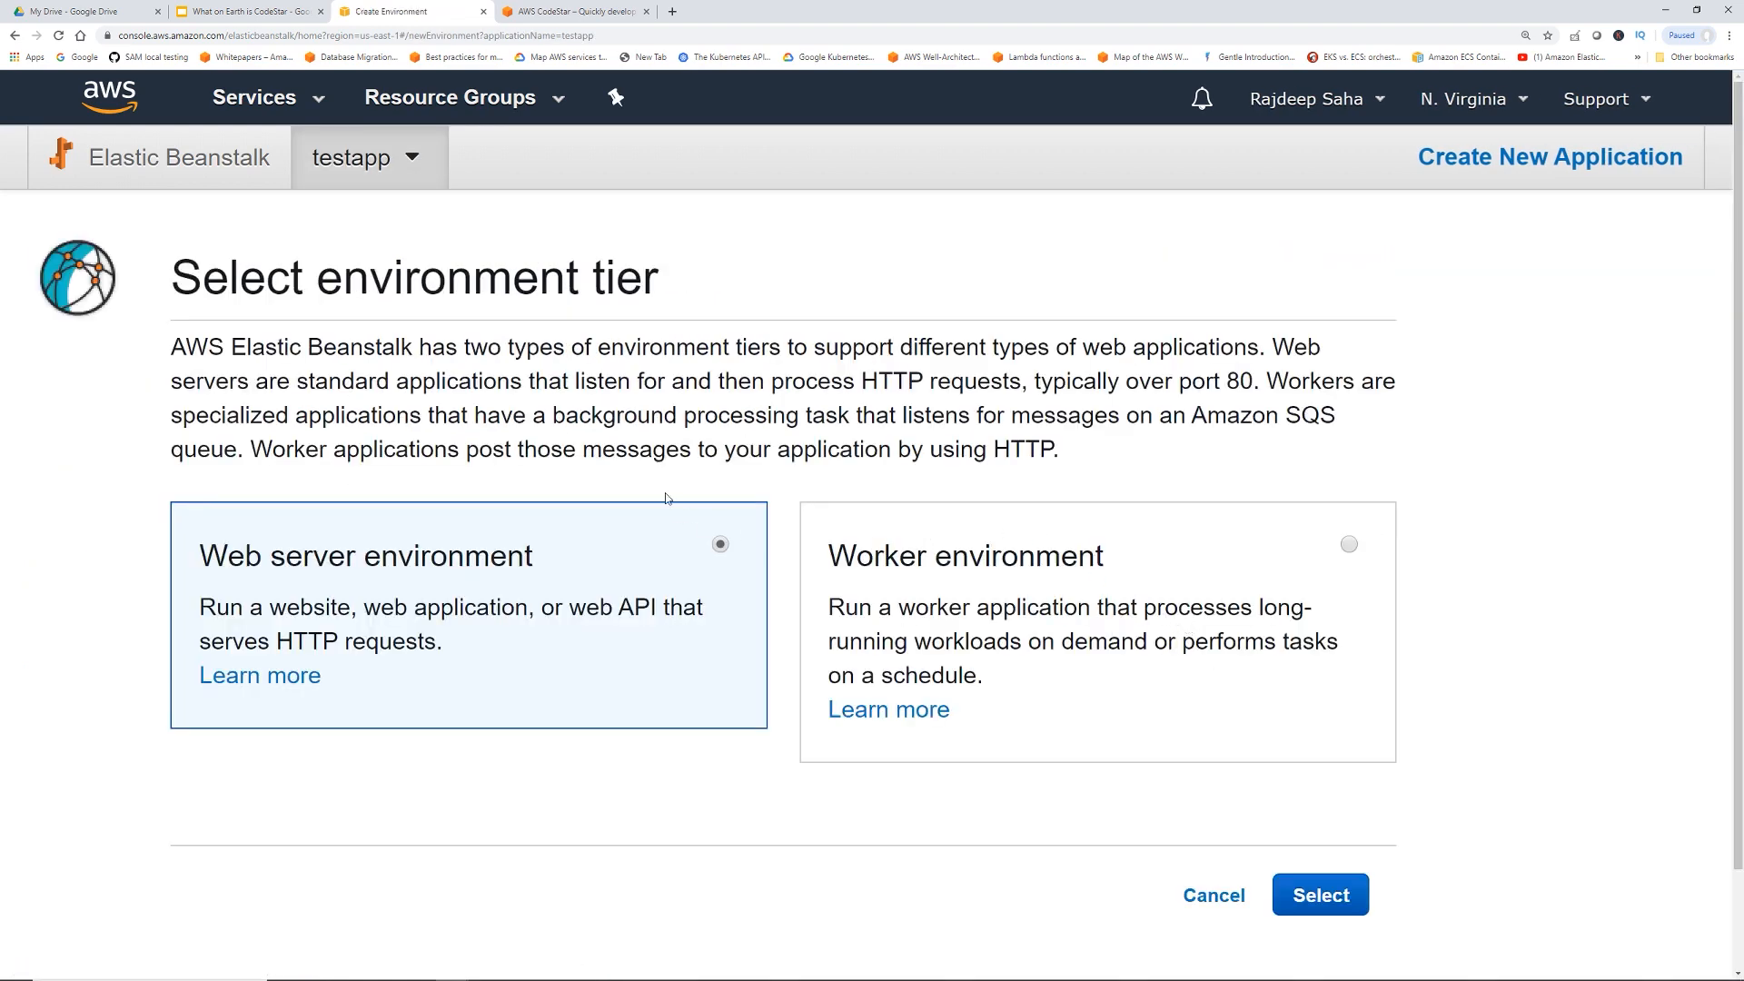
pyautogui.moveTo(1579, 747)
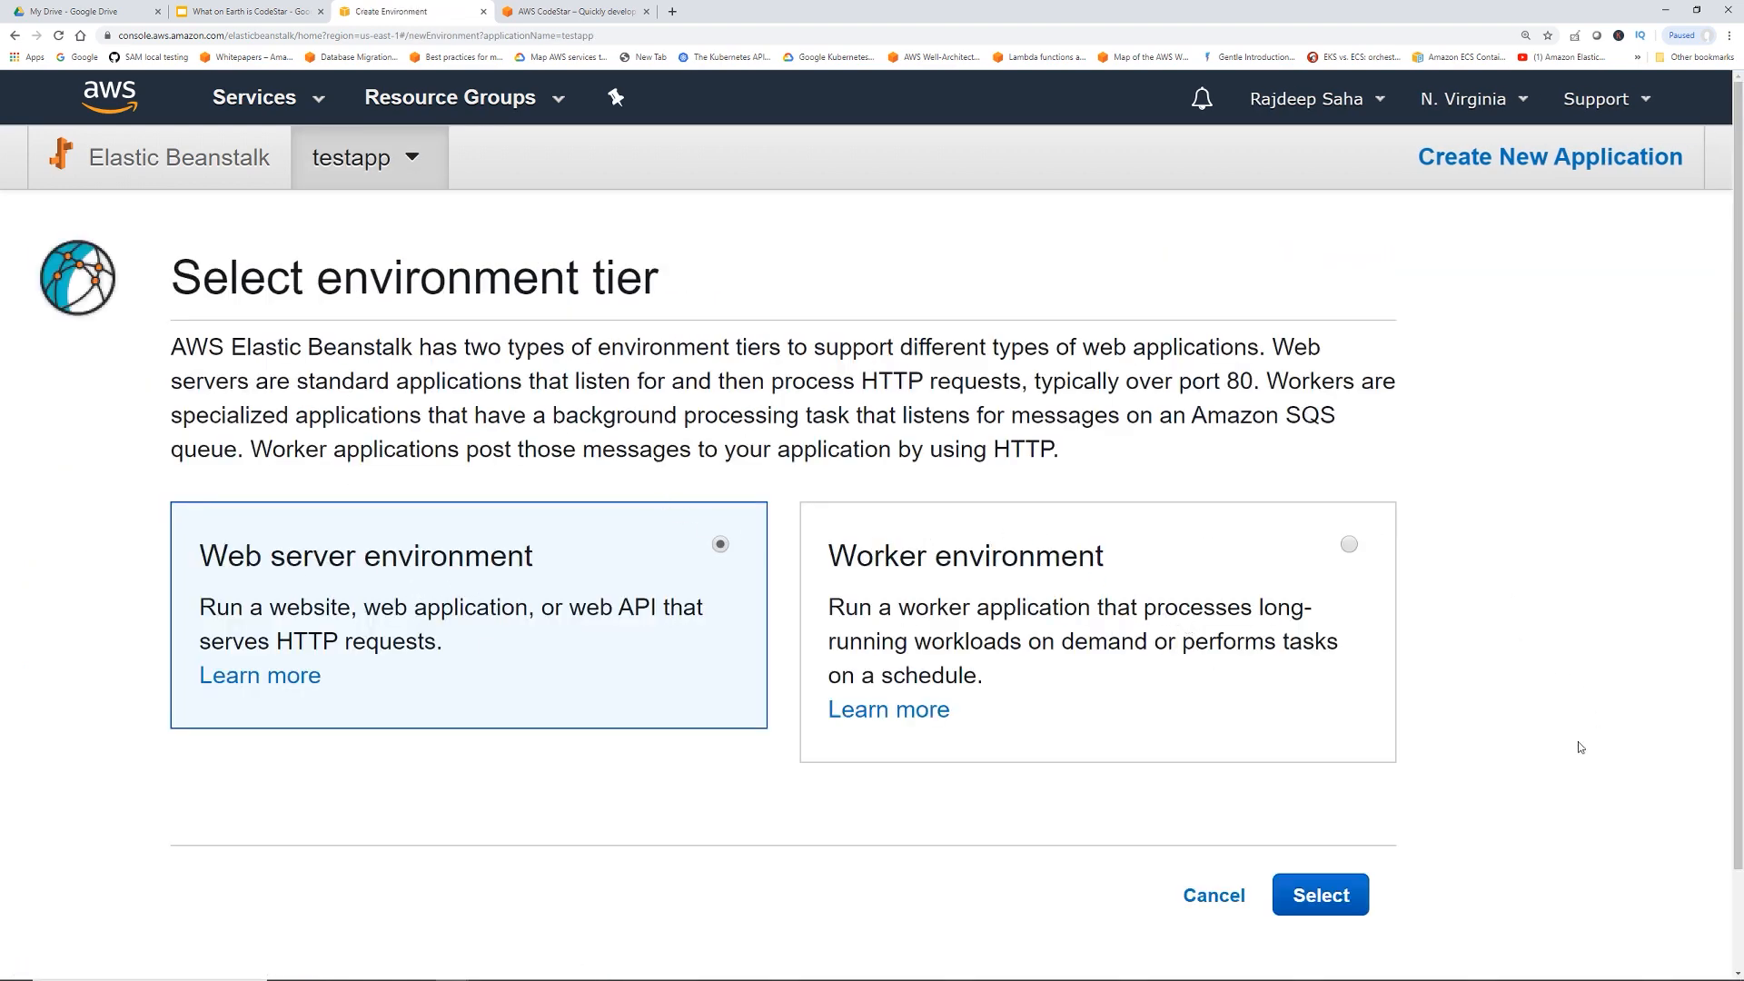
# Create a web server environment on the preconfigured Java platform with the sample application
pyautogui.click(1319, 894)
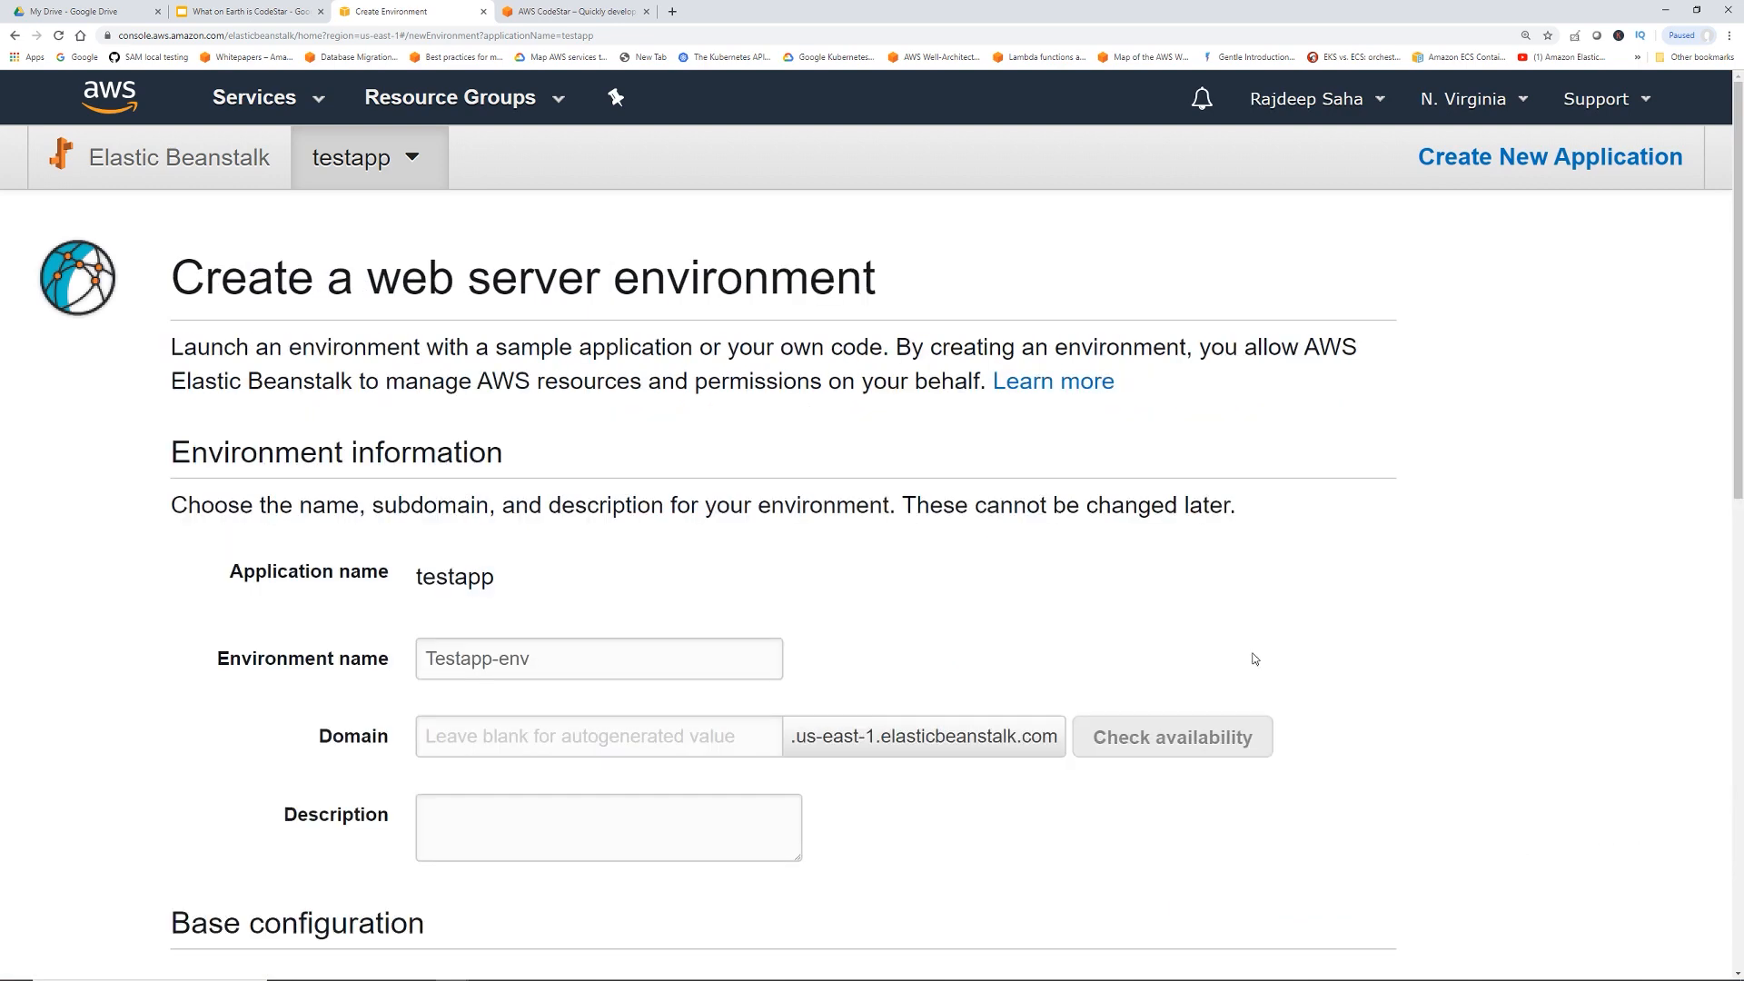
pyautogui.scroll(-3)
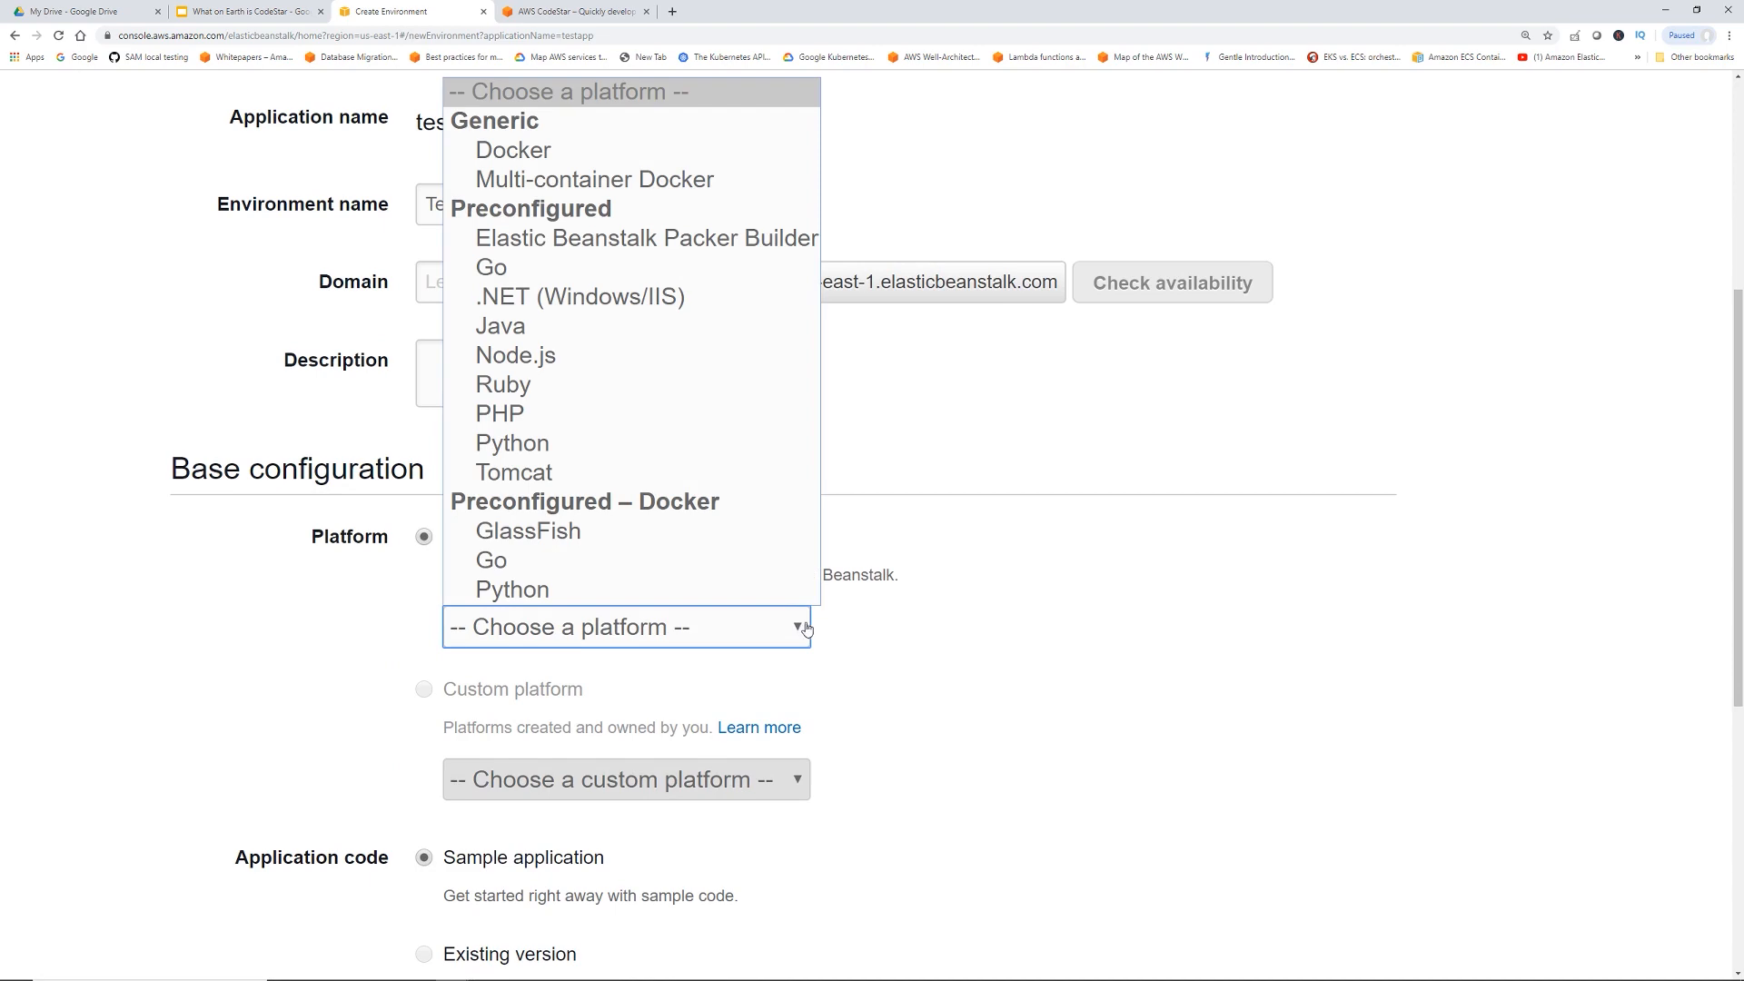
pyautogui.click(499, 325)
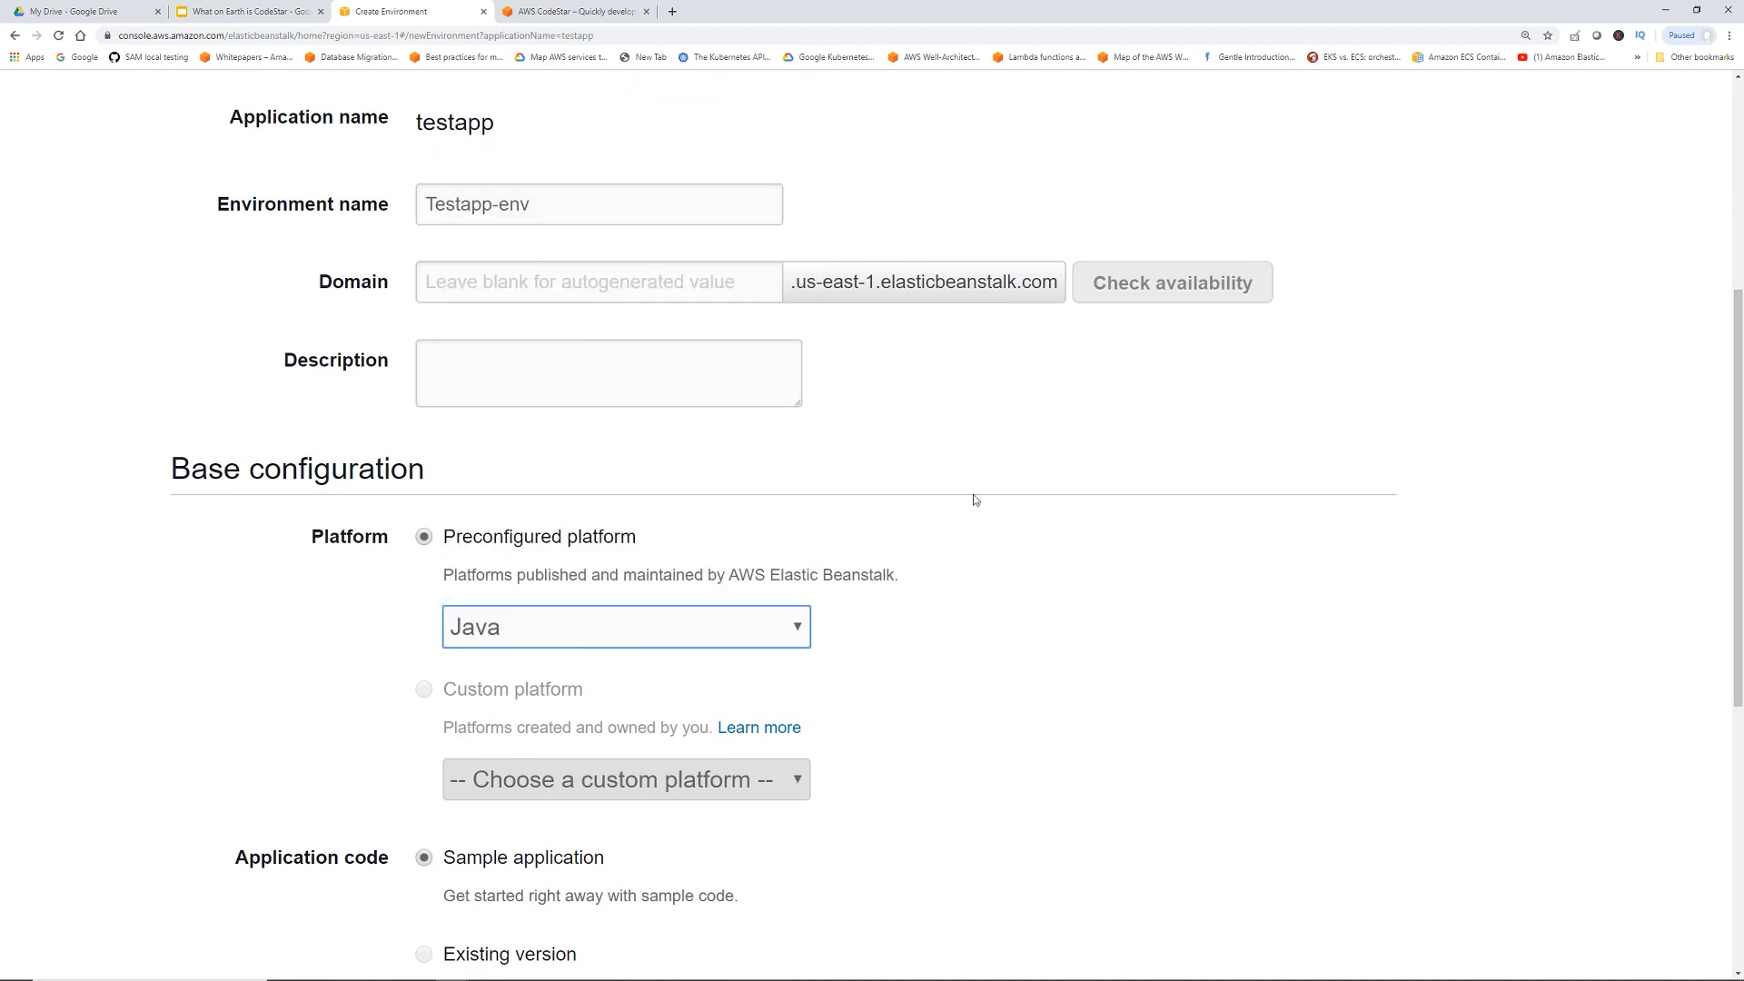
pyautogui.scroll(-3)
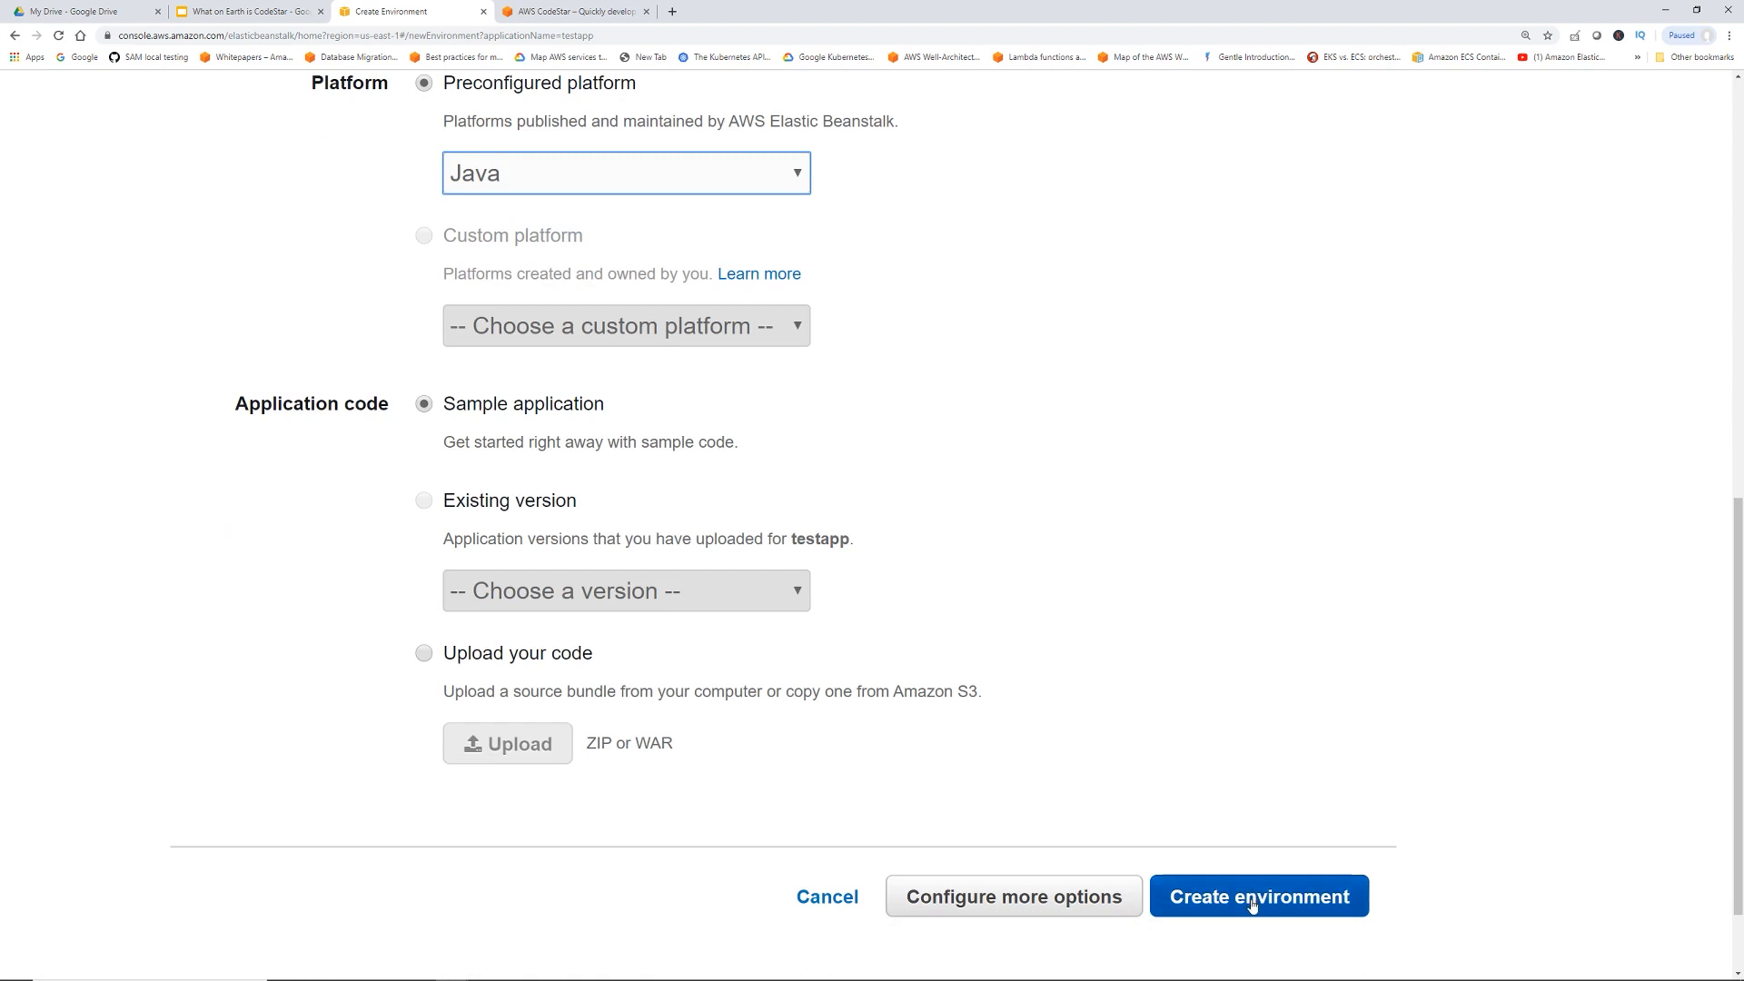
pyautogui.click(1257, 896)
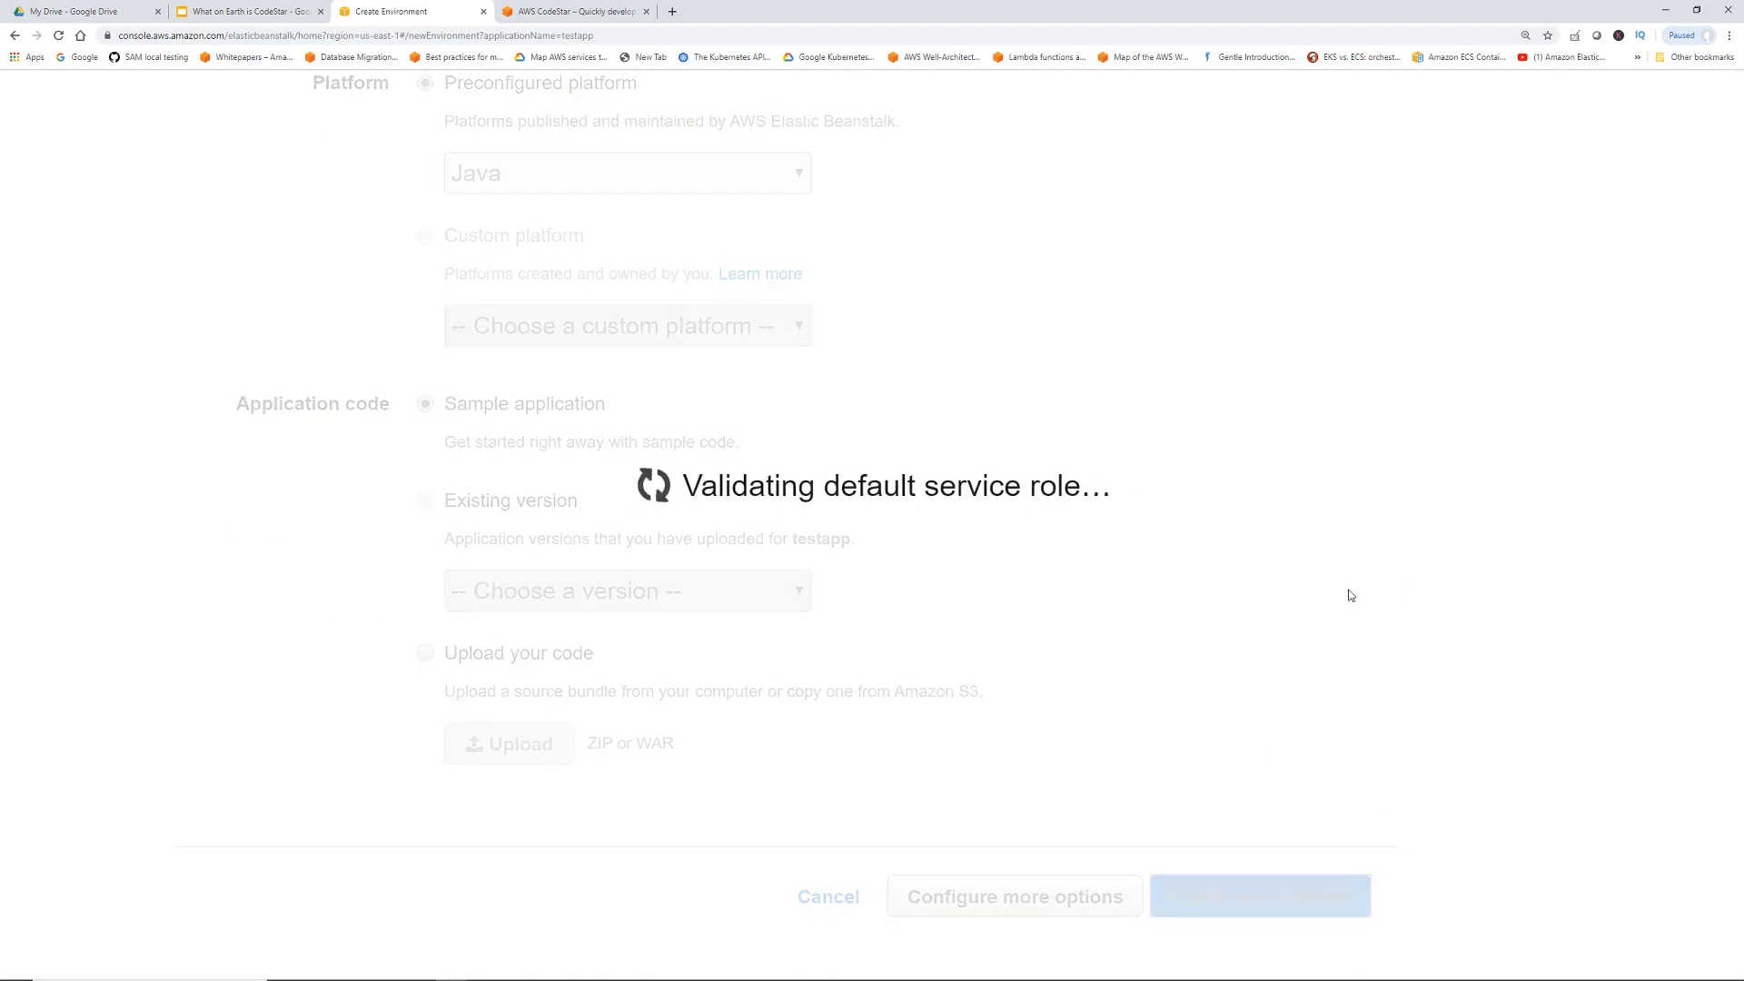
# Open the 'Modify the code' guide link in a new tab while Testapp-env is being created
pyautogui.click(1257, 895)
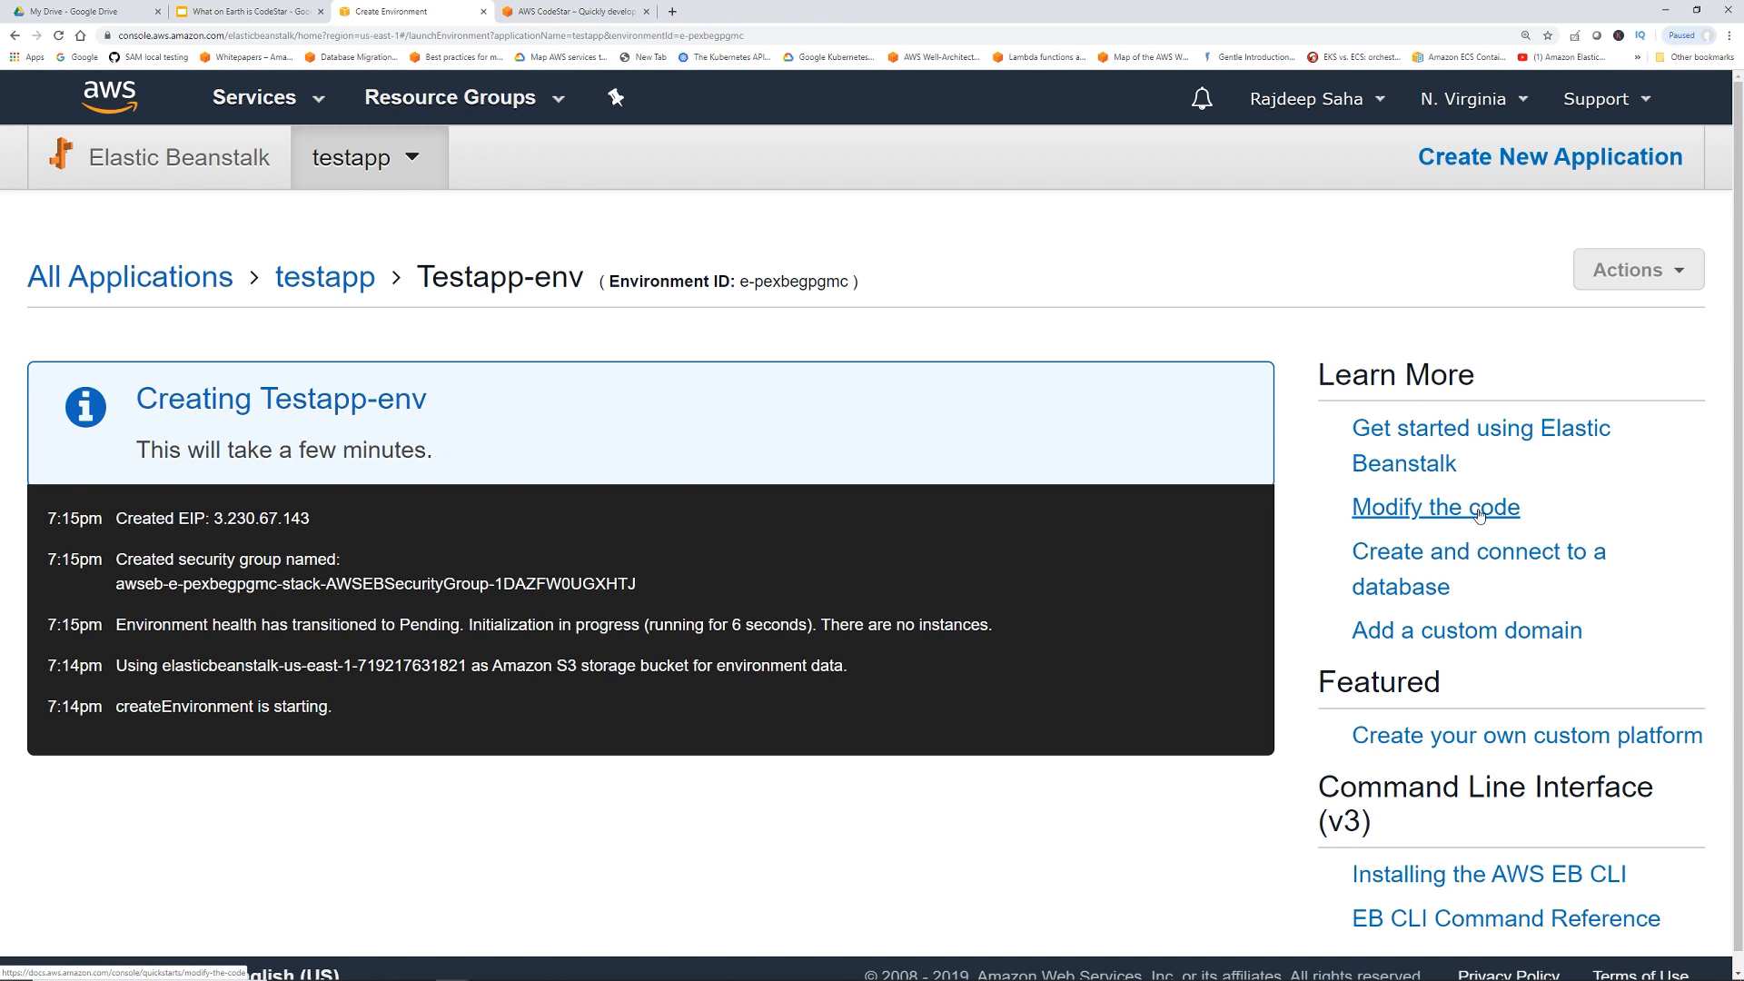
pyautogui.rightClick(1435, 506)
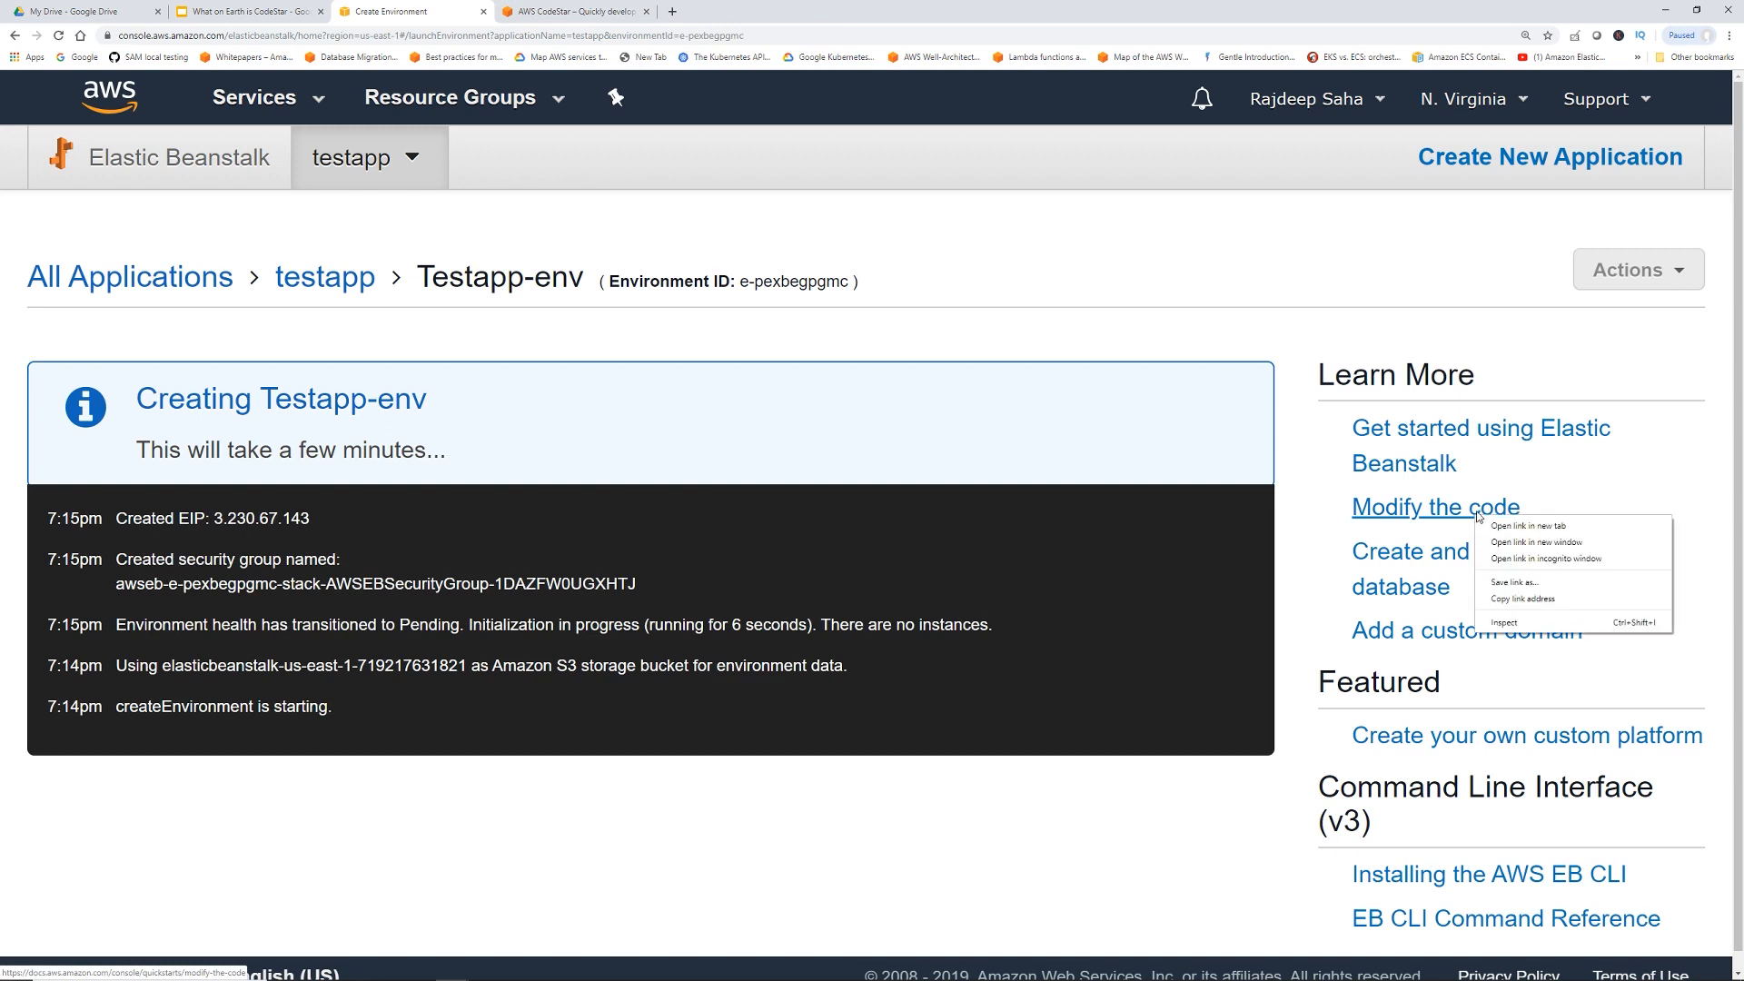
pyautogui.click(1521, 525)
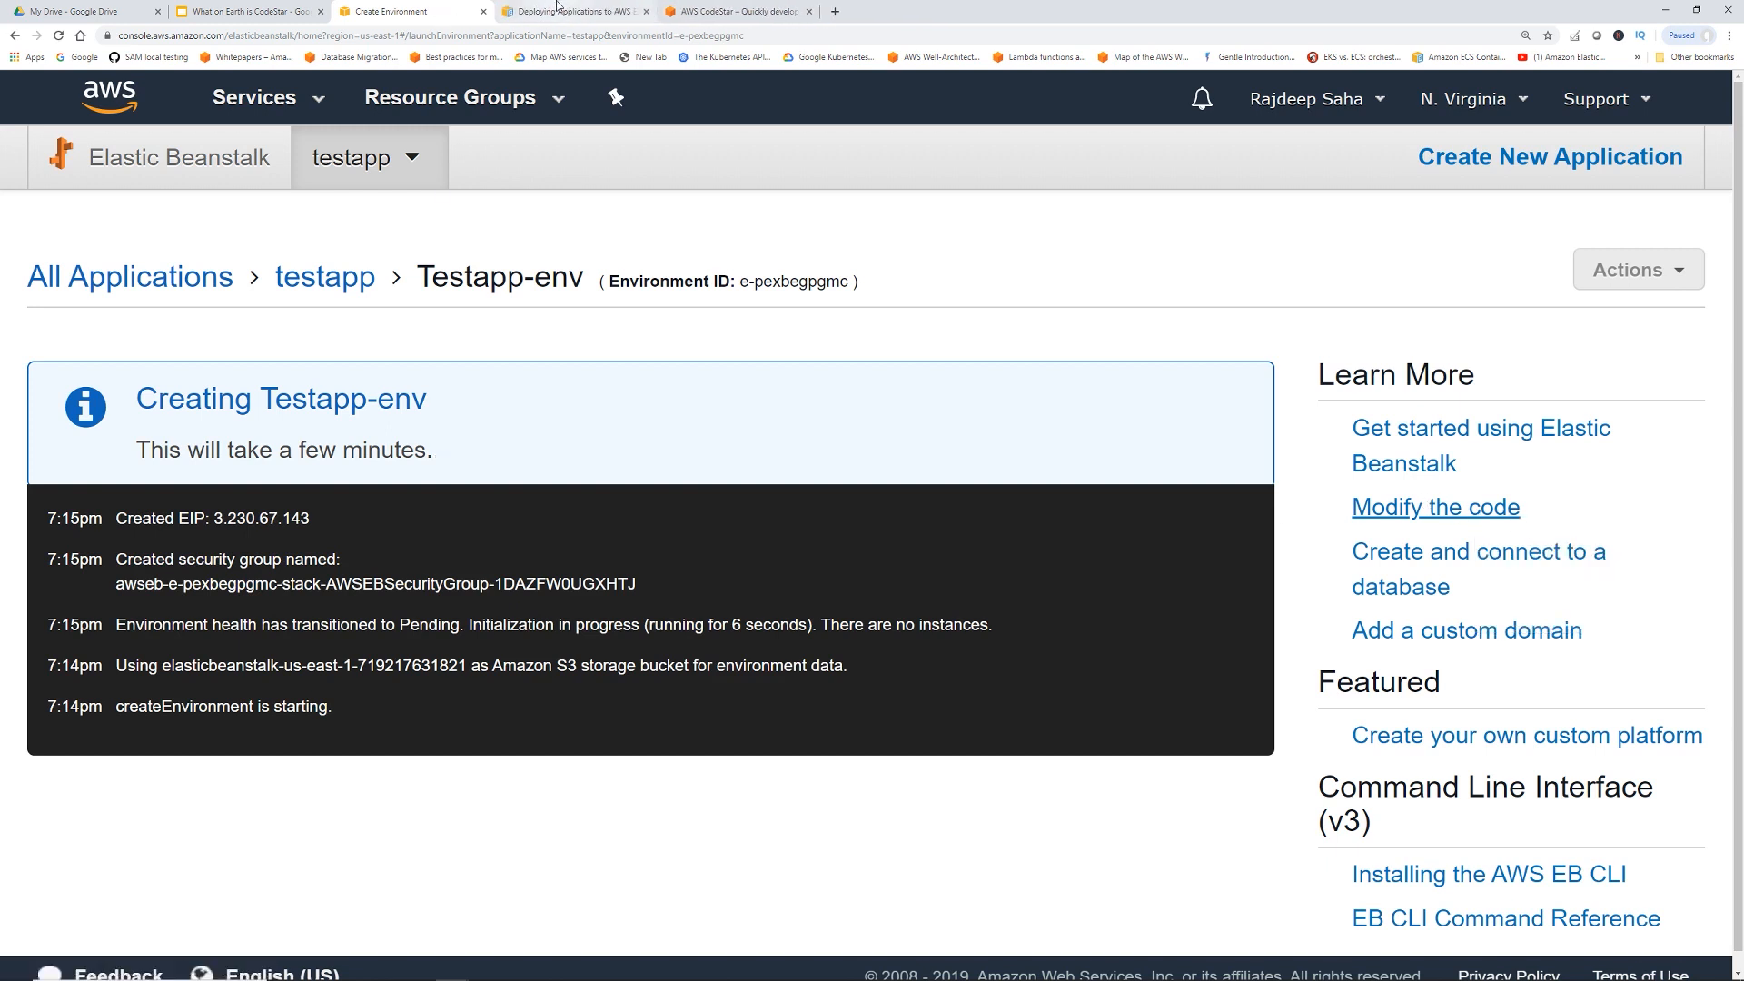
# Download java-se-jetty-gradle-v3.zip from the Tutorials and Samples docs, then return to the console home
pyautogui.click(576, 11)
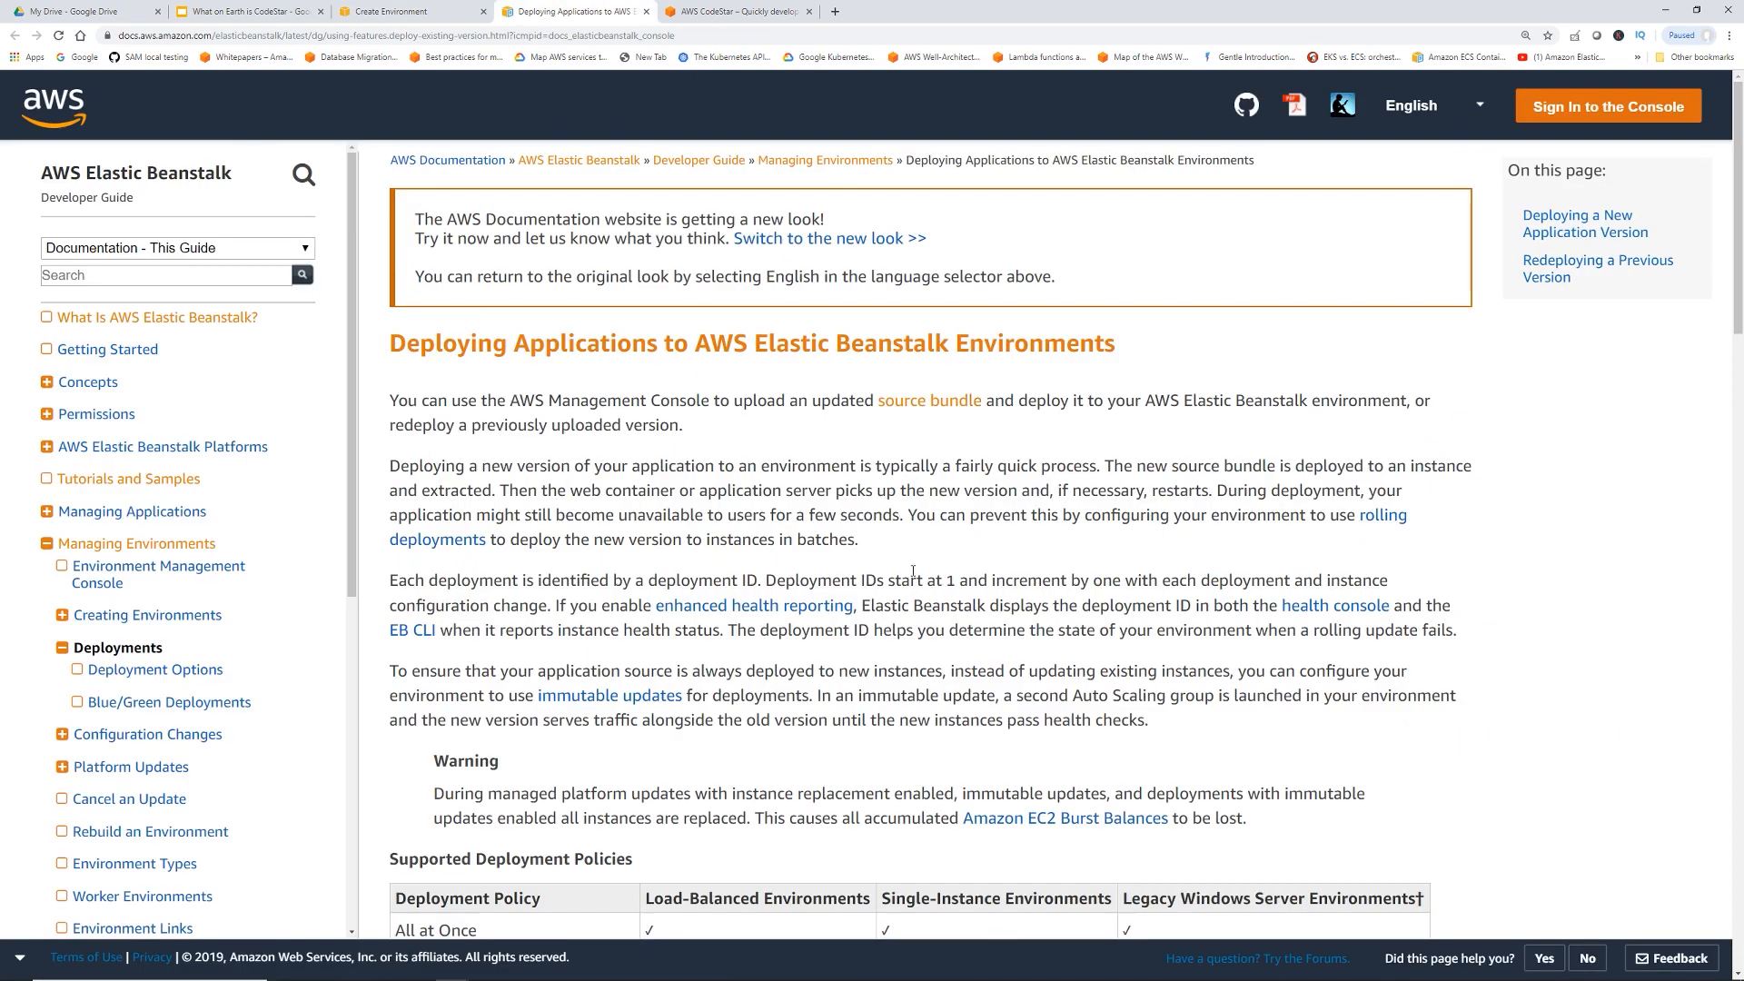
pyautogui.moveTo(1029, 562)
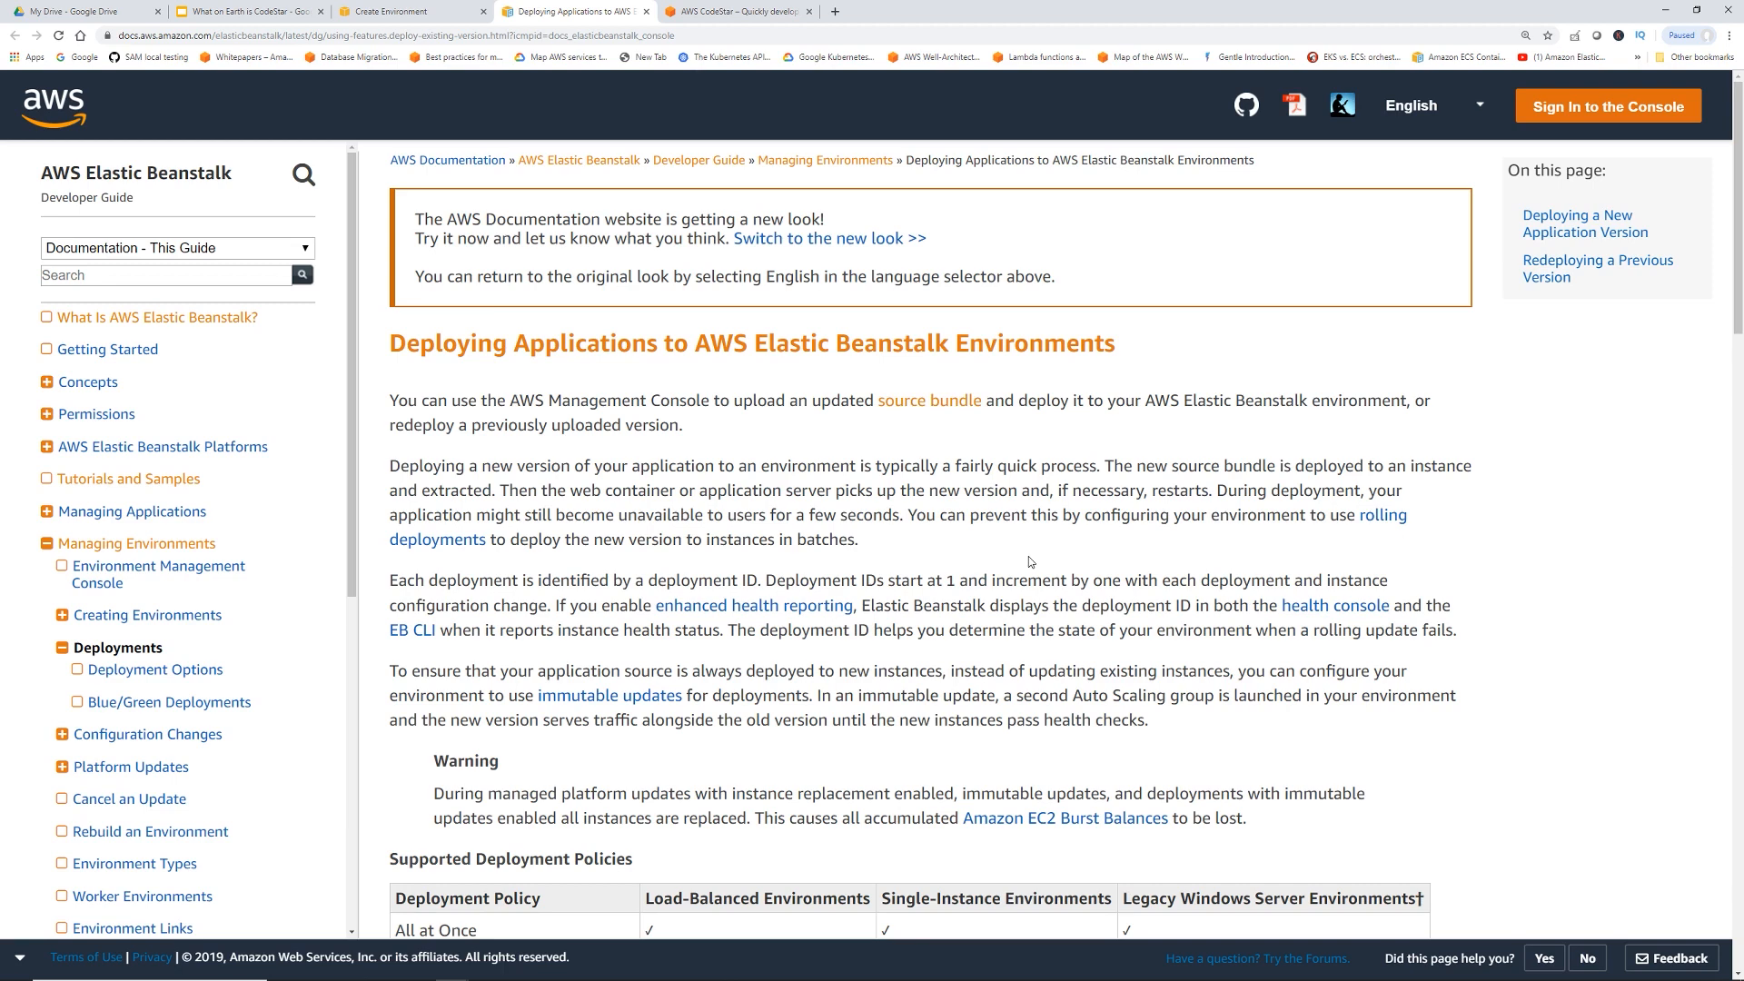
pyautogui.click(129, 478)
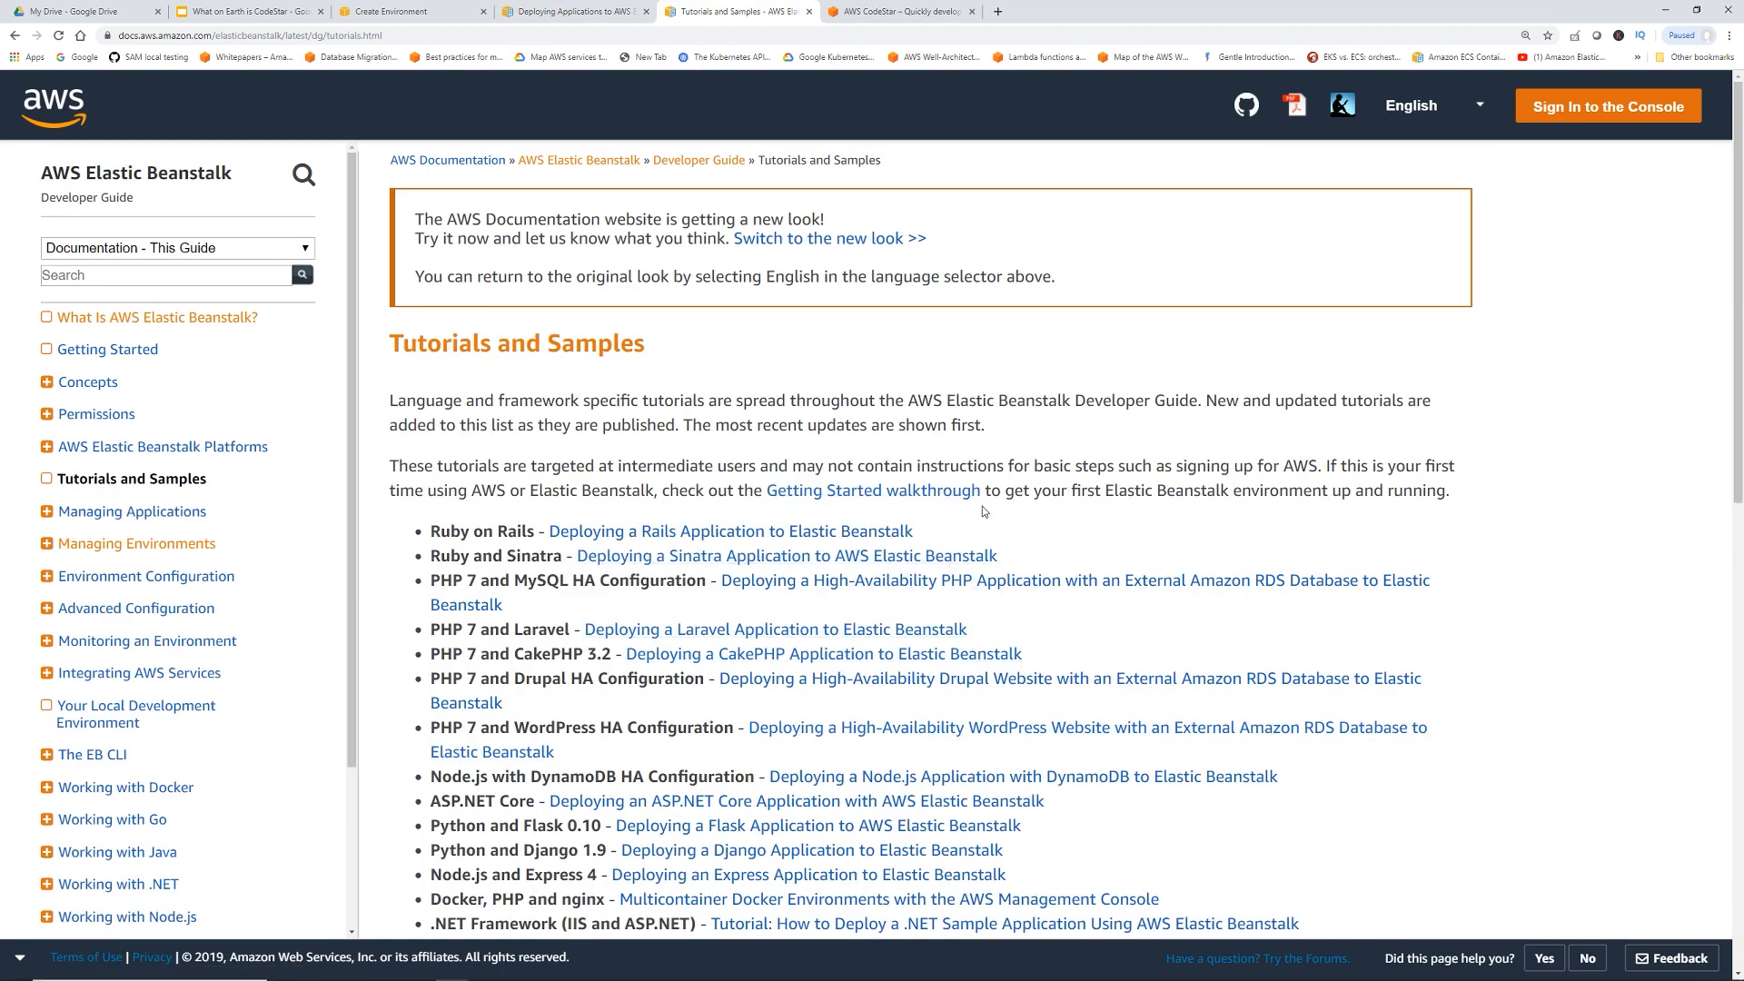
pyautogui.scroll(-3)
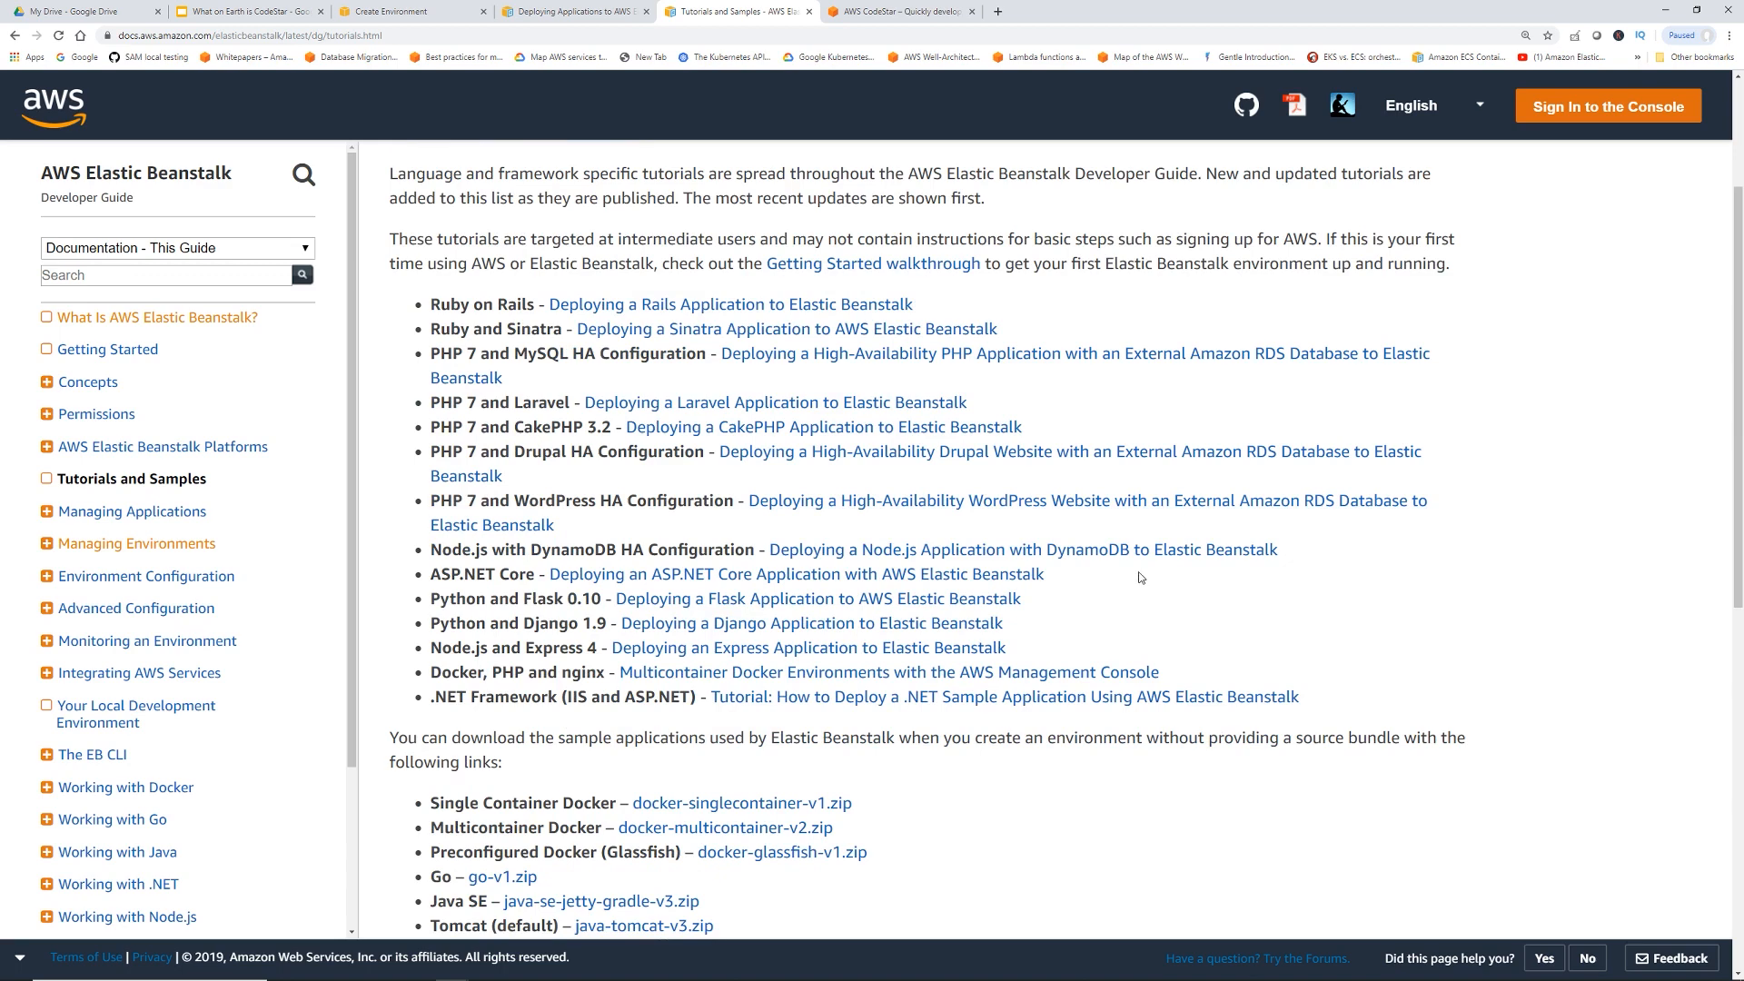
pyautogui.moveTo(1114, 576)
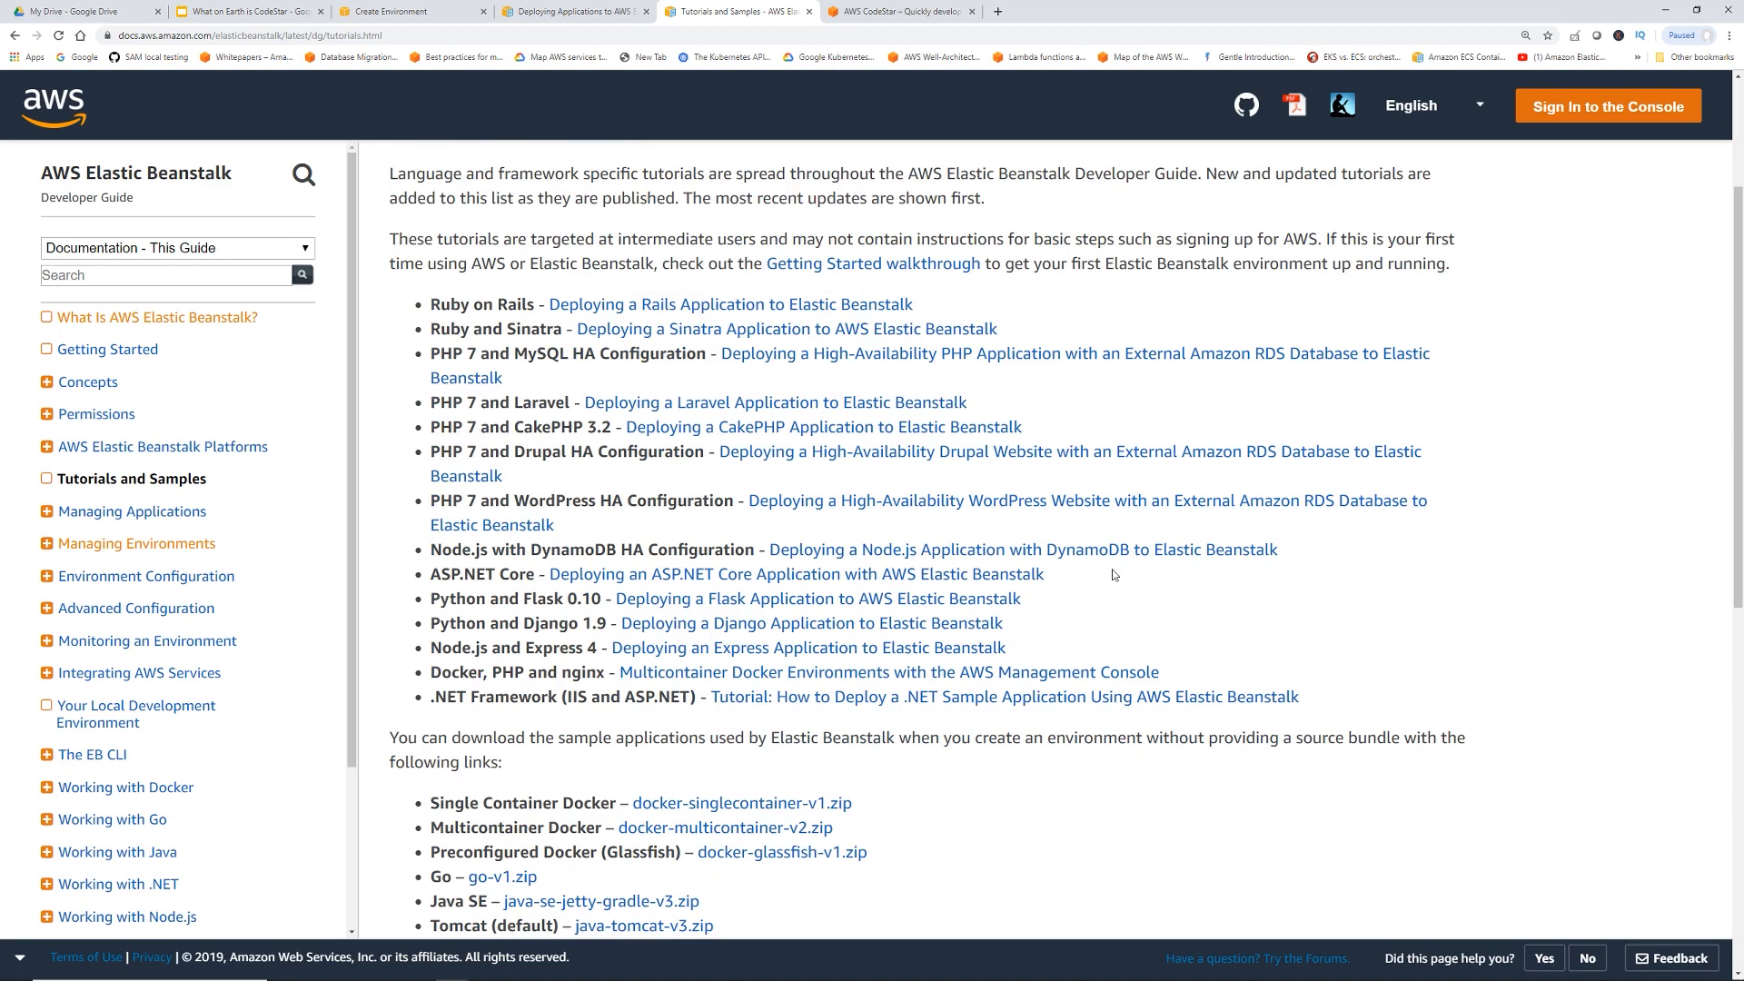
pyautogui.scroll(-3)
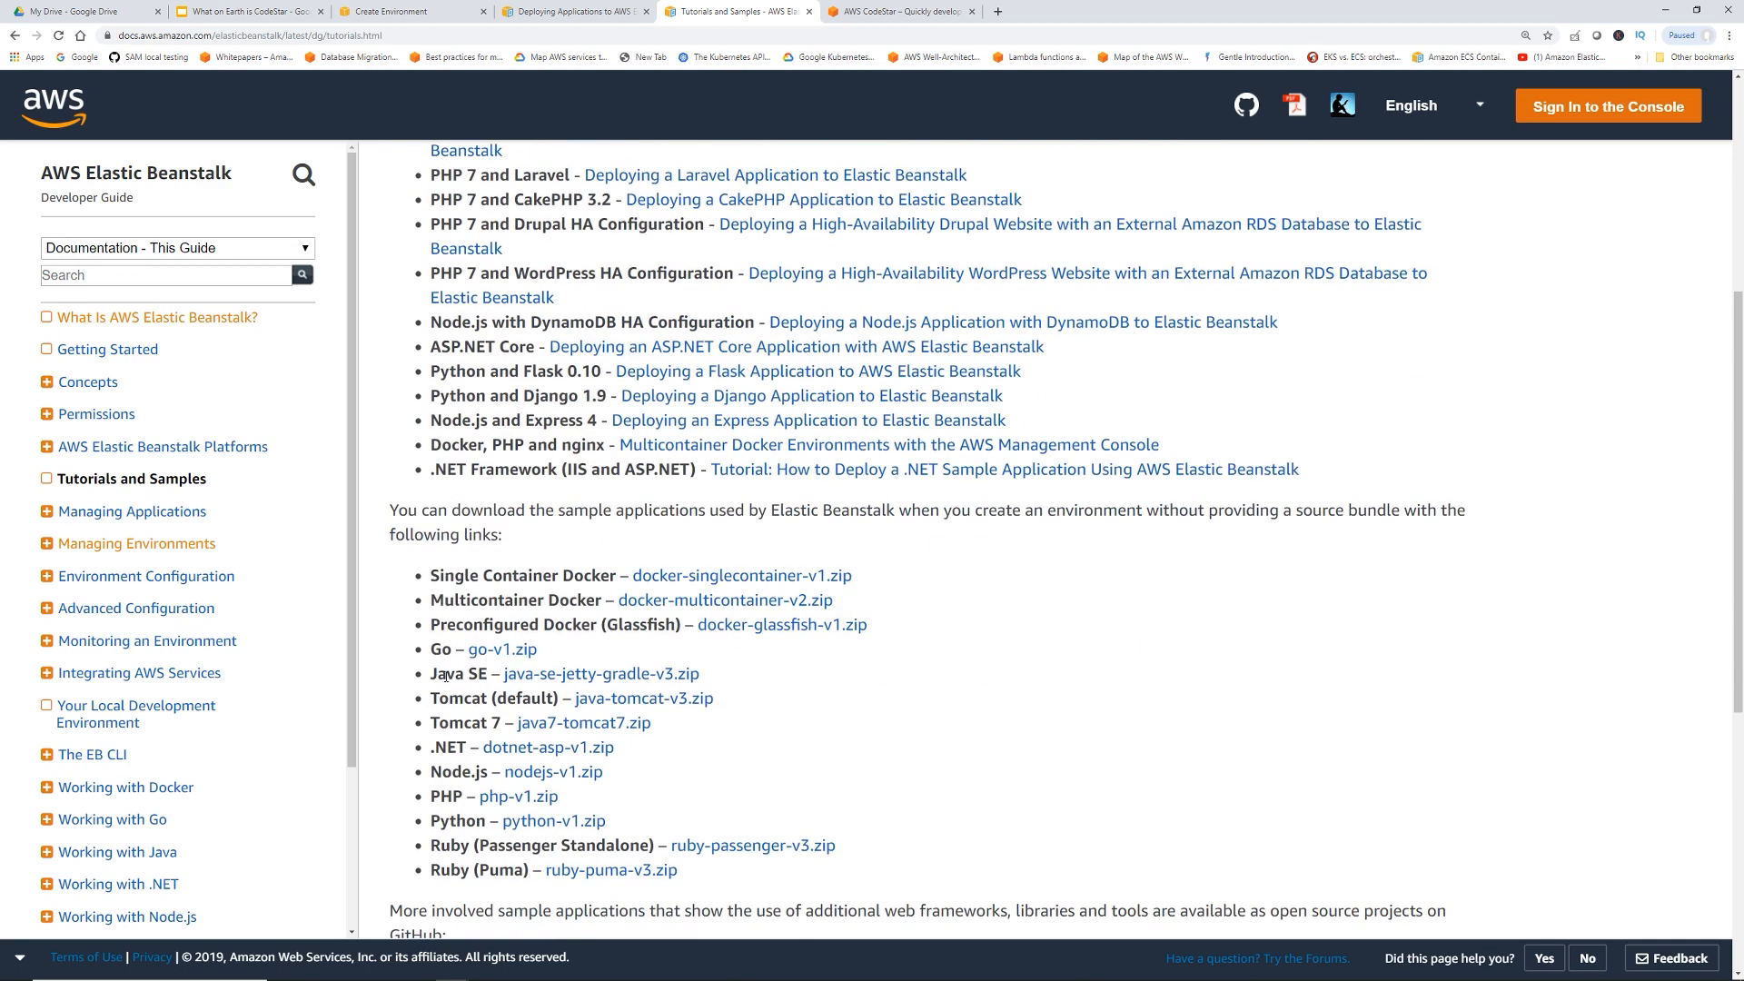
pyautogui.click(600, 672)
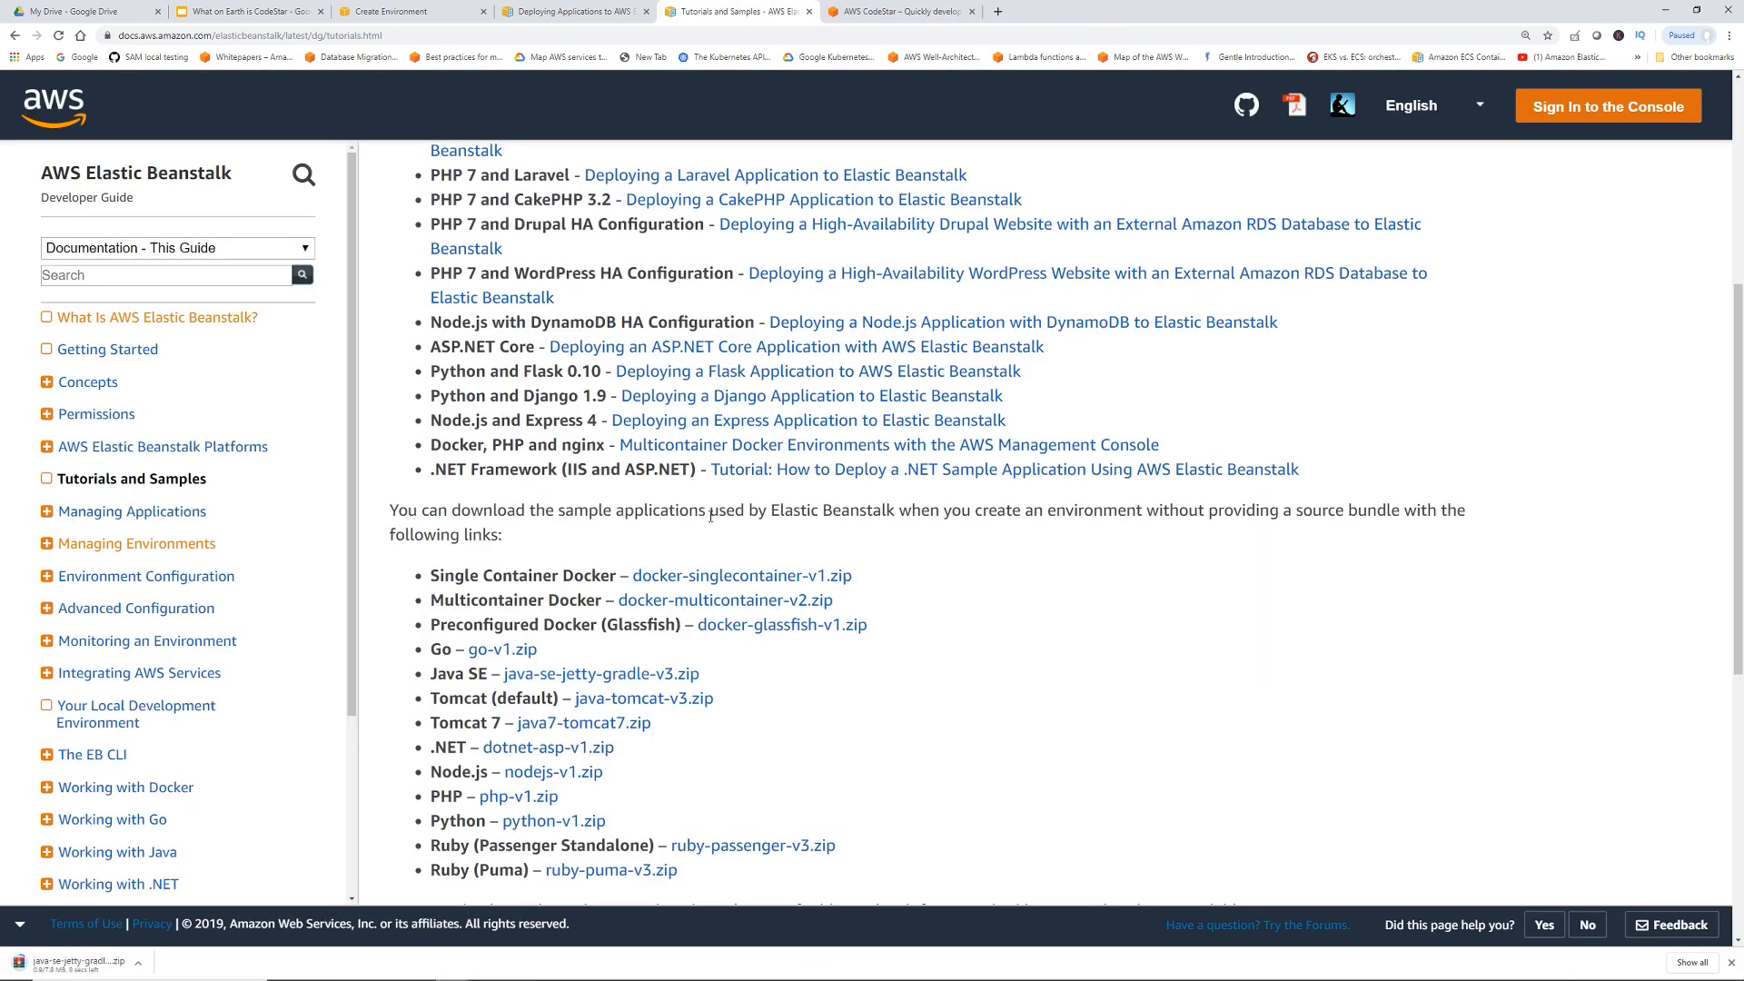
pyautogui.moveTo(968, 656)
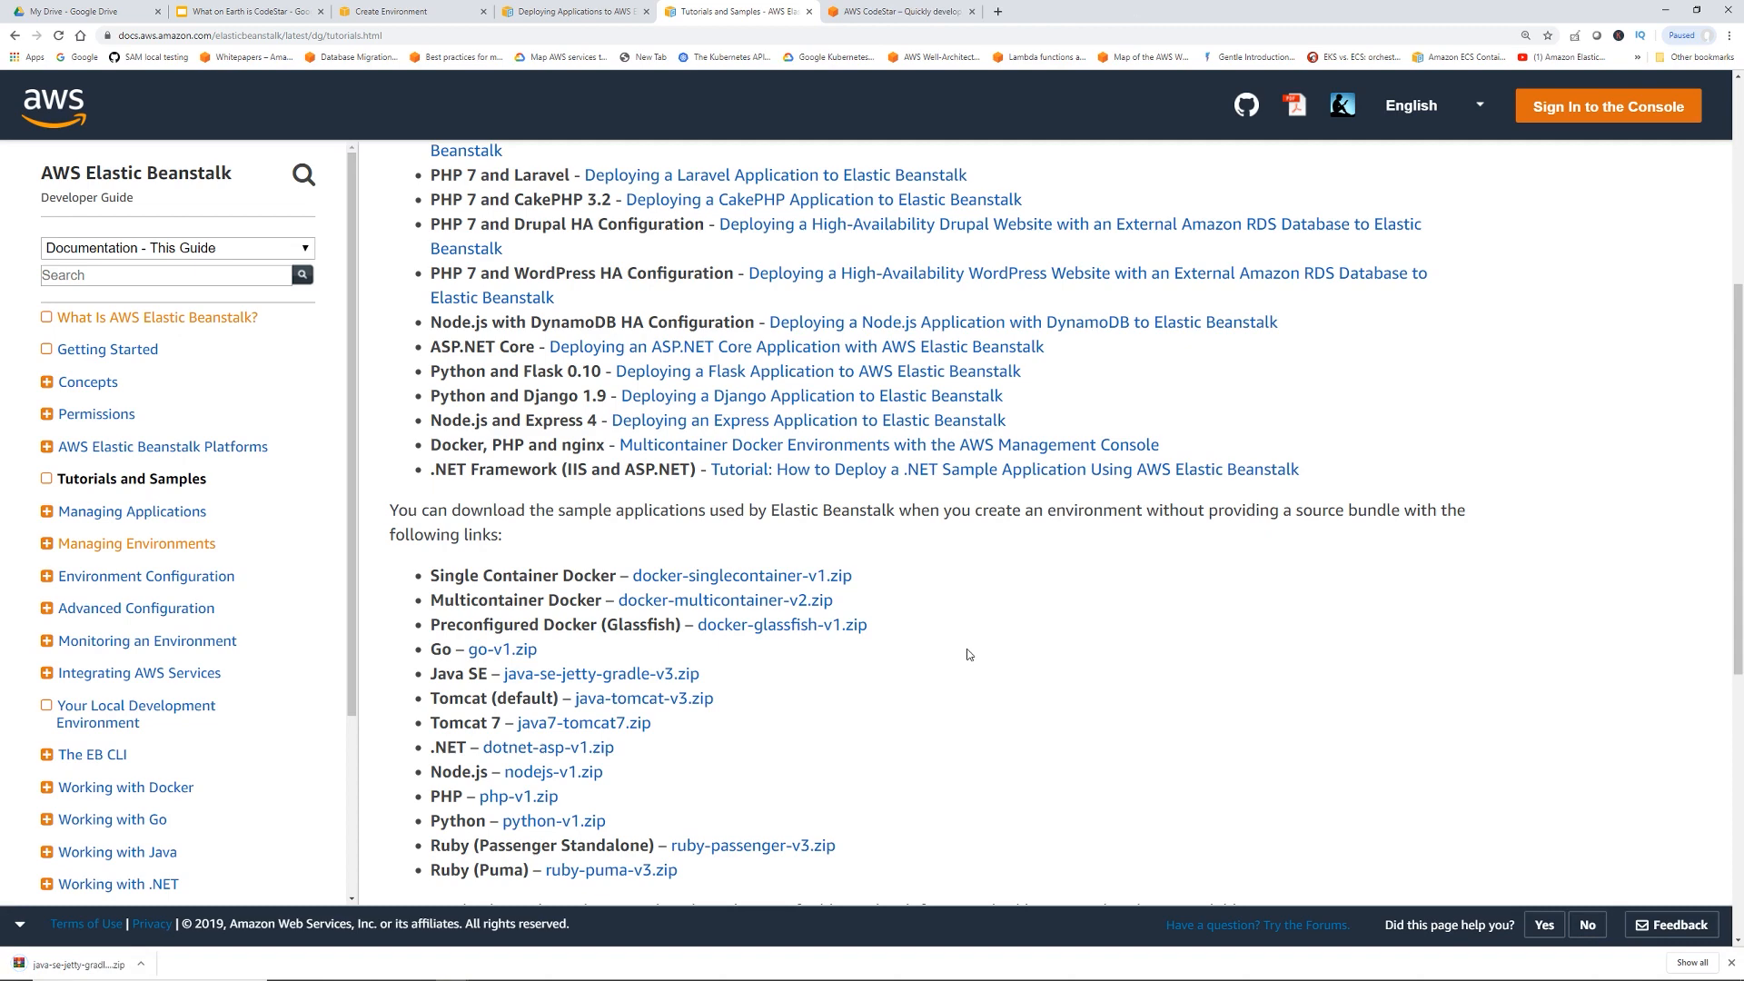
pyautogui.moveTo(812, 78)
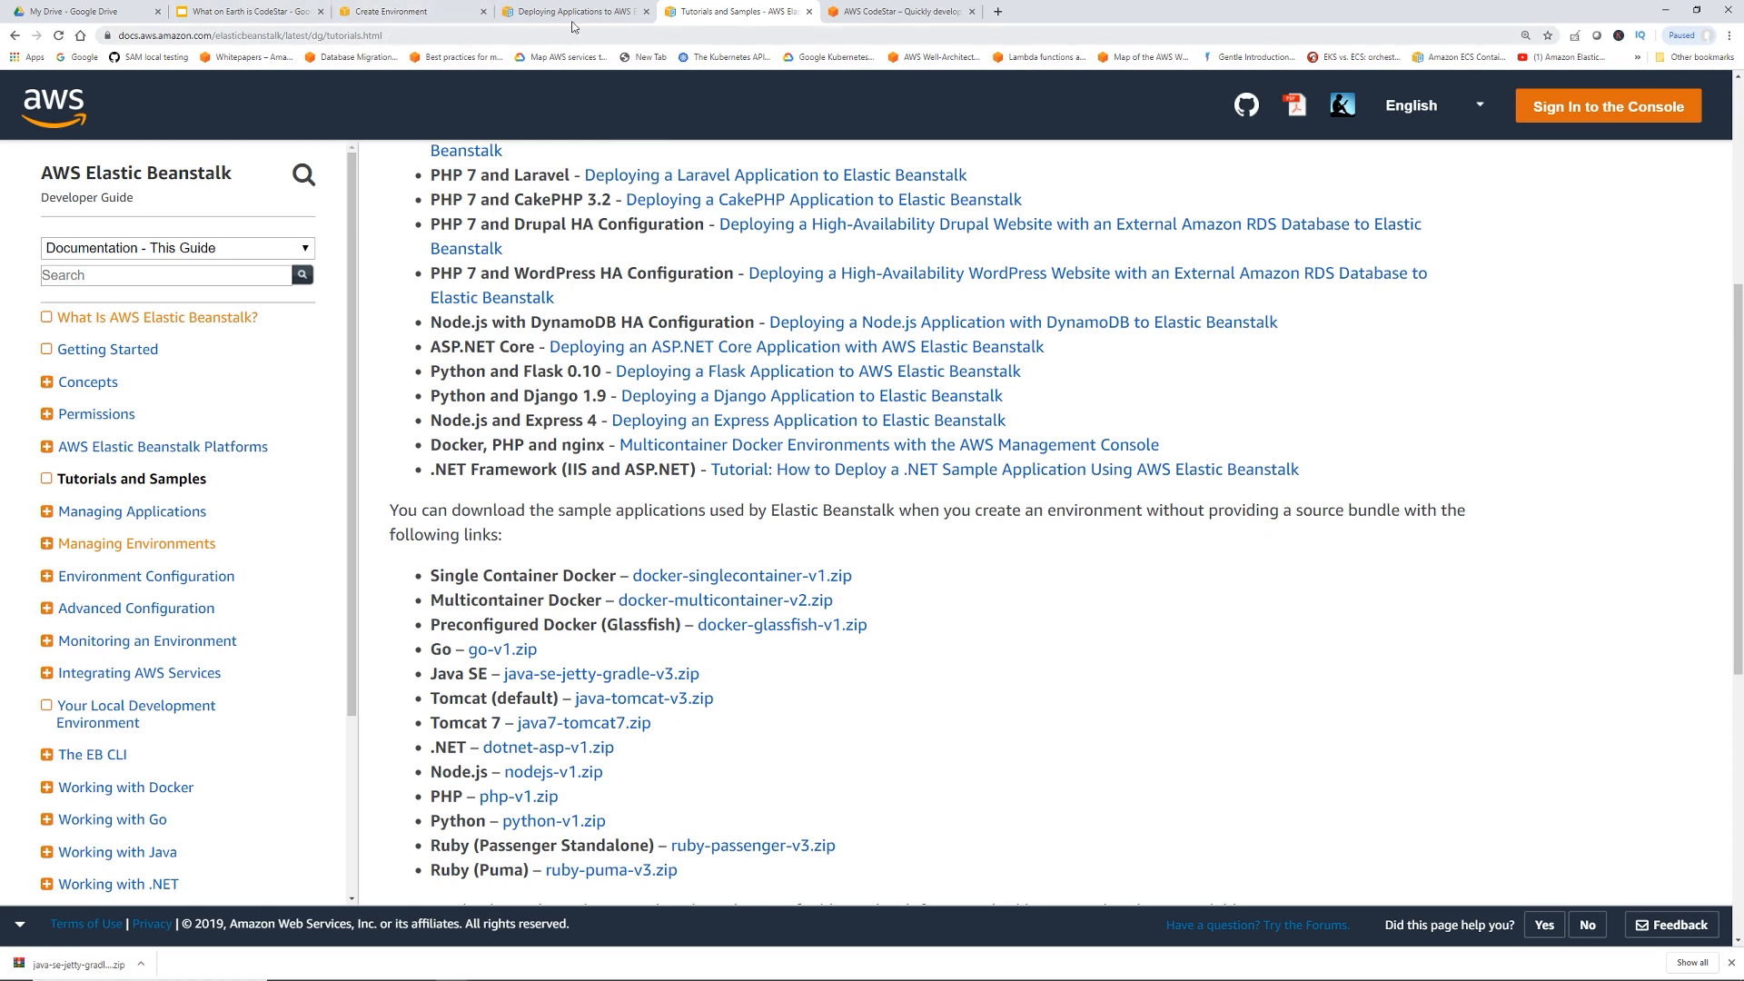
pyautogui.click(412, 11)
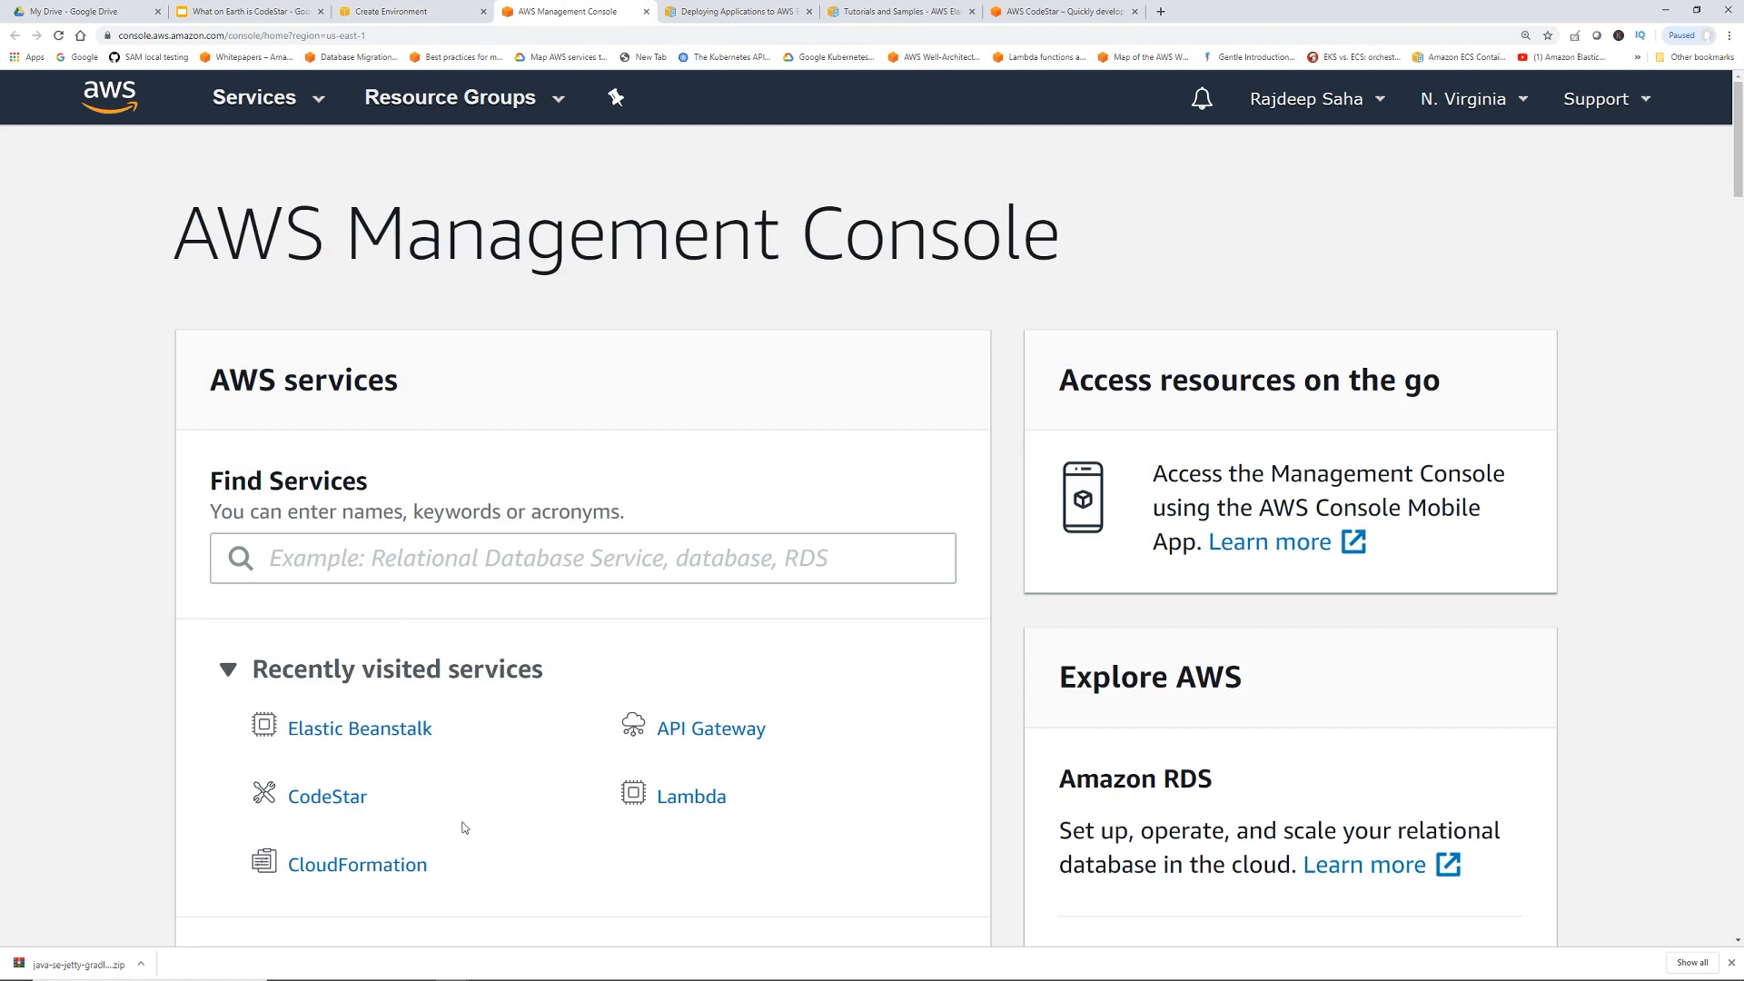
# Inspect the awseb CloudFormation stack for Testapp-env, then head back to the console home toward CodeStar
pyautogui.click(356, 865)
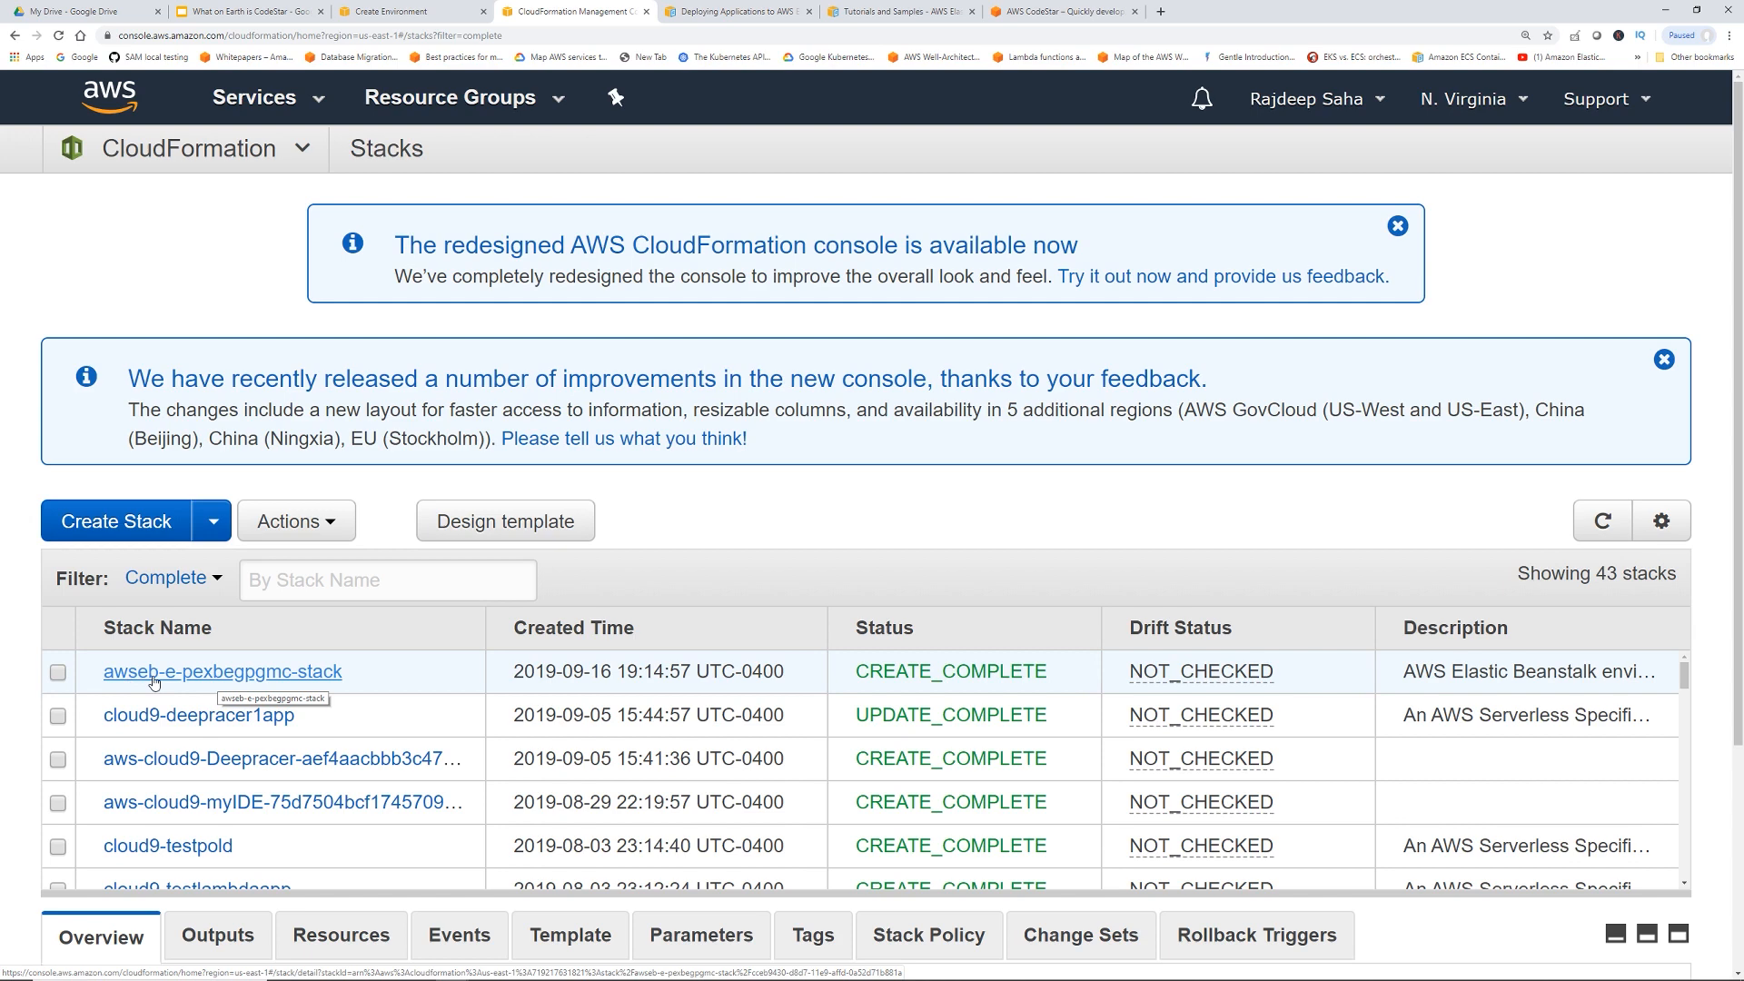
pyautogui.click(221, 671)
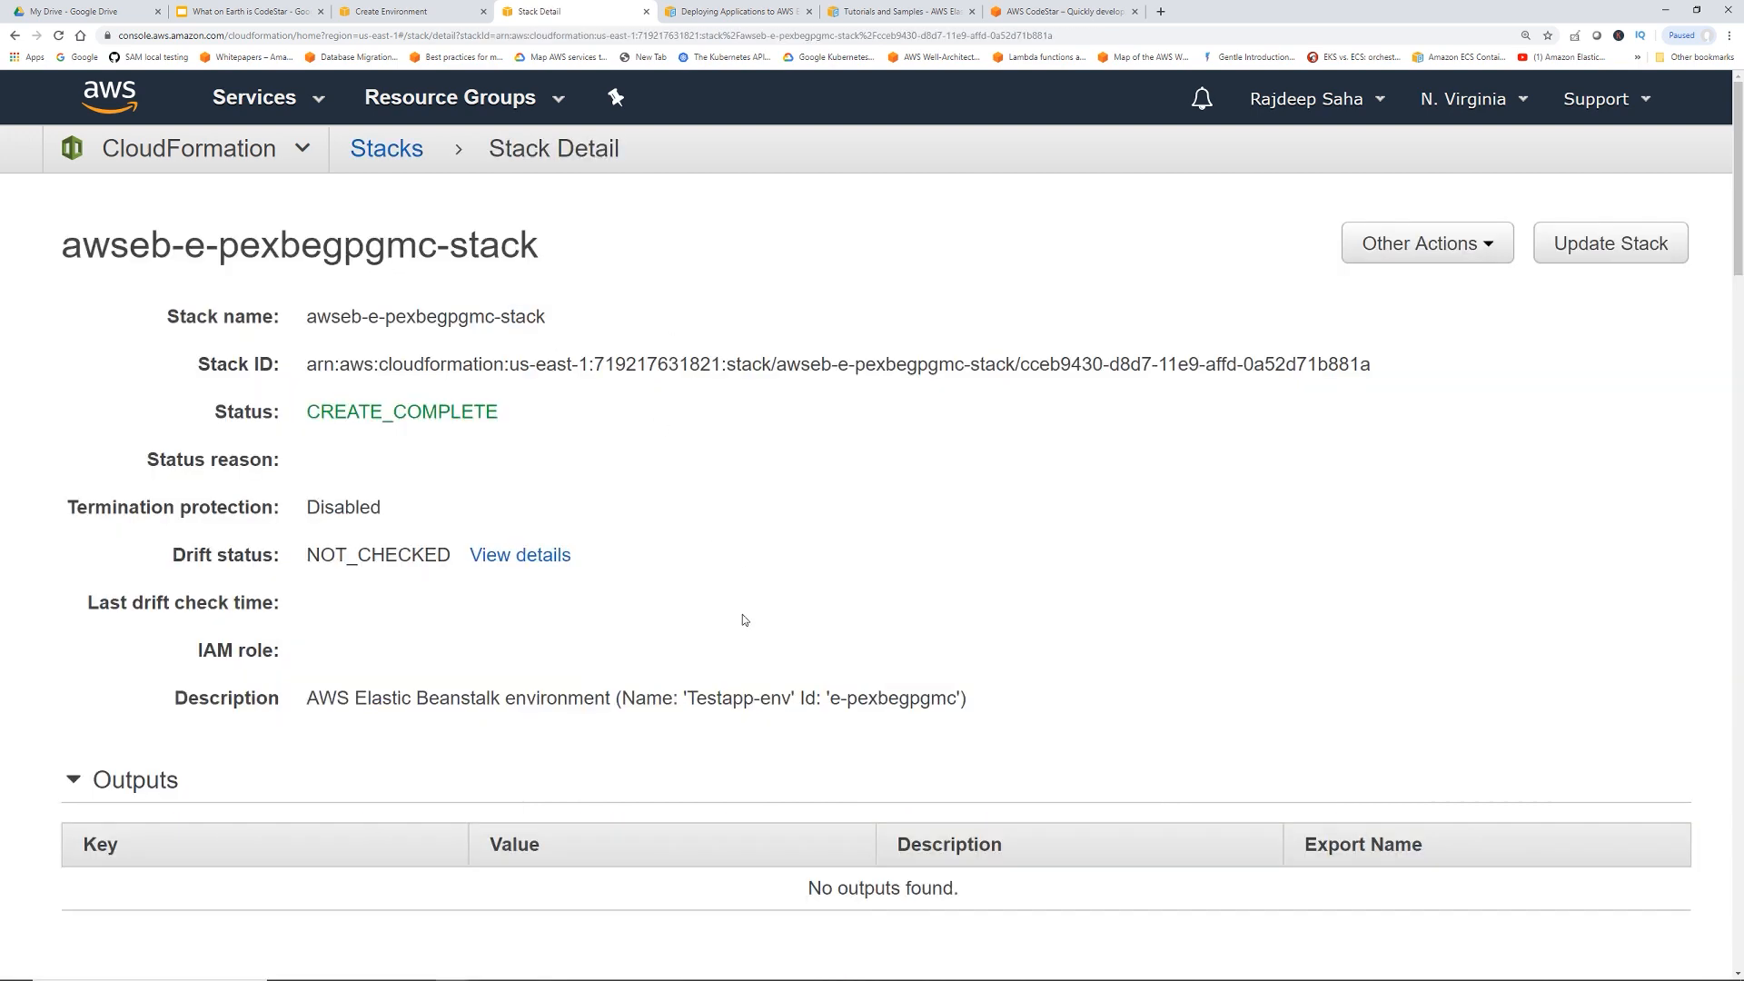
pyautogui.moveTo(565, 330)
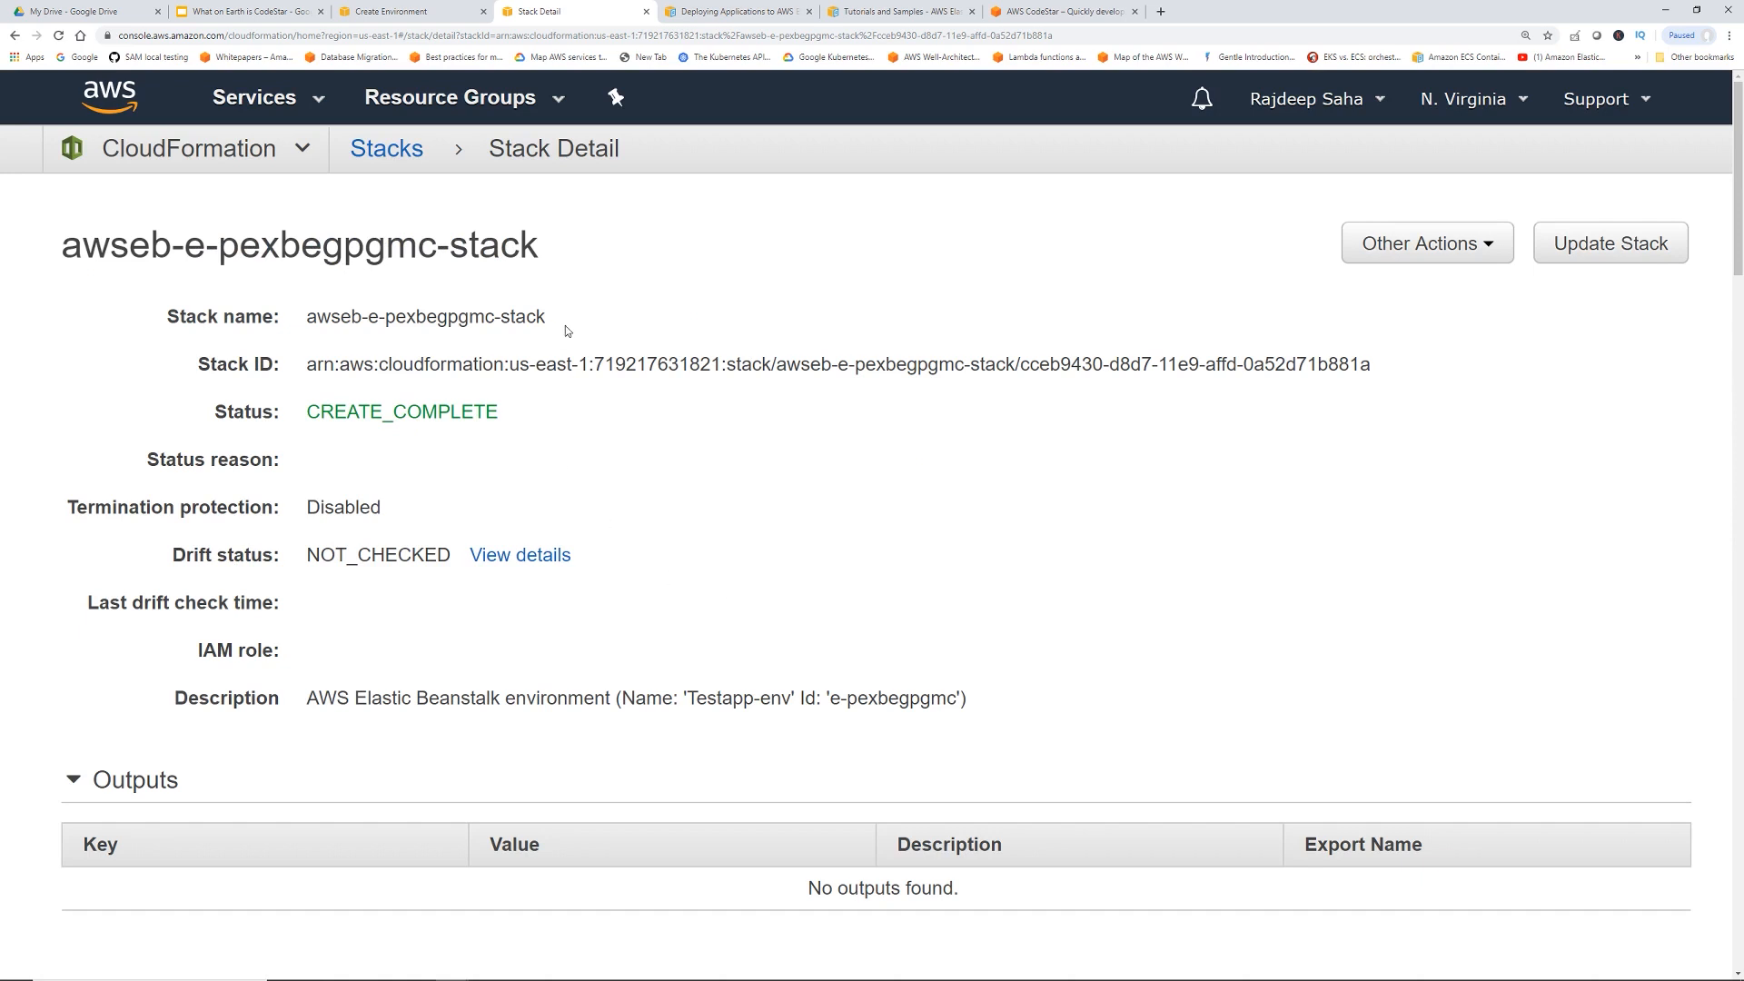
pyautogui.click(107, 96)
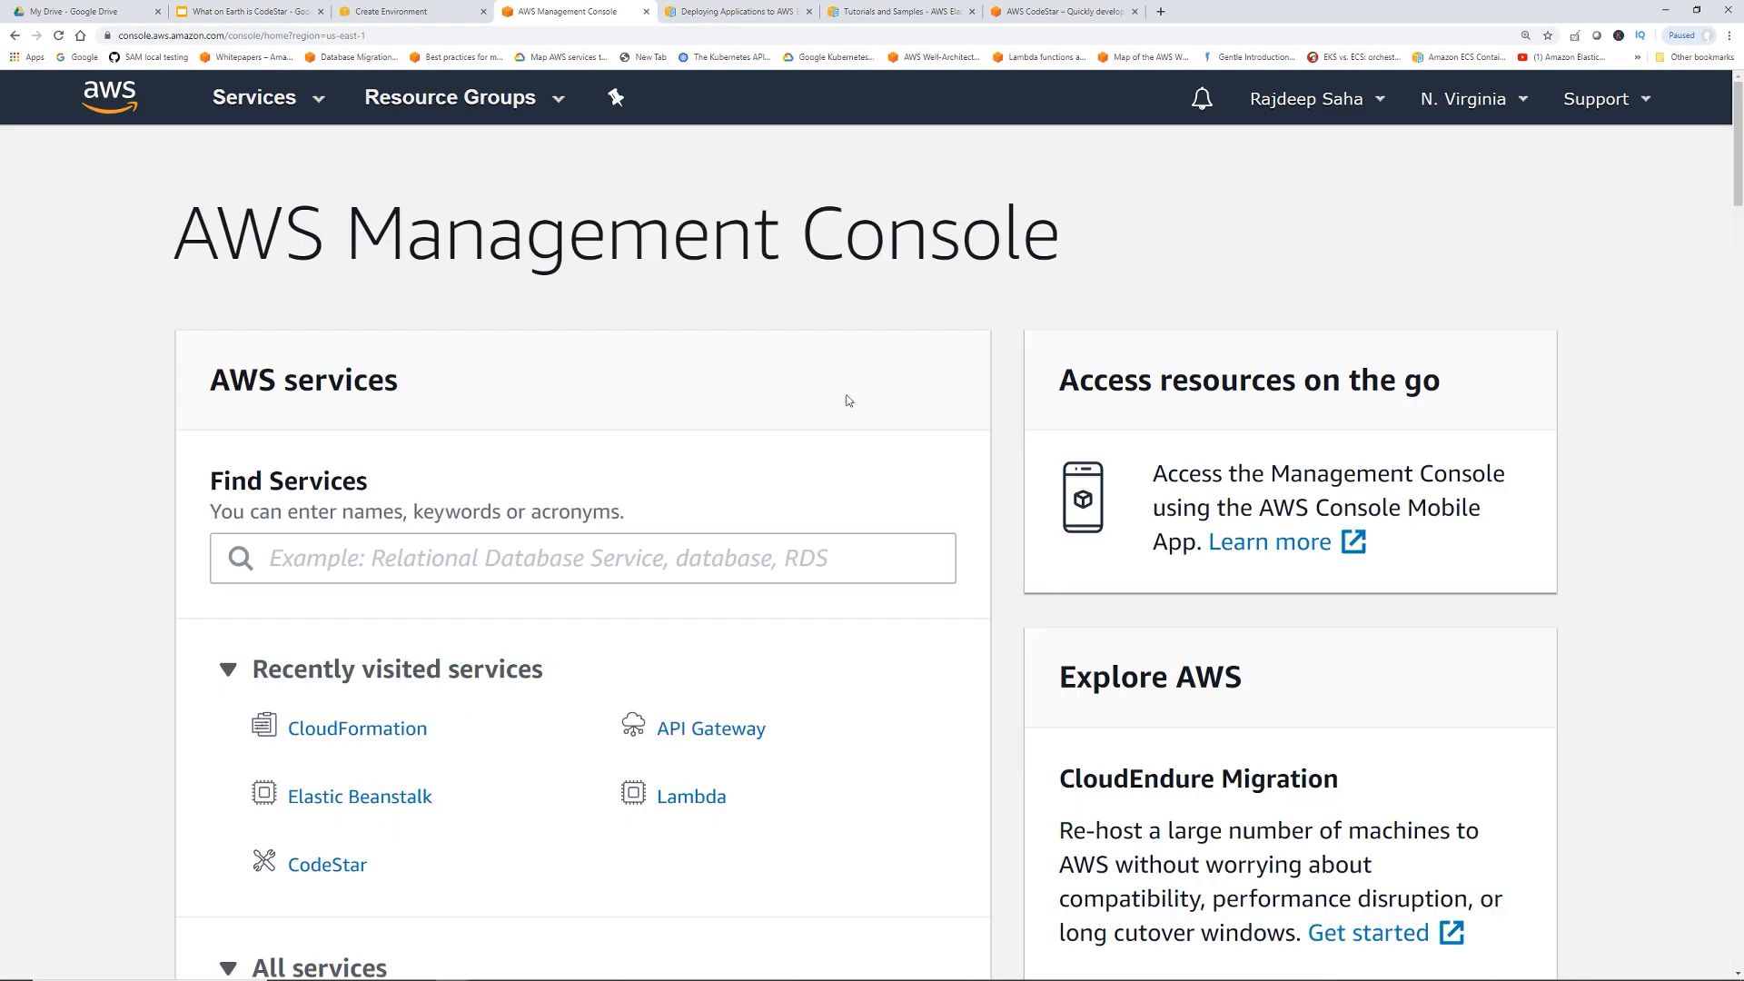
pyautogui.scroll(-3)
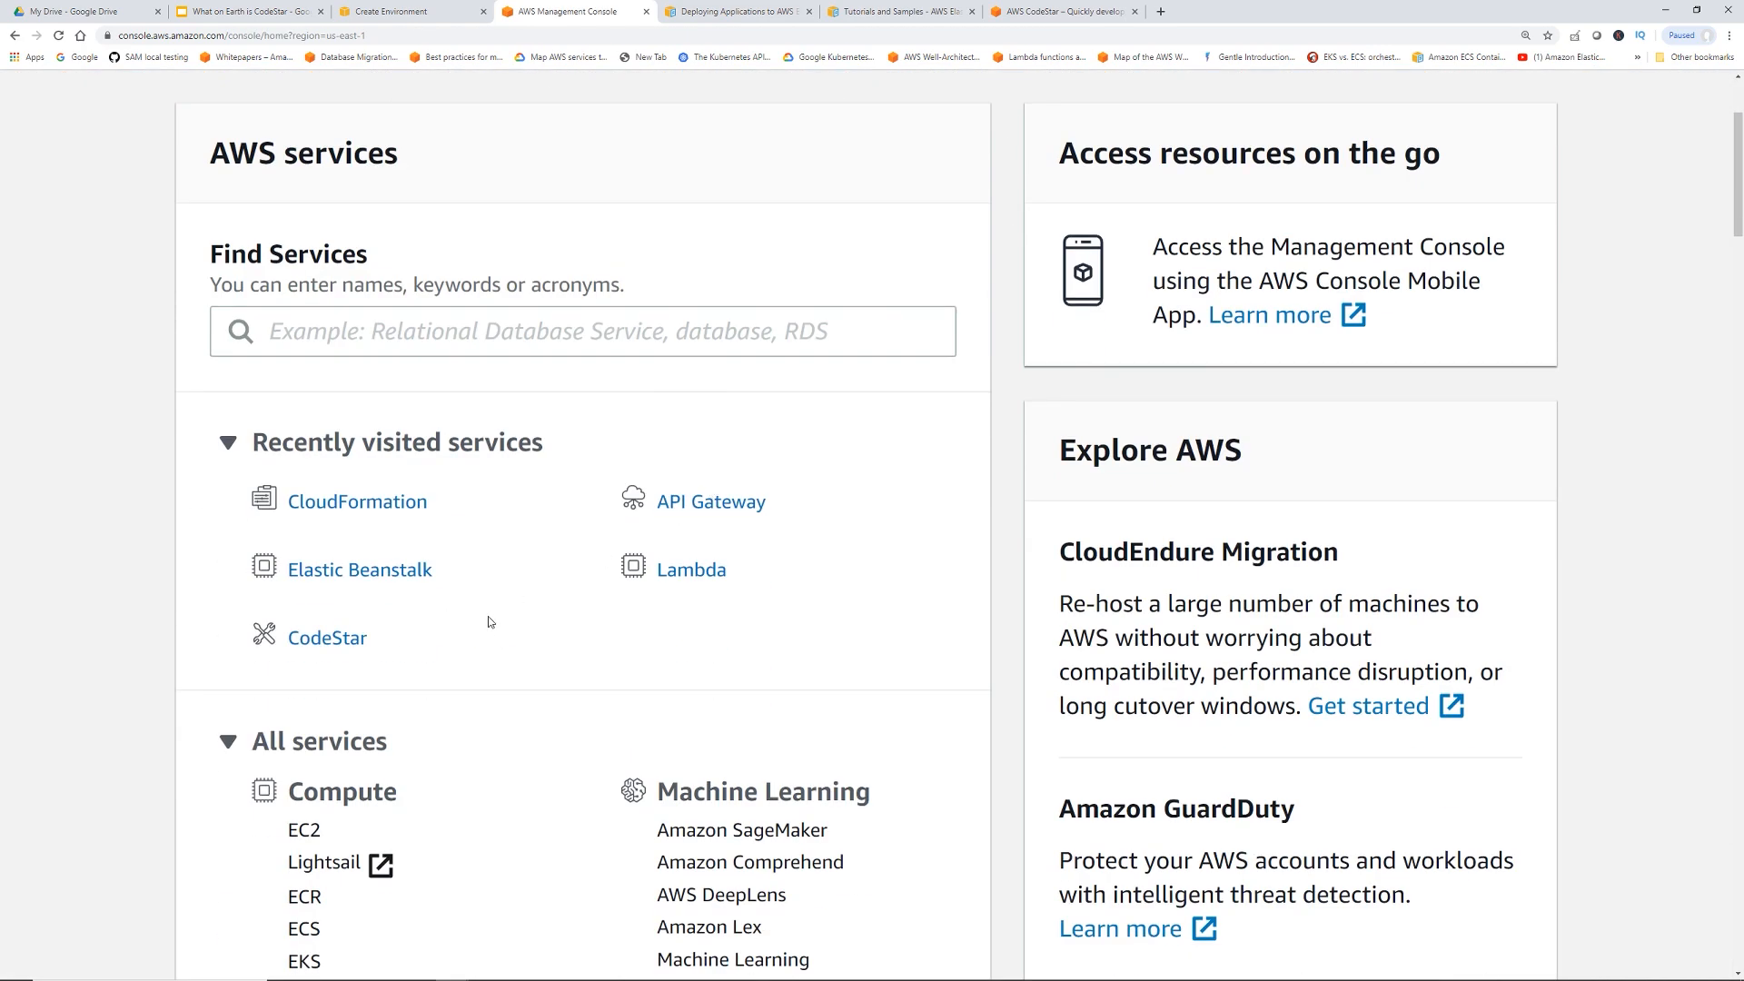
pyautogui.click(327, 638)
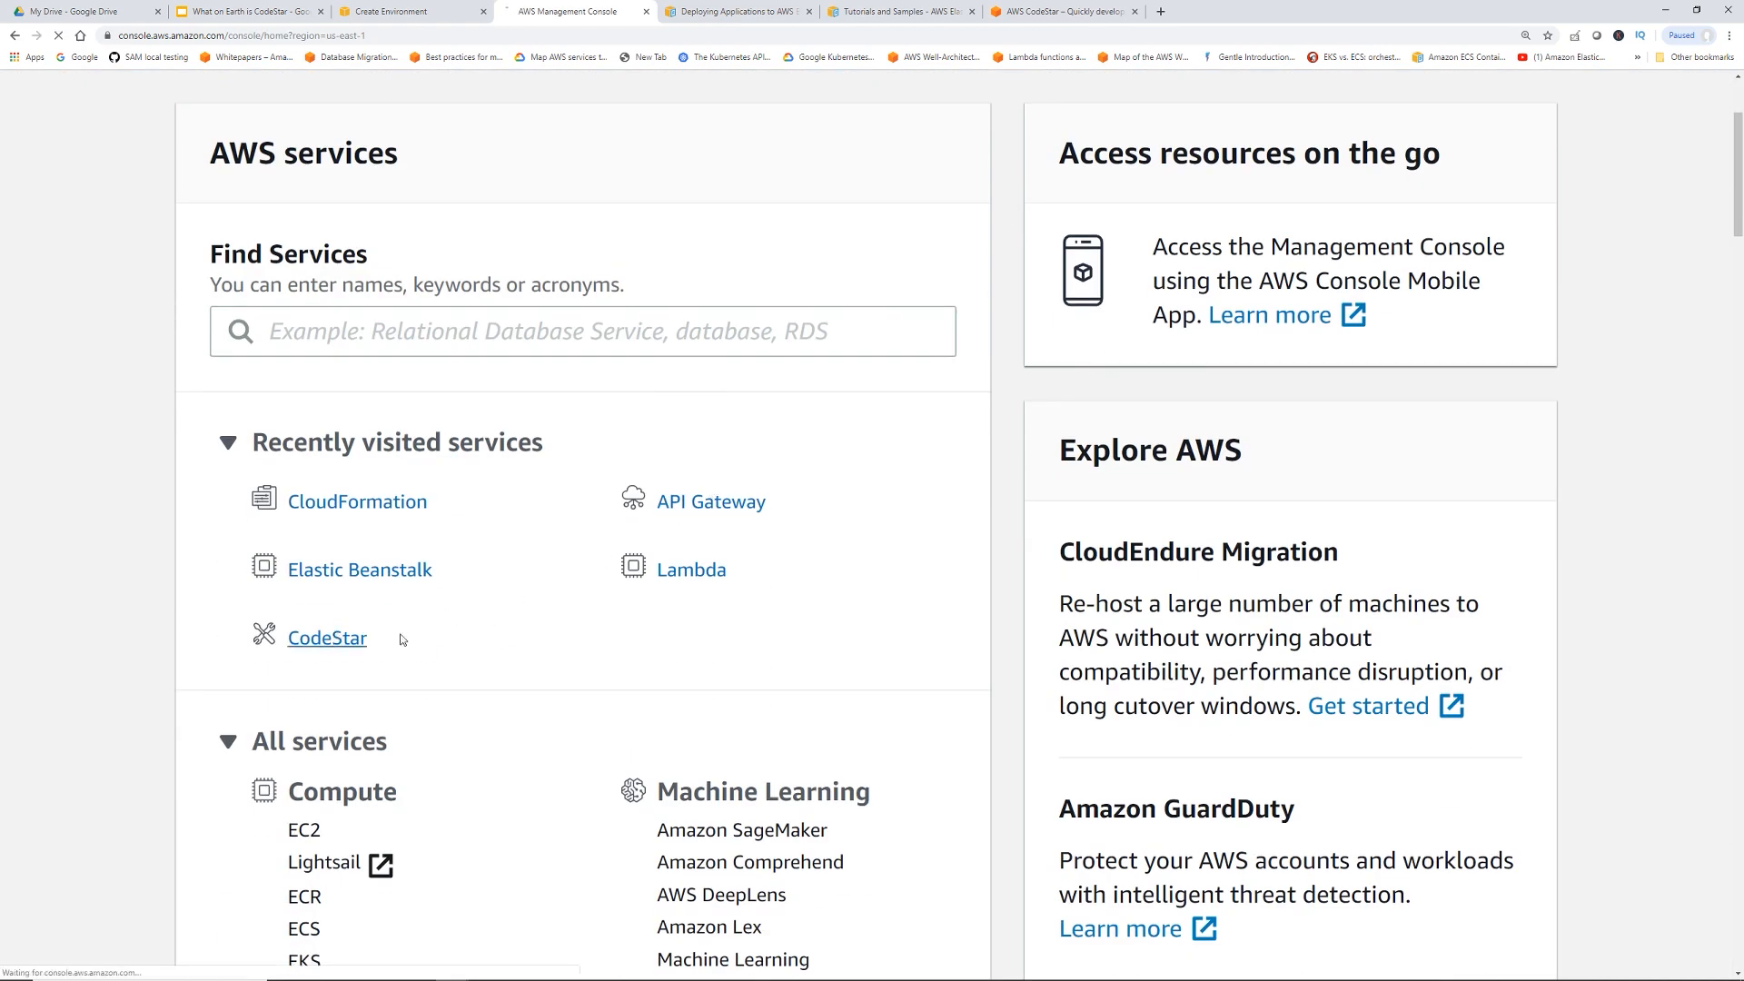
# Start a new CodeStar project and browse the template cards
pyautogui.click(325, 638)
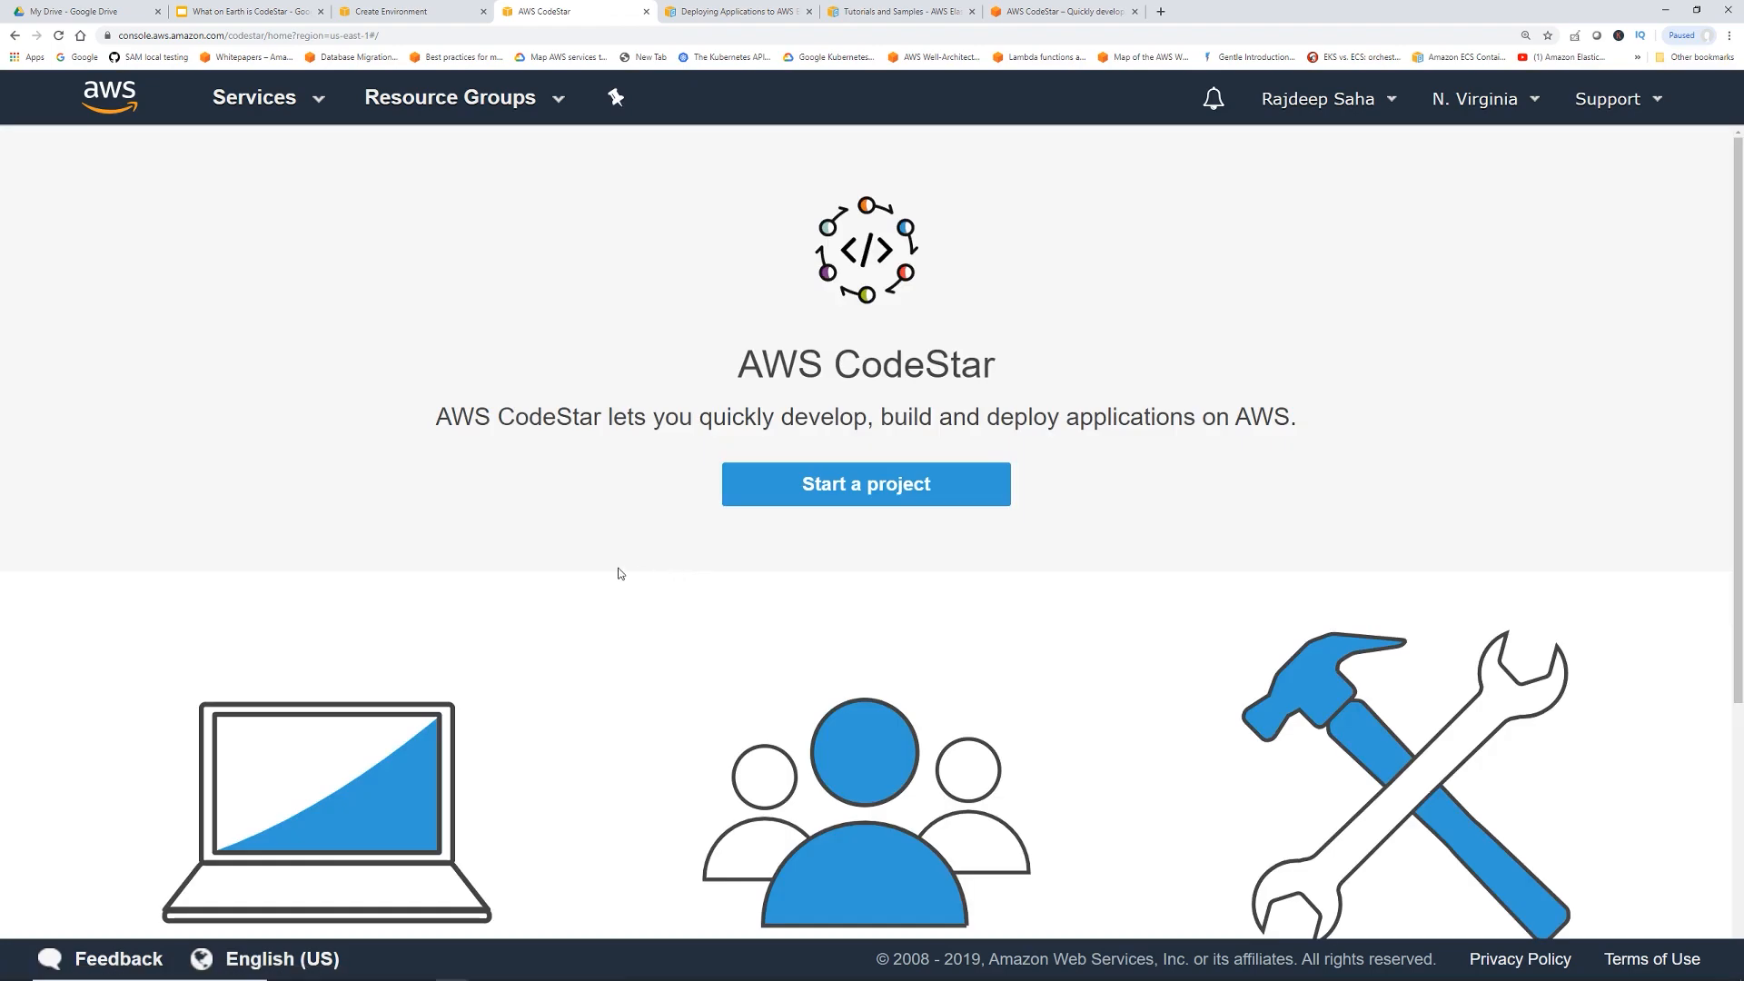
pyautogui.moveTo(821, 512)
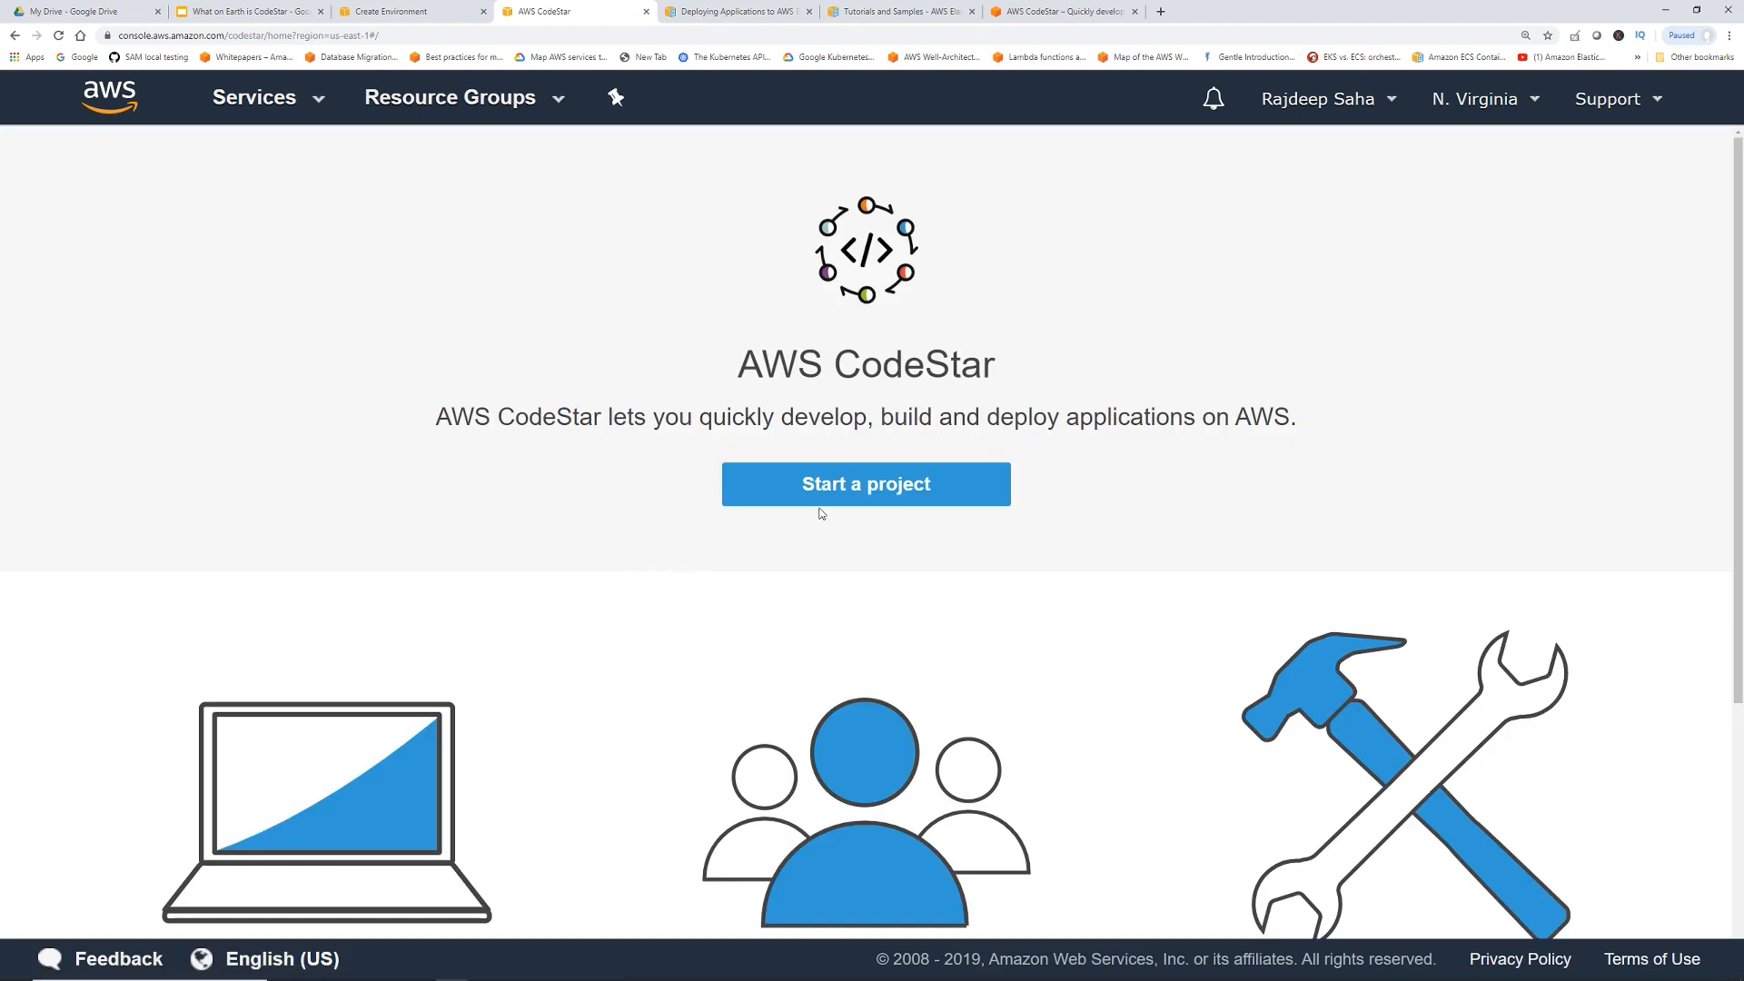
pyautogui.click(865, 483)
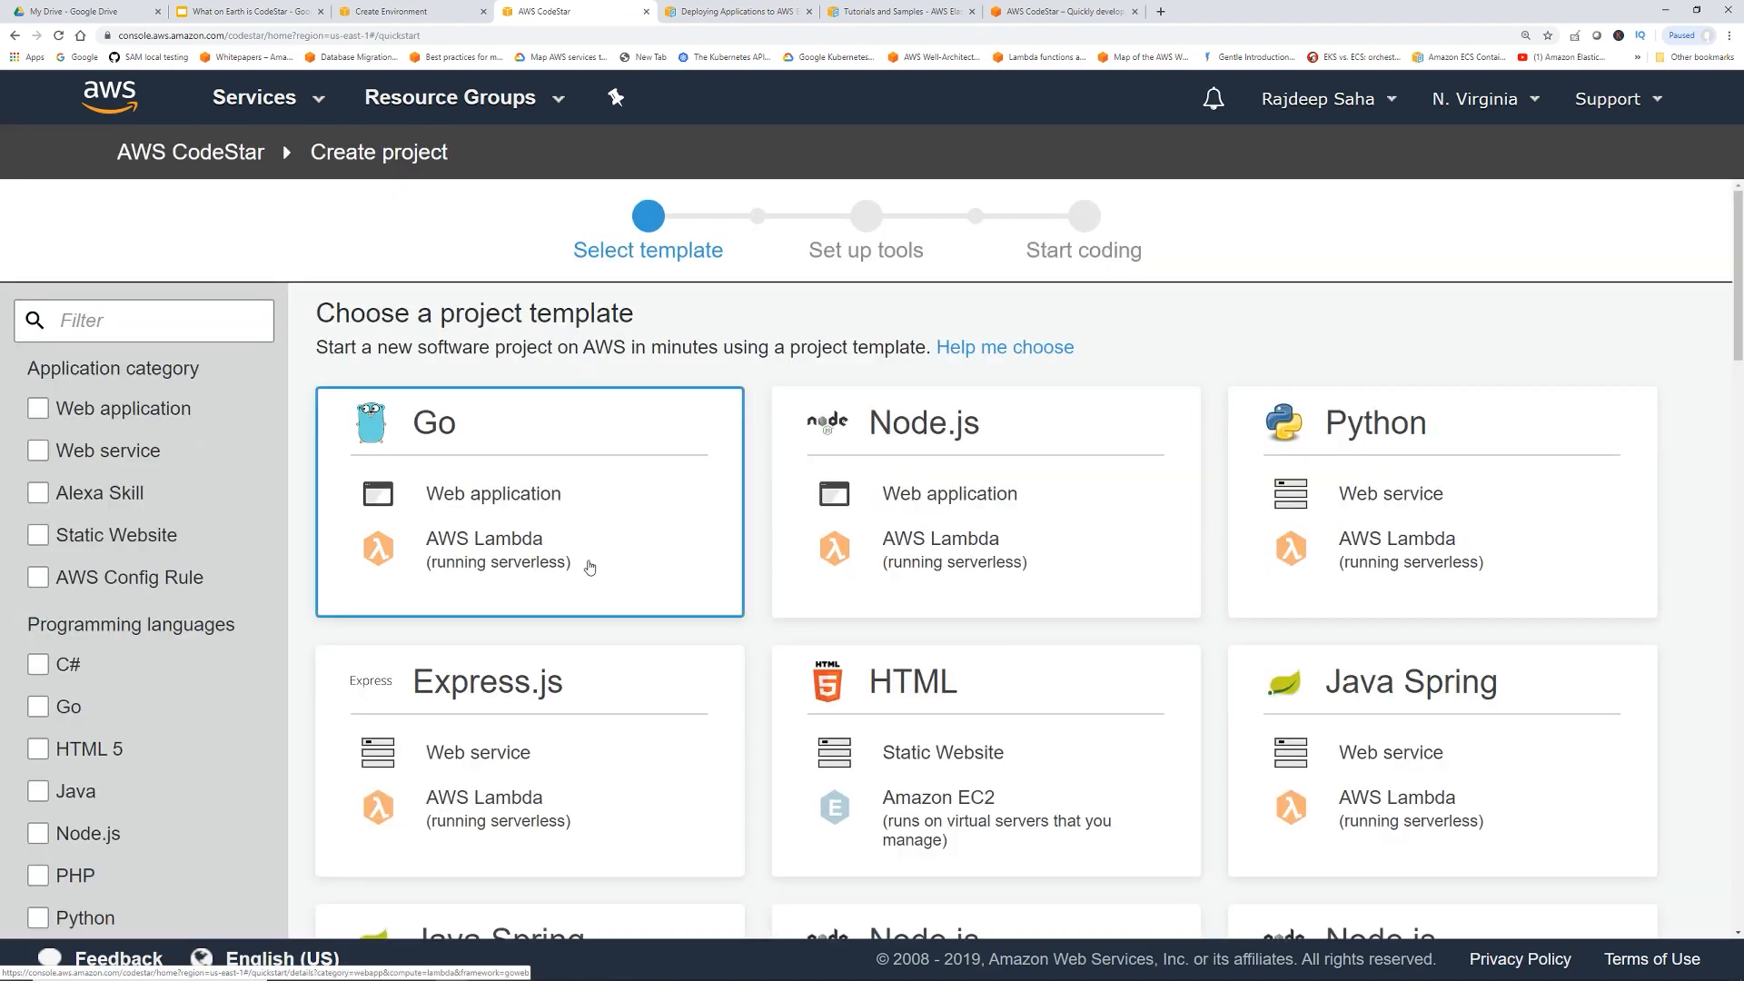
pyautogui.moveTo(677, 532)
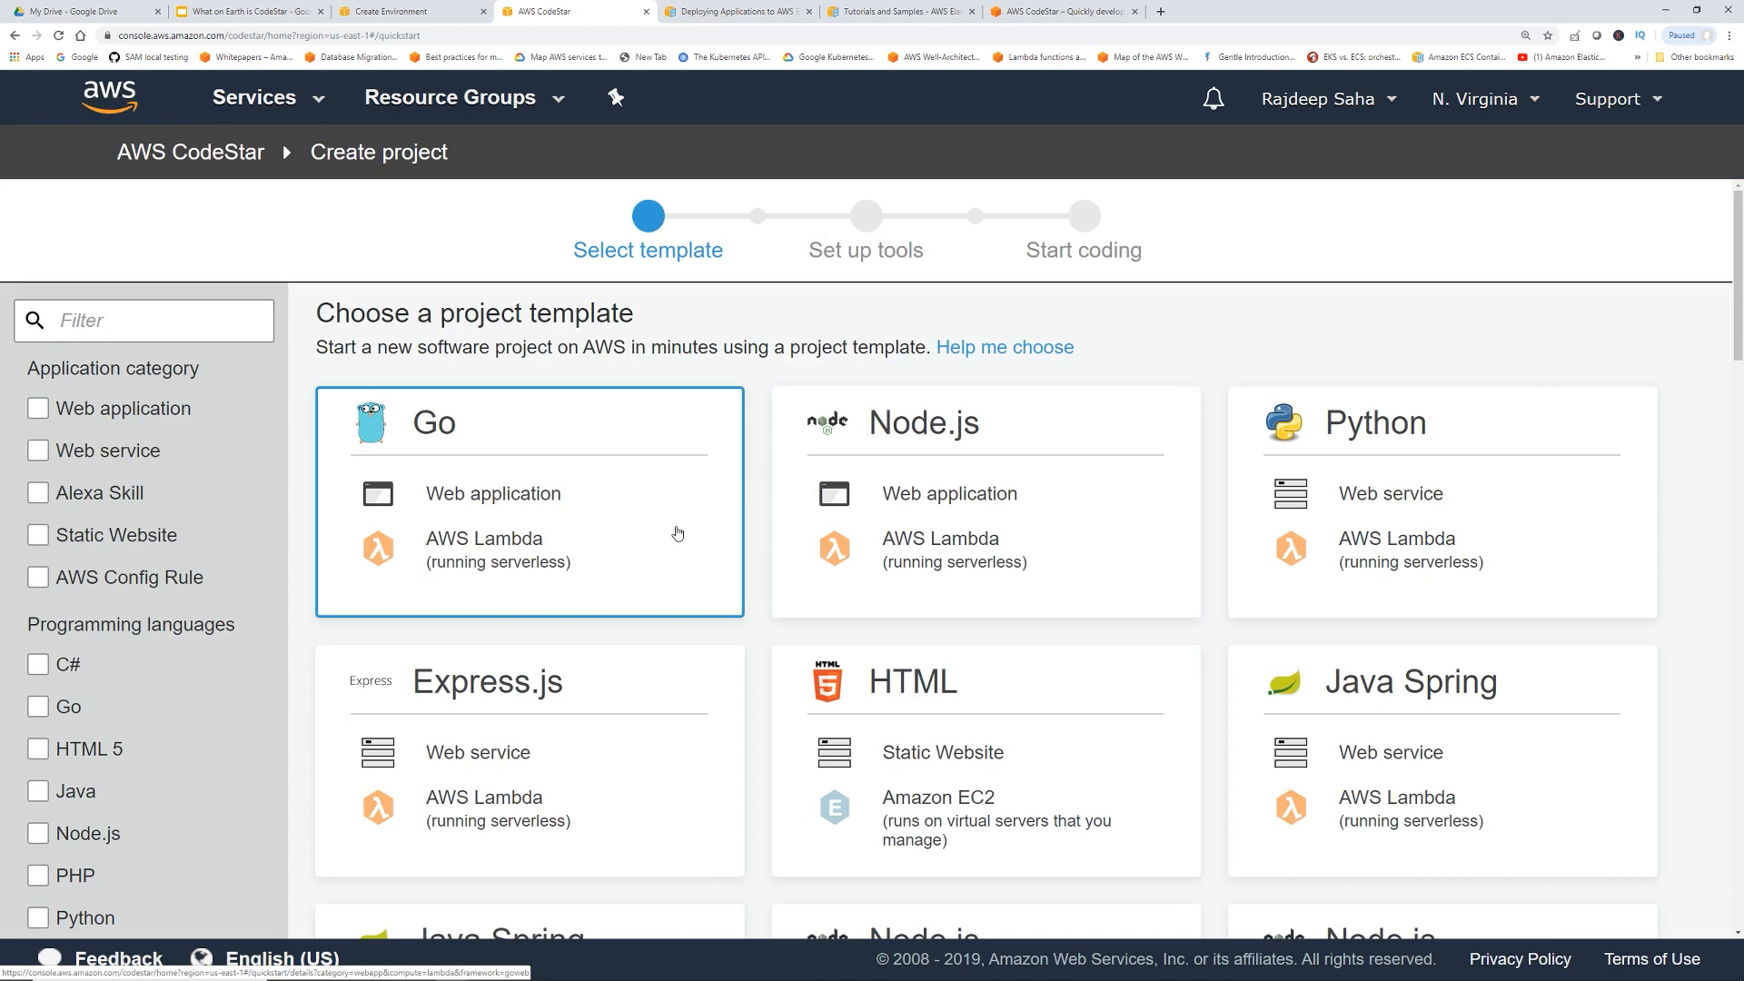
pyautogui.press('ctrl+minus')
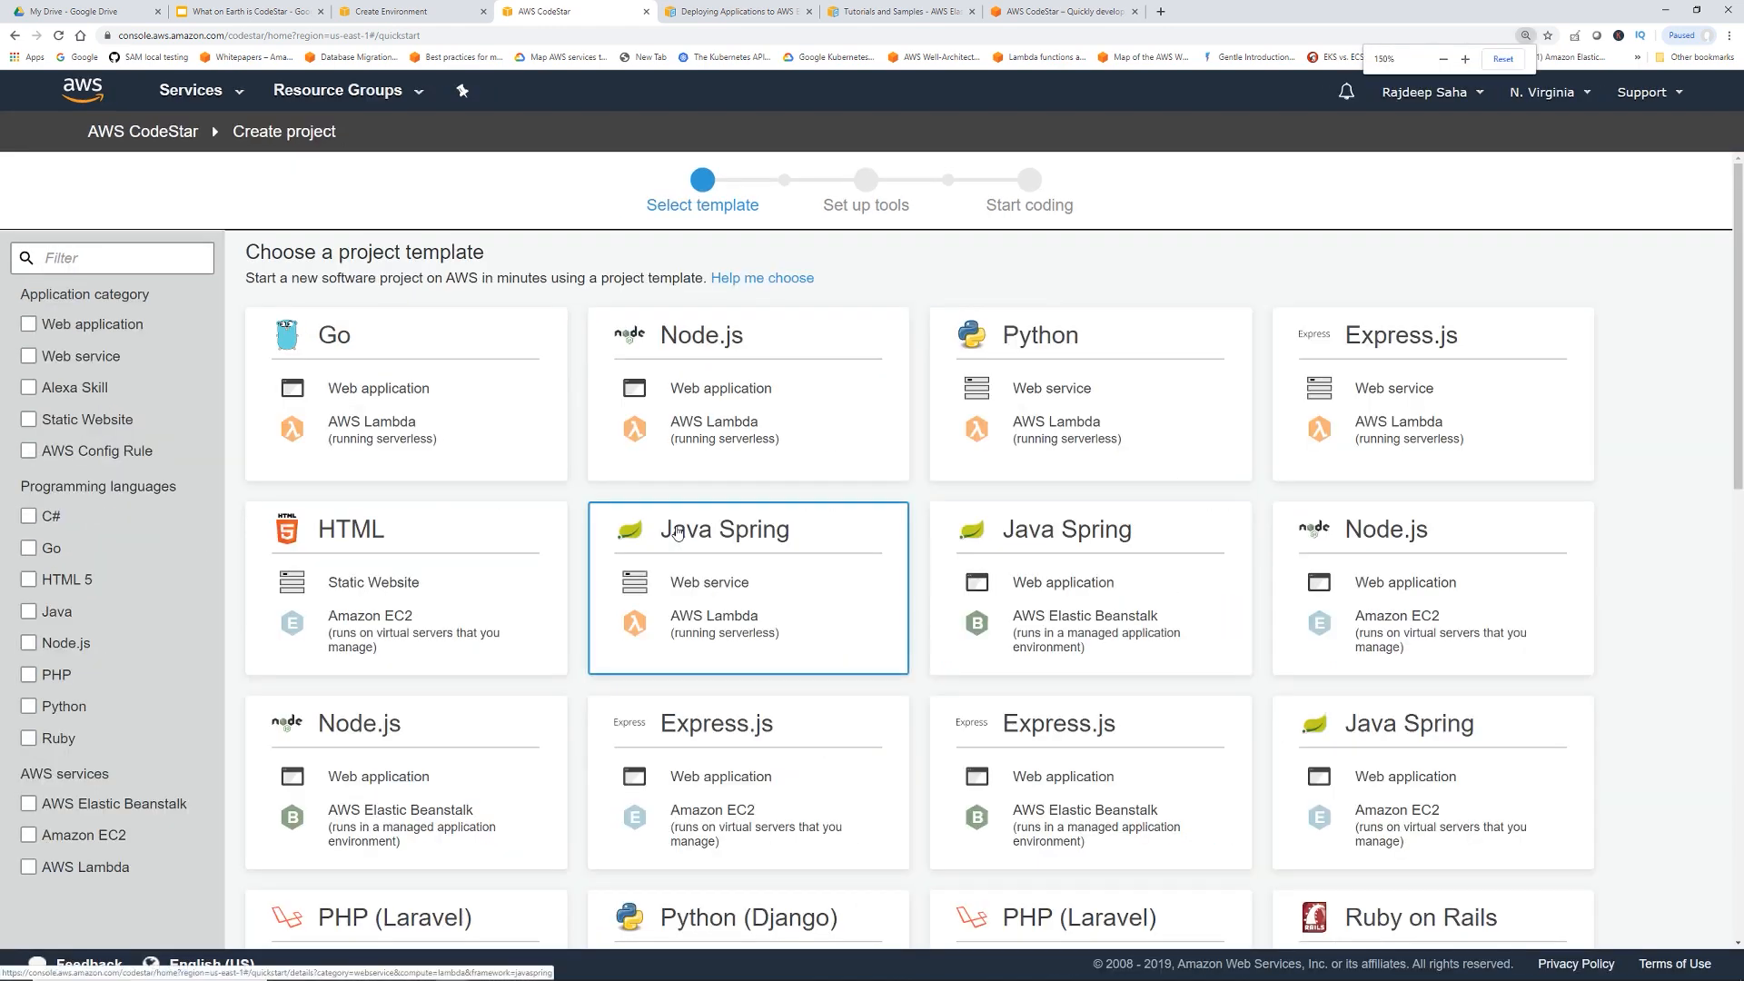
pyautogui.click(1088, 394)
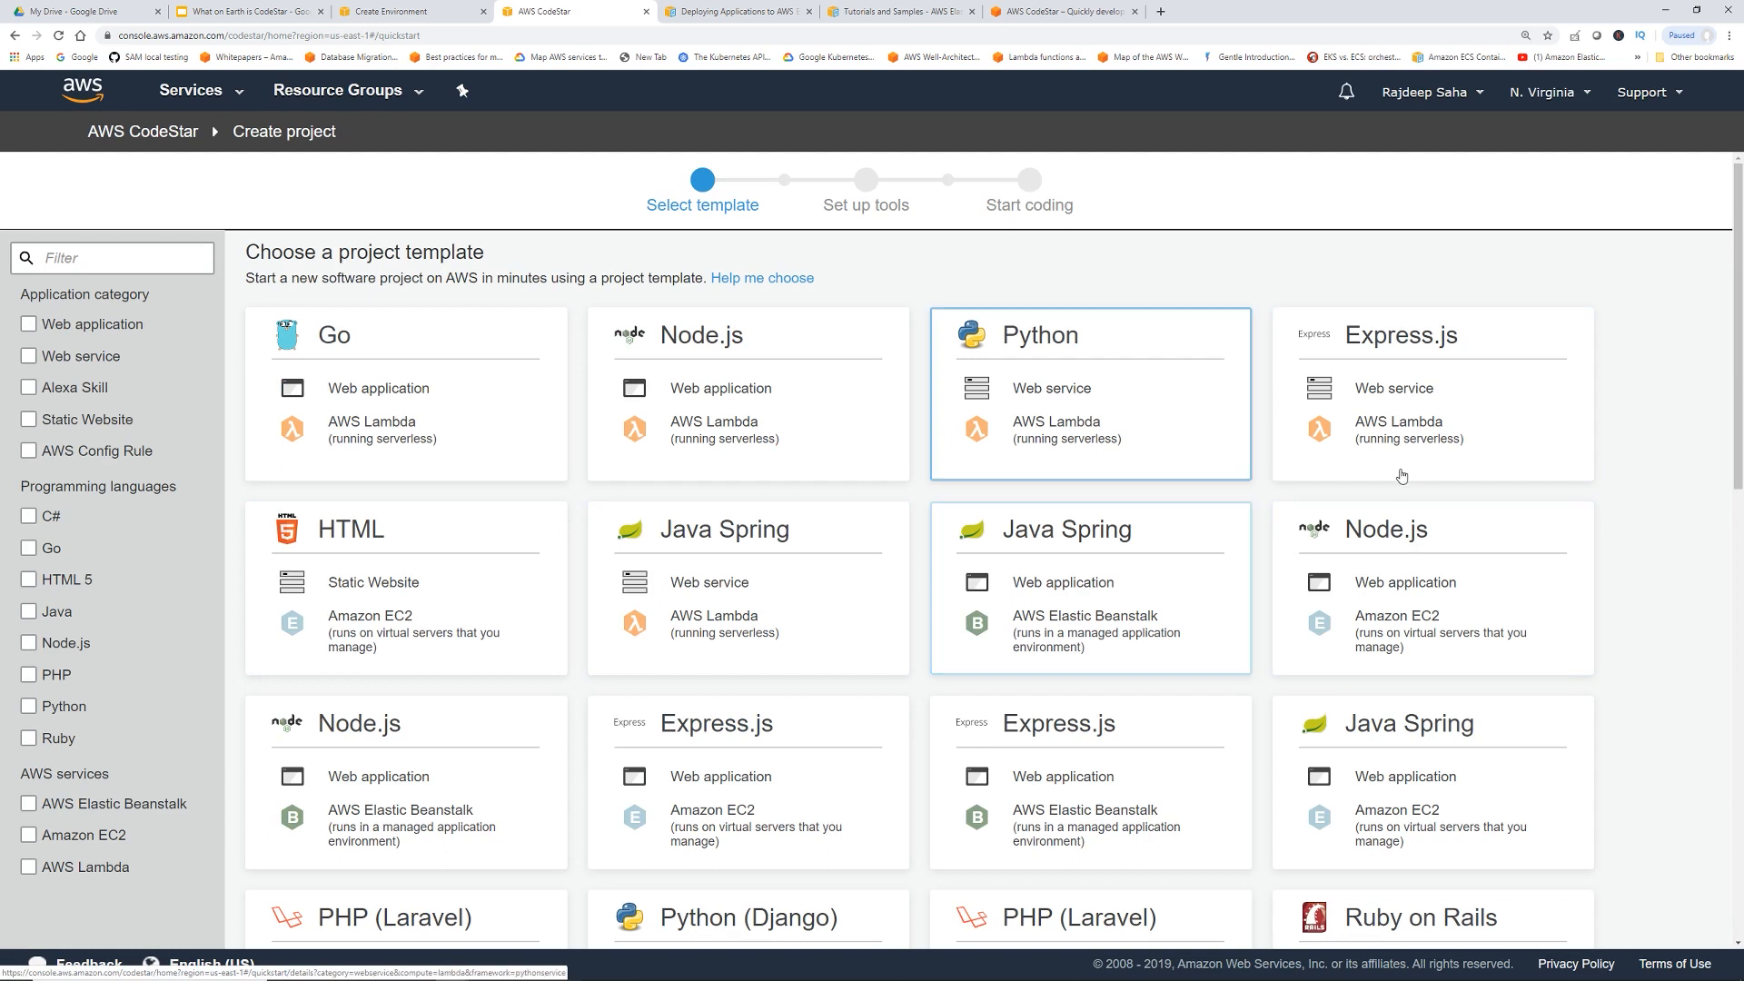
pyautogui.click(1431, 587)
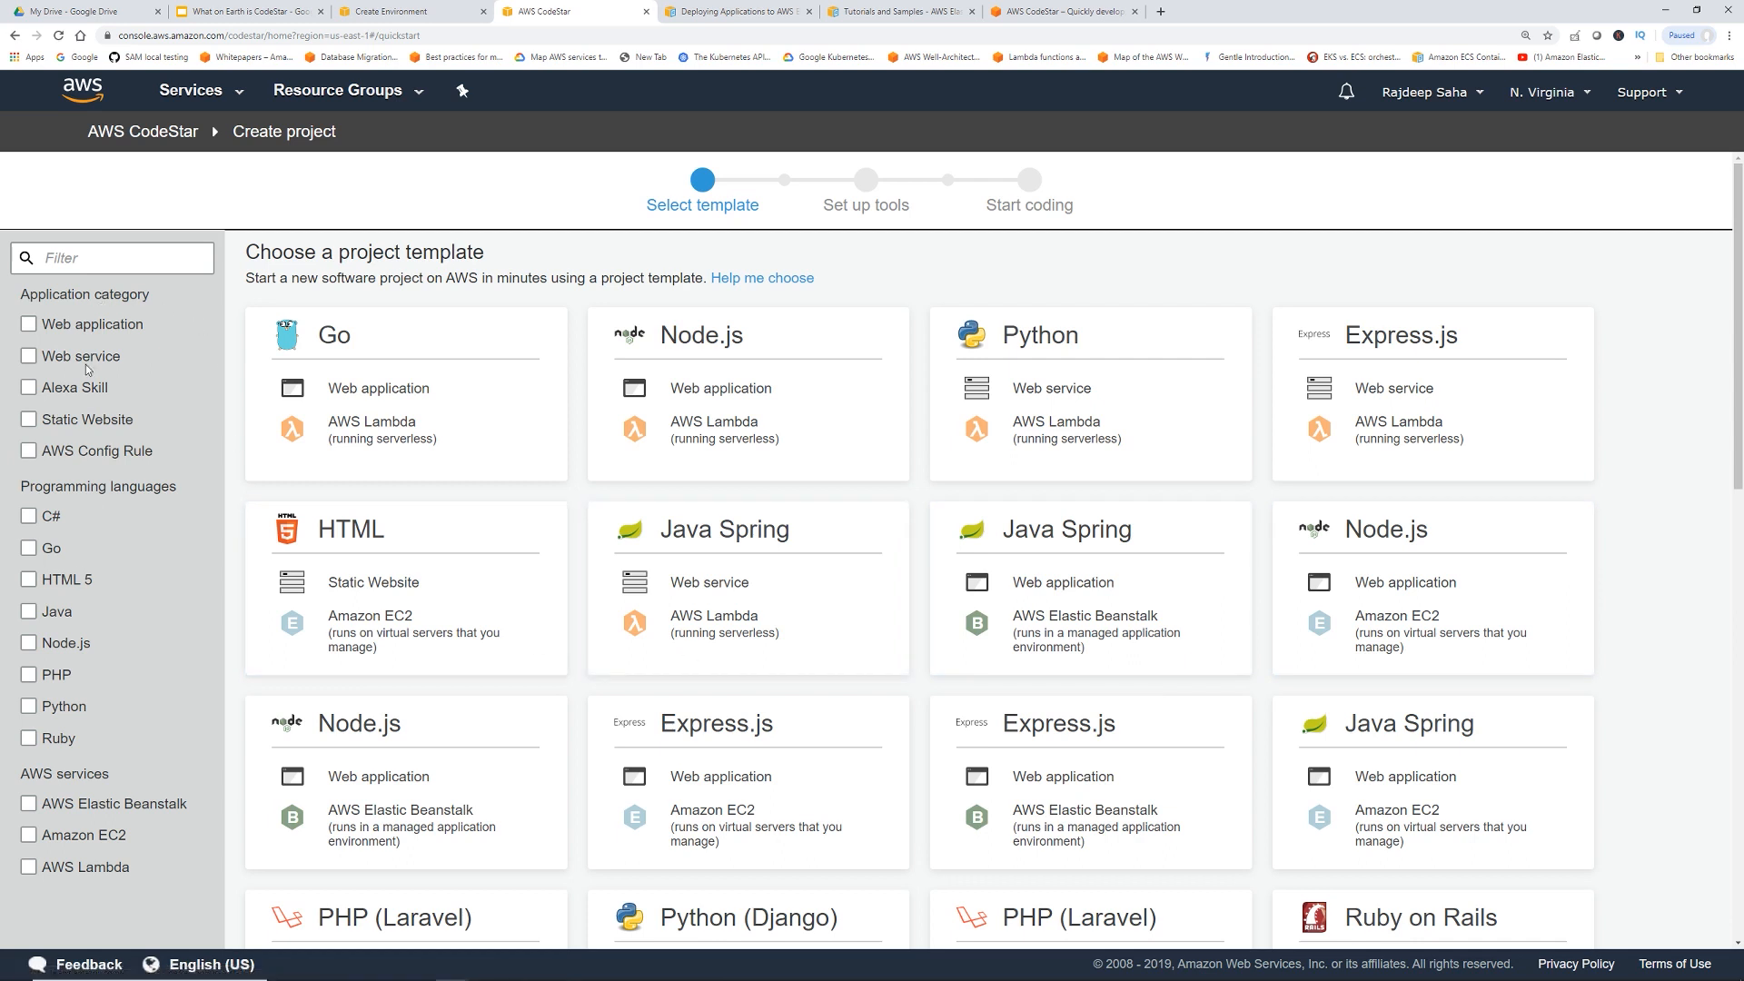
pyautogui.moveTo(105, 632)
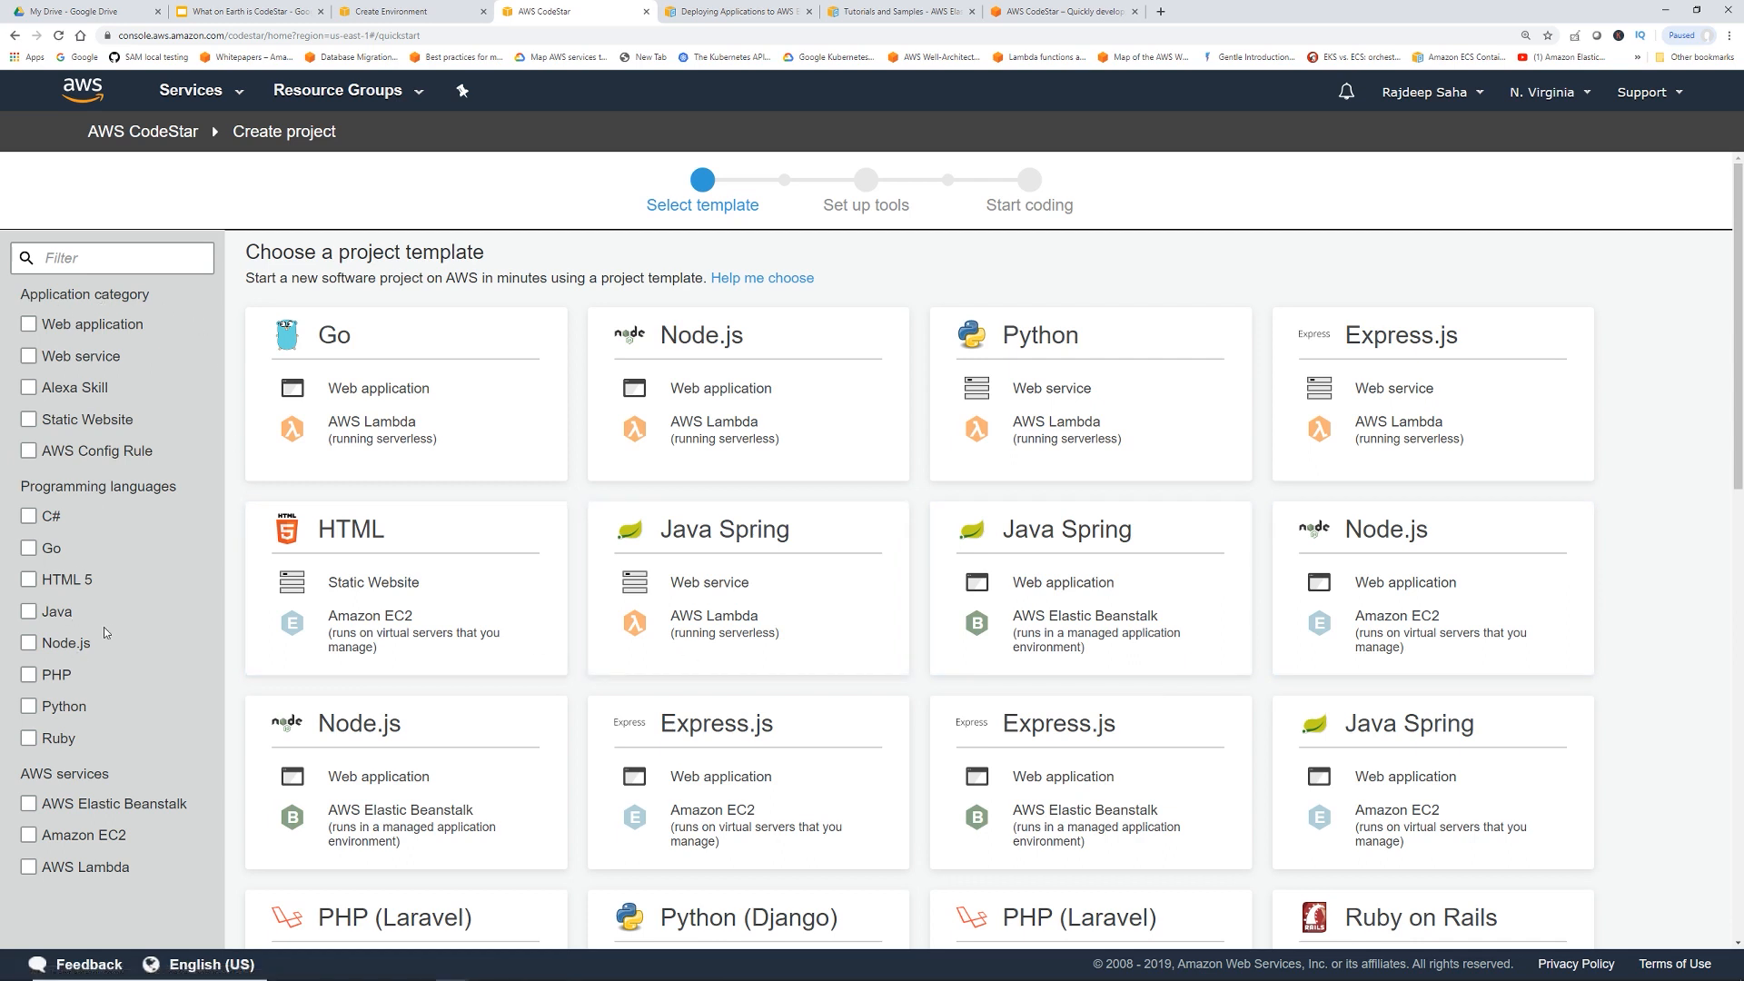
pyautogui.moveTo(38, 324)
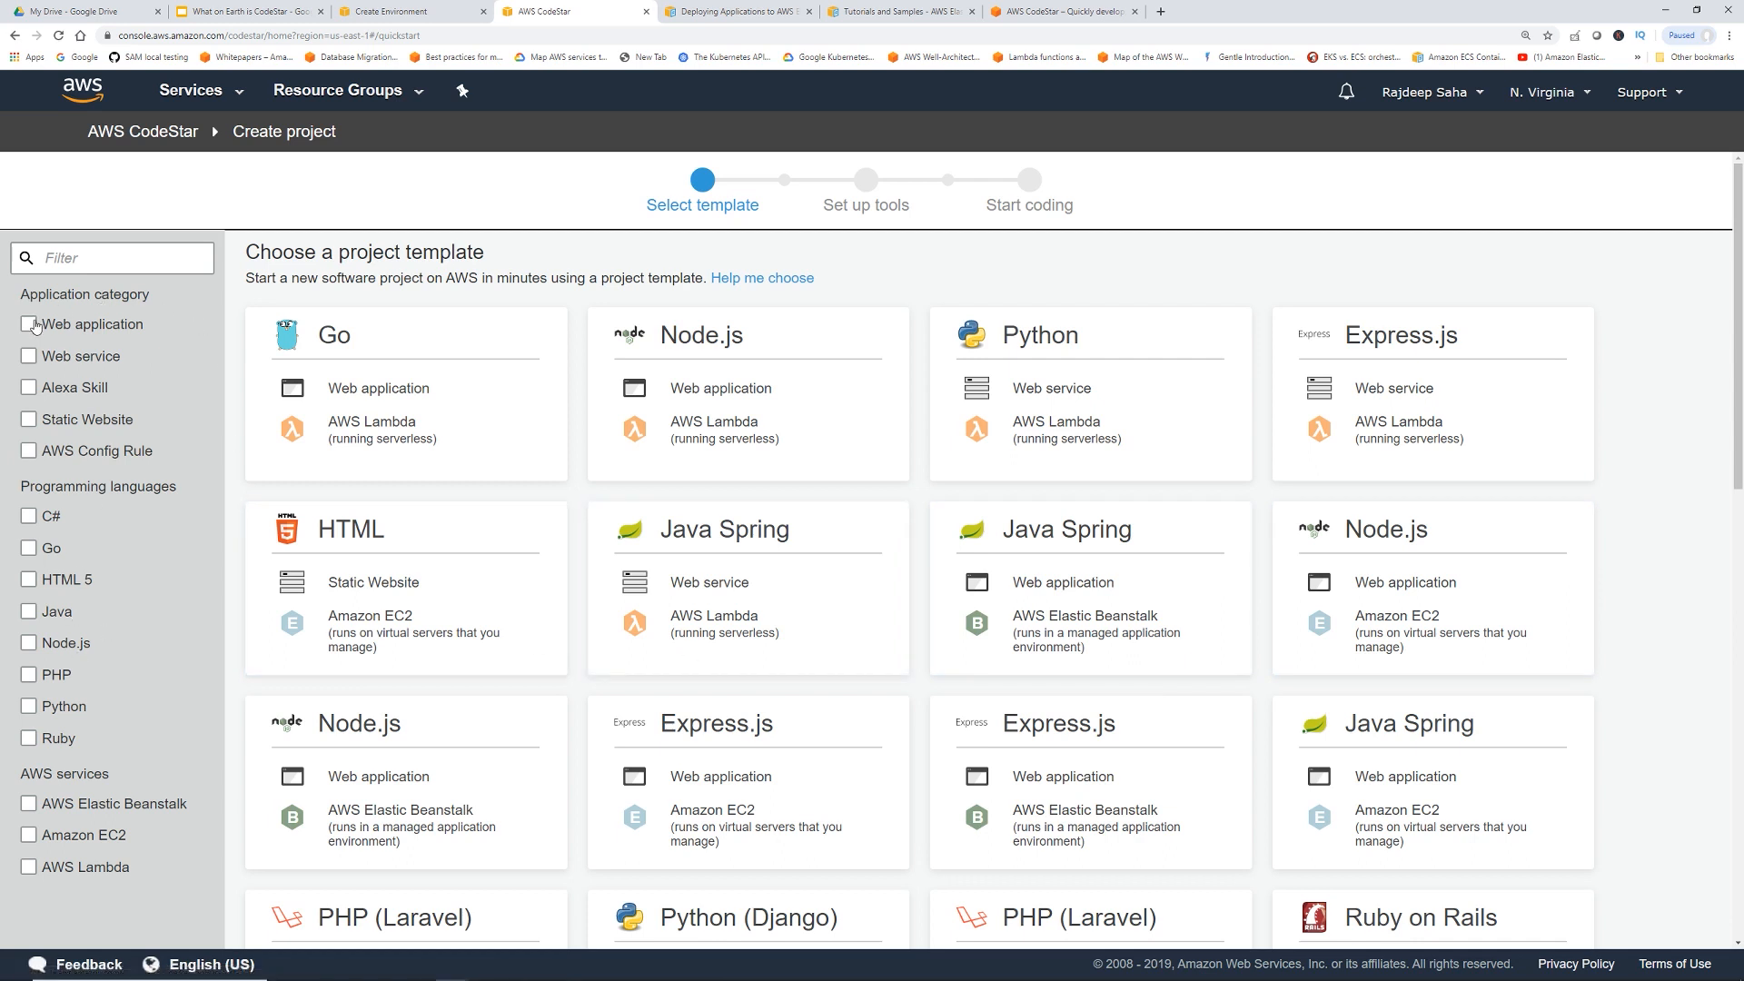
# Filter templates to web services and choose the Java Spring web service on Amazon EC2
pyautogui.click(29, 324)
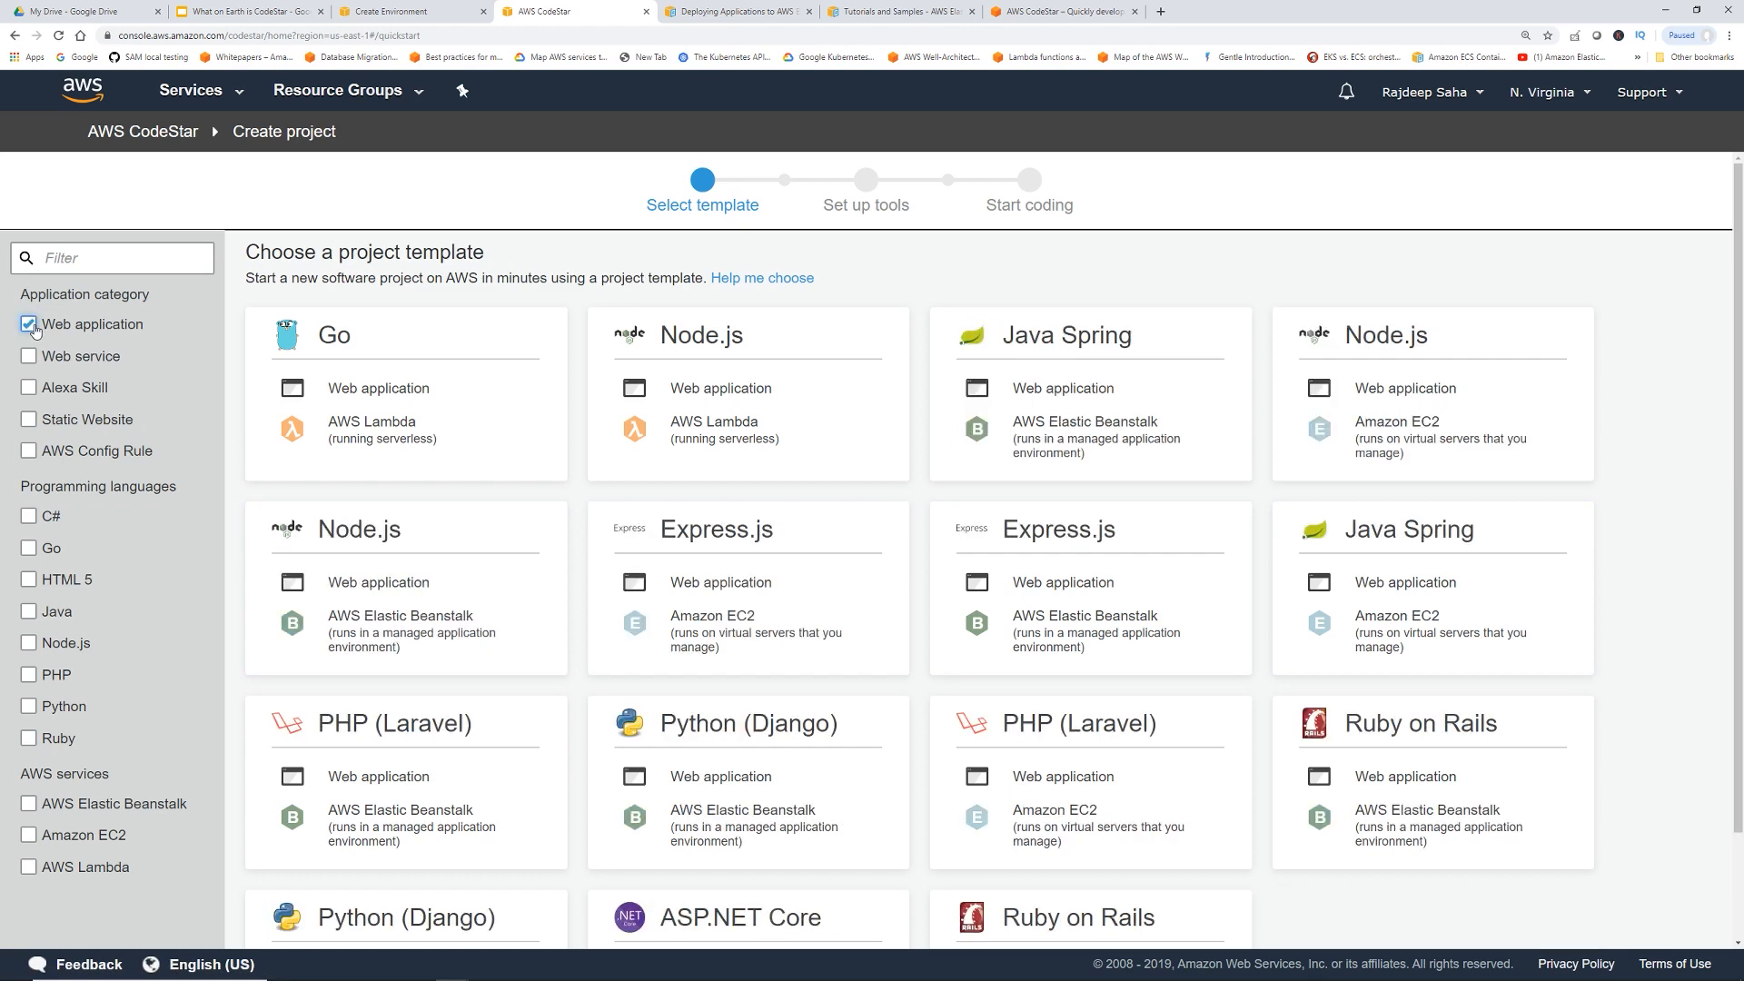
pyautogui.click(29, 356)
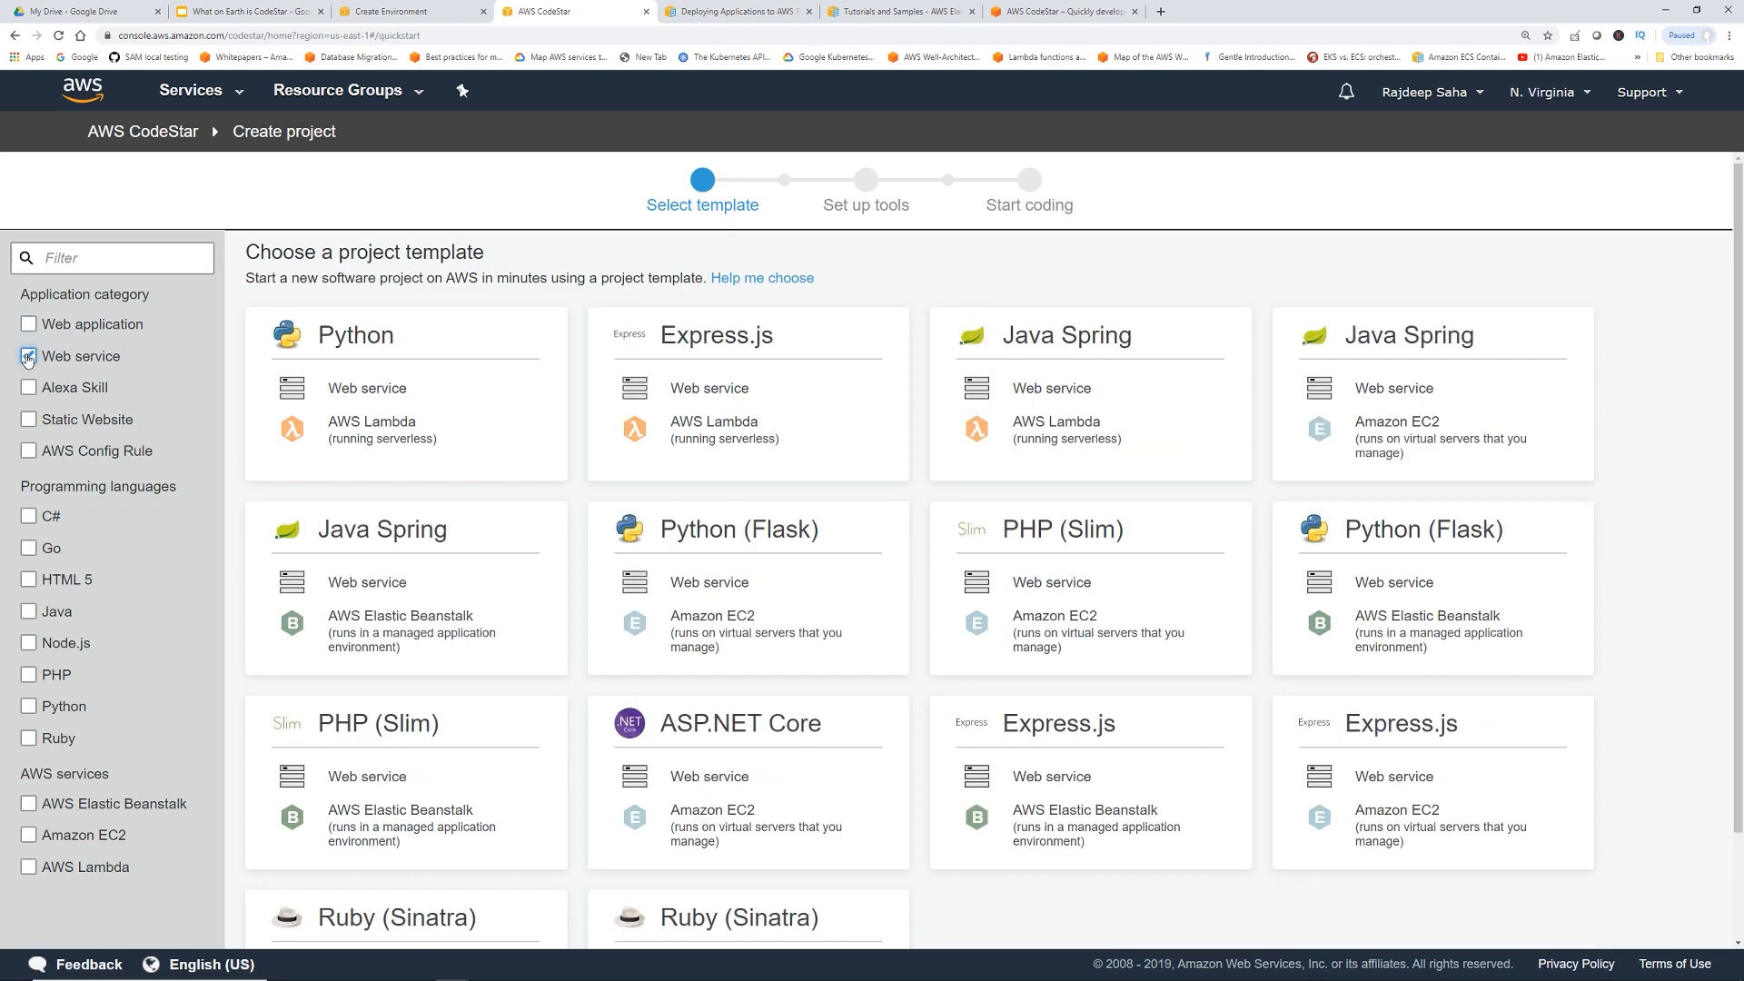
pyautogui.click(29, 387)
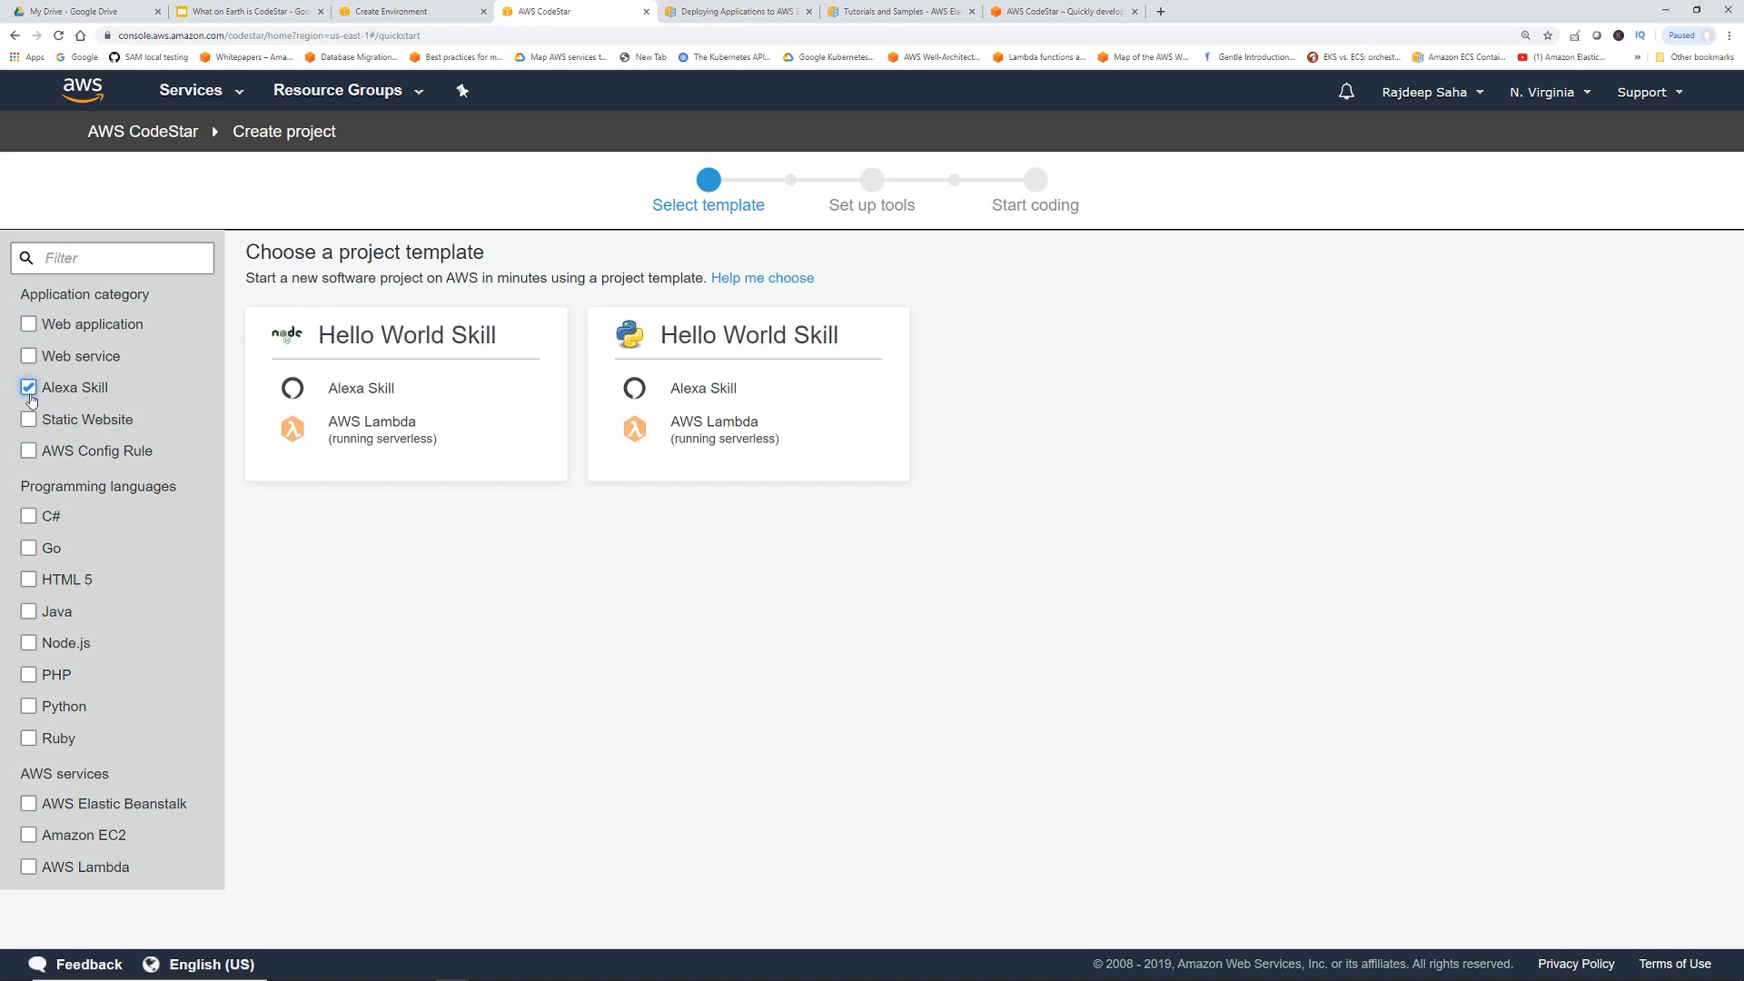
pyautogui.click(27, 387)
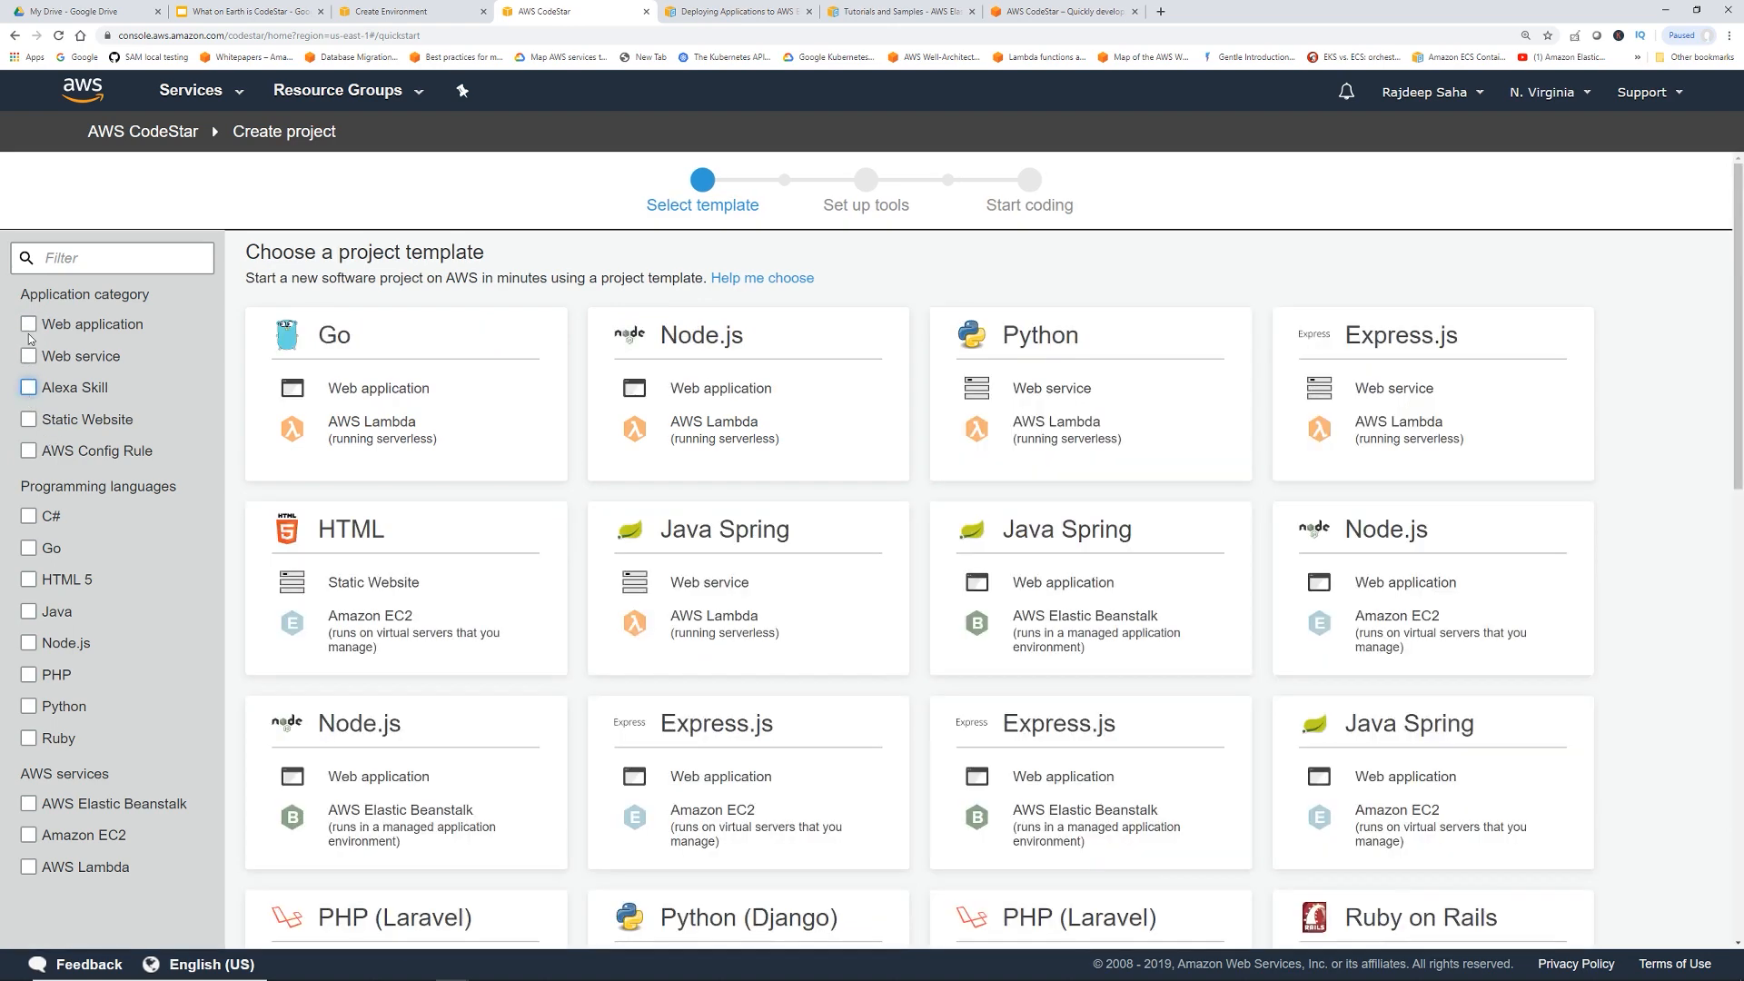
pyautogui.click(29, 356)
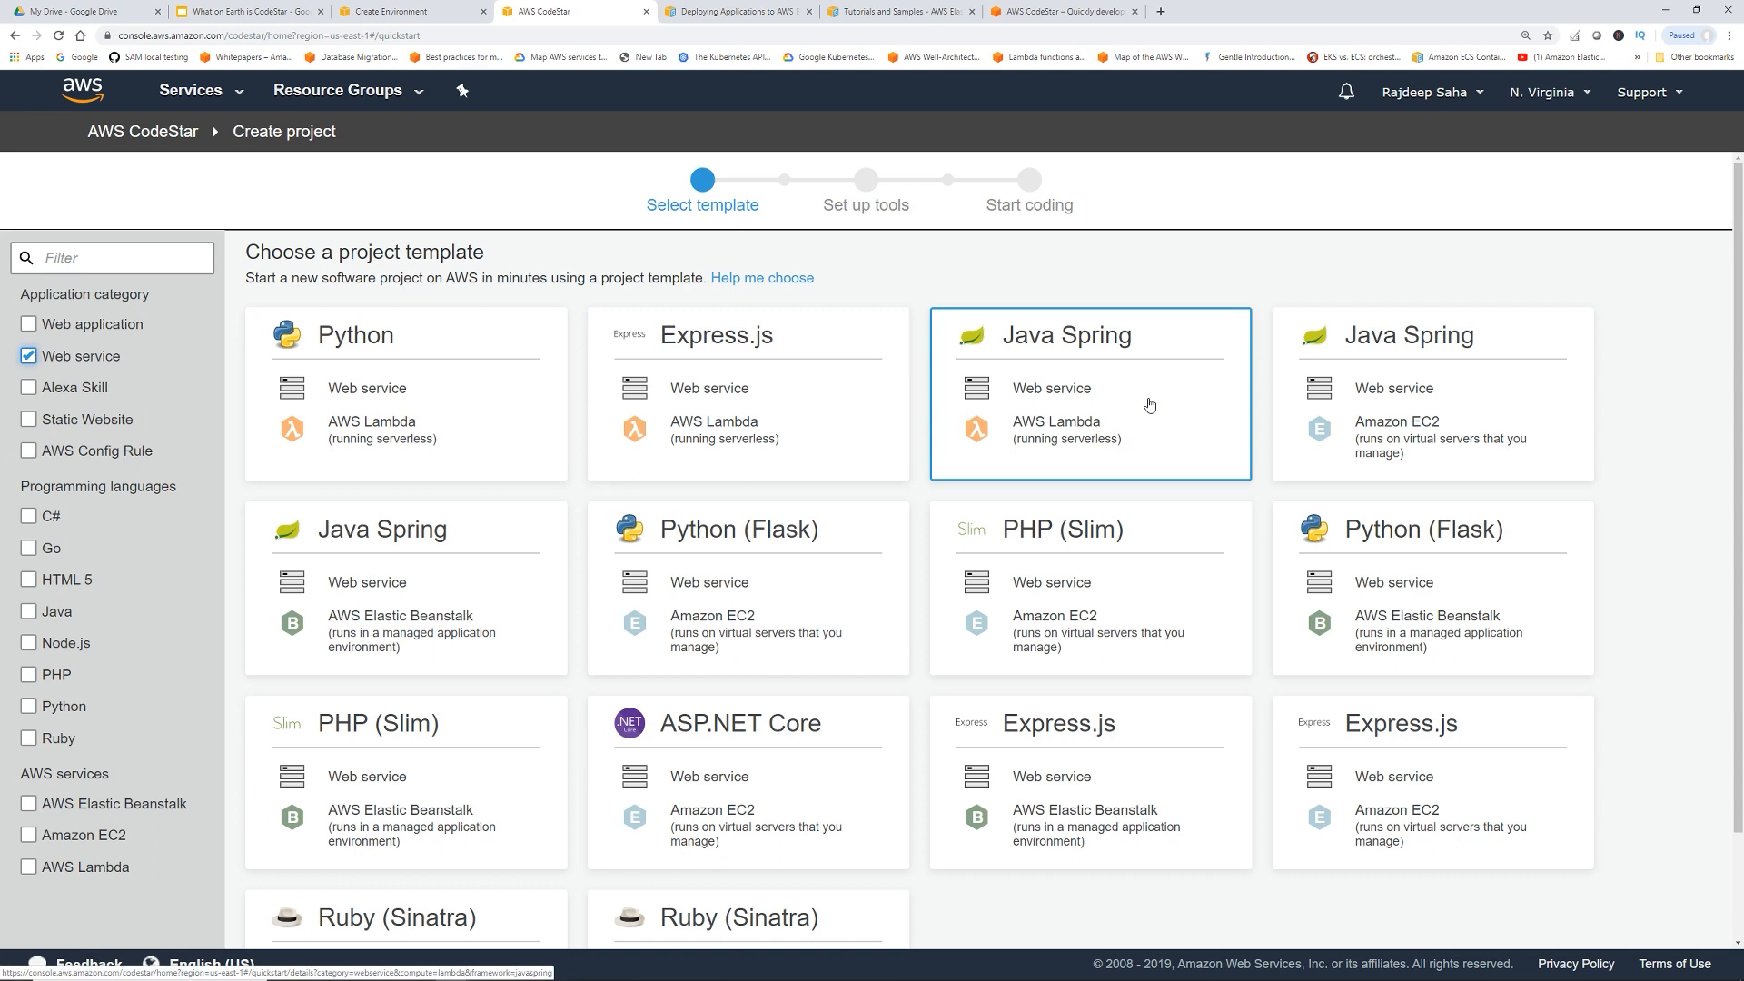
pyautogui.click(1483, 405)
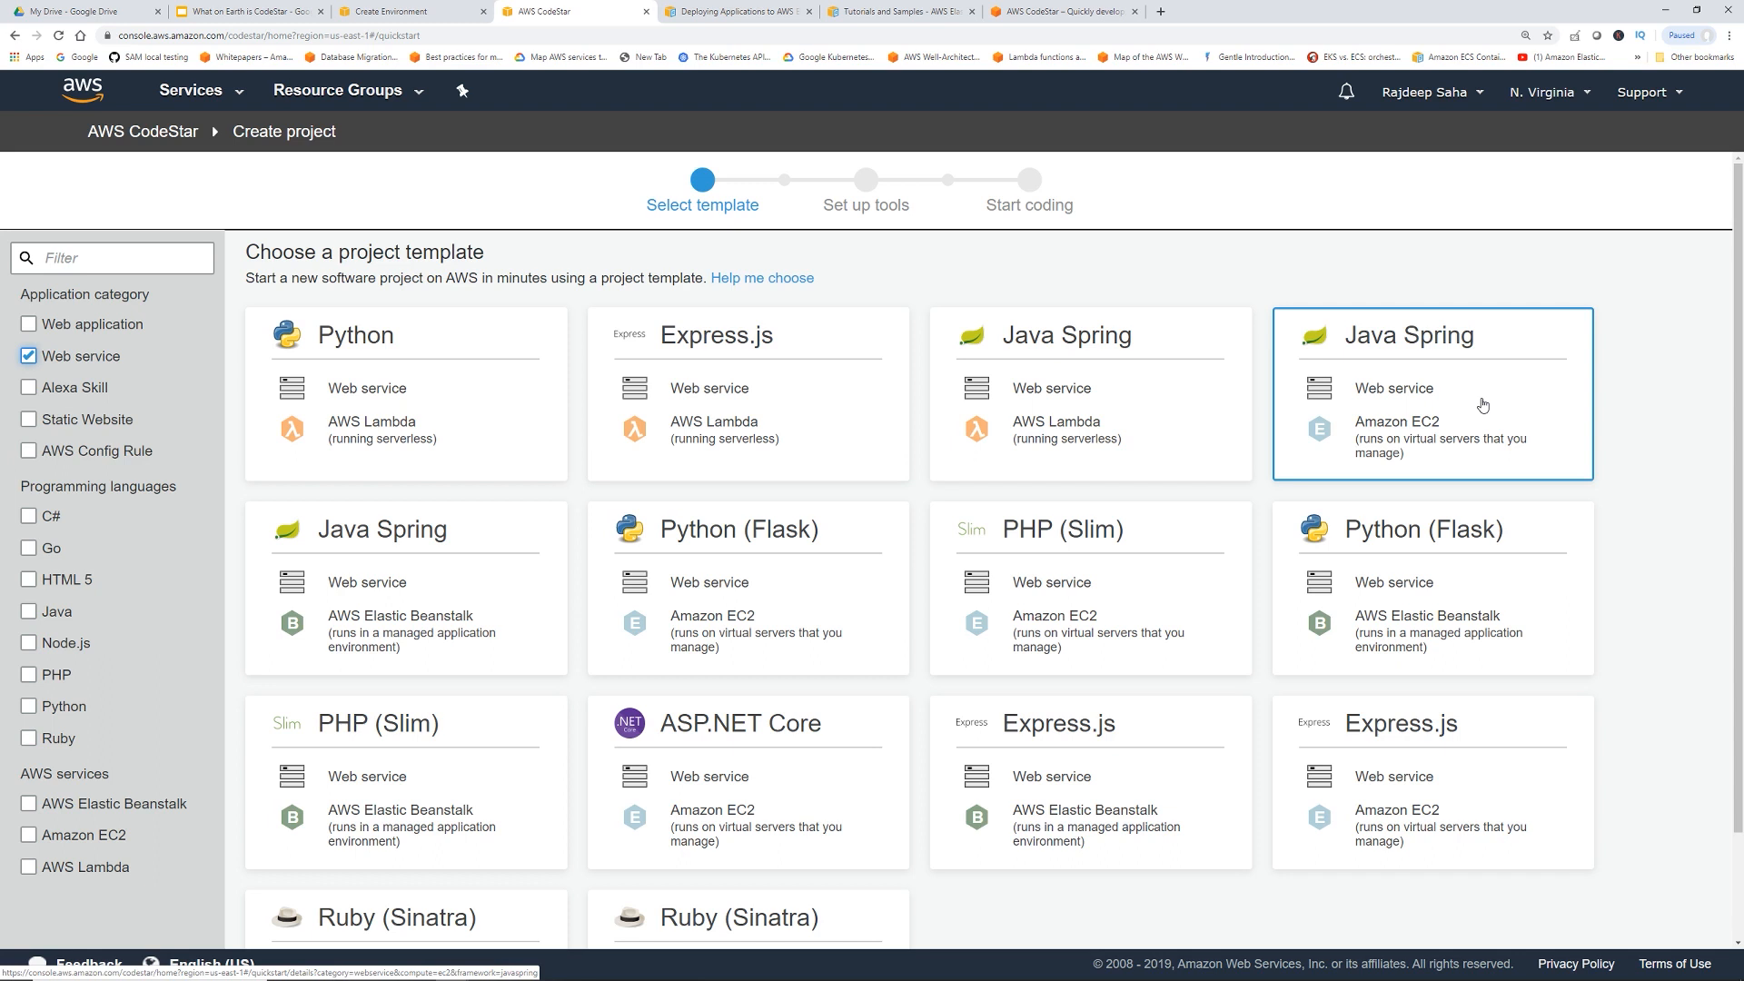
pyautogui.click(1432, 393)
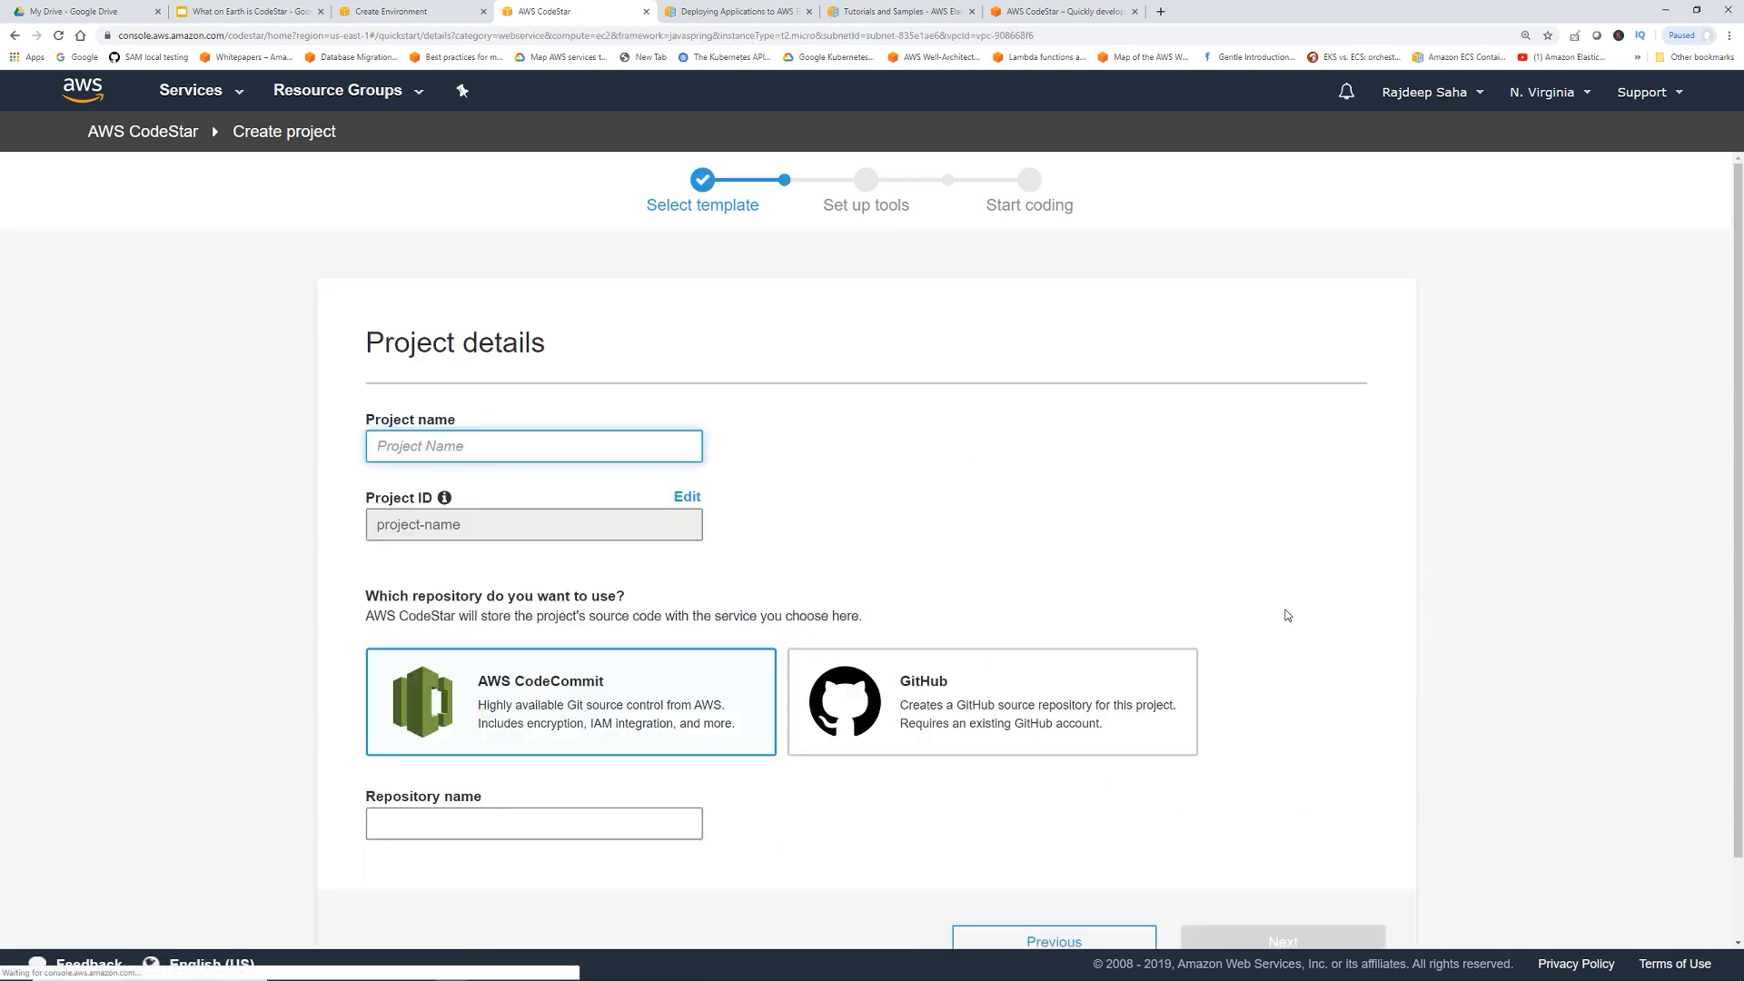
# Connect GitHub as a private source repository and name the project 'amplecodestar'
pyautogui.scroll(-3)
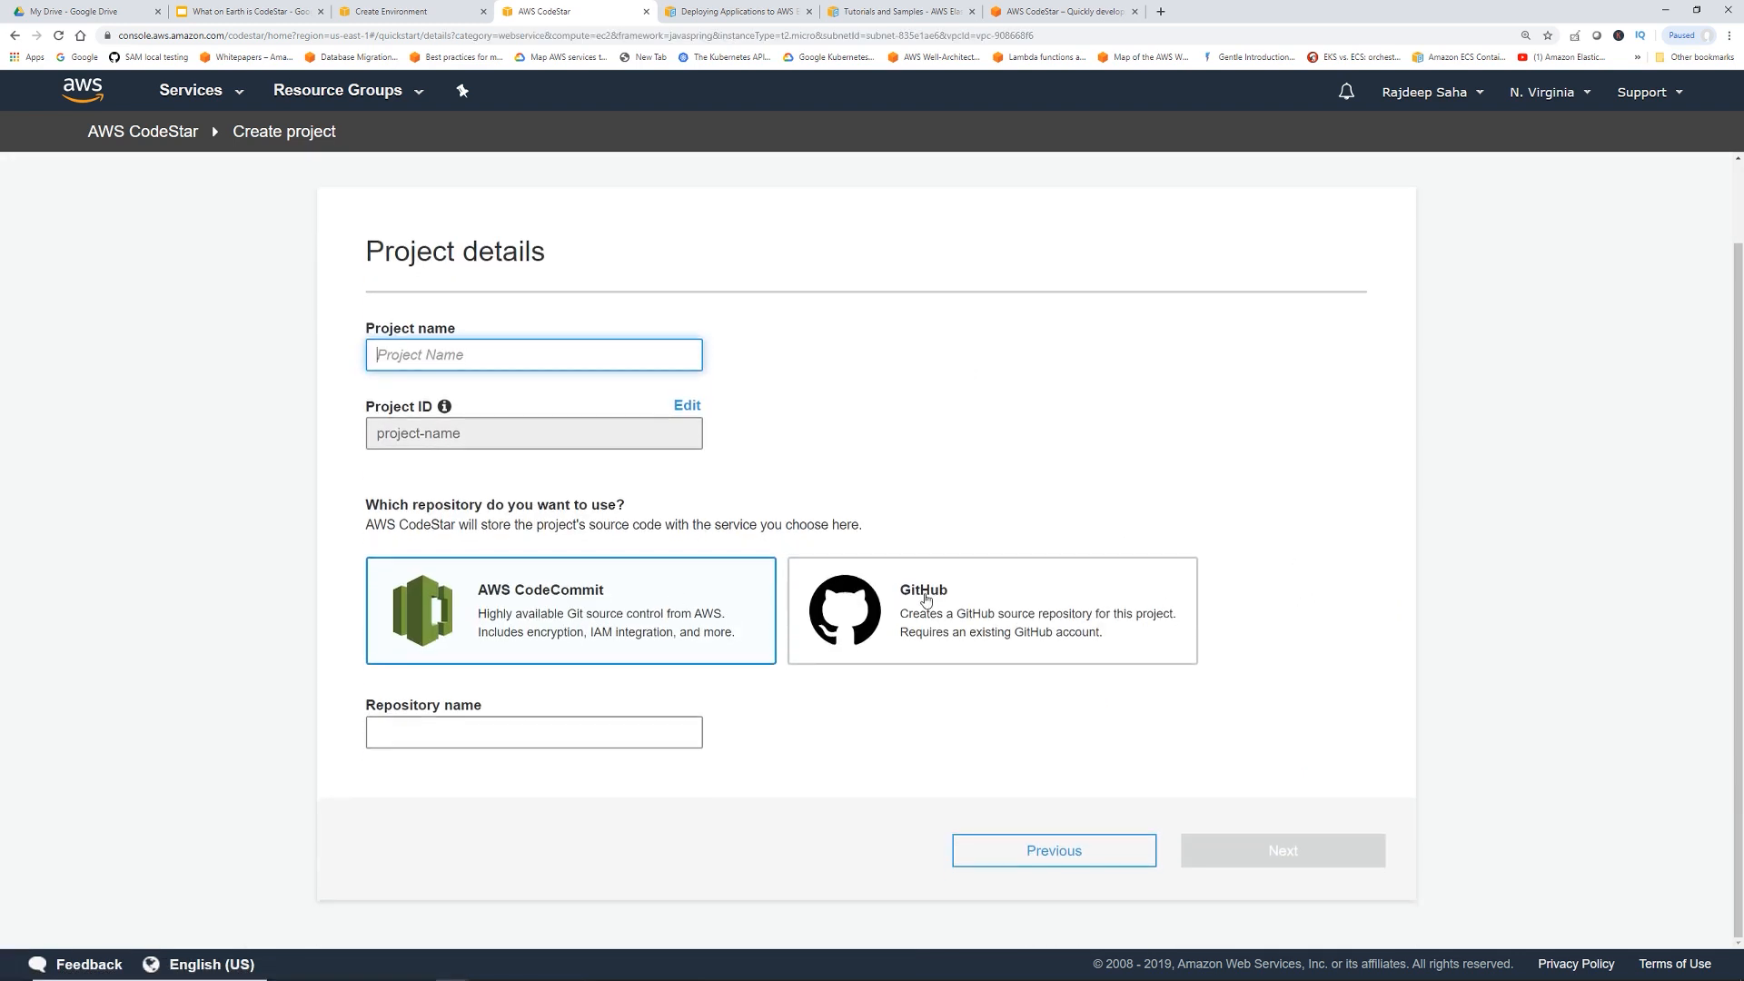
pyautogui.moveTo(743, 701)
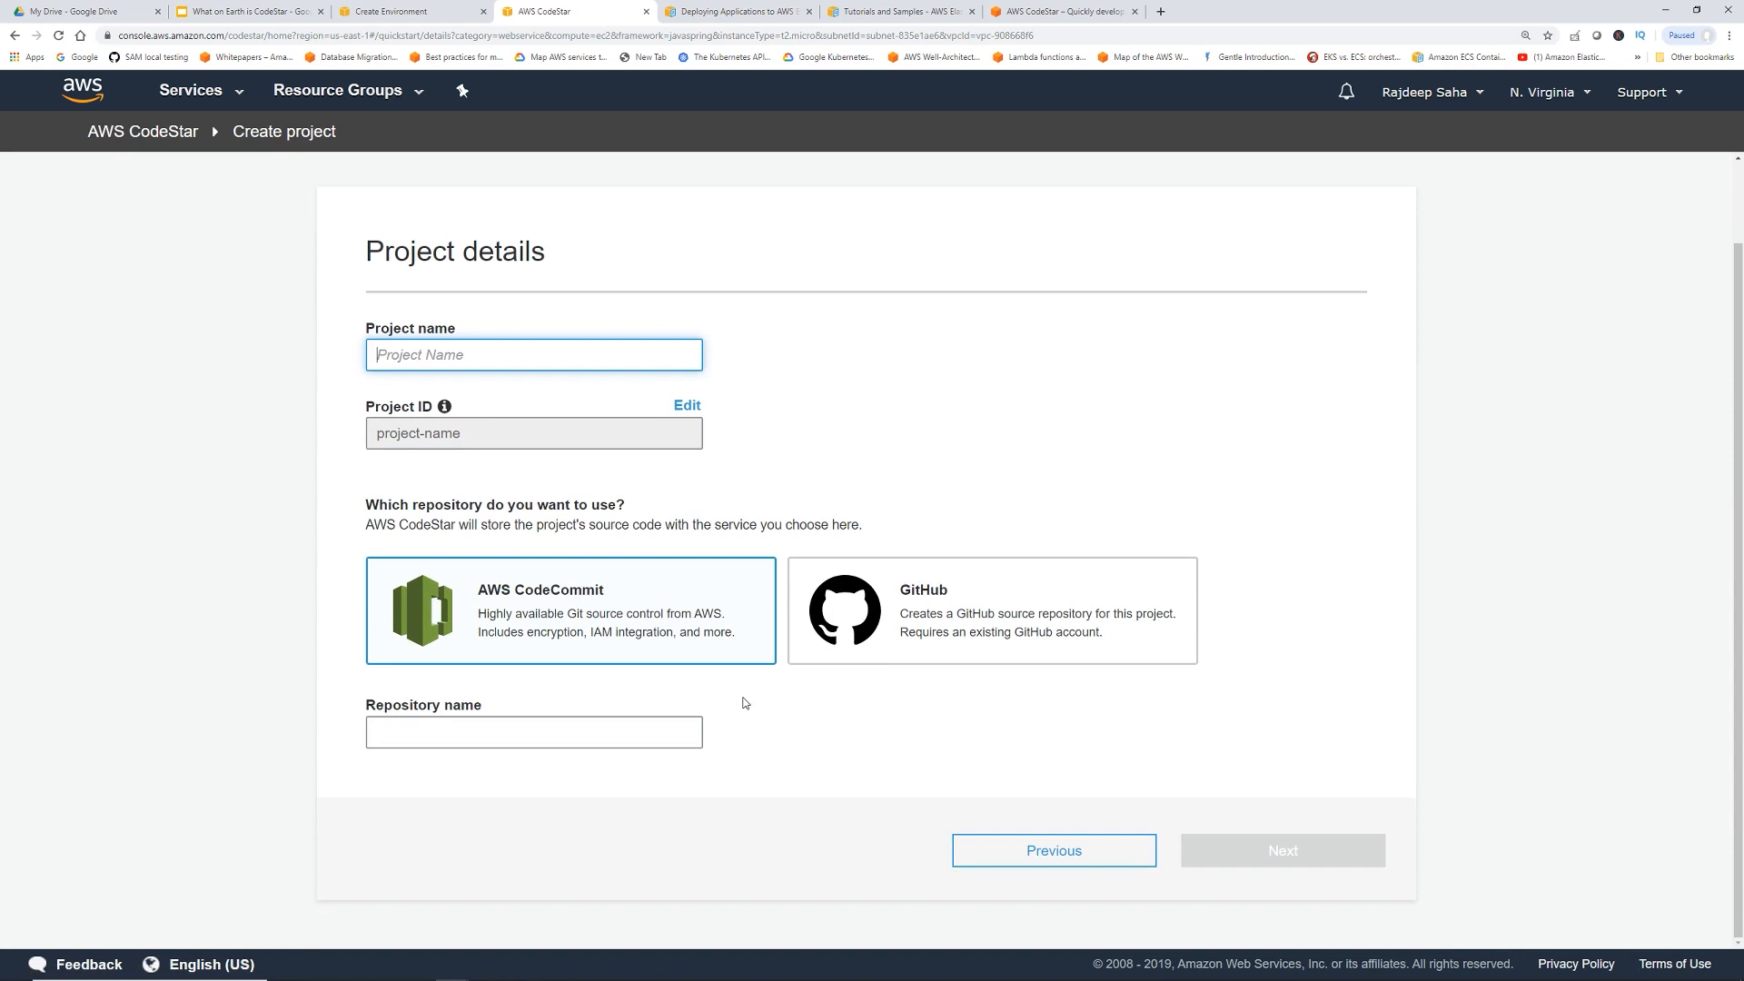
pyautogui.moveTo(687, 652)
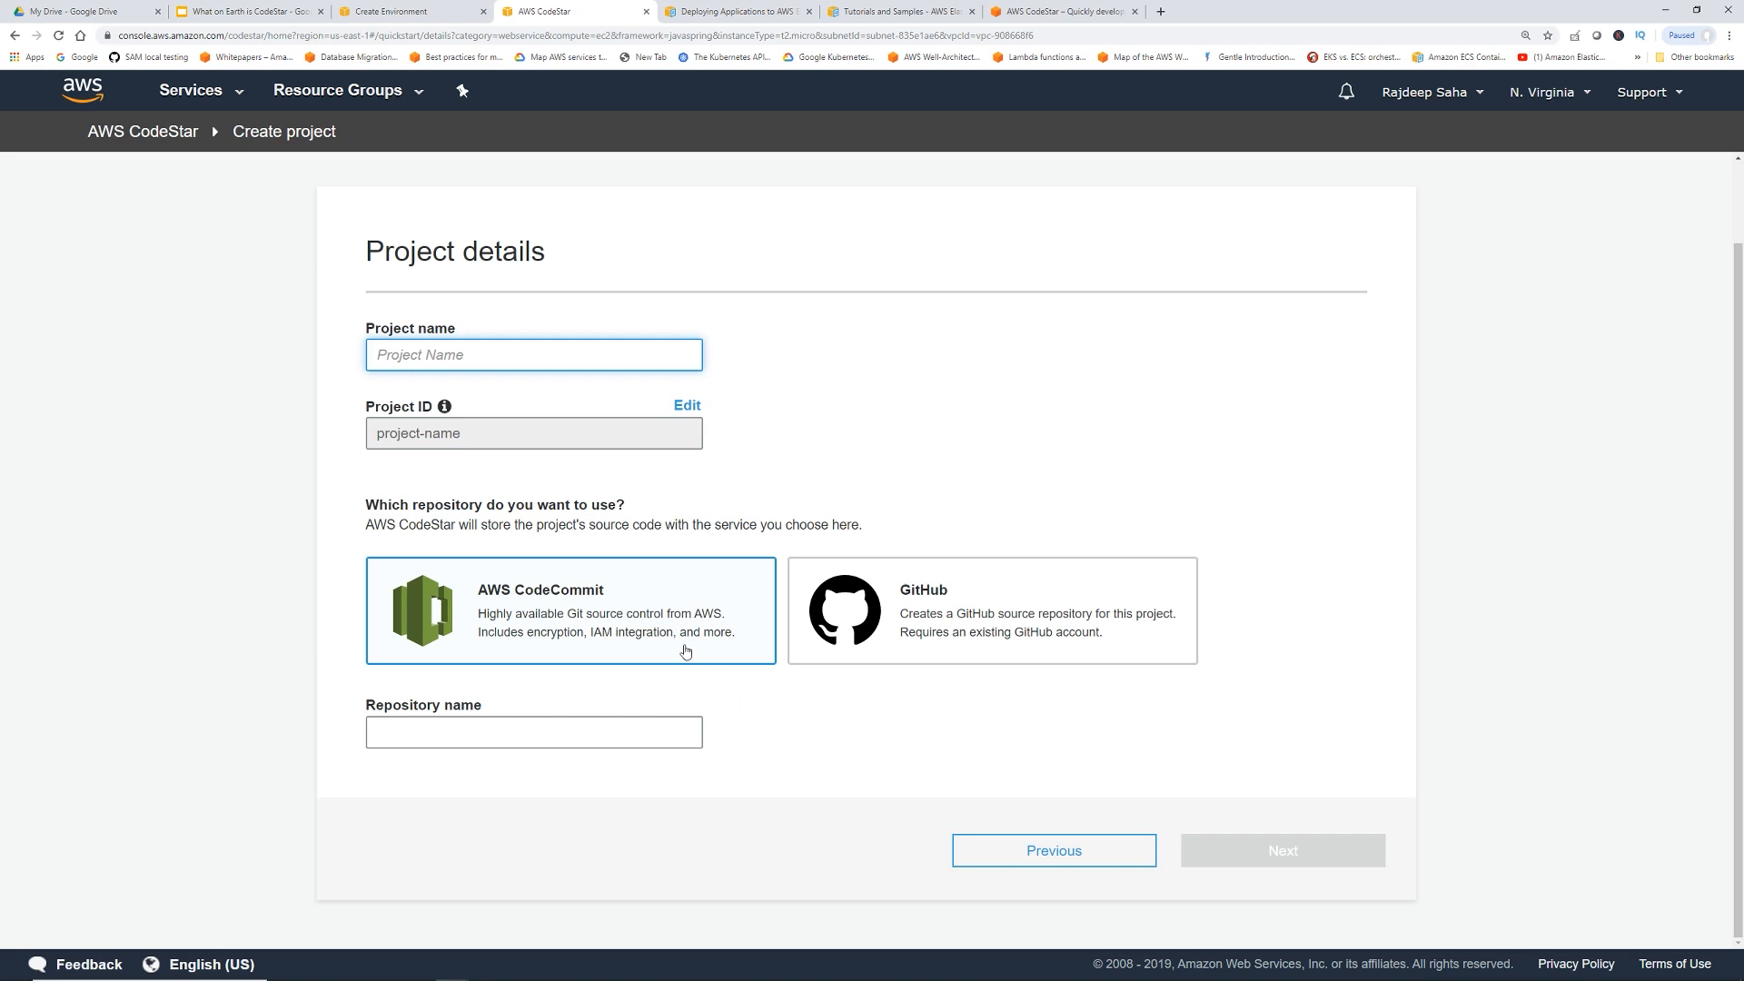
pyautogui.moveTo(671, 658)
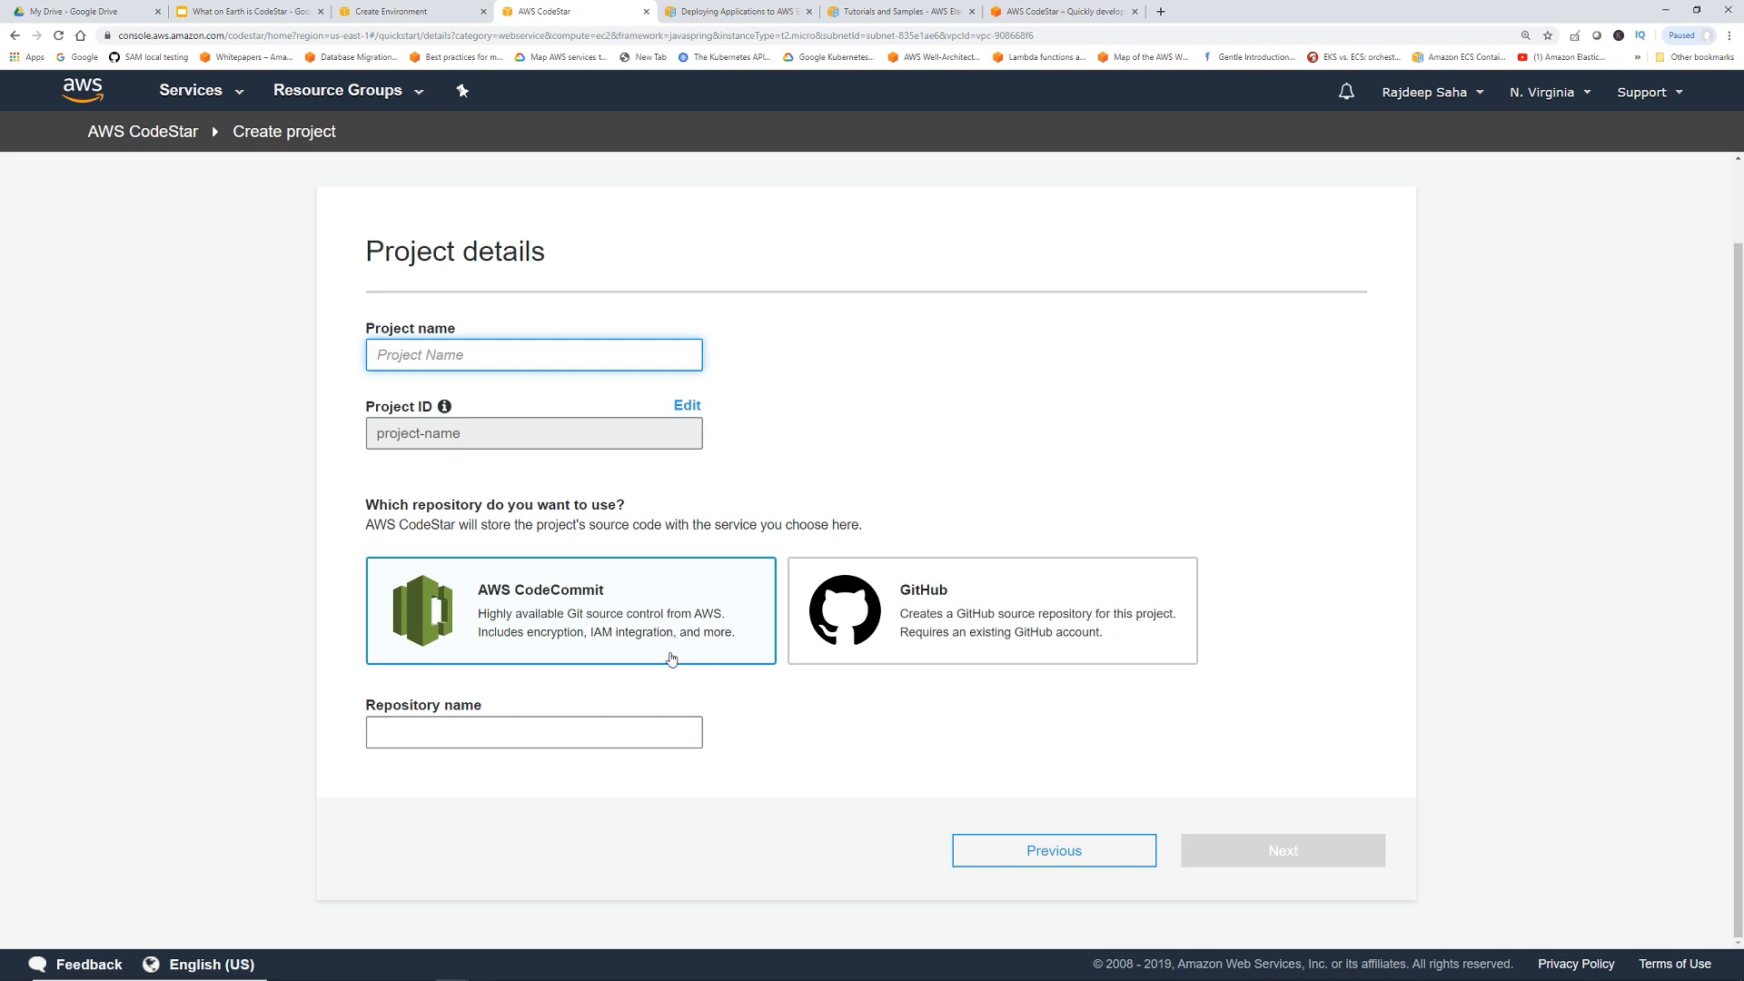
pyautogui.moveTo(988, 656)
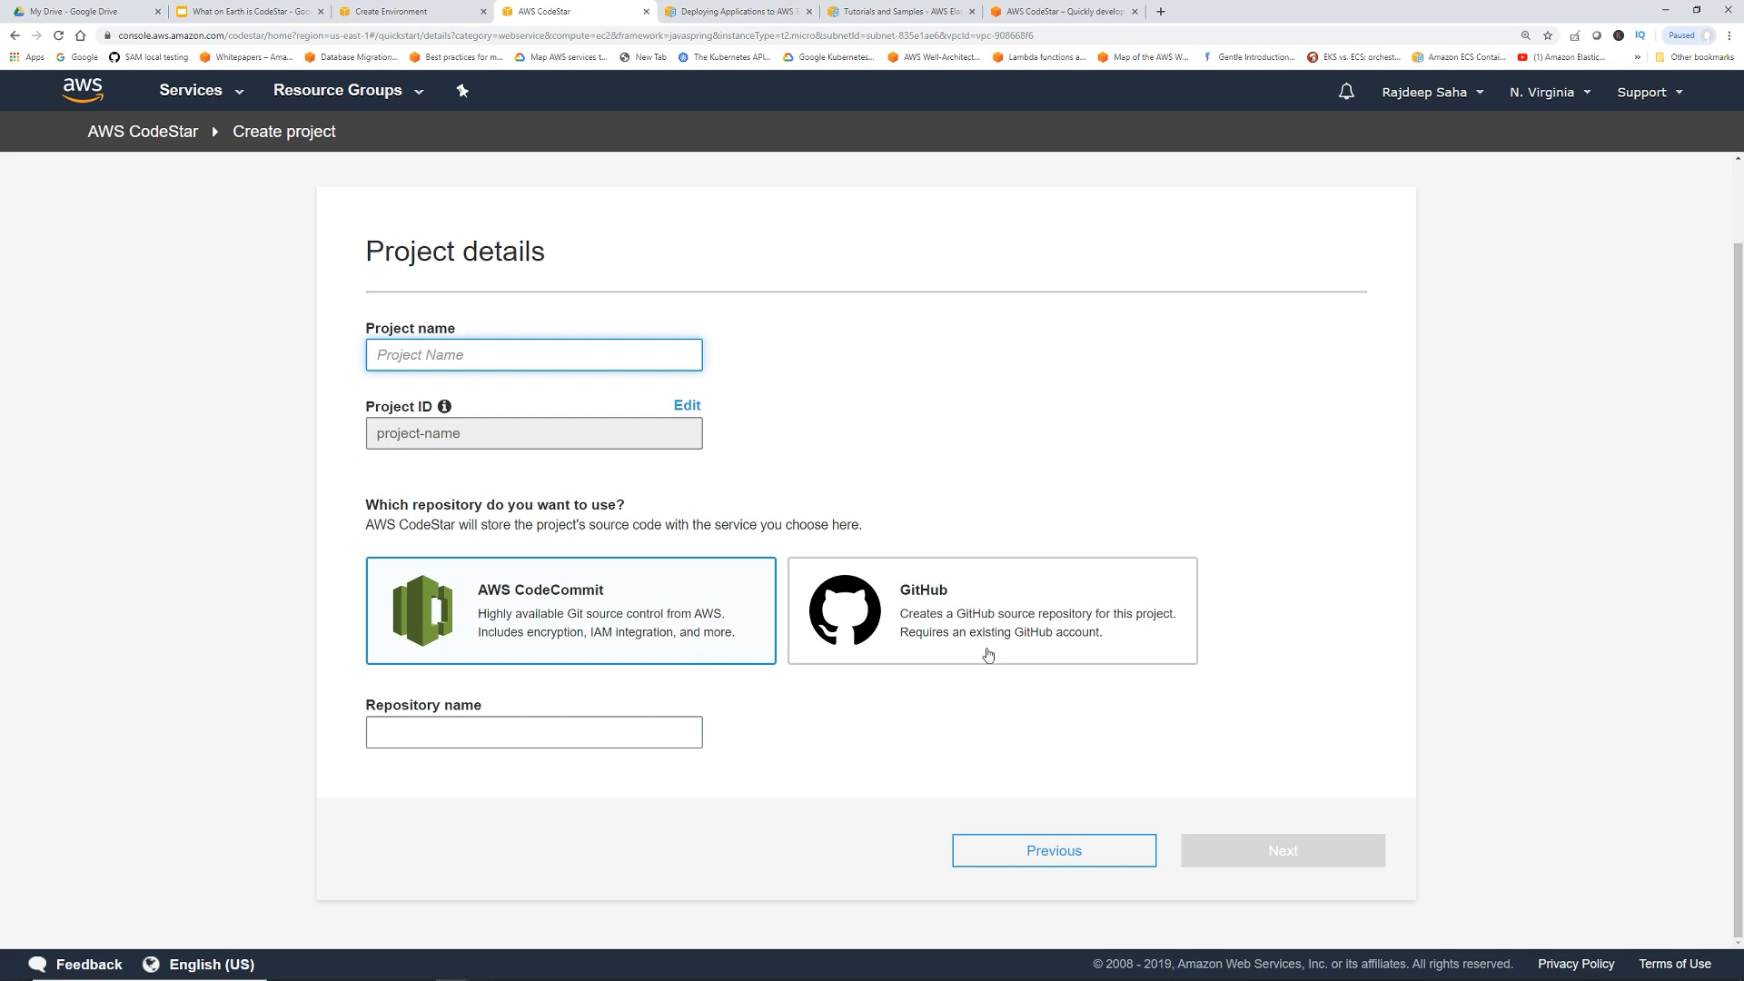
pyautogui.moveTo(1038, 645)
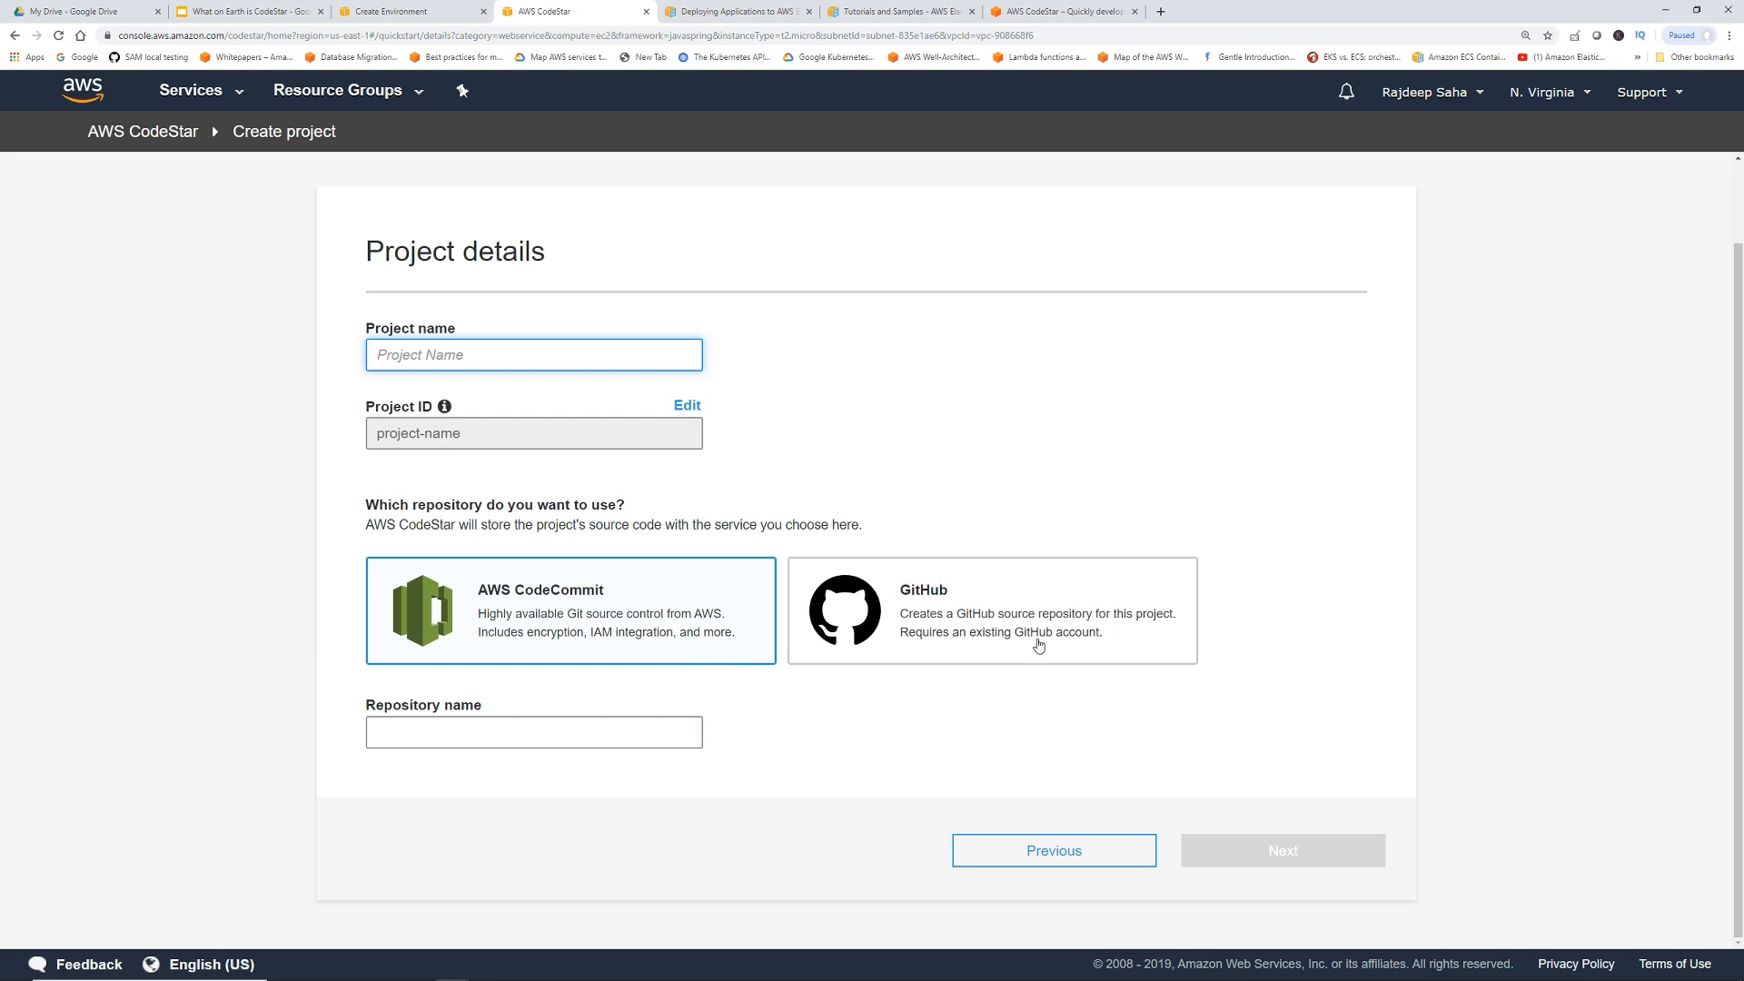
pyautogui.click(990, 610)
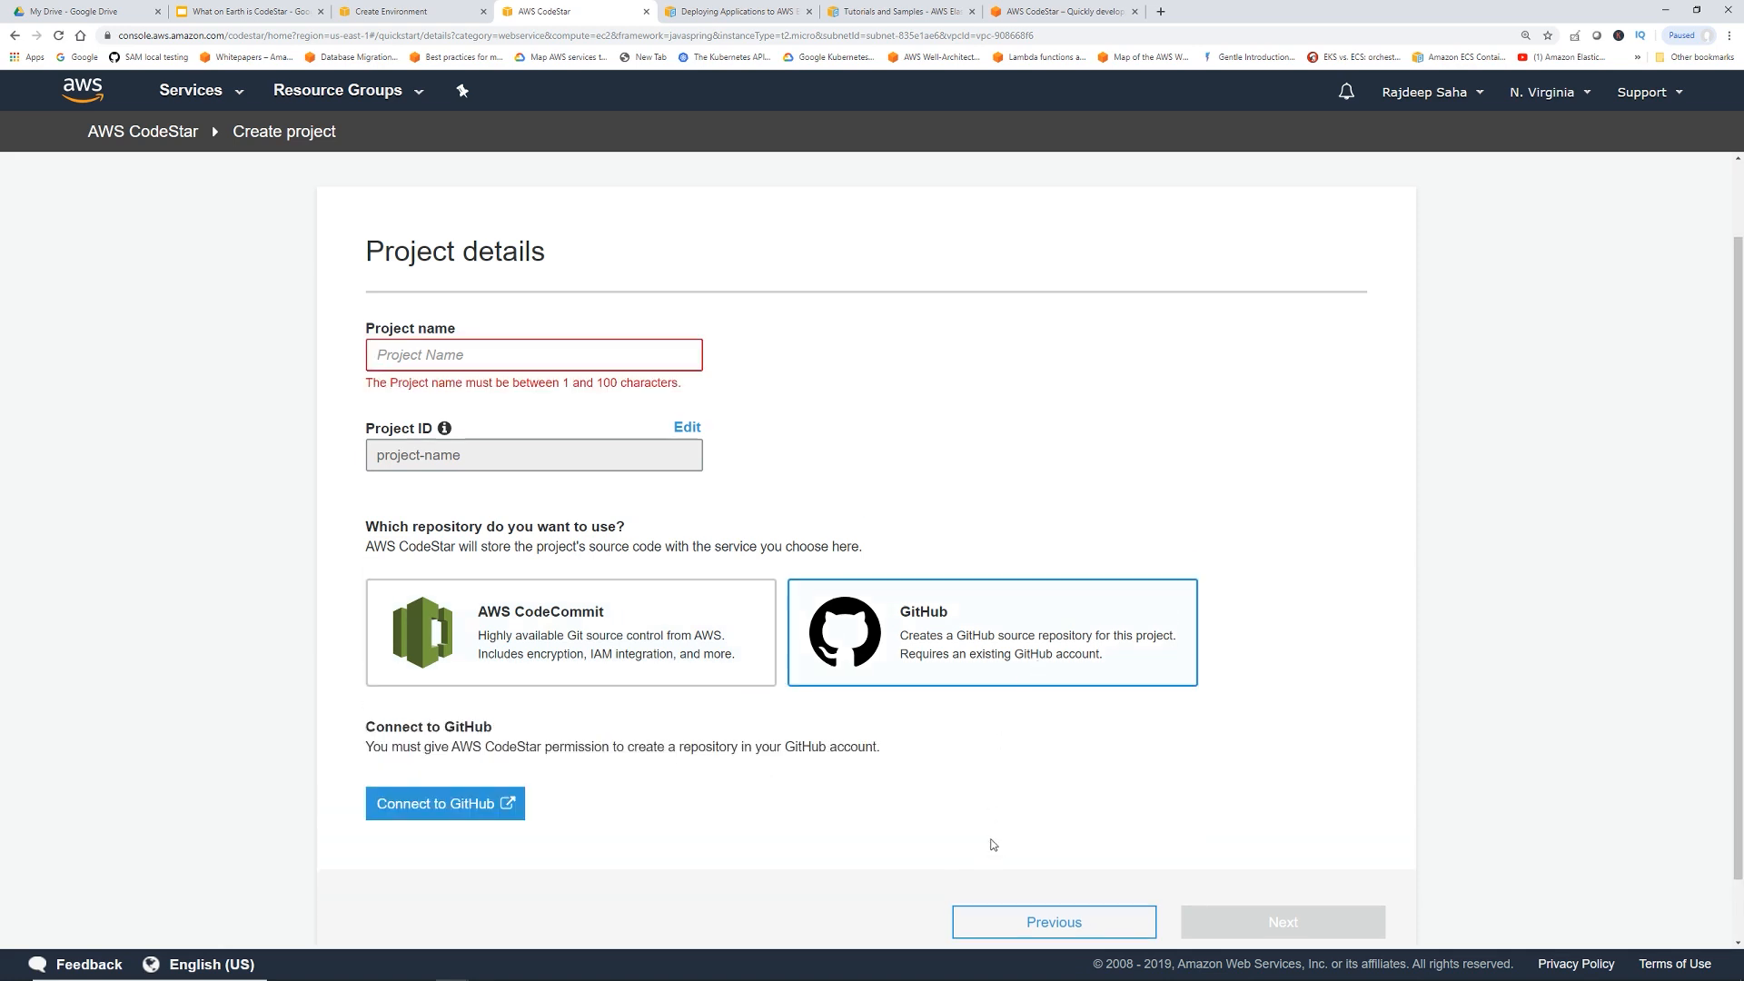
pyautogui.click(443, 803)
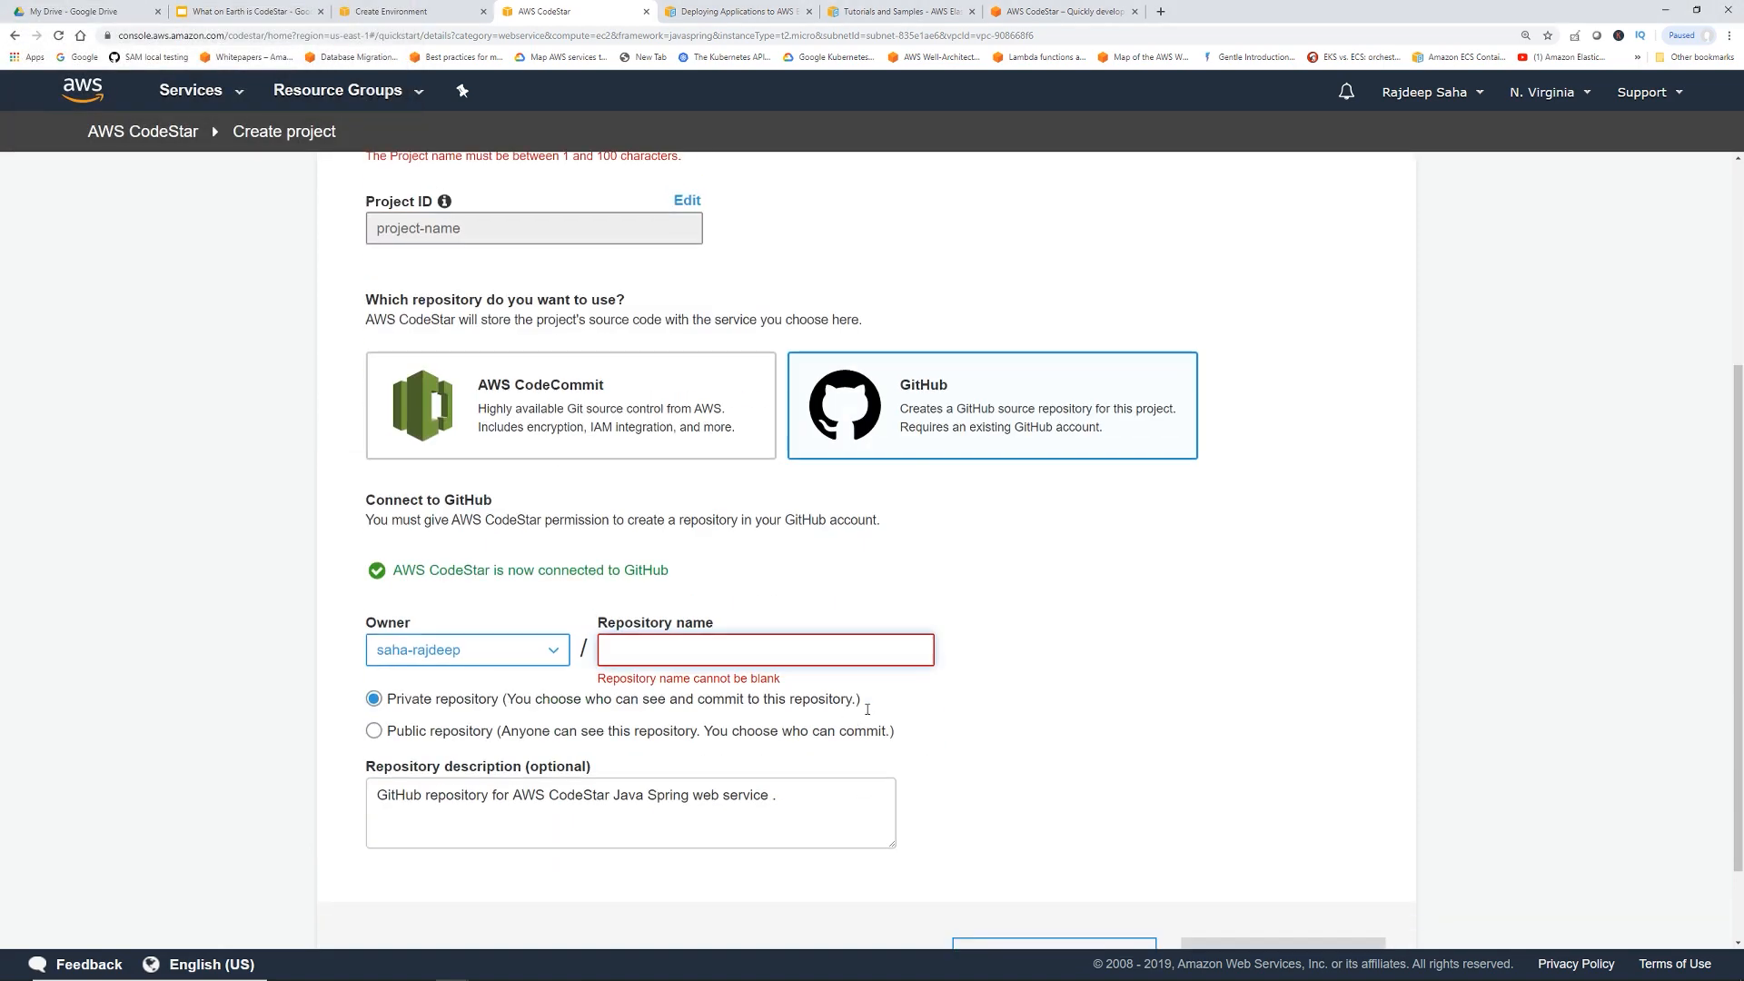
pyautogui.scroll(3)
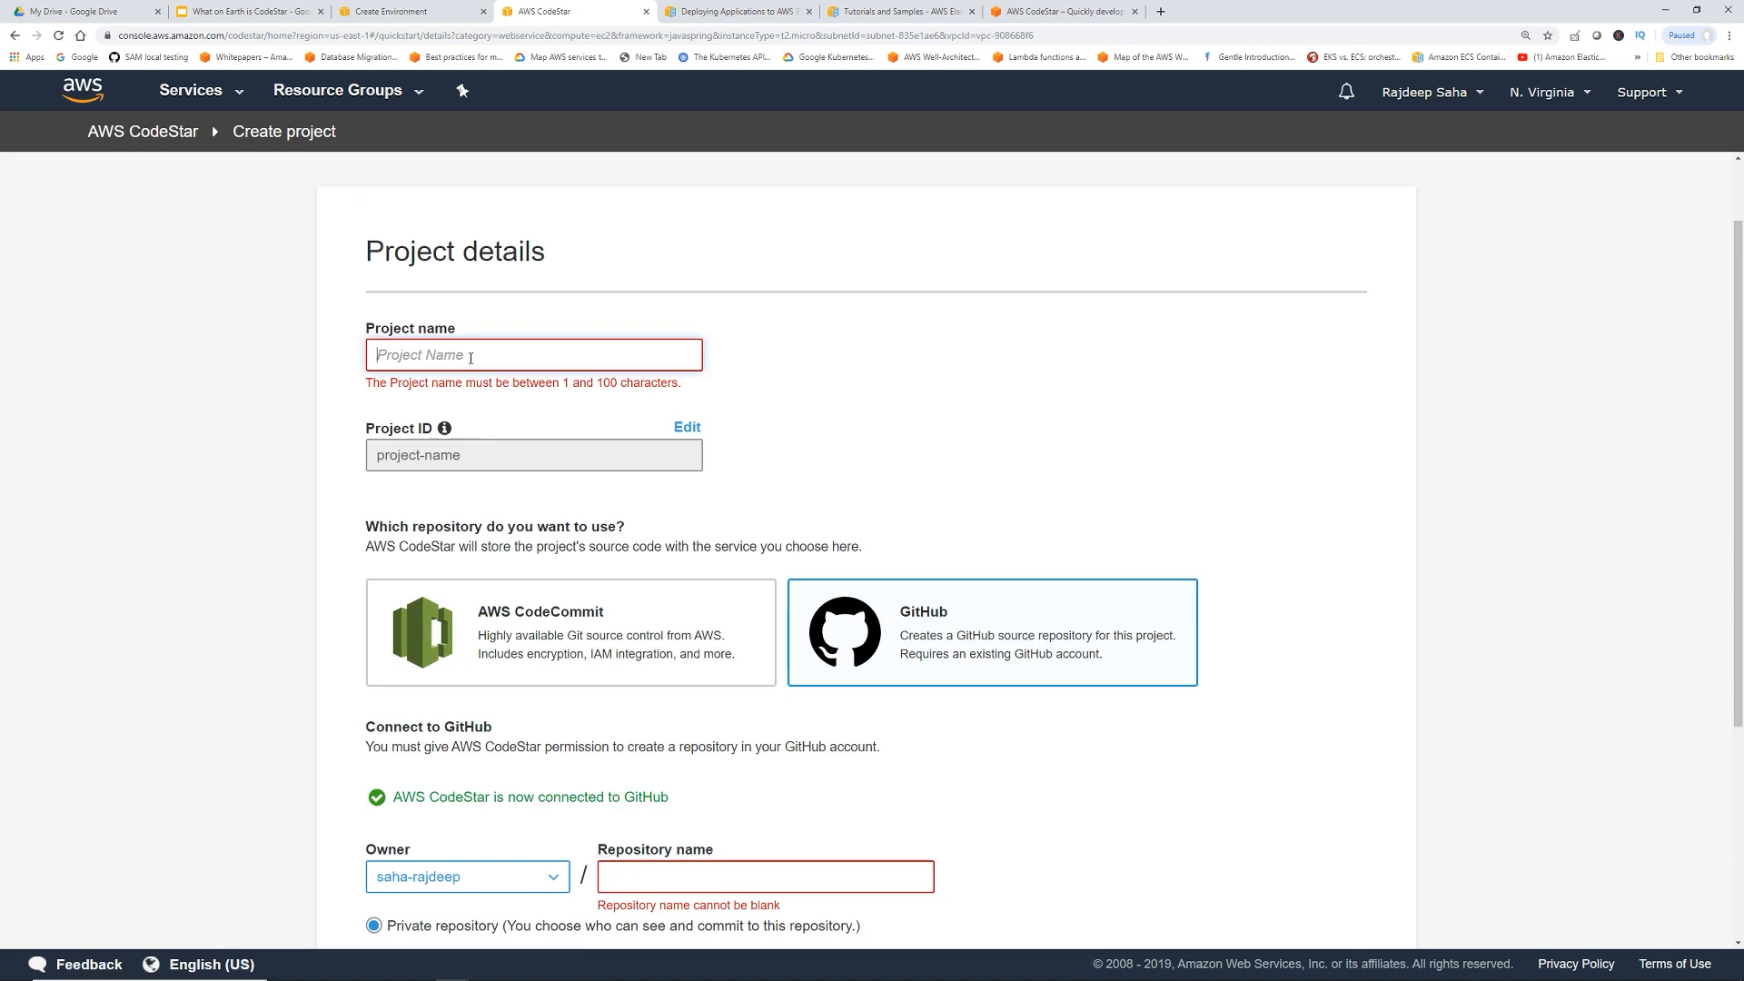
pyautogui.write('amplec')
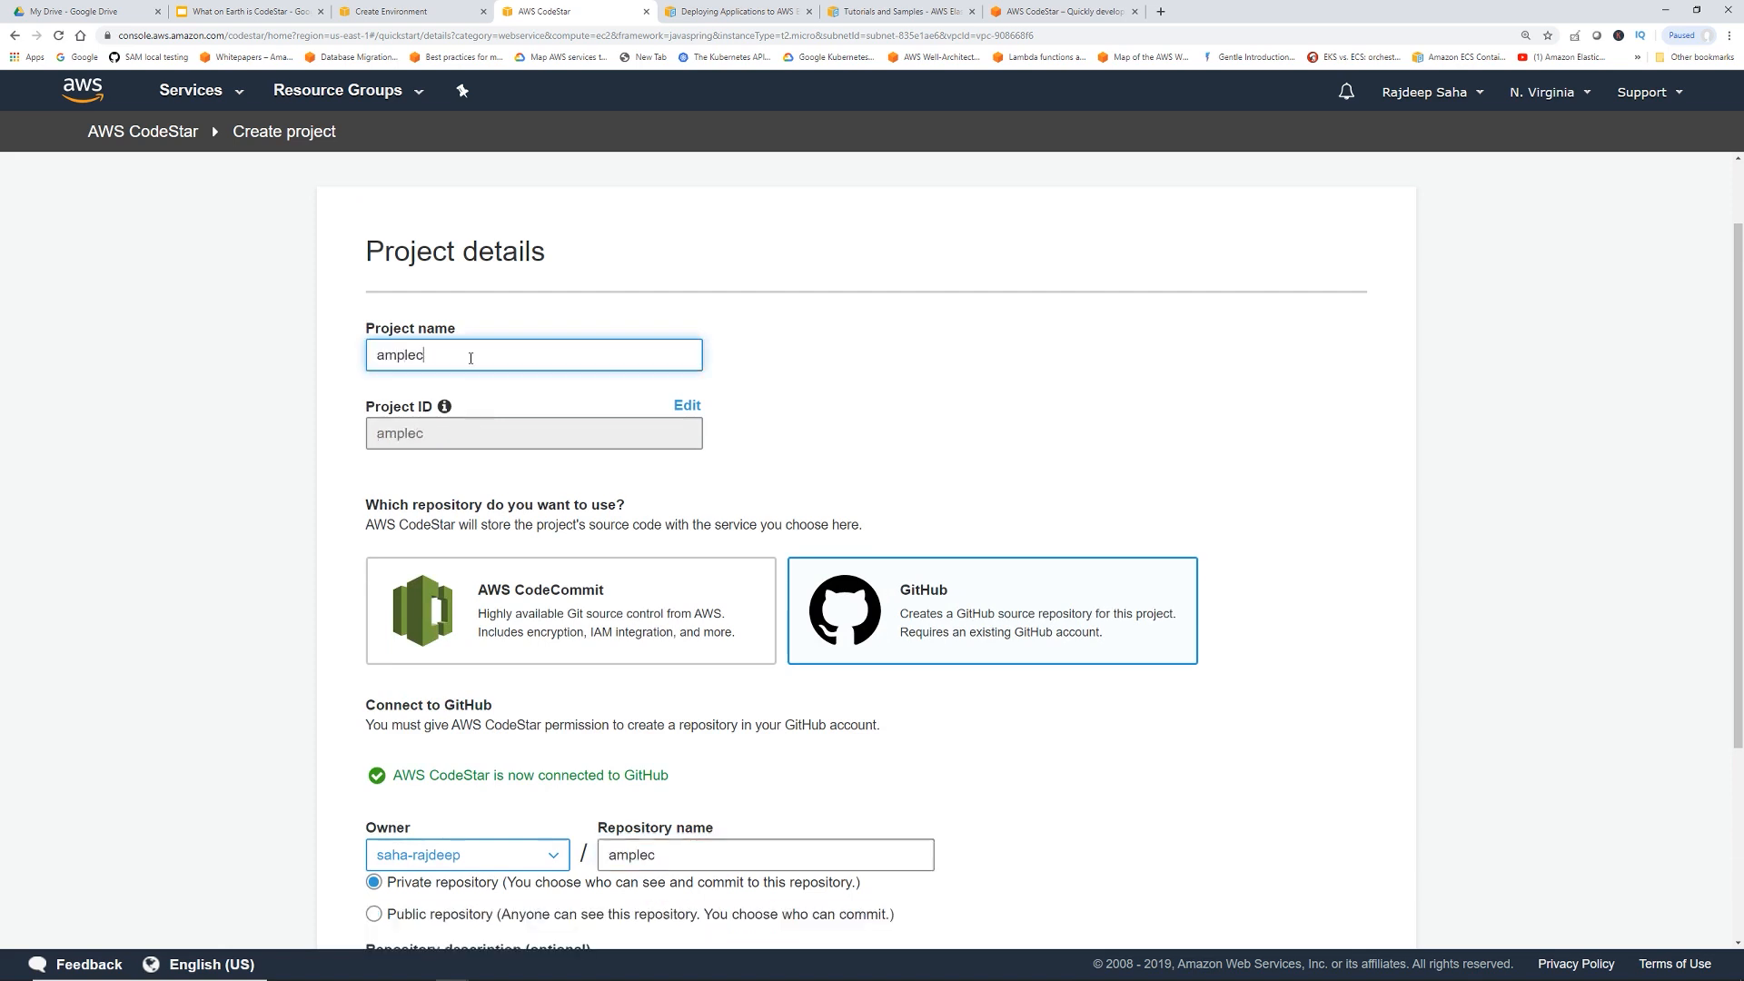
pyautogui.write('odestar')
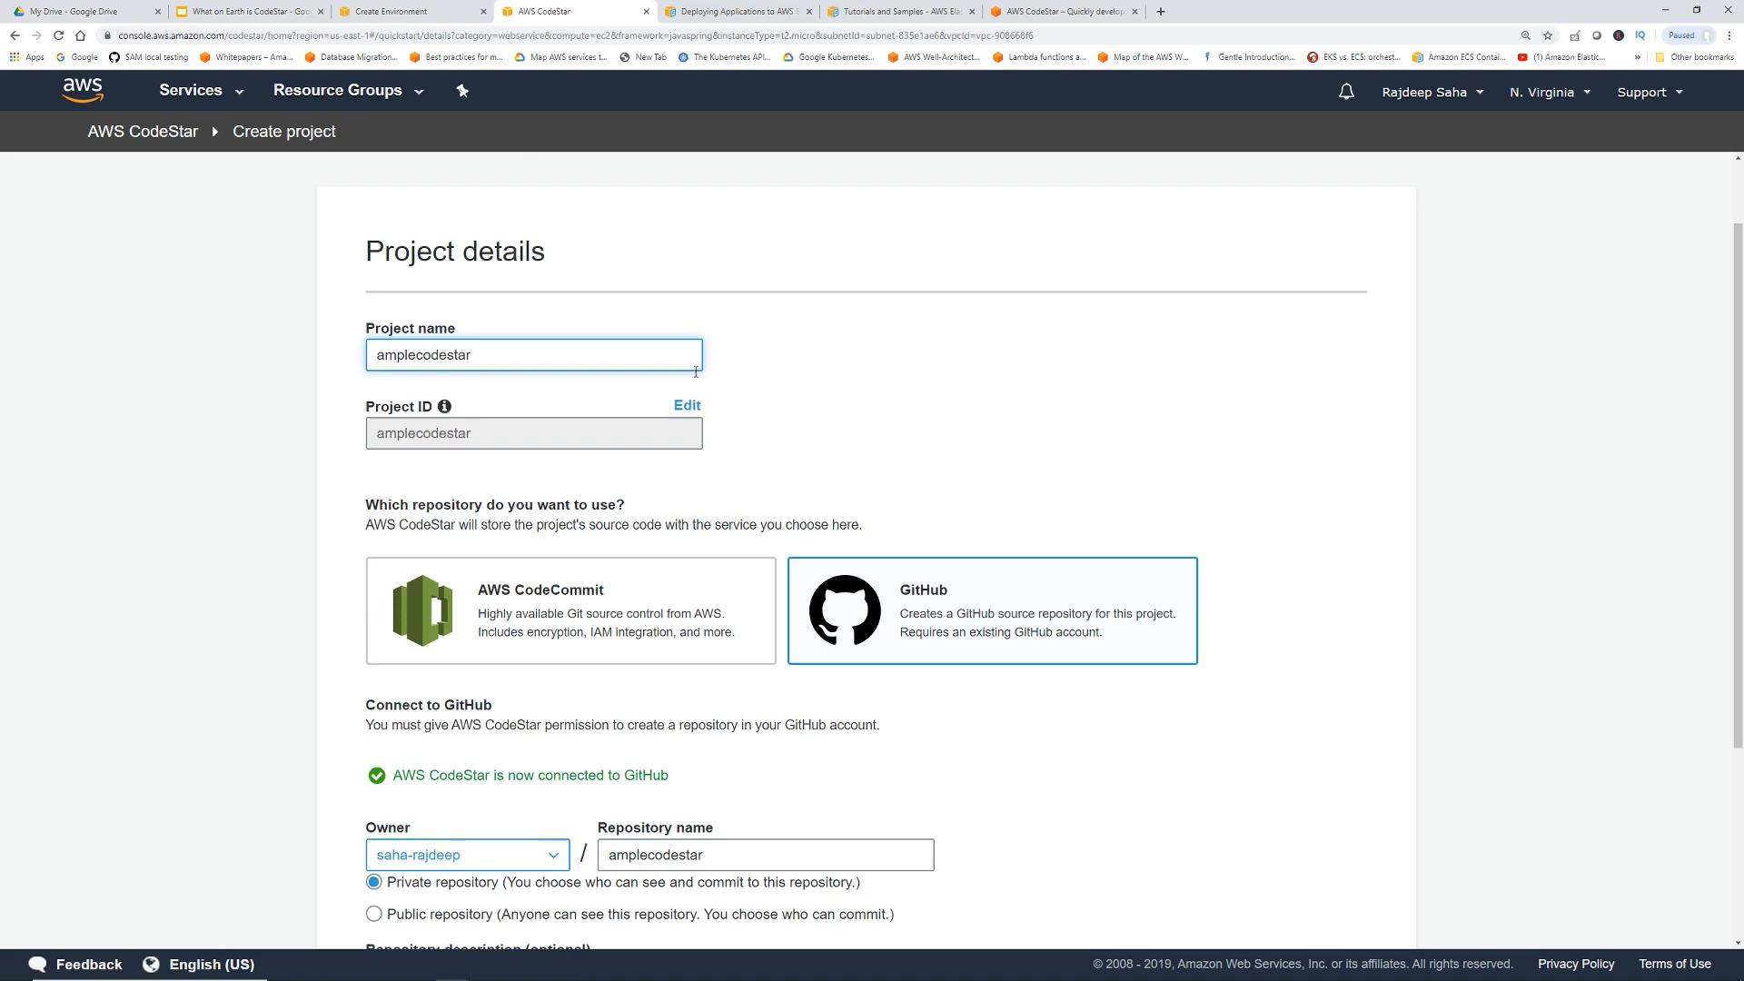
pyautogui.scroll(-3)
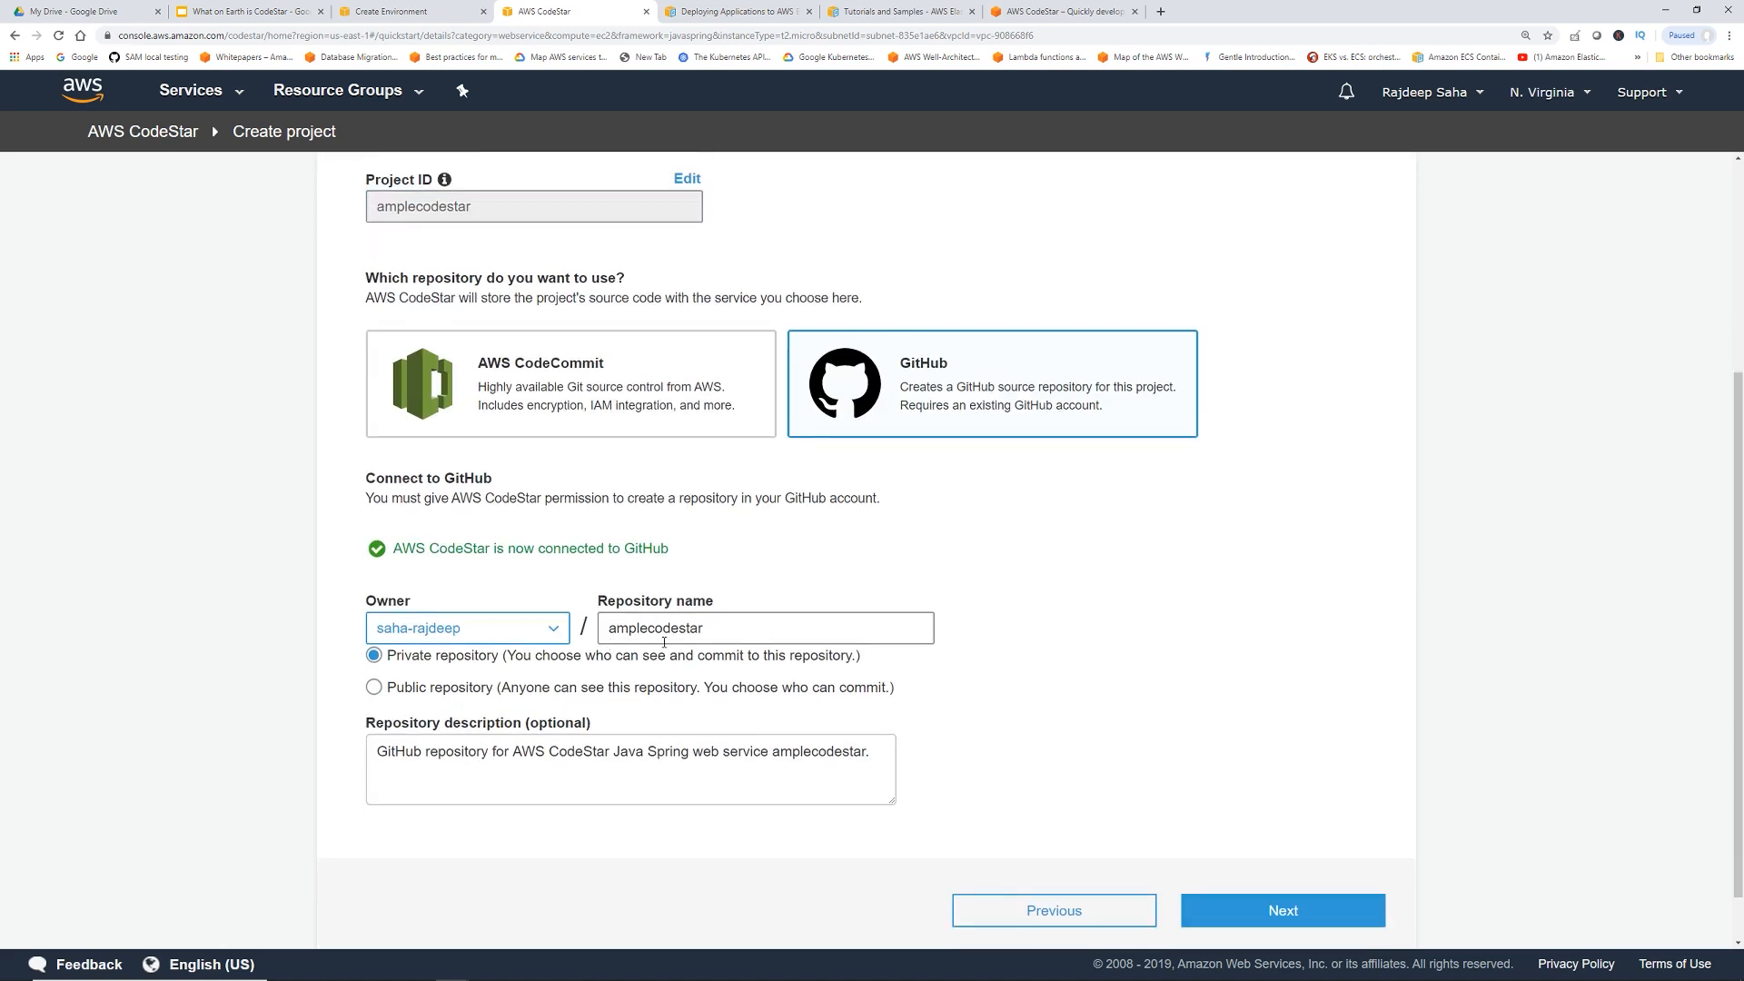
pyautogui.scroll(-3)
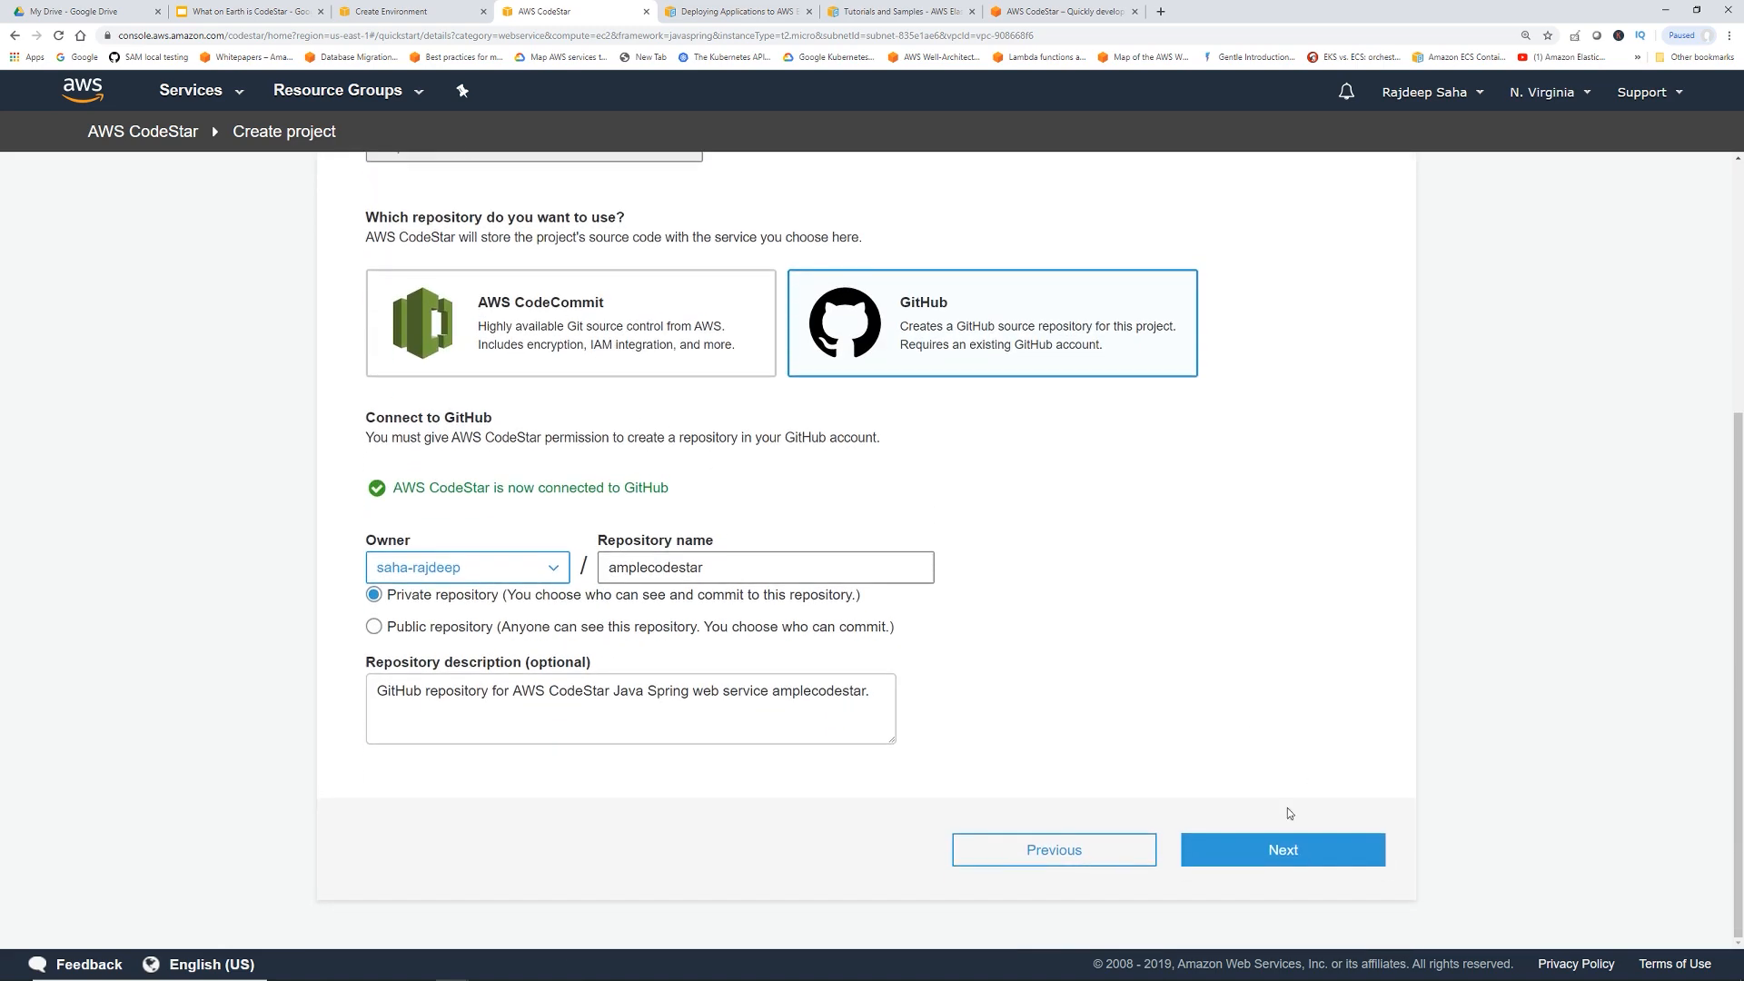
# Review the project's pipeline details, then return to the project details step
pyautogui.click(1281, 851)
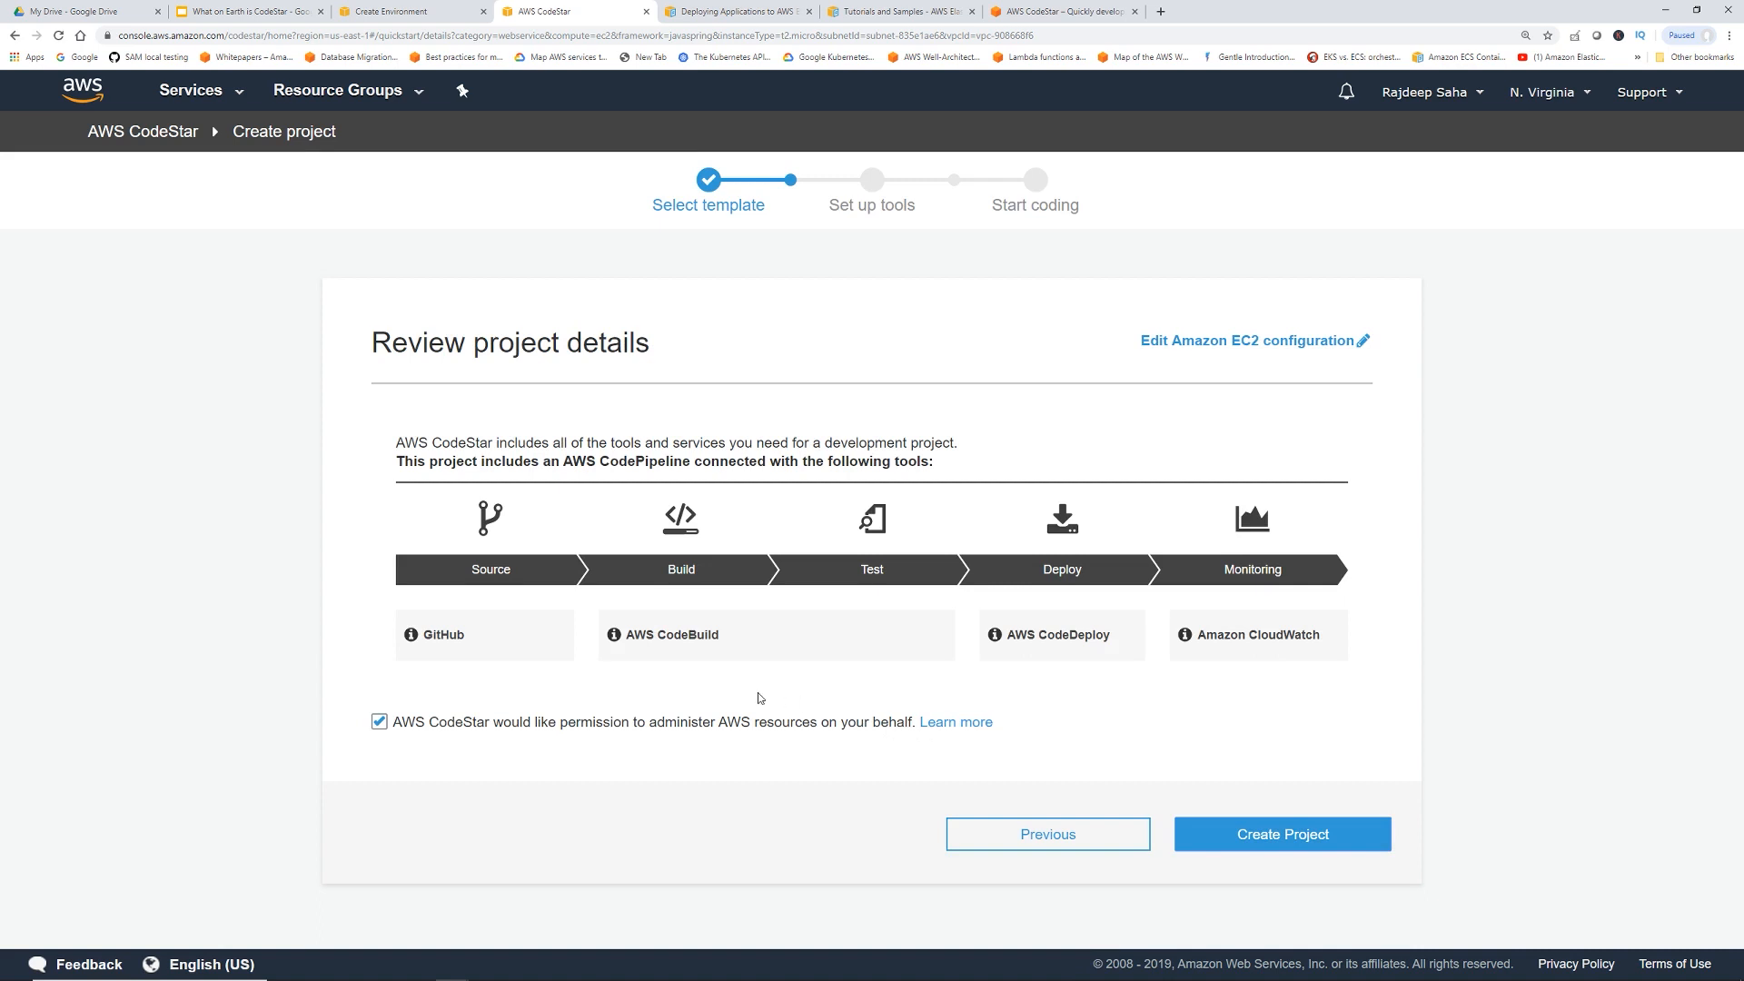
pyautogui.moveTo(608, 760)
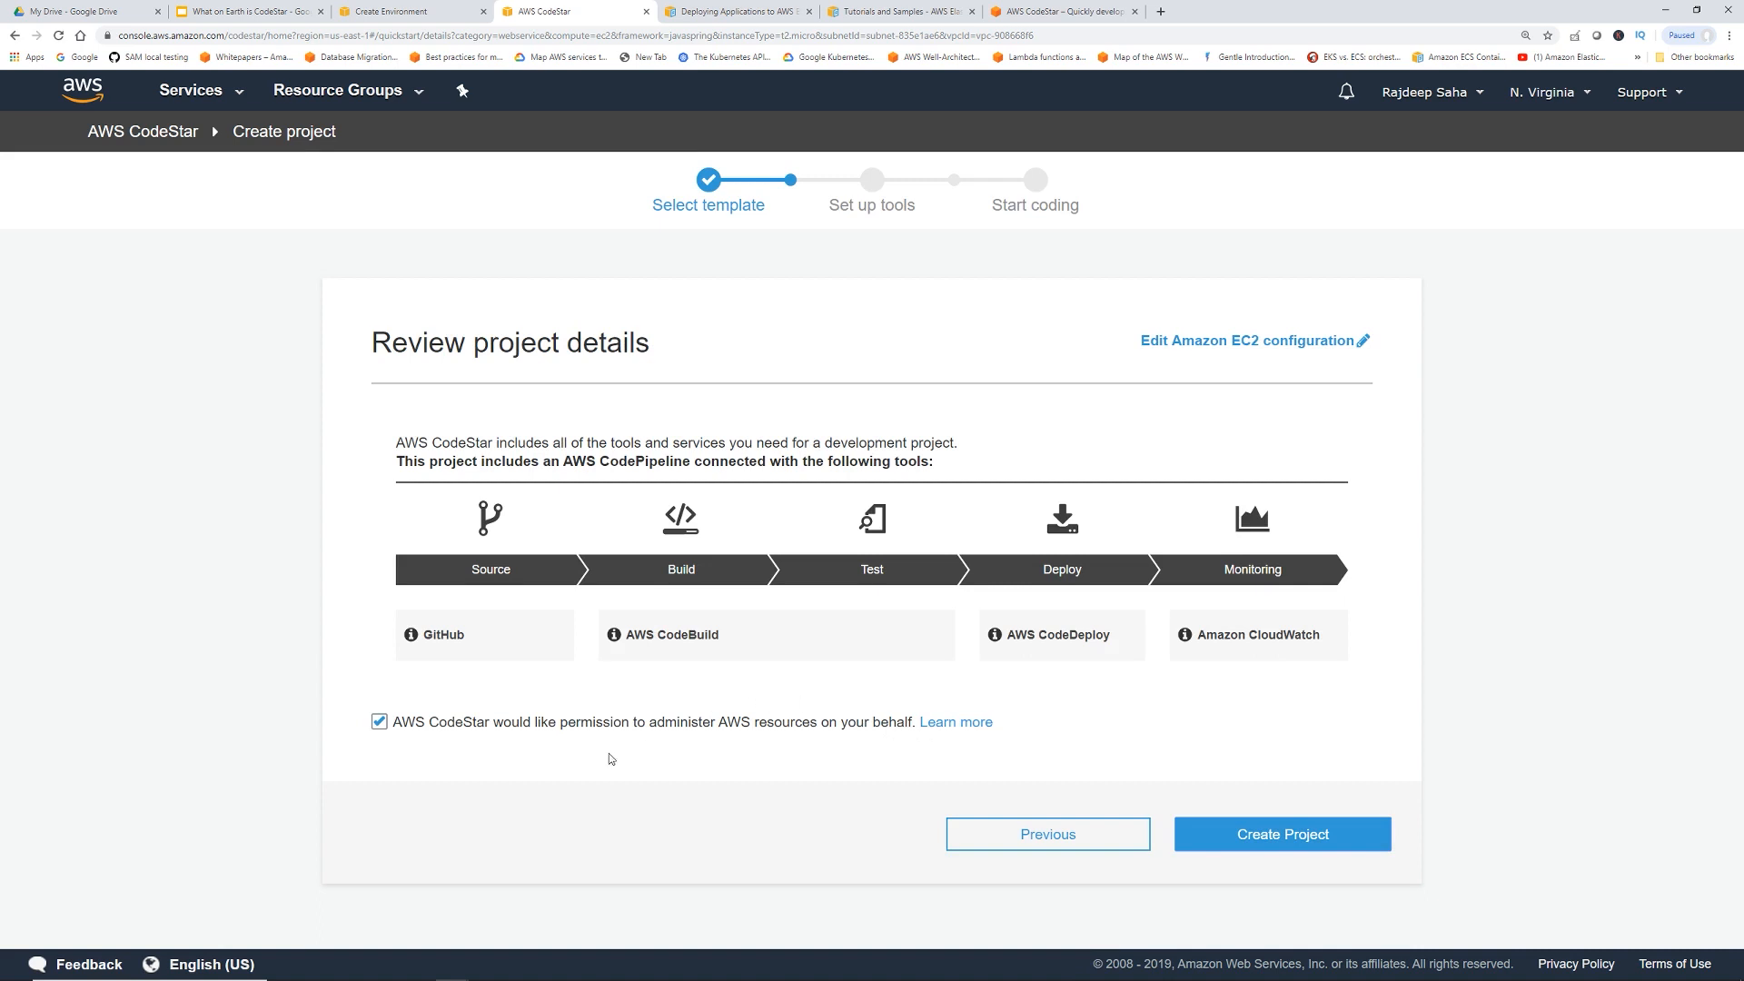
pyautogui.moveTo(743, 707)
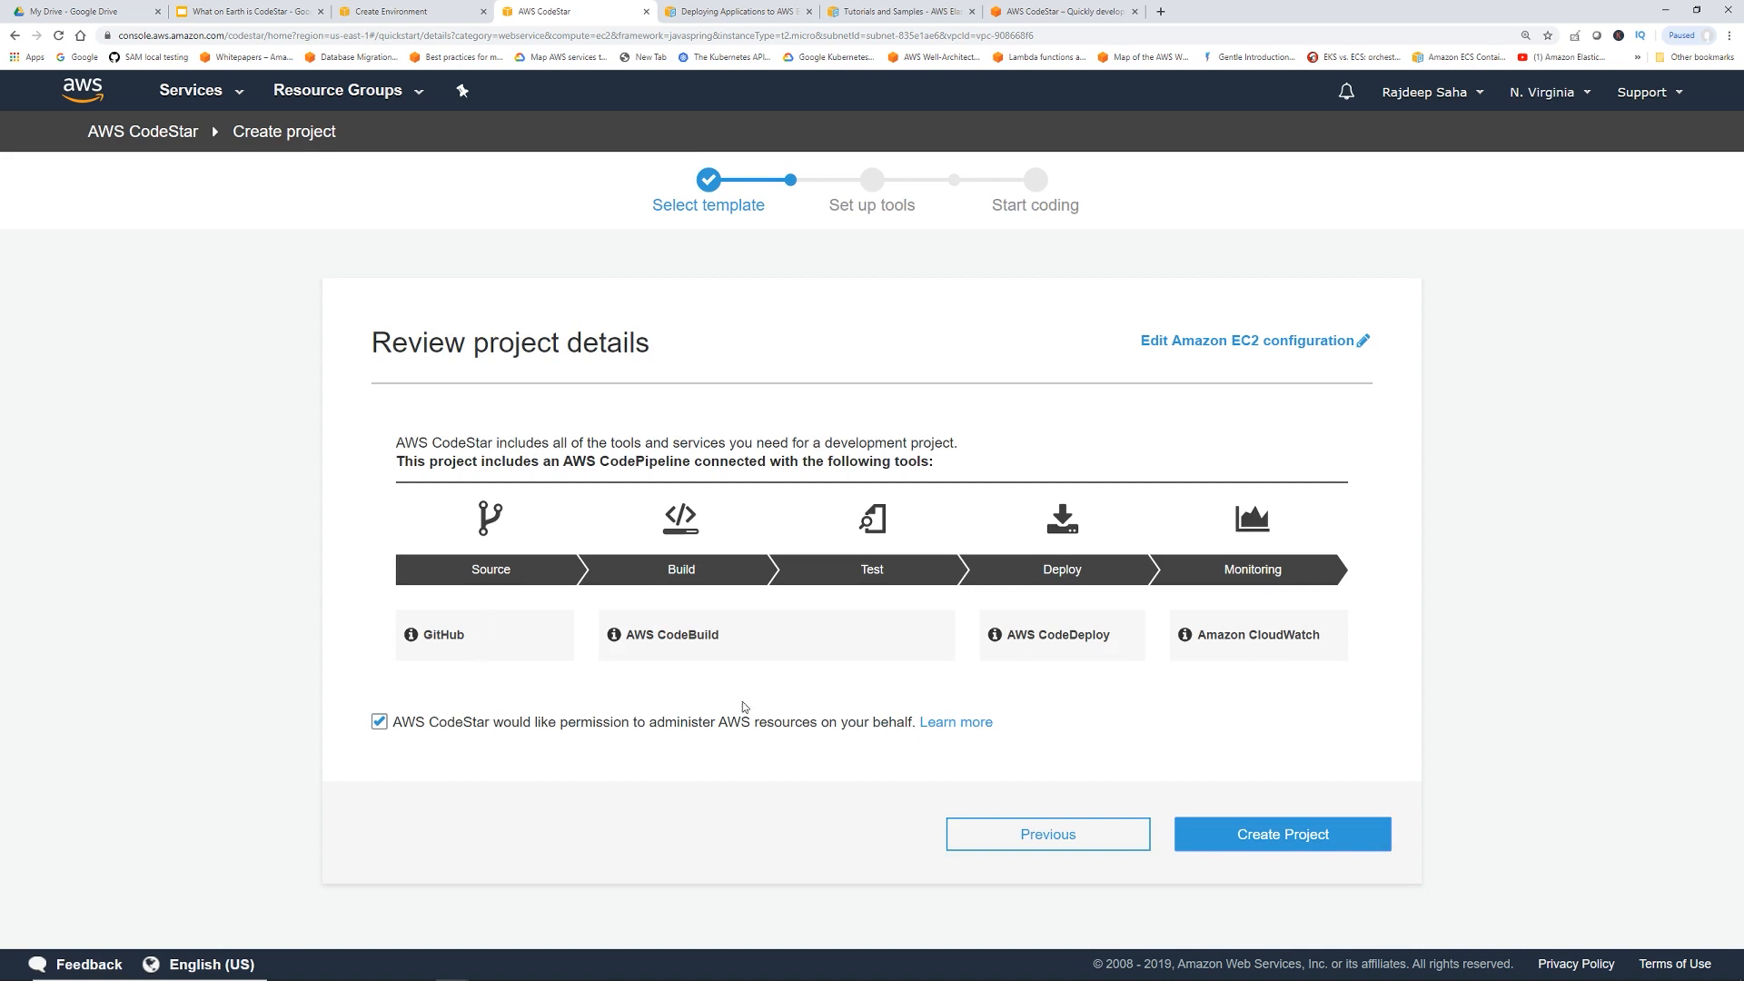
pyautogui.moveTo(627, 682)
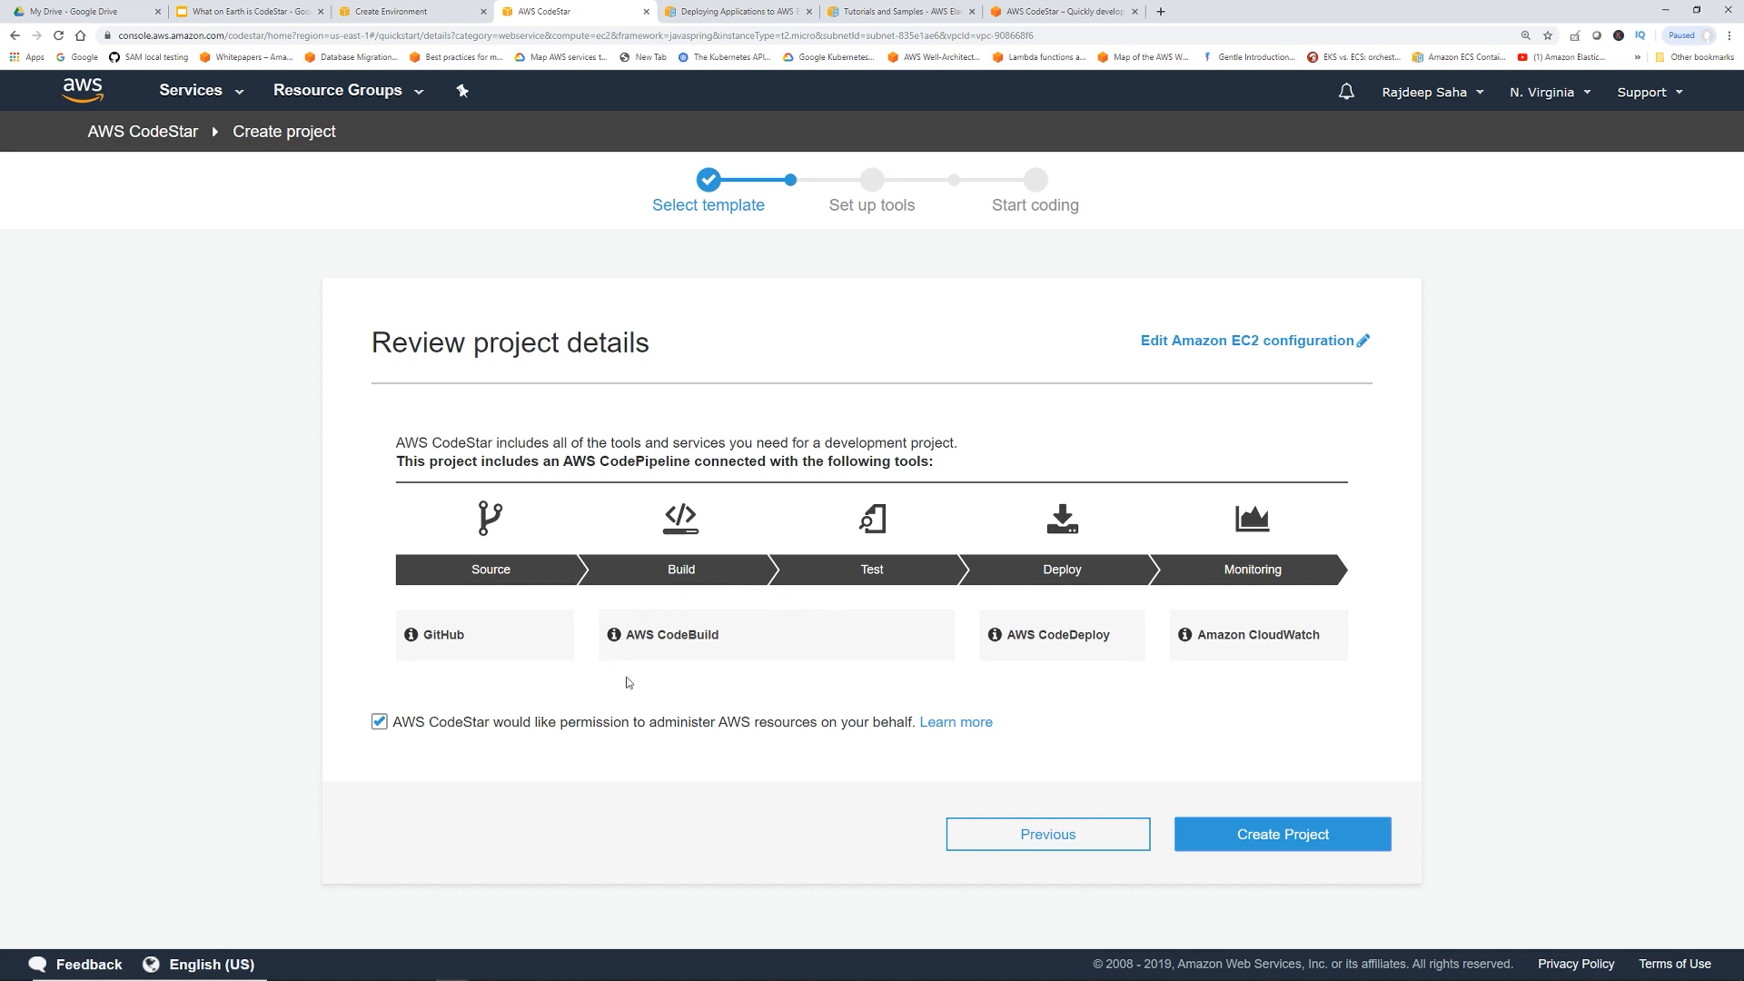
pyautogui.moveTo(909, 576)
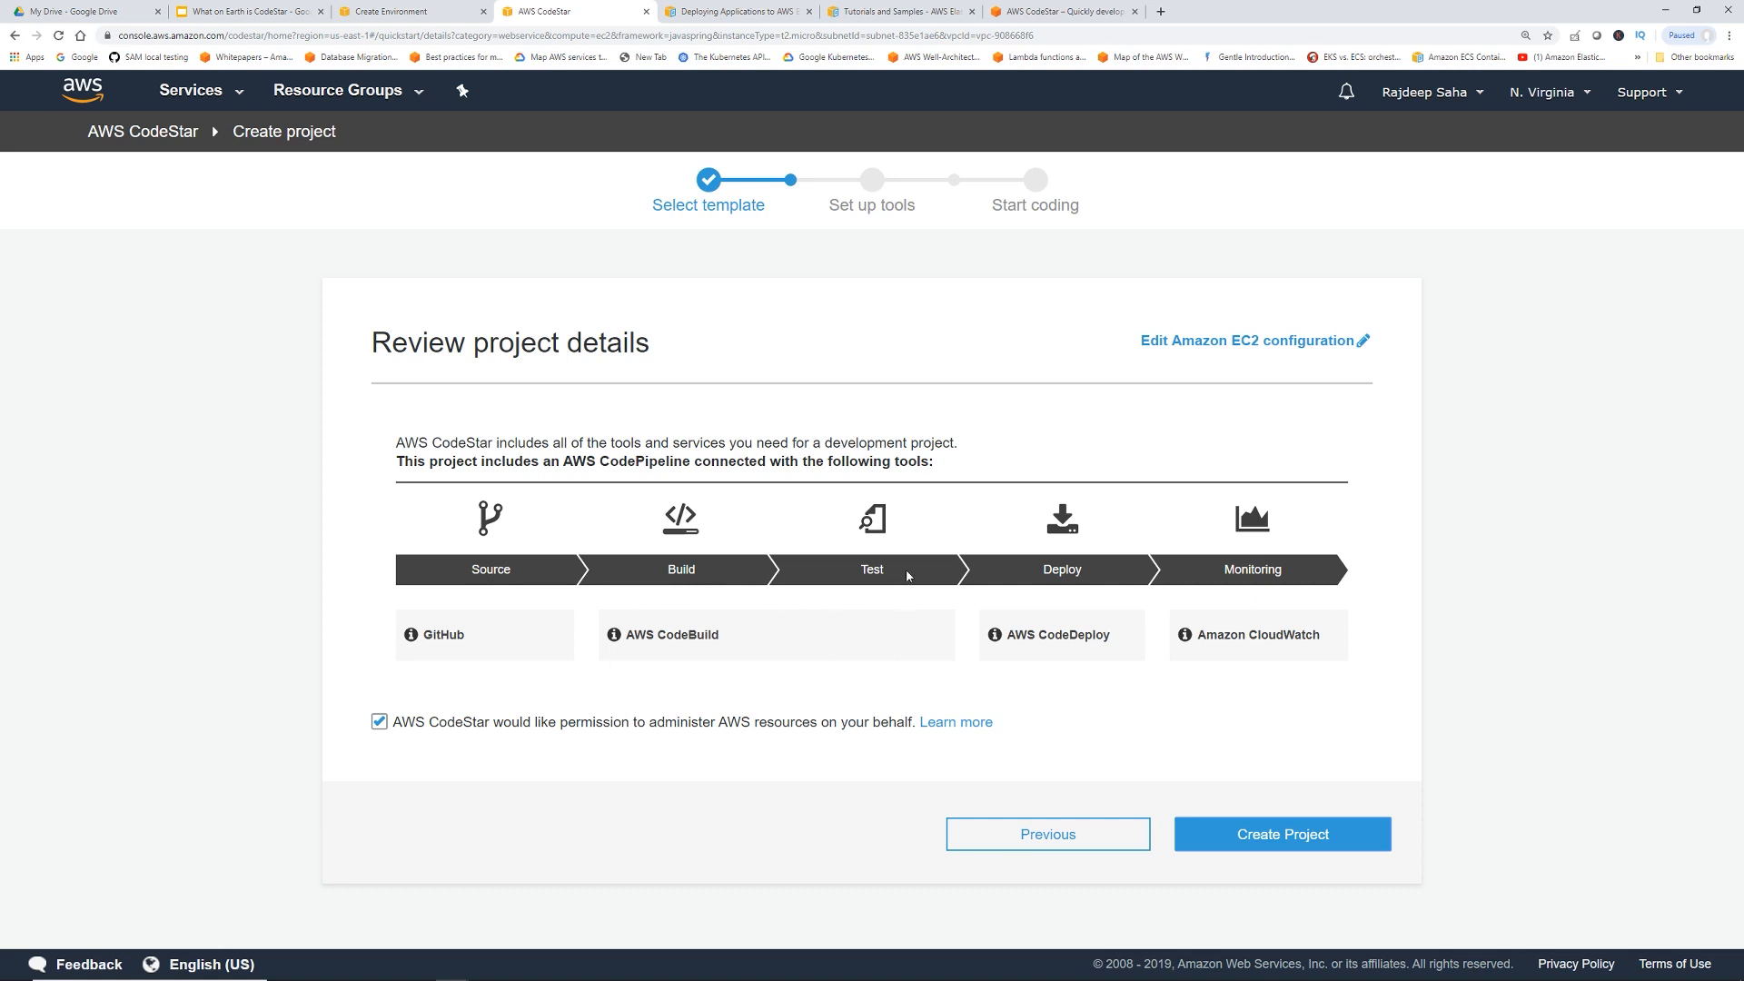
pyautogui.moveTo(1108, 655)
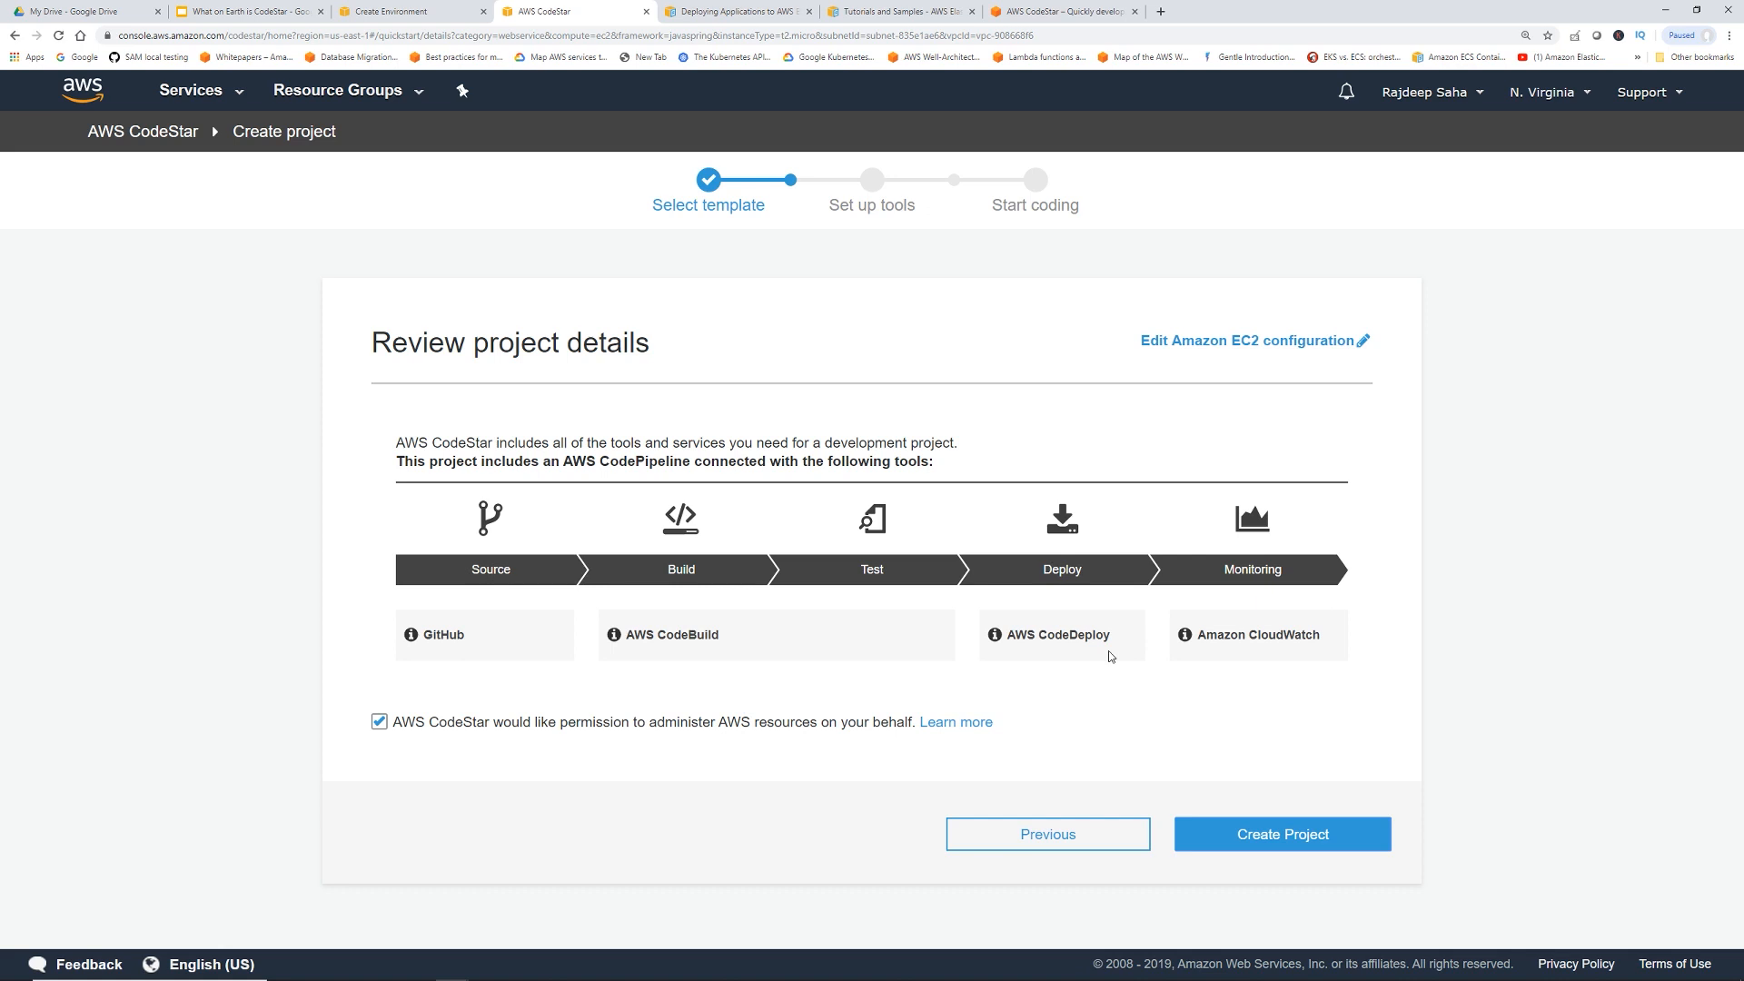
pyautogui.moveTo(1250, 561)
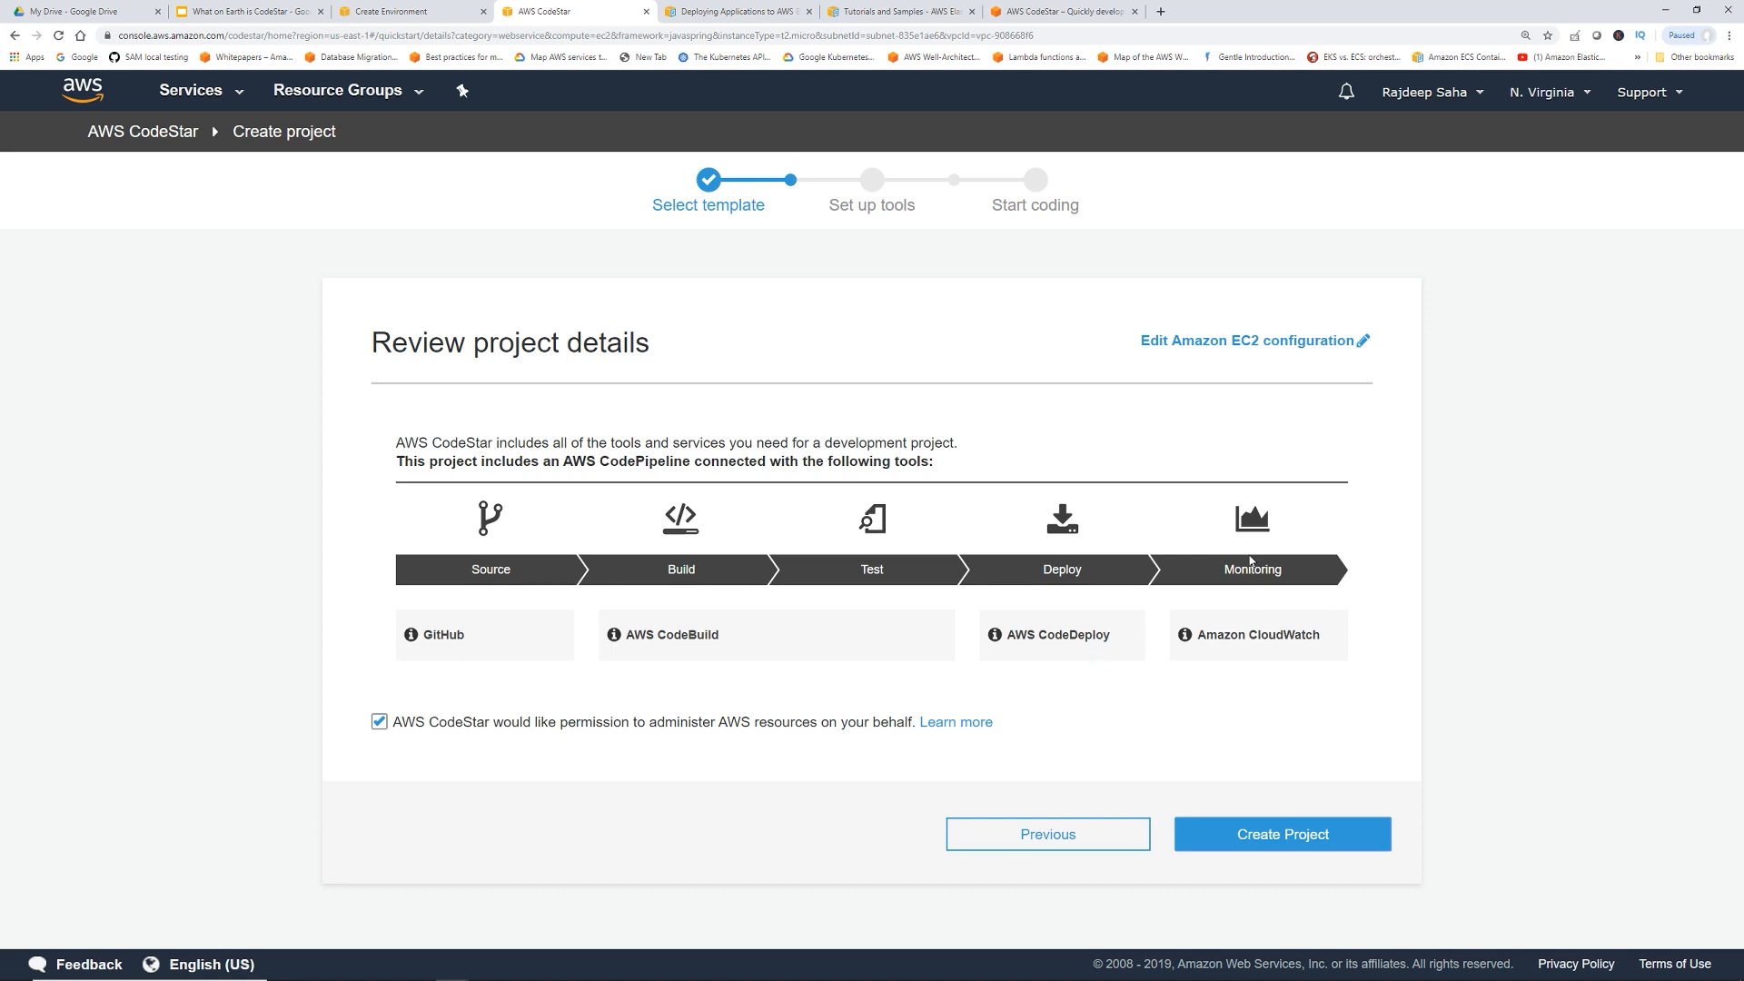
pyautogui.moveTo(1220, 664)
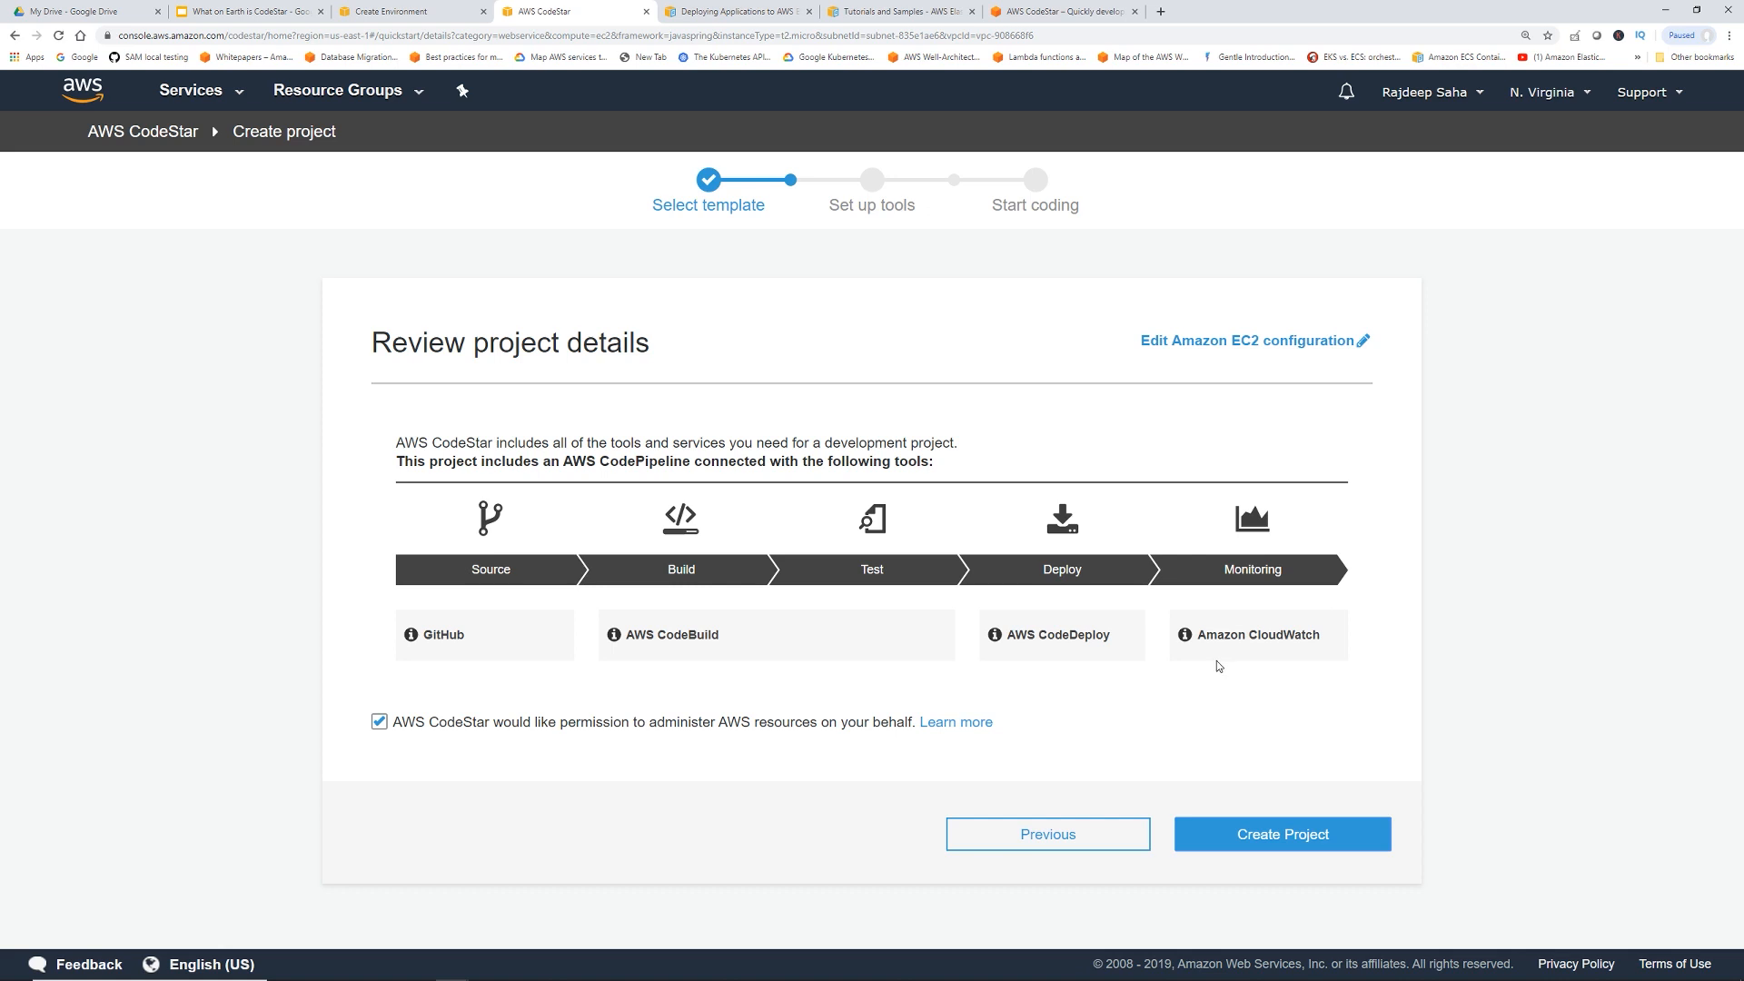
pyautogui.moveTo(1197, 666)
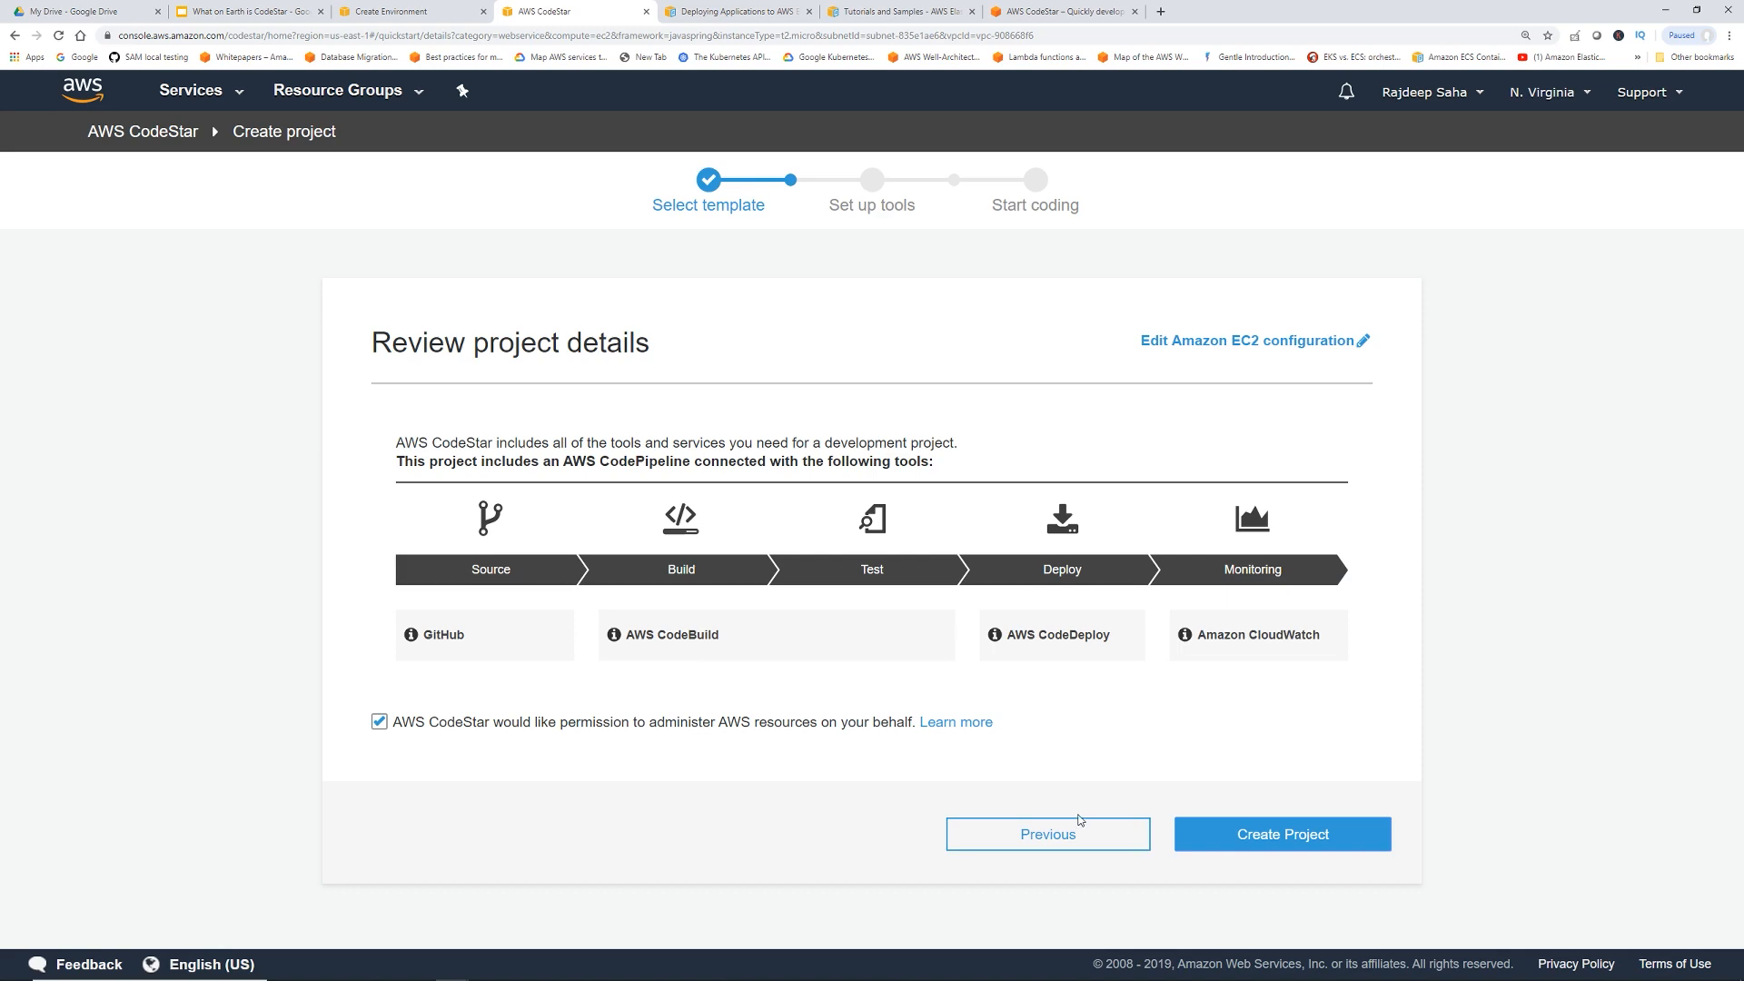
pyautogui.click(1046, 834)
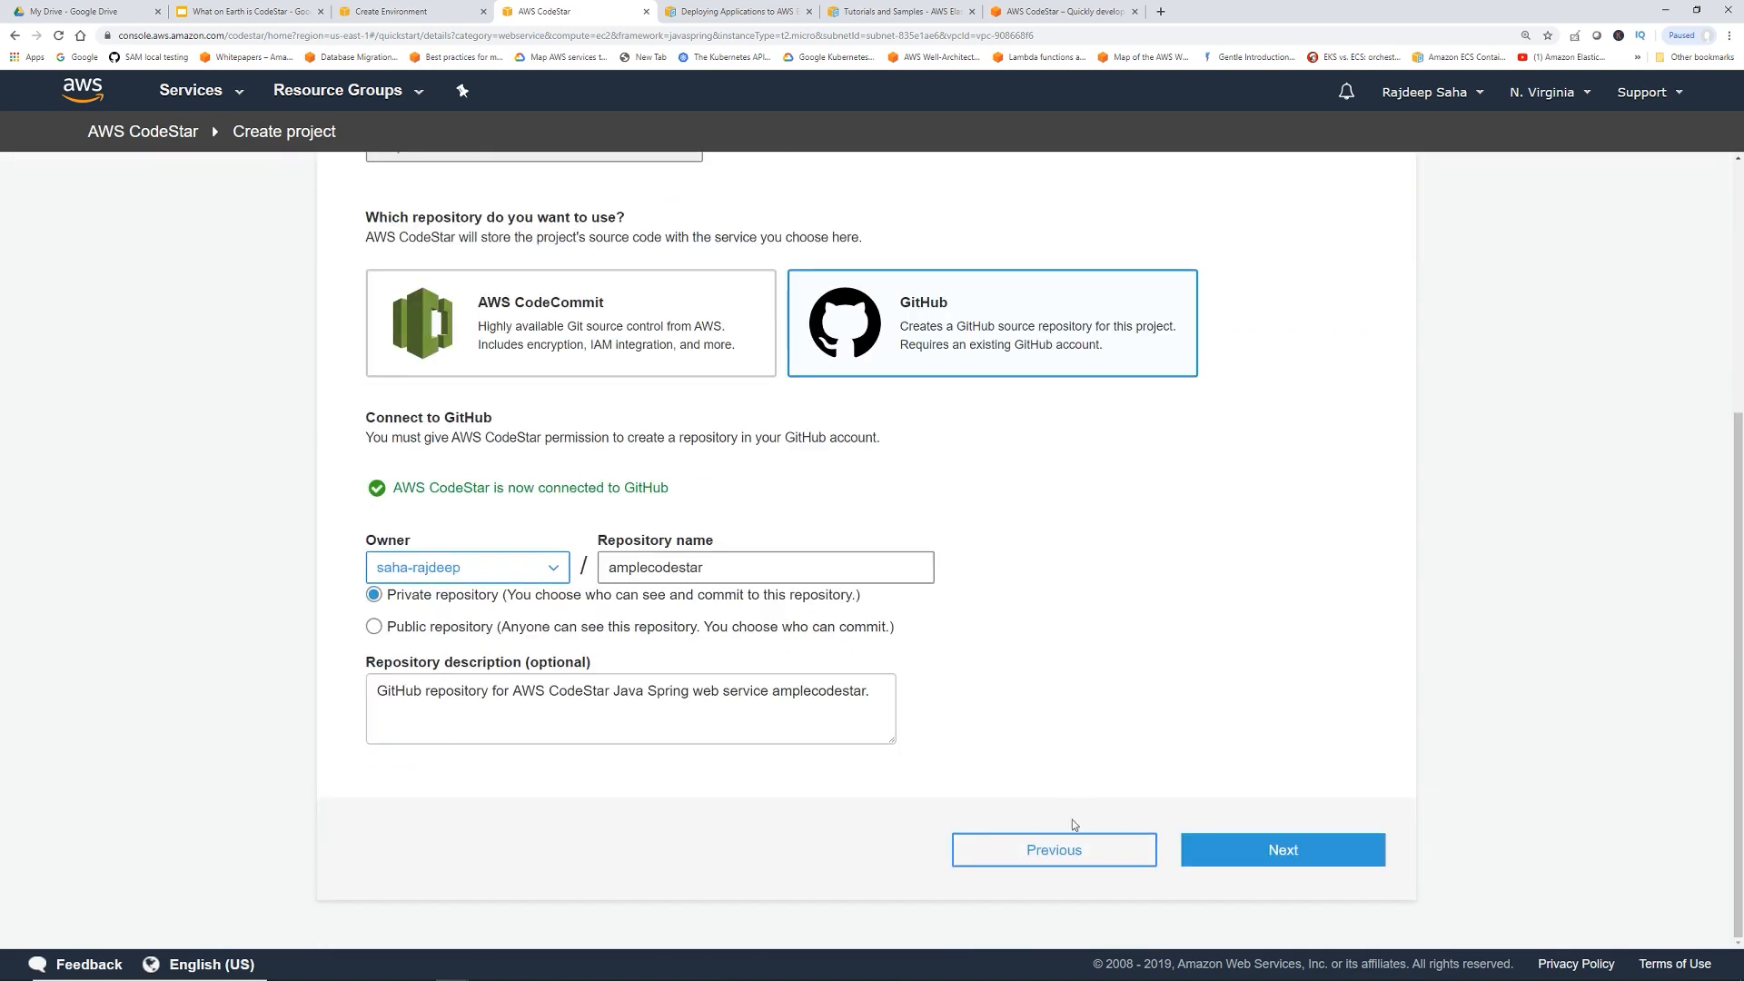
# Pick the Go web application template, name the project 'WebApp-Codestar' on CodeCommit, and proceed to review
pyautogui.click(1052, 850)
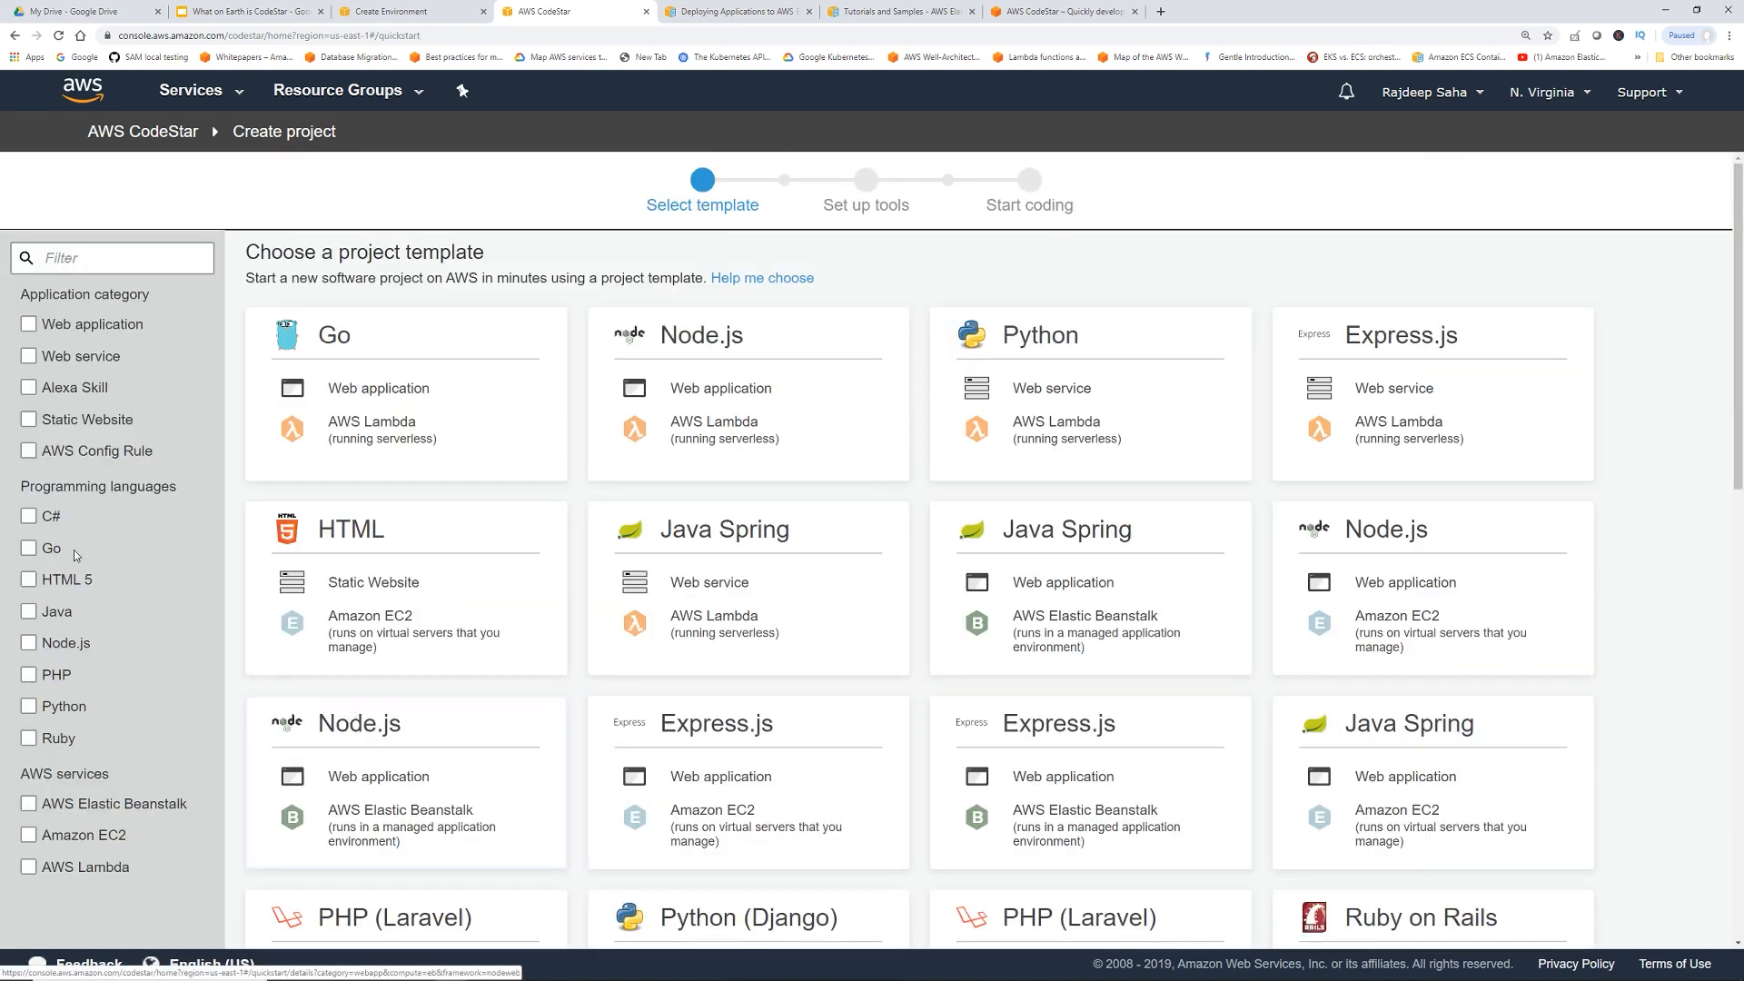
pyautogui.click(31, 312)
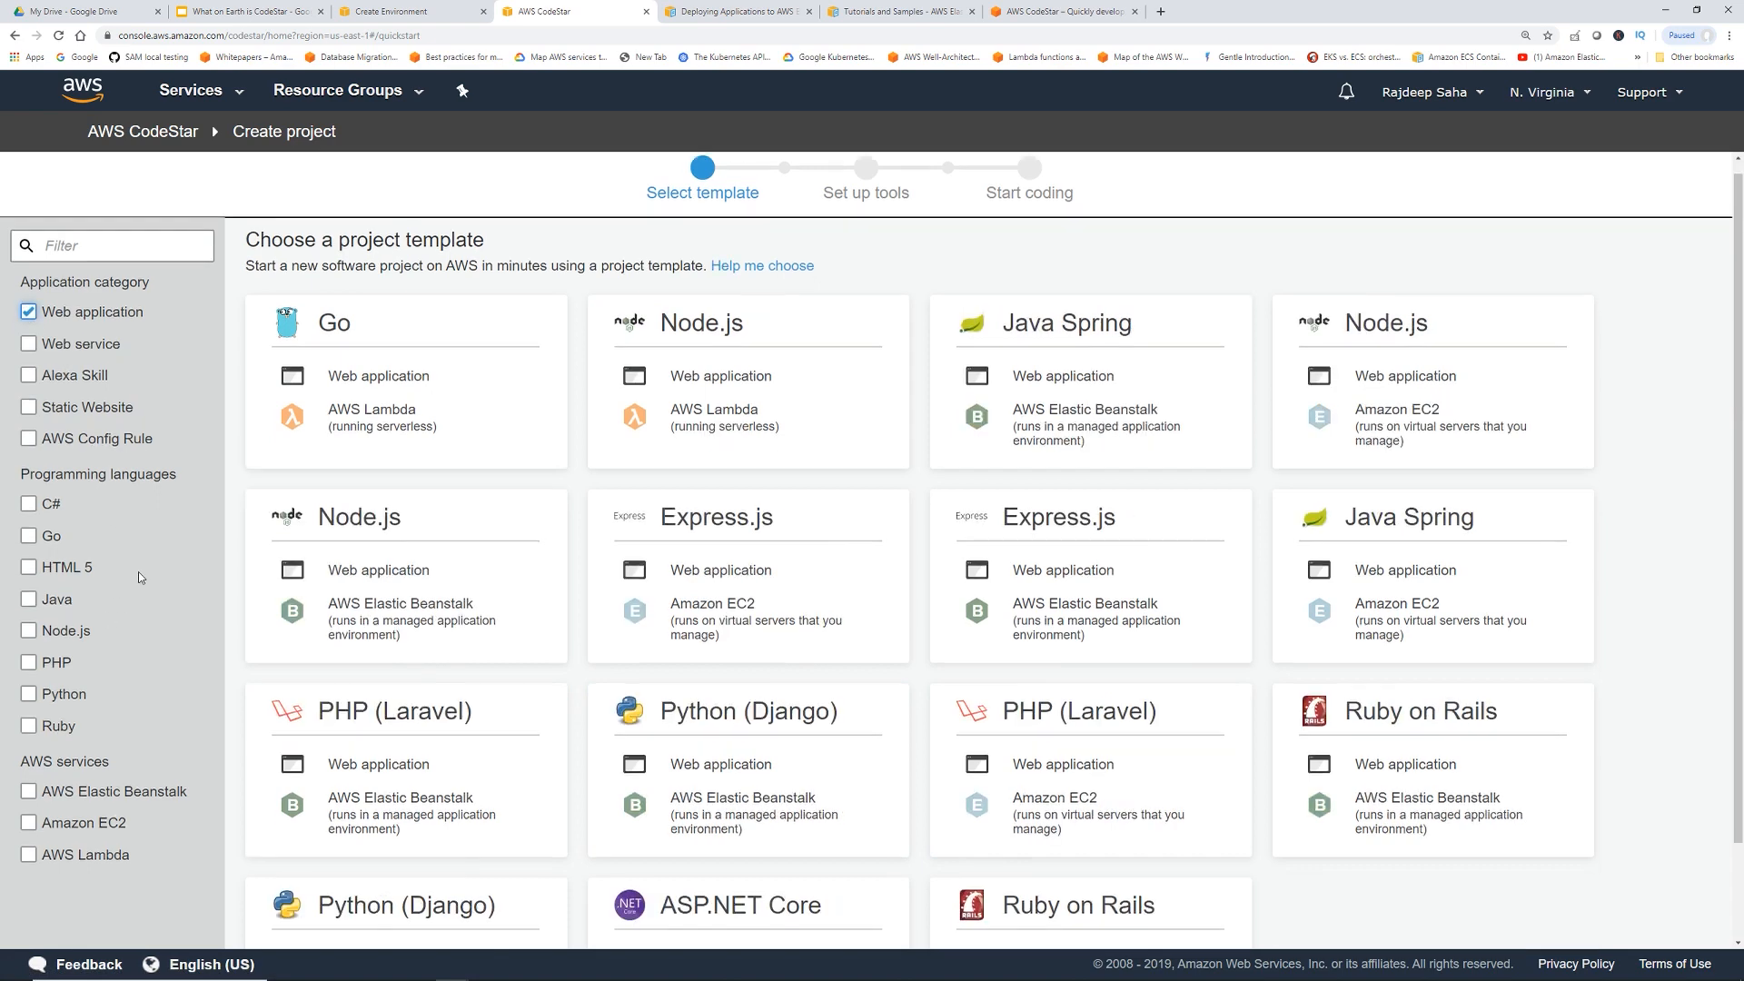
pyautogui.scroll(-3)
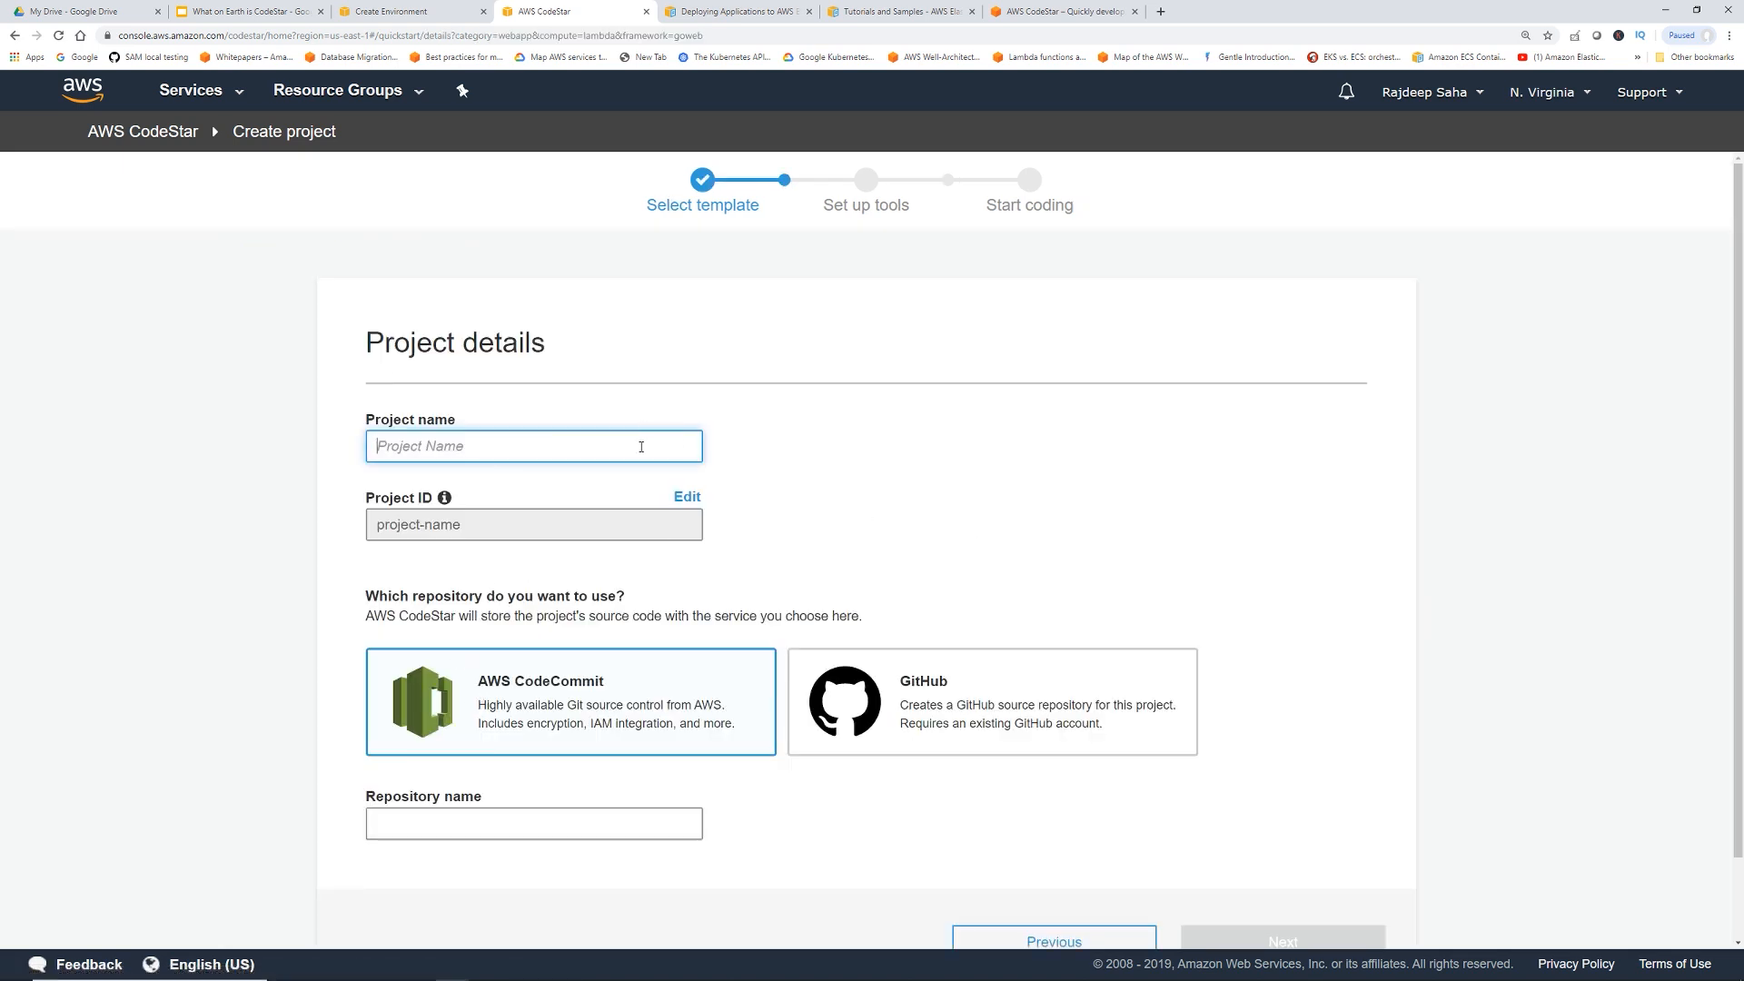
pyautogui.write('WebApp-')
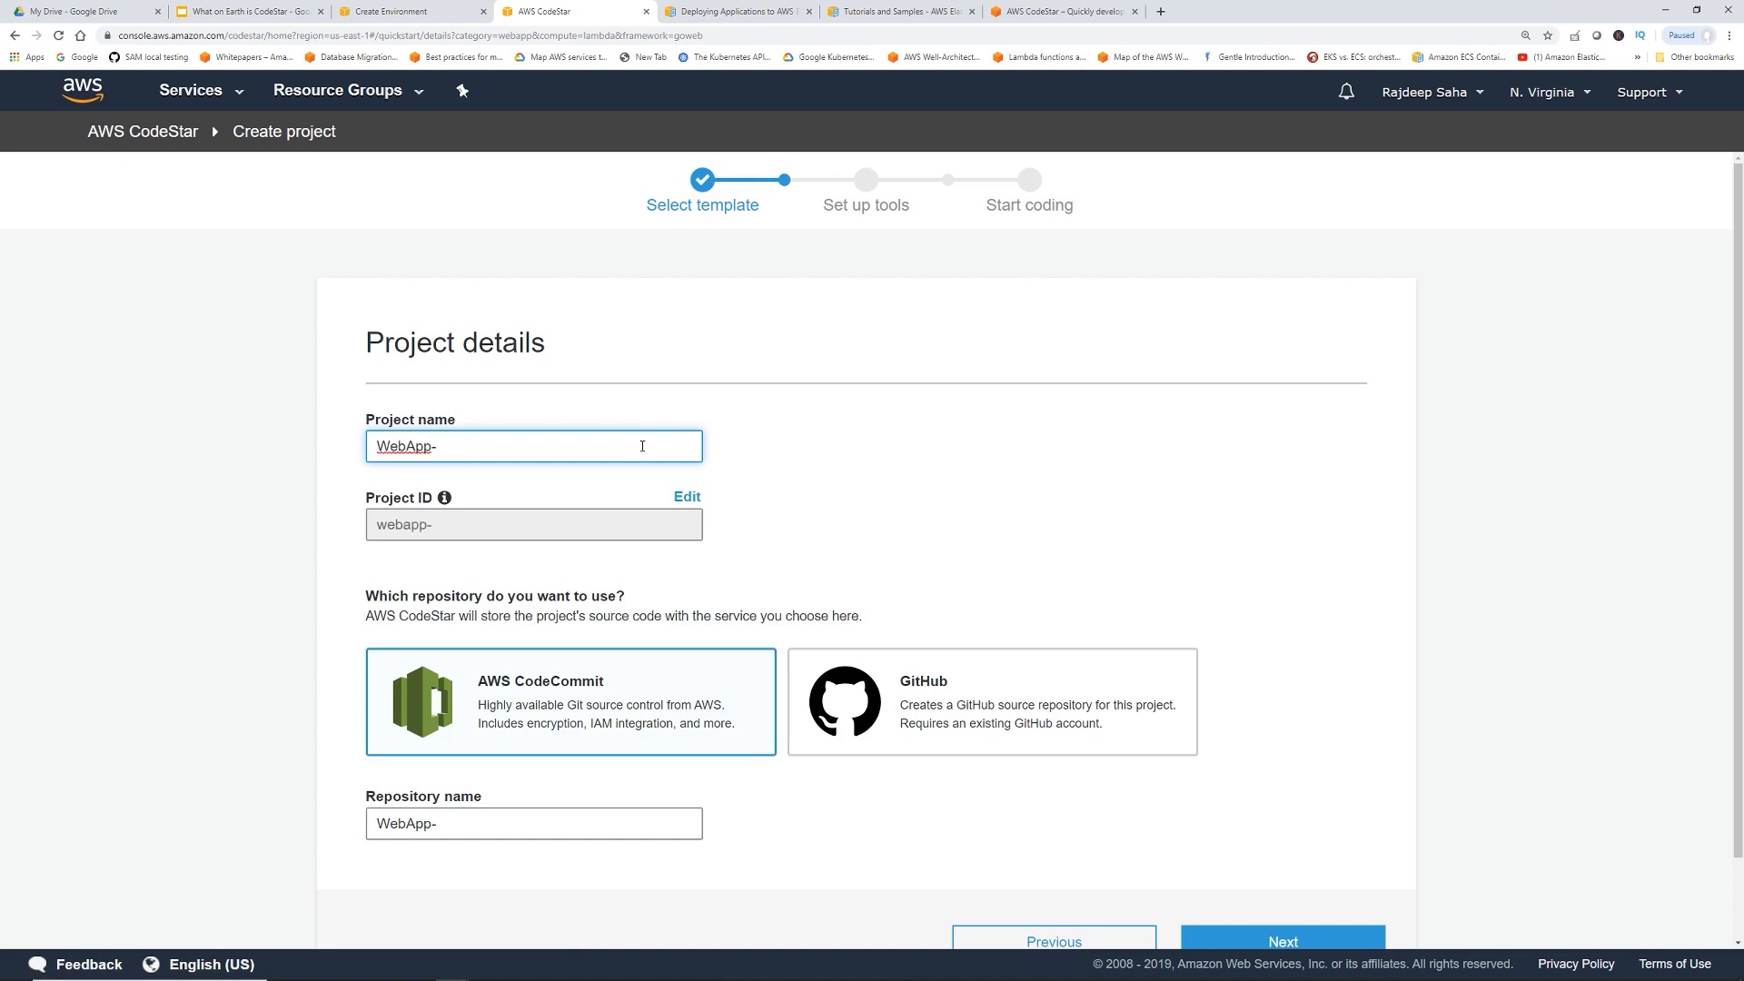
pyautogui.write('Codetar')
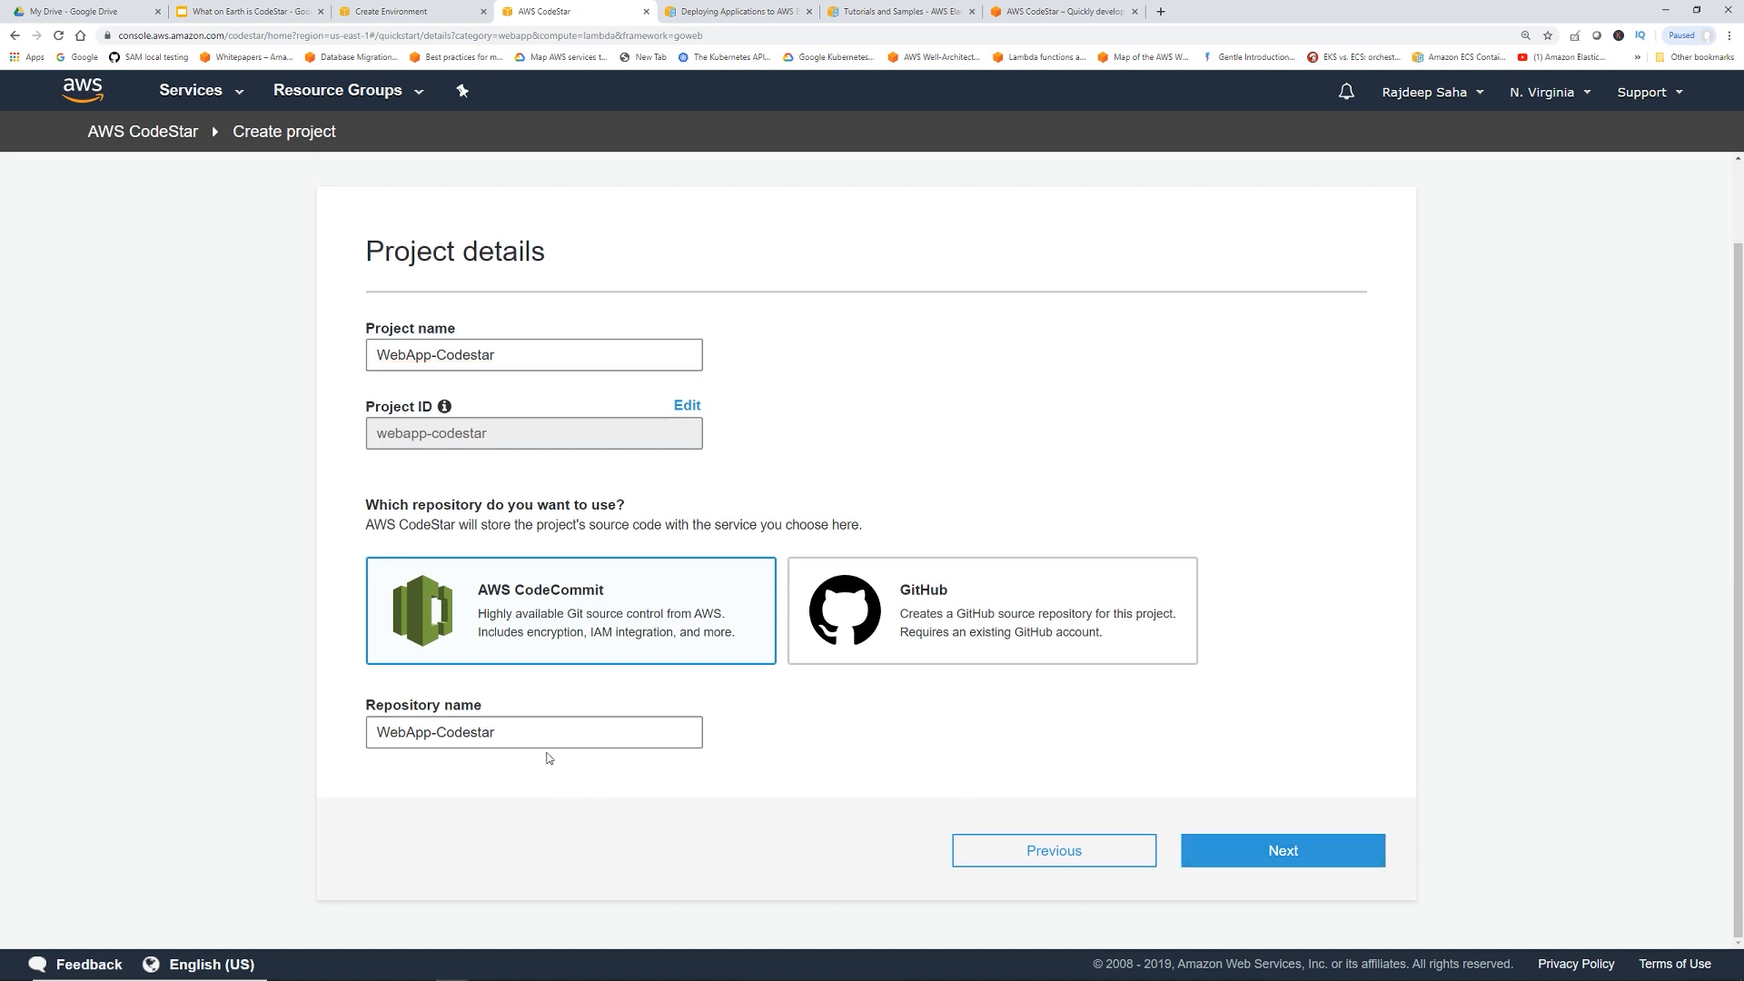
pyautogui.moveTo(1252, 810)
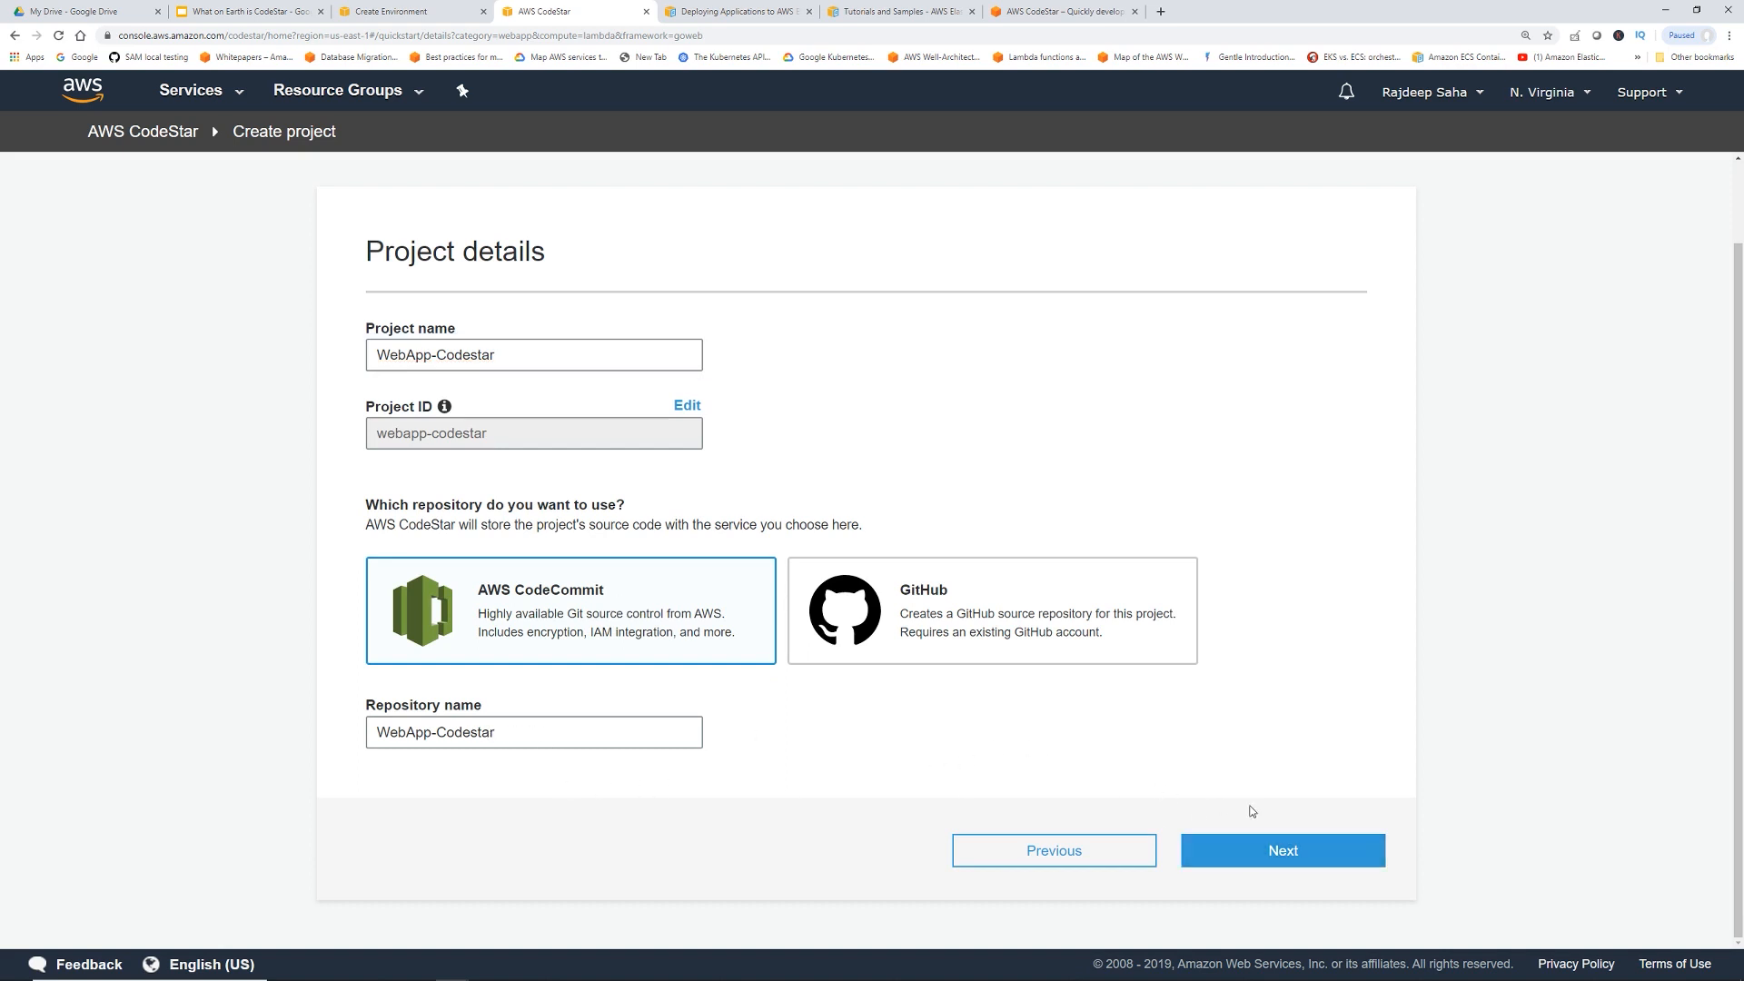
pyautogui.click(1281, 851)
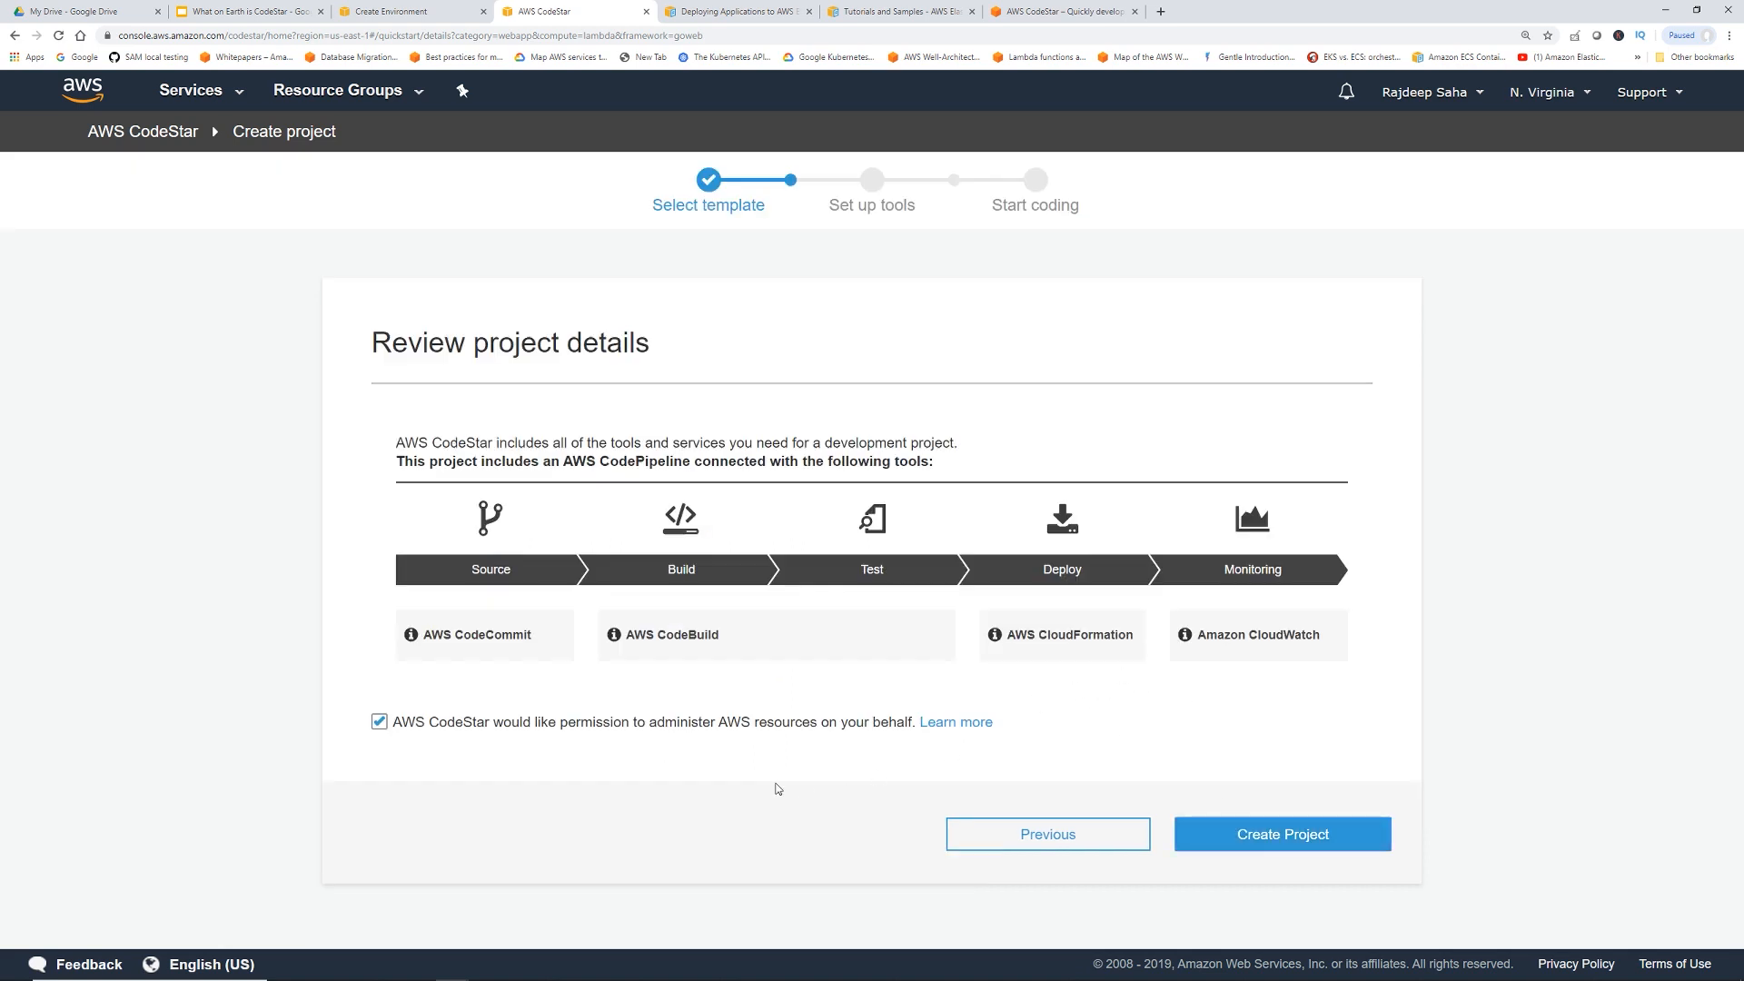
pyautogui.moveTo(498, 652)
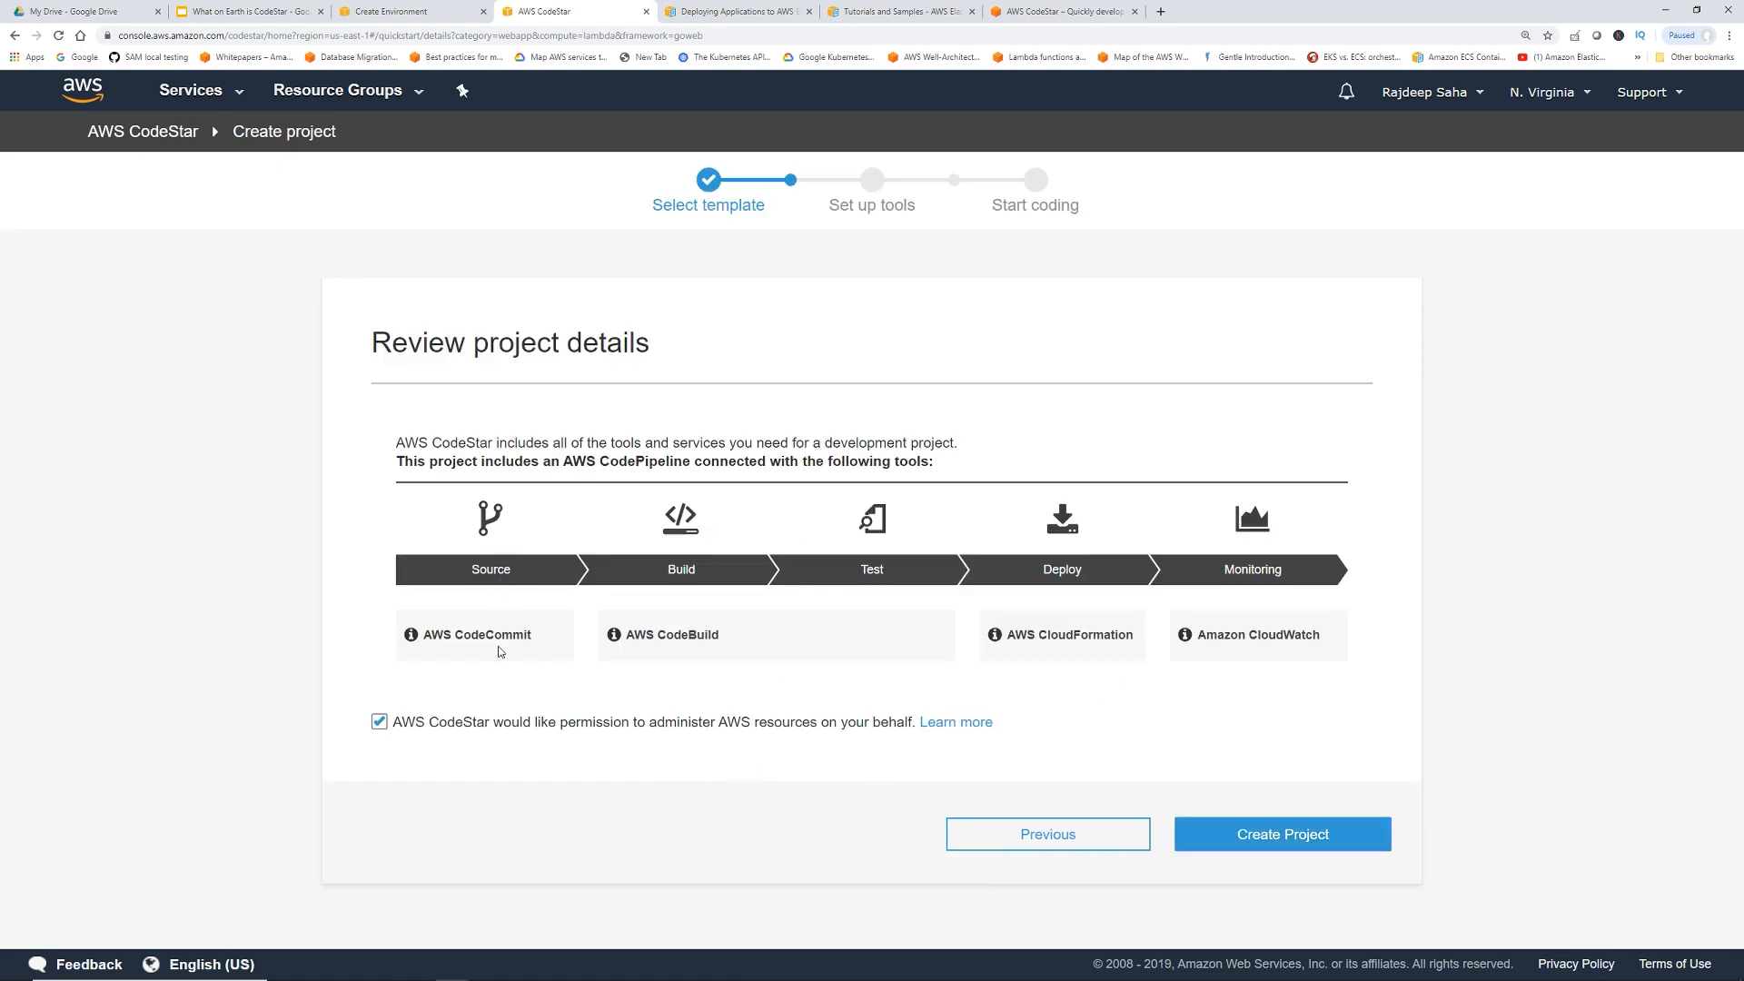
pyautogui.moveTo(734, 576)
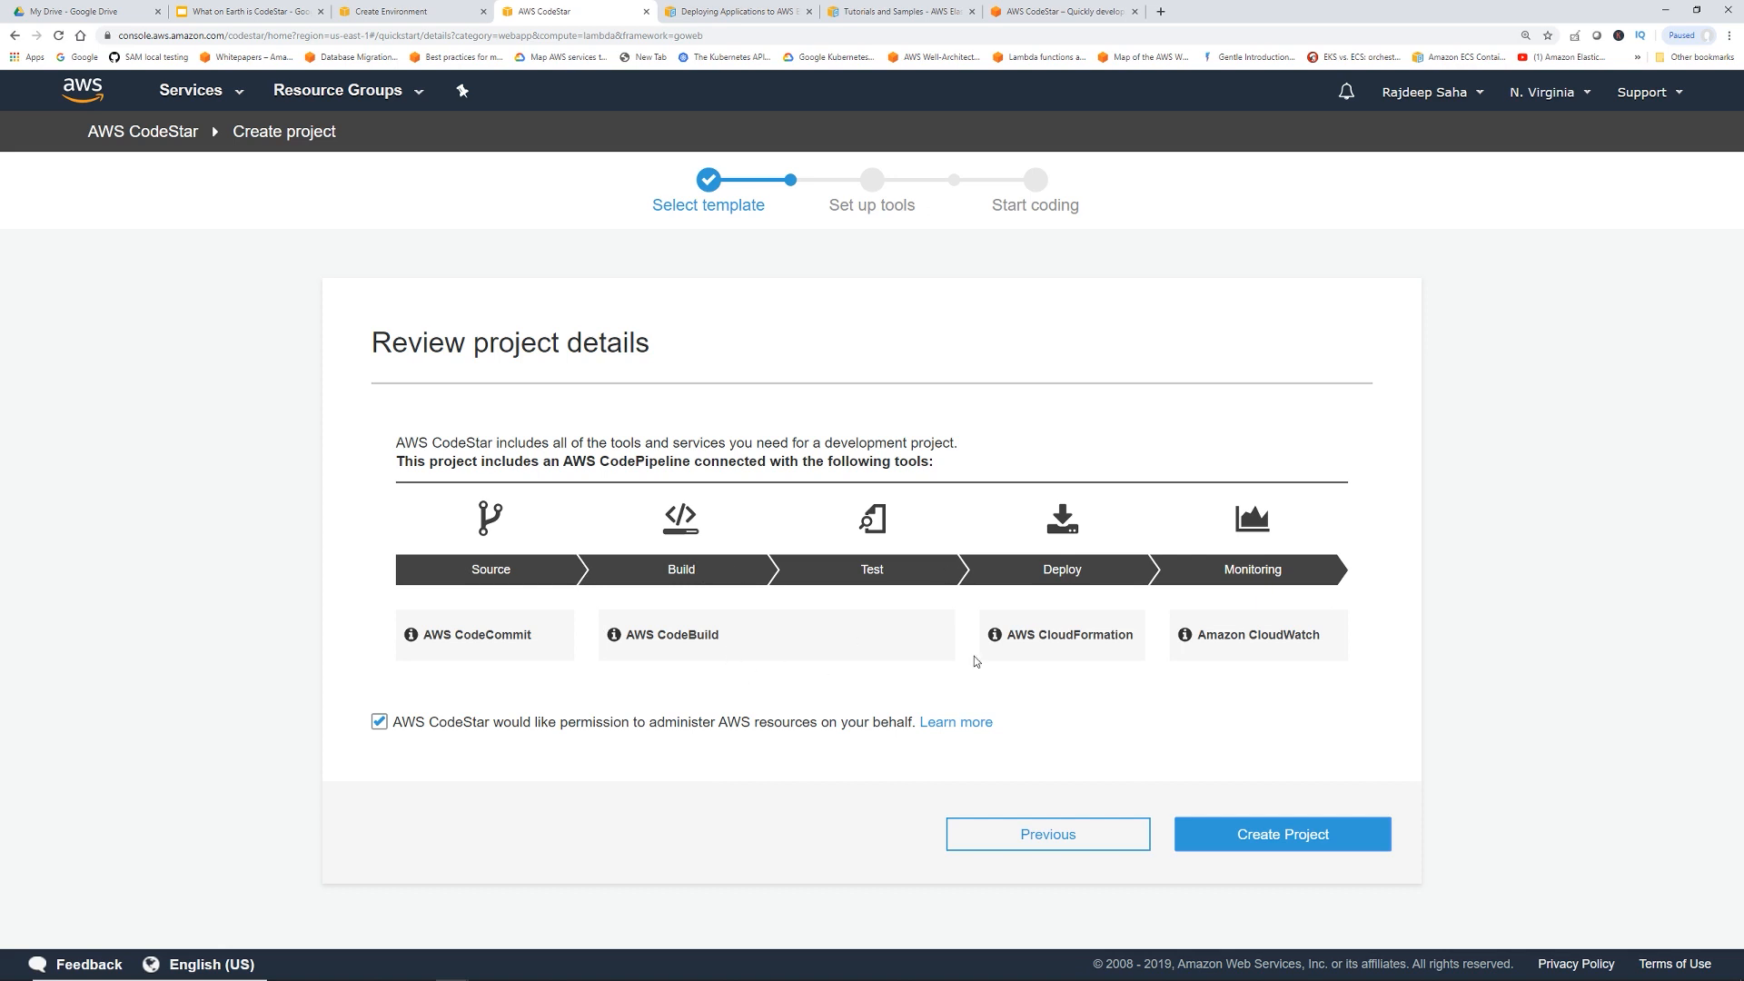
pyautogui.moveTo(1311, 558)
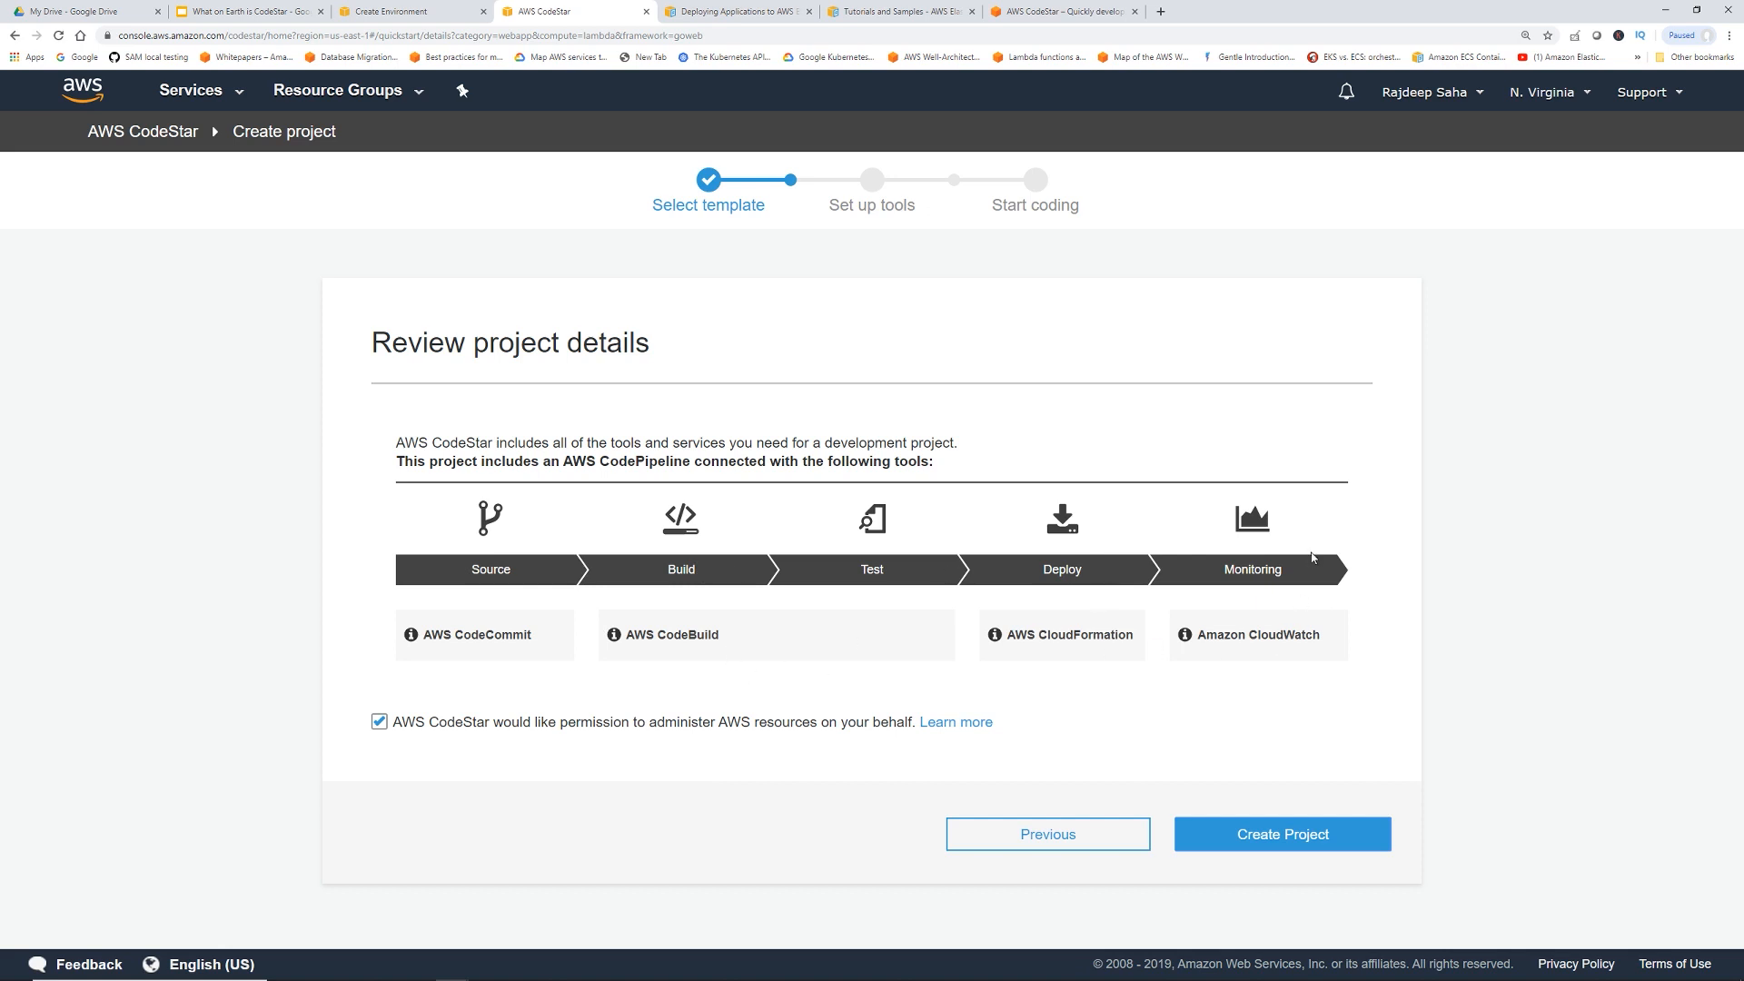
pyautogui.moveTo(1301, 910)
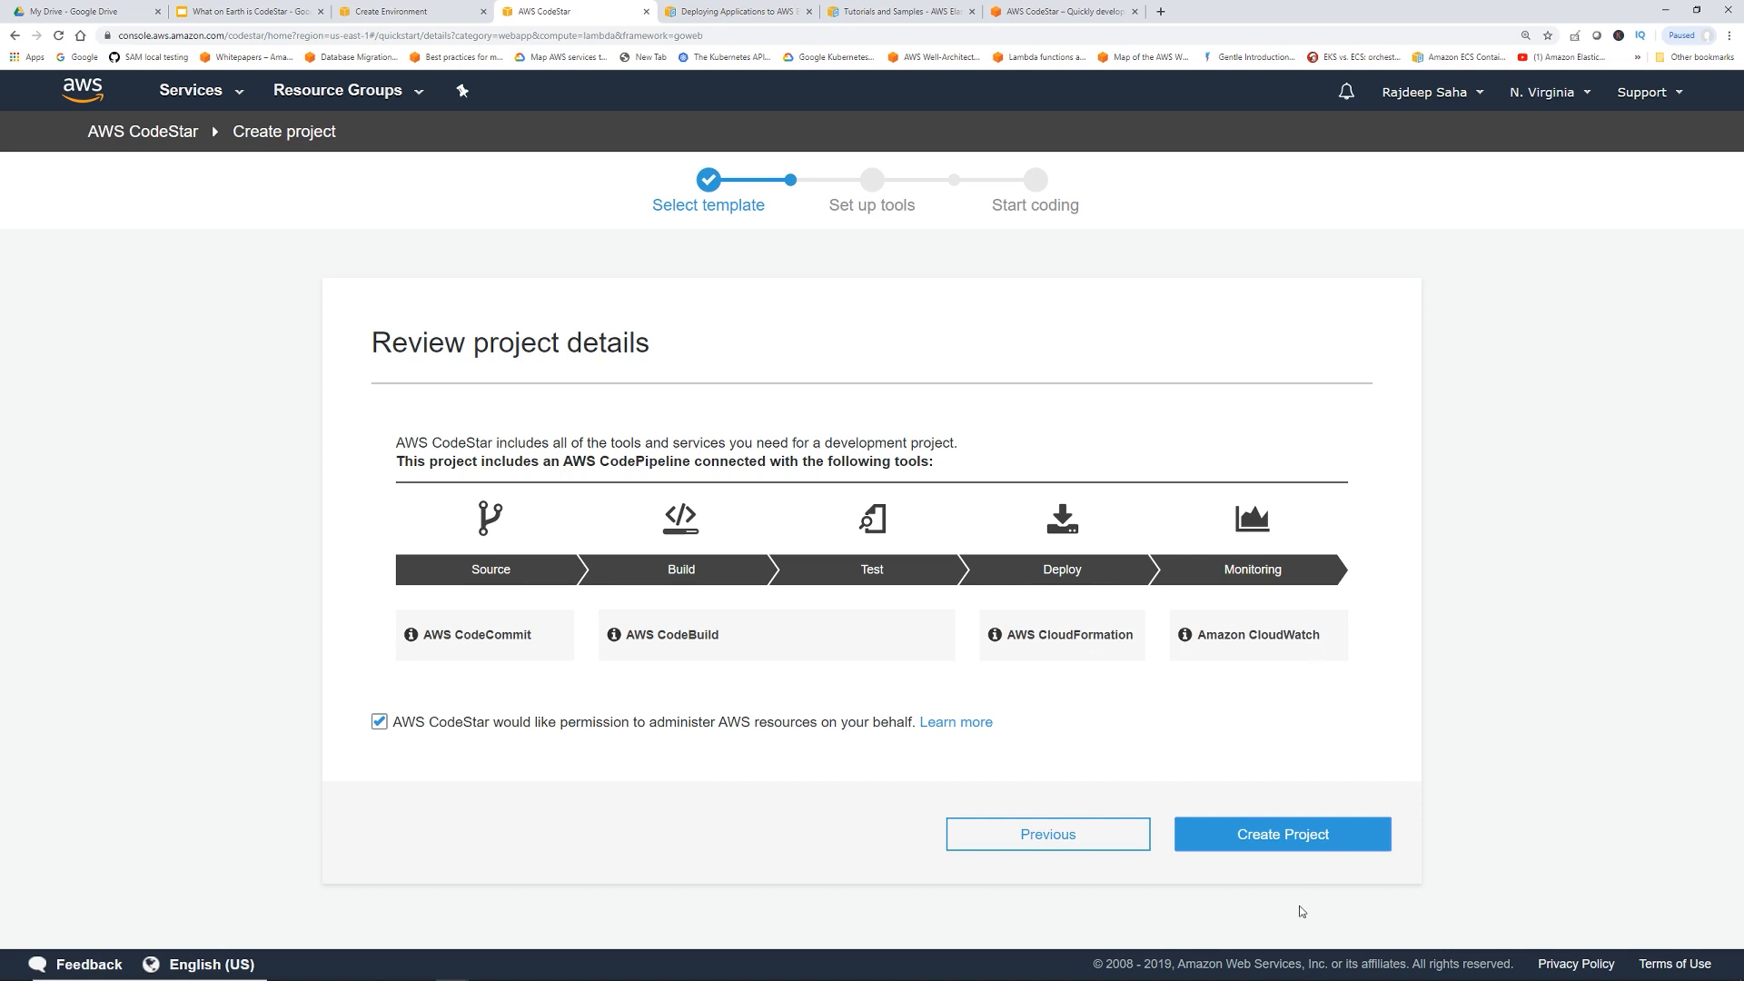
# Create the WebApp-Codestar project and choose AWS Cloud9 as the code editor
pyautogui.click(1281, 834)
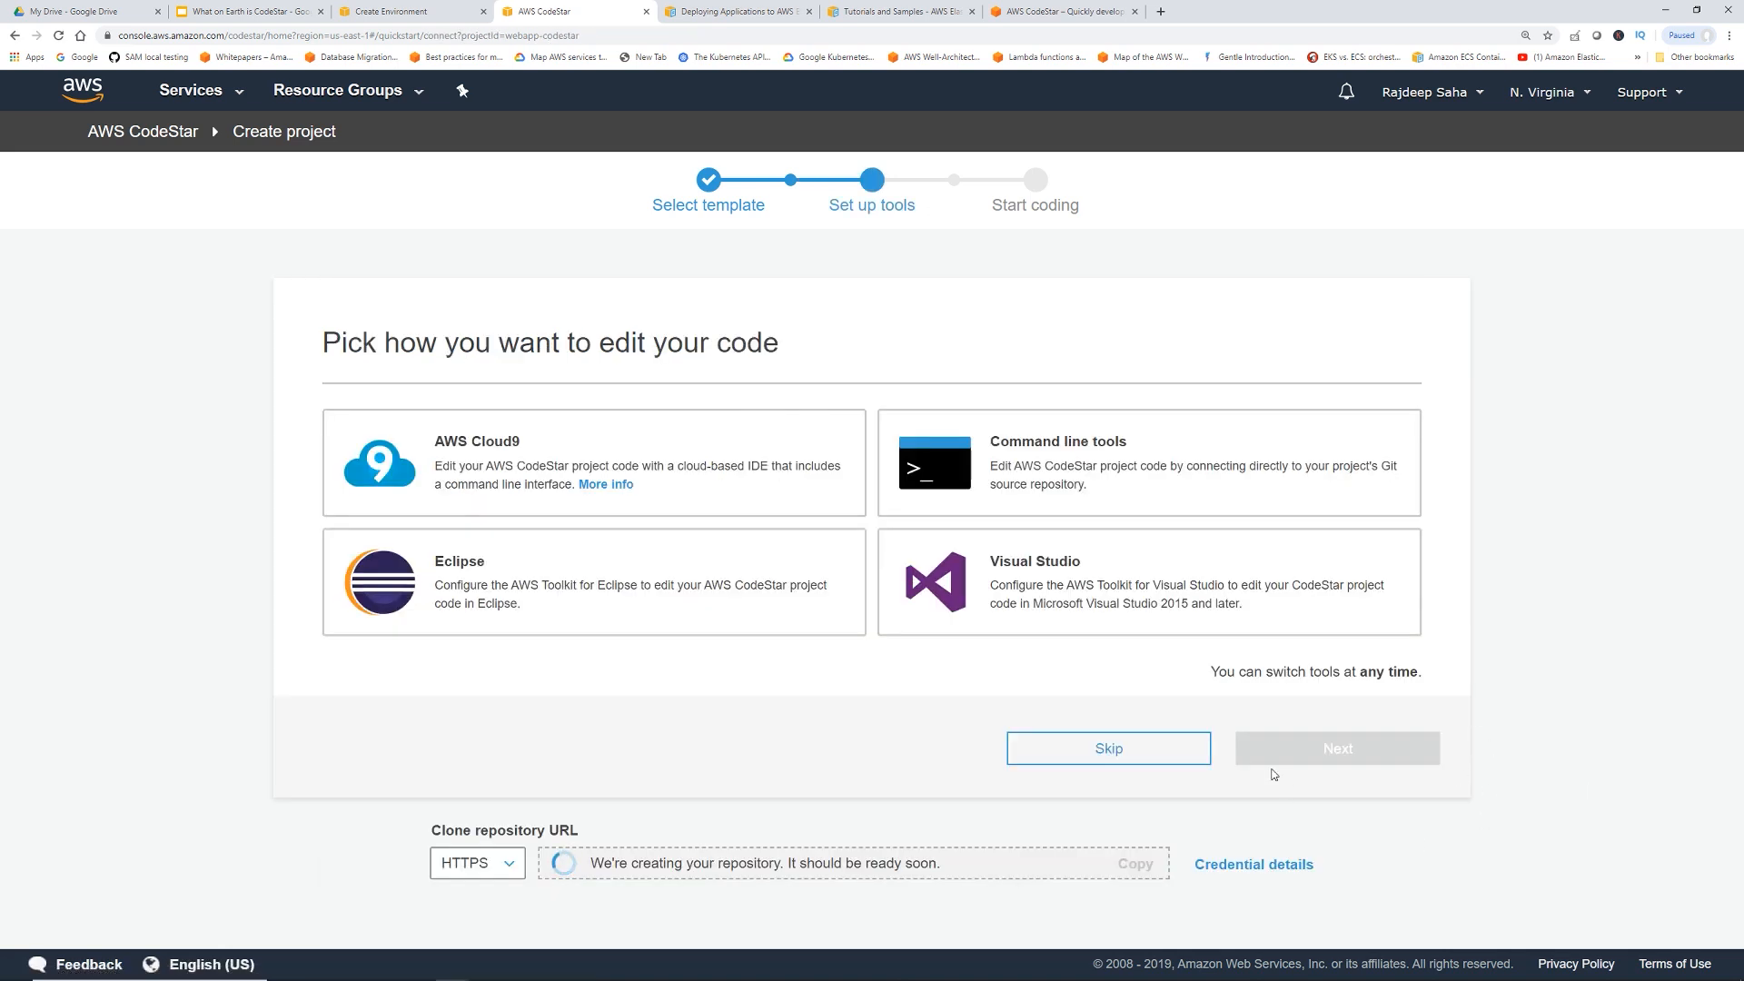
pyautogui.moveTo(730, 389)
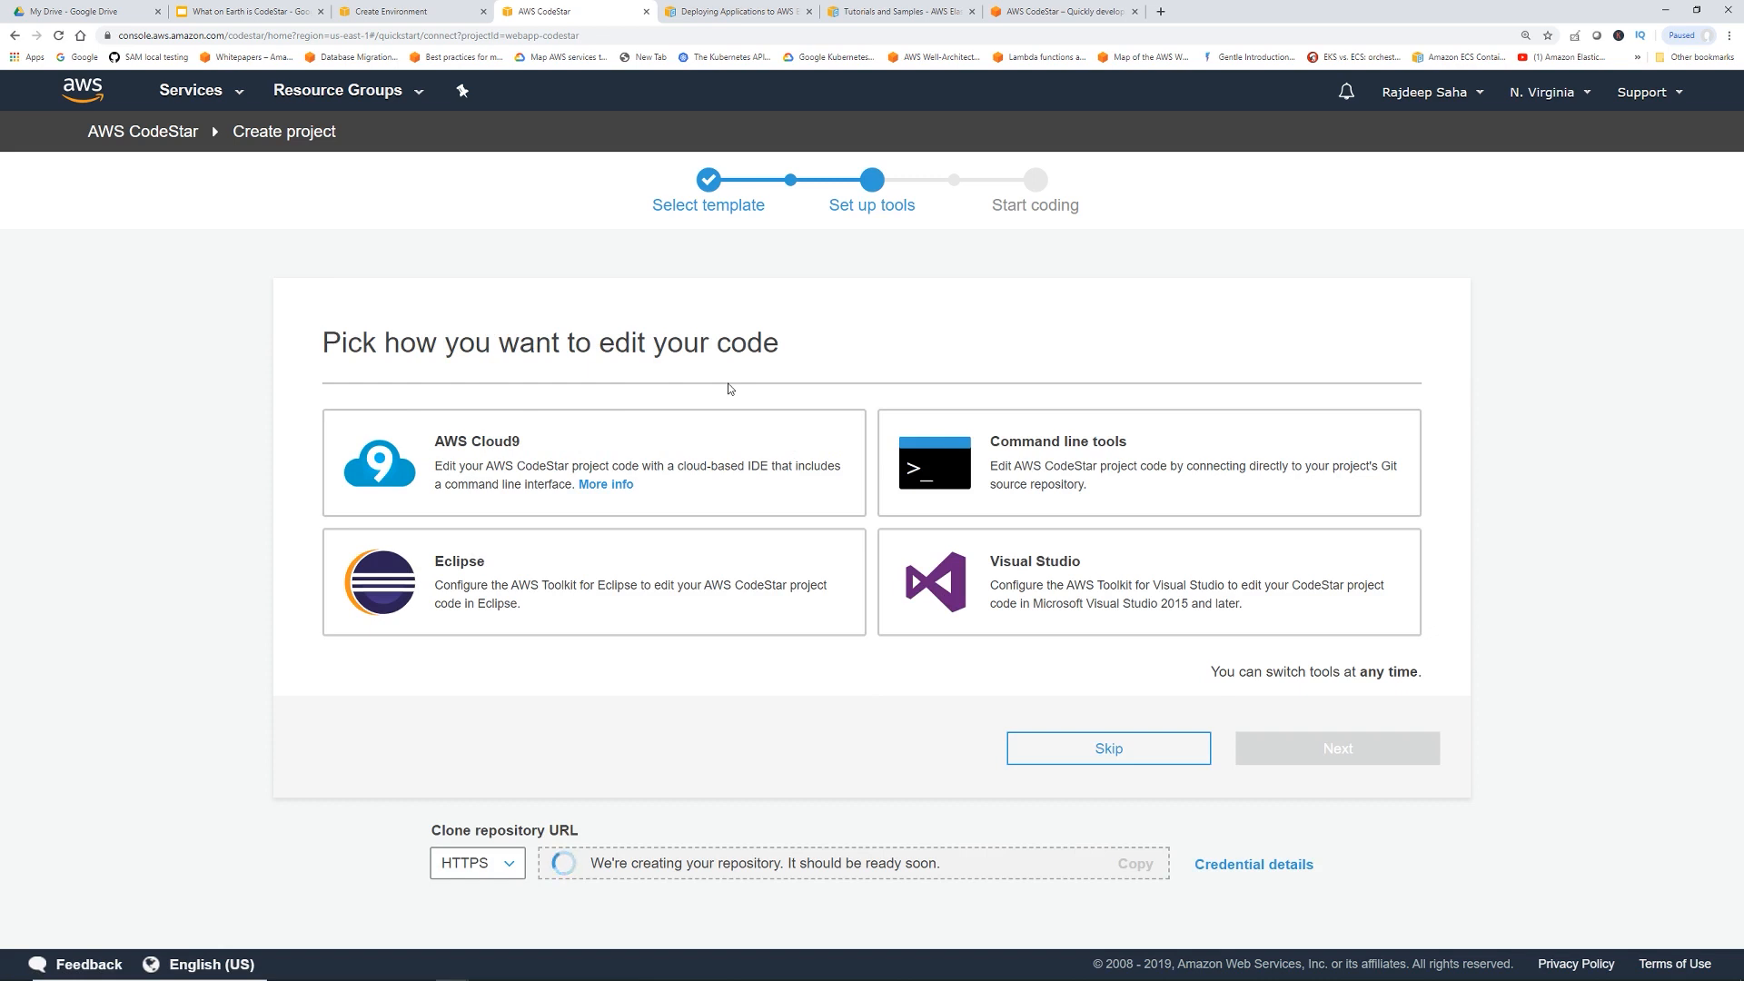
pyautogui.moveTo(781, 752)
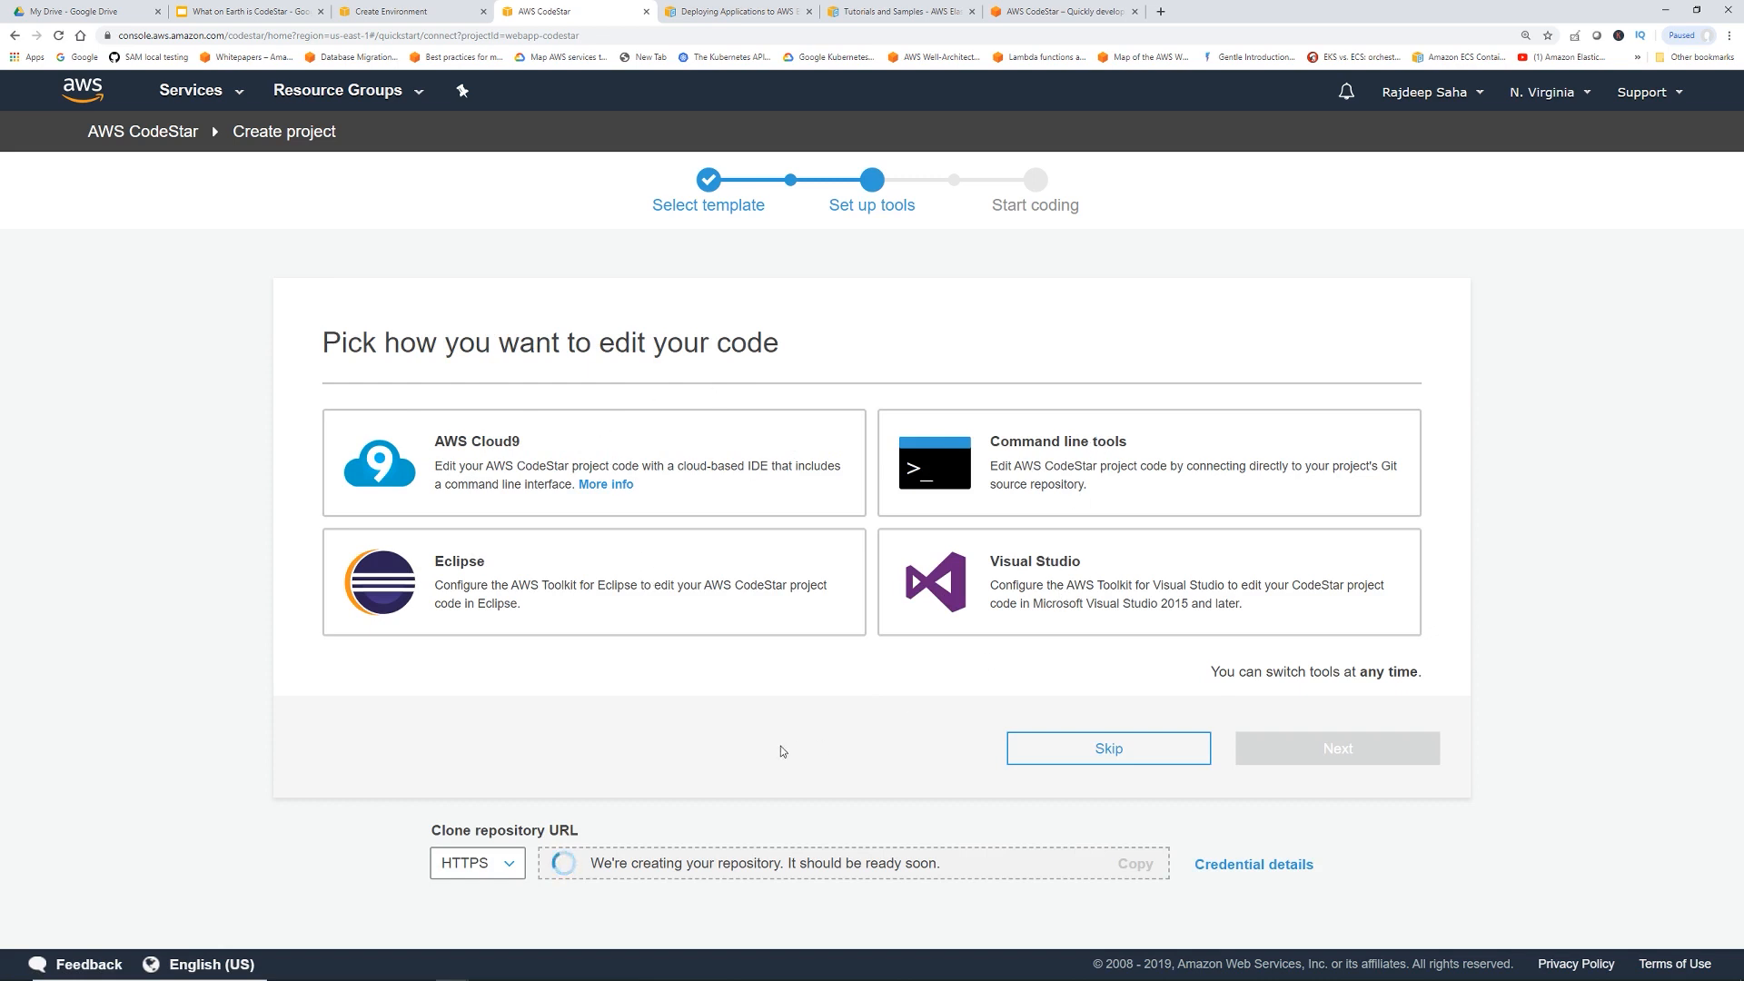
pyautogui.click(592, 464)
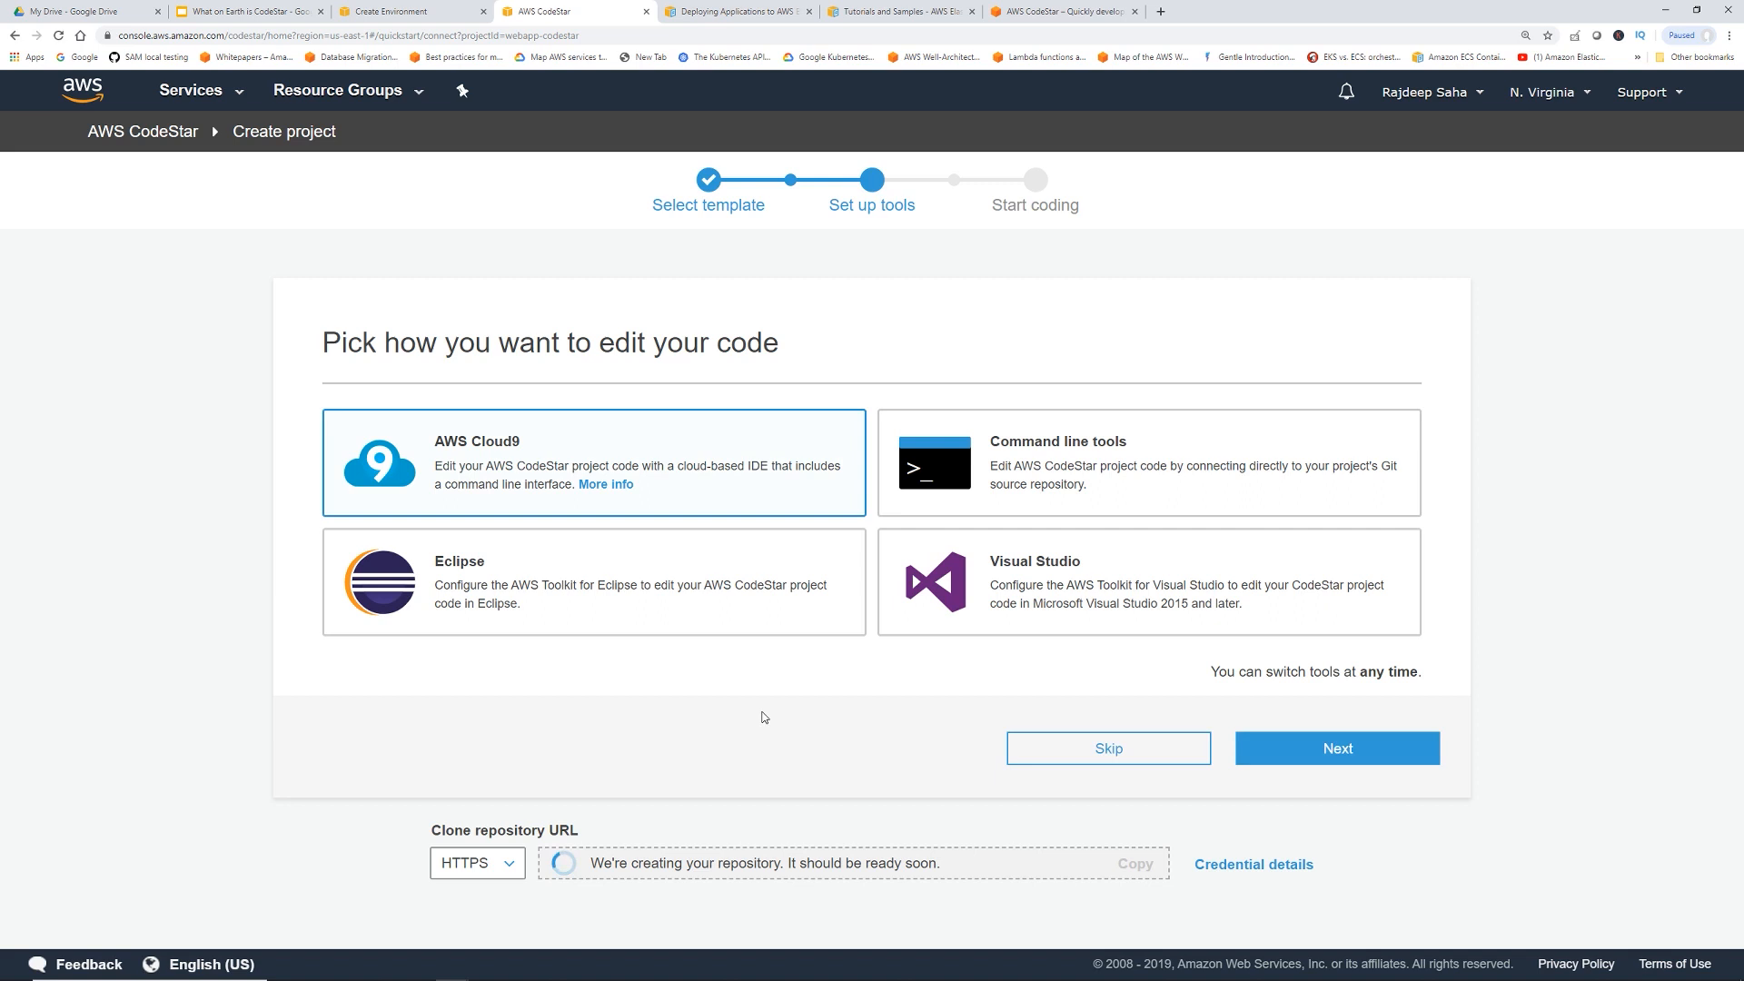
pyautogui.moveTo(848, 704)
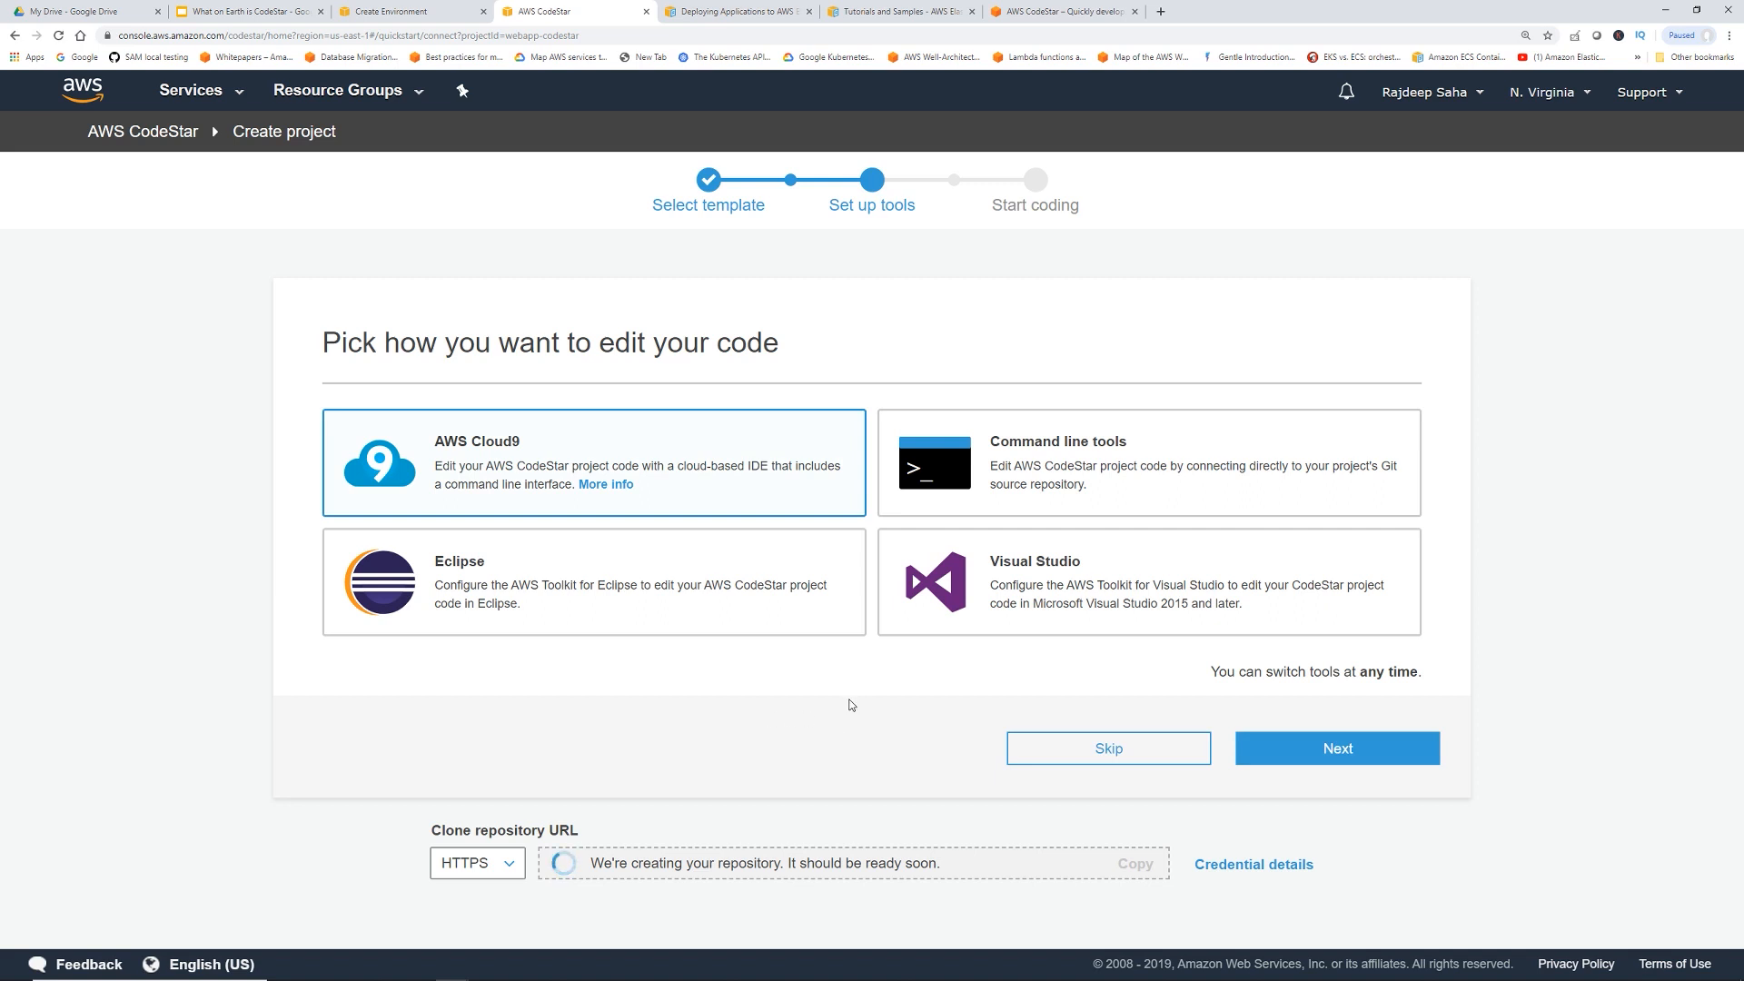
pyautogui.moveTo(567, 478)
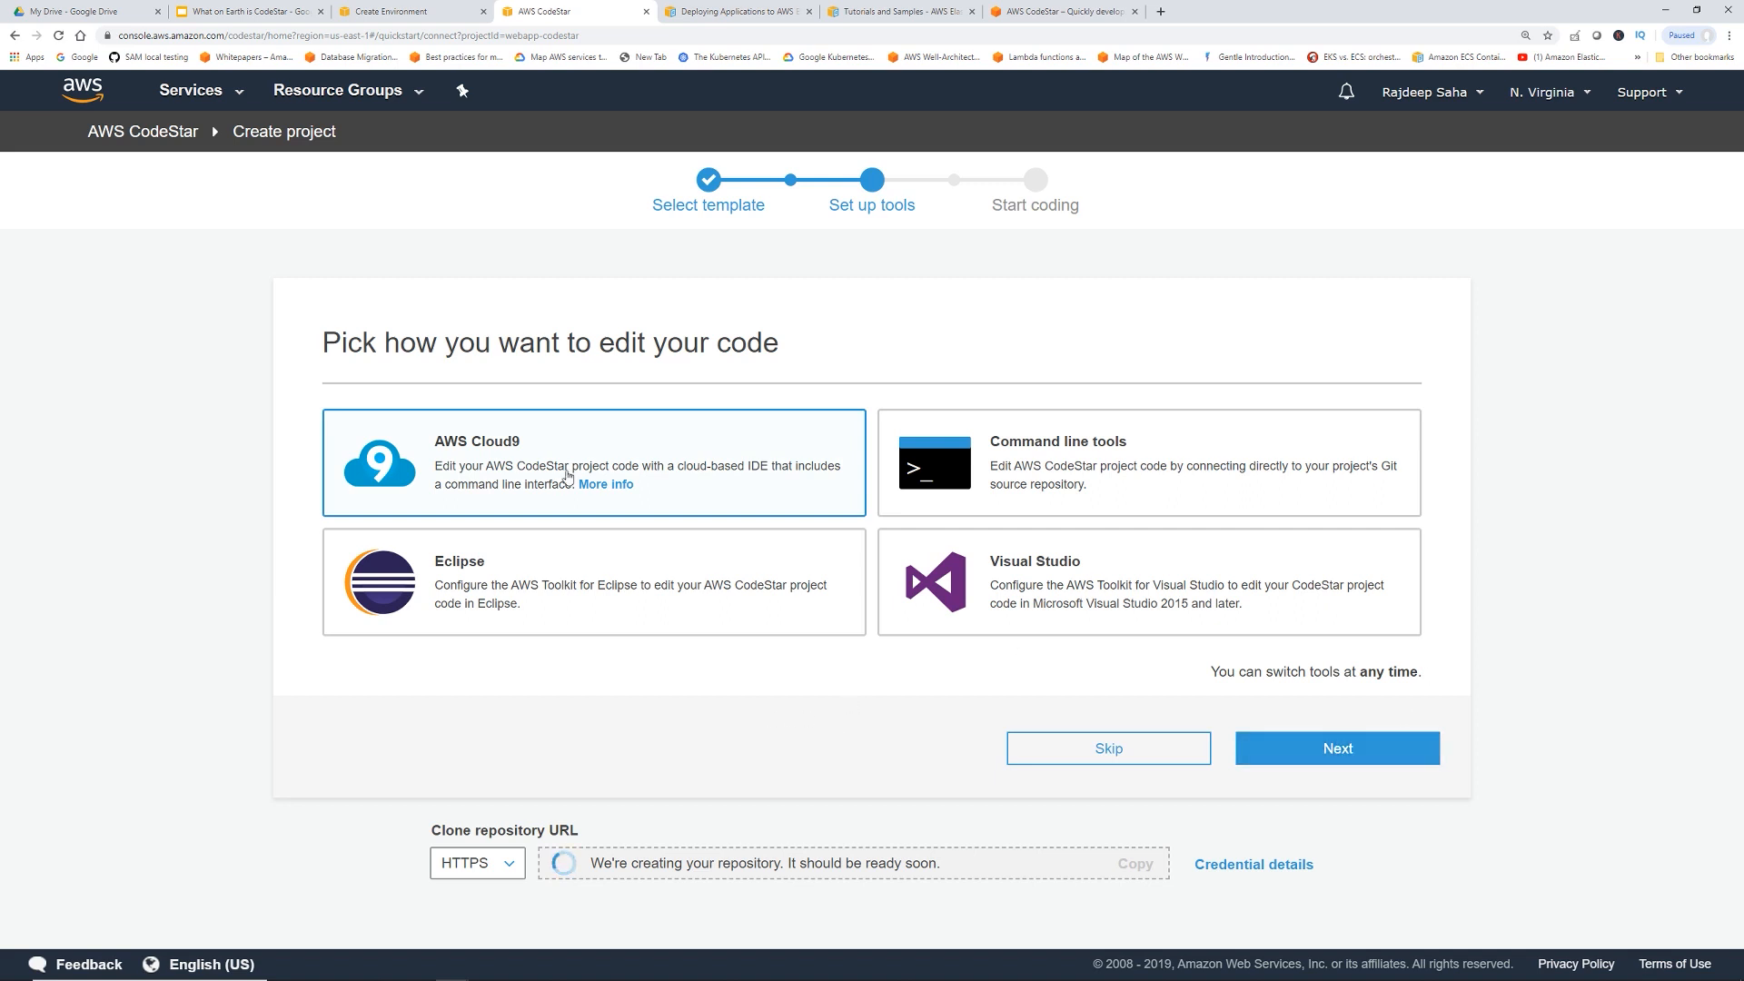
# Keep the Cloud9 environment on a t2.micro instance and continue
pyautogui.click(1336, 747)
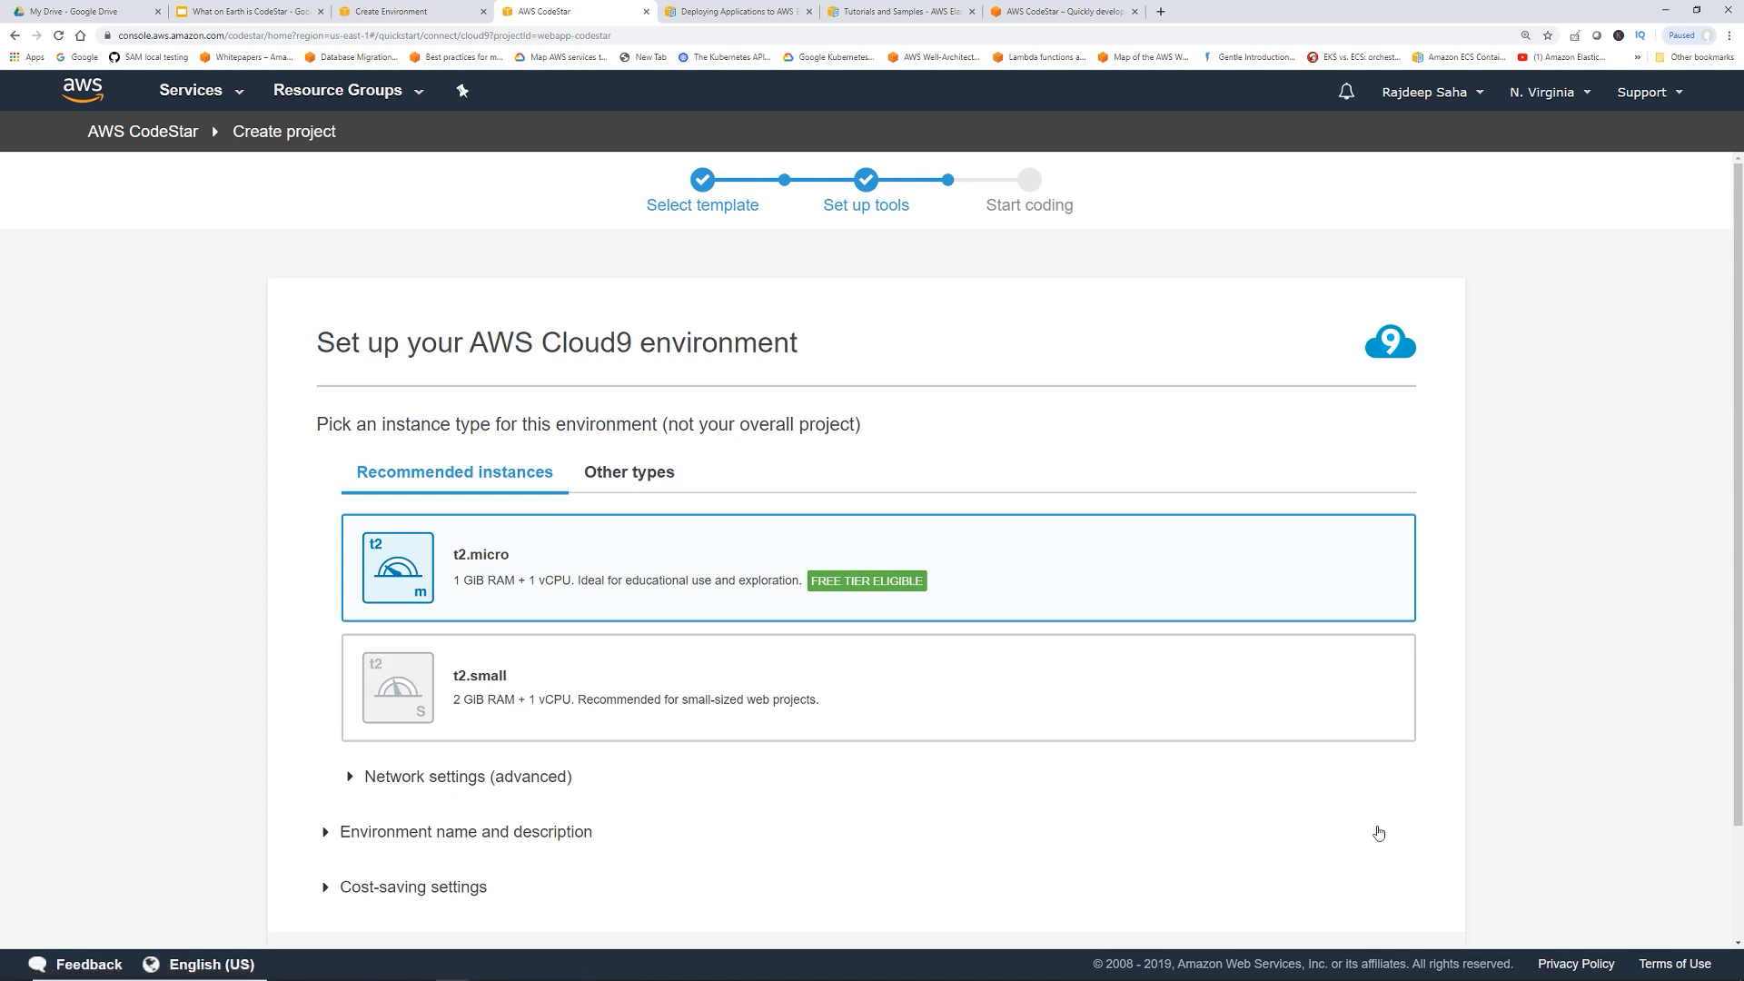
pyautogui.moveTo(939, 794)
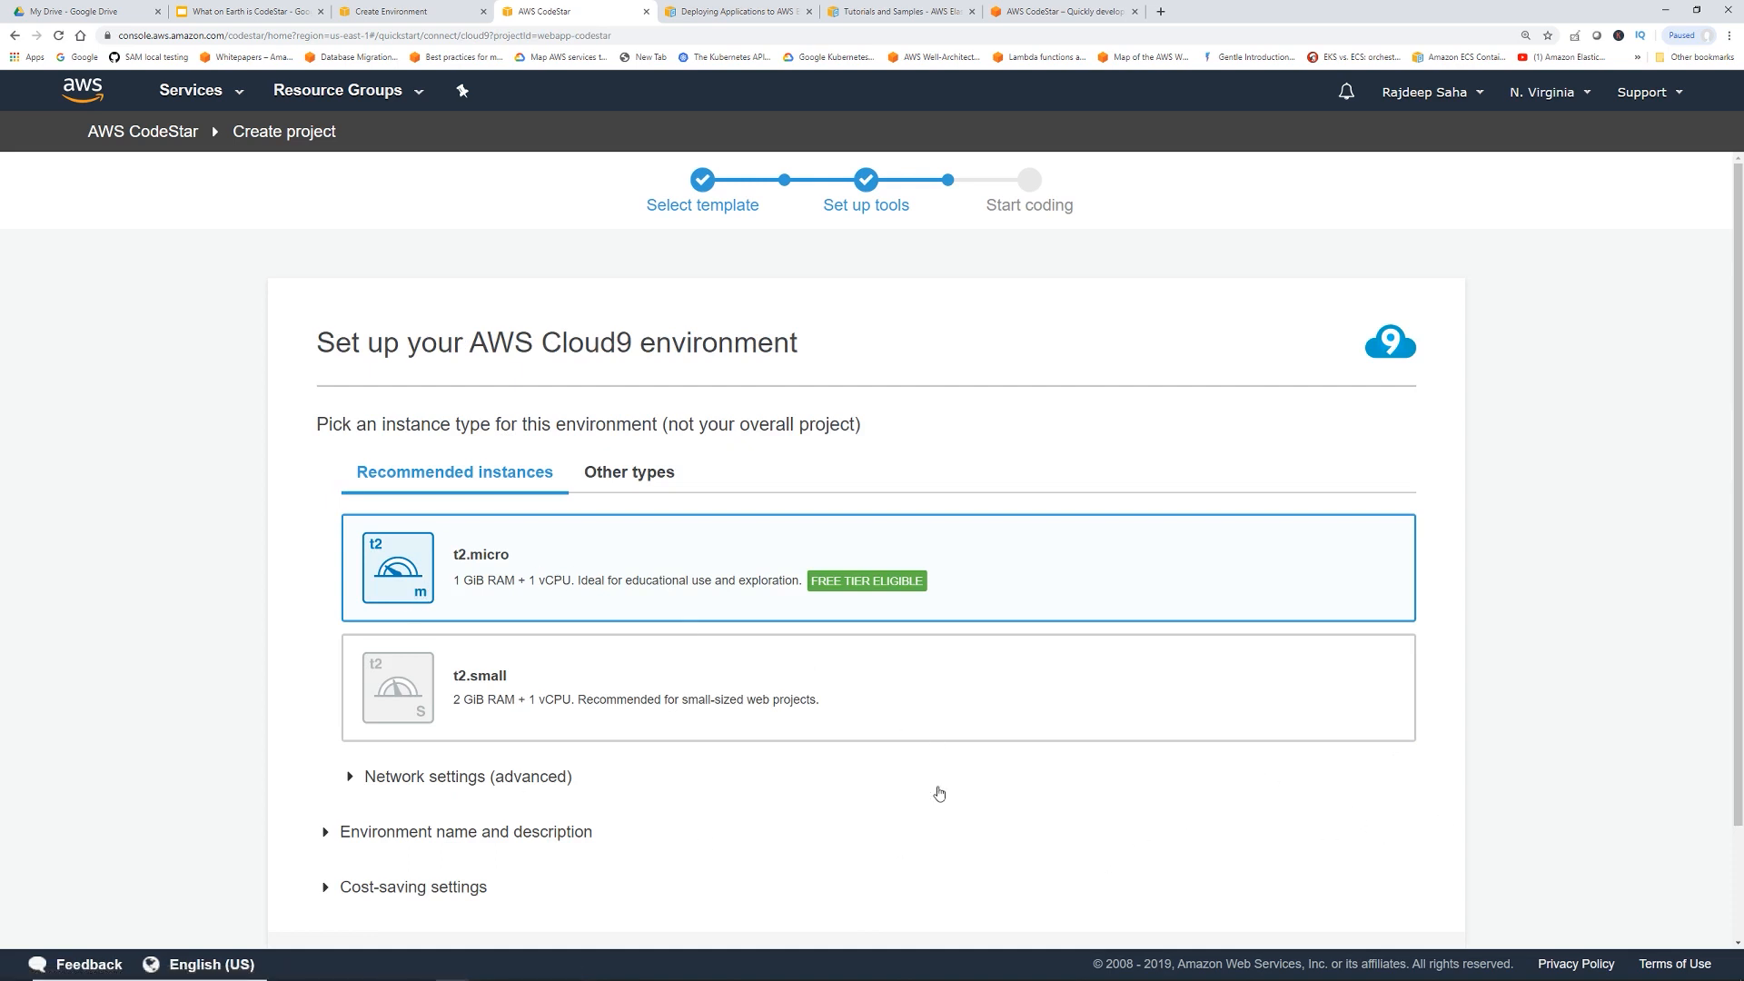
pyautogui.scroll(-3)
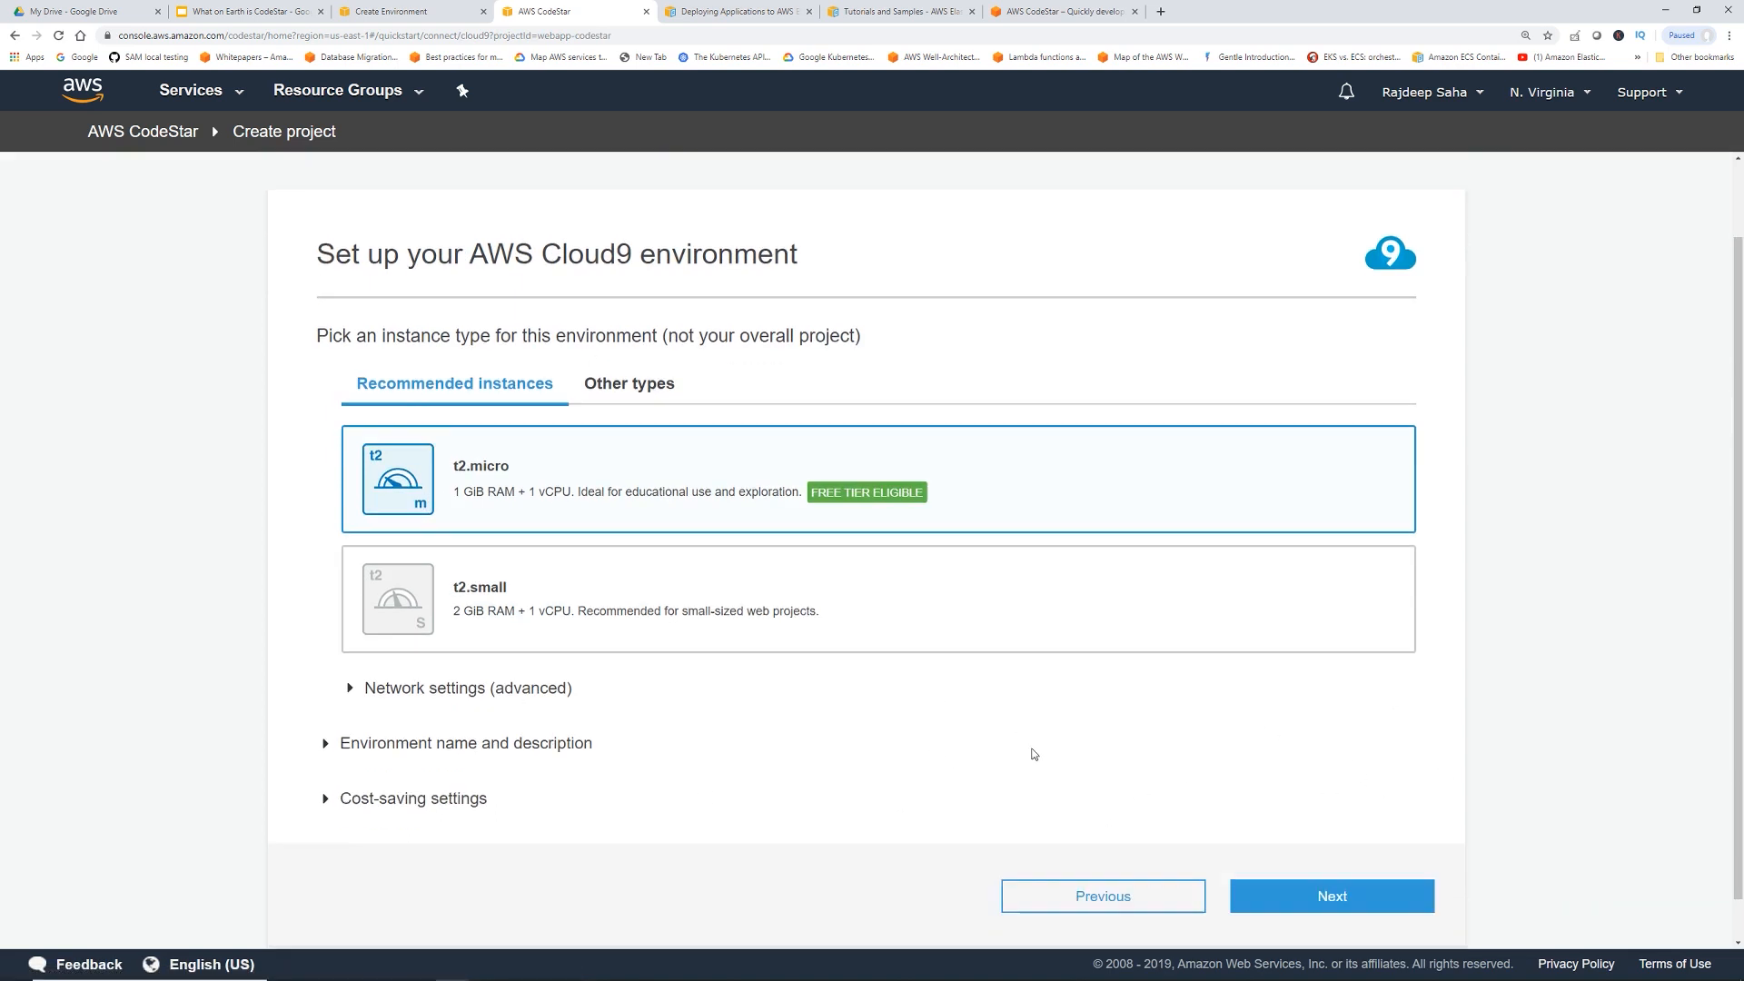
pyautogui.click(1330, 896)
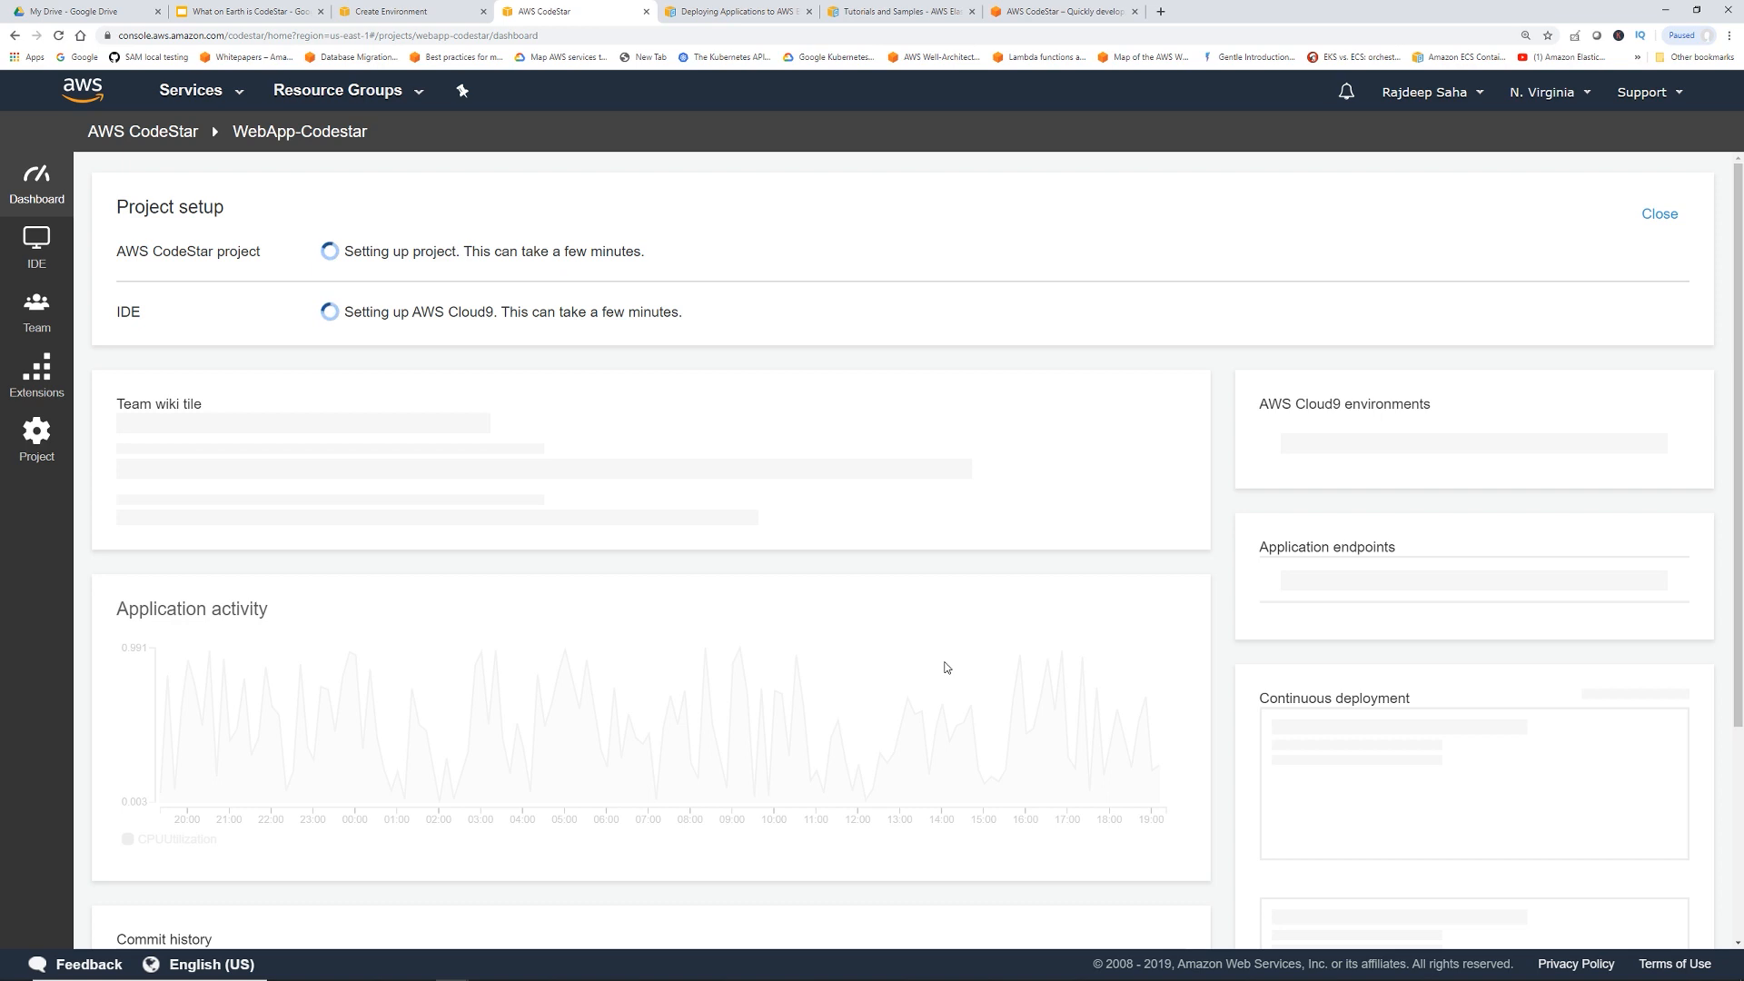
pyautogui.moveTo(938, 658)
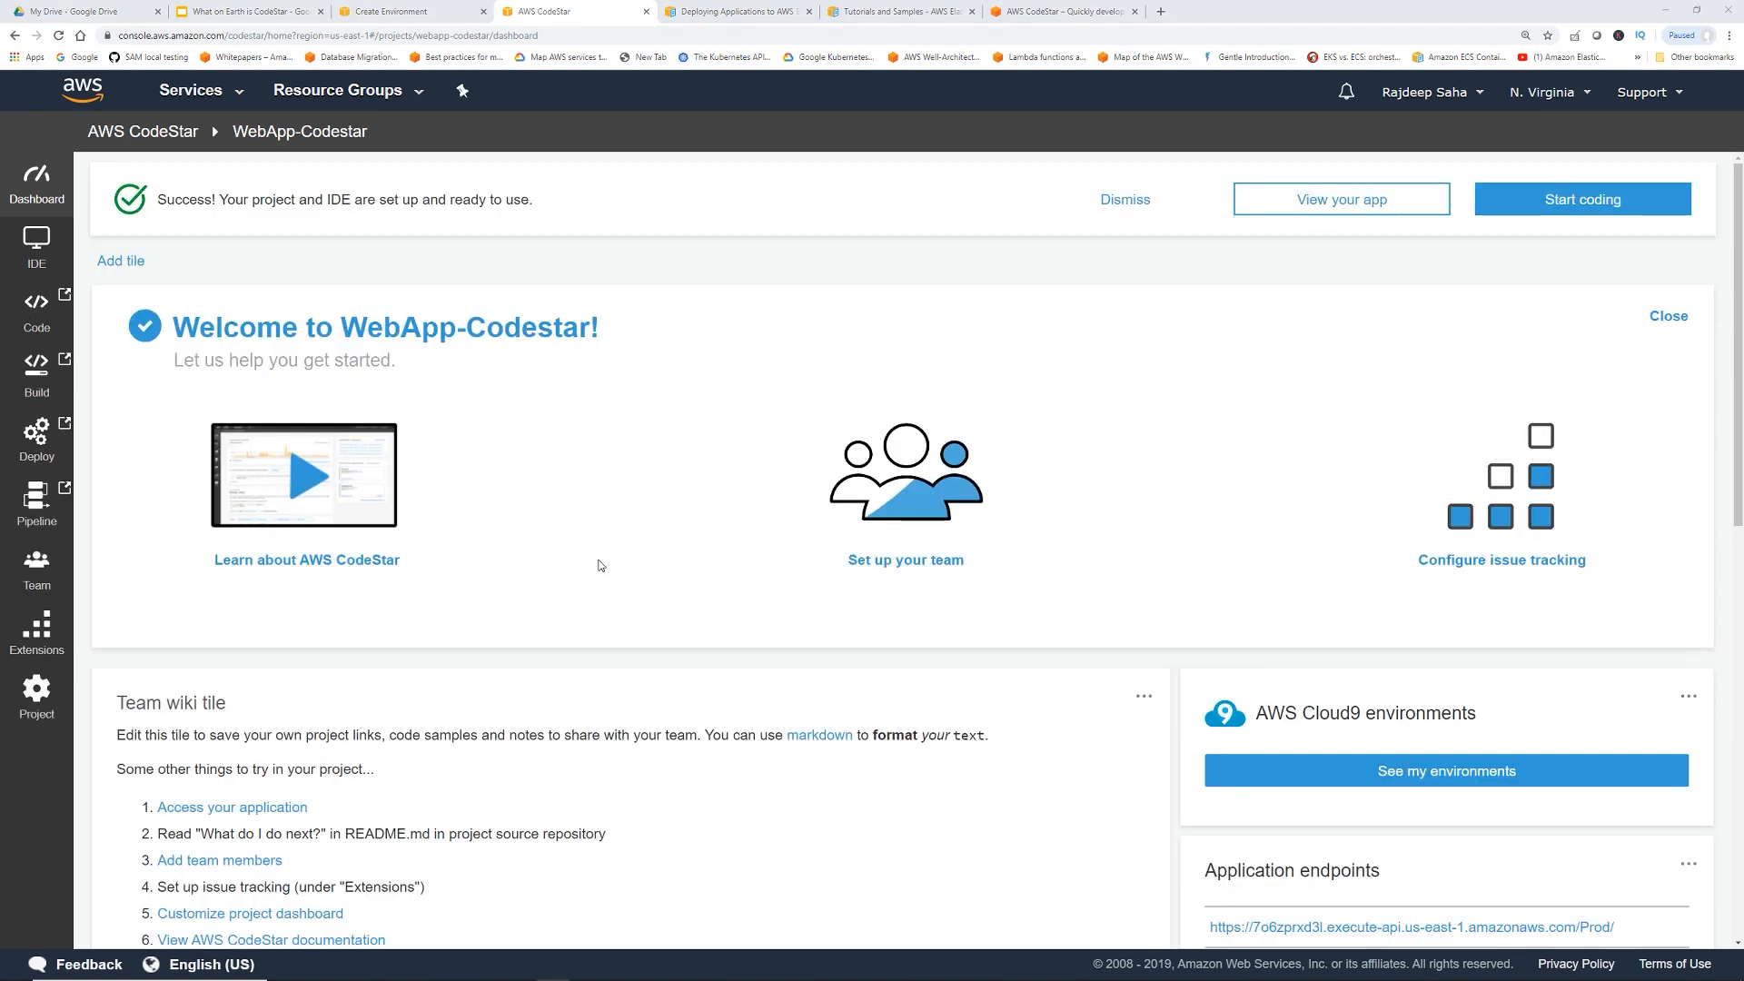
pyautogui.moveTo(604, 543)
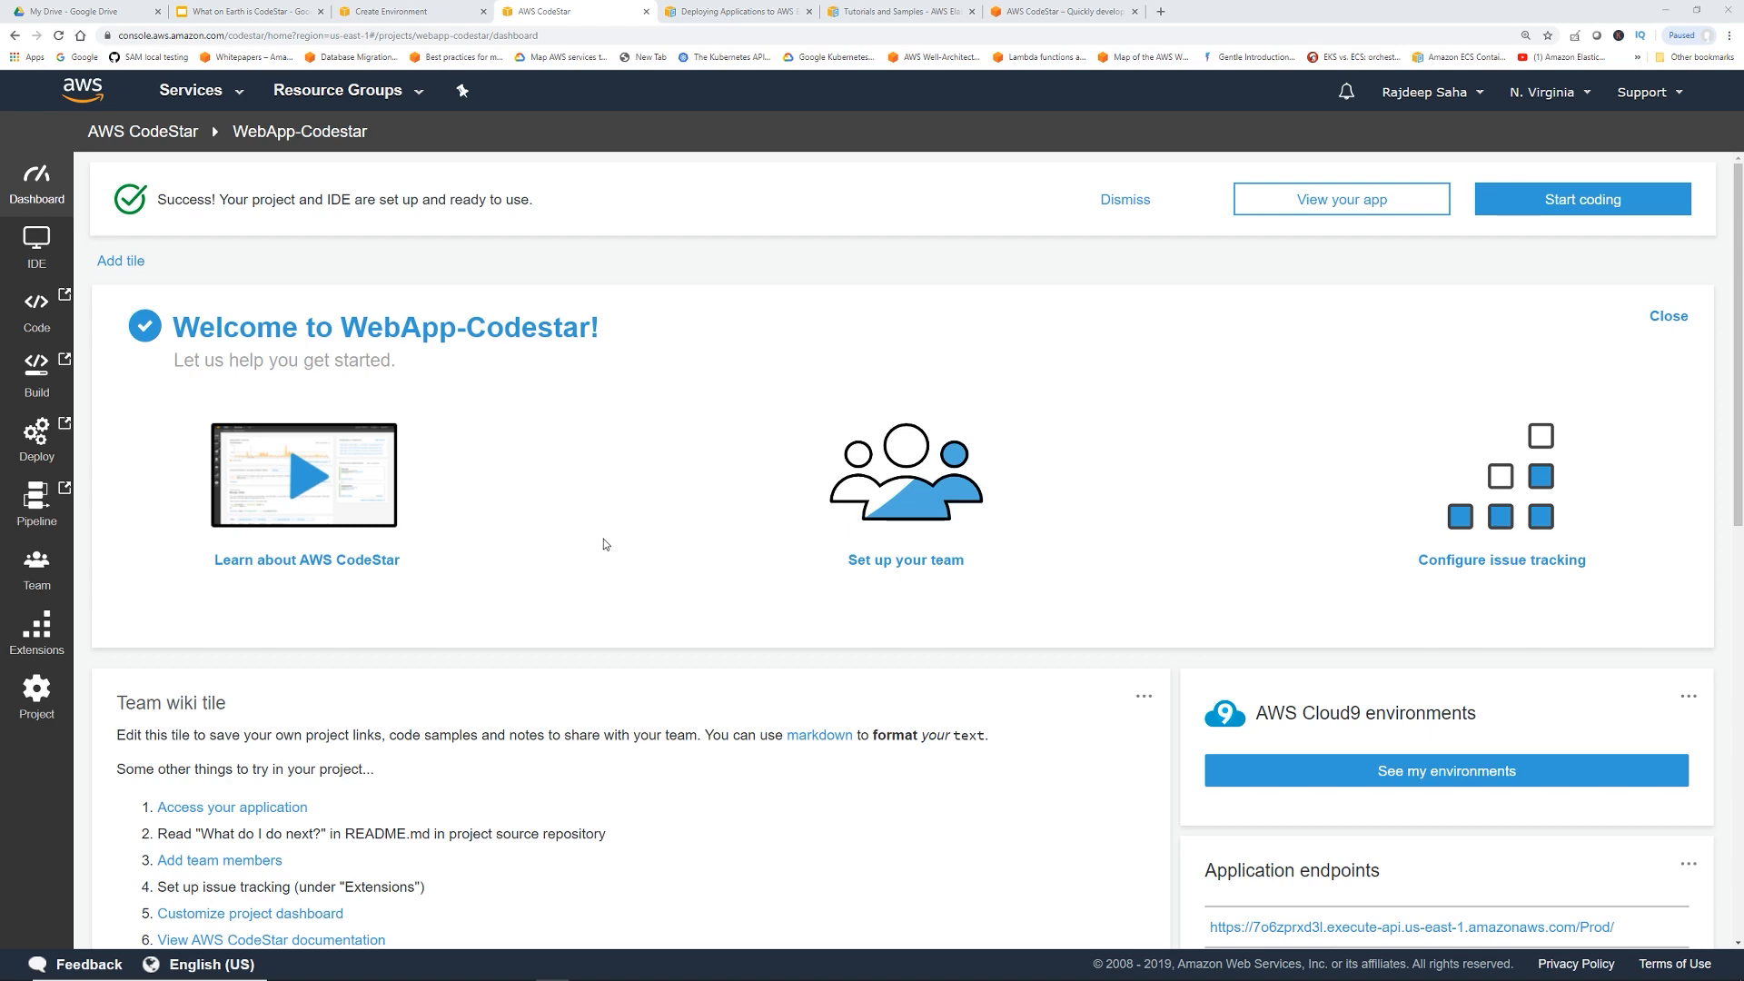
pyautogui.scroll(-3)
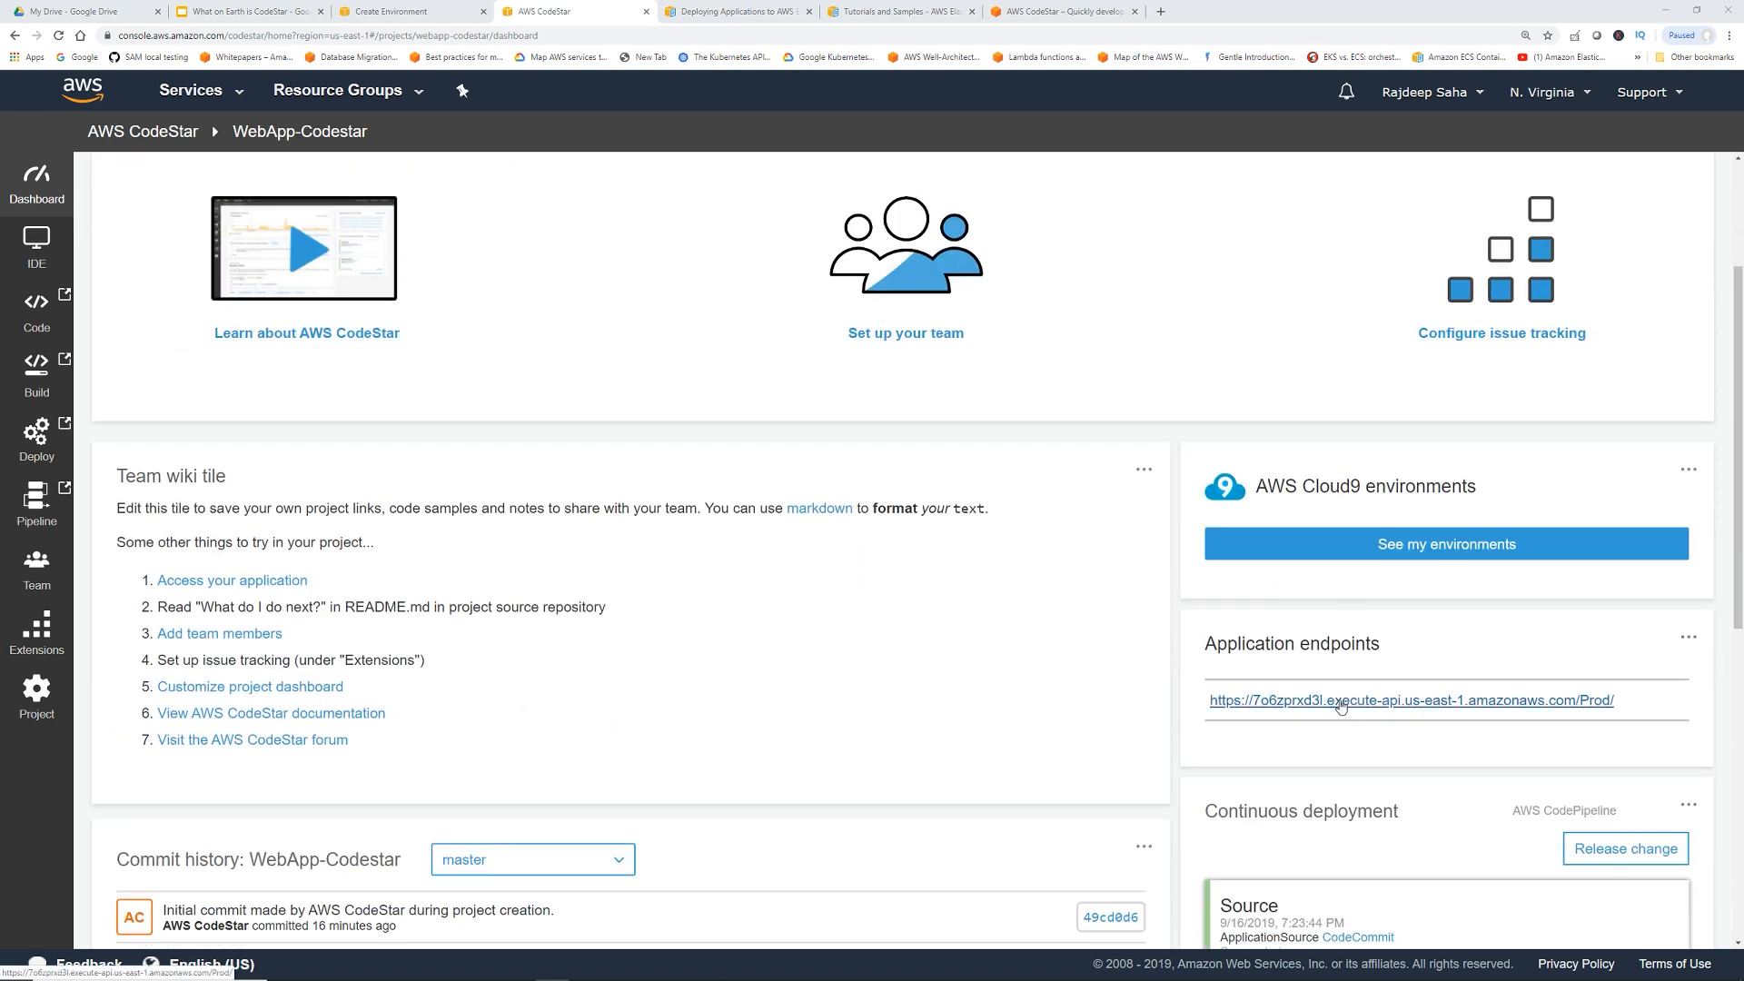
pyautogui.click(1412, 700)
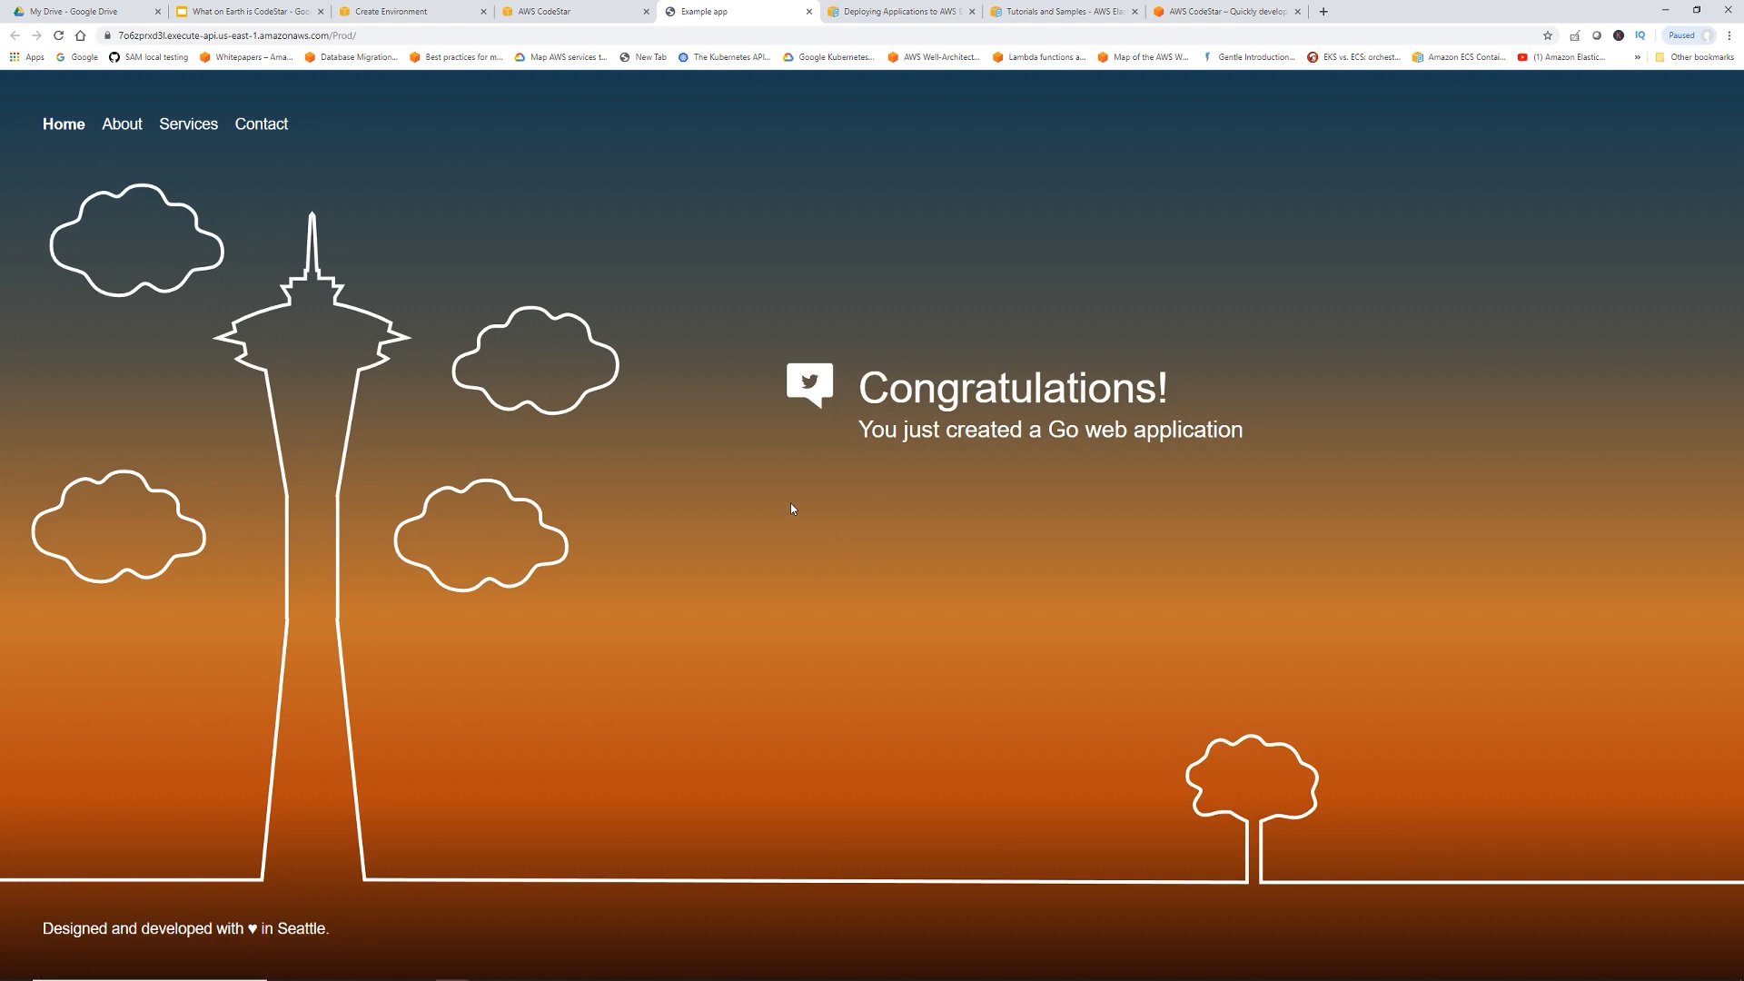
pyautogui.moveTo(1085, 456)
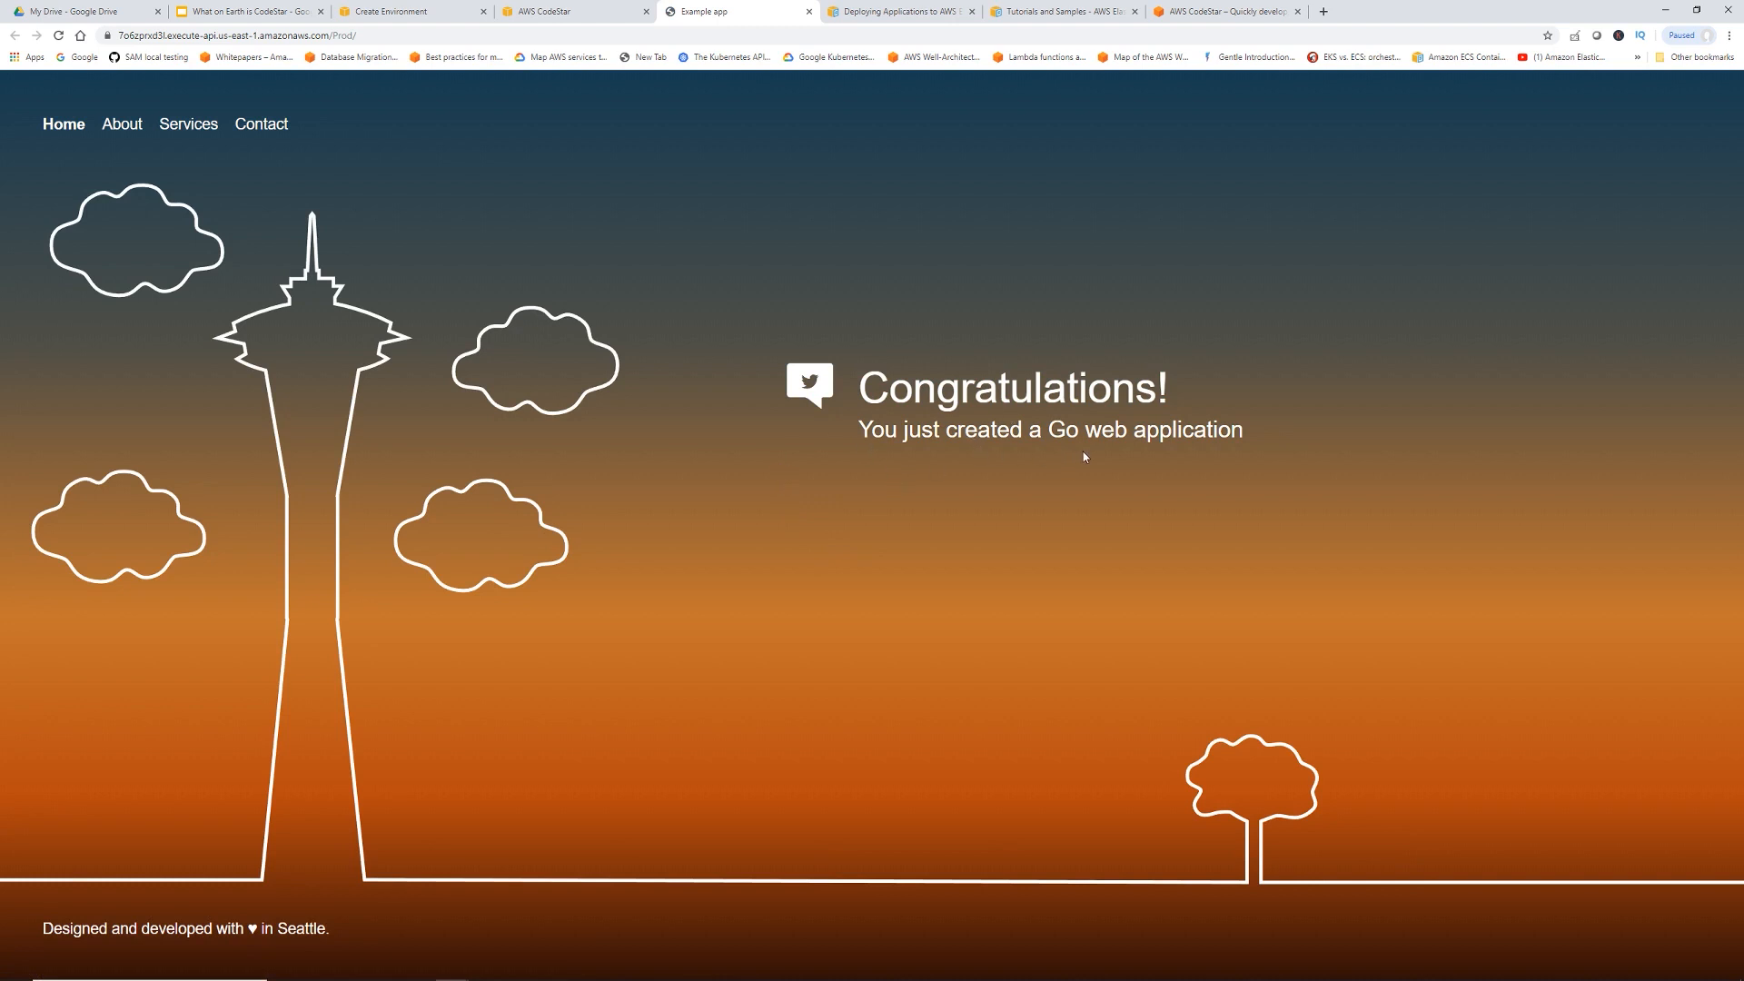
pyautogui.moveTo(53, 908)
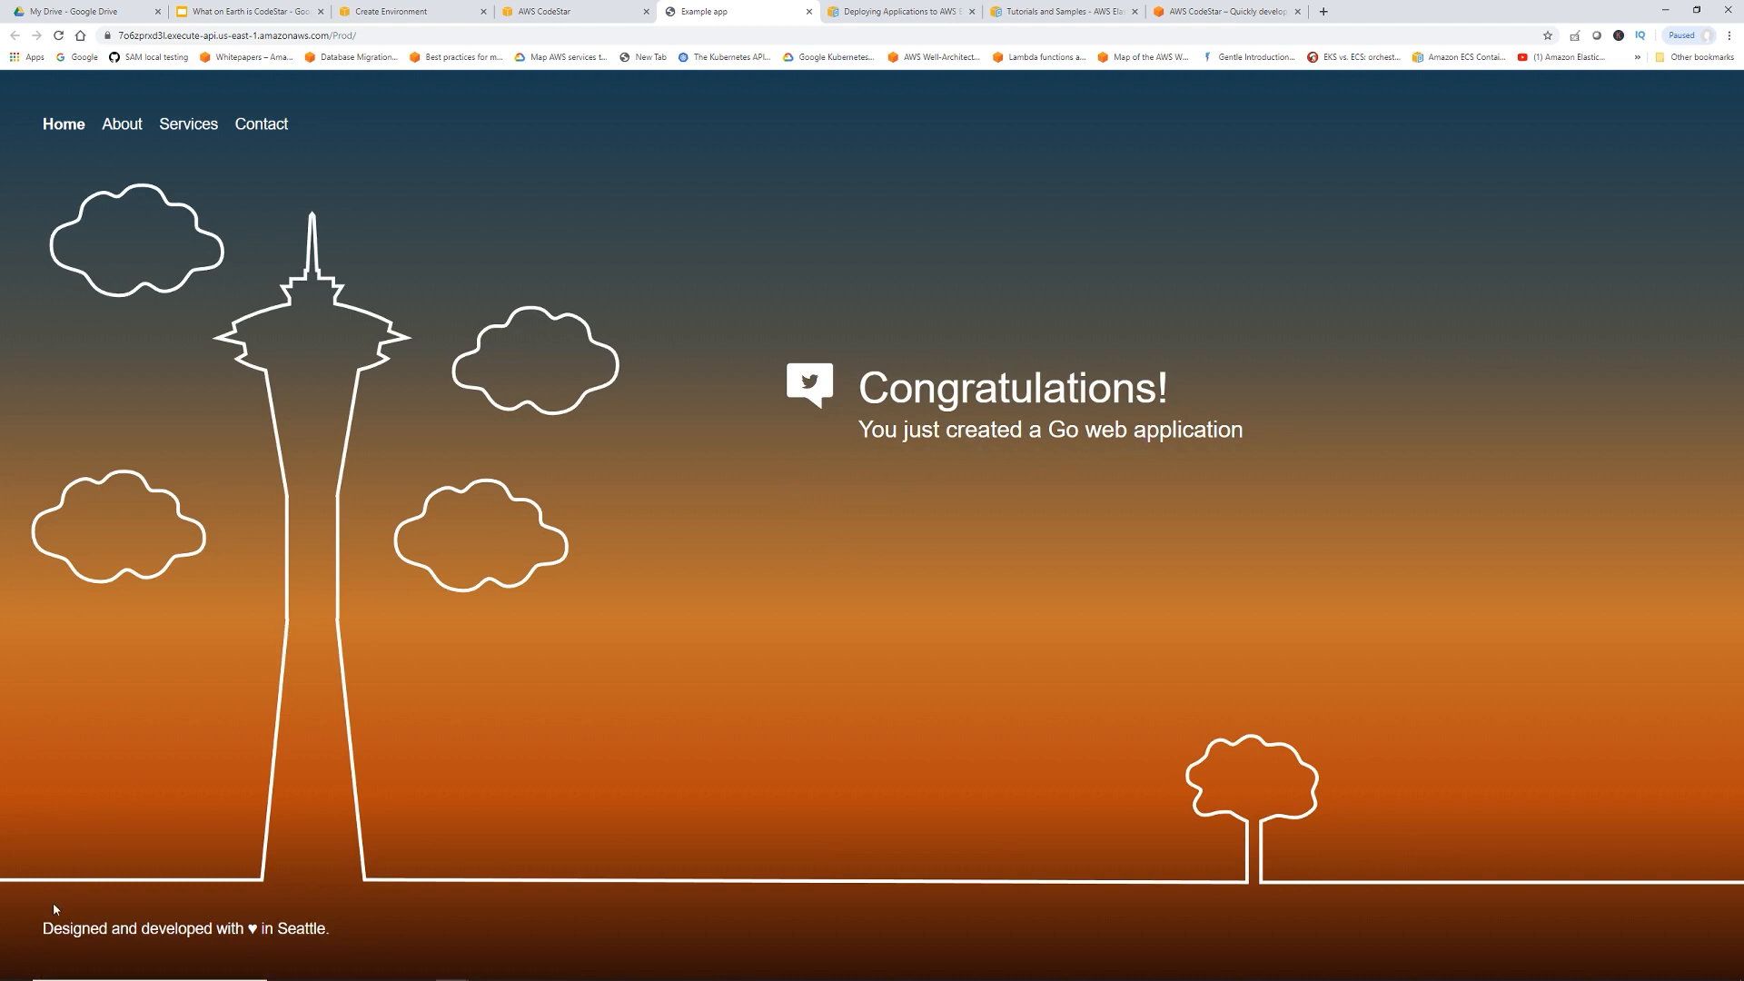
pyautogui.moveTo(528, 888)
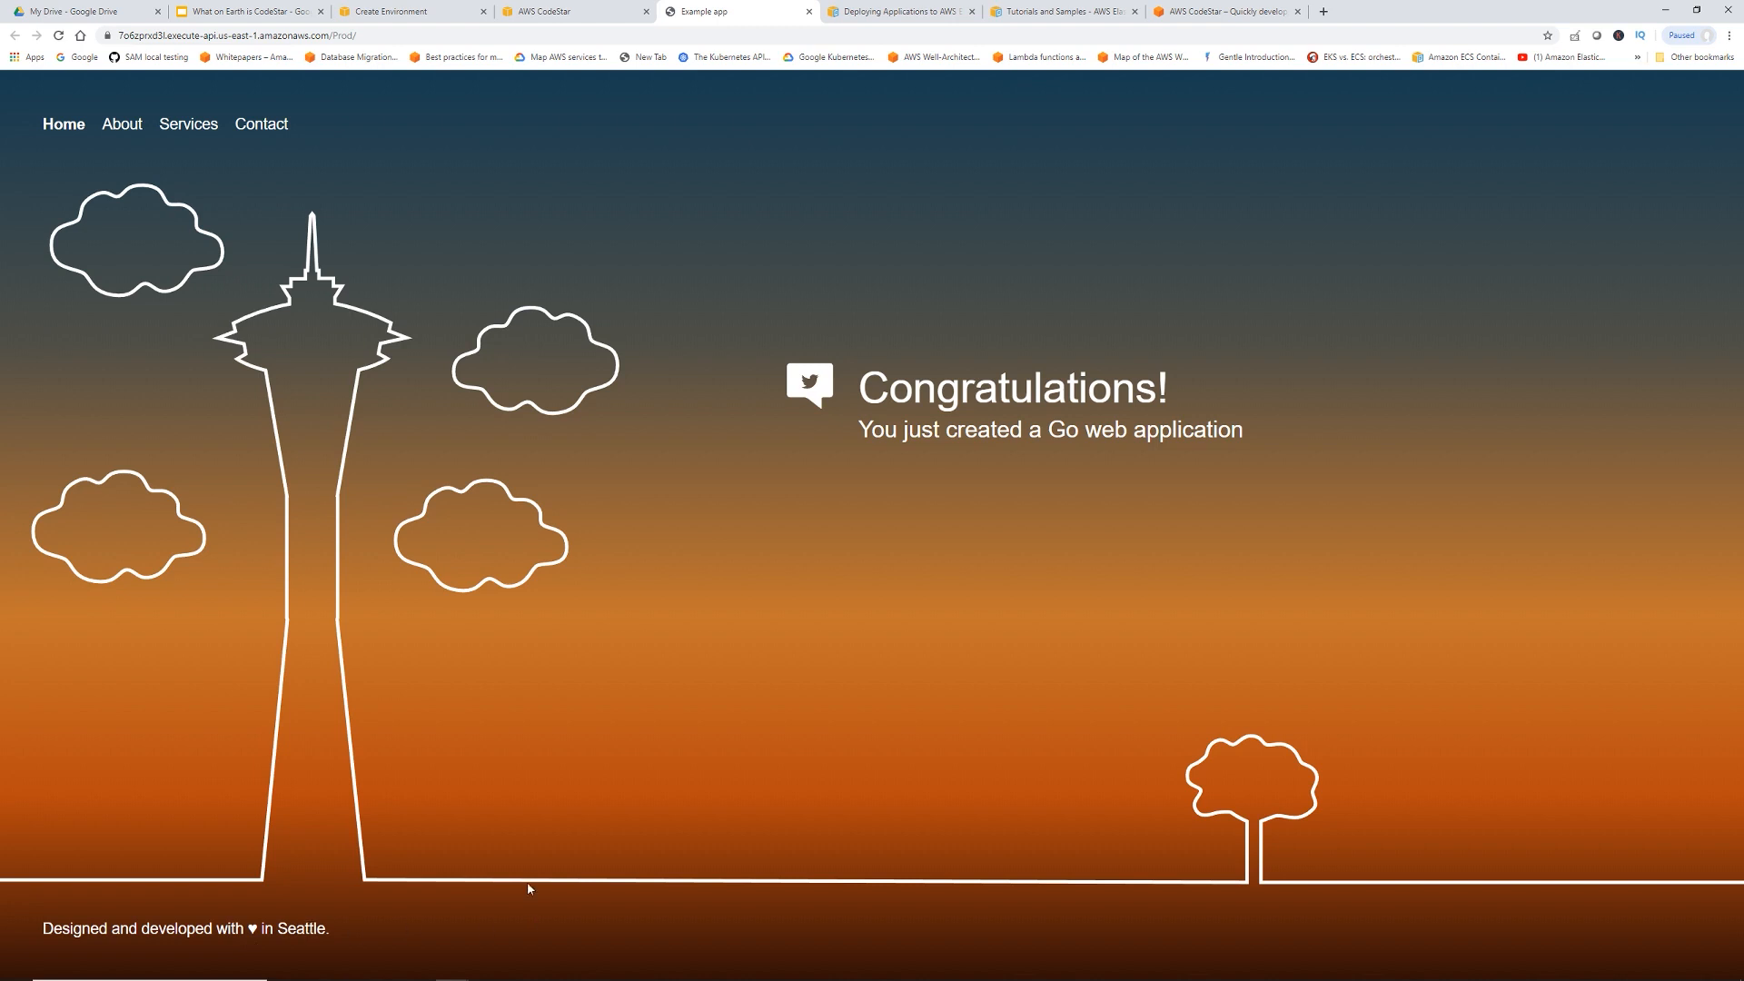
pyautogui.moveTo(559, 10)
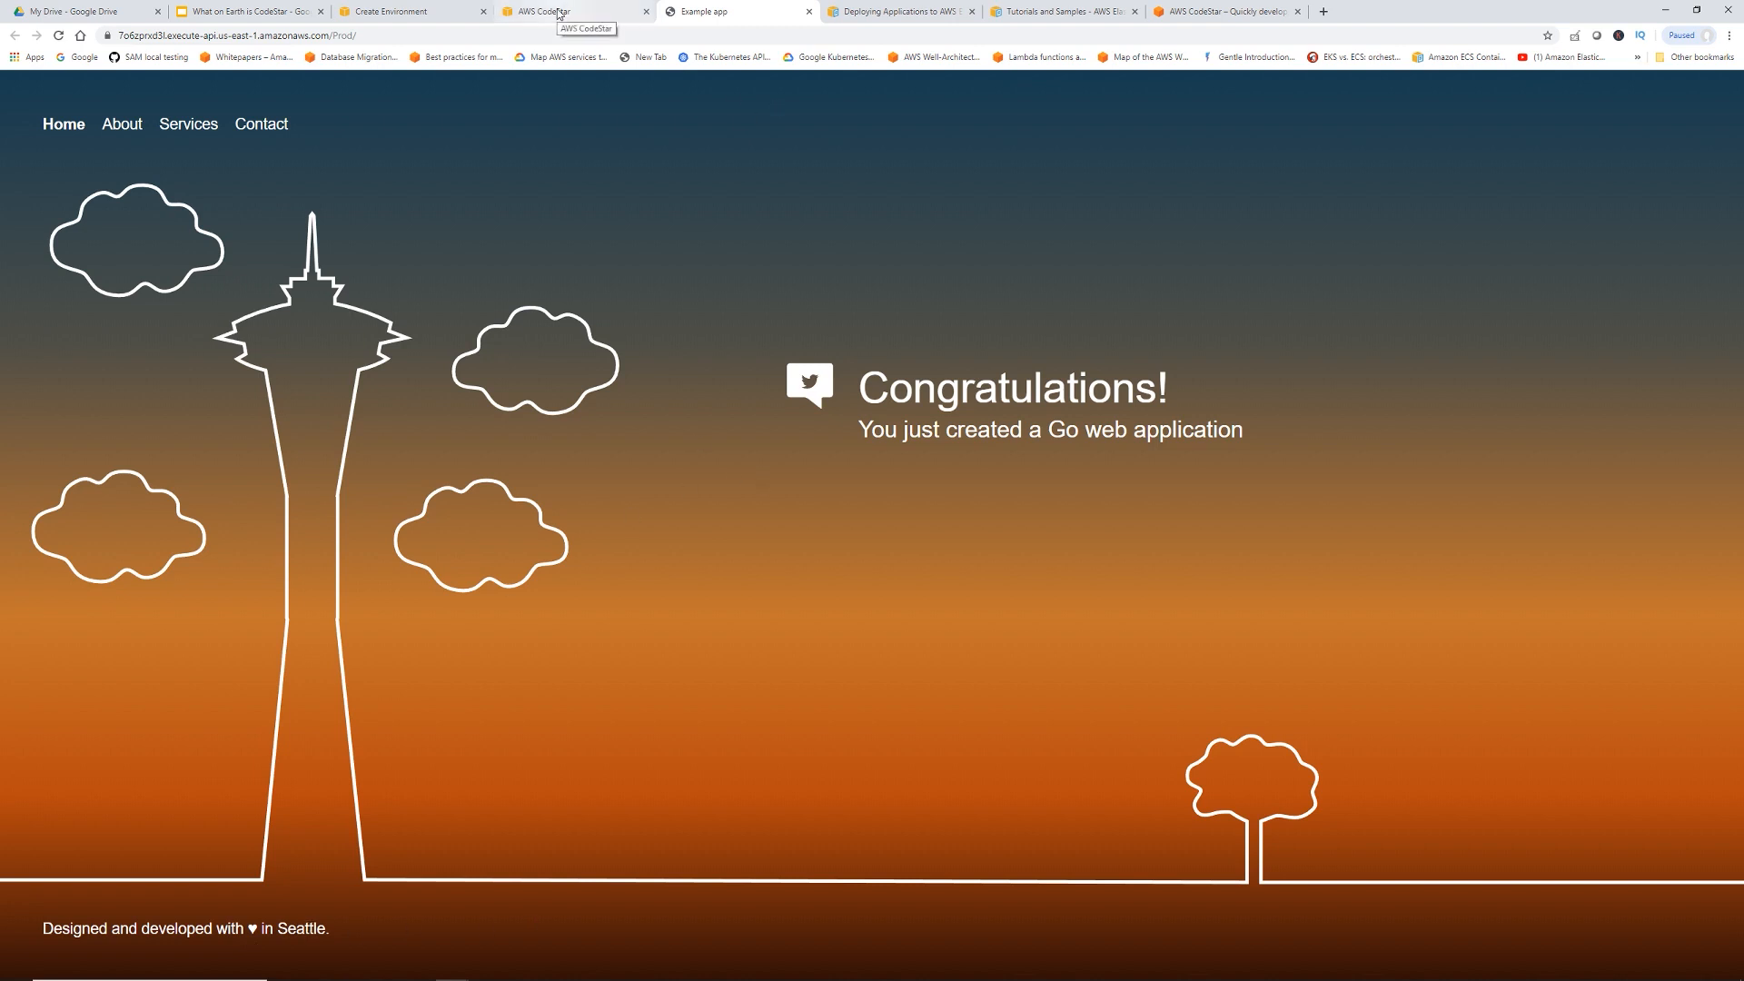
# View the Continuous deployment tile on the dashboard and open the full pipeline in CodePipeline
pyautogui.click(566, 11)
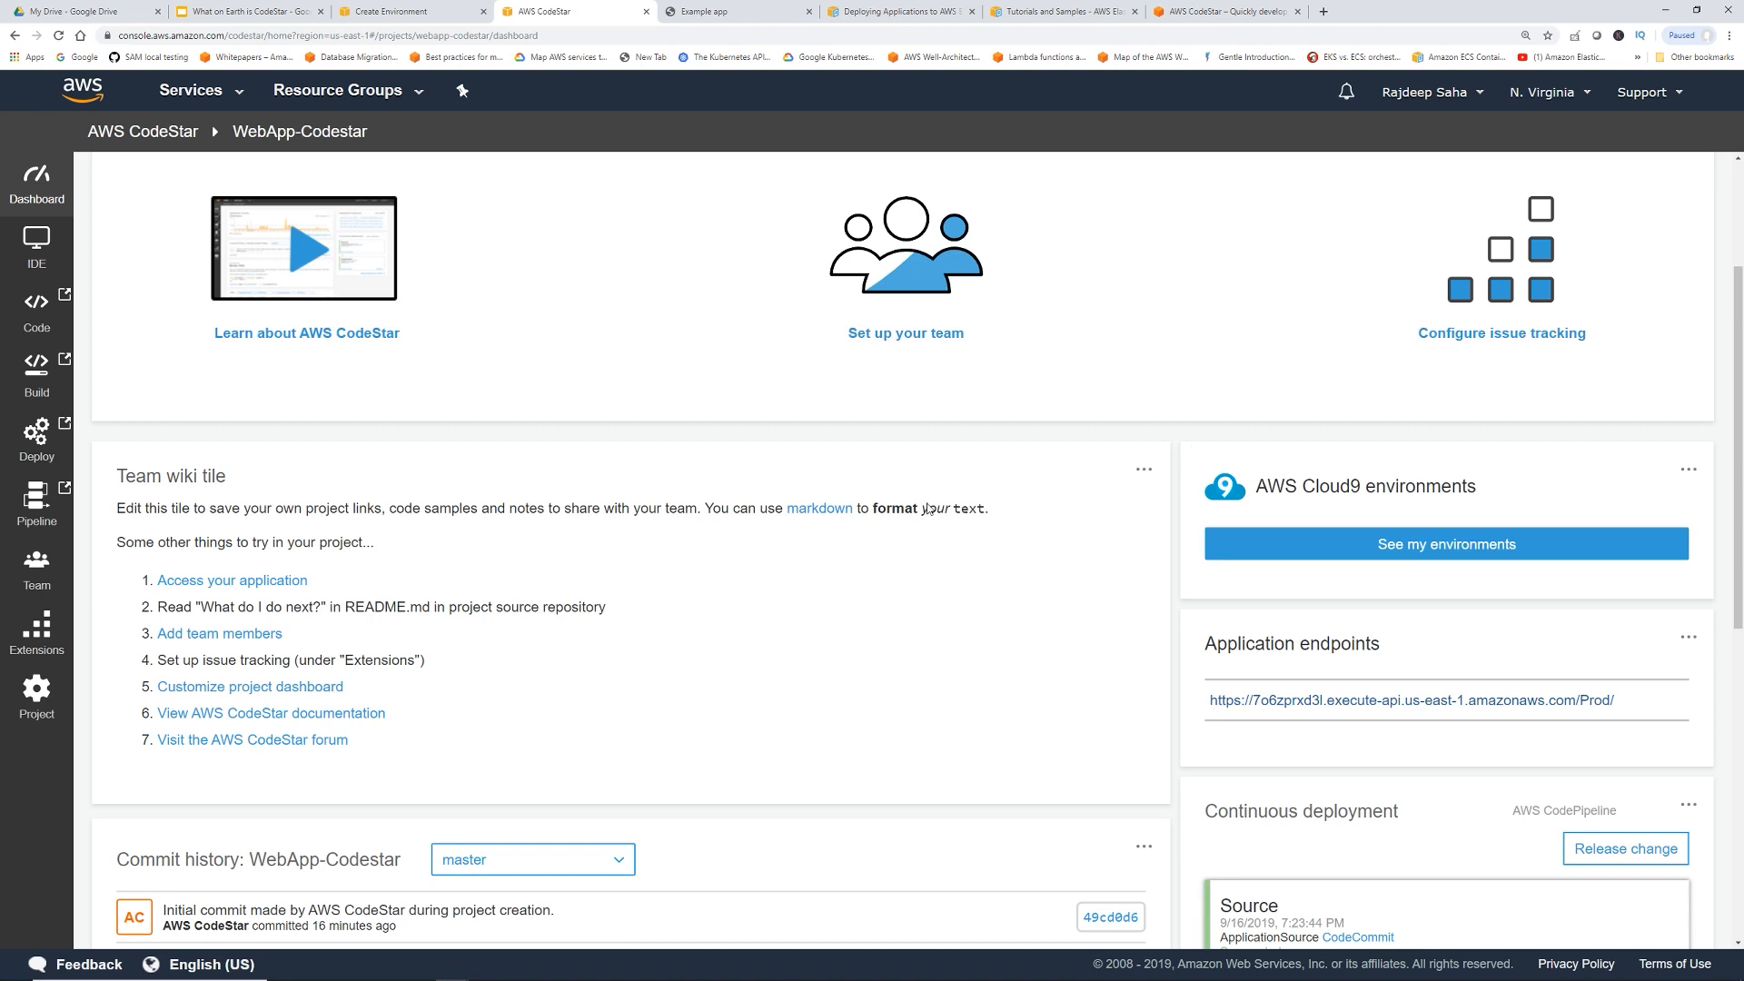
pyautogui.moveTo(883, 569)
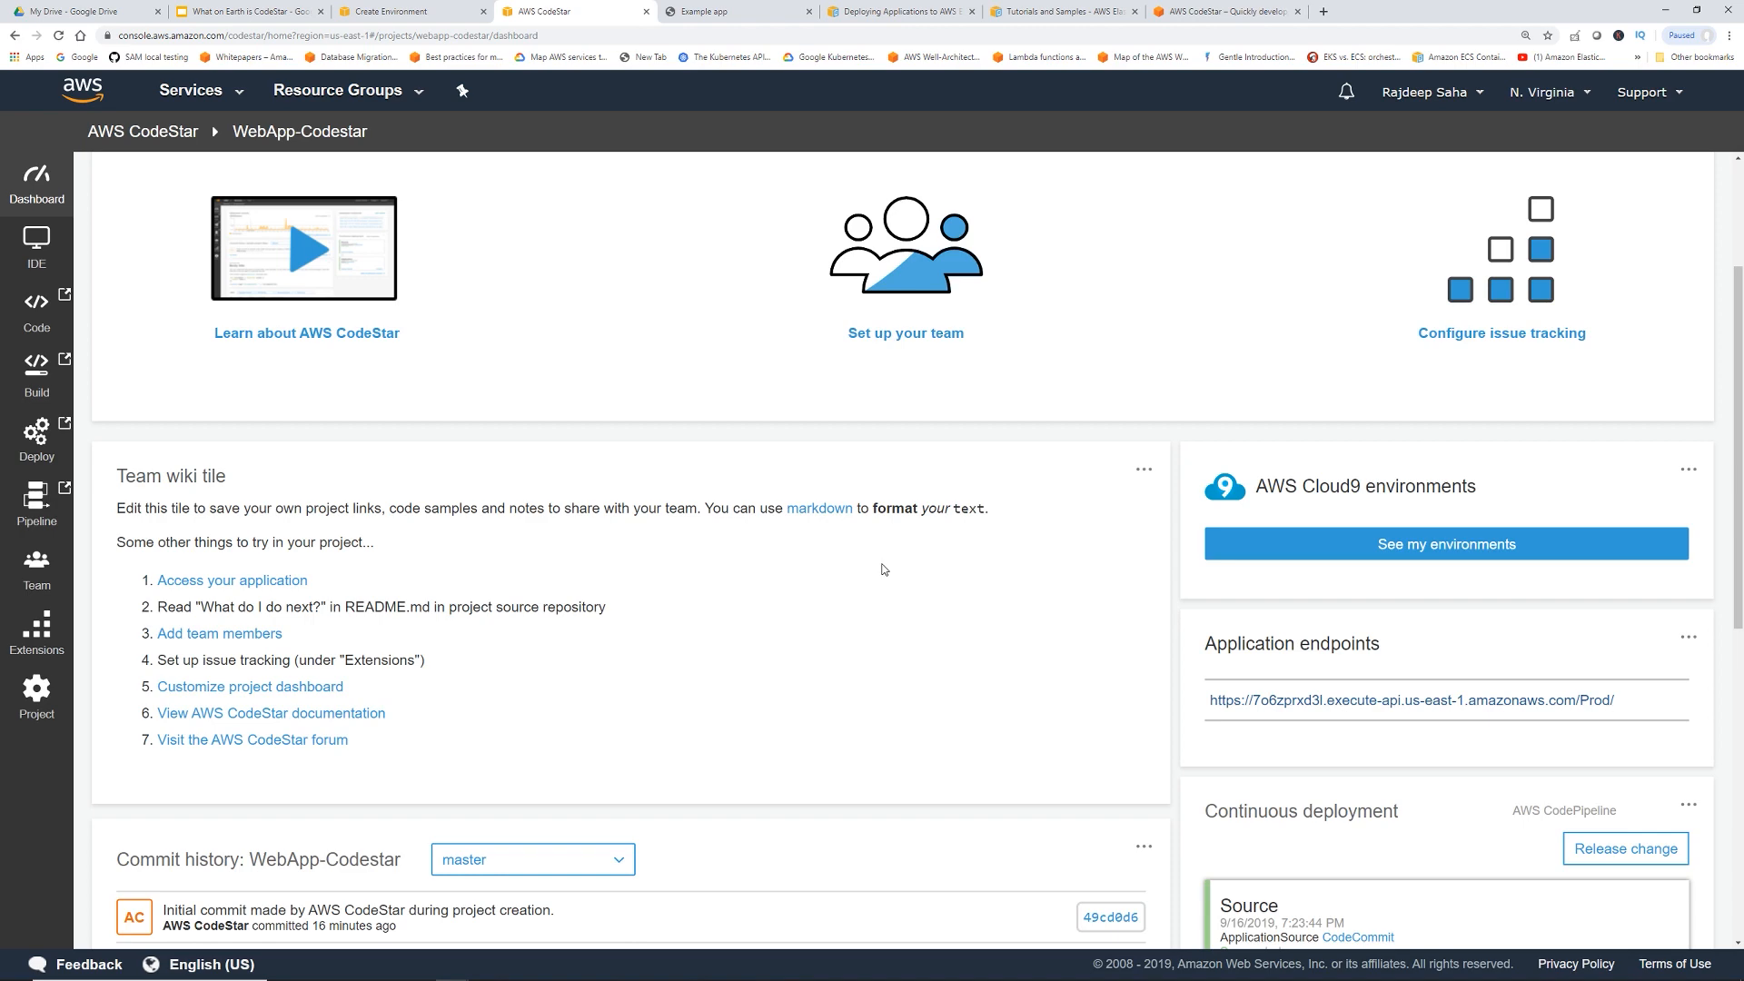
pyautogui.scroll(-3)
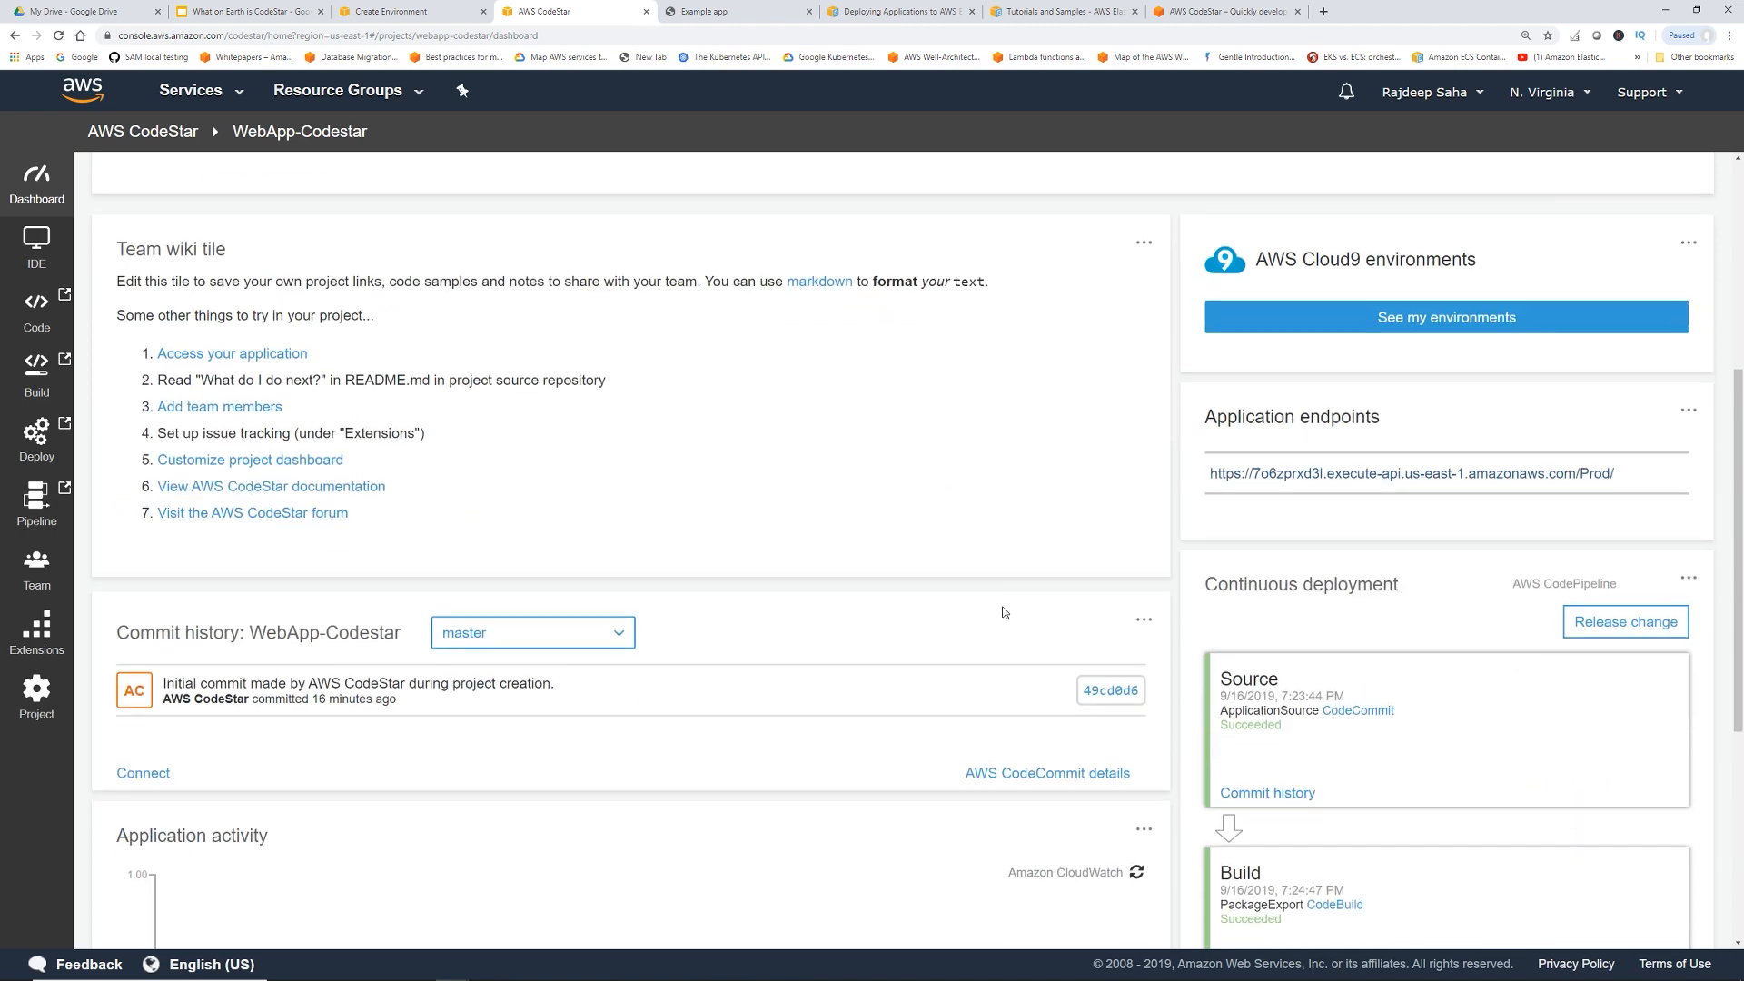
pyautogui.scroll(-3)
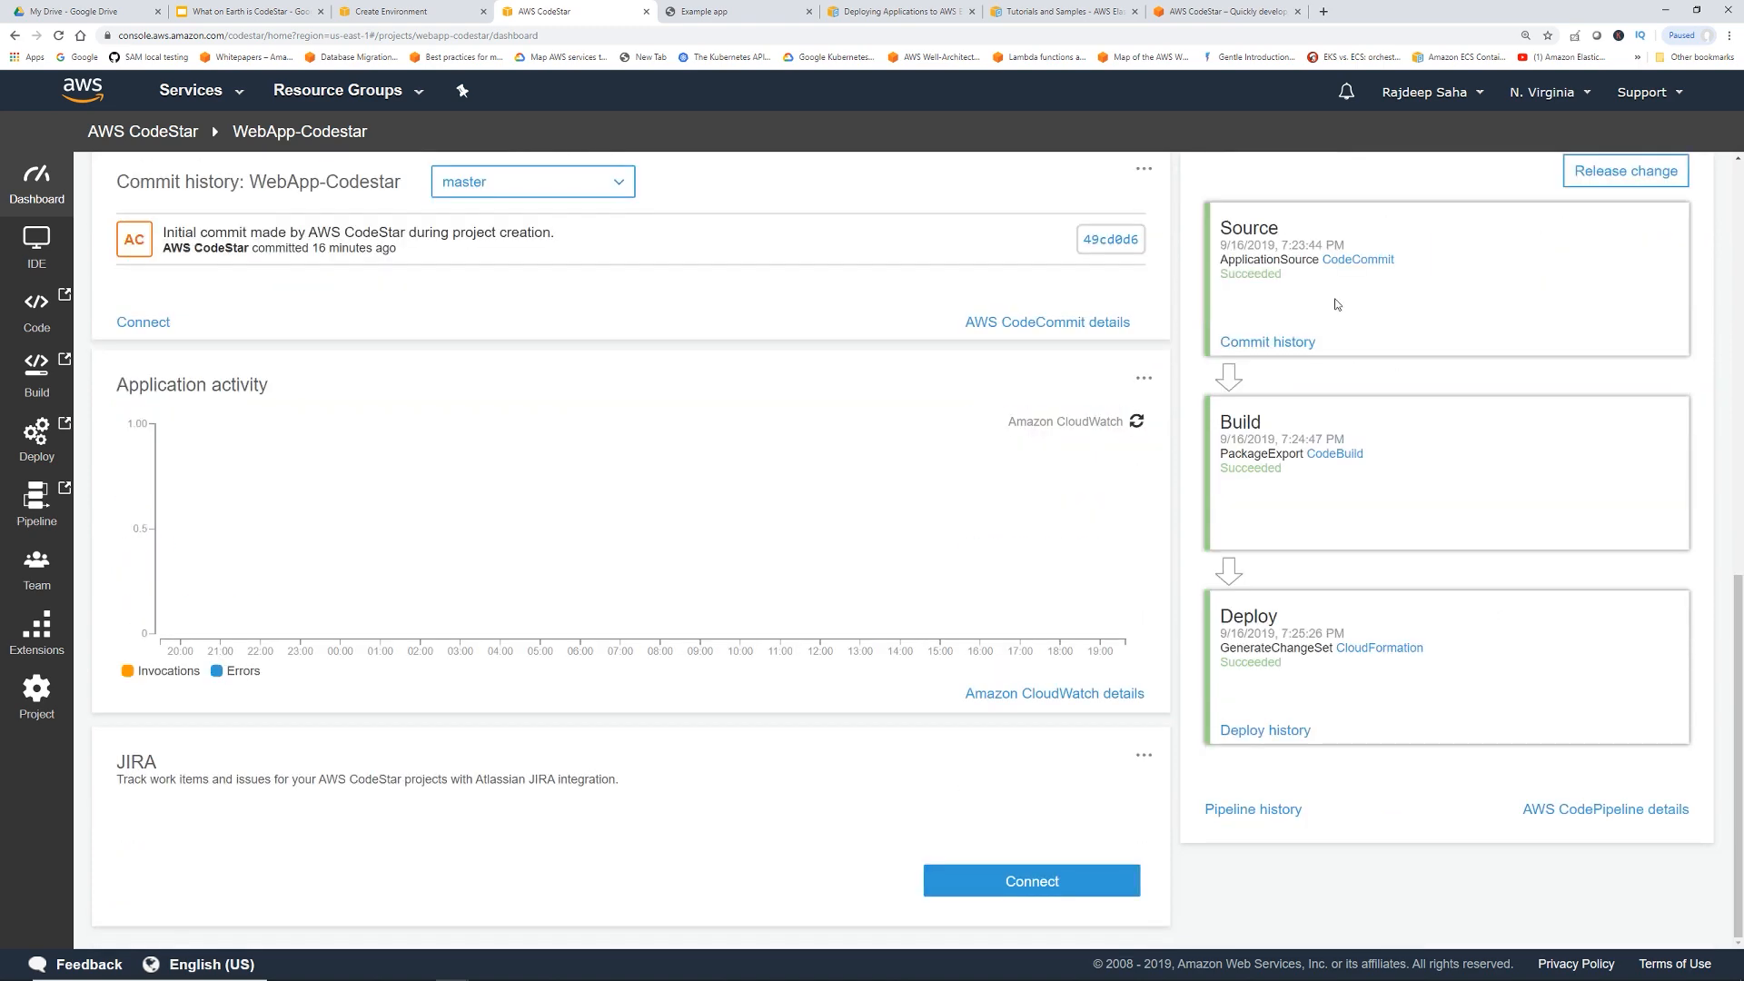
pyautogui.moveTo(1374, 479)
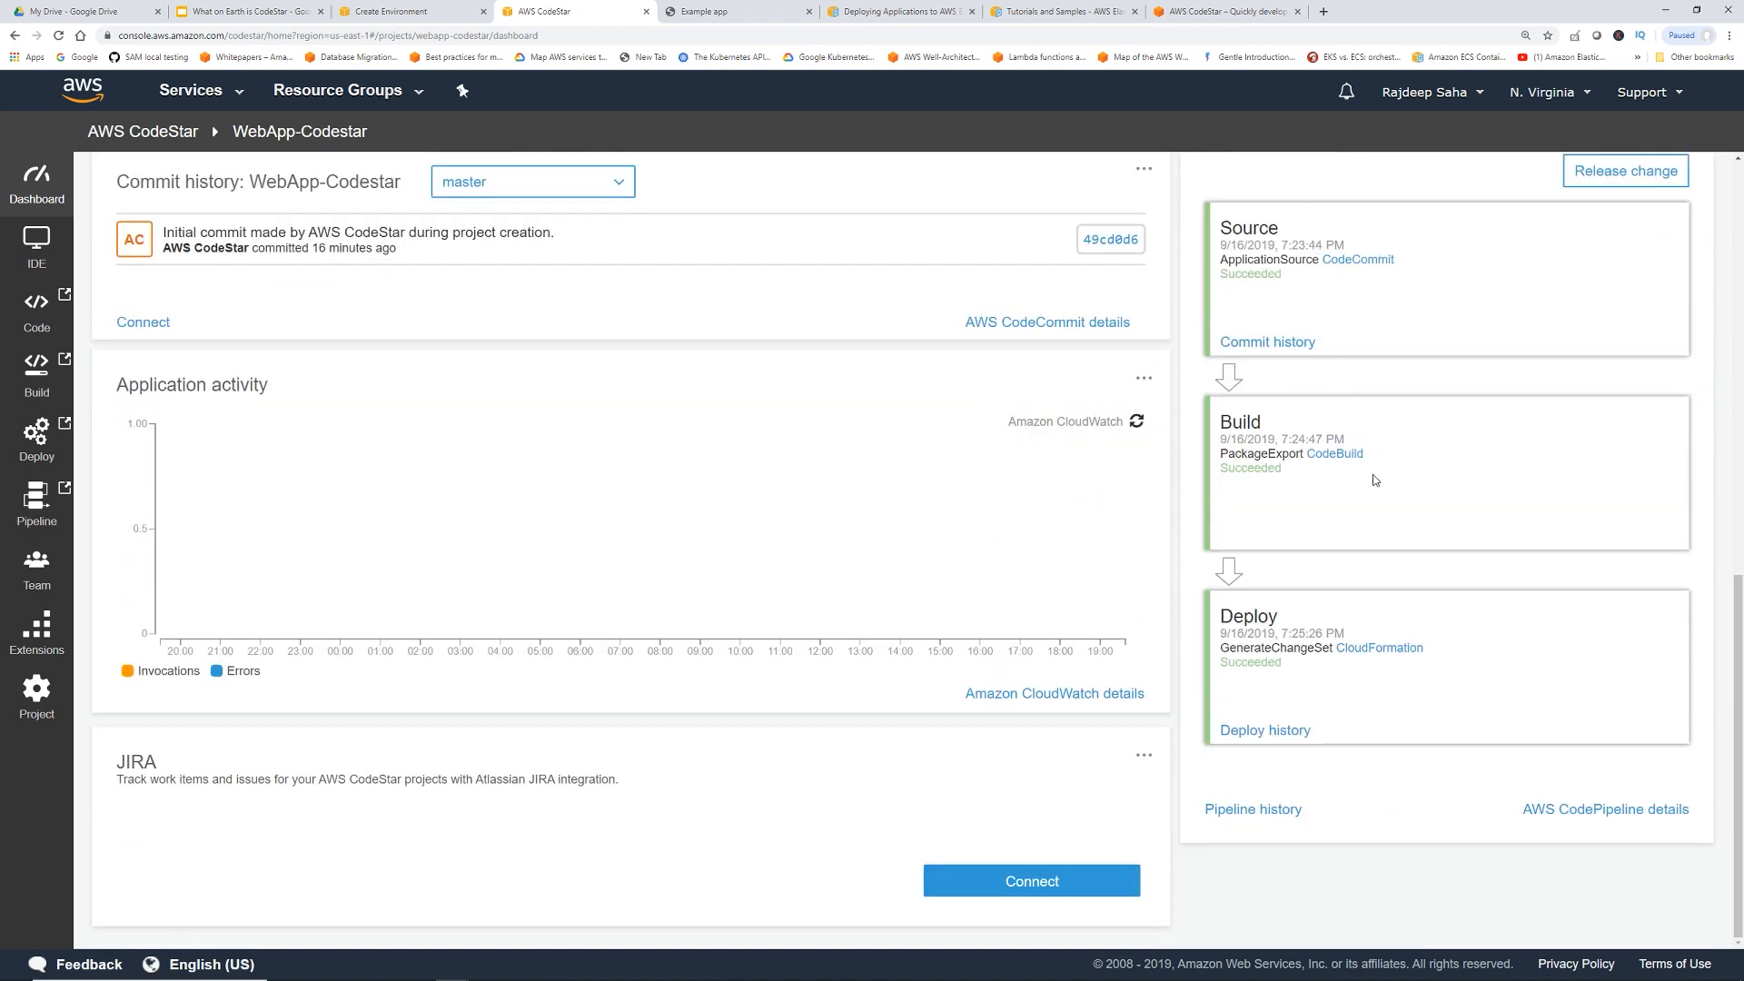
pyautogui.click(1604, 809)
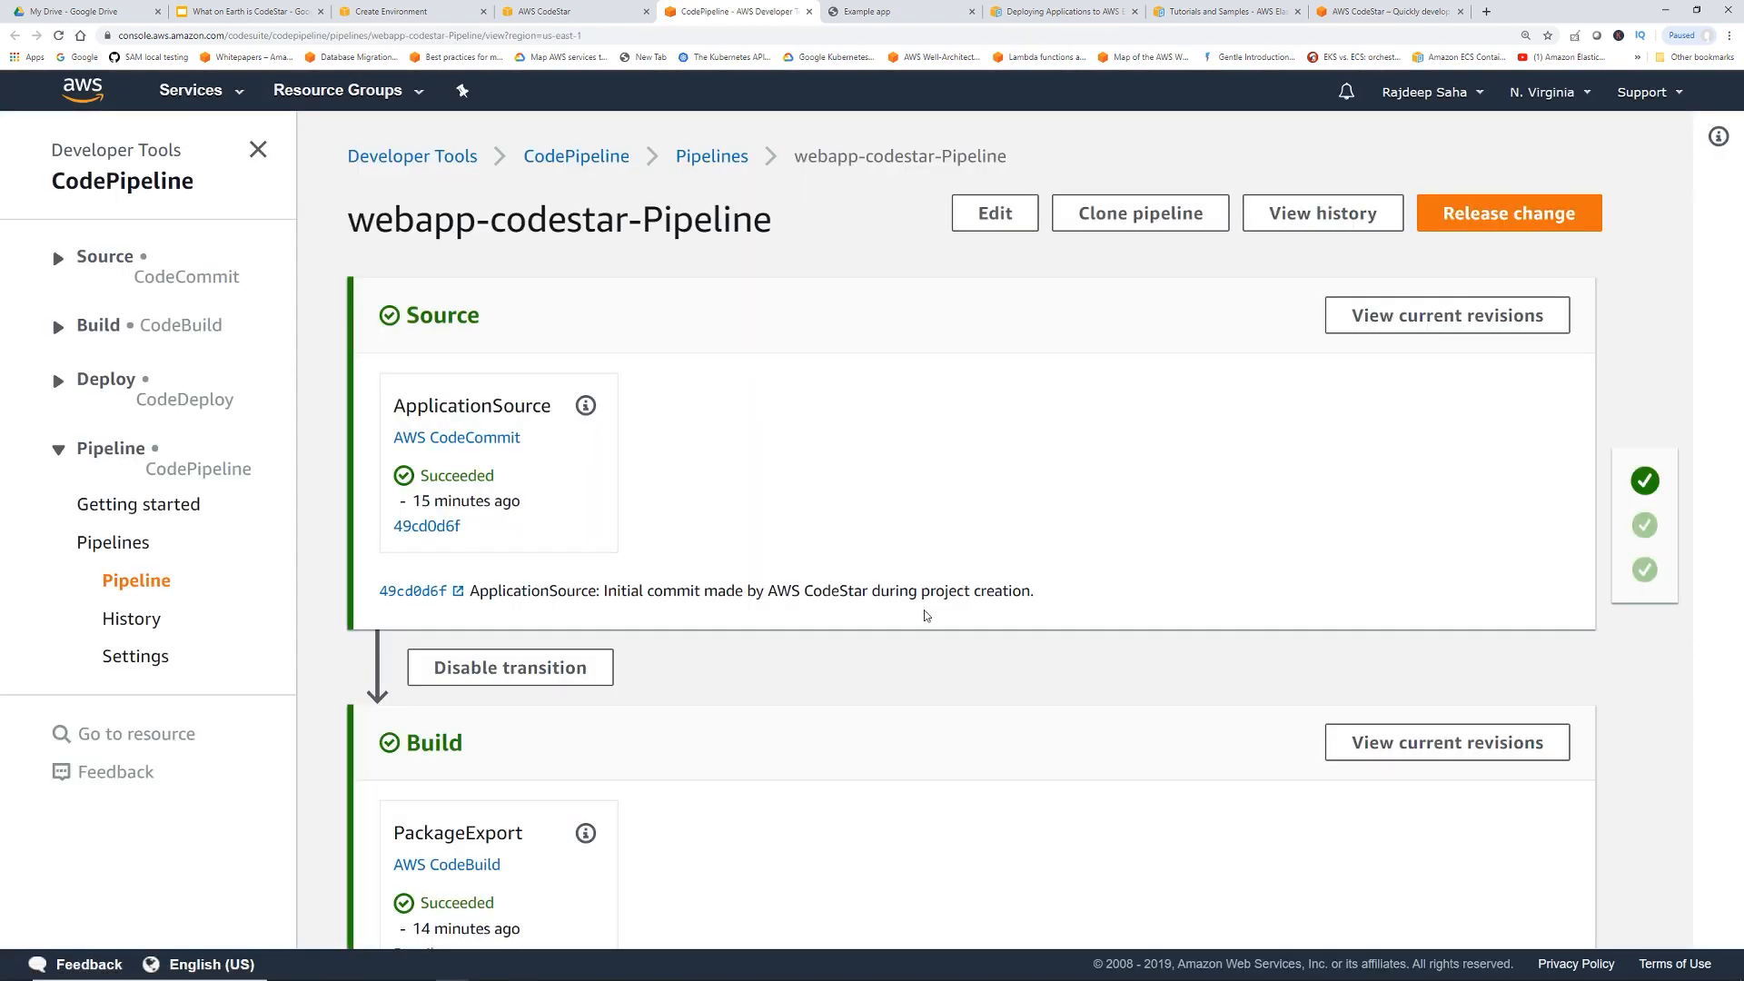
pyautogui.scroll(-3)
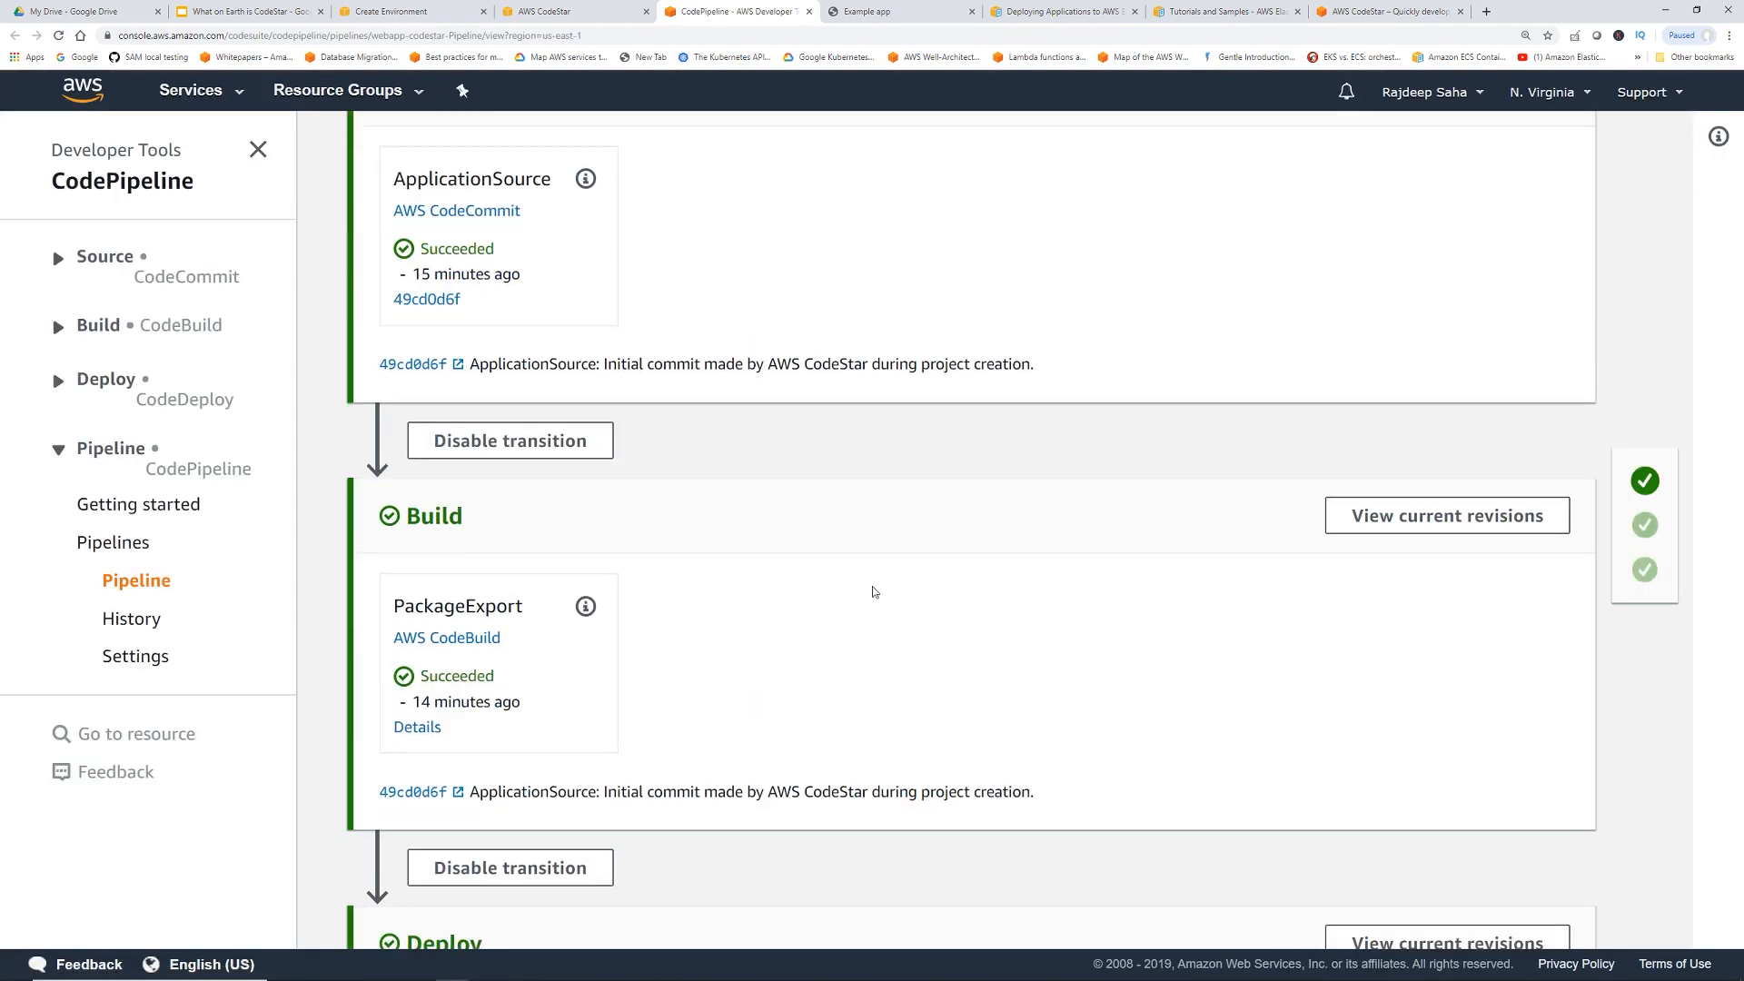
pyautogui.scroll(-3)
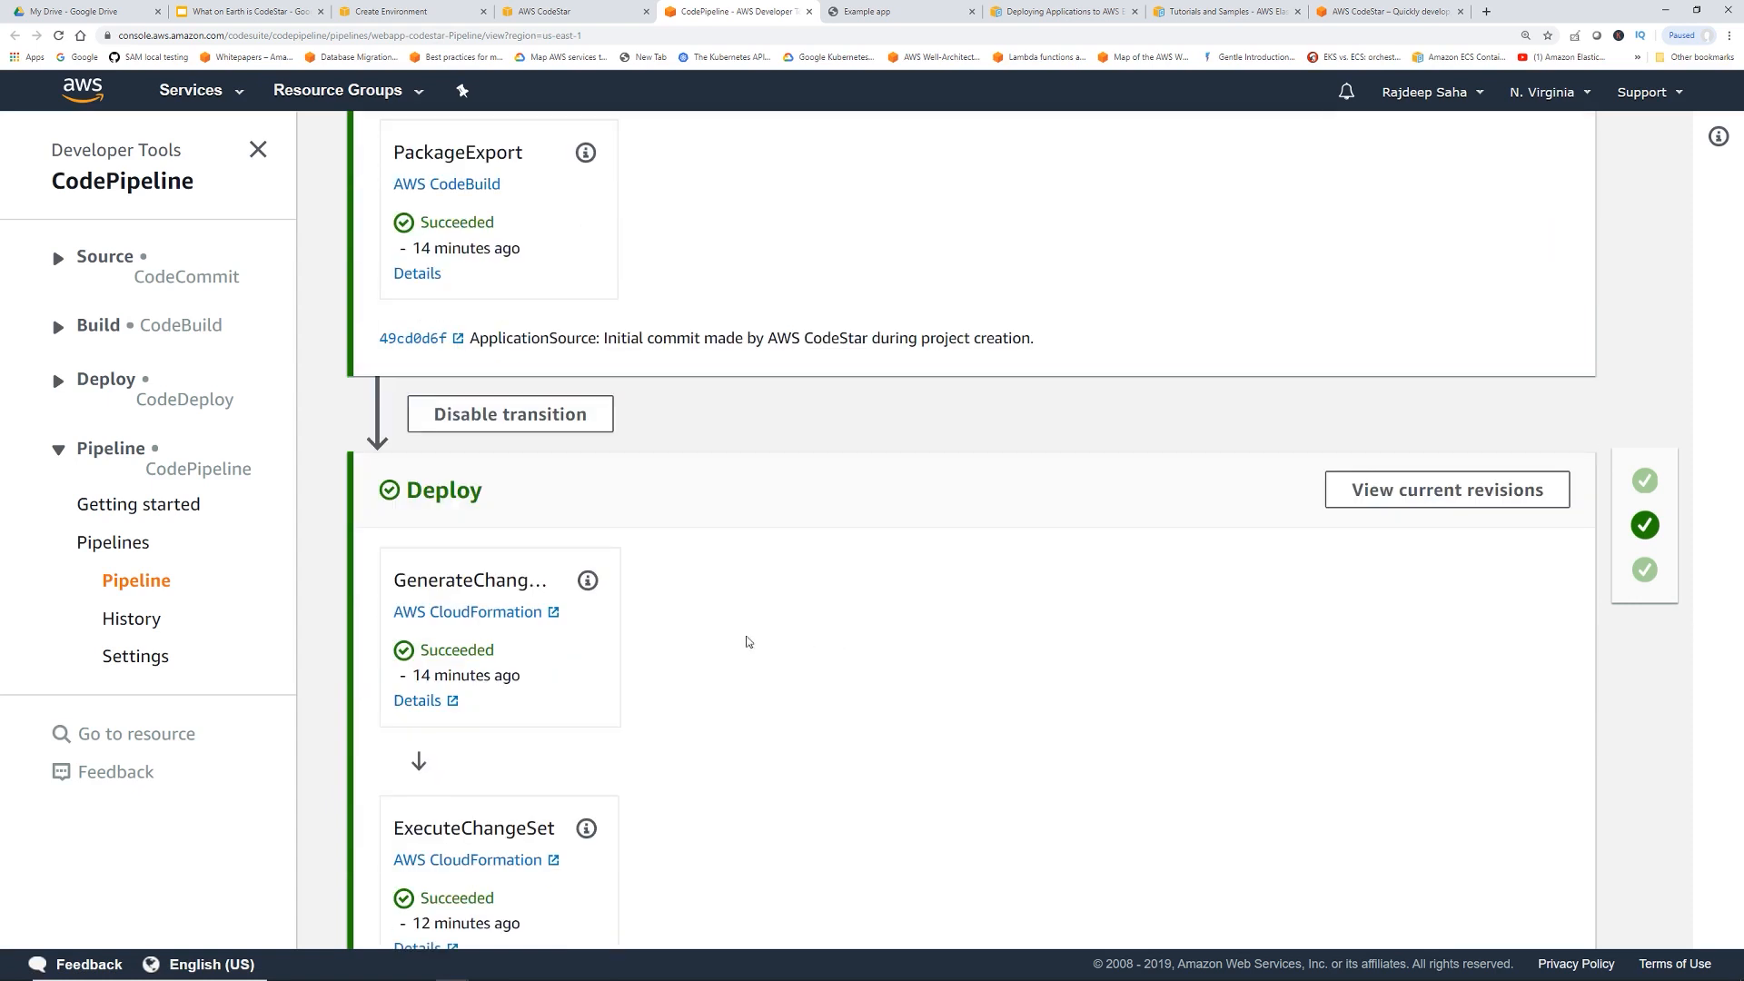
pyautogui.scroll(-3)
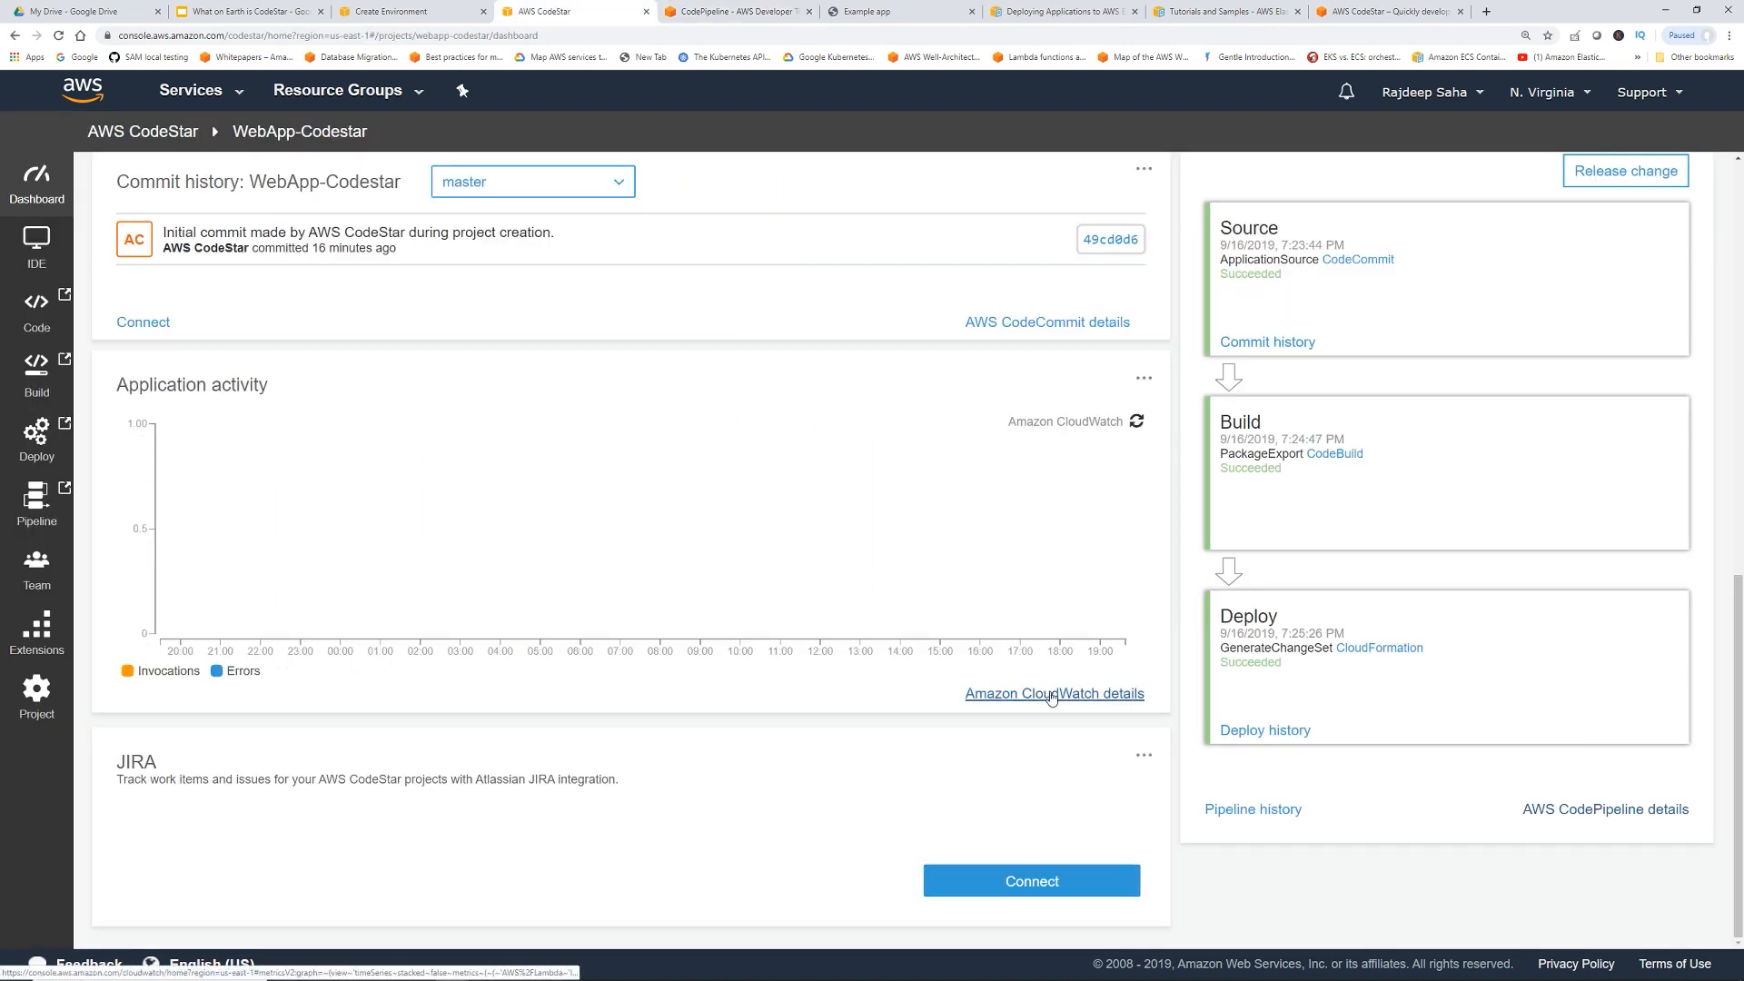
pyautogui.moveTo(870, 572)
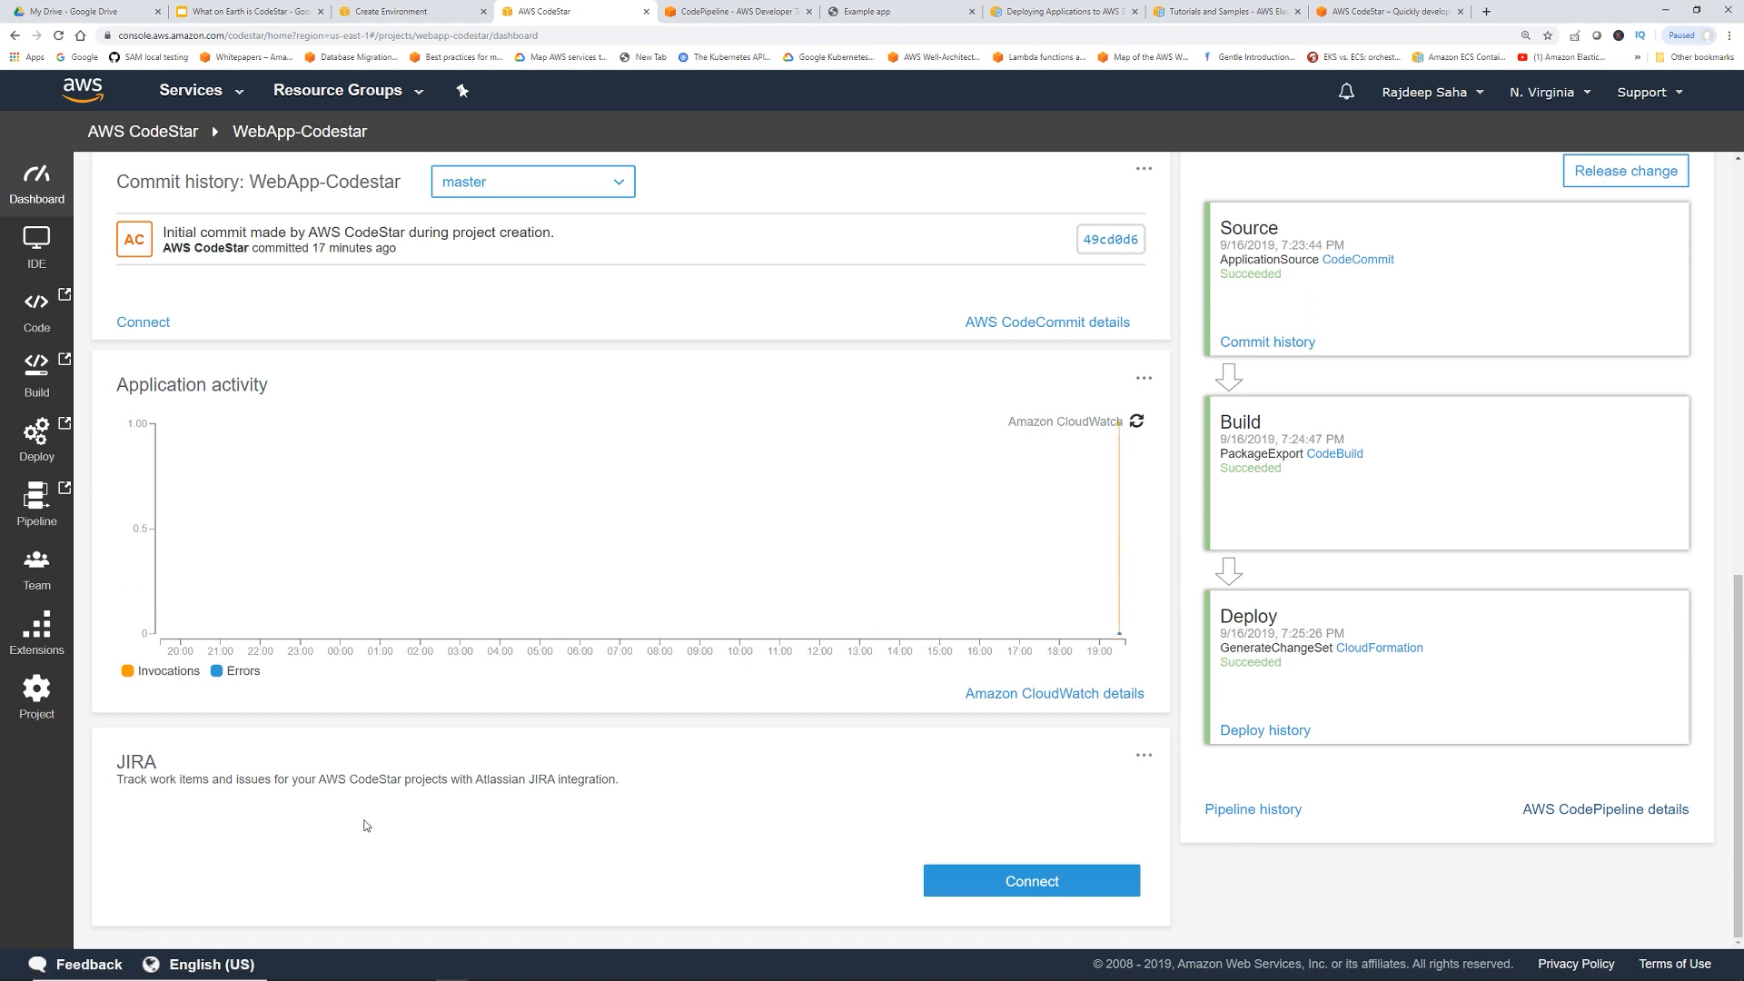
pyautogui.moveTo(577, 780)
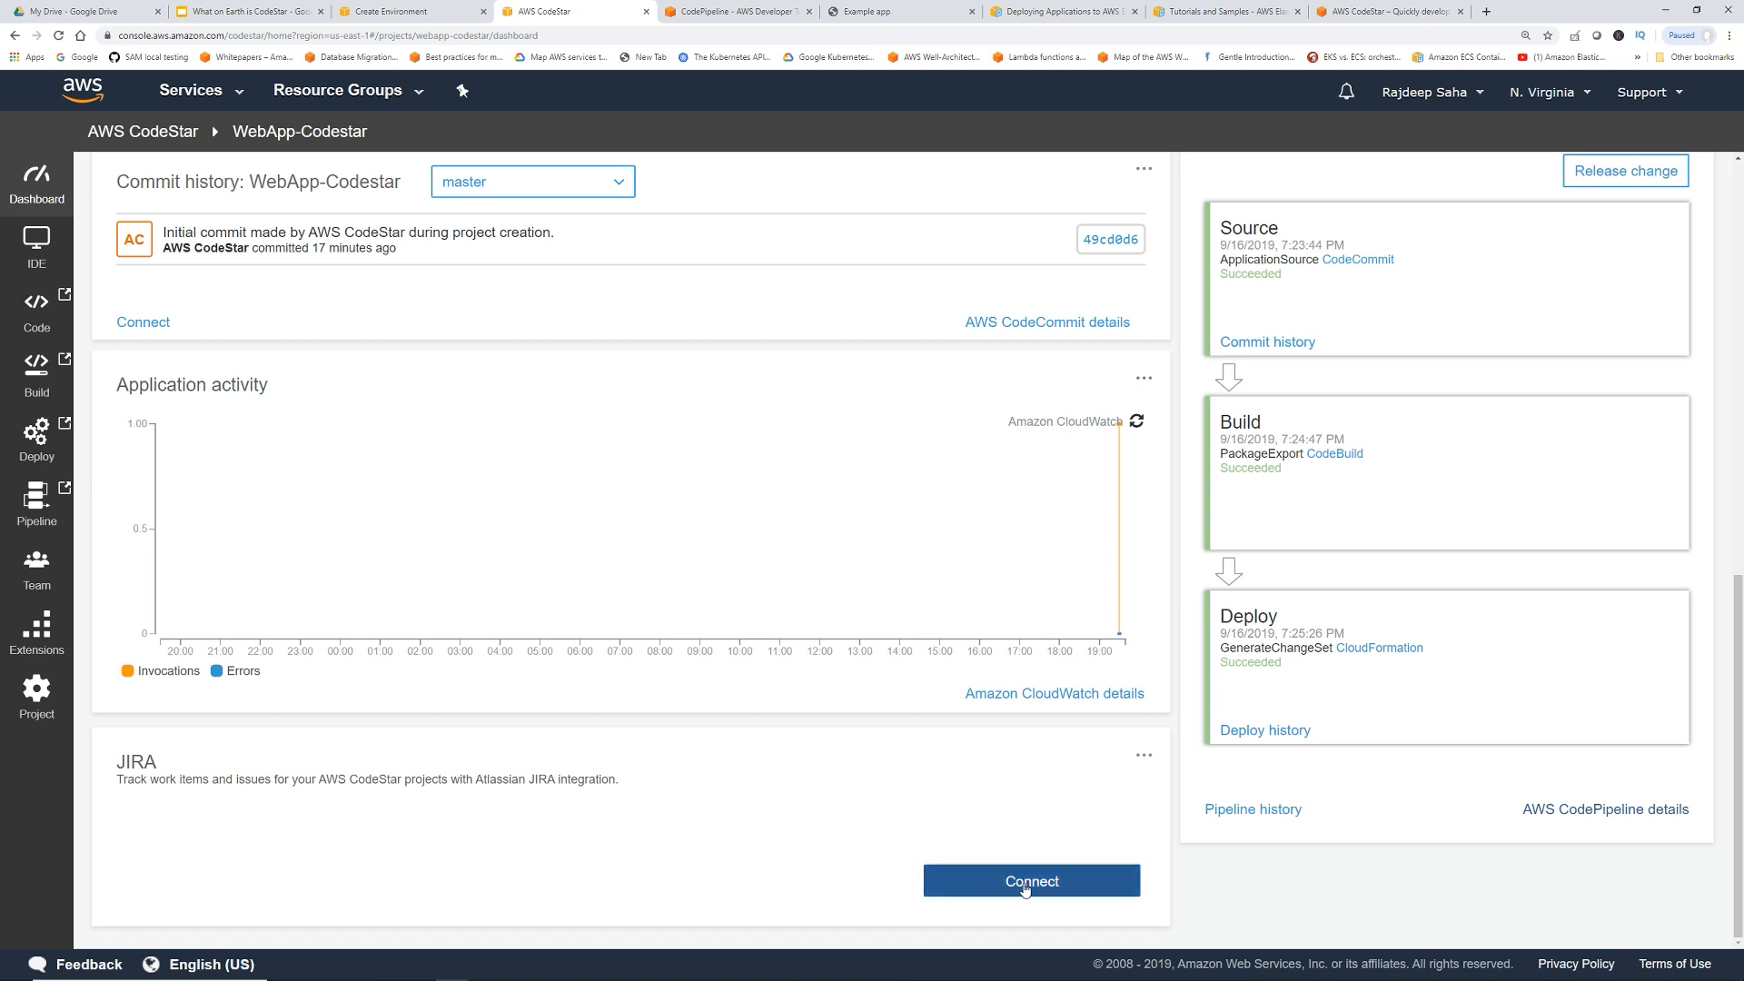
# Start the Atlassian JIRA issue-tracking connection from the project's extensions
pyautogui.click(1029, 879)
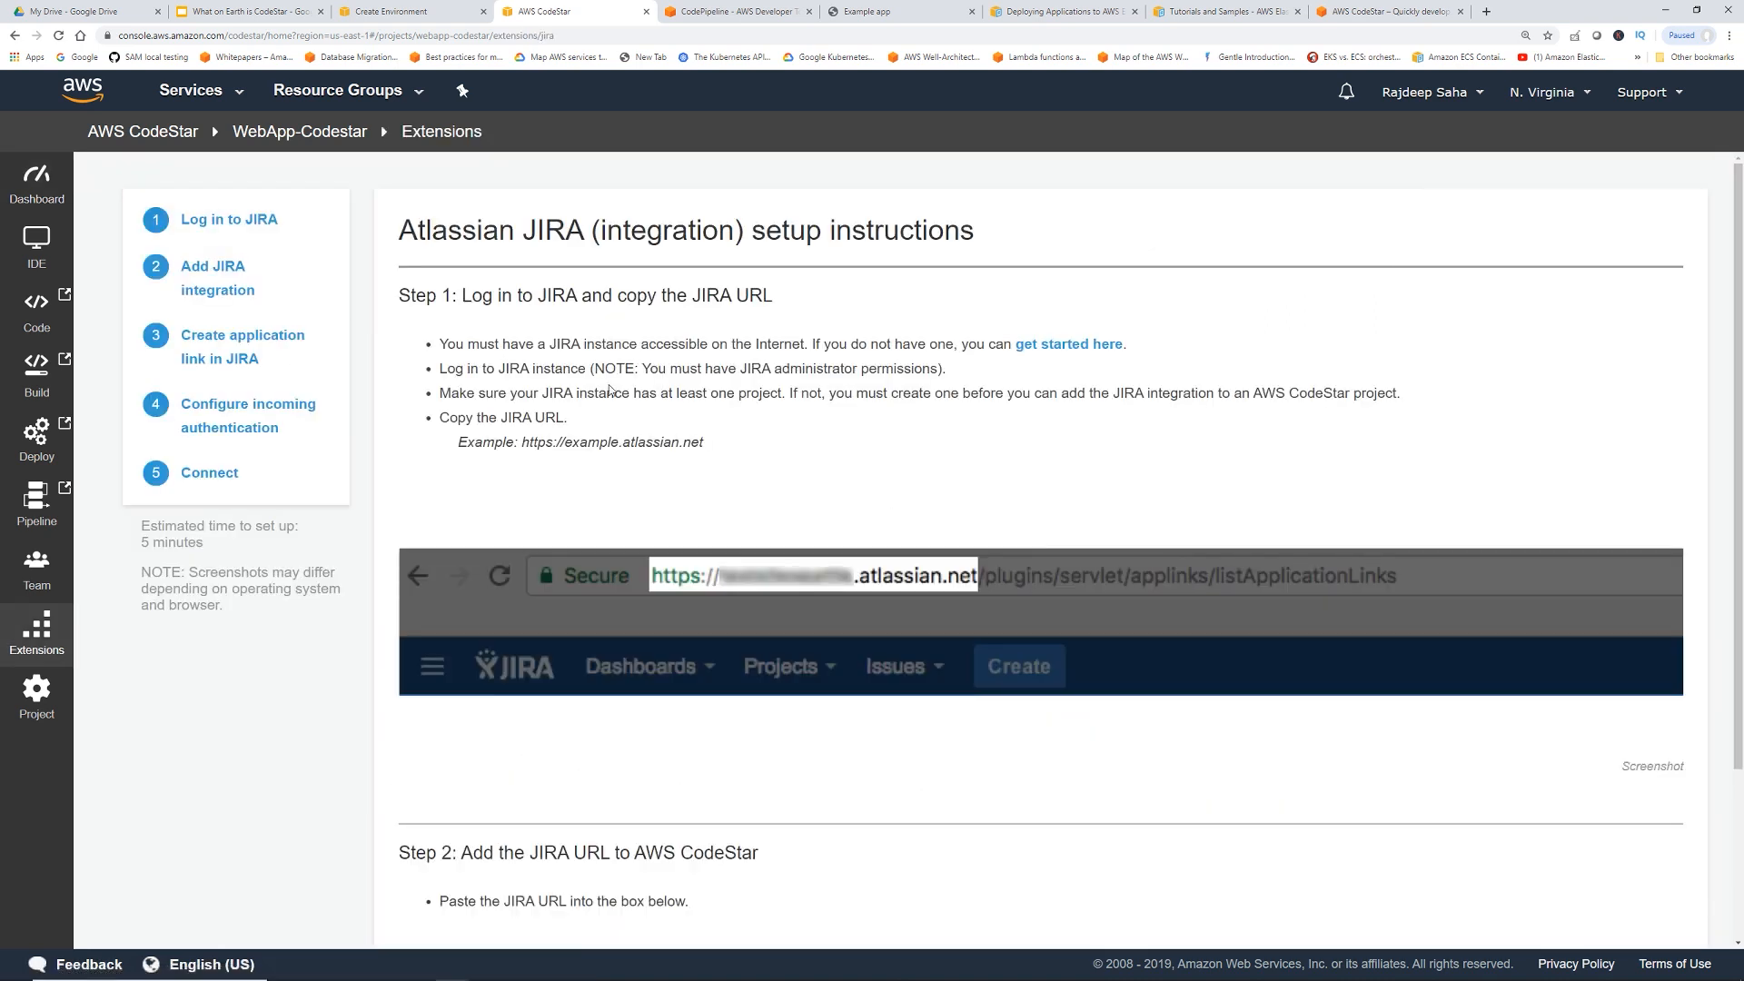
pyautogui.moveTo(915, 684)
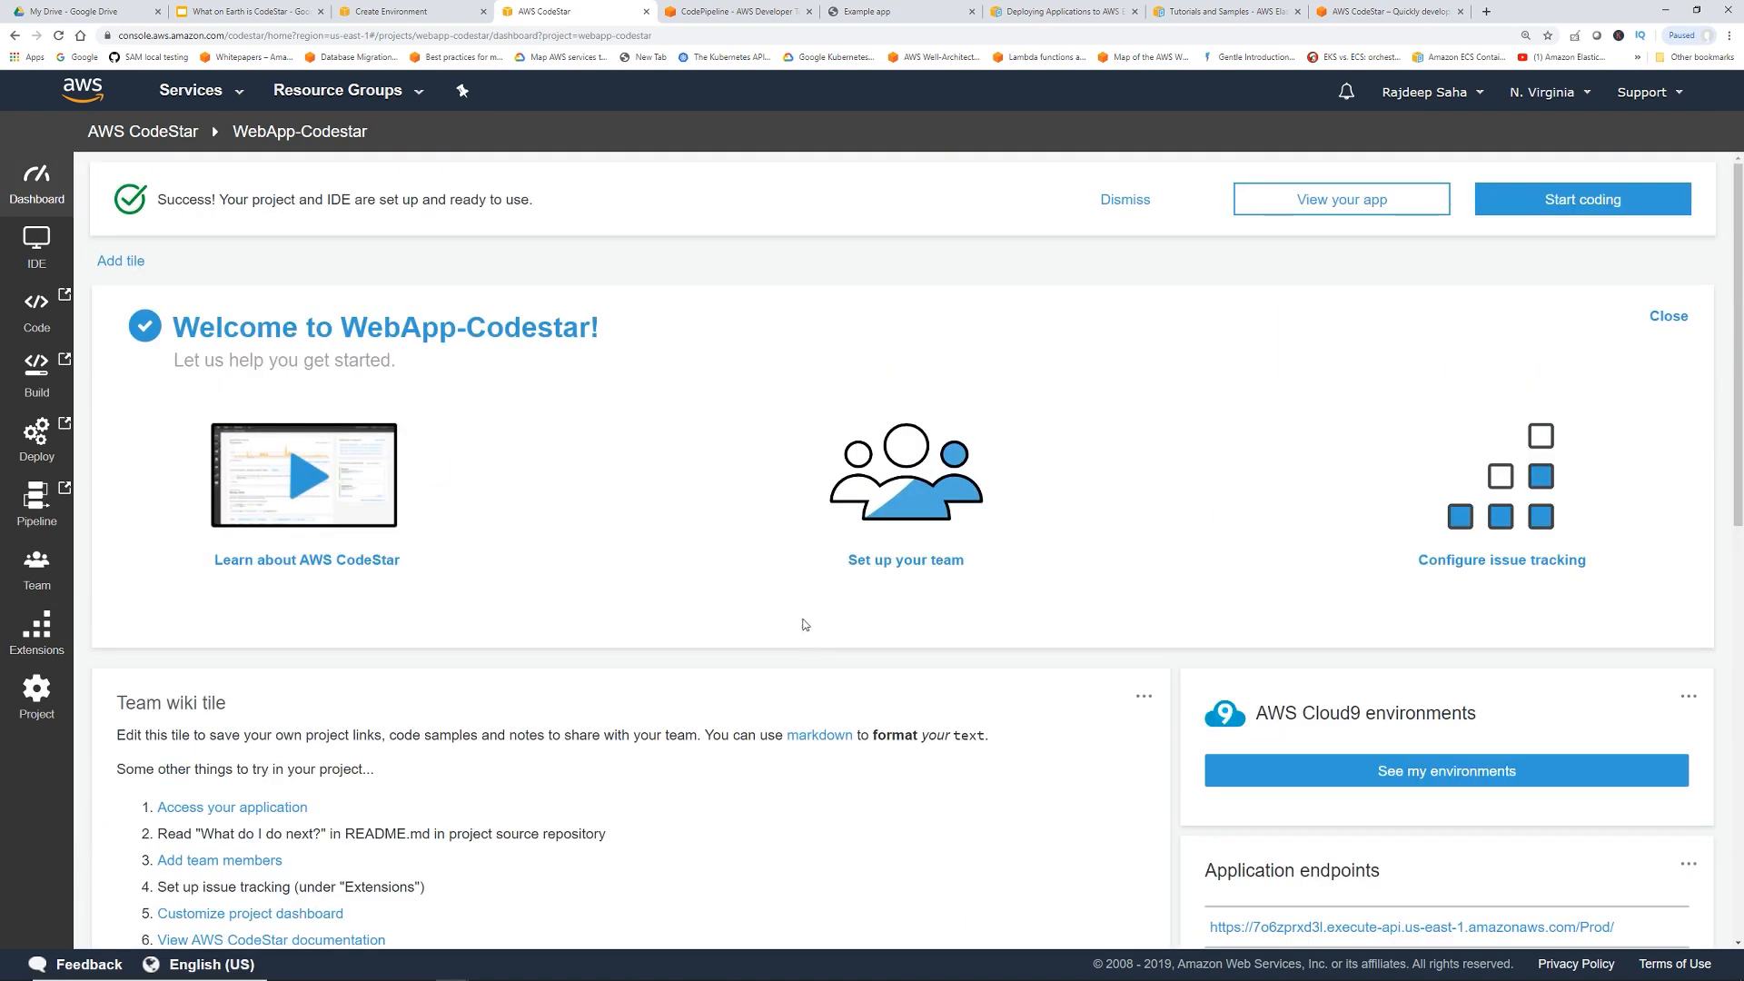
pyautogui.moveTo(905, 507)
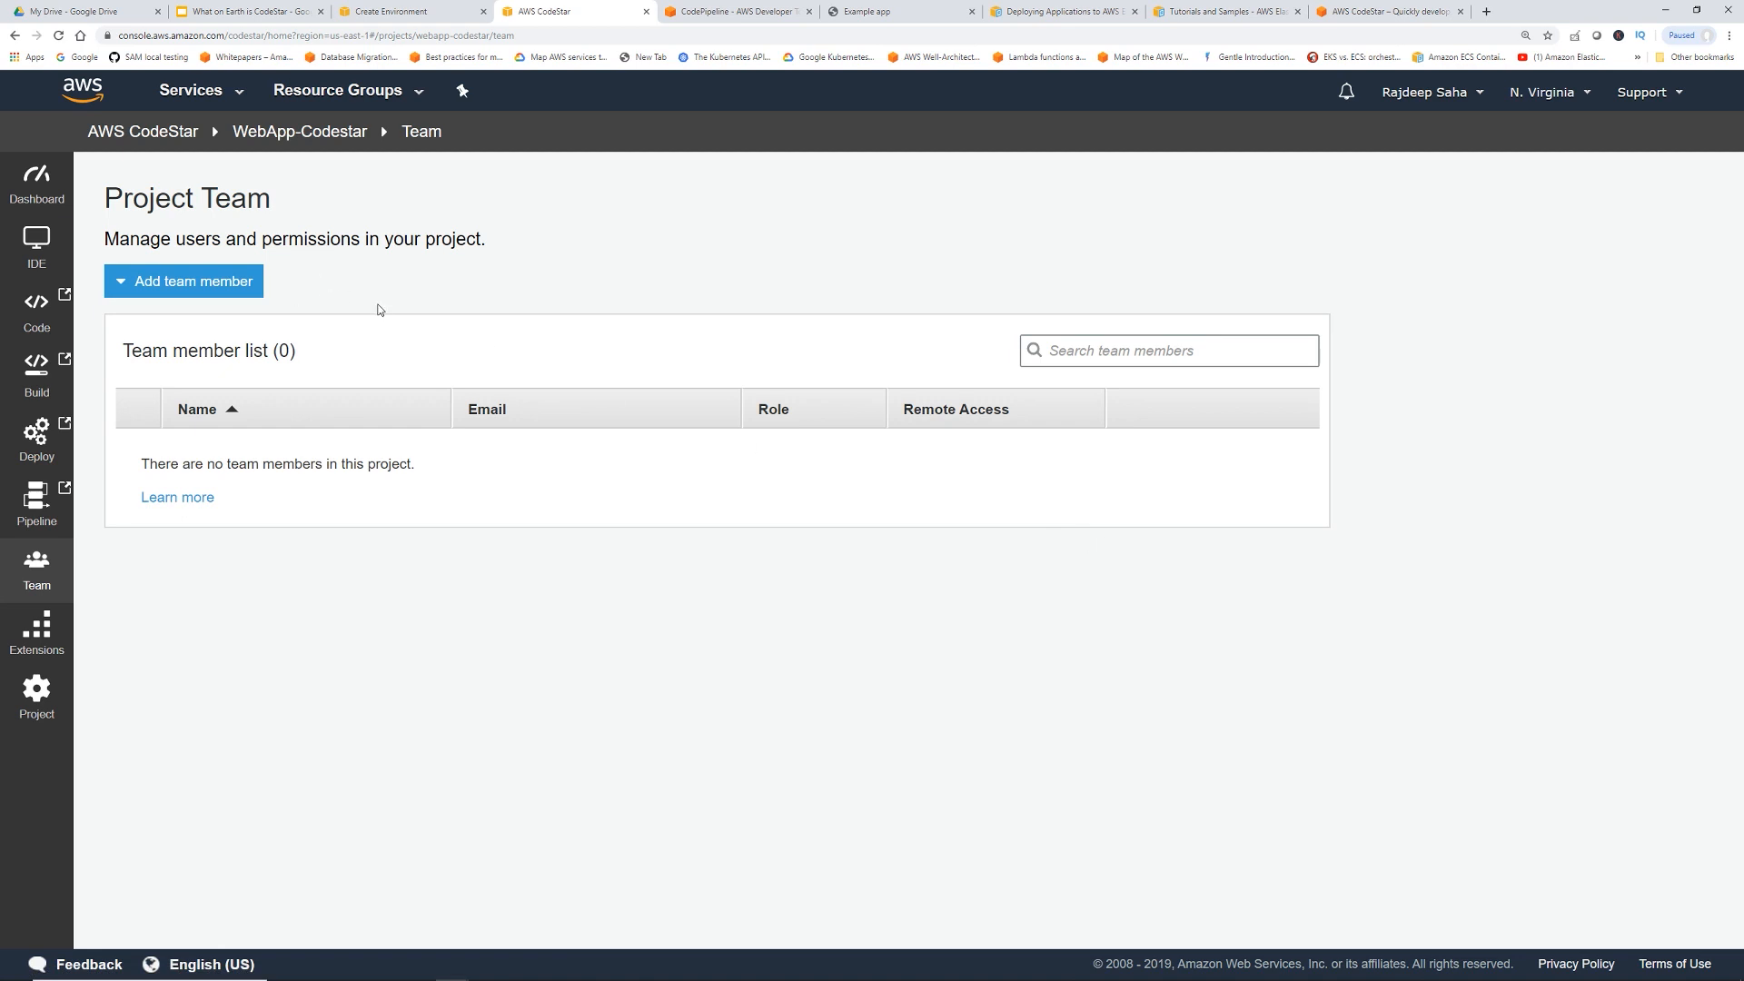
# Add DeveloperBob to the project team with the Contributor role
pyautogui.click(181, 280)
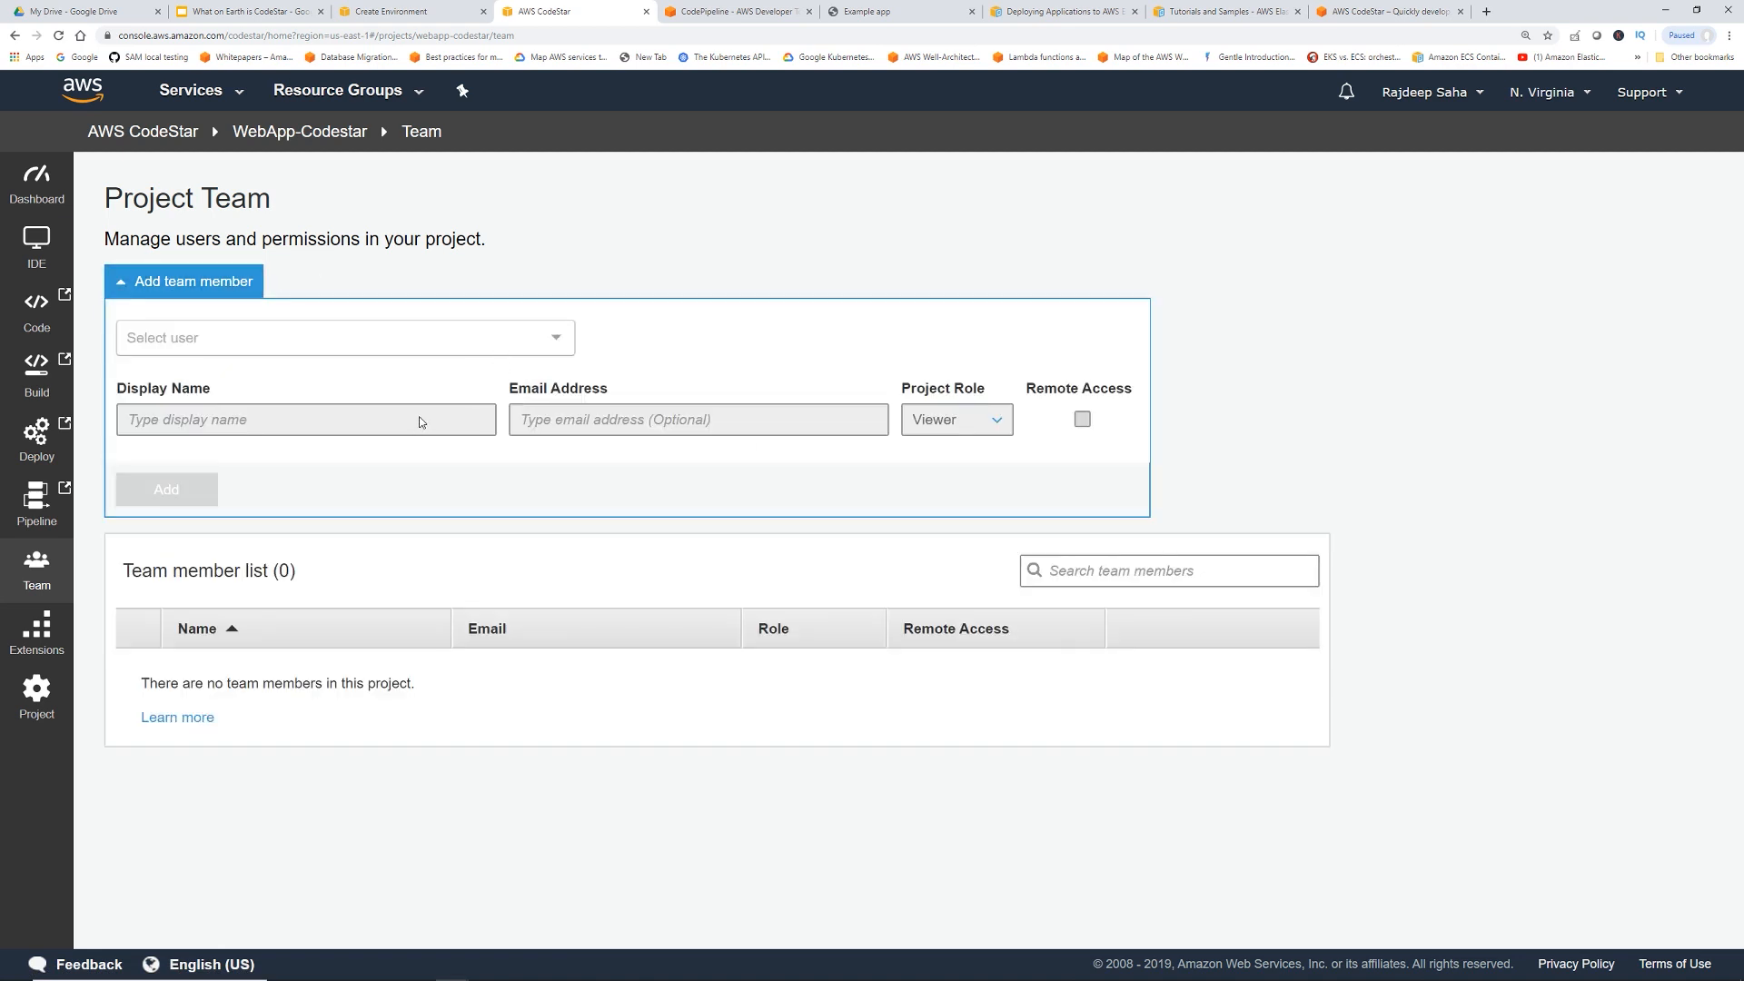
pyautogui.click(343, 338)
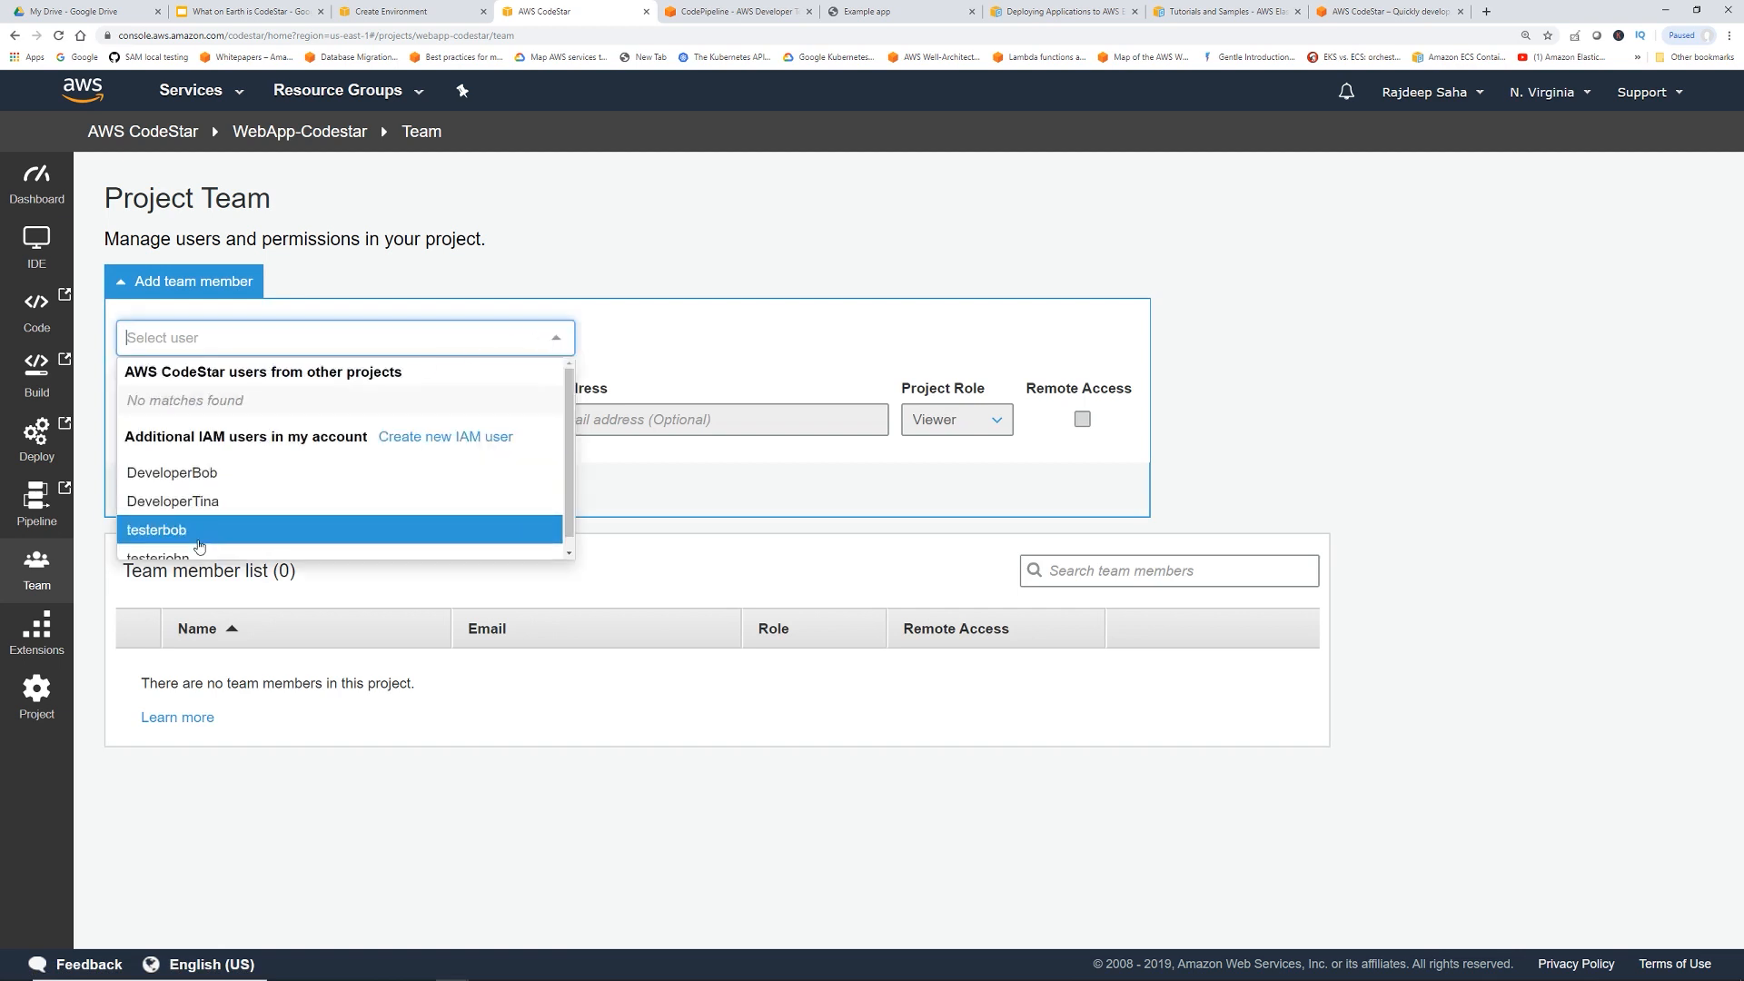
pyautogui.click(173, 473)
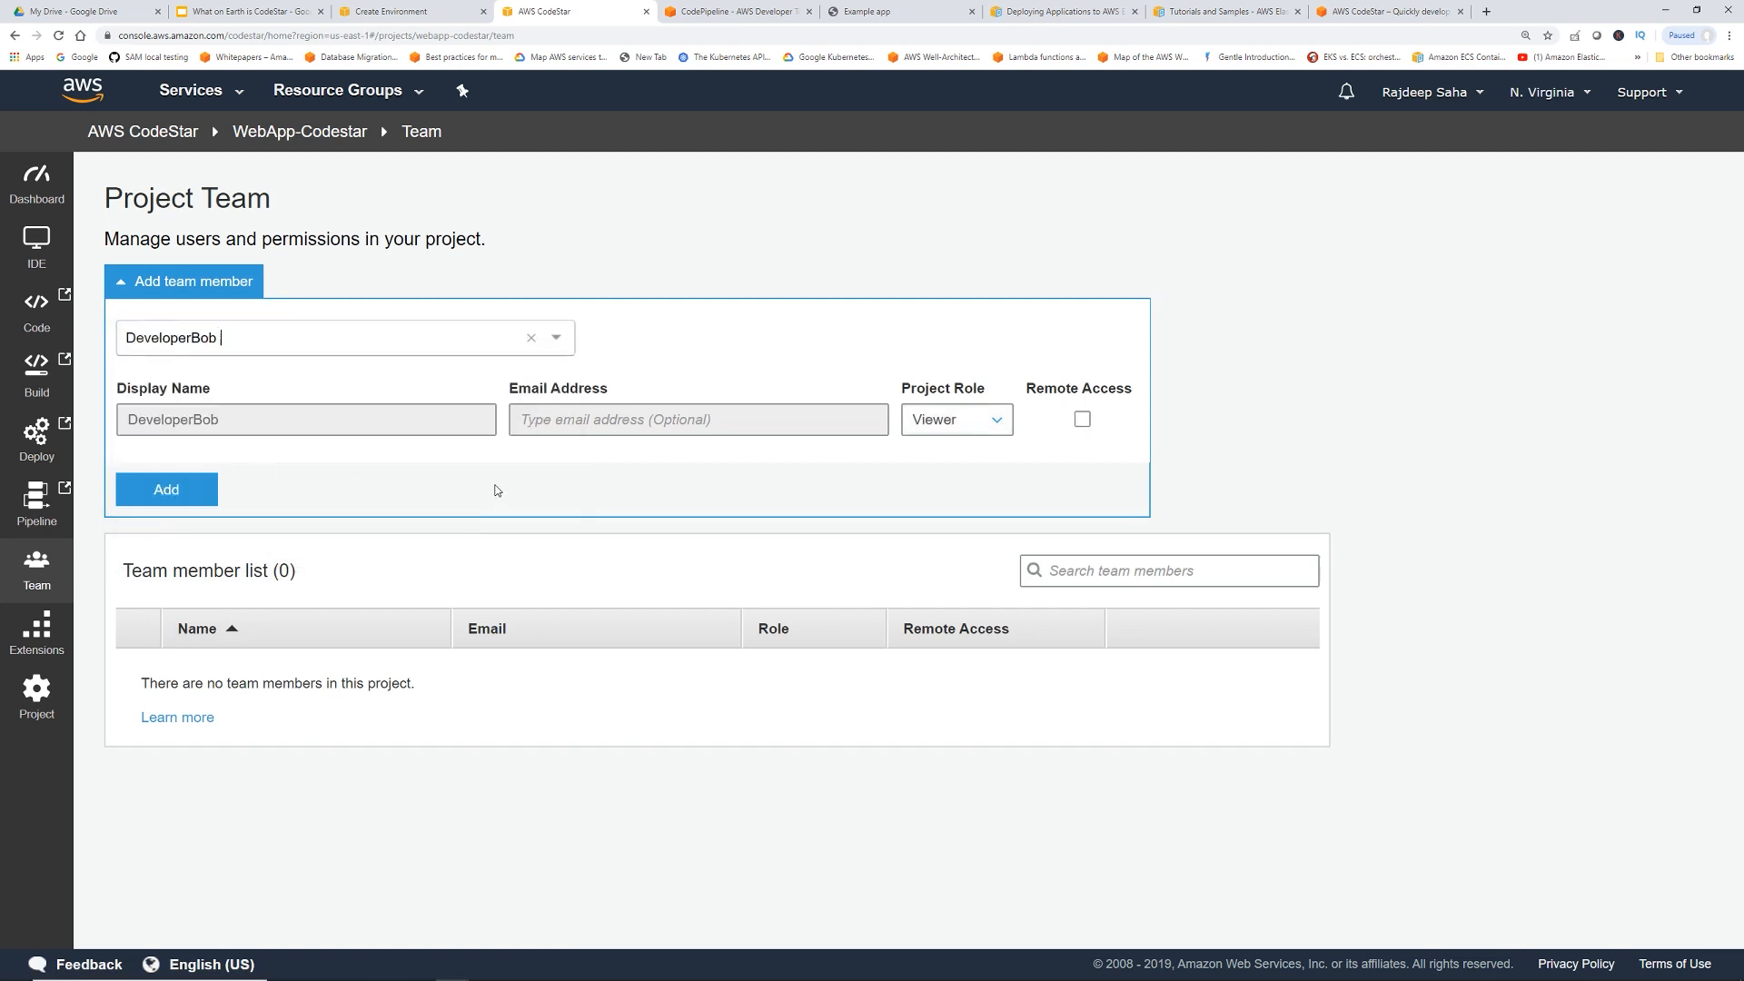
pyautogui.click(954, 420)
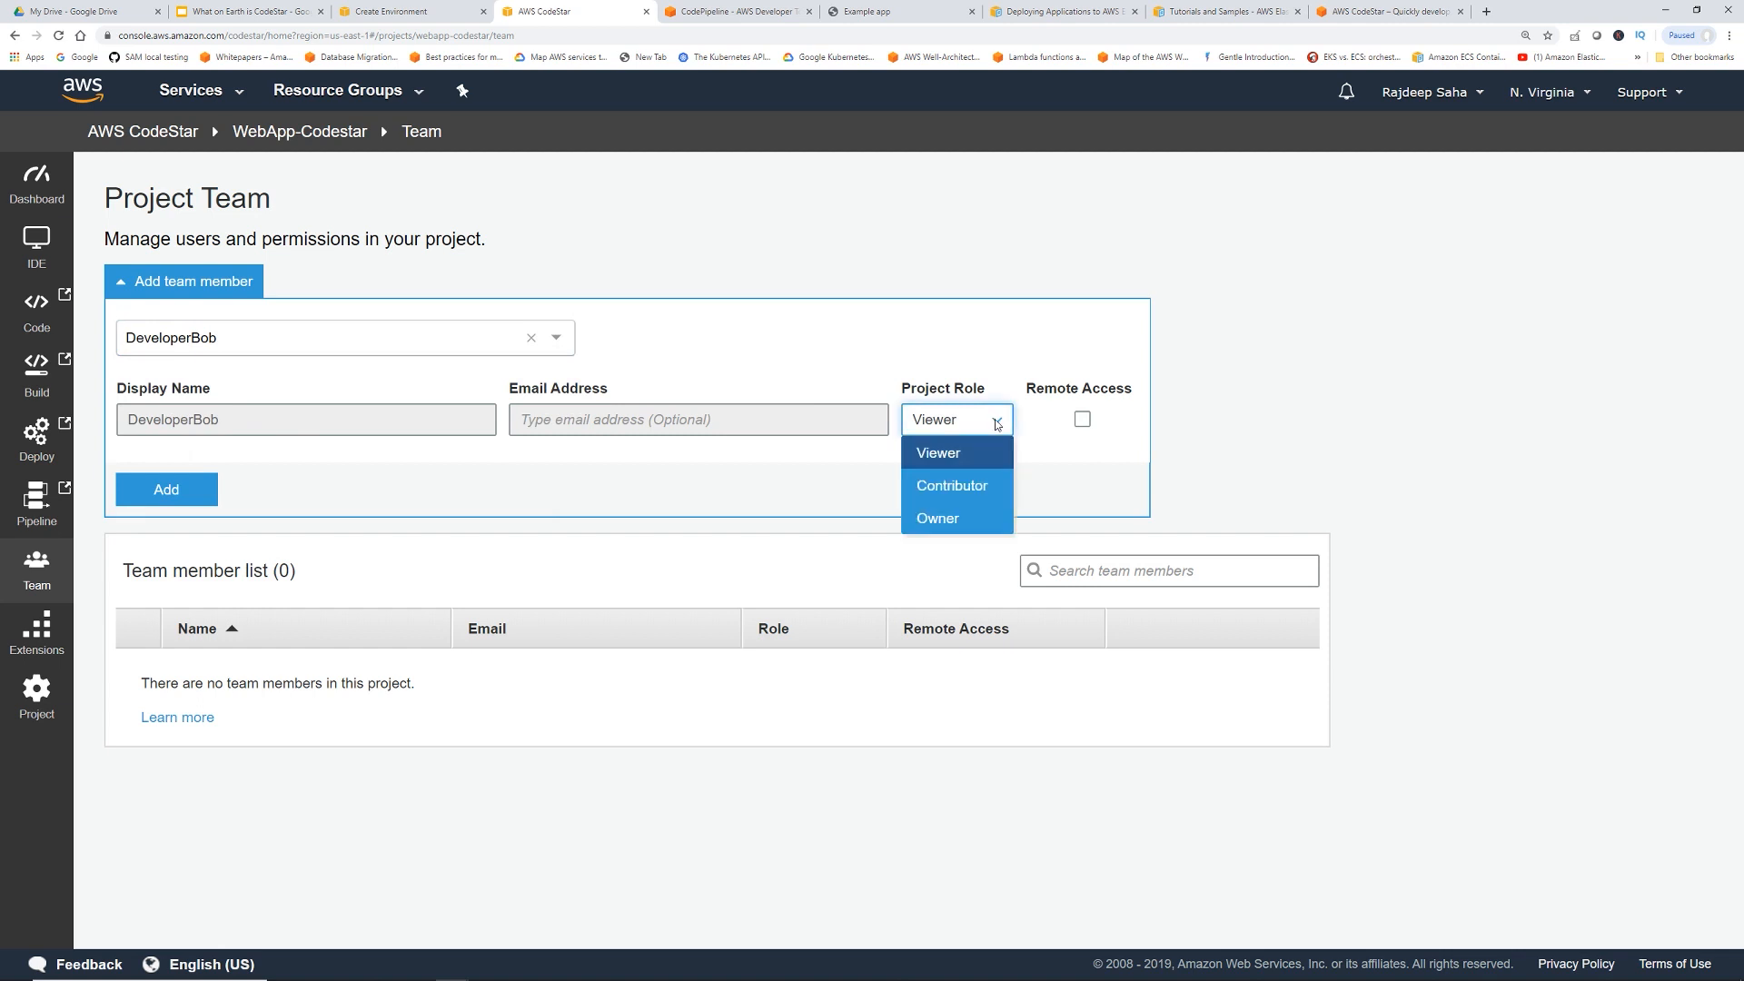
pyautogui.moveTo(948, 458)
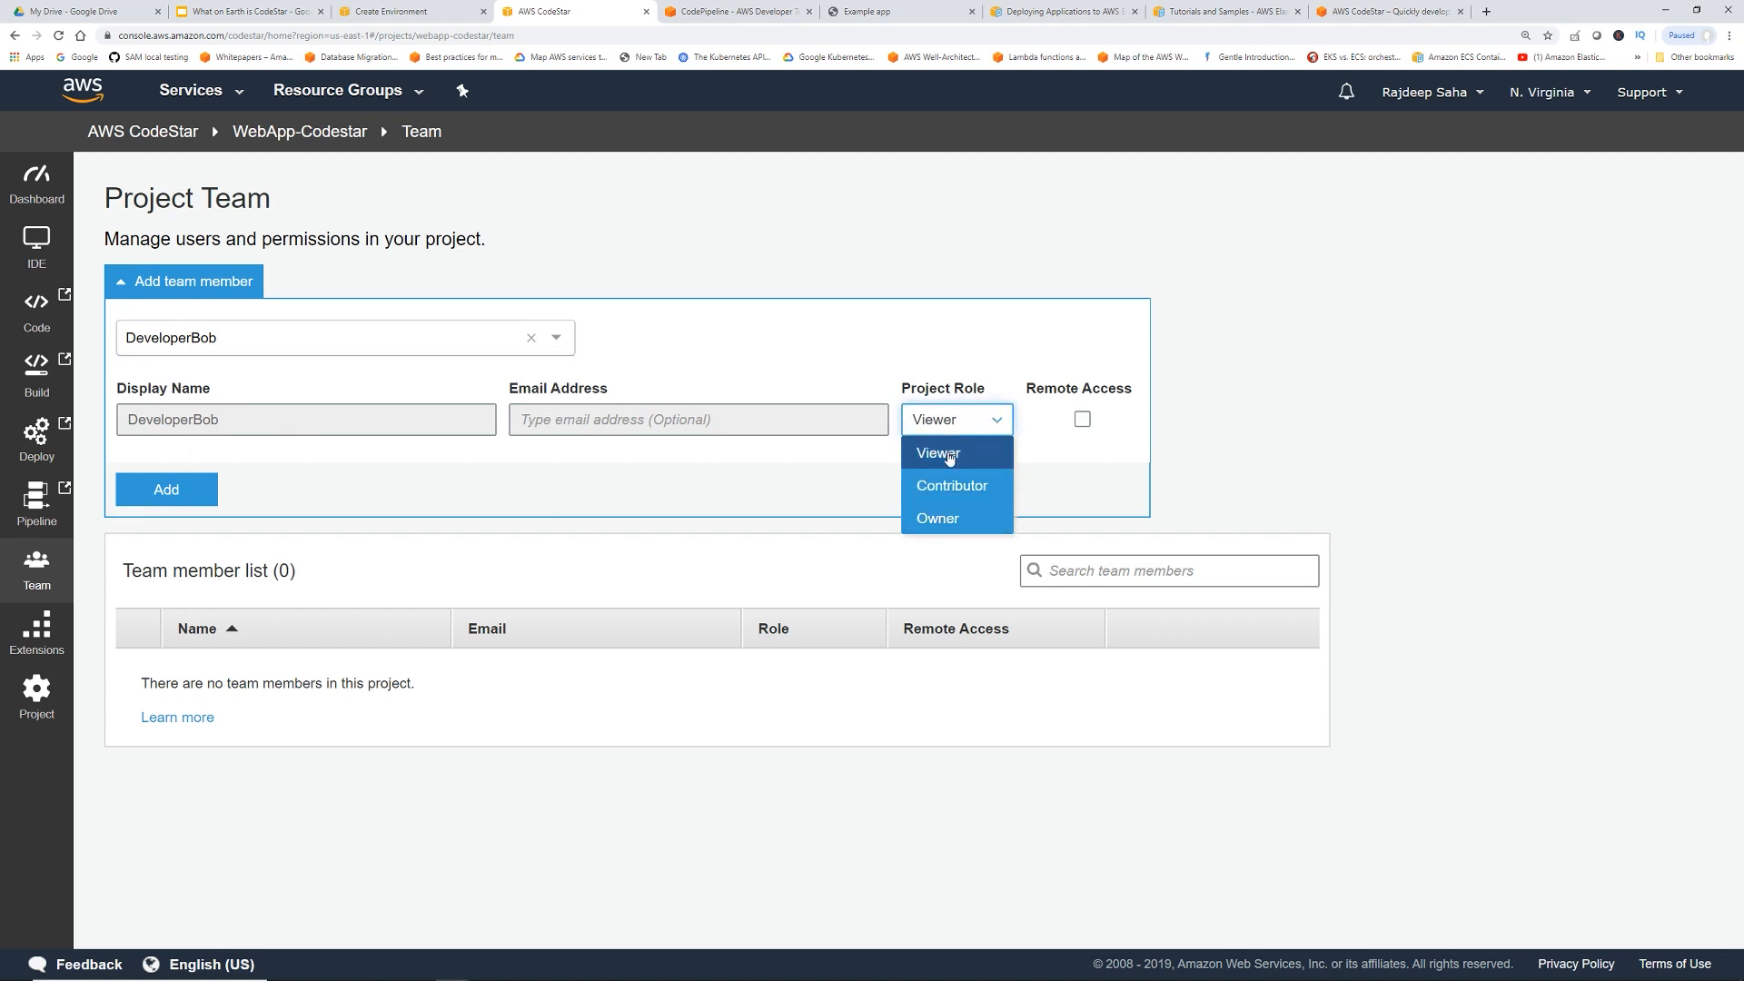
pyautogui.click(950, 485)
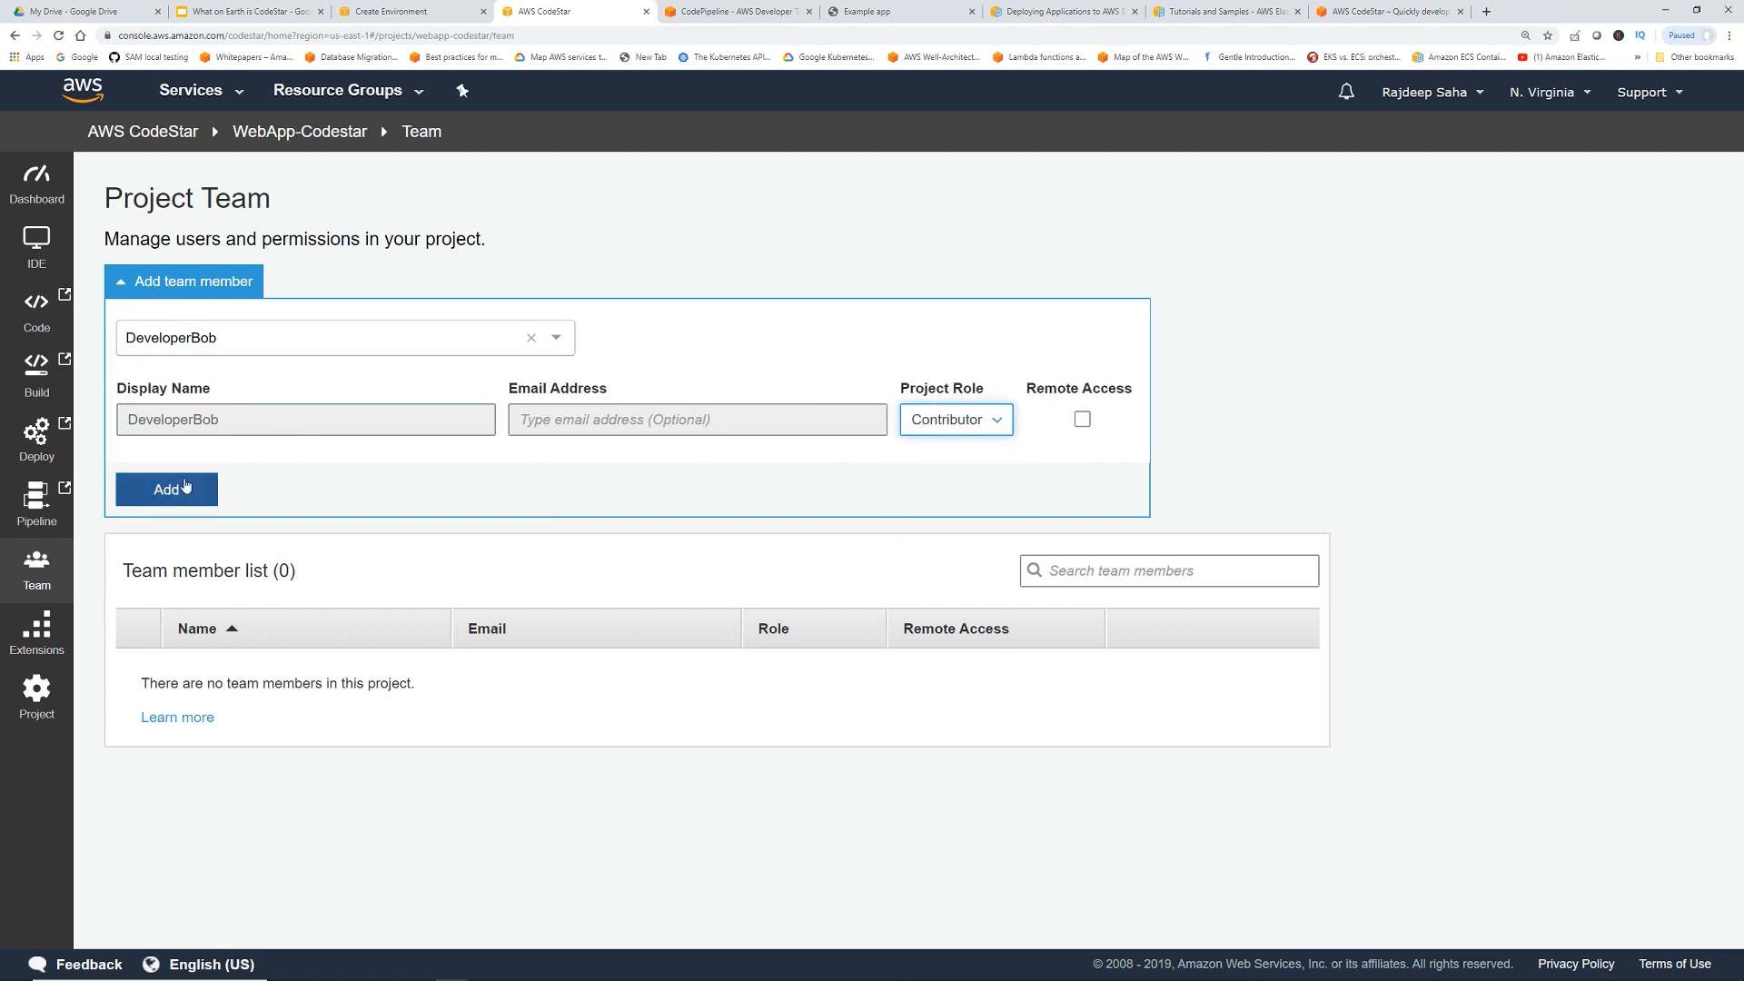
pyautogui.click(165, 489)
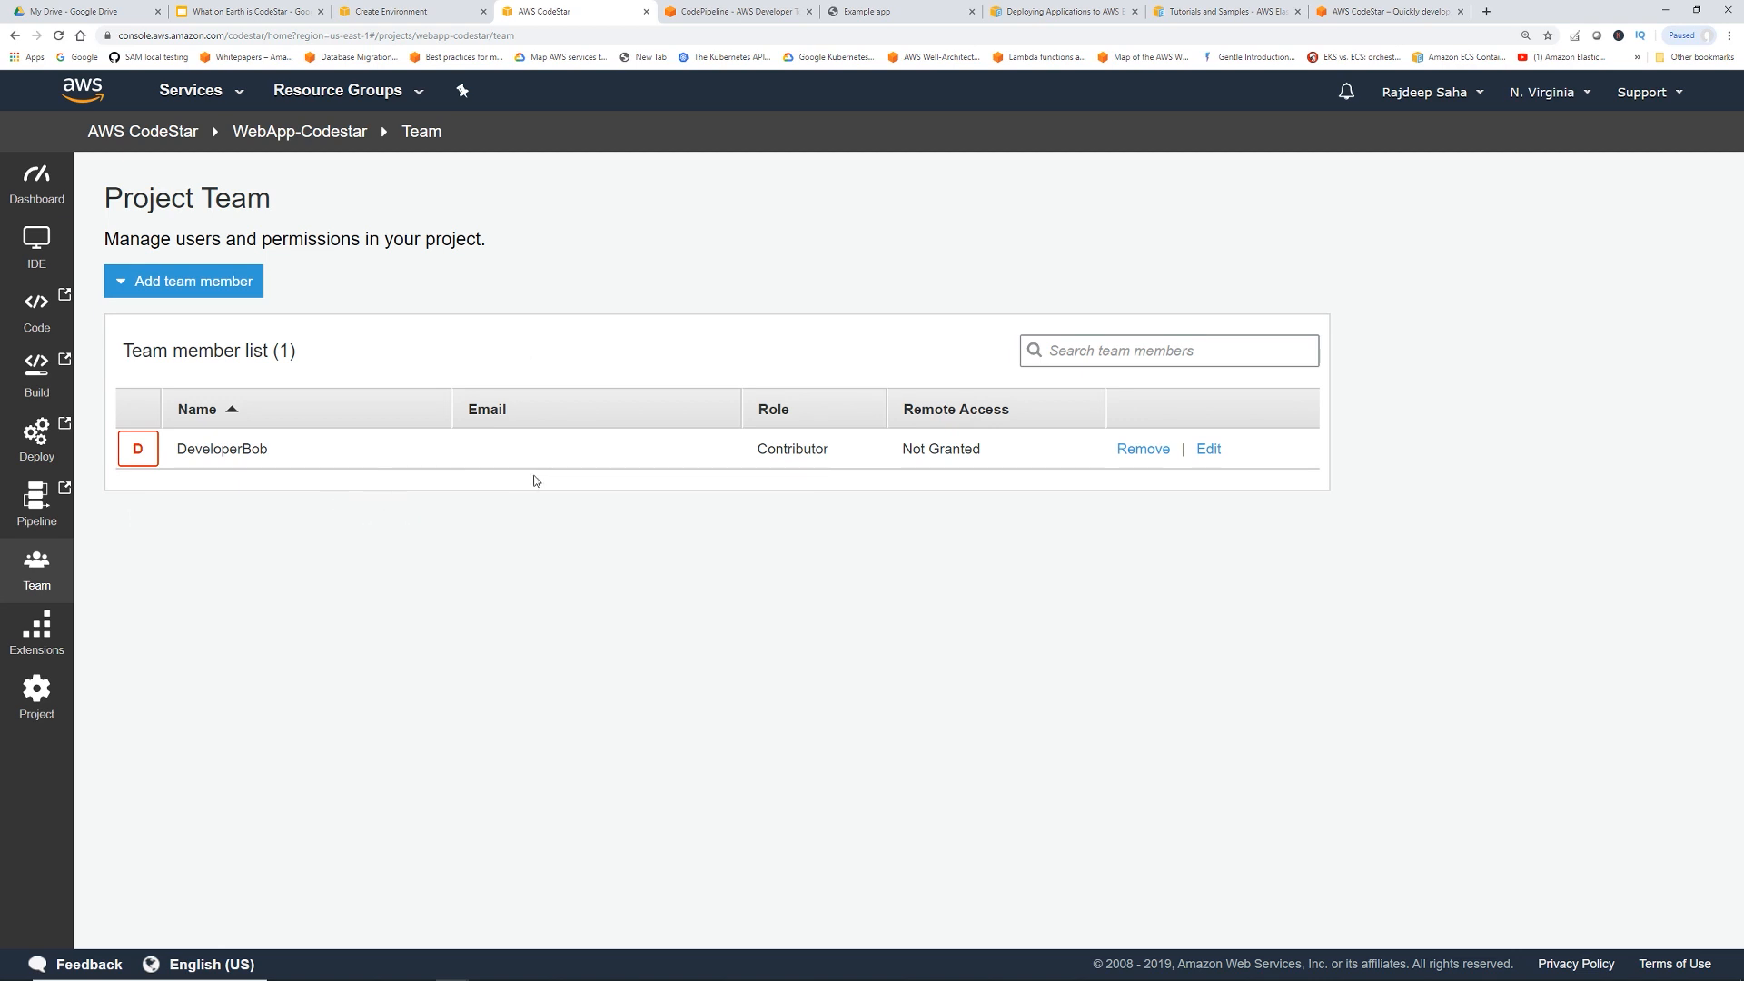
# Add DeveloperTina to the project team with the Viewer role
pyautogui.click(184, 280)
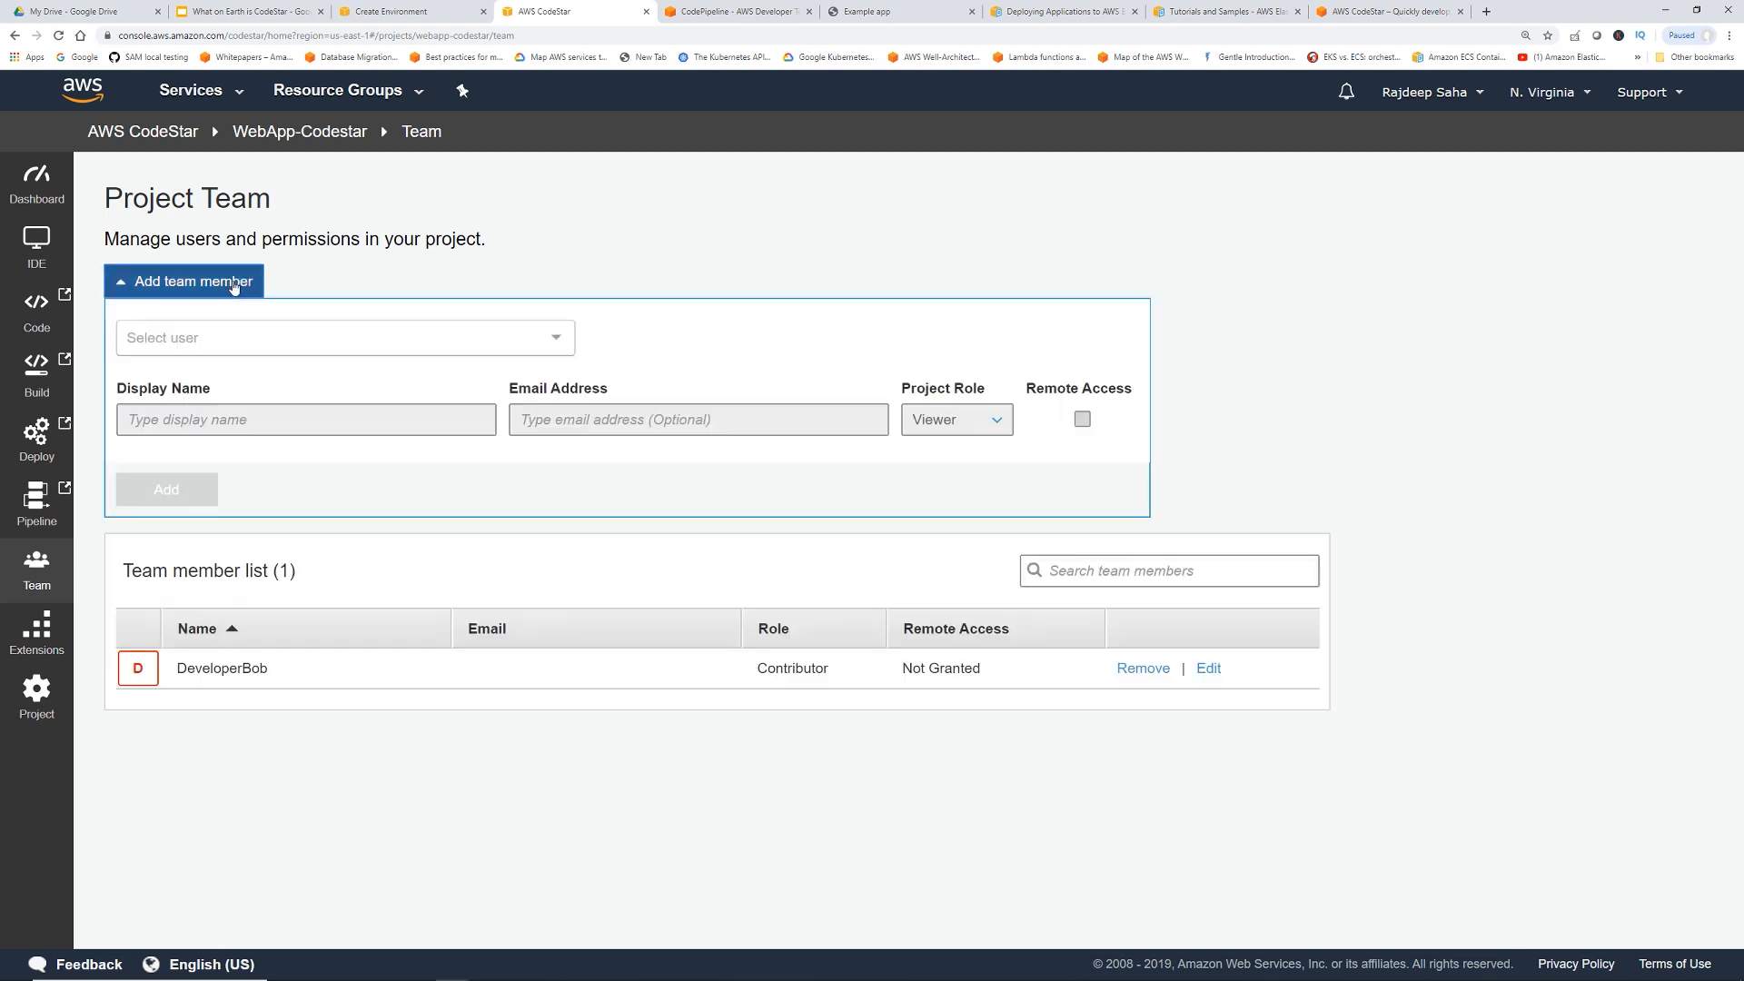
pyautogui.click(344, 337)
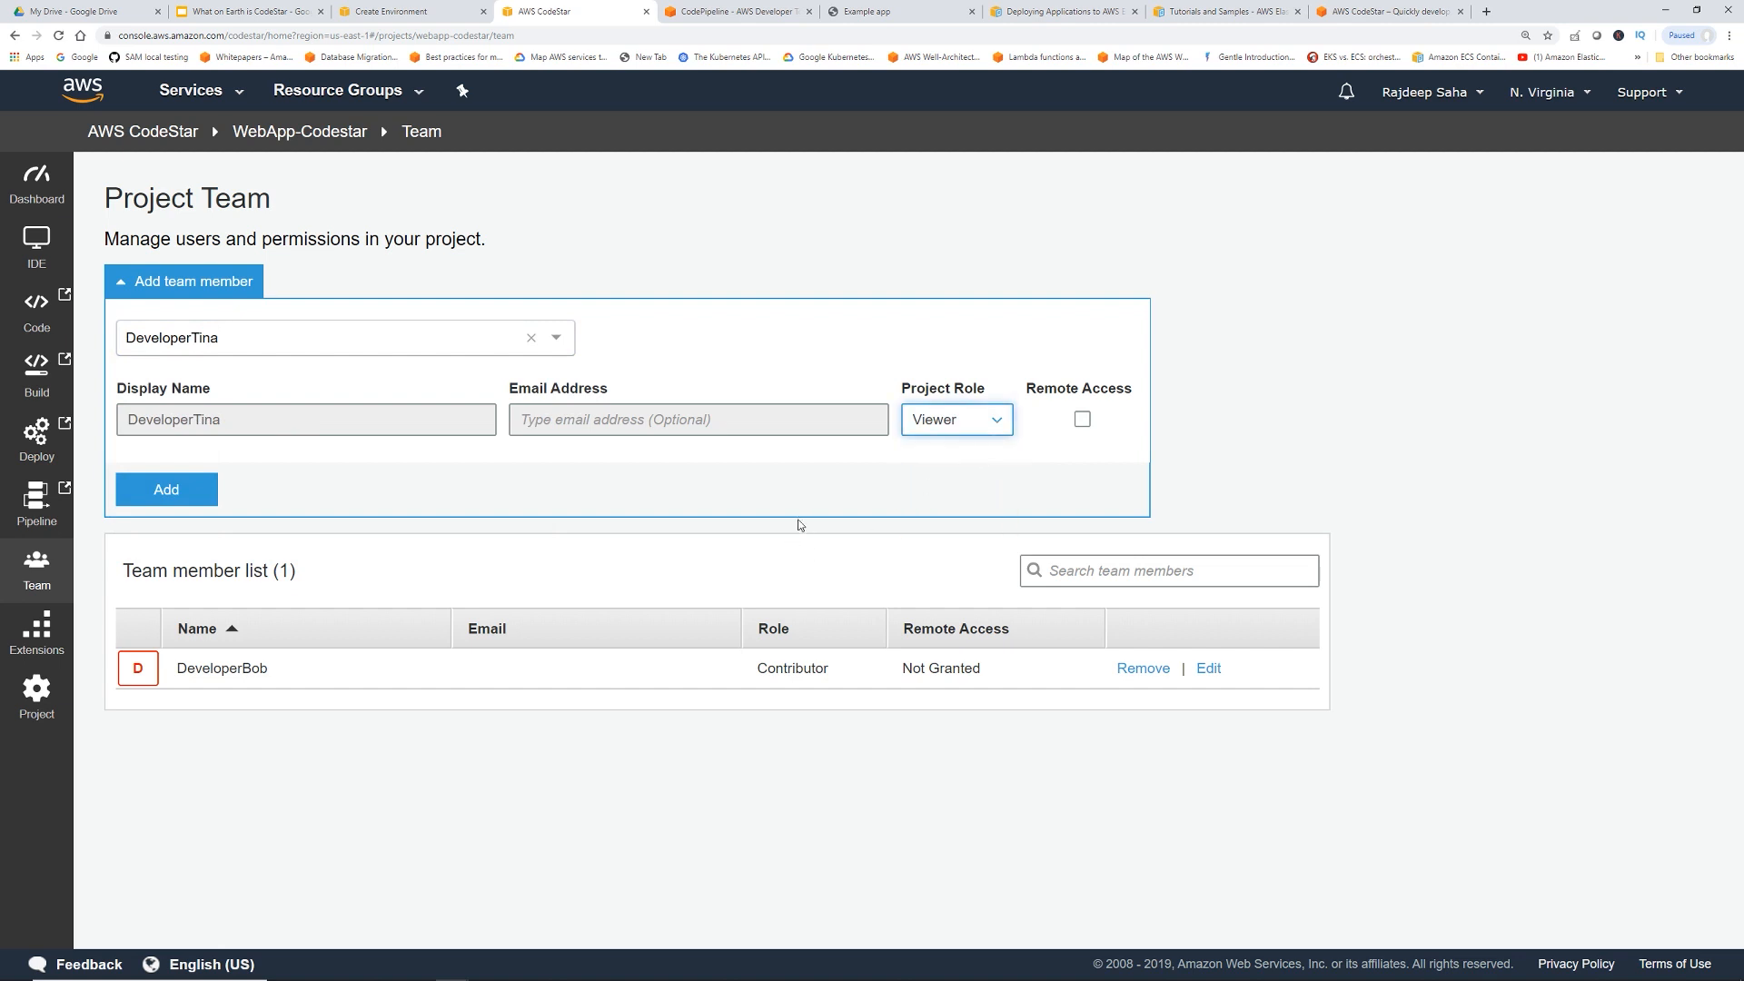
pyautogui.click(165, 489)
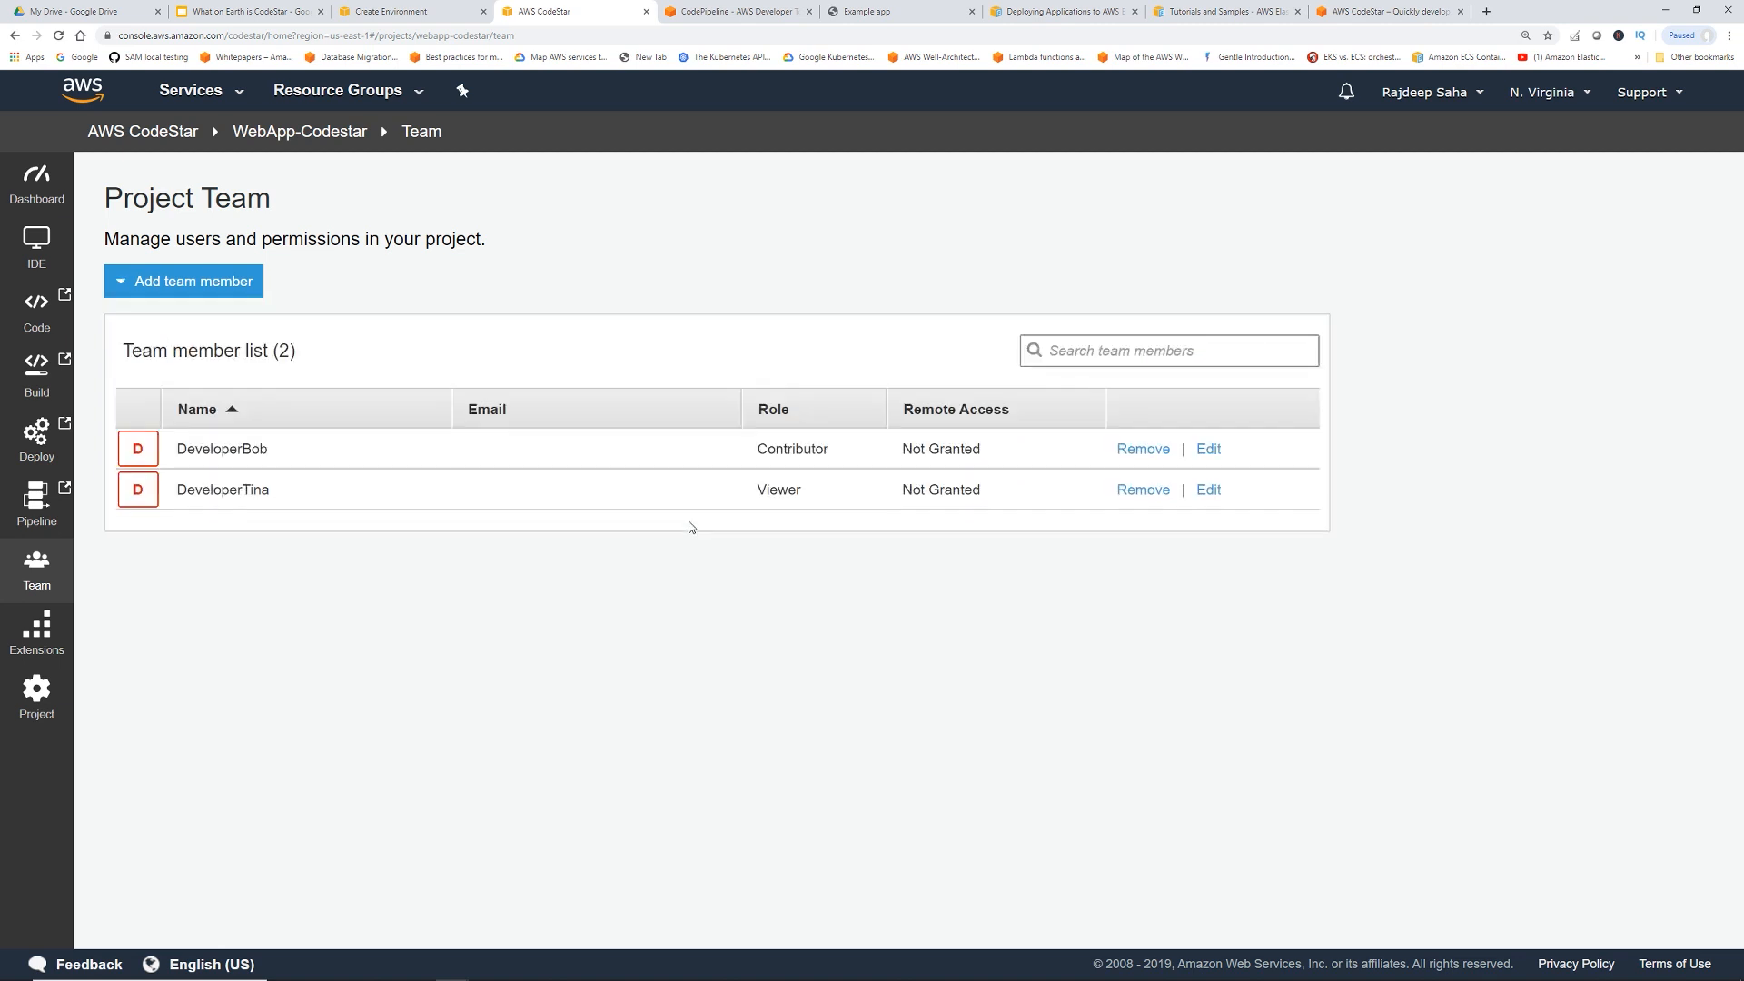
pyautogui.moveTo(656, 595)
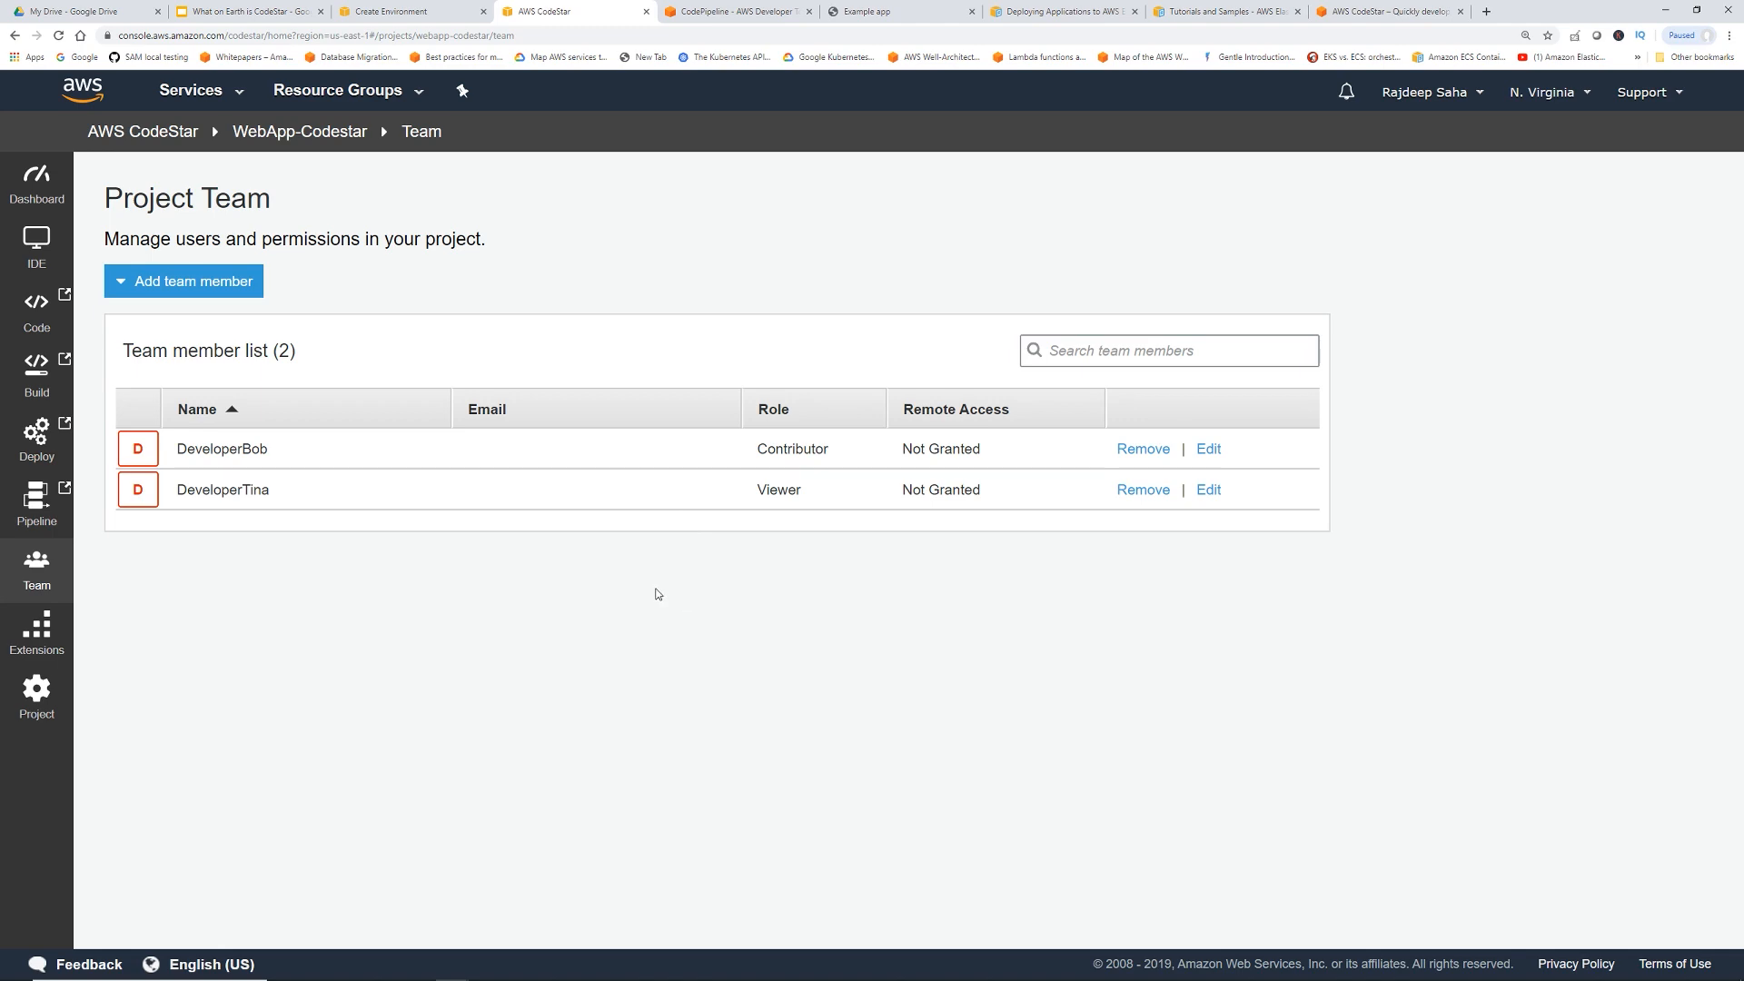
pyautogui.moveTo(36, 183)
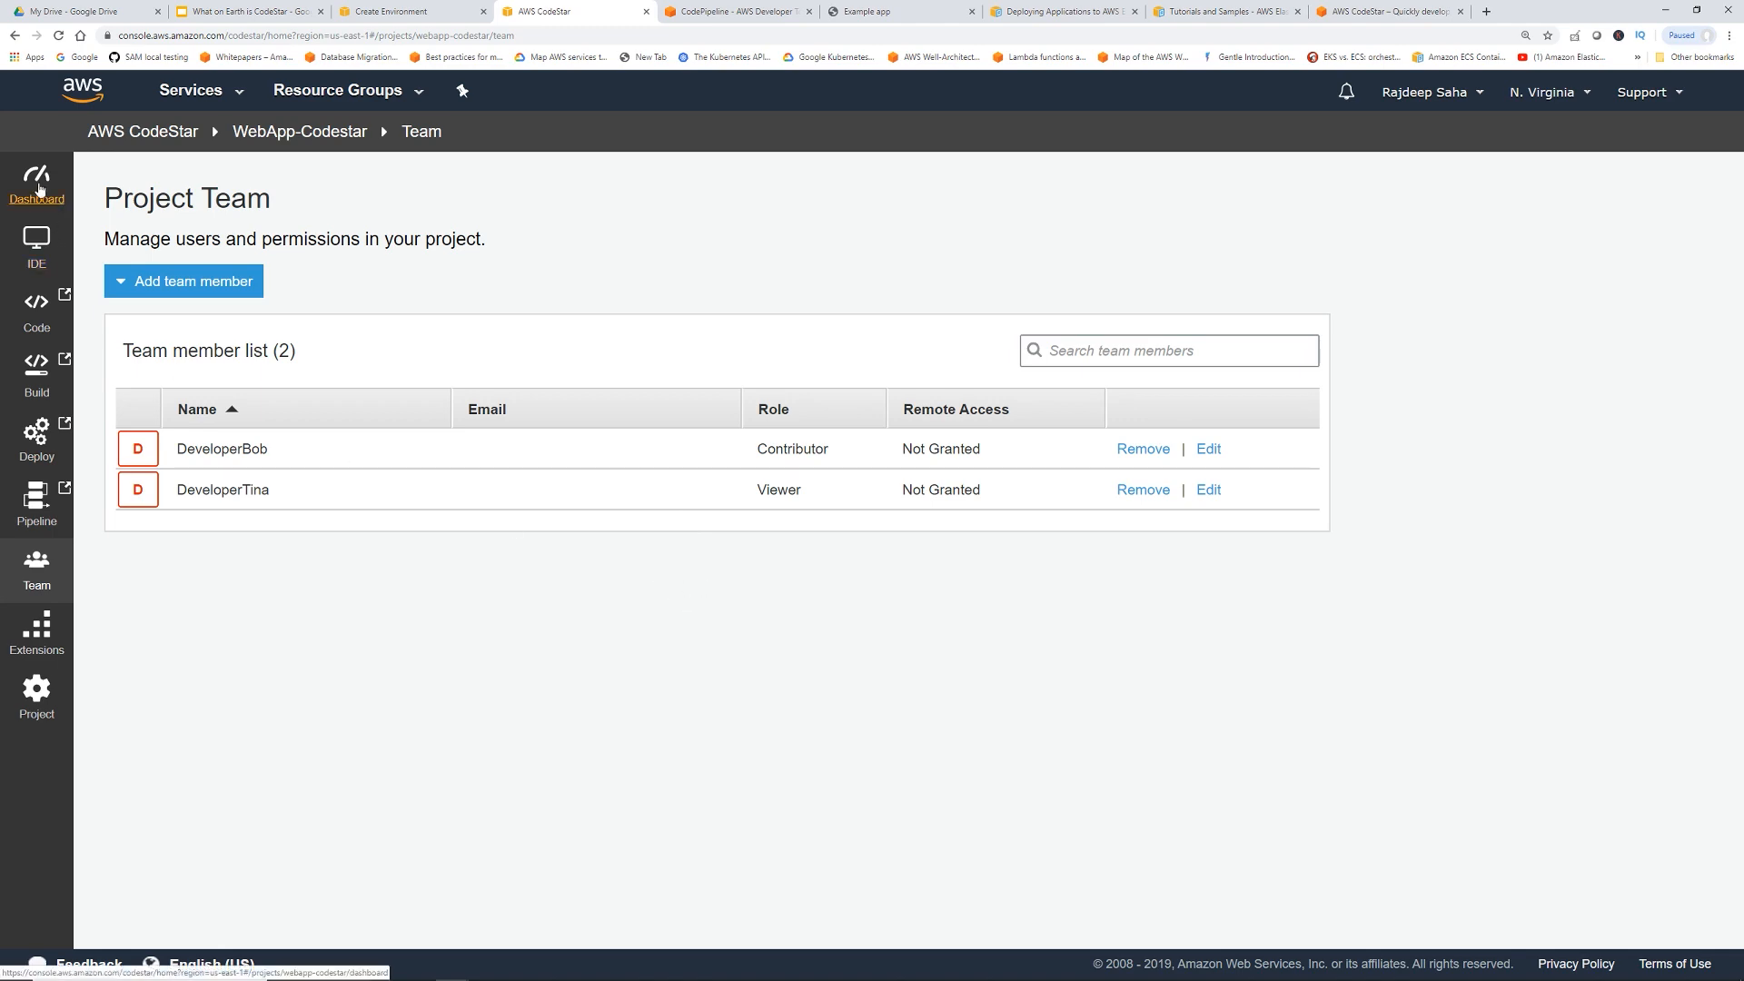
# Launch the project's Cloud9 development environment from the dashboard's Start coding button
pyautogui.click(36, 183)
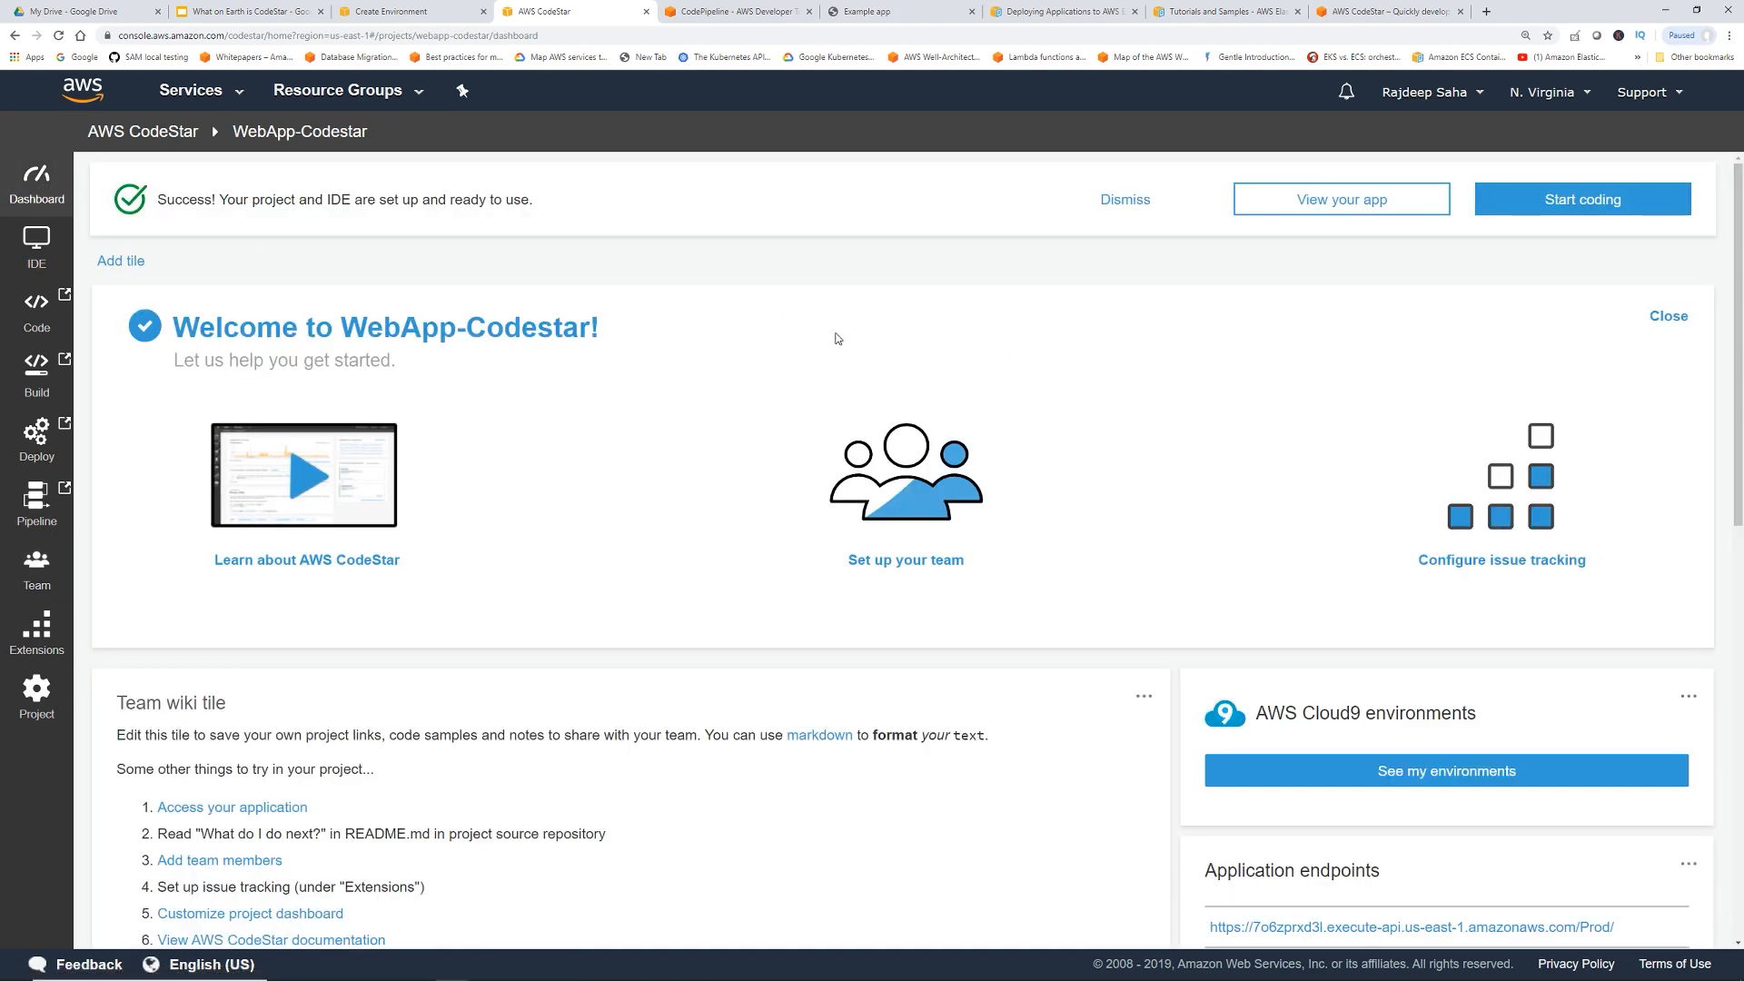
pyautogui.scroll(-3)
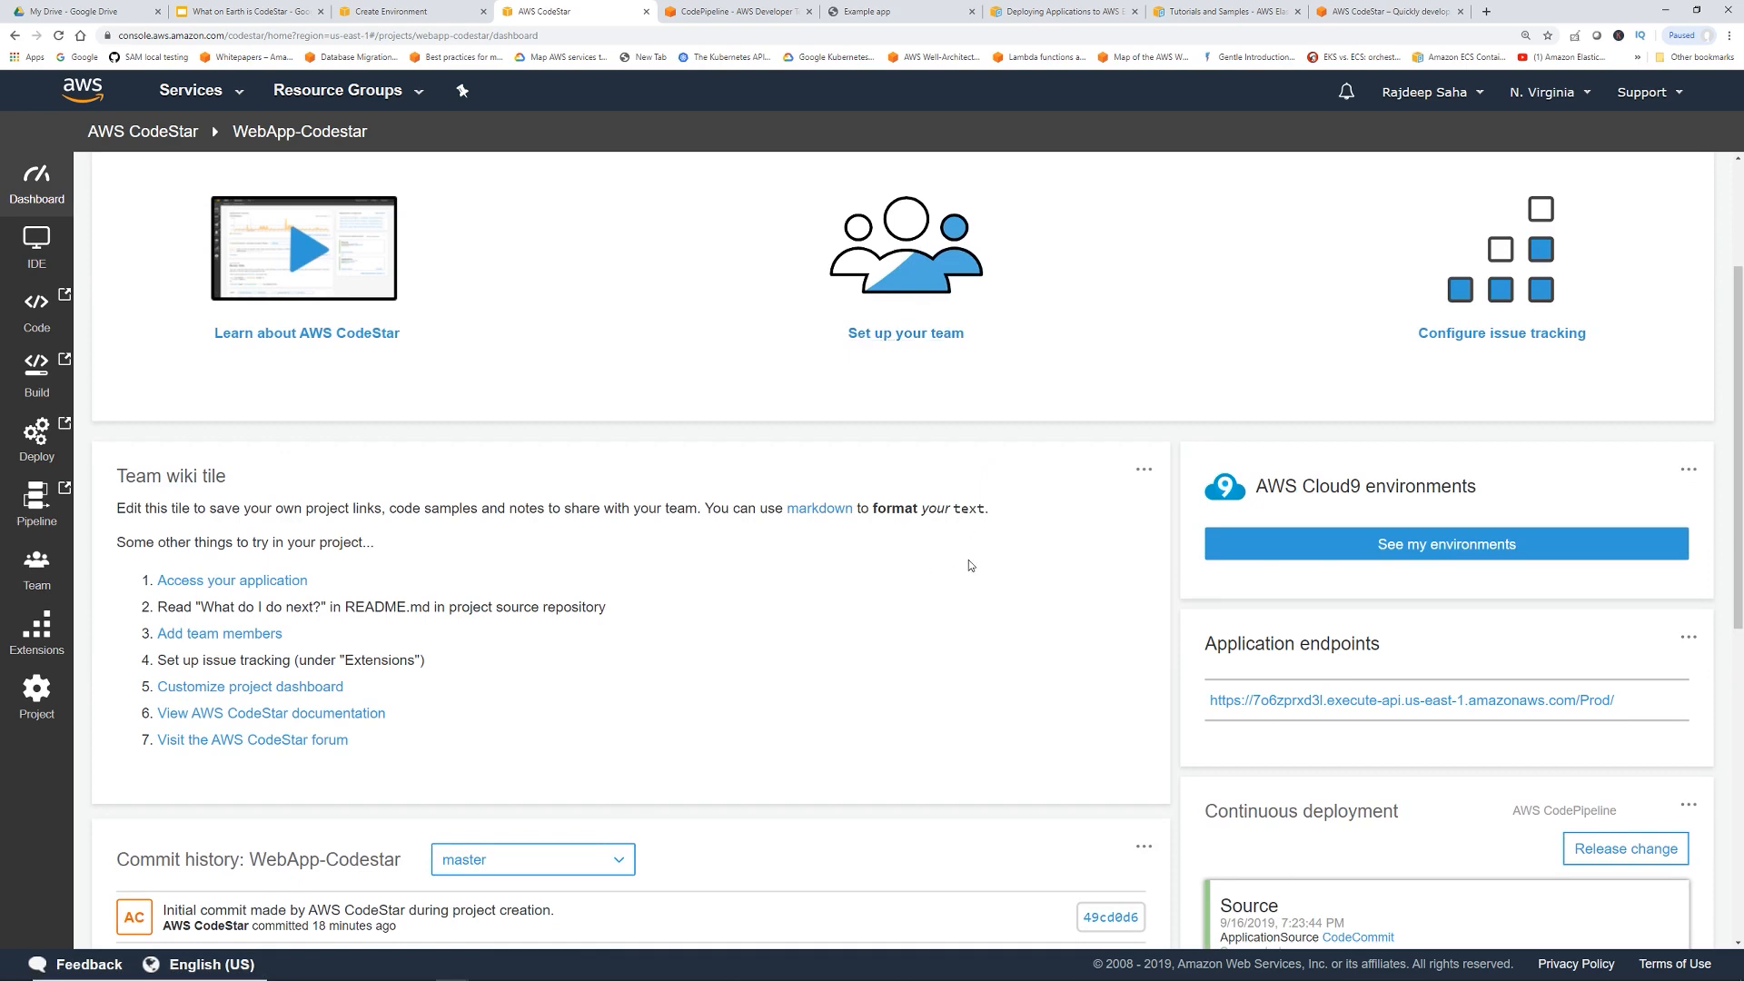
pyautogui.moveTo(983, 556)
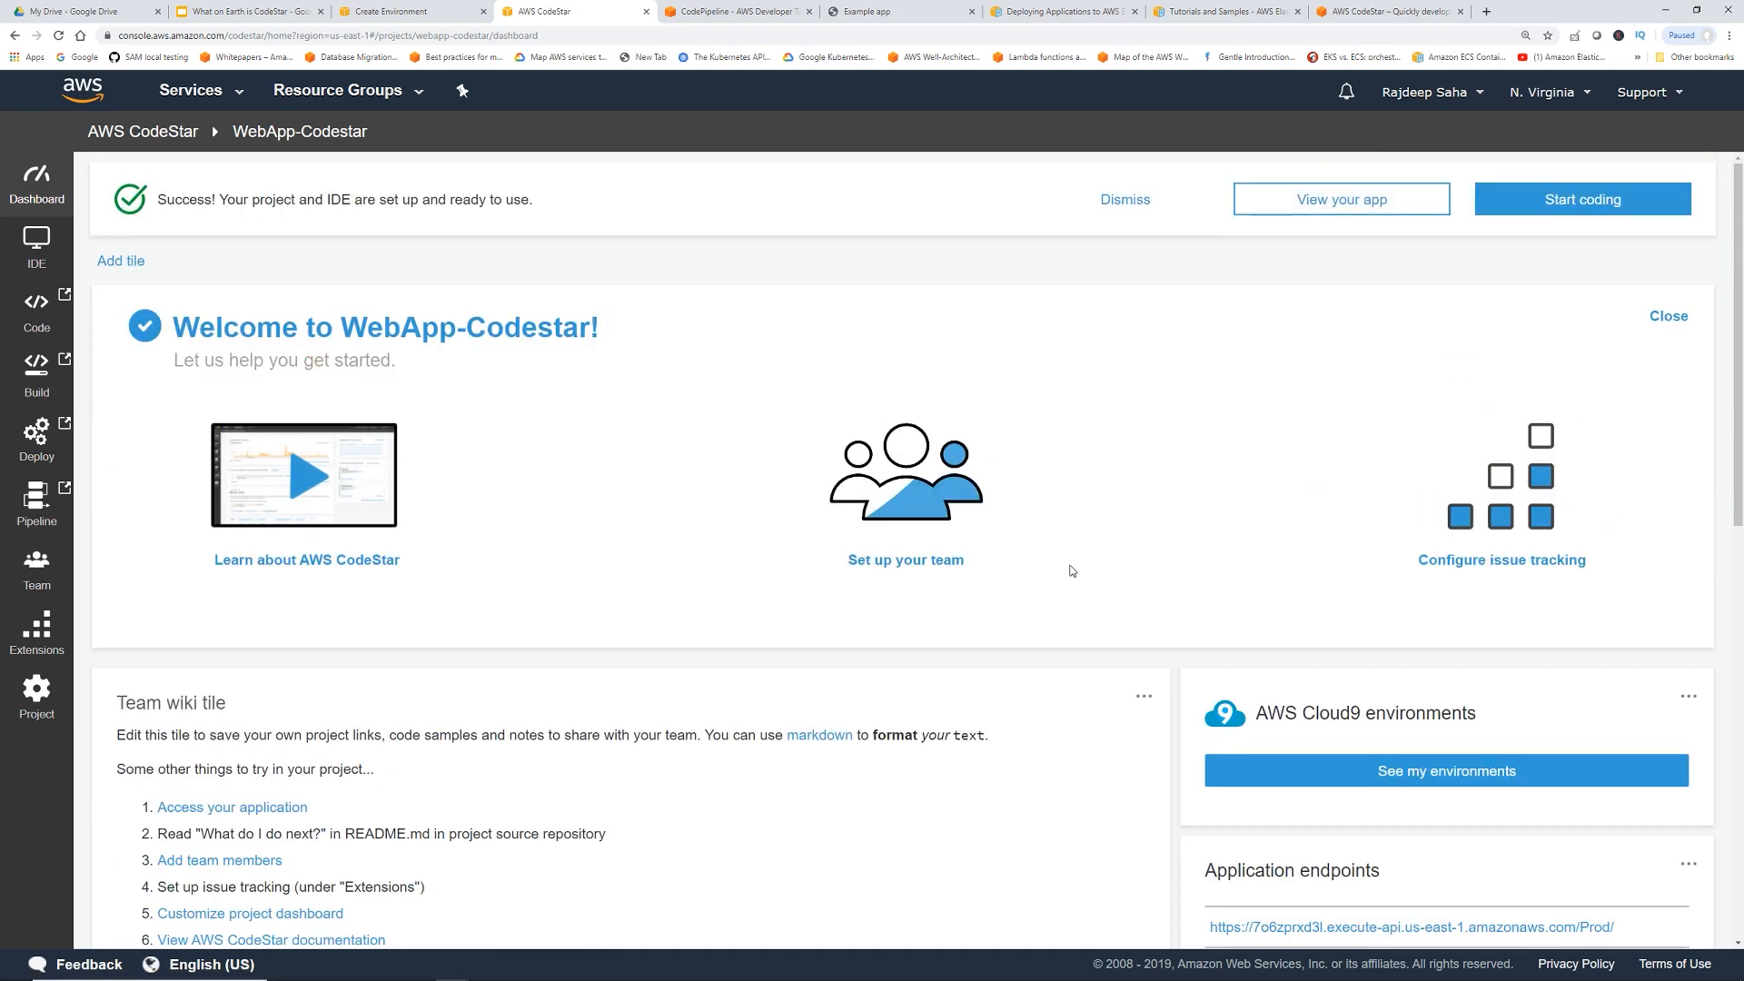
pyautogui.moveTo(1581, 200)
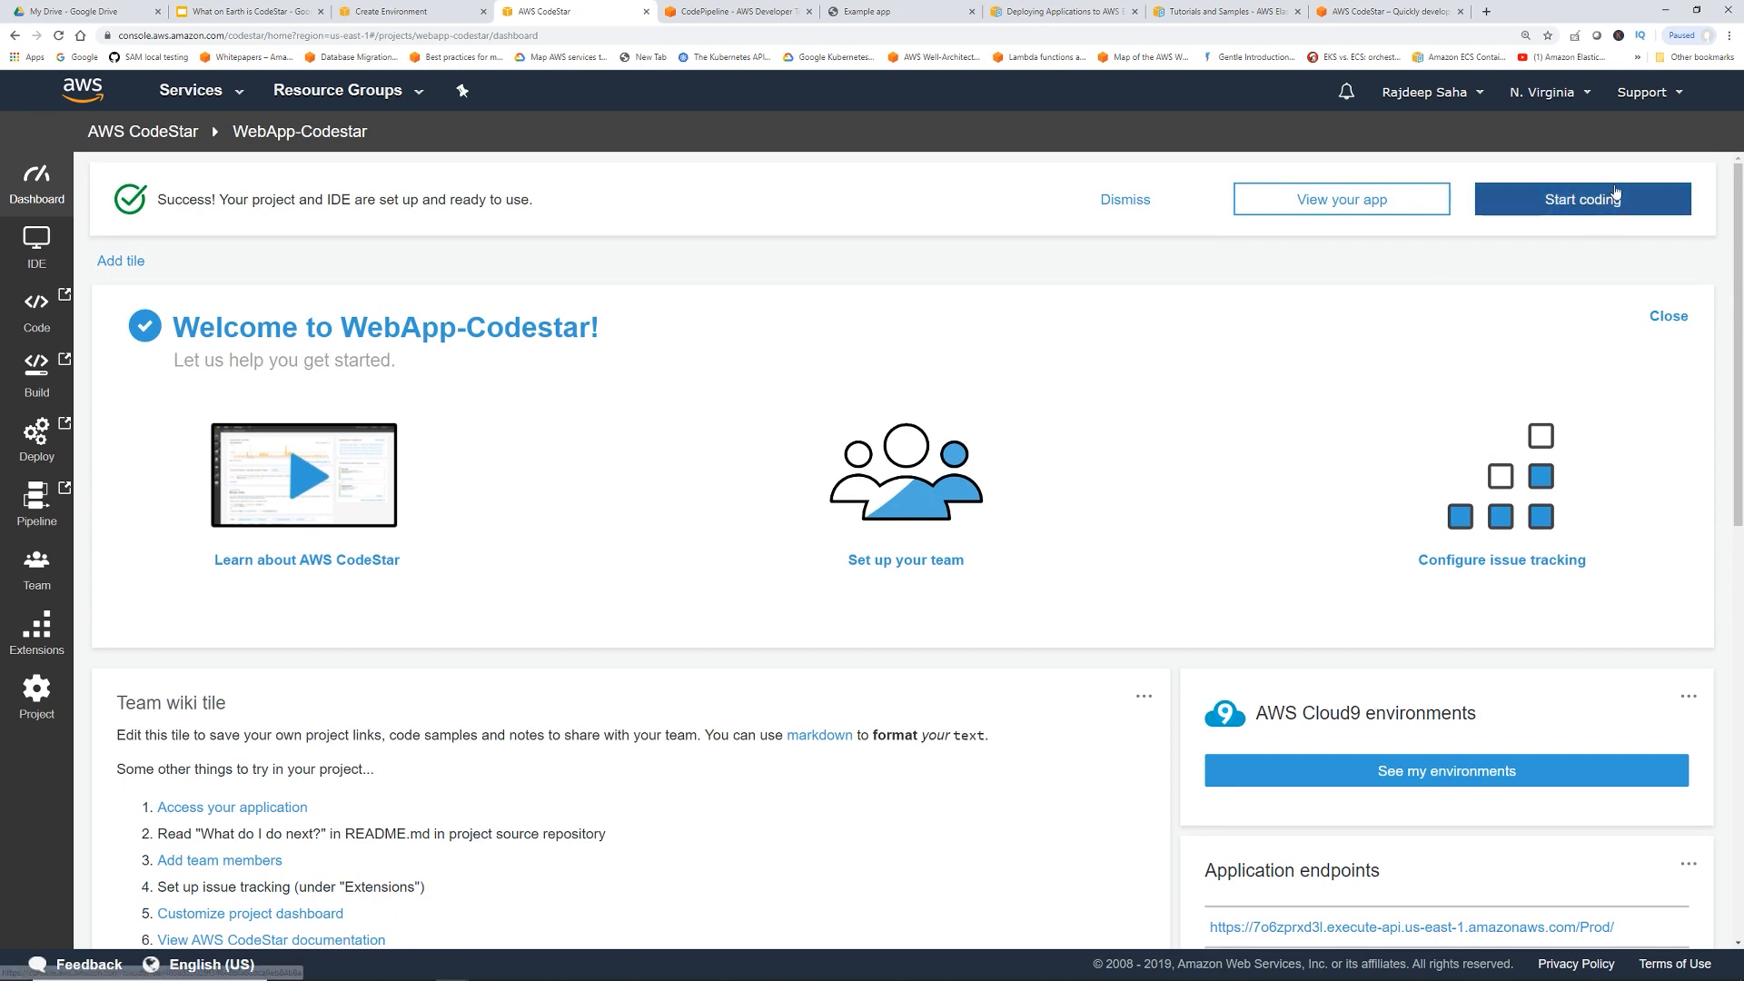
pyautogui.moveTo(1447, 771)
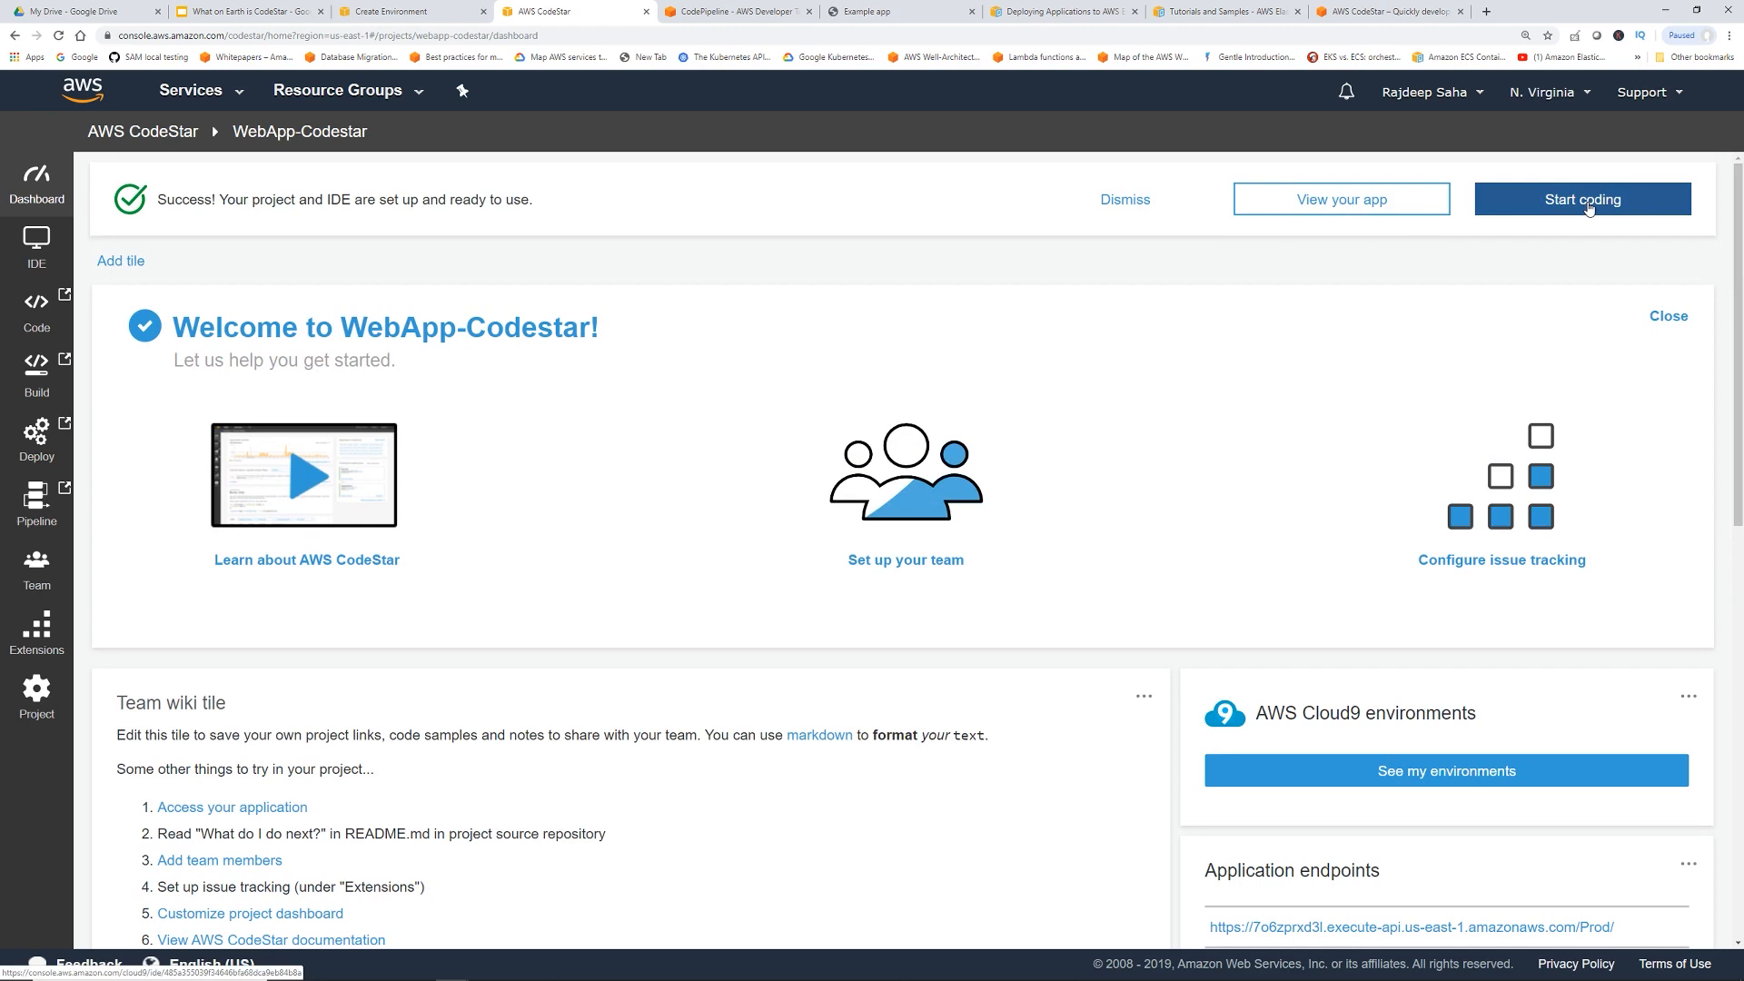
pyautogui.click(1580, 200)
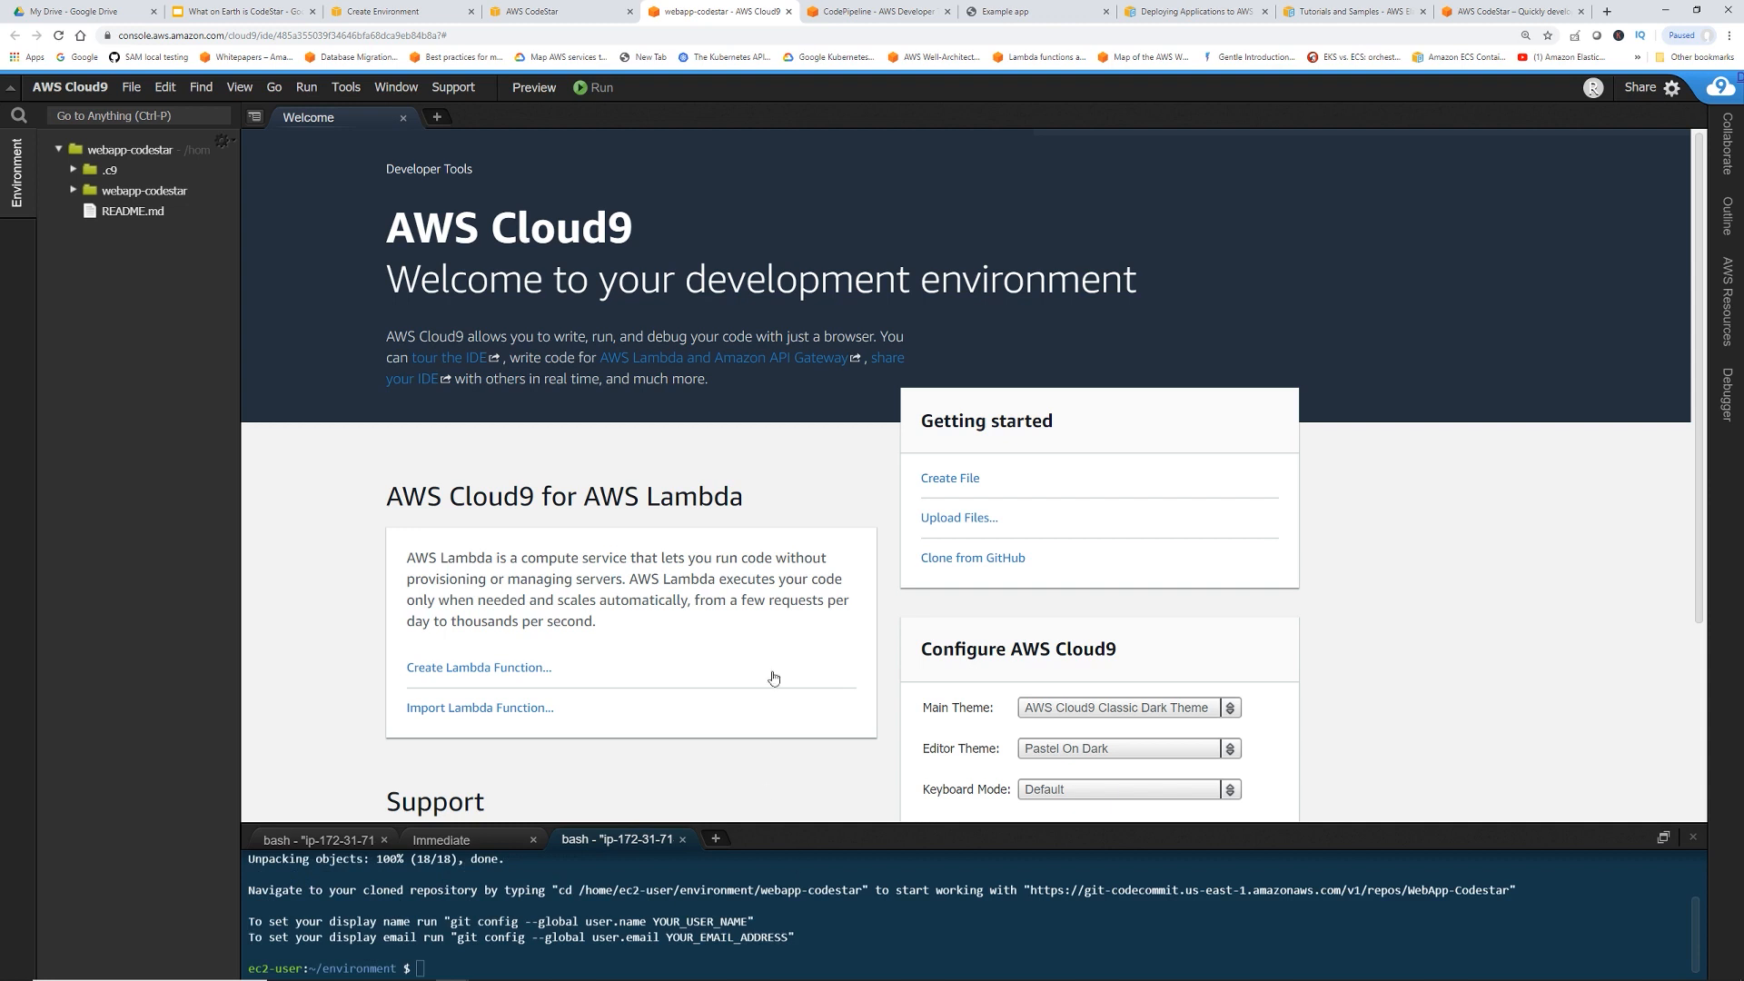
# Dismiss the Welcome page and expand webapp-codestar and public to reveal index.html
pyautogui.click(401, 117)
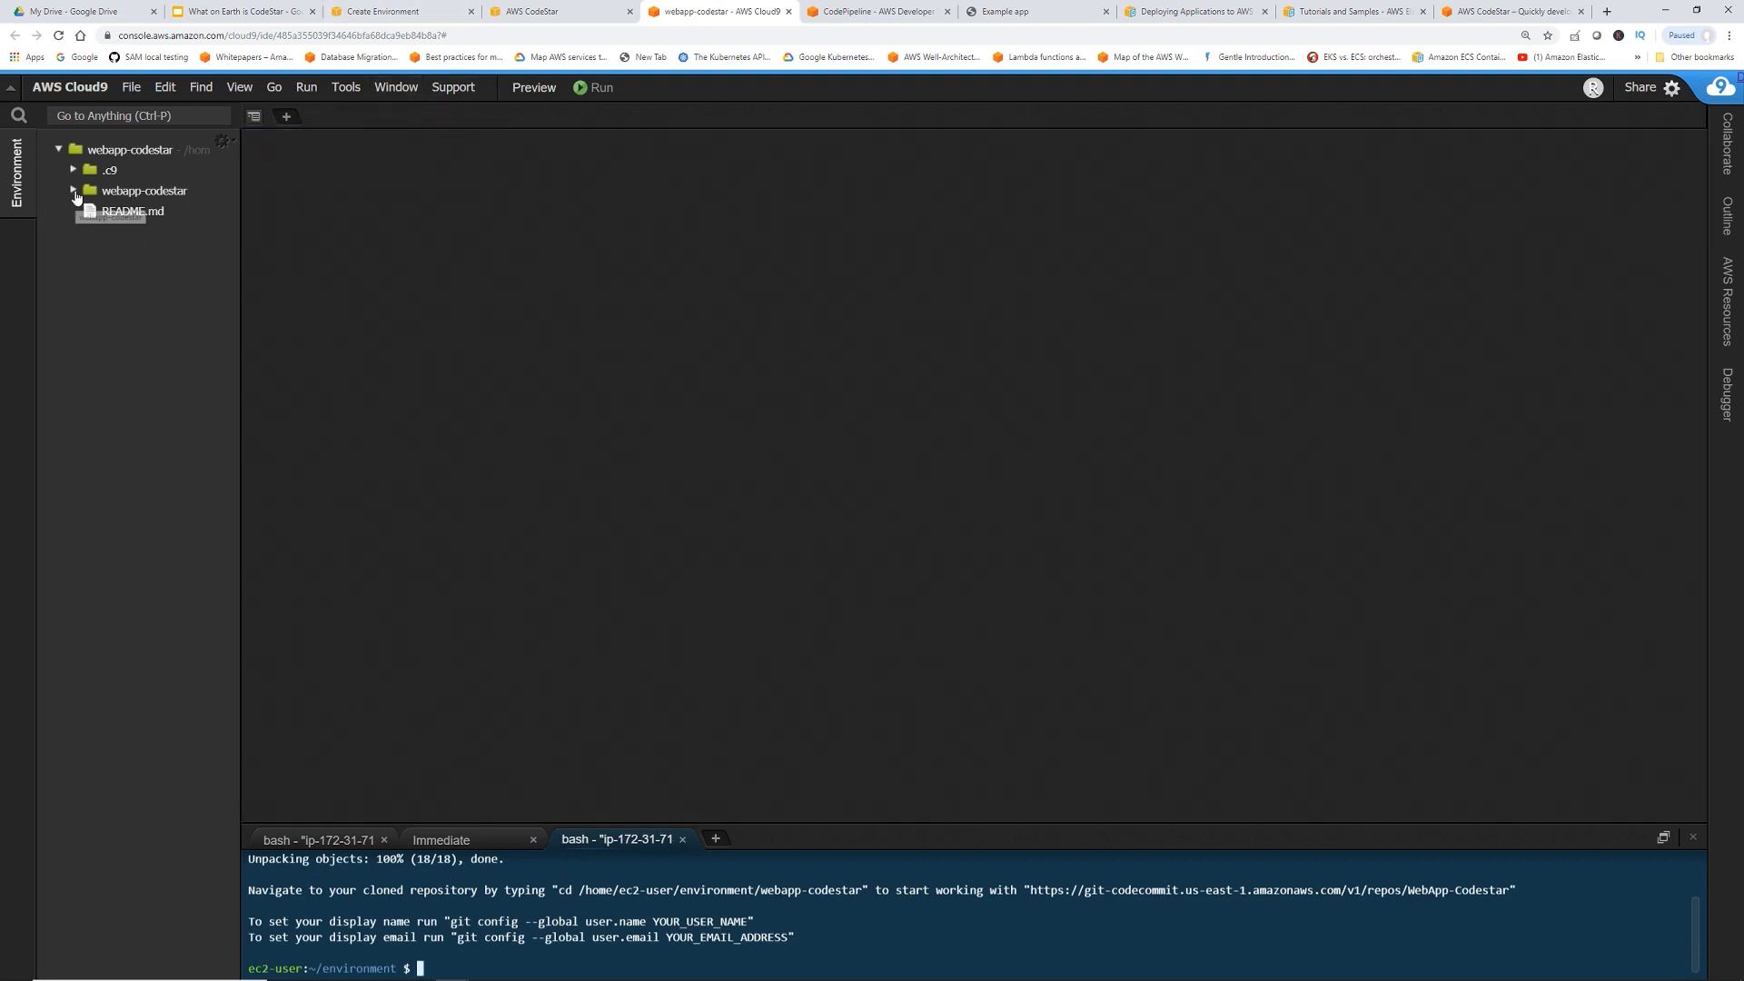
pyautogui.click(73, 191)
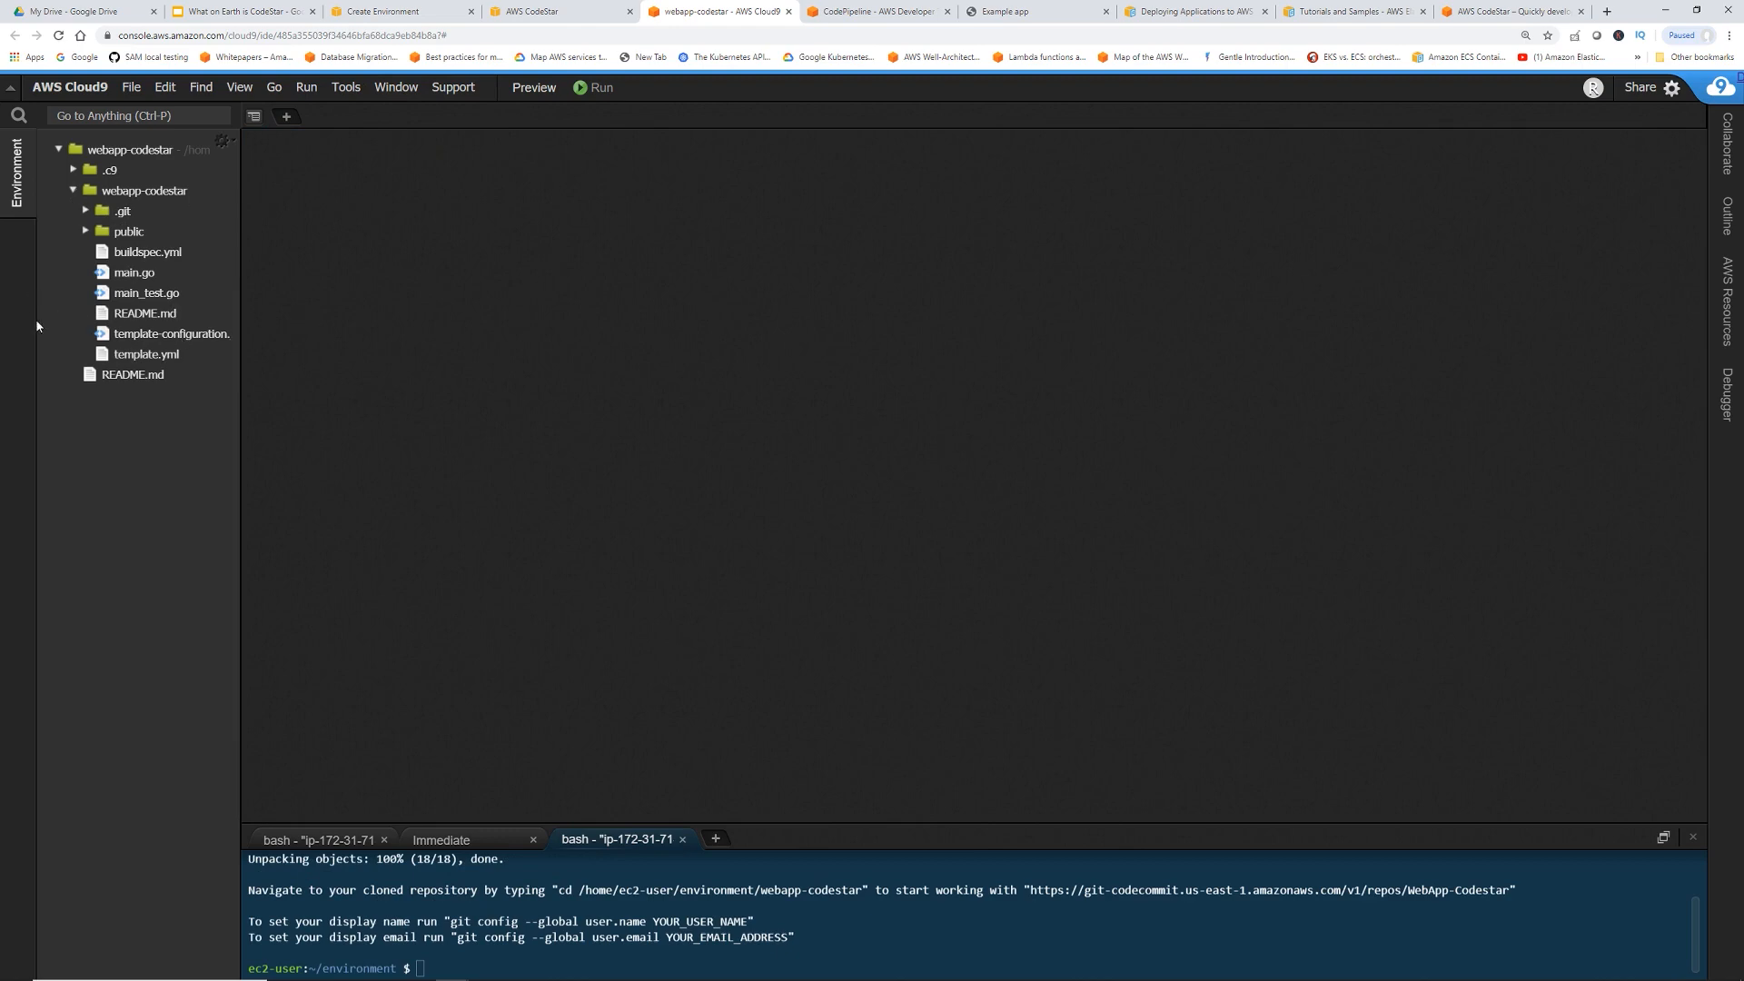
pyautogui.click(85, 231)
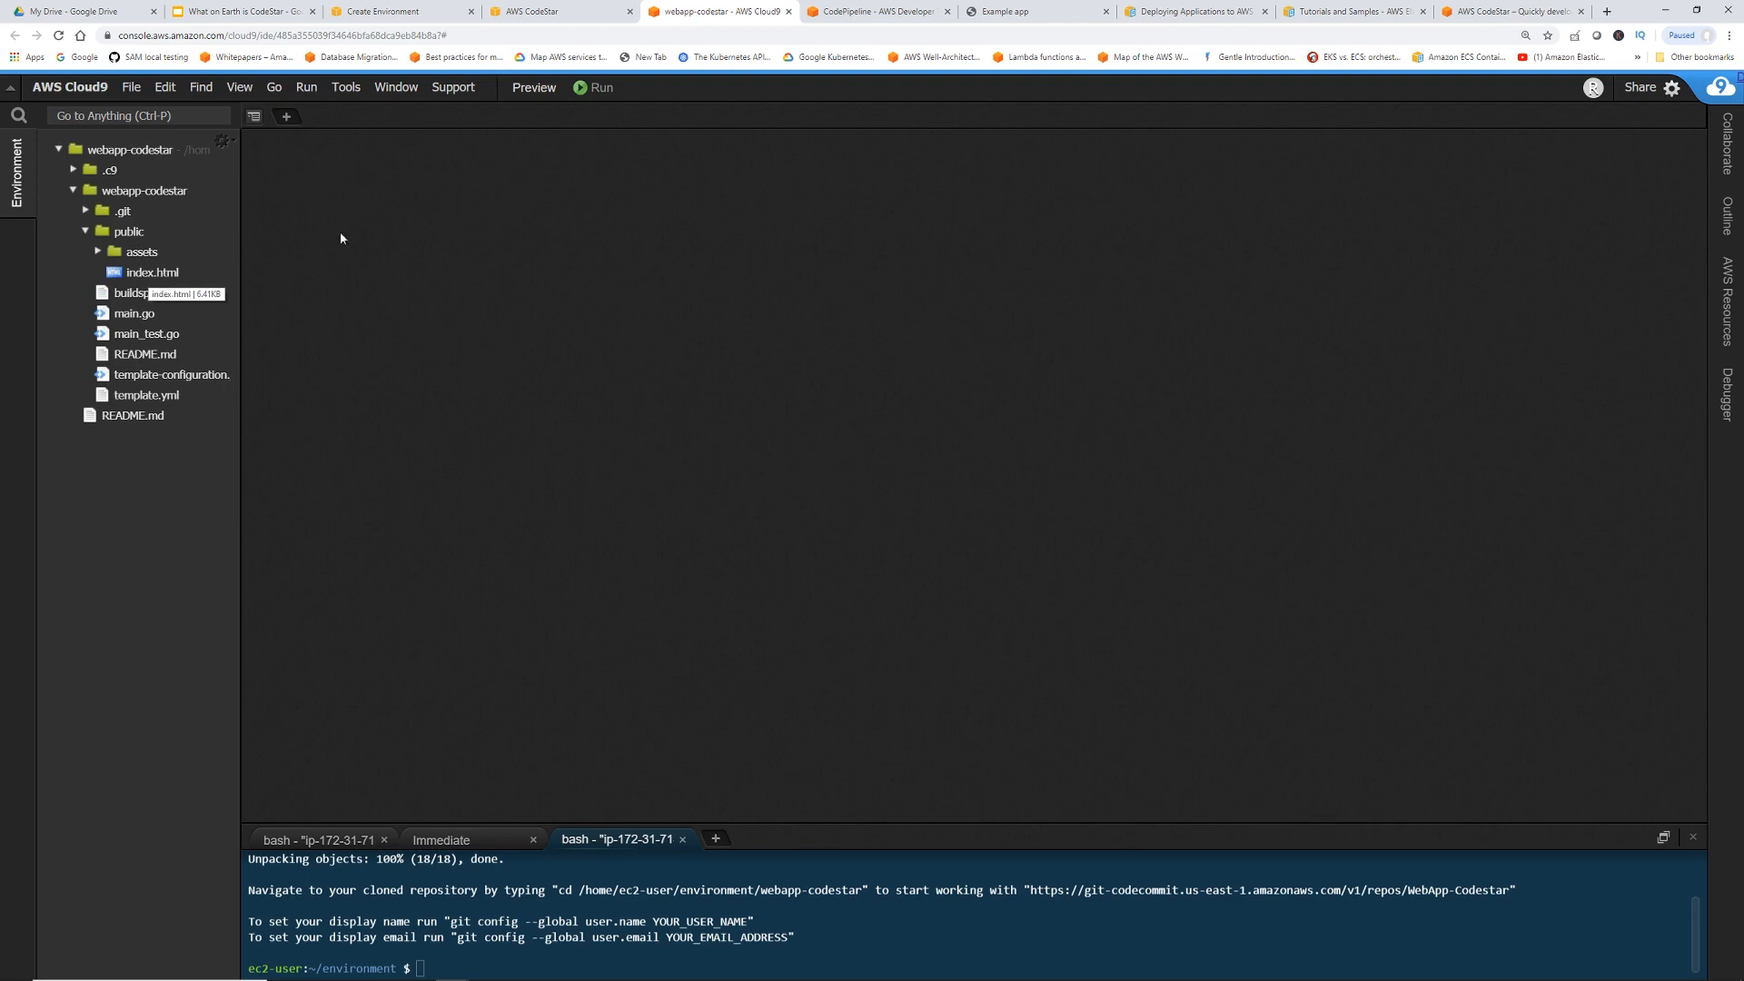
pyautogui.moveTo(1067, 70)
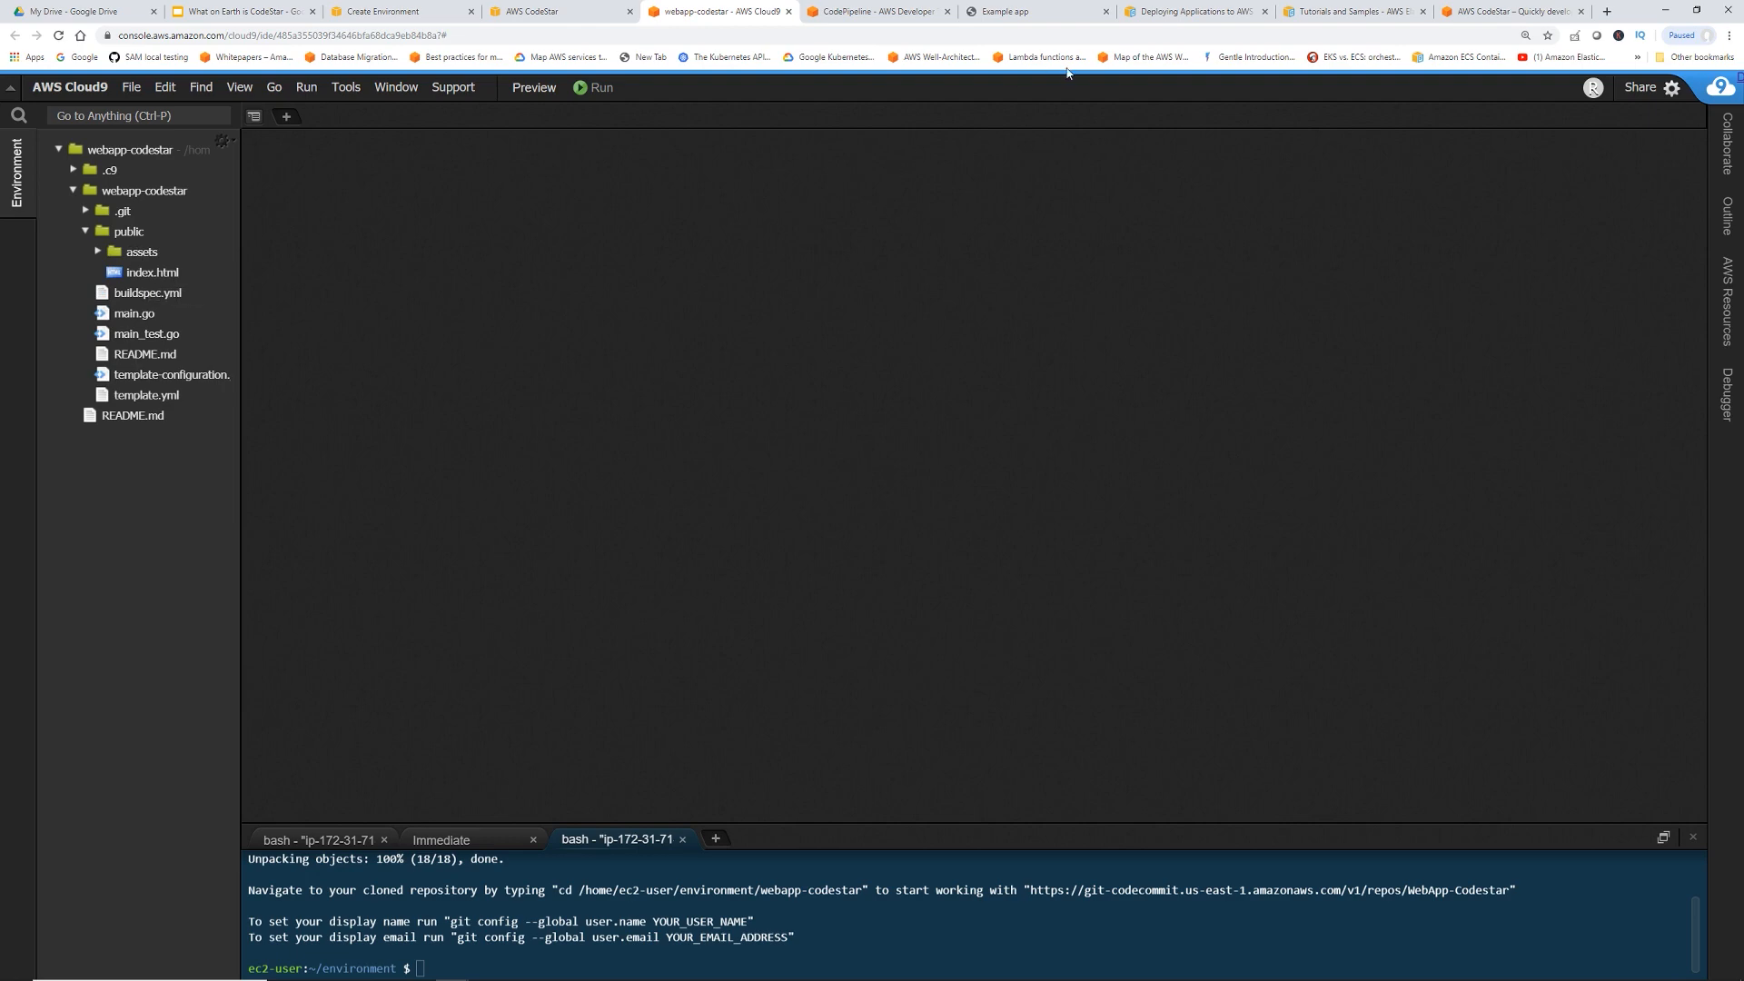
# Switch to the deployed Example app page whose footer reads developed with ♥ in Seattle
pyautogui.click(1035, 11)
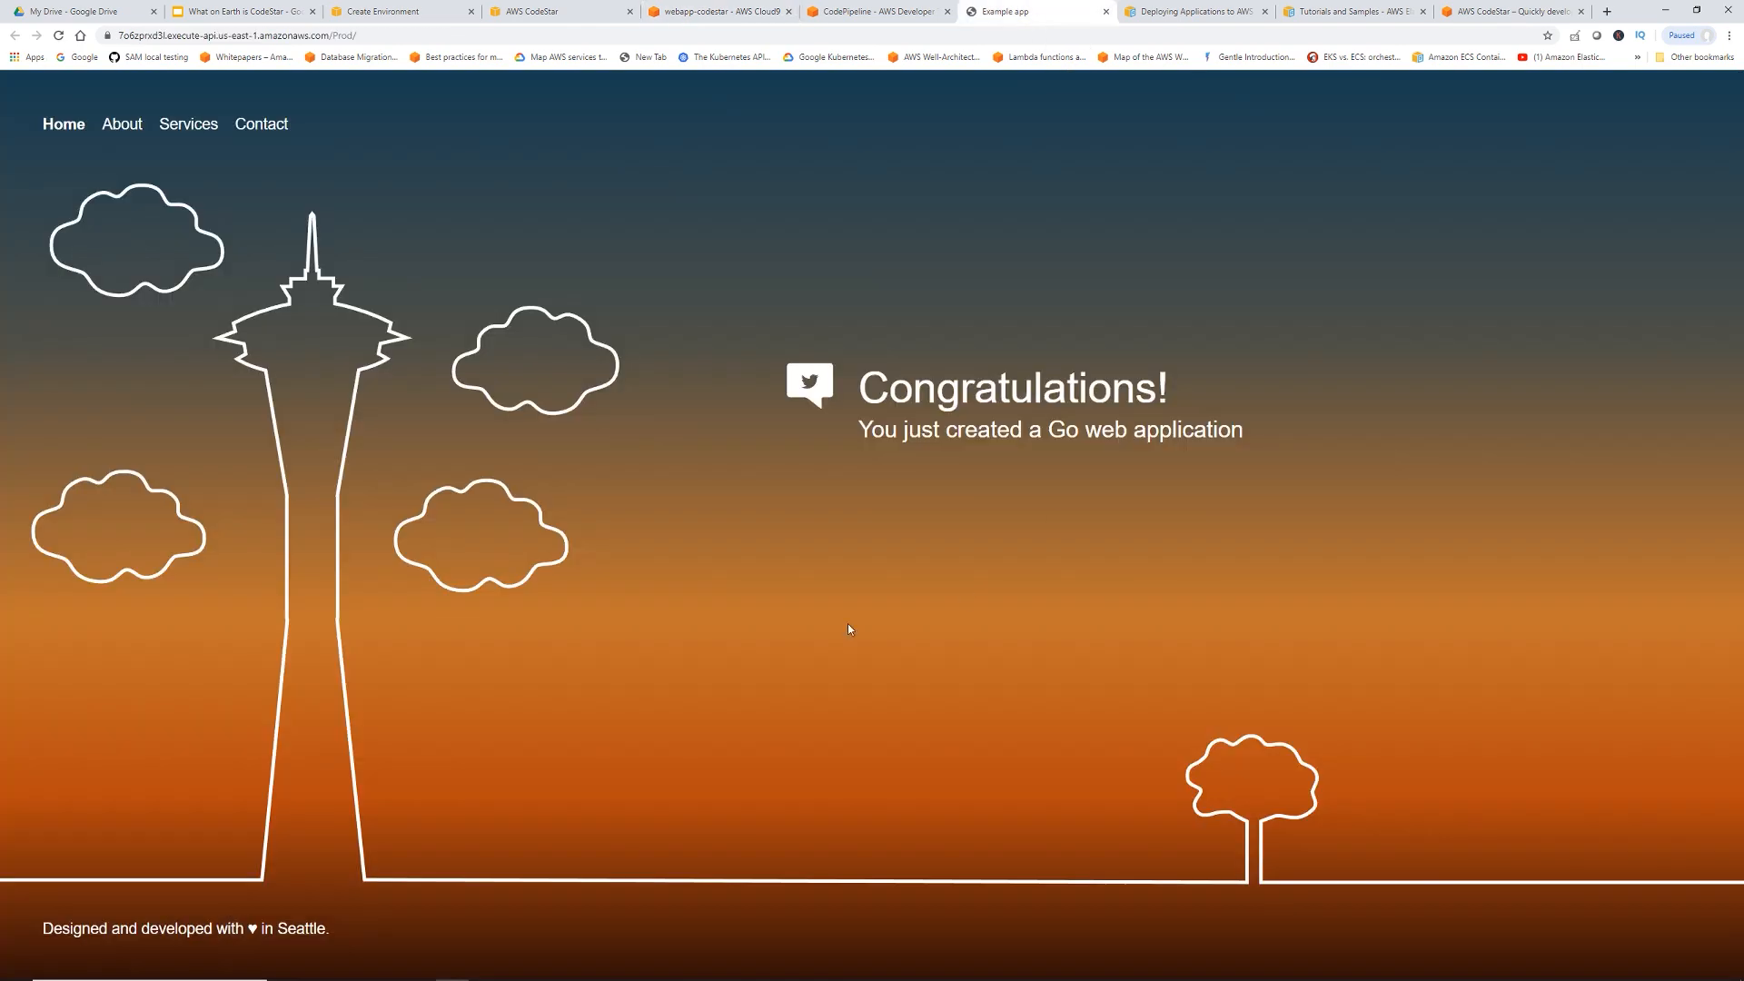
pyautogui.moveTo(73, 910)
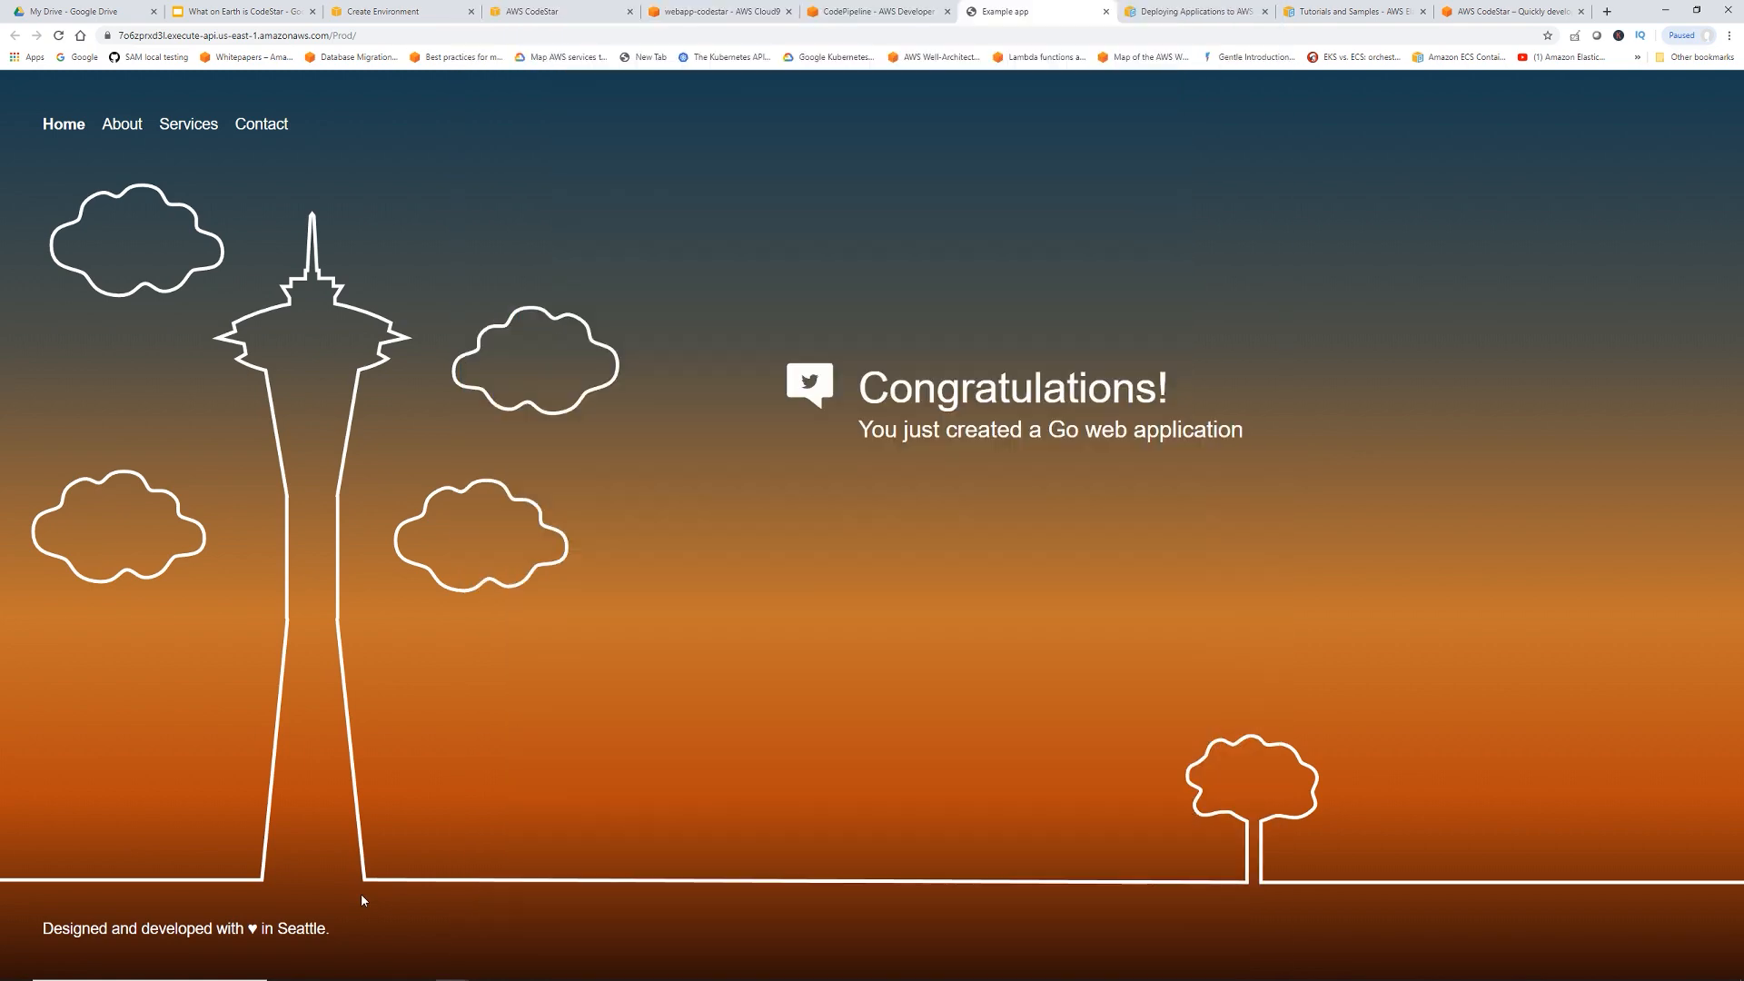
pyautogui.moveTo(760, 618)
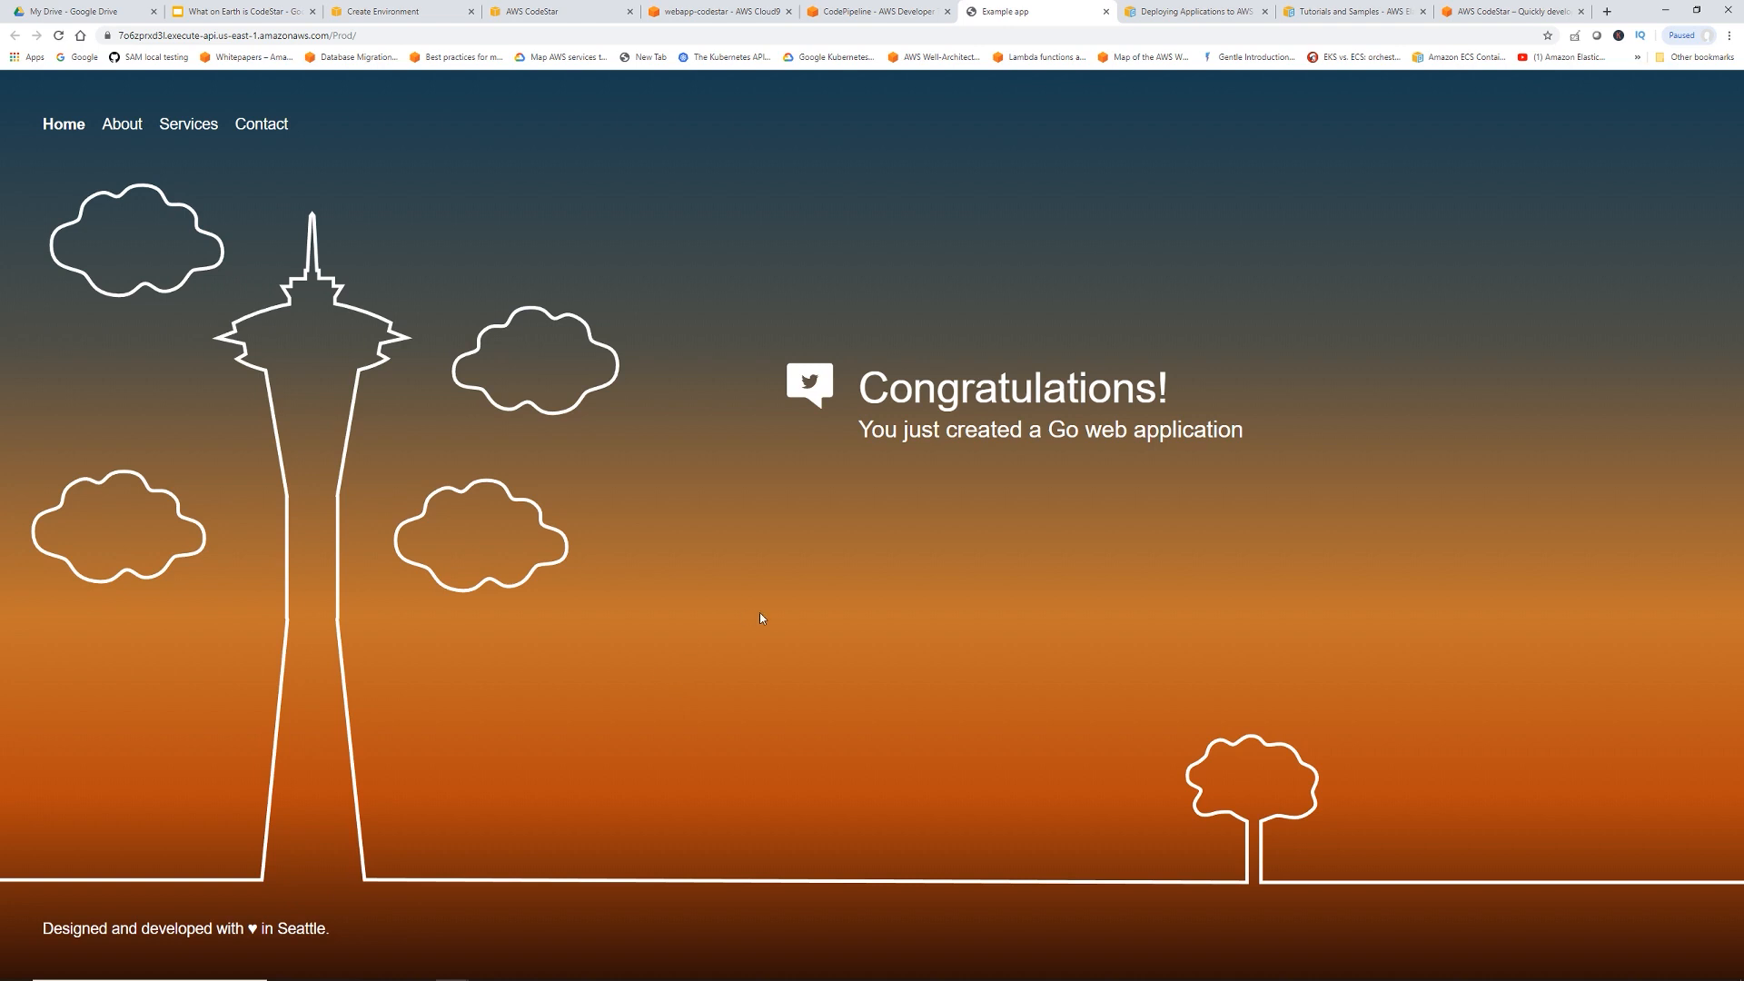
pyautogui.moveTo(874, 49)
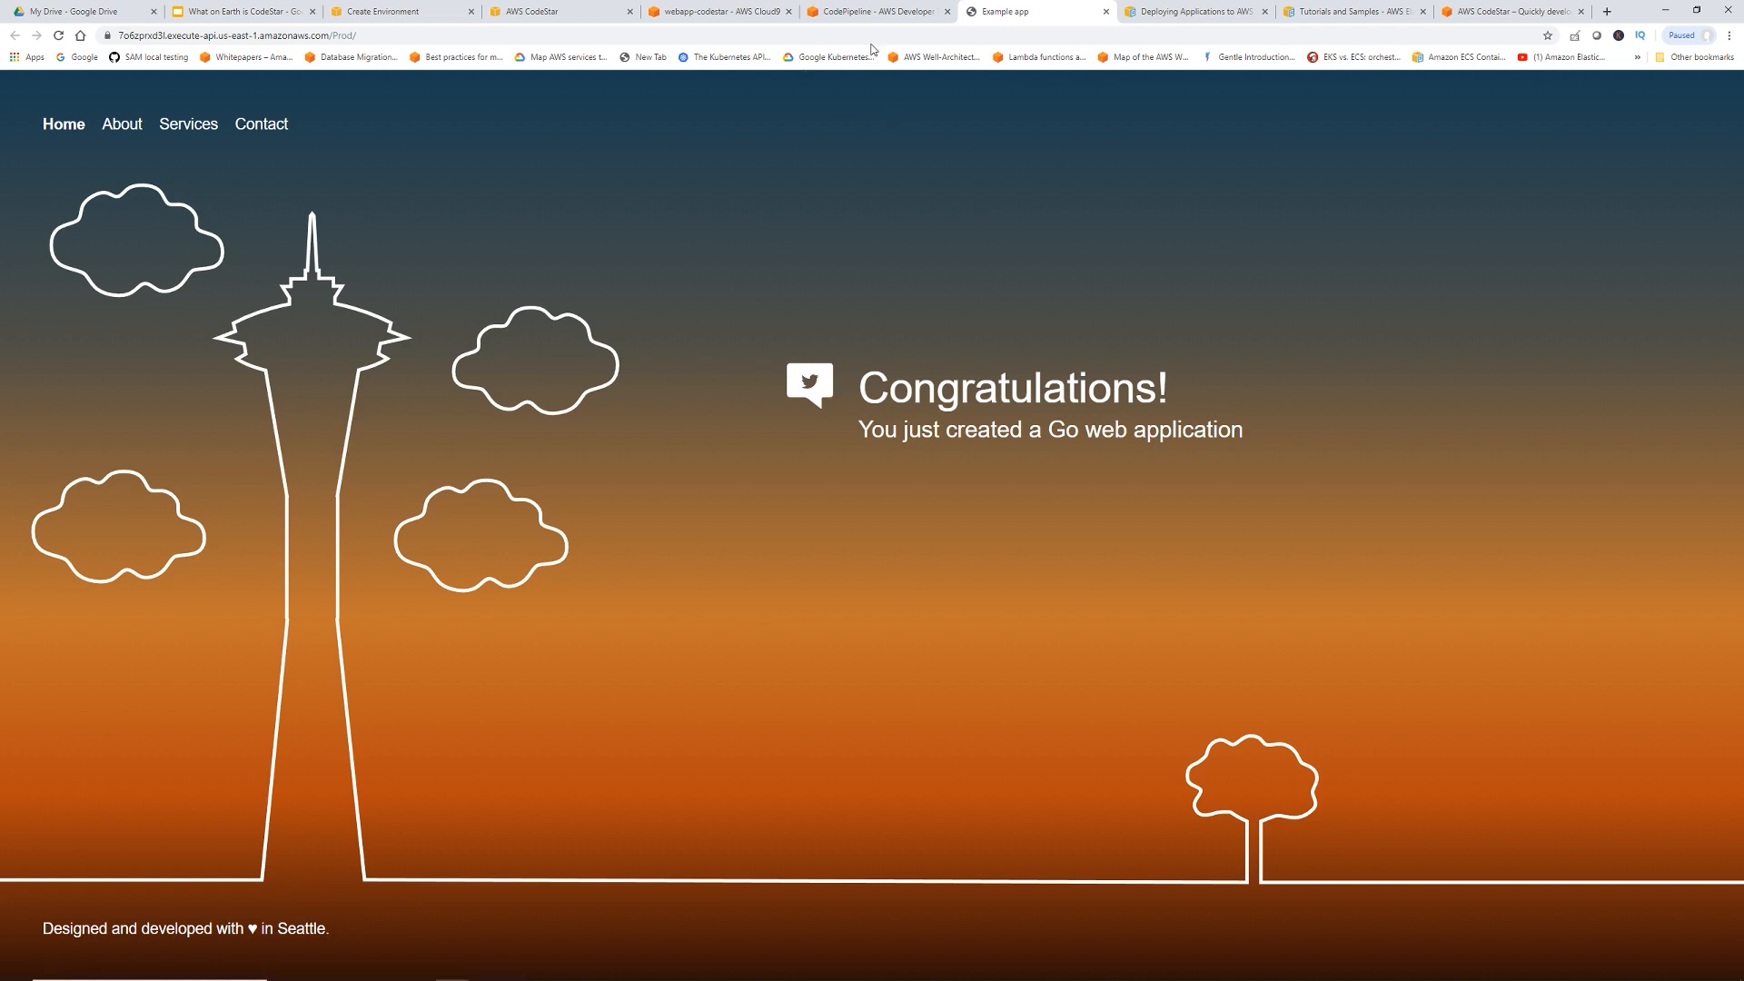
pyautogui.moveTo(1277, 244)
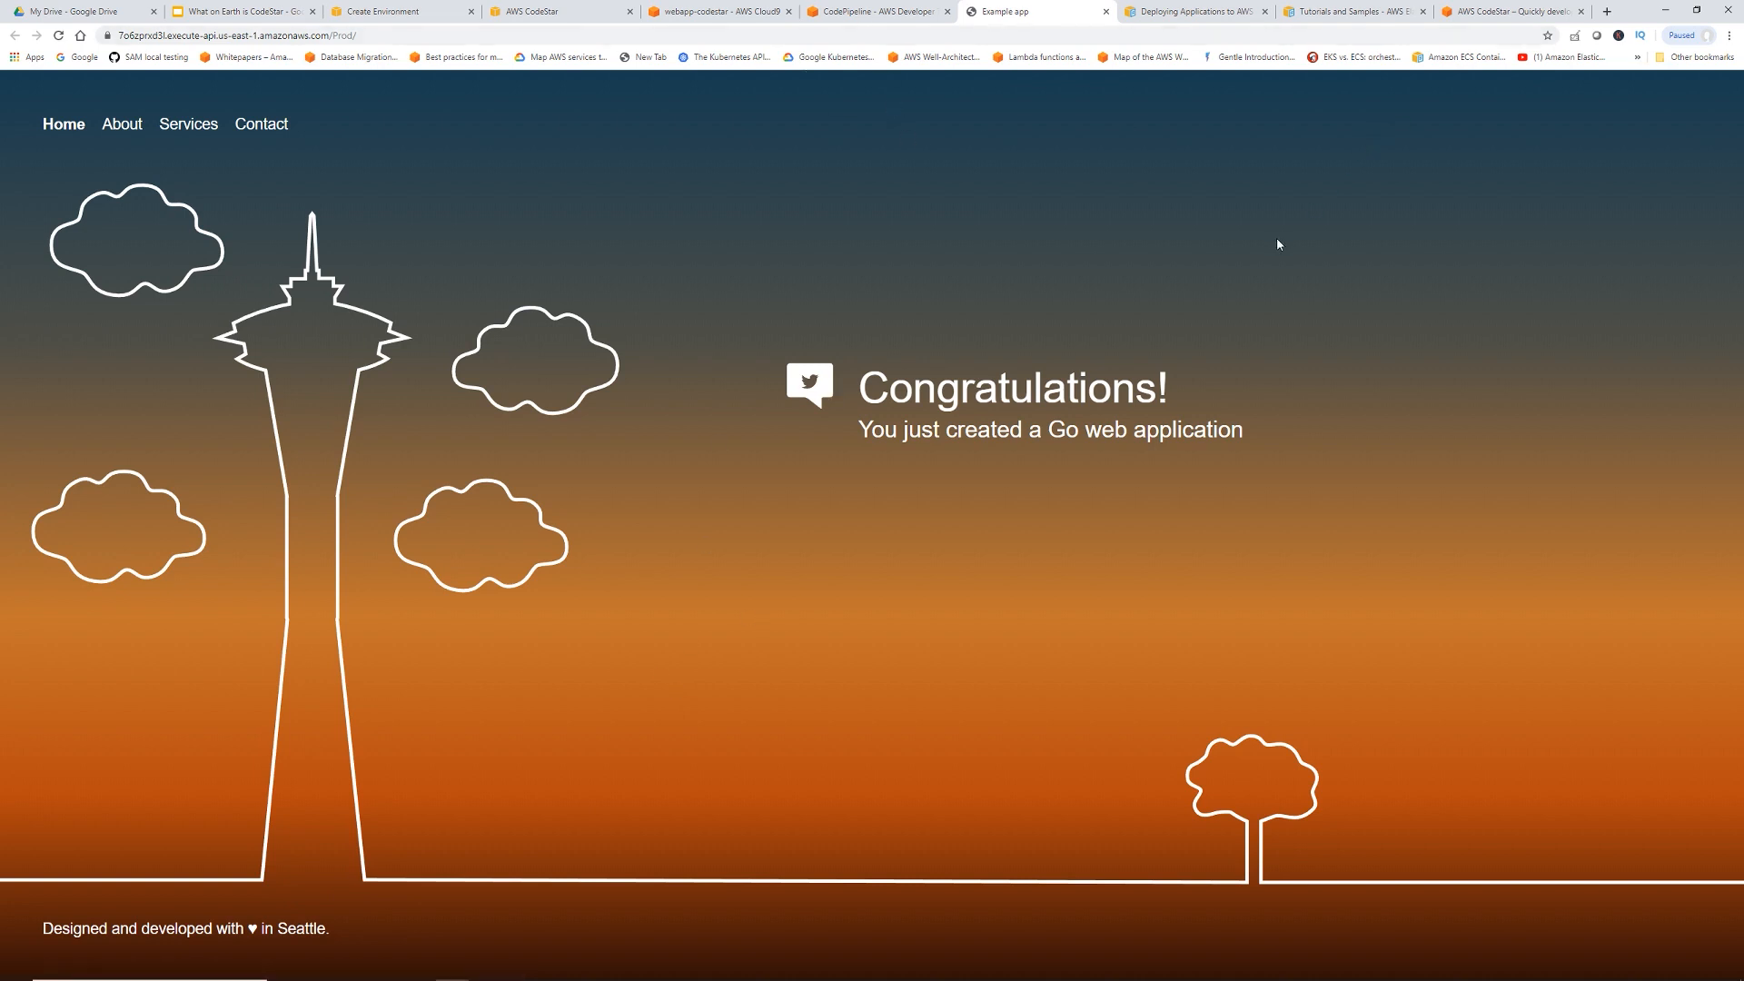
# Edit index.html in Cloud9, replacing Seattle with NYC in the footer on line 68
pyautogui.click(717, 12)
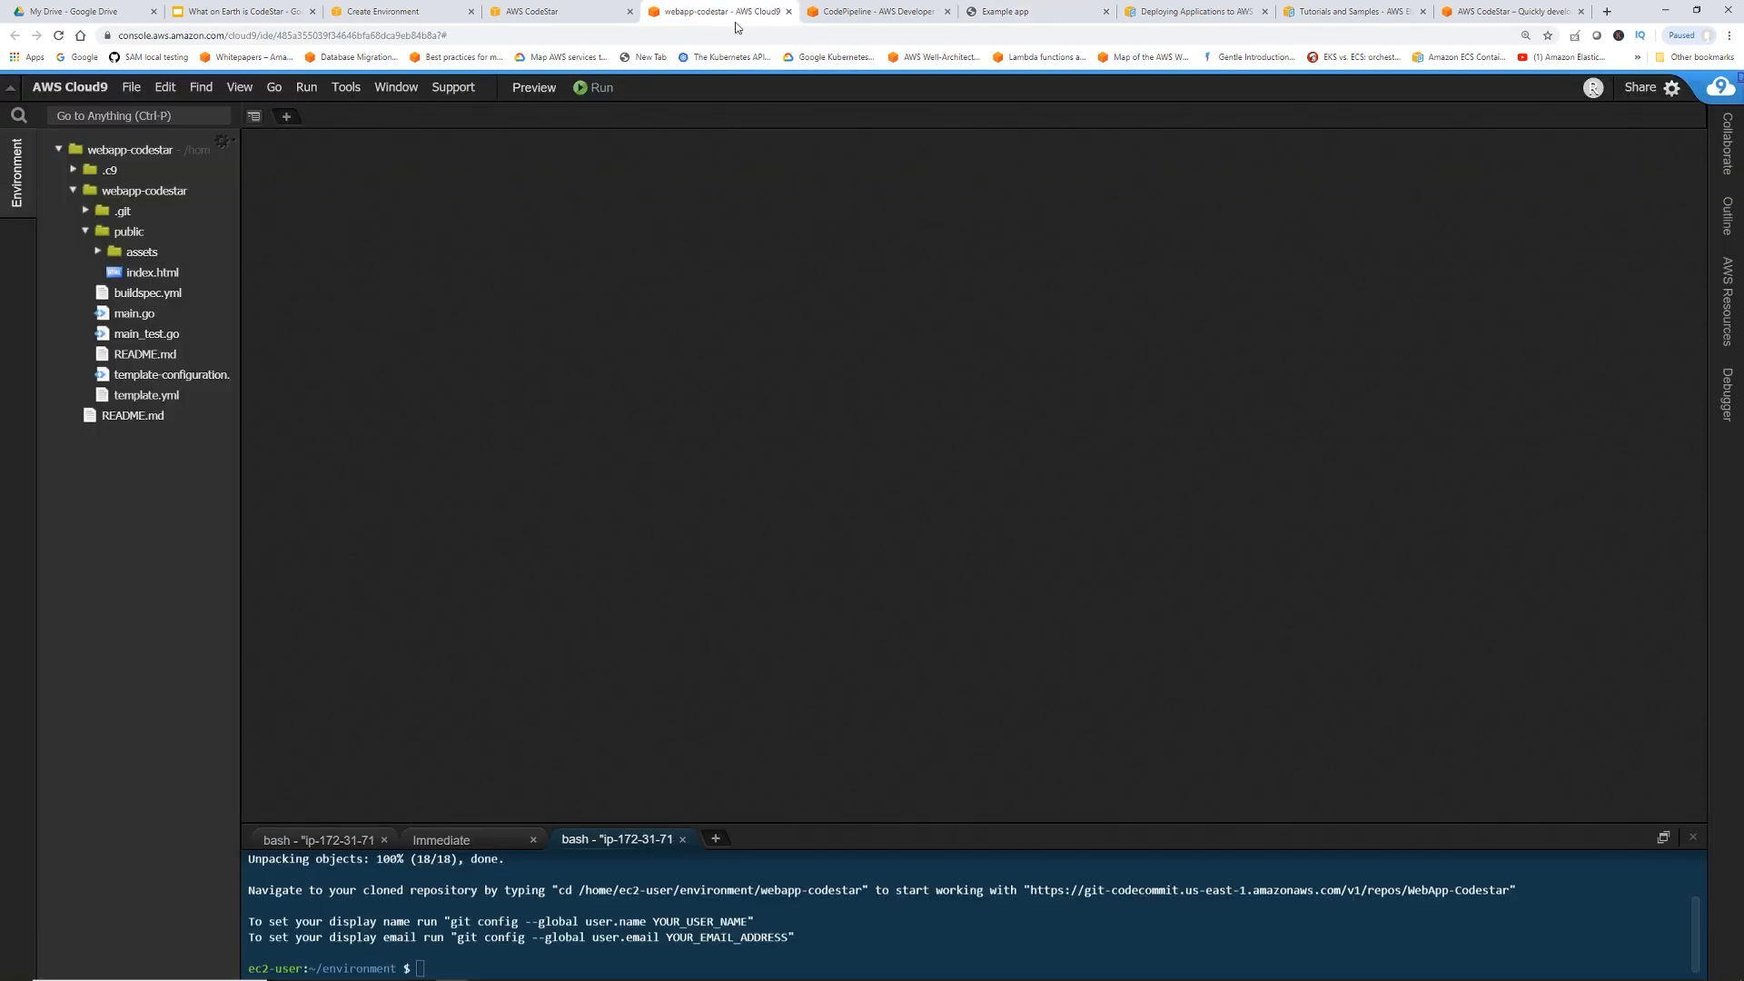
pyautogui.click(153, 272)
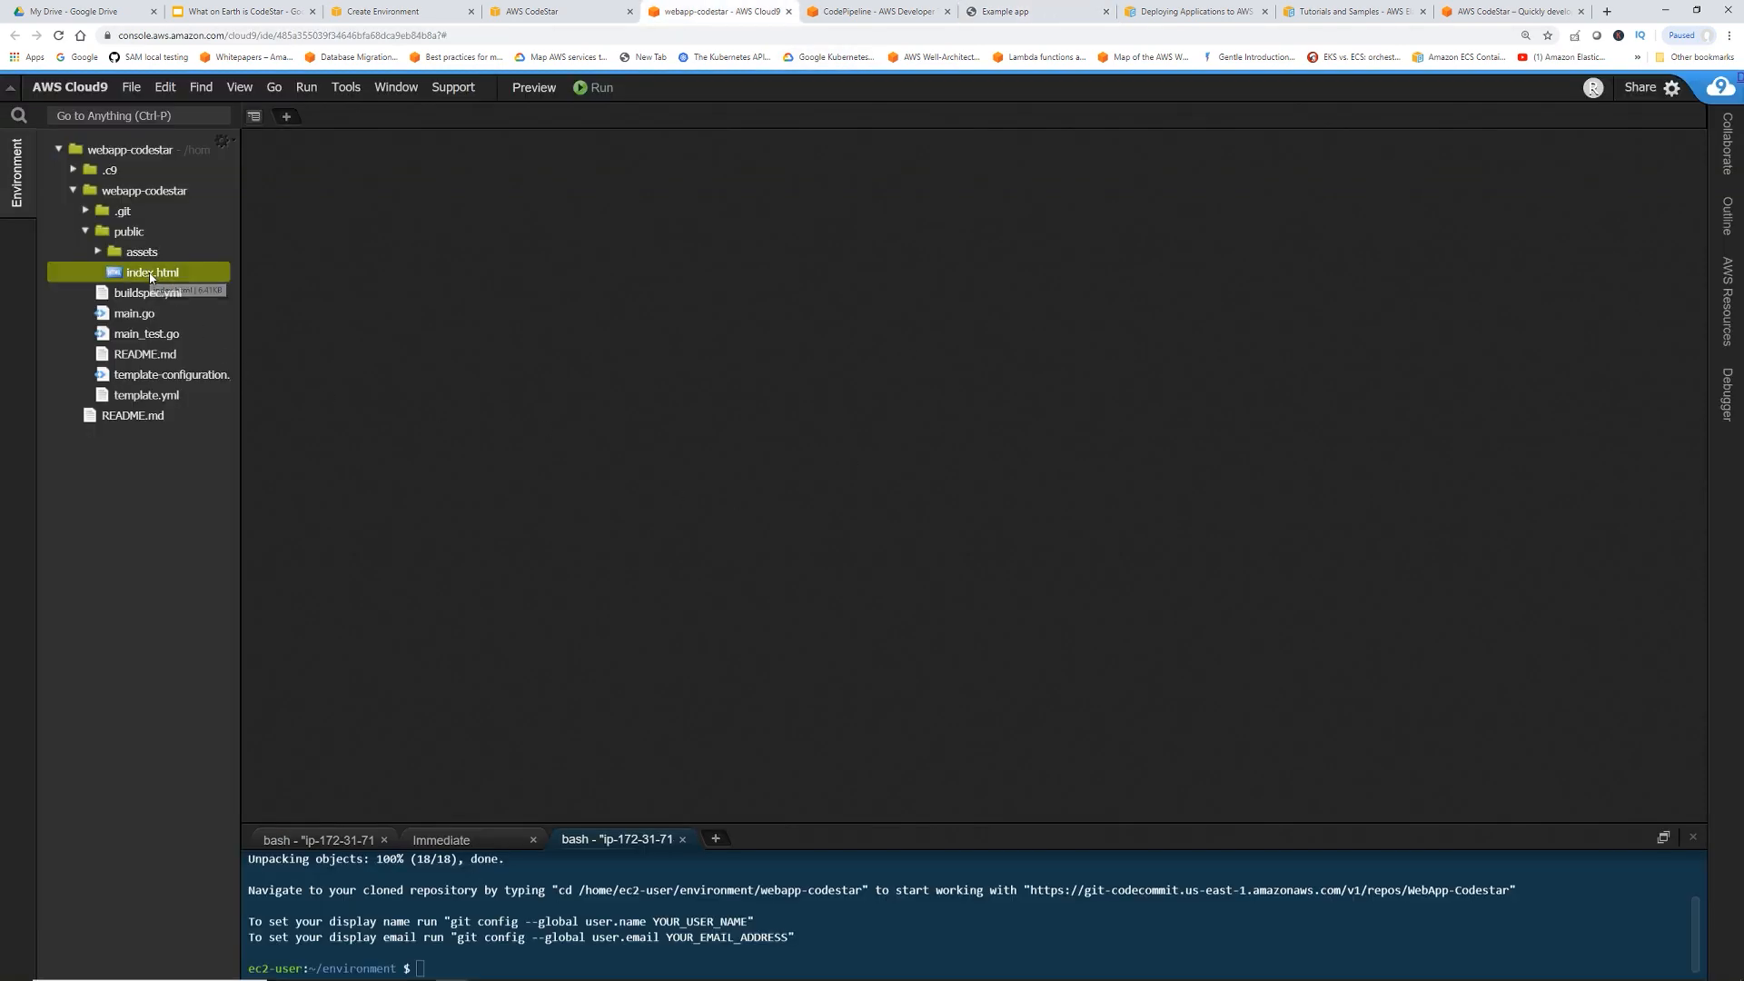
pyautogui.doubleClick(151, 272)
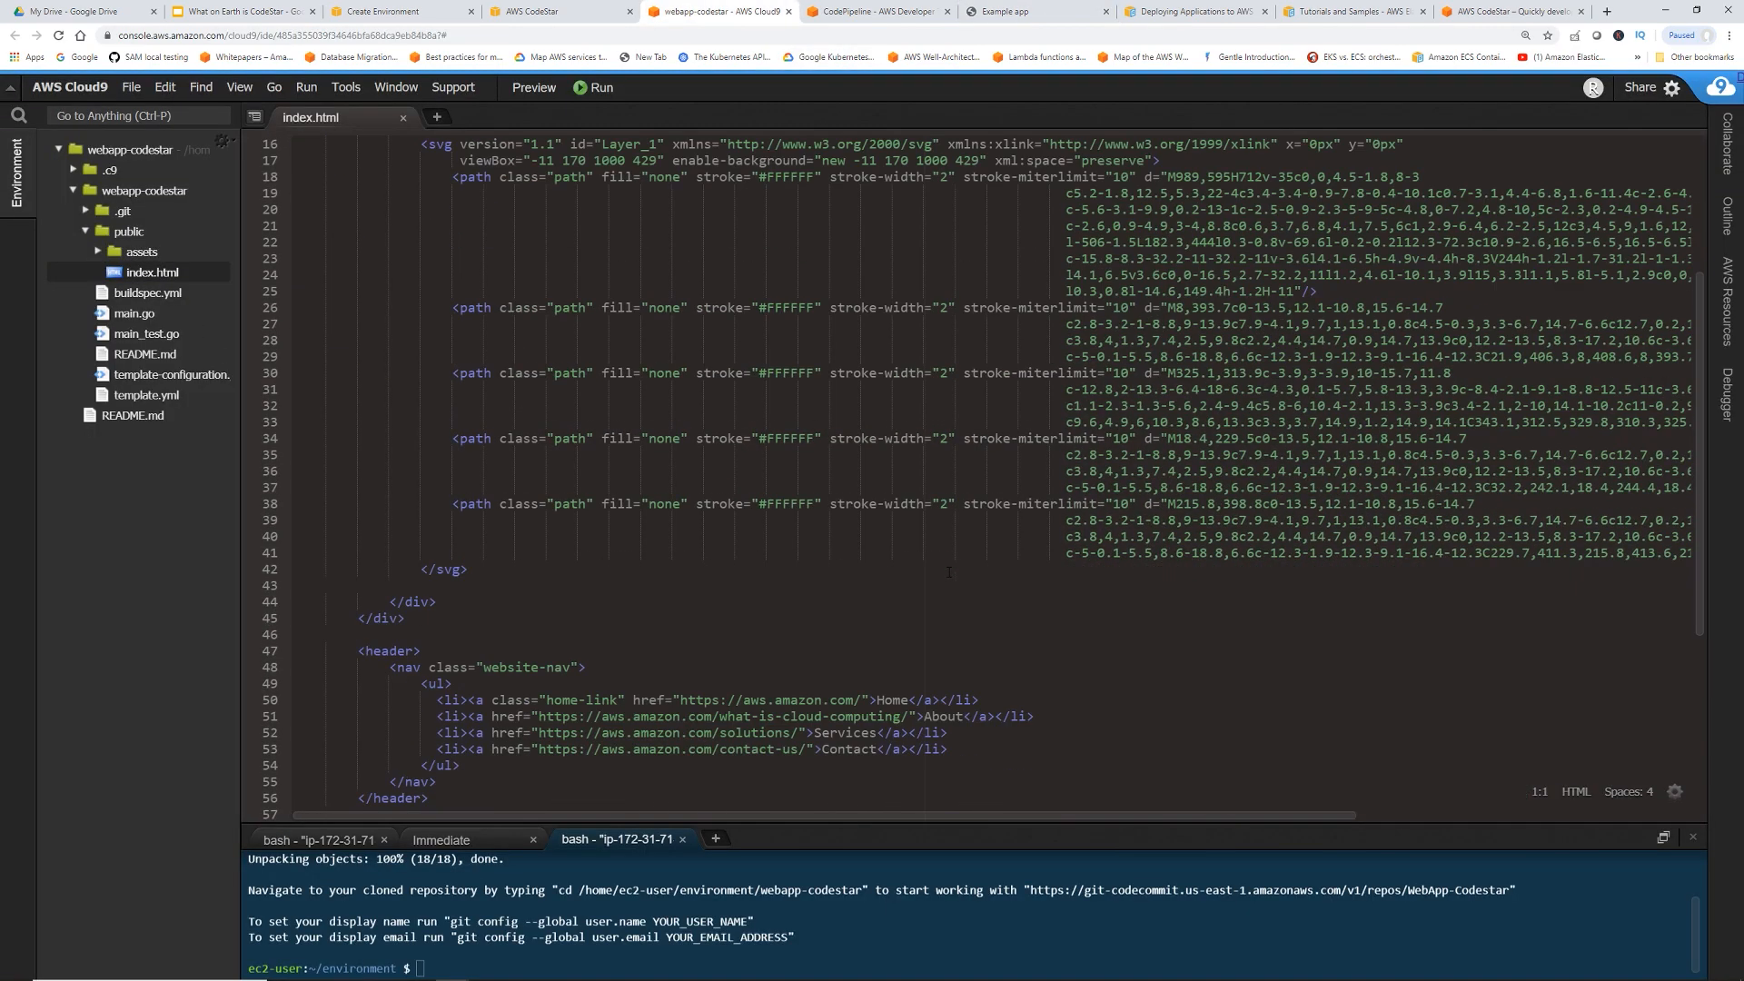
pyautogui.scroll(-3)
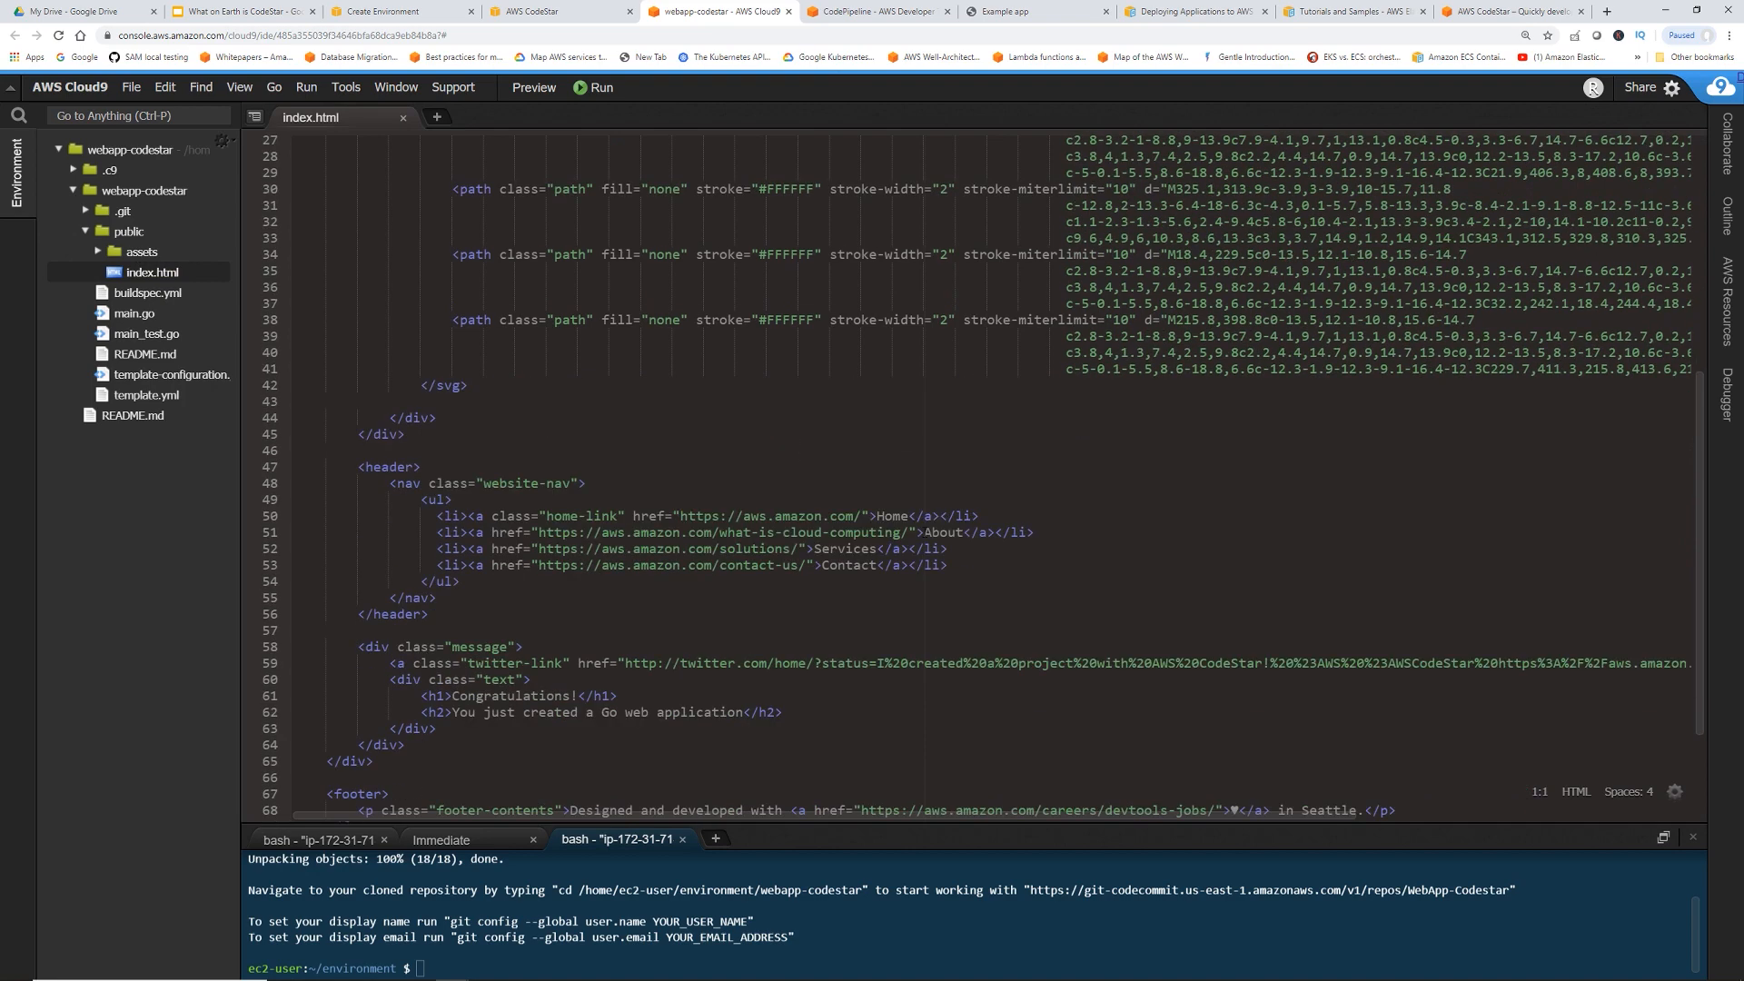
pyautogui.scroll(-3)
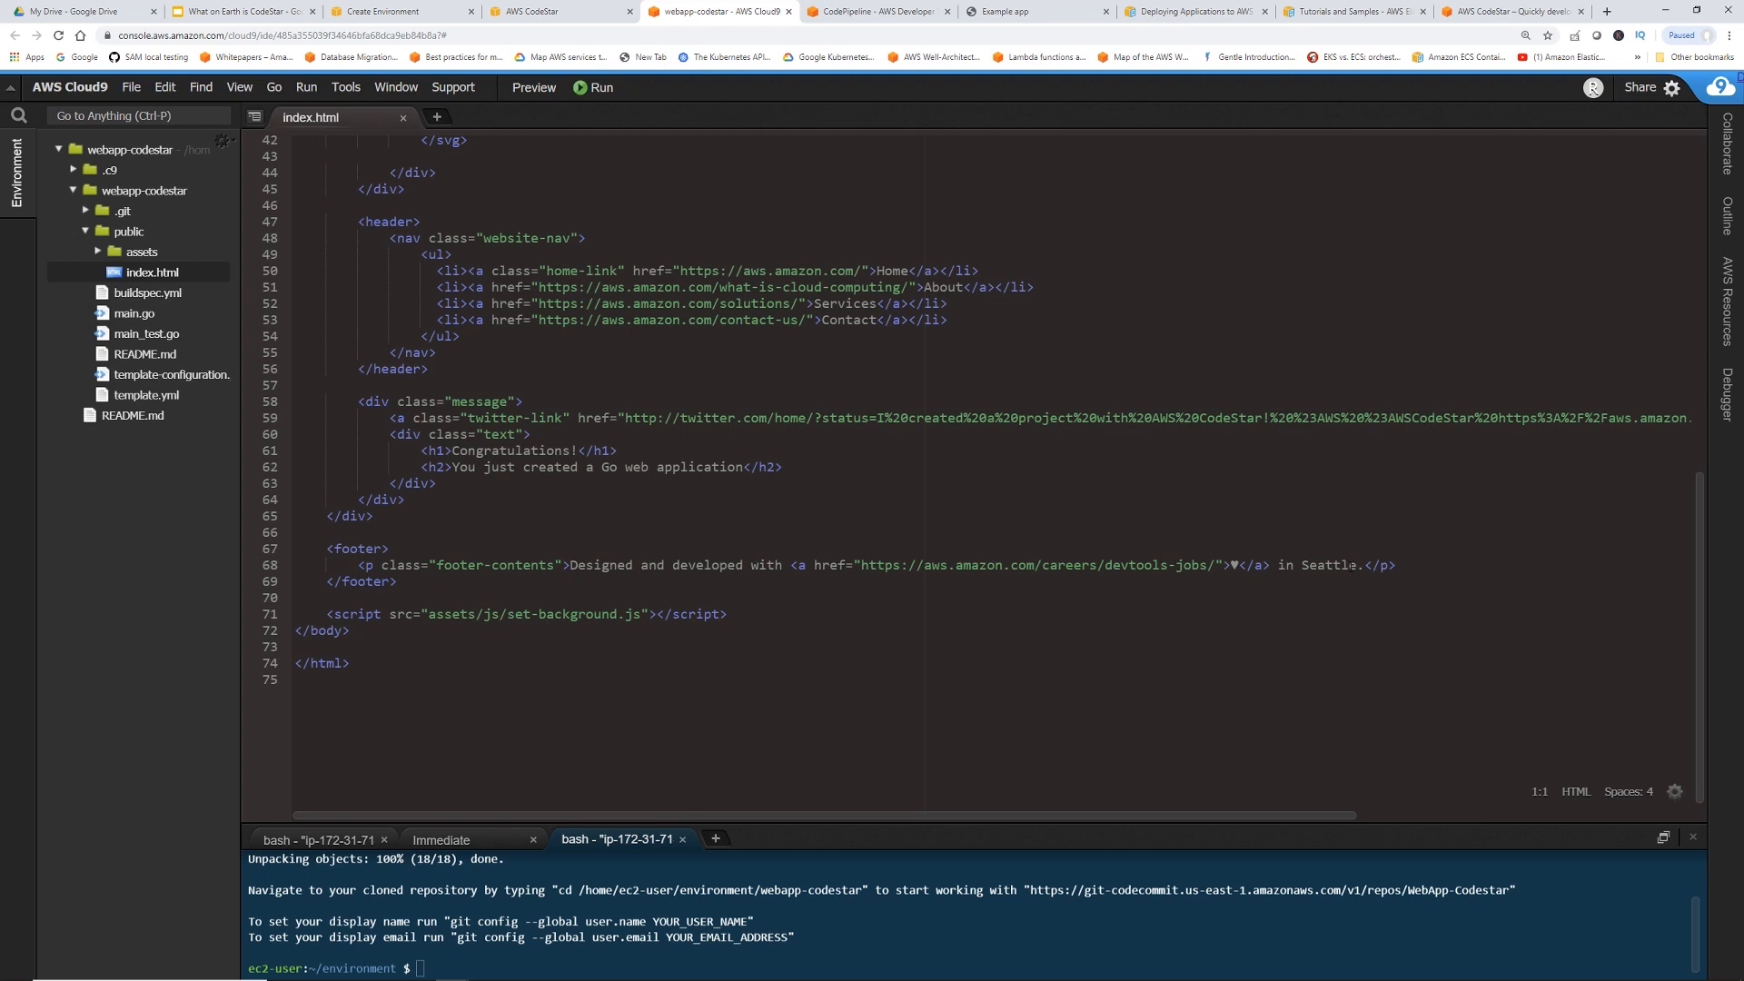
pyautogui.click(1357, 565)
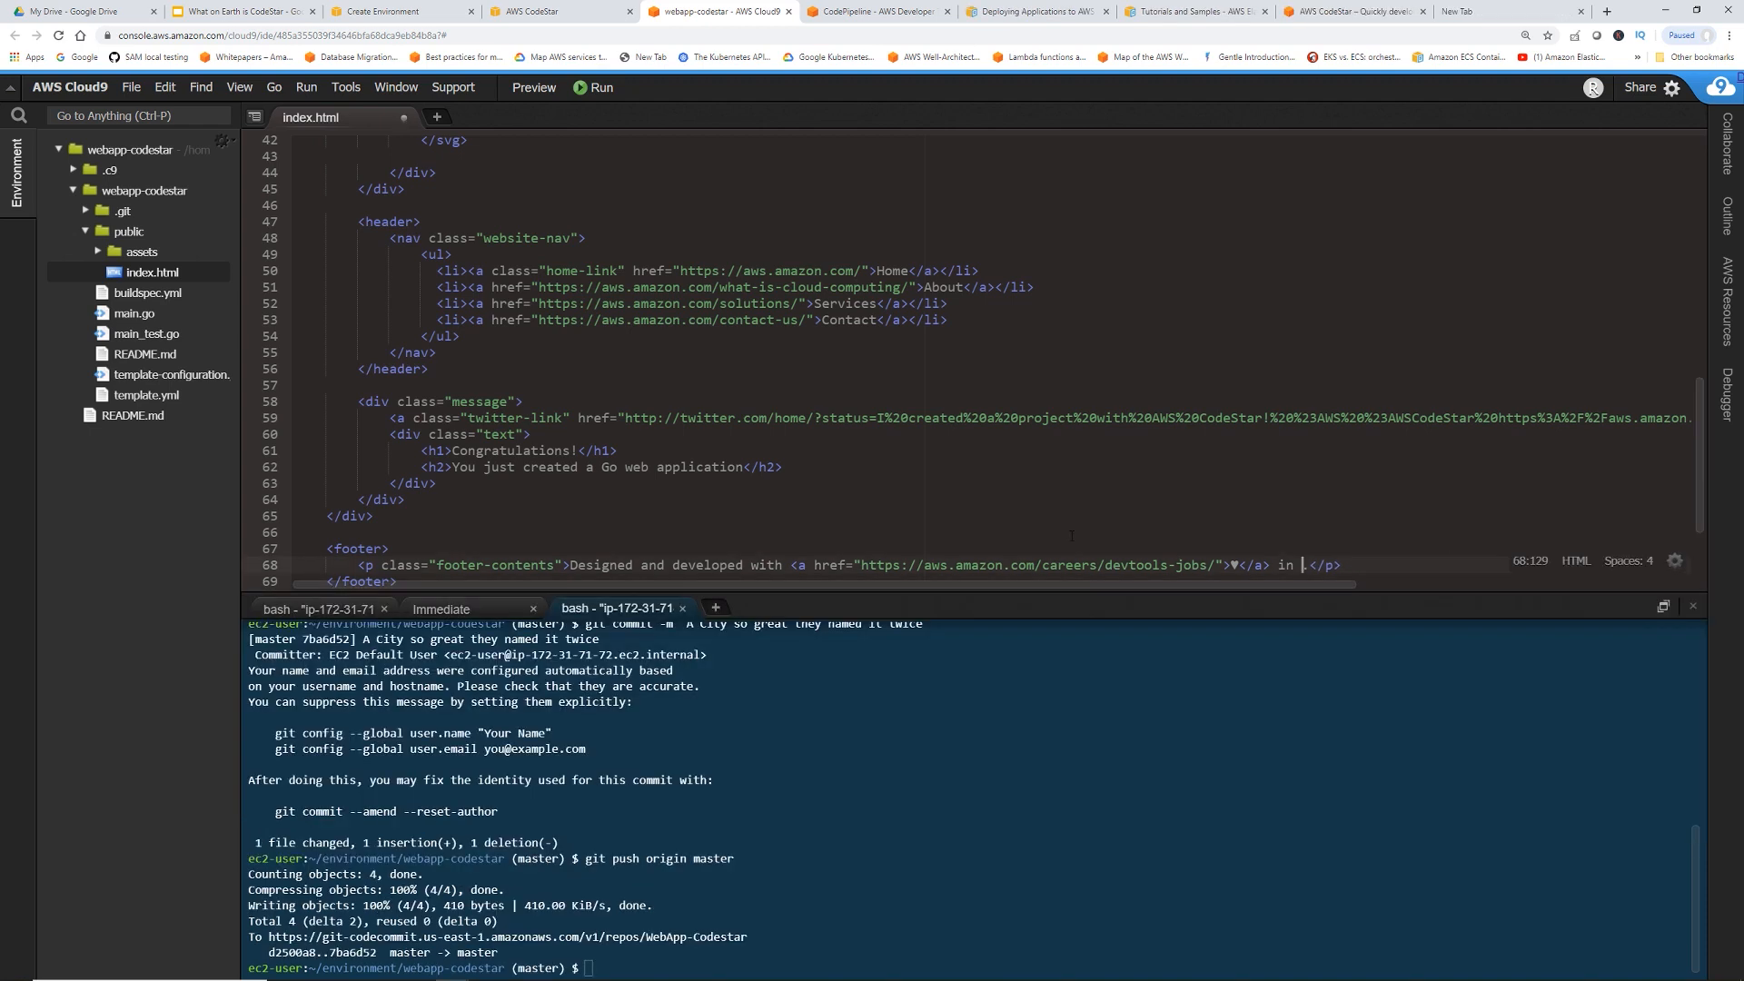
pyautogui.write('NYC')
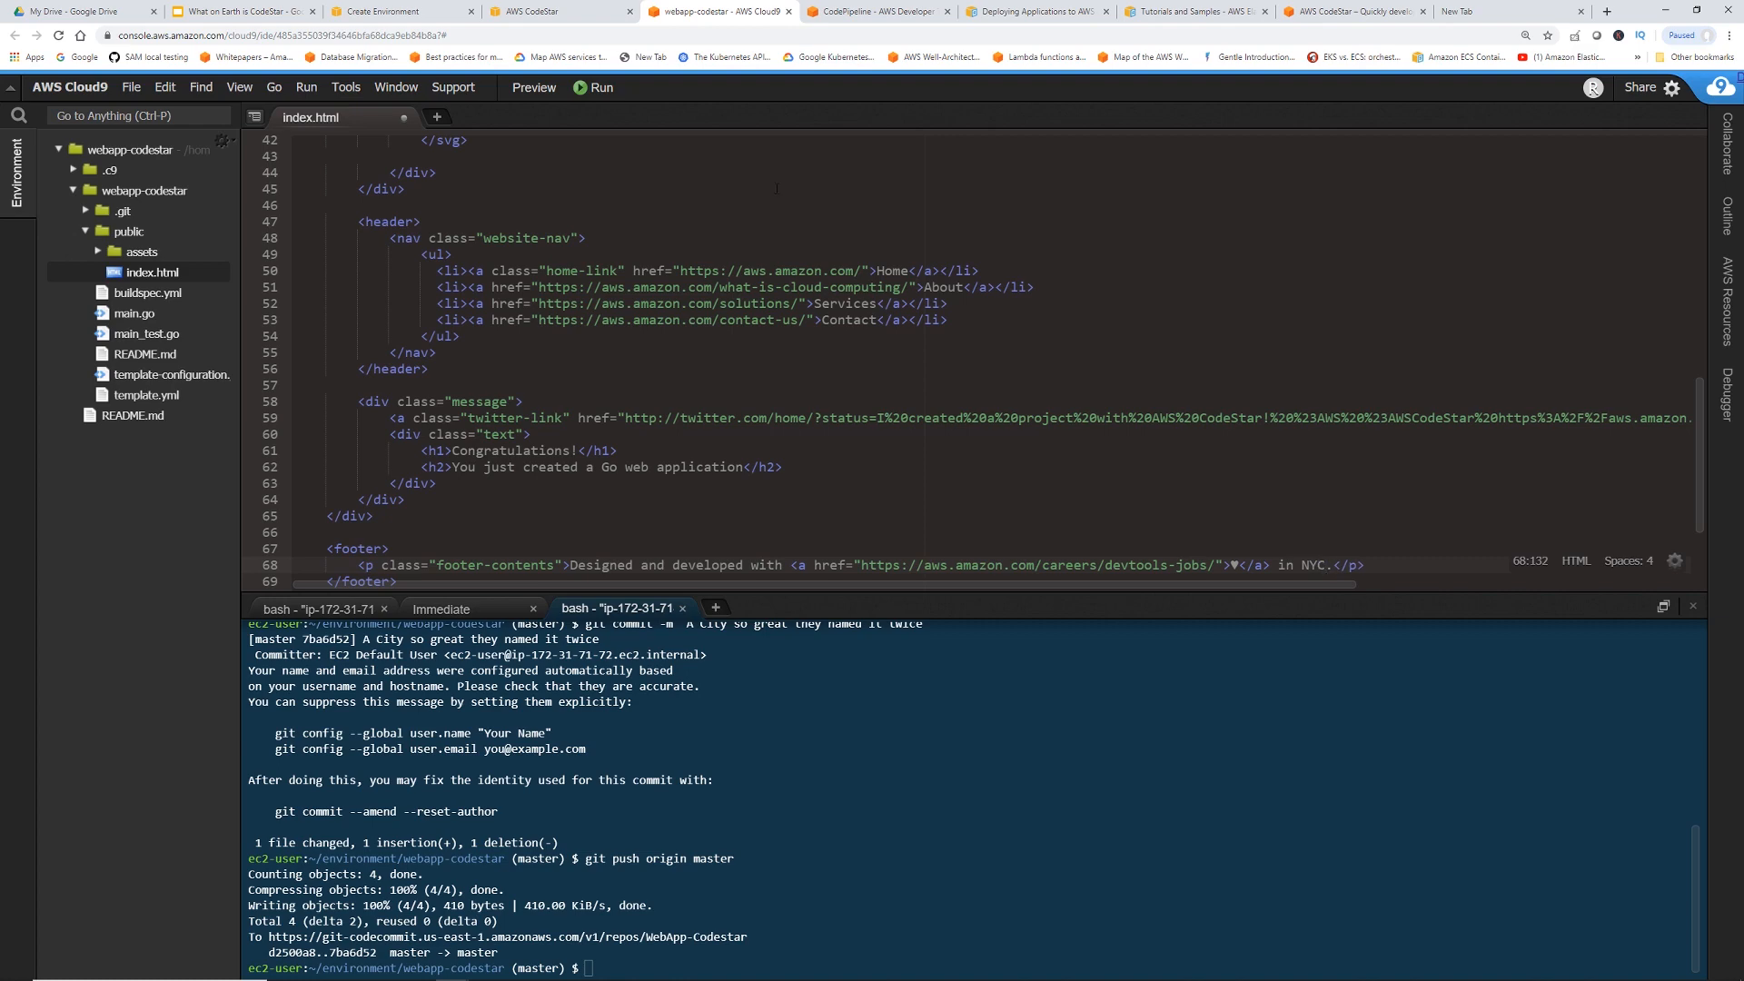
# Commit and push the footer change with git add/commit/push in the terminal
pyautogui.click(130, 88)
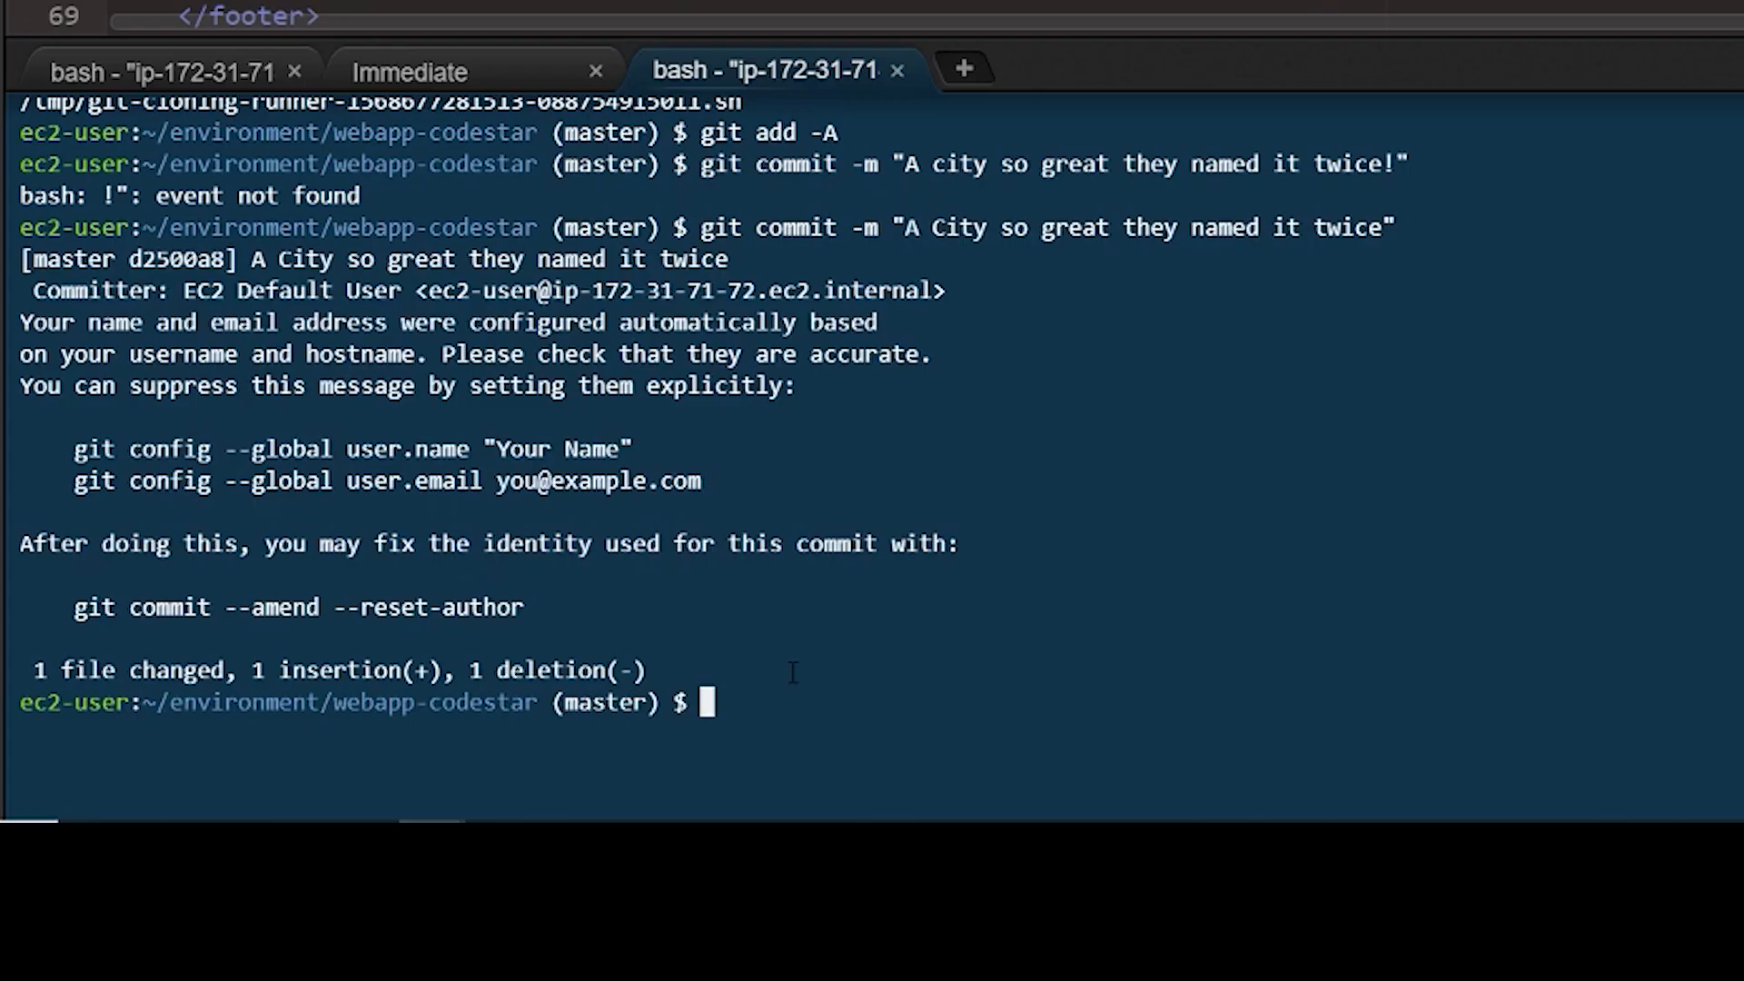
pyautogui.write('git')
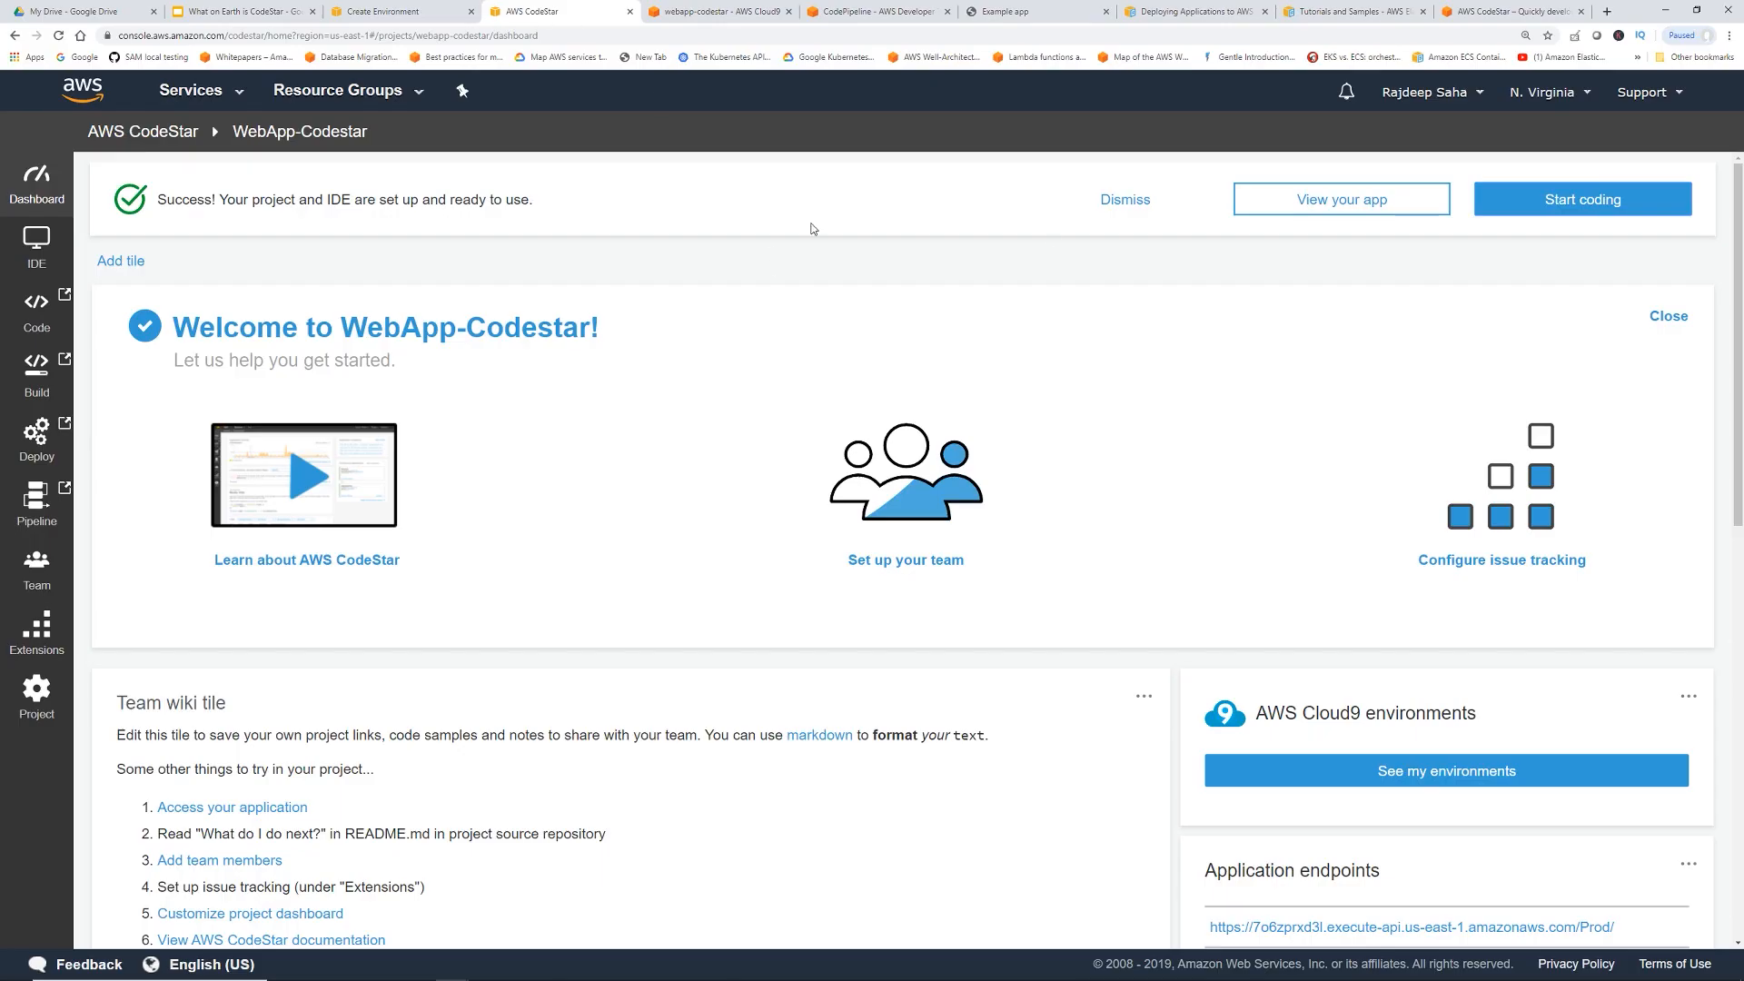
# Follow the 'A City so great' commit through Source, Build and Deploy in the detailed pipeline view
pyautogui.scroll(-3)
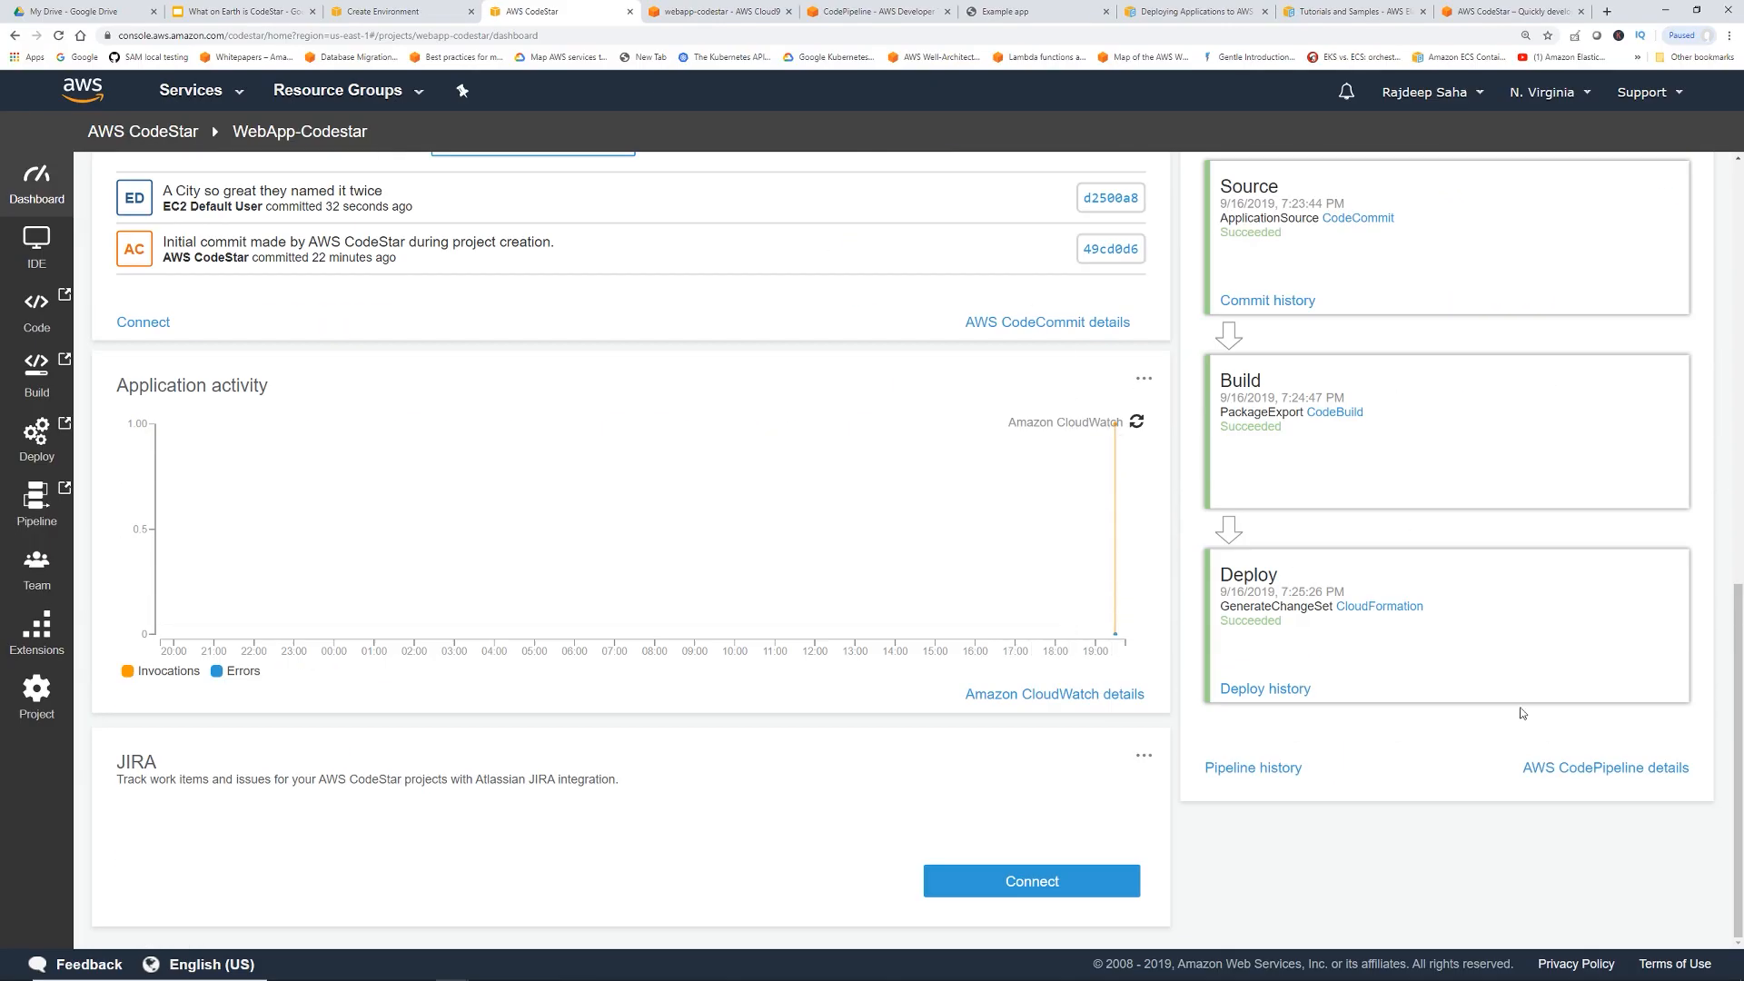
pyautogui.click(1604, 766)
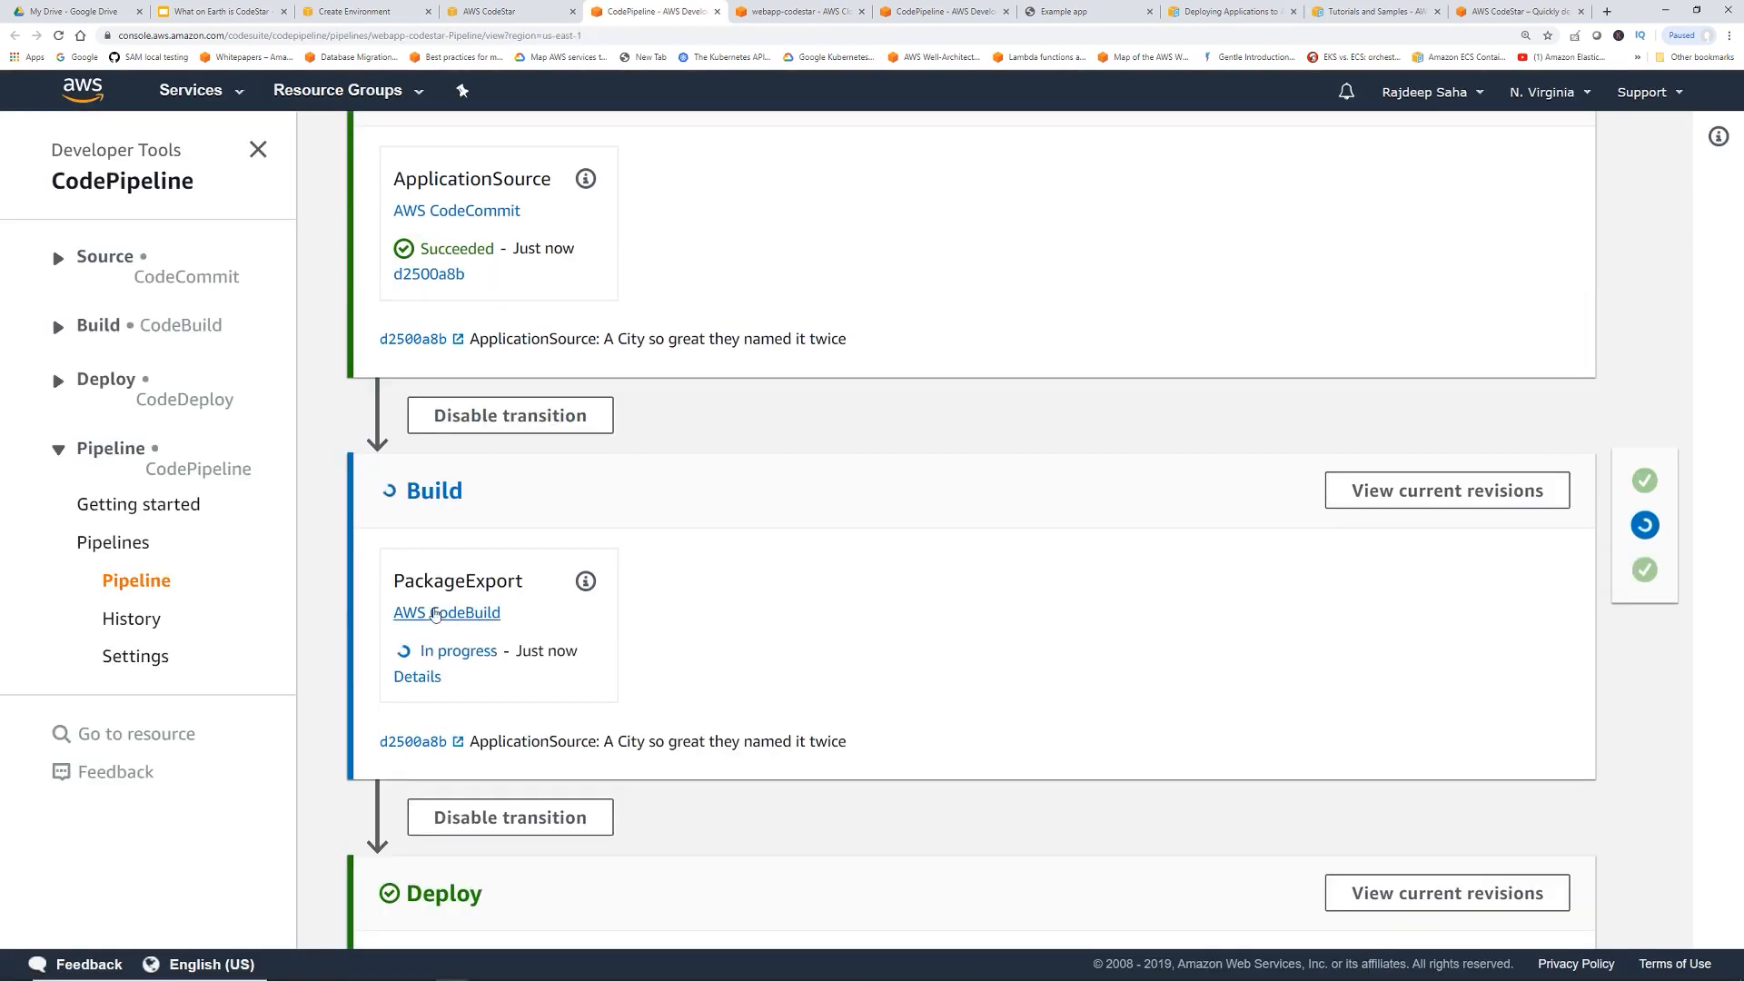
pyautogui.moveTo(1047, 538)
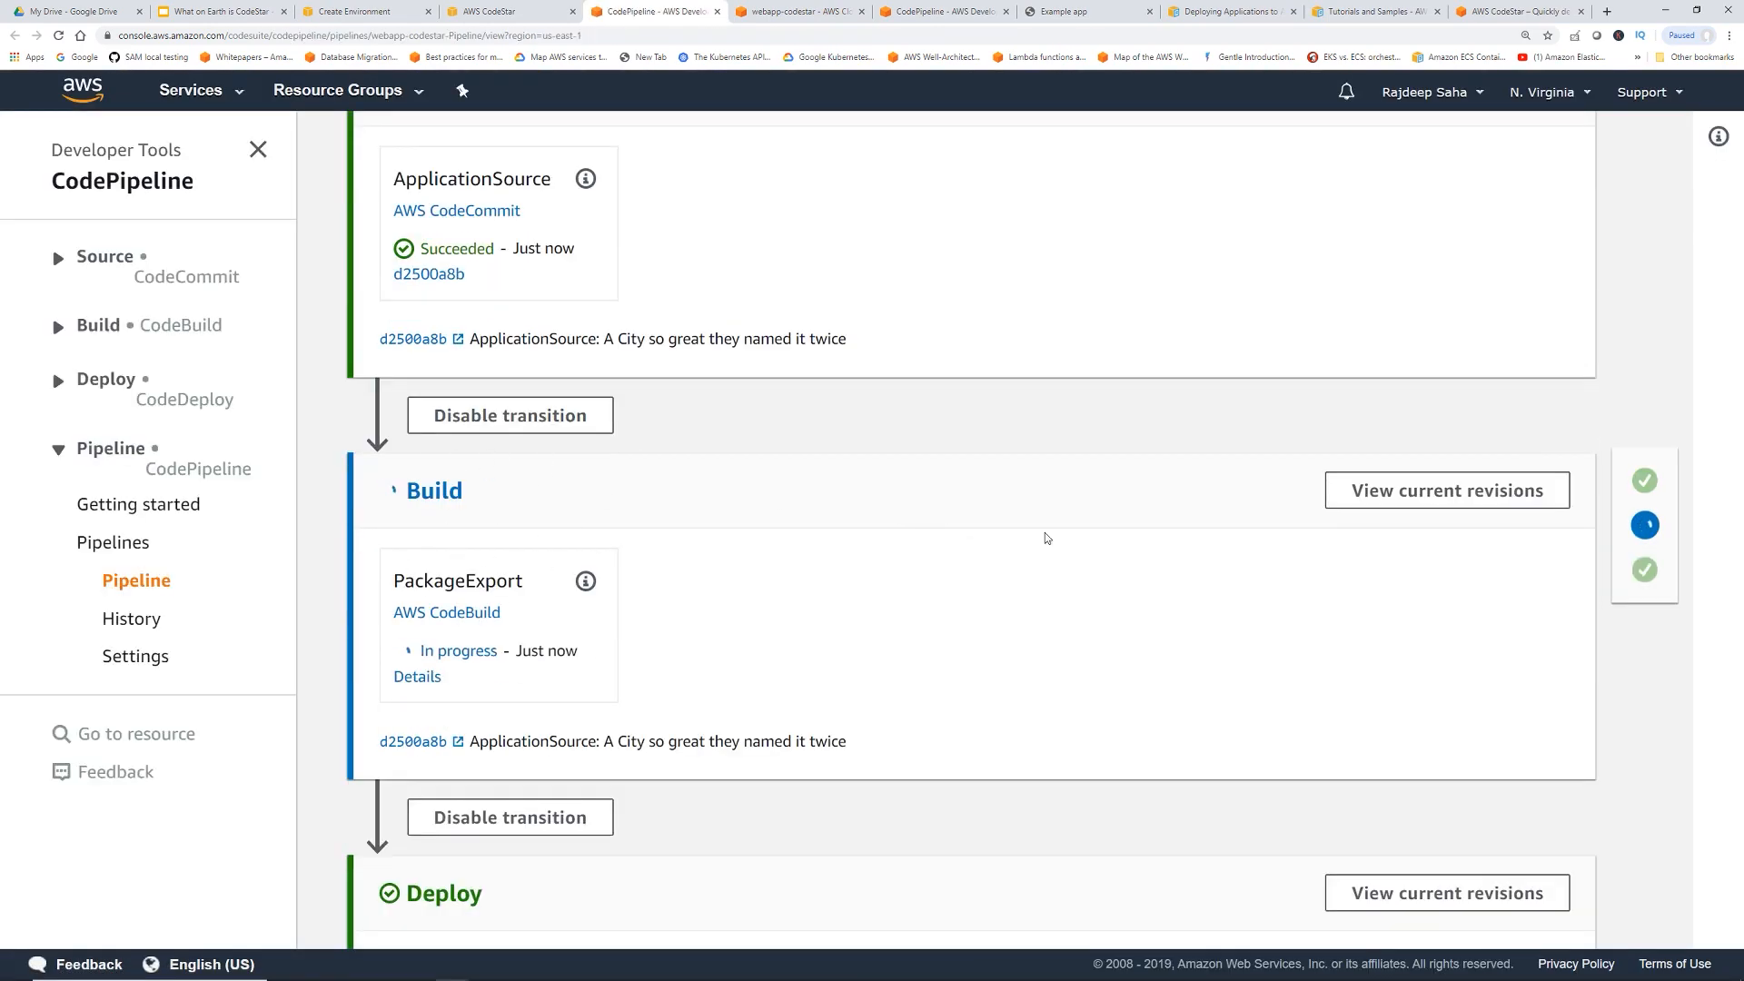
pyautogui.scroll(3)
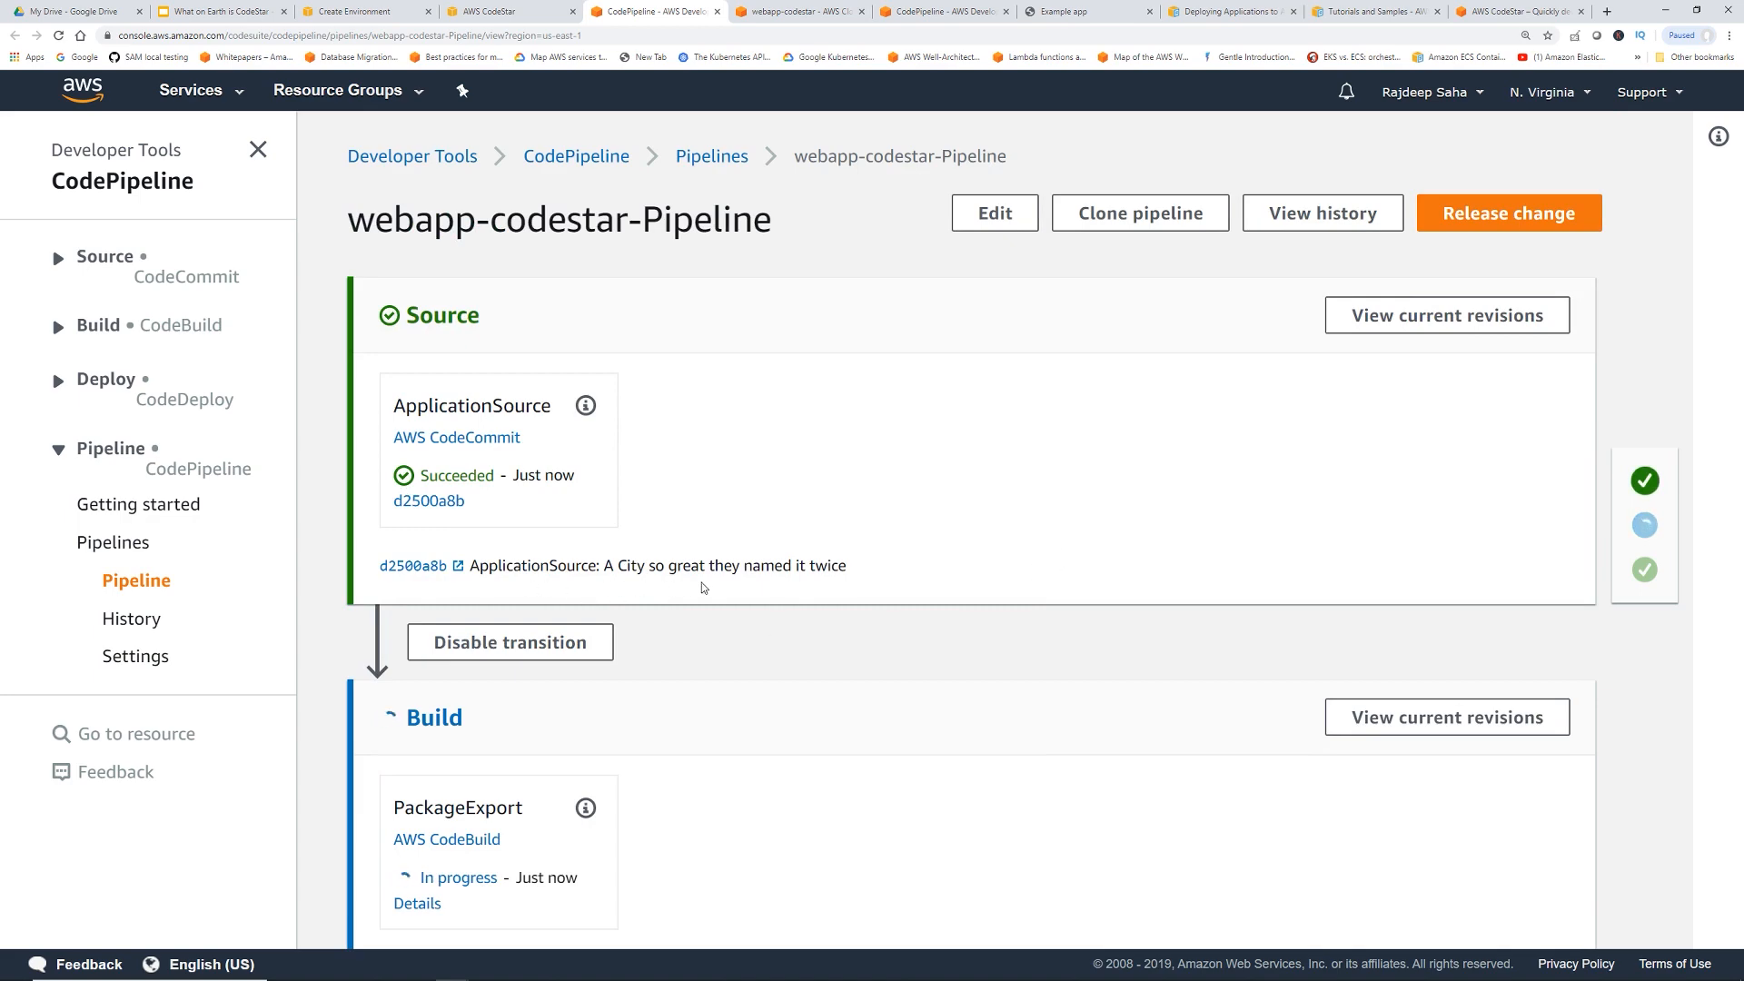
pyautogui.moveTo(896, 692)
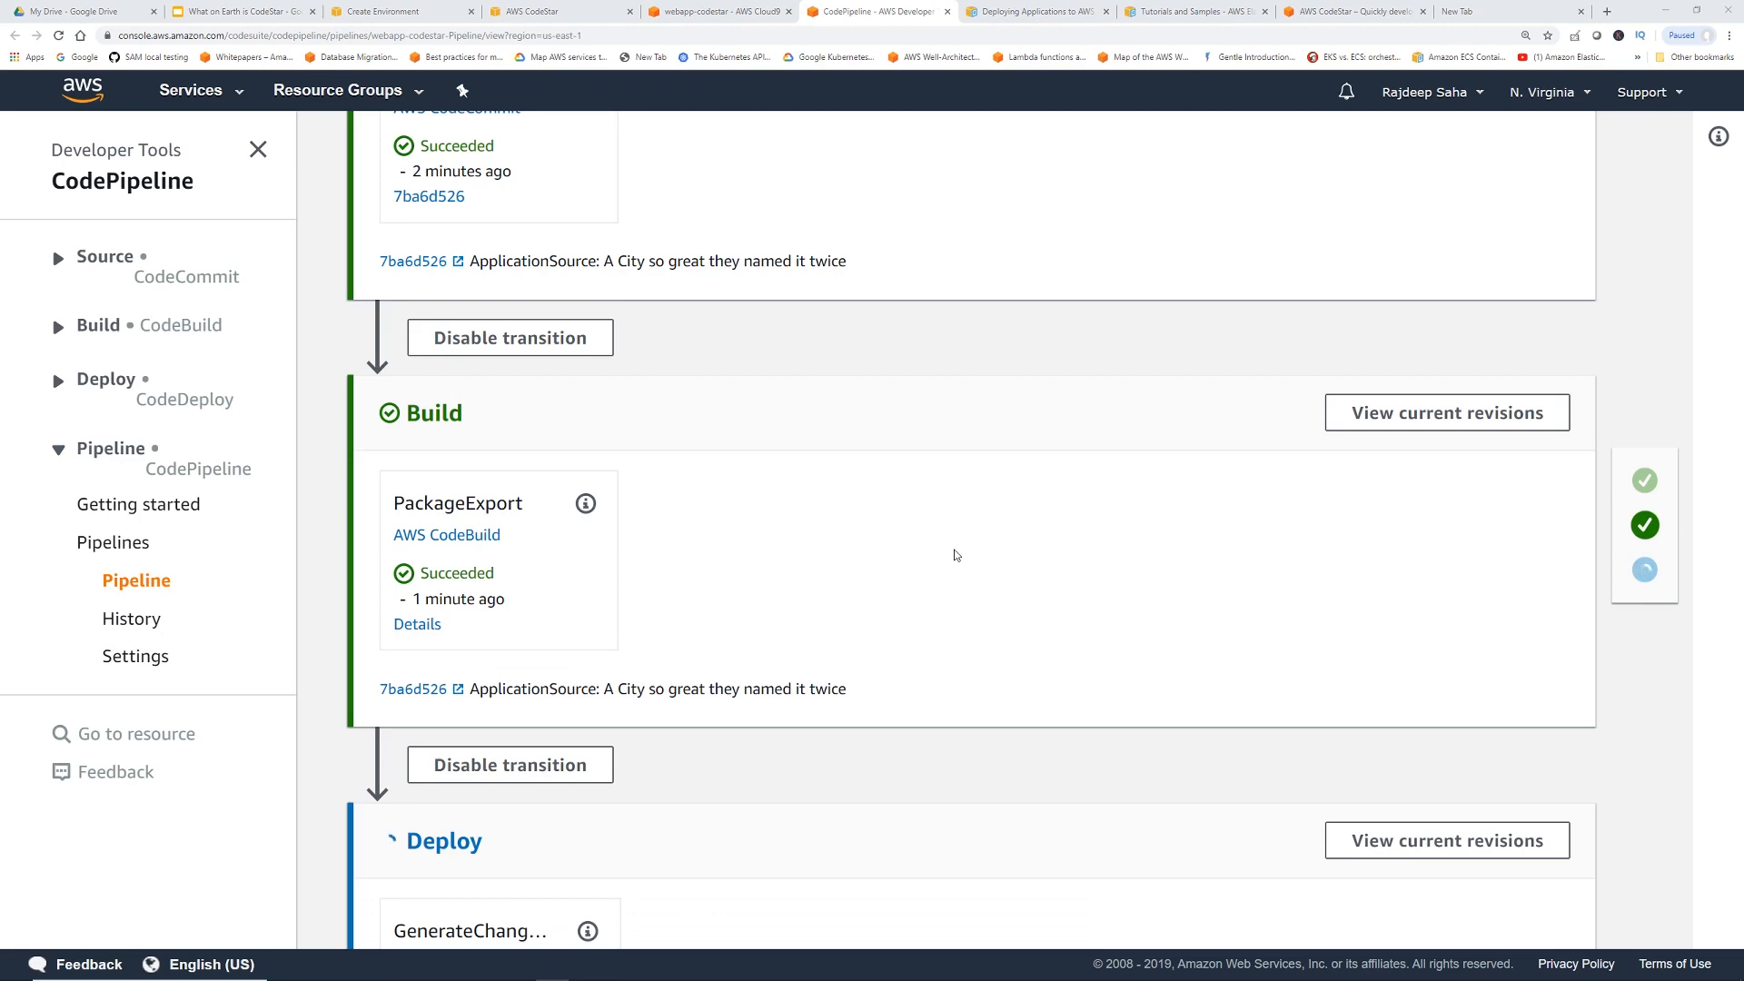
pyautogui.scroll(3)
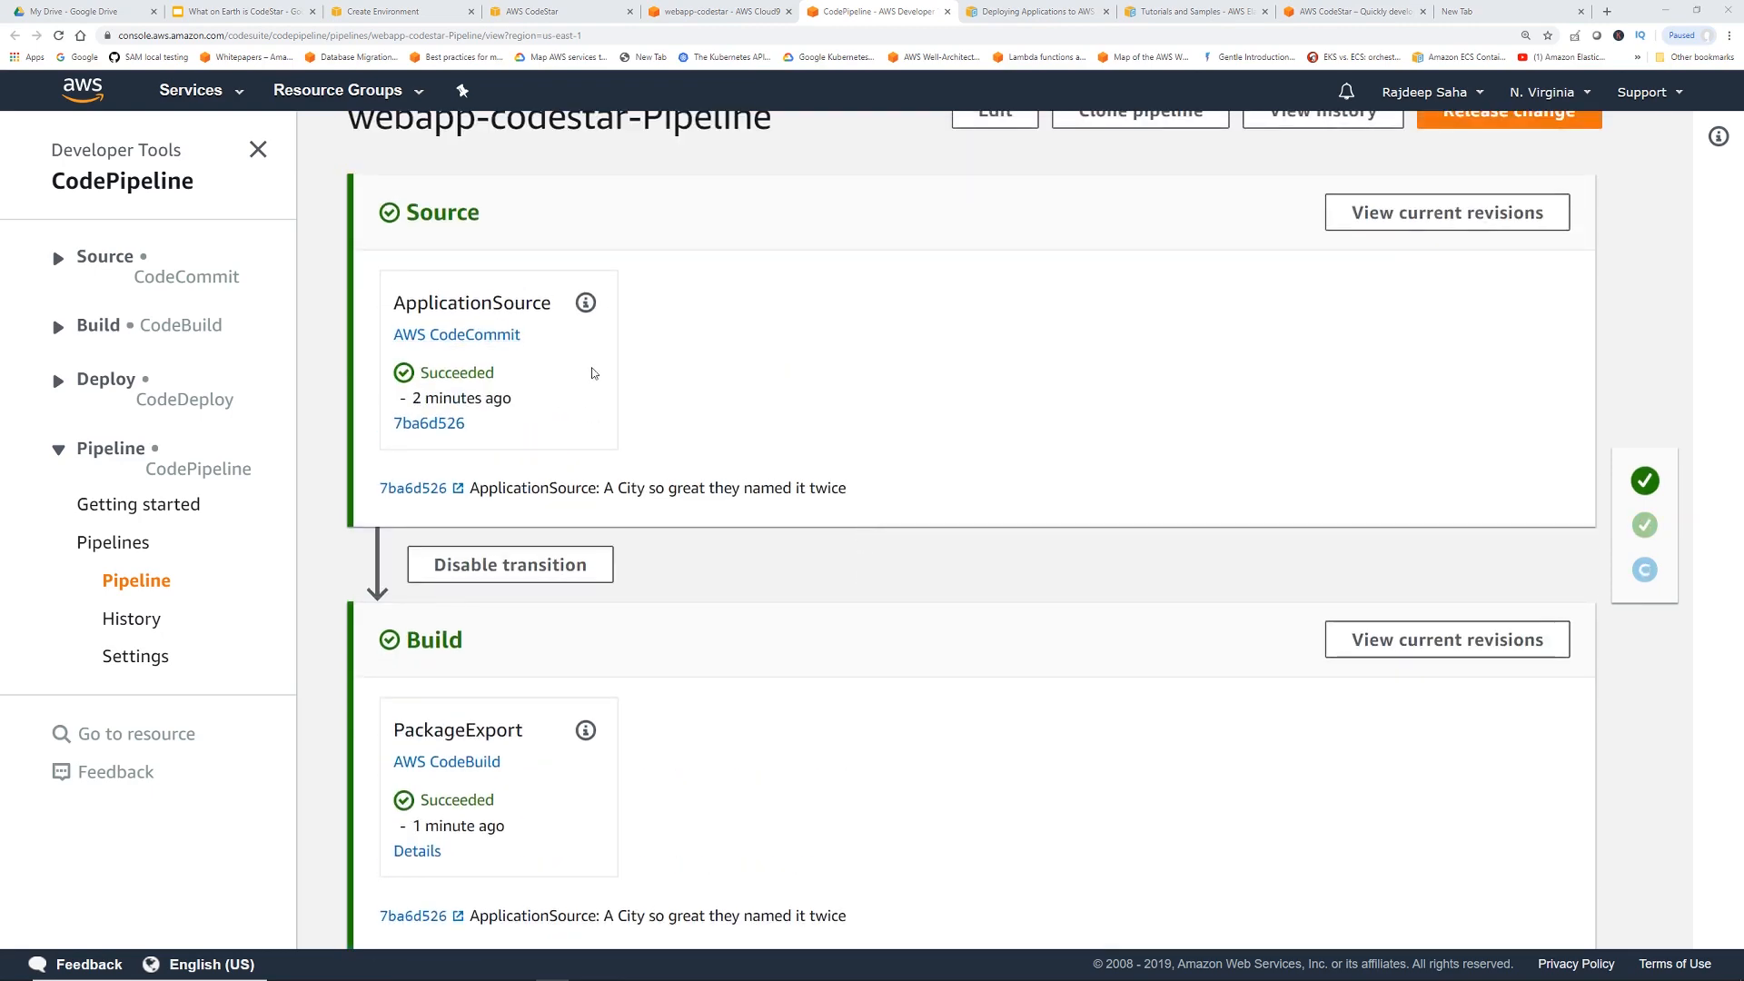
pyautogui.scroll(-3)
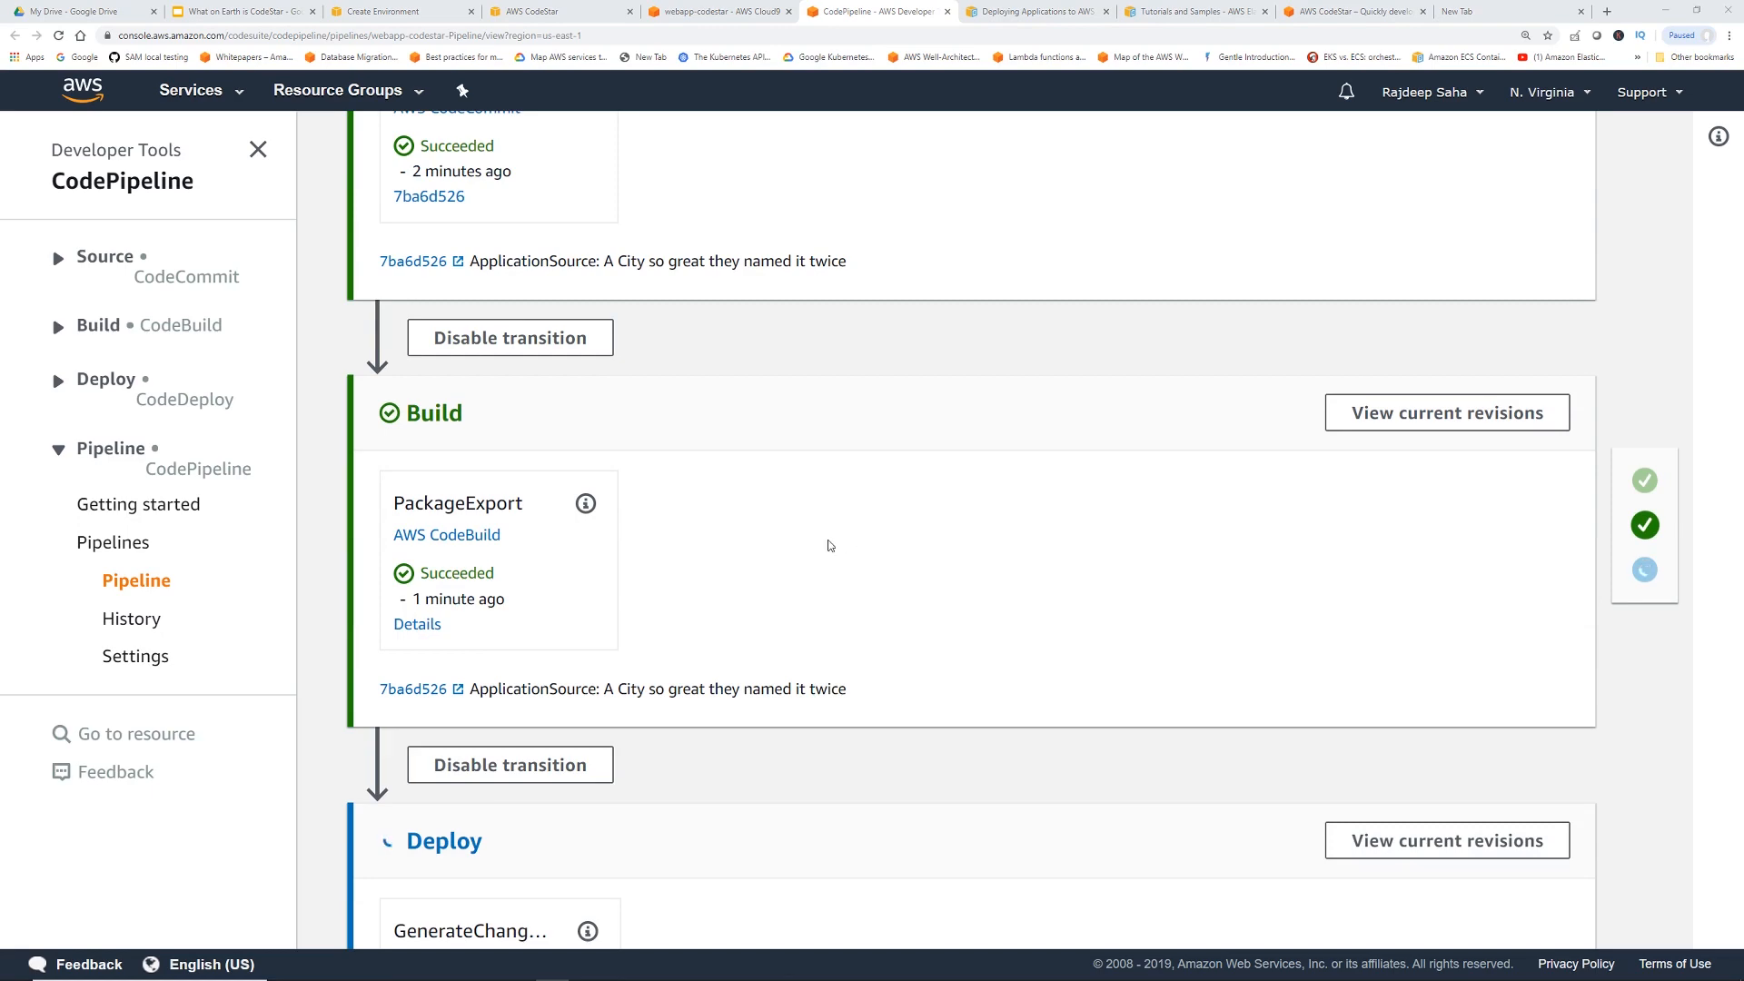
pyautogui.scroll(-3)
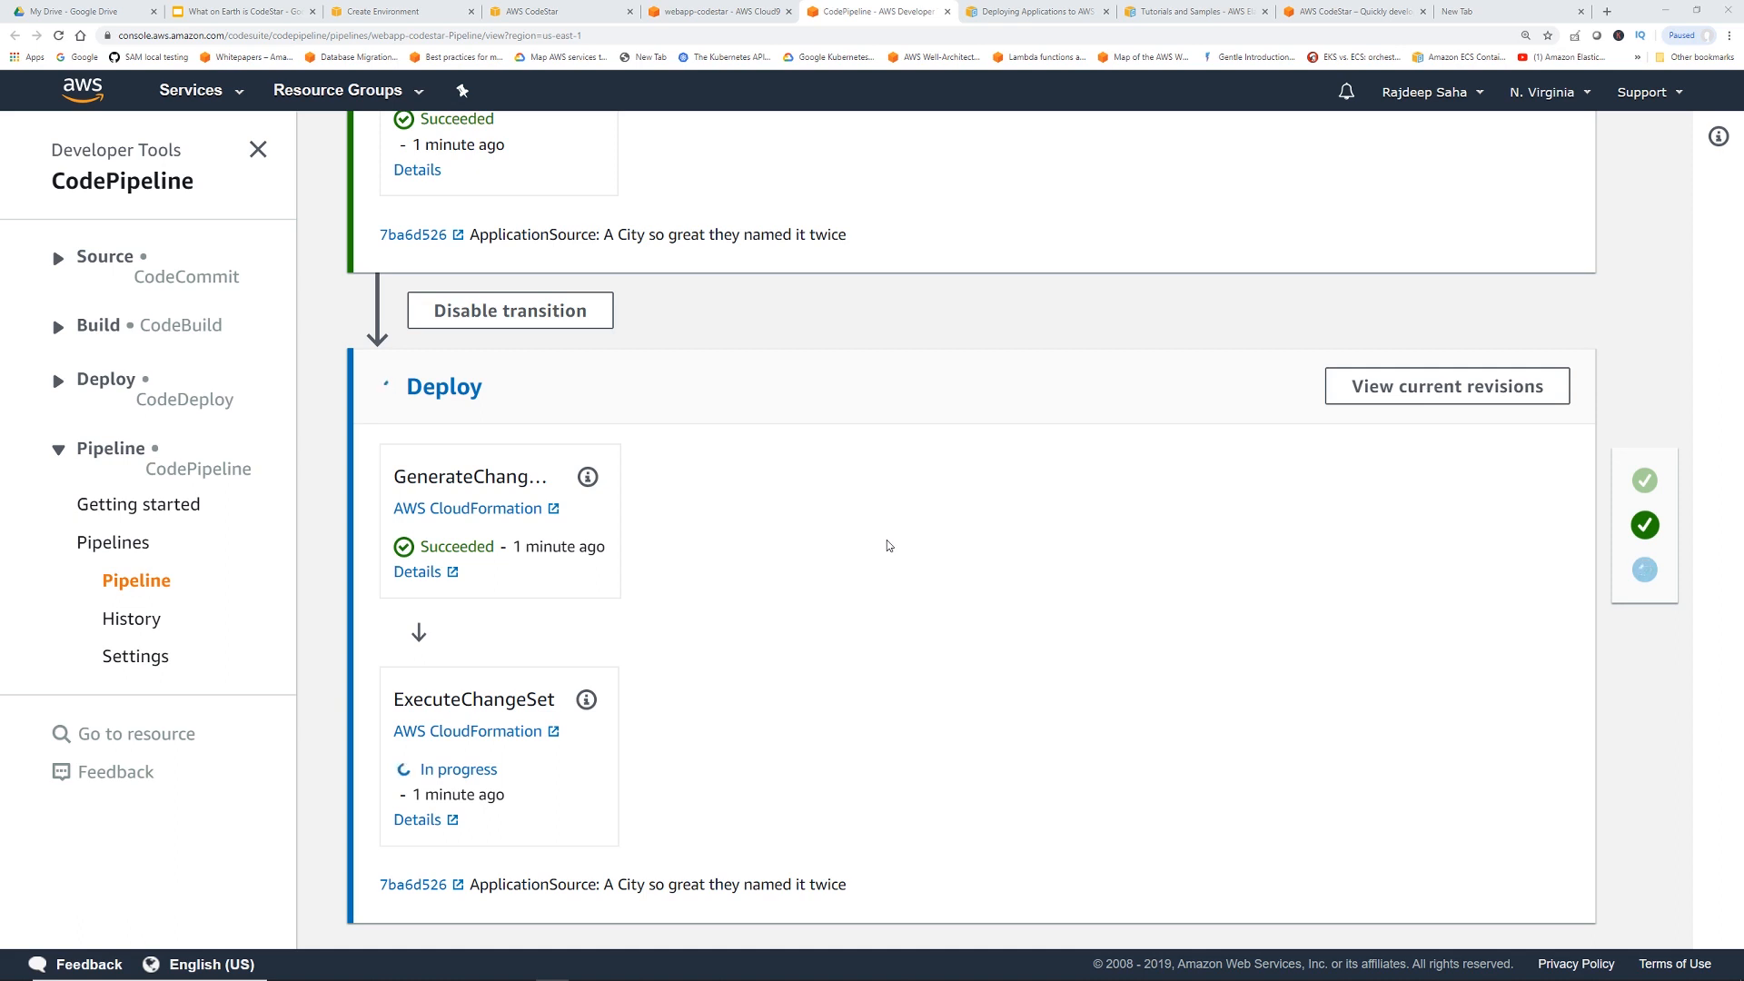
pyautogui.moveTo(817, 635)
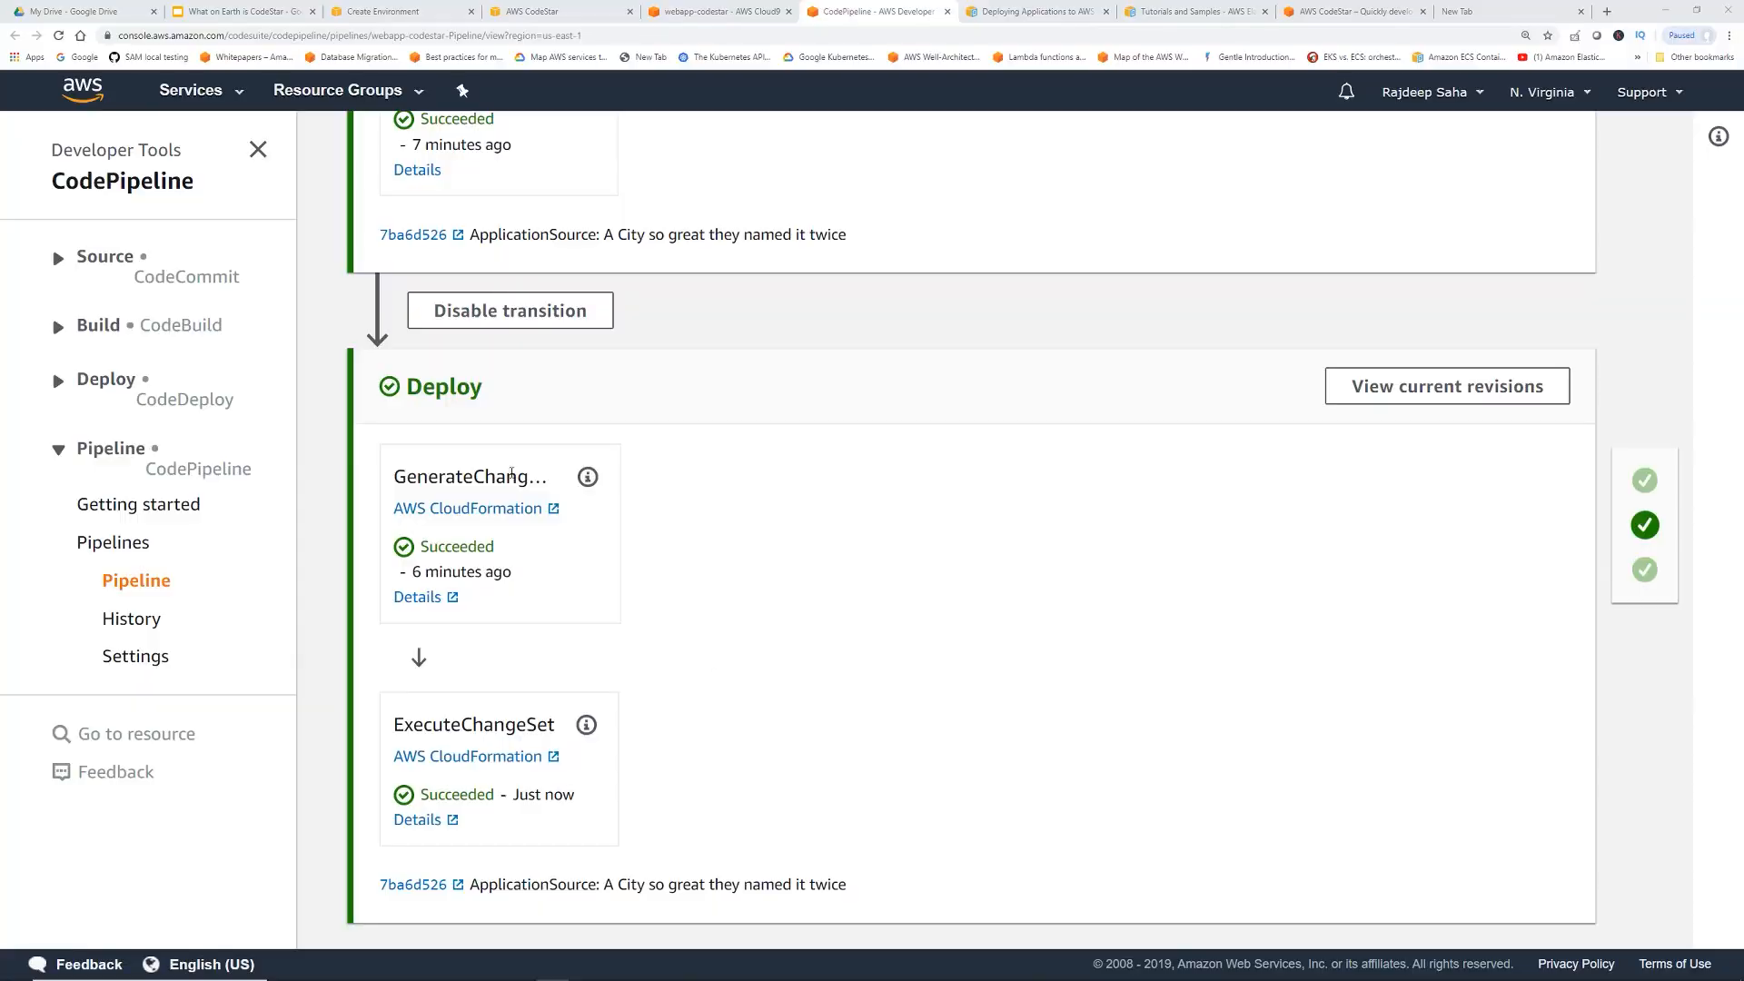
pyautogui.moveTo(935, 493)
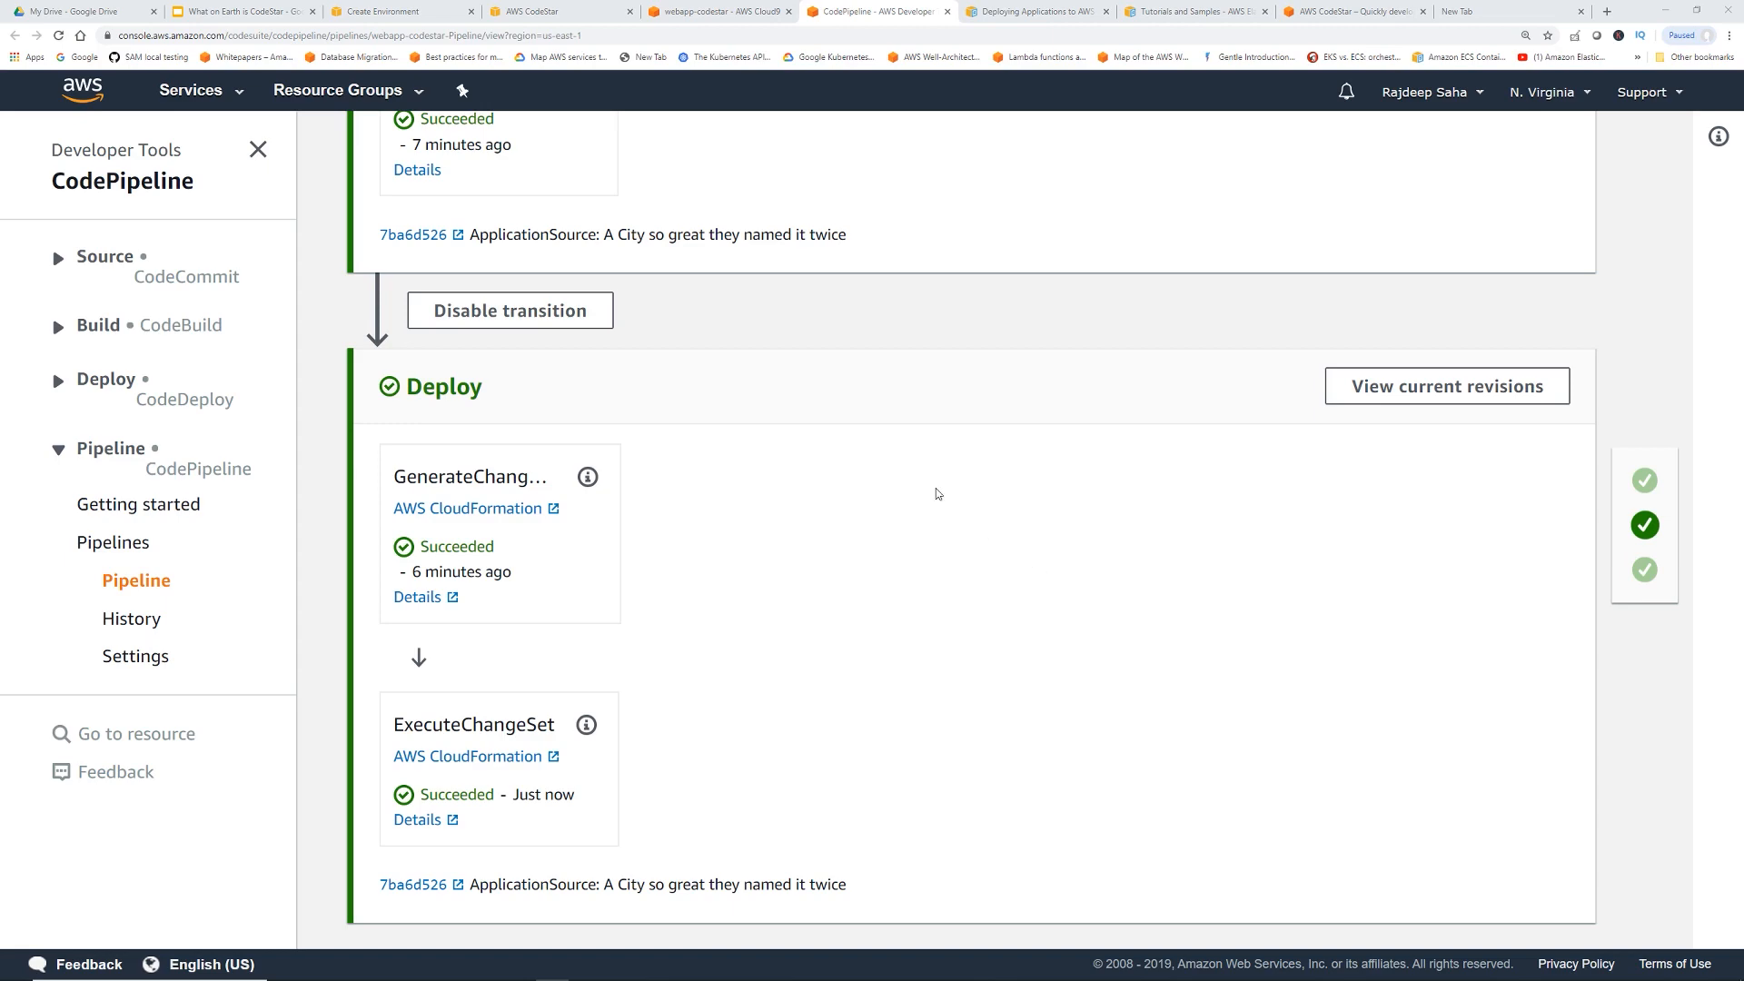
pyautogui.moveTo(562, 11)
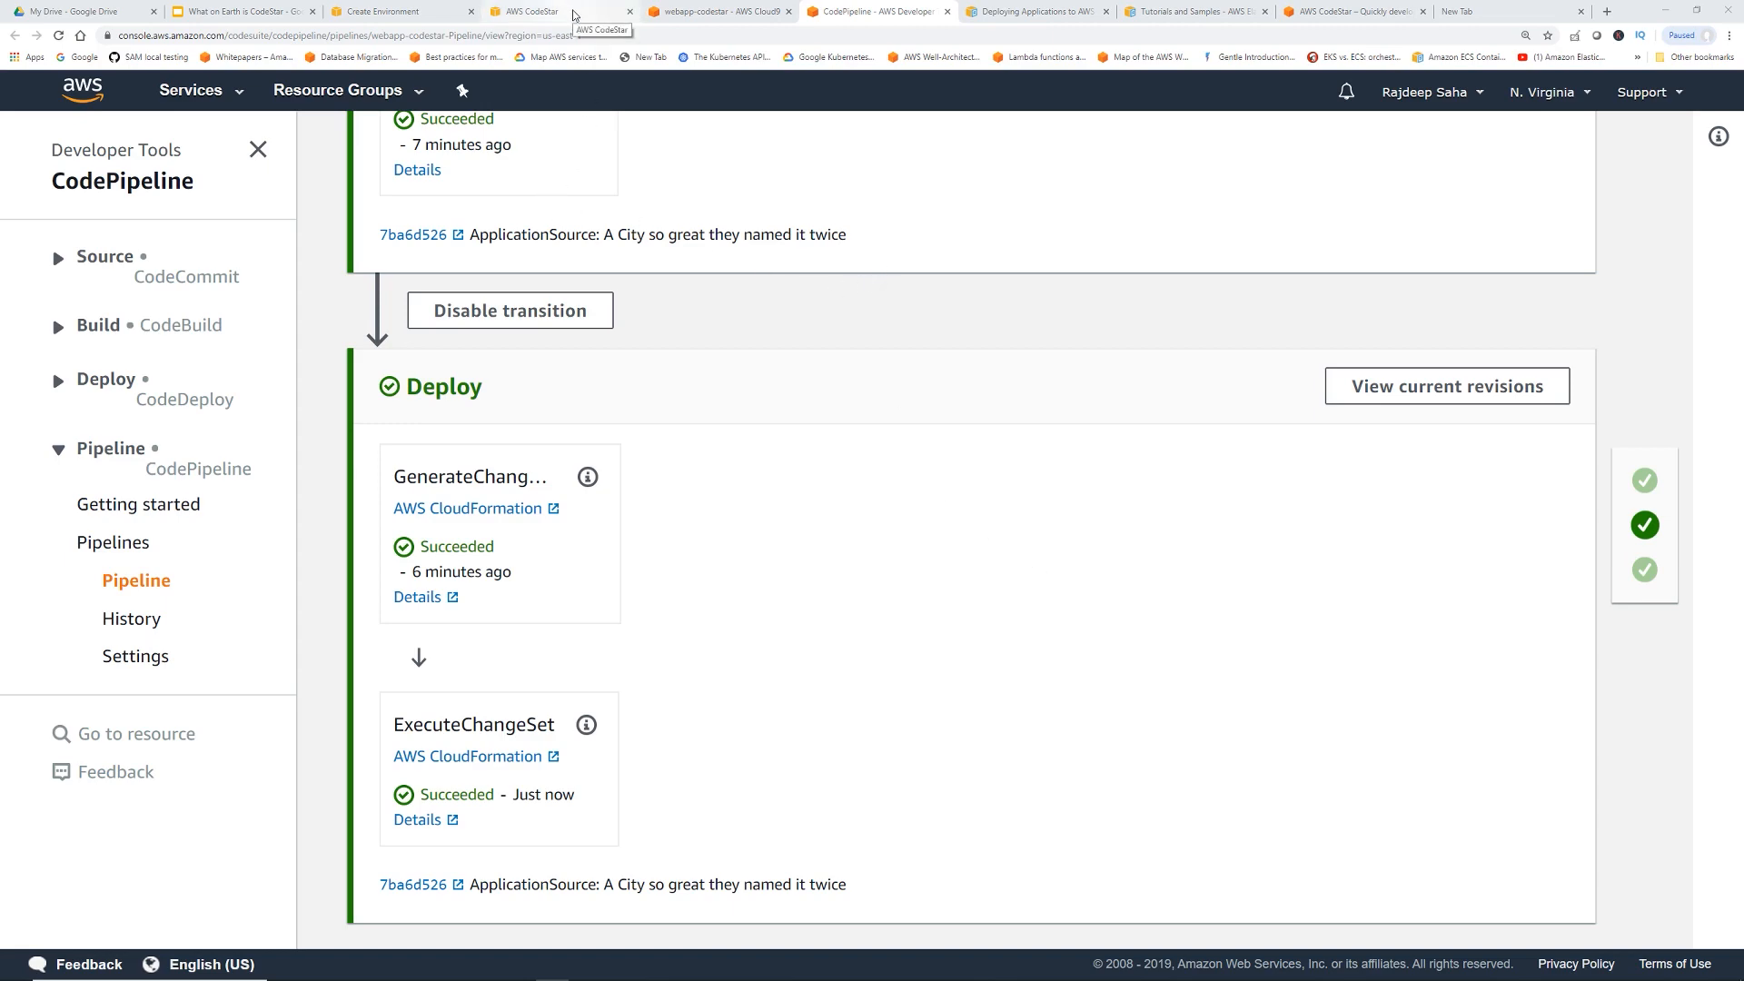
# Show the CodeStar dashboard's commit history with 'A City so great' and the Application endpoints tile
pyautogui.click(534, 11)
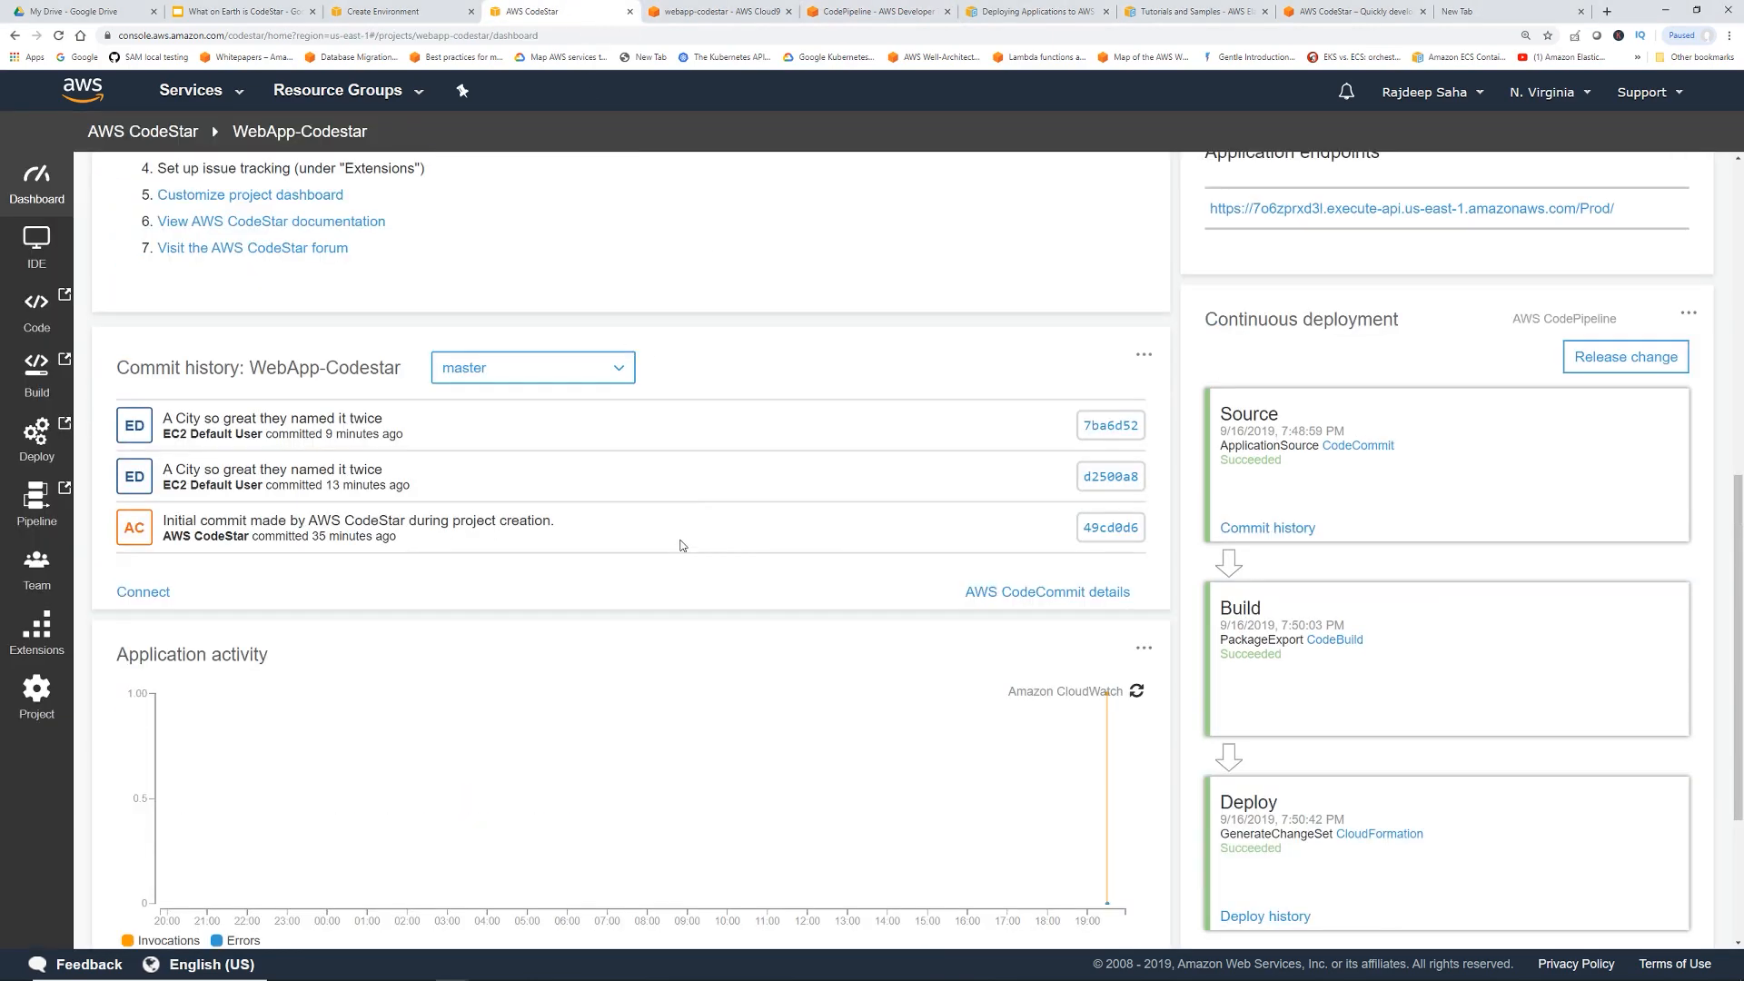
pyautogui.moveTo(625, 512)
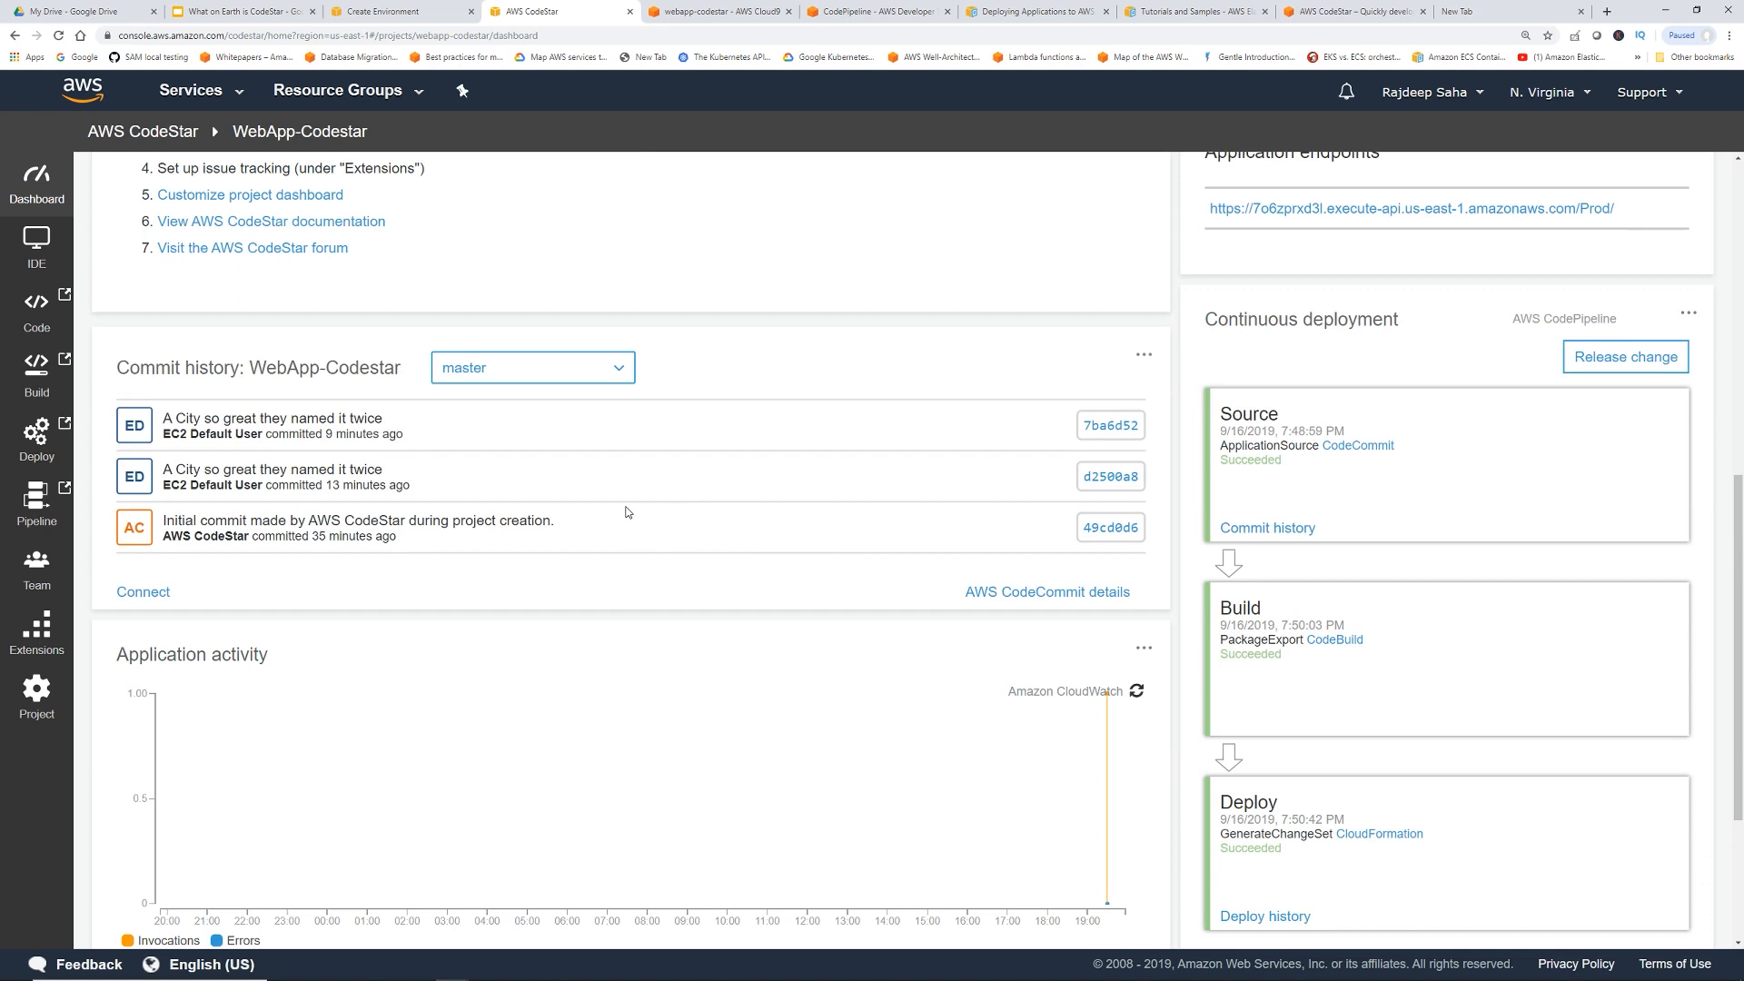
pyautogui.moveTo(248, 467)
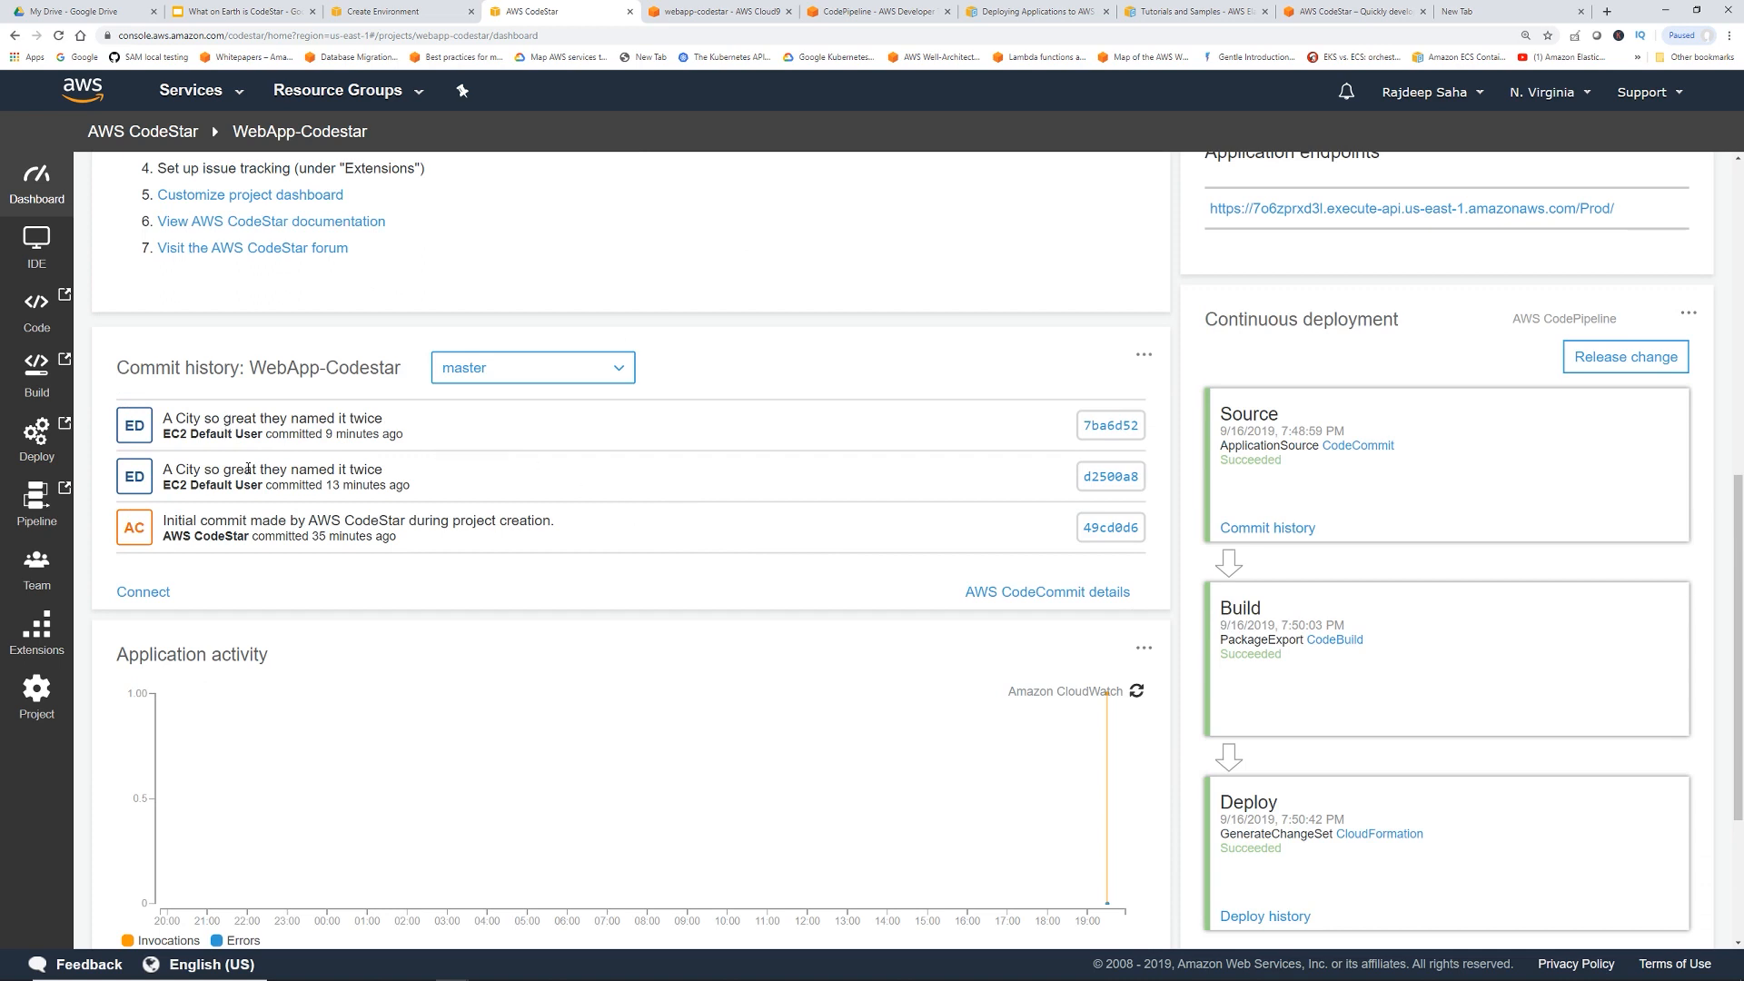
pyautogui.moveTo(300, 435)
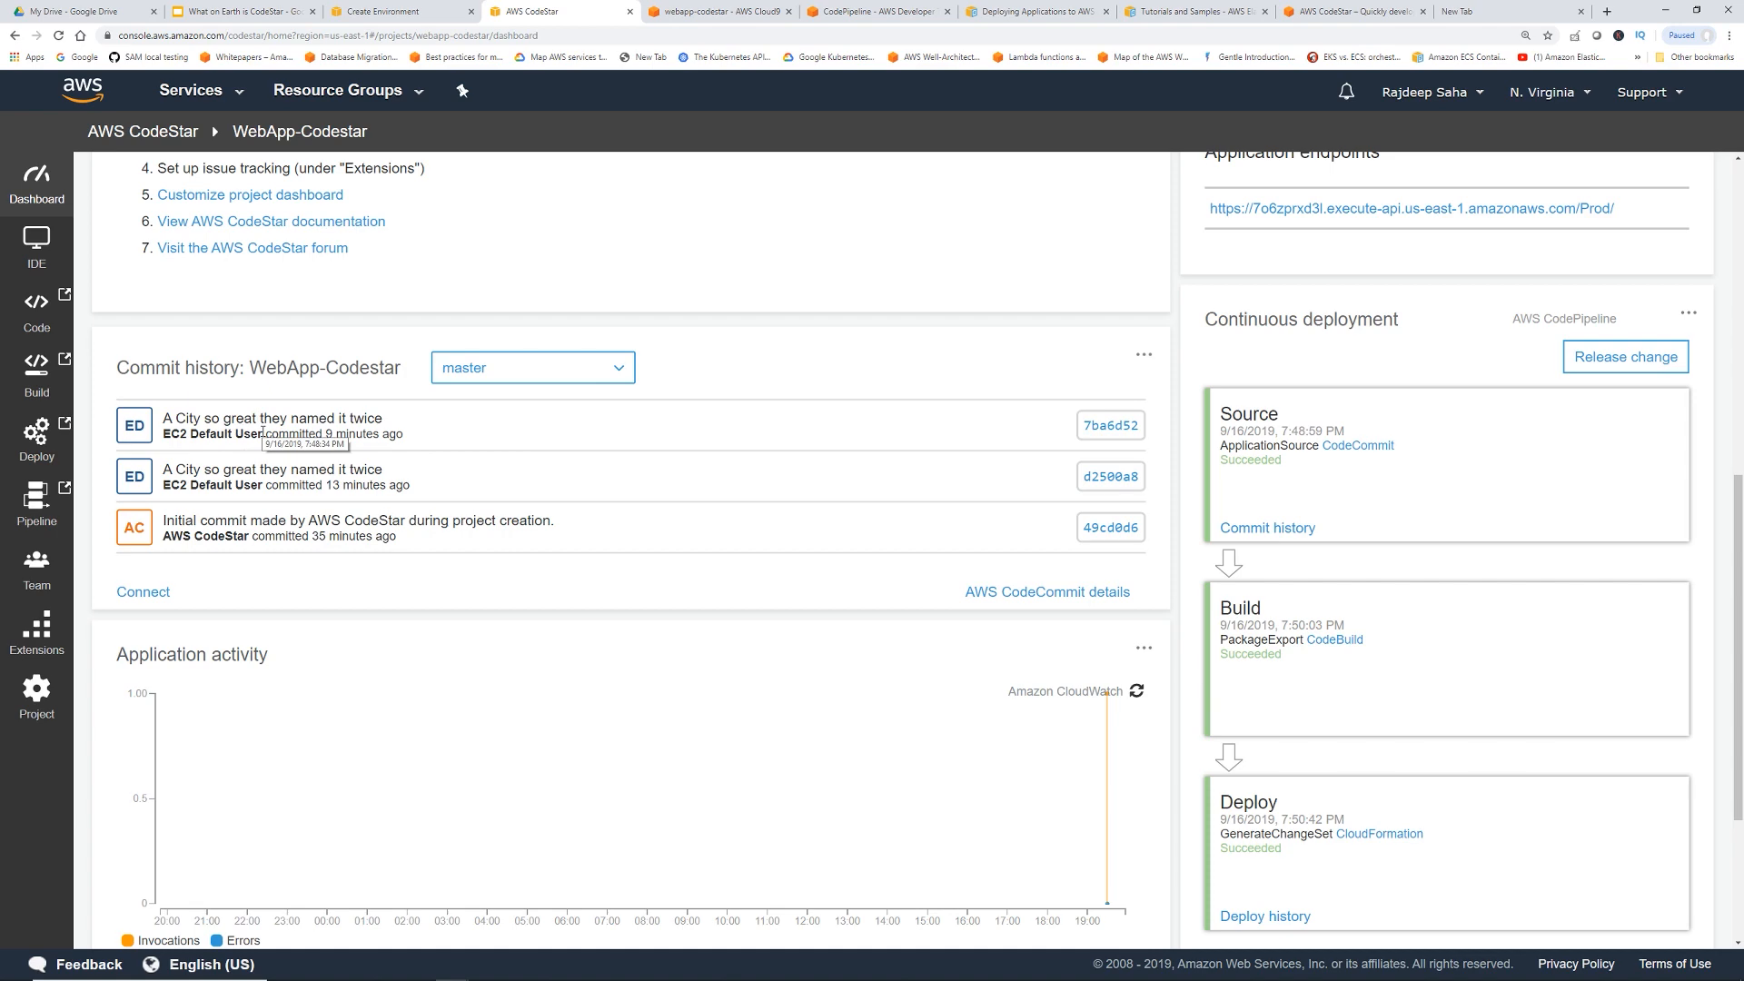
pyautogui.moveTo(872, 523)
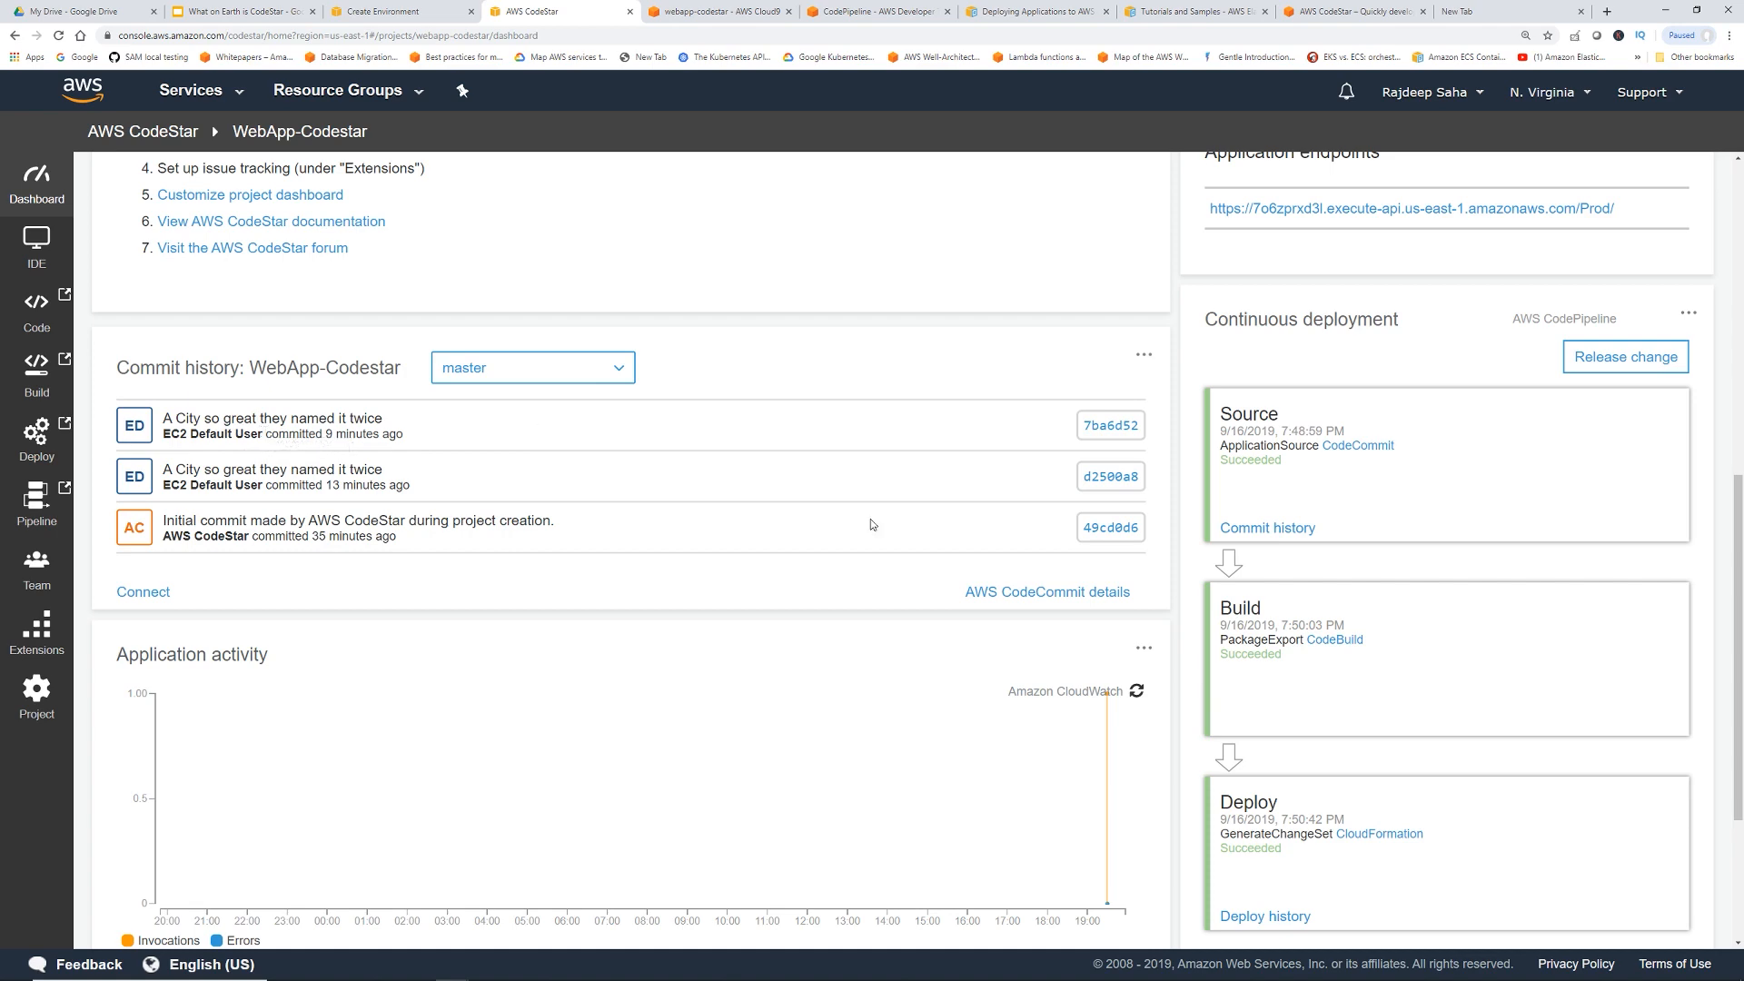
pyautogui.scroll(3)
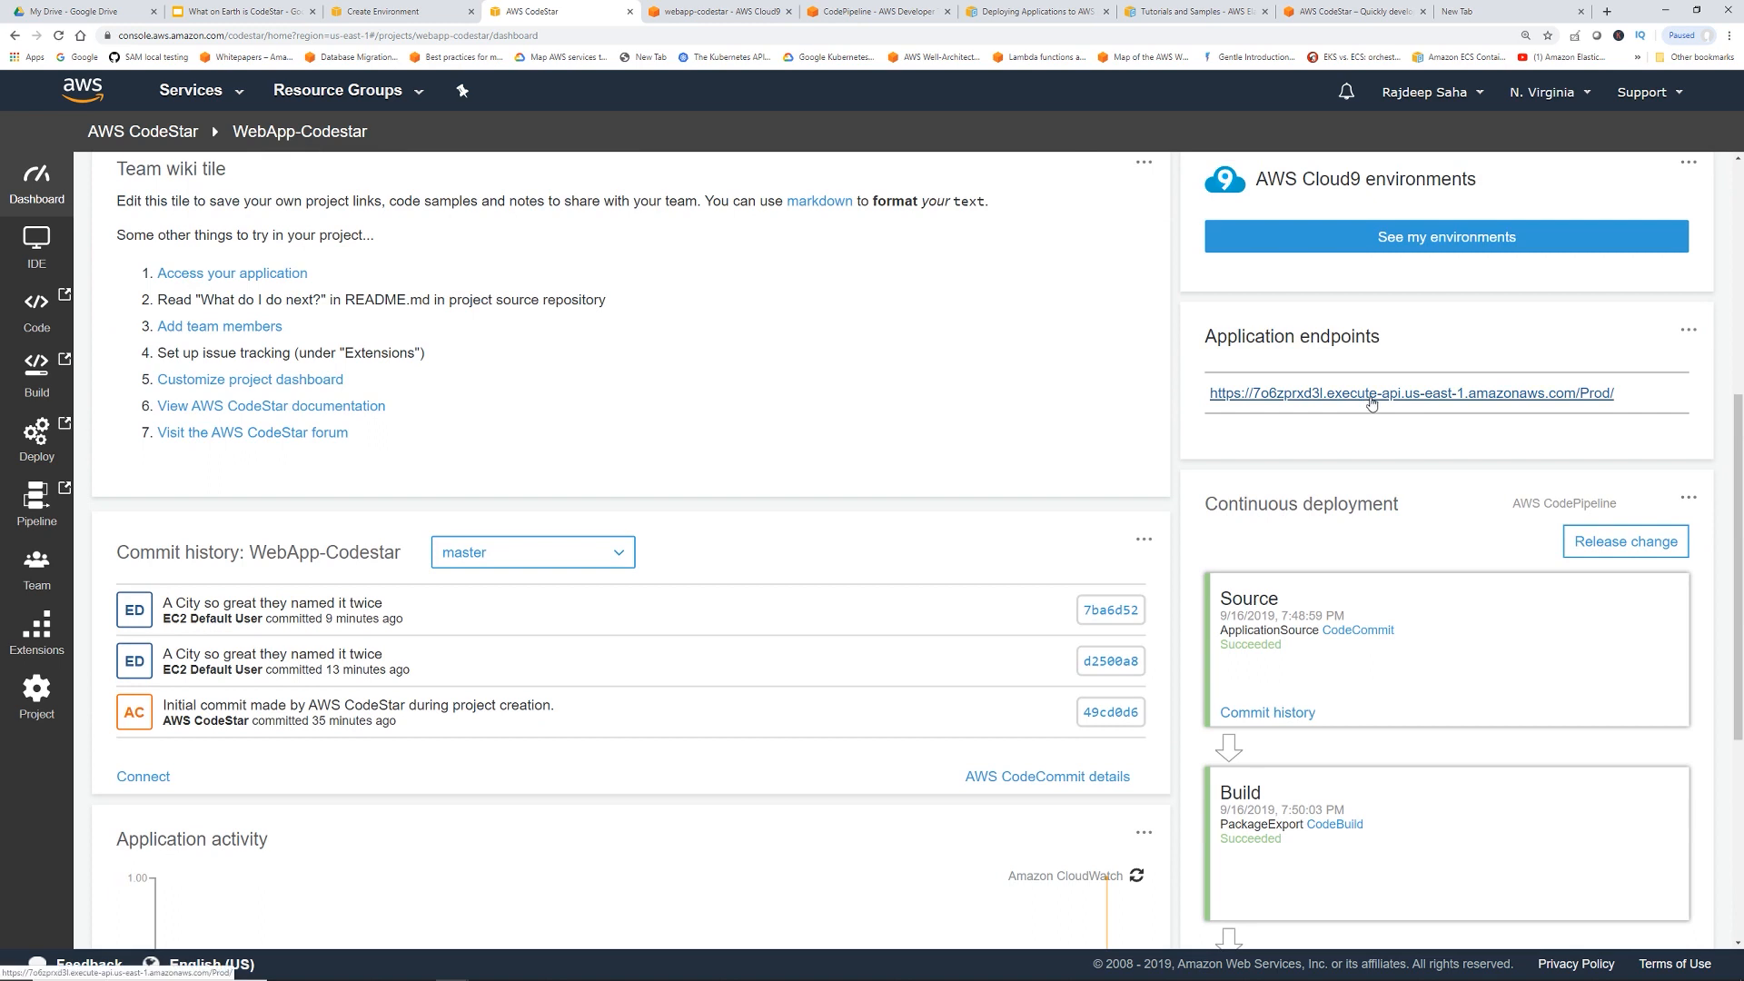
# View the deployed Go app via its application endpoint and confirm the footer ends with 'in NYC.'
pyautogui.click(1410, 392)
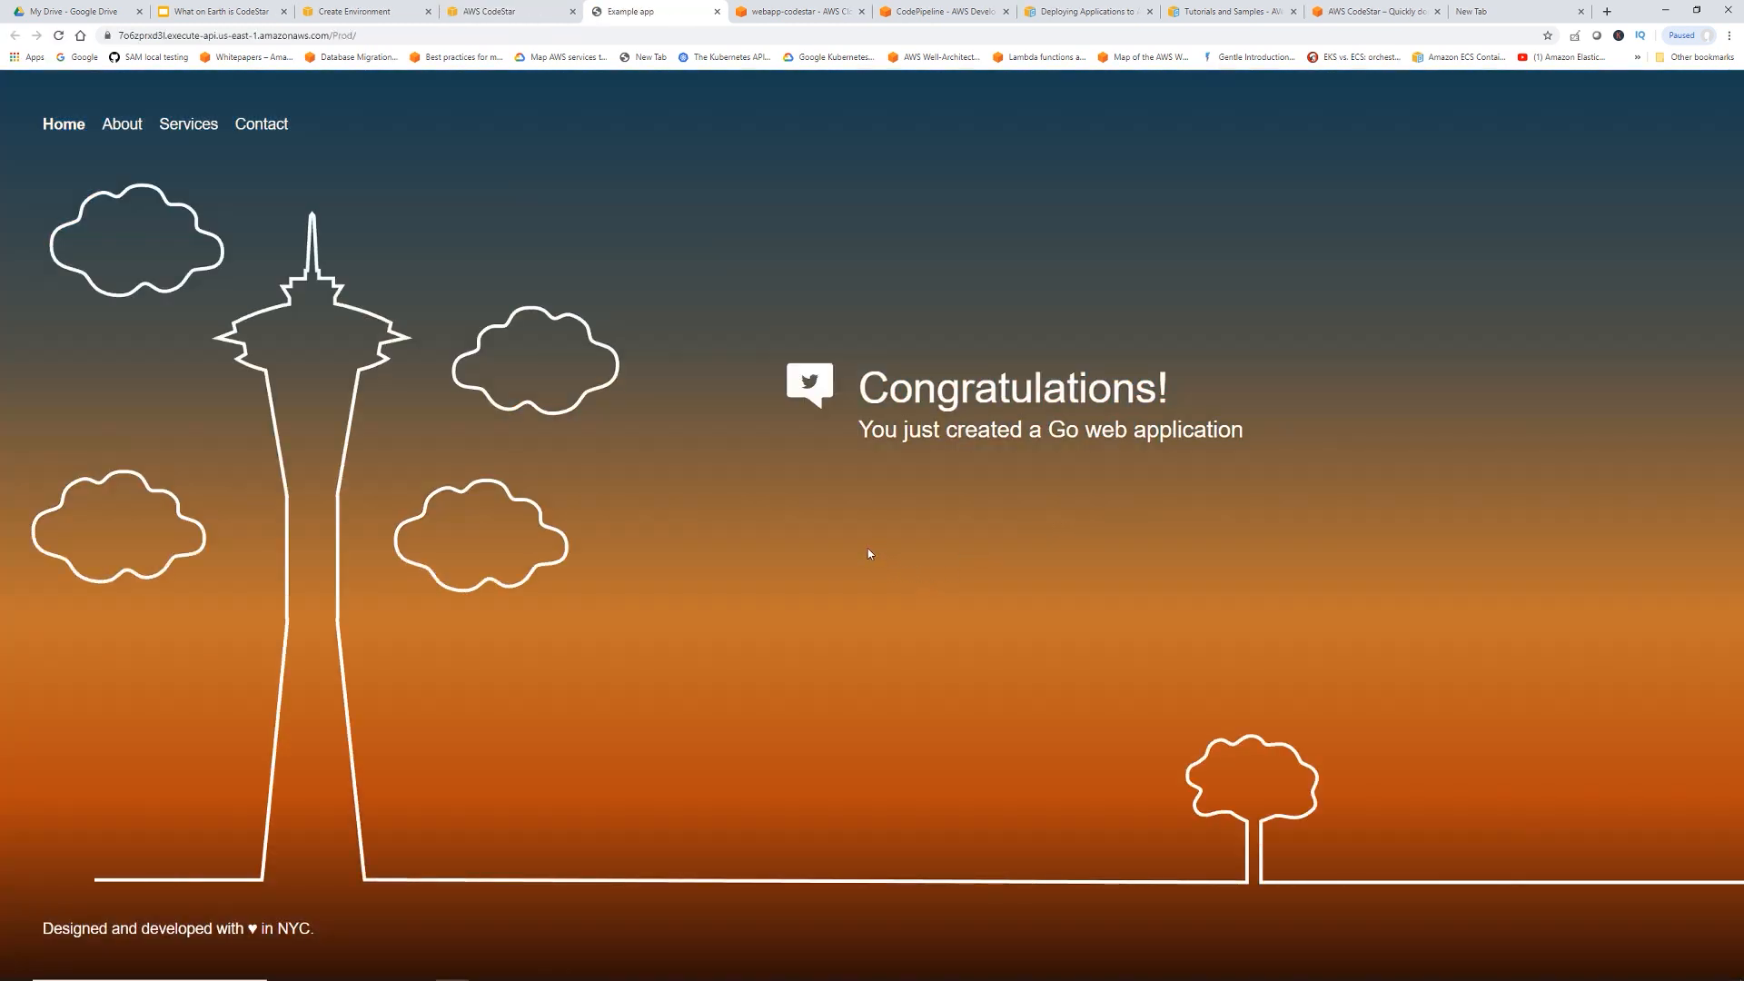
pyautogui.moveTo(568, 712)
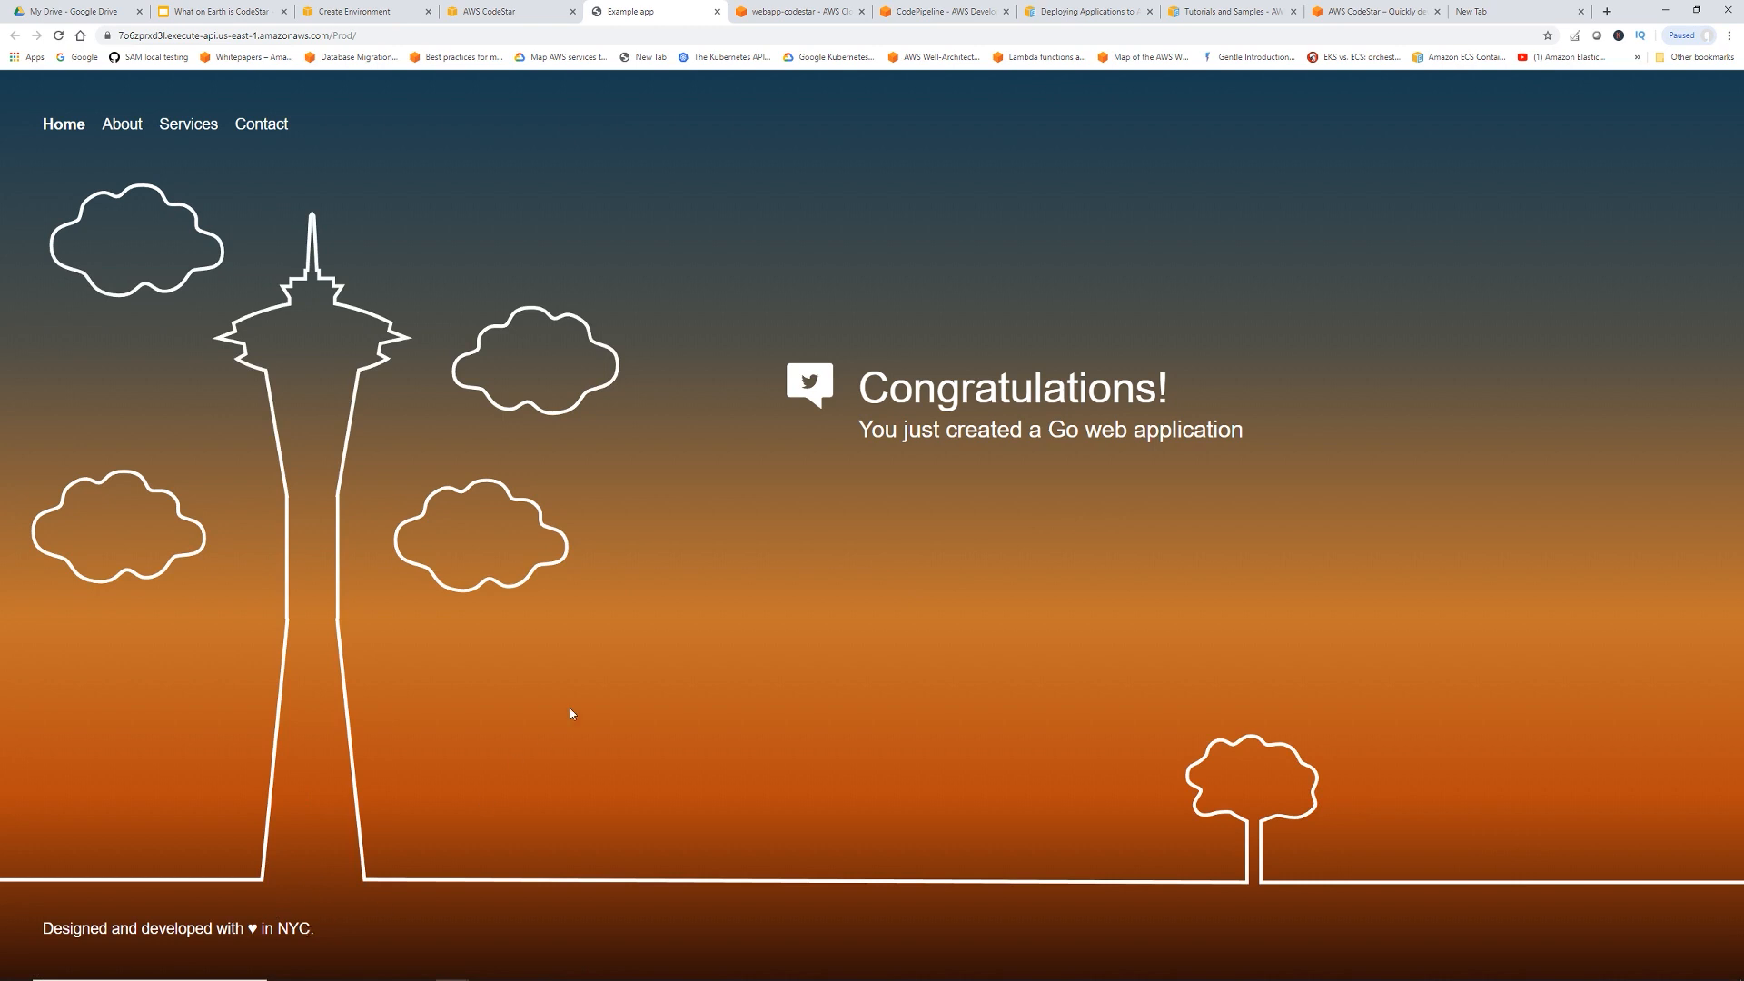
pyautogui.click(507, 11)
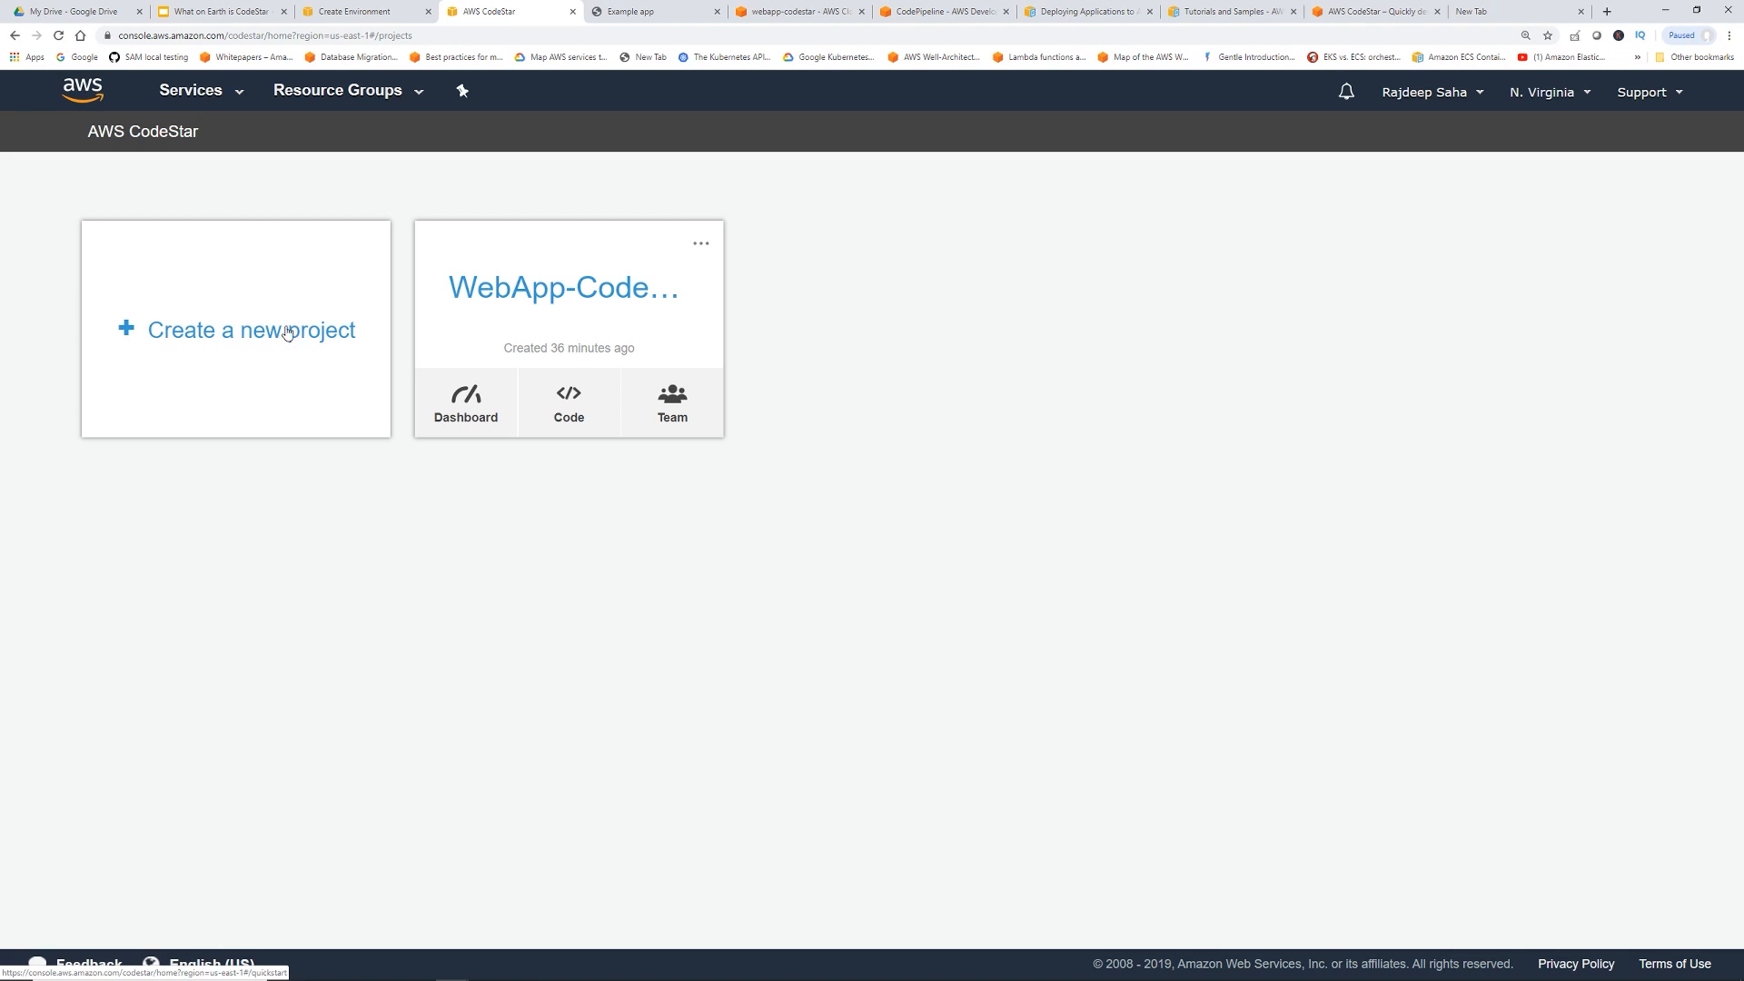
# Begin a new CodeStar project and filter the templates to Web service only
pyautogui.click(249, 329)
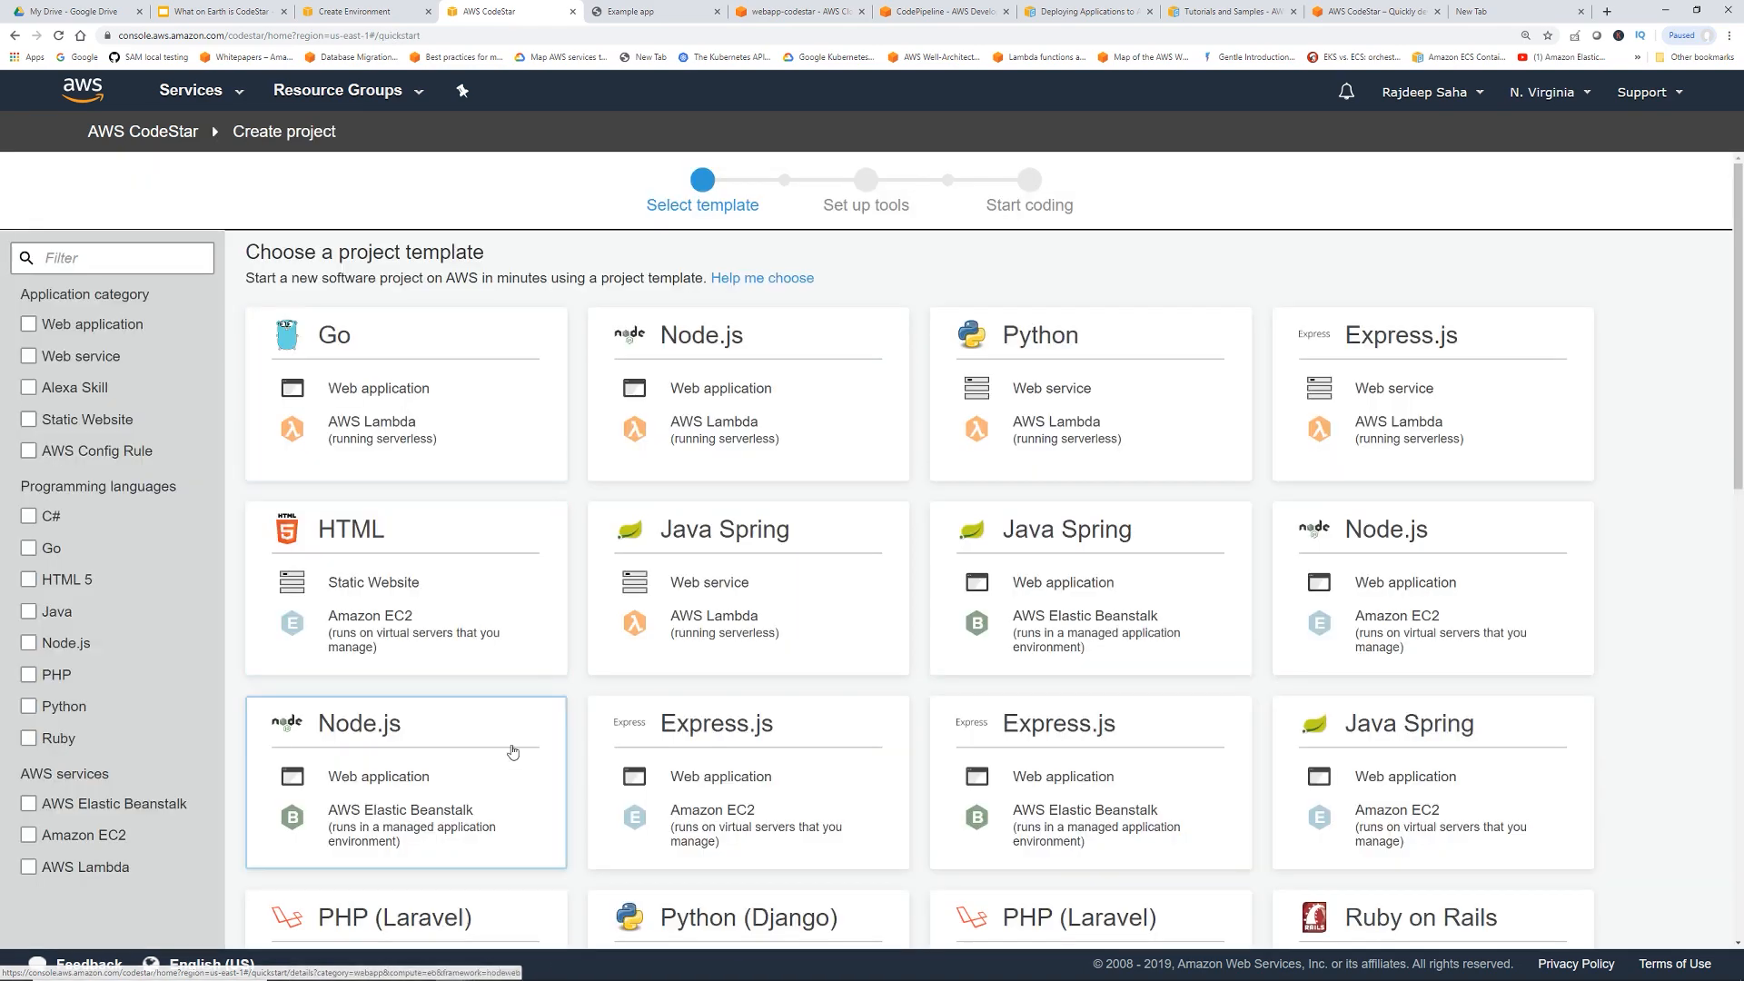
pyautogui.click(405, 392)
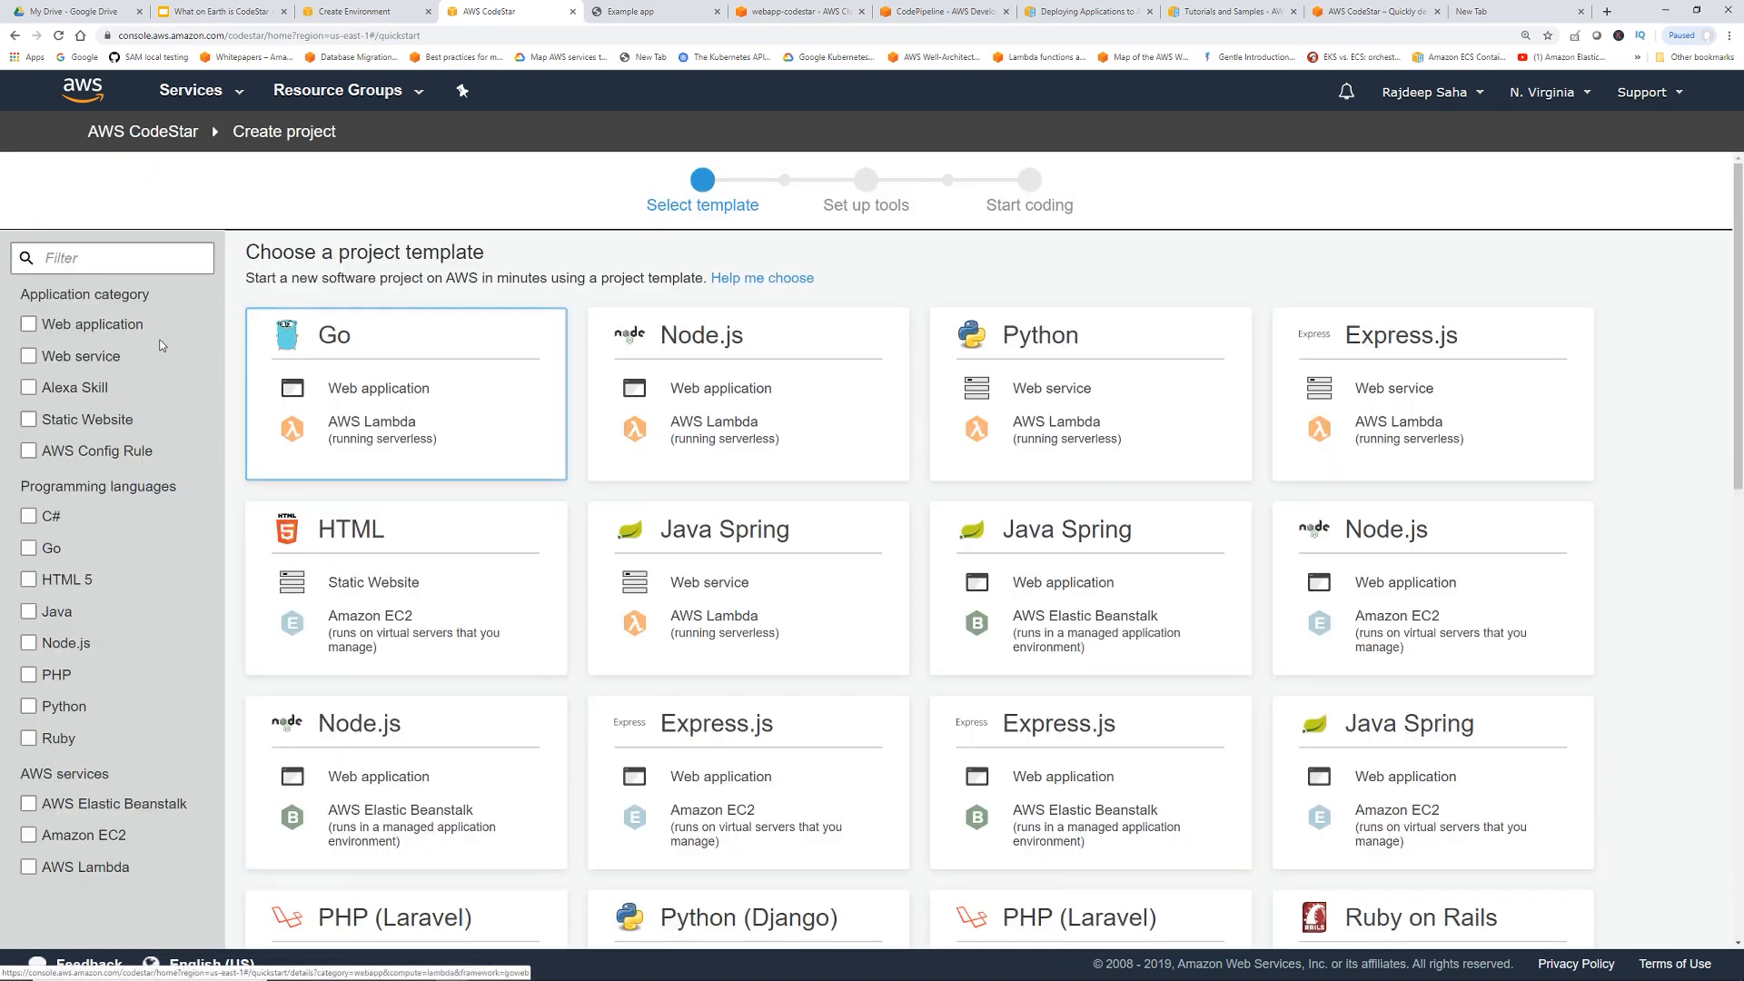
pyautogui.click(27, 356)
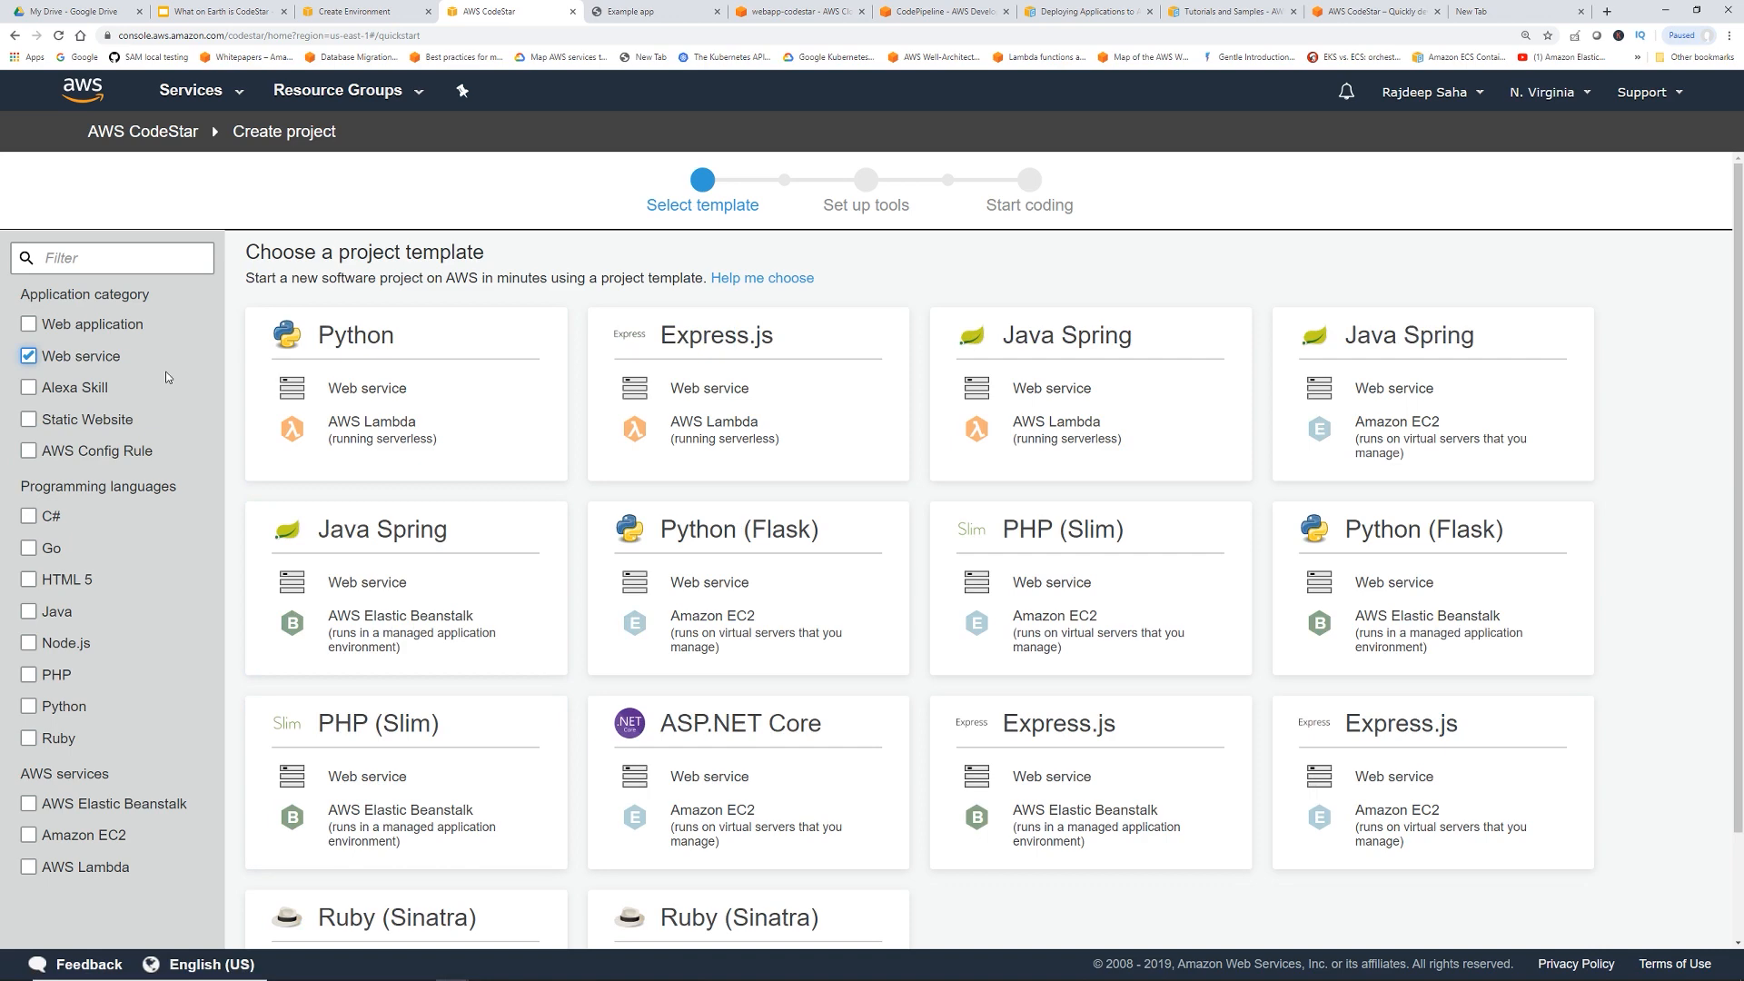
# Choose the serverless Java Spring web service template, review its tools, then return to the template list
pyautogui.click(1088, 393)
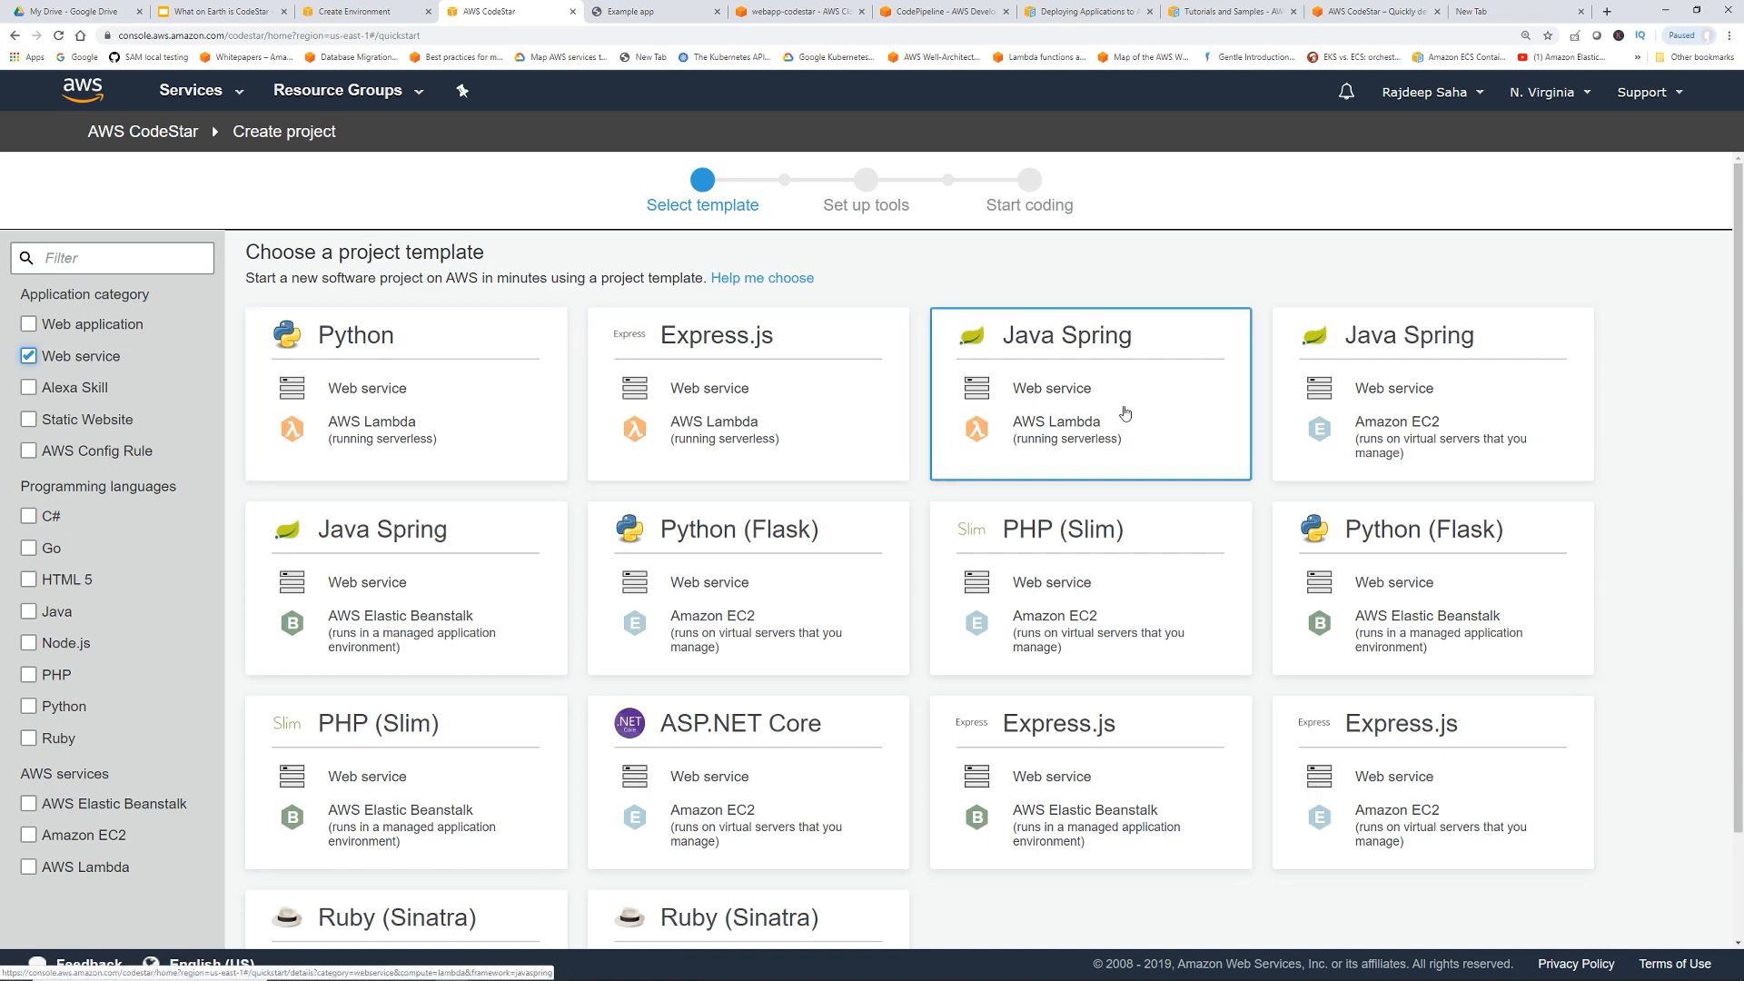
pyautogui.click(1090, 392)
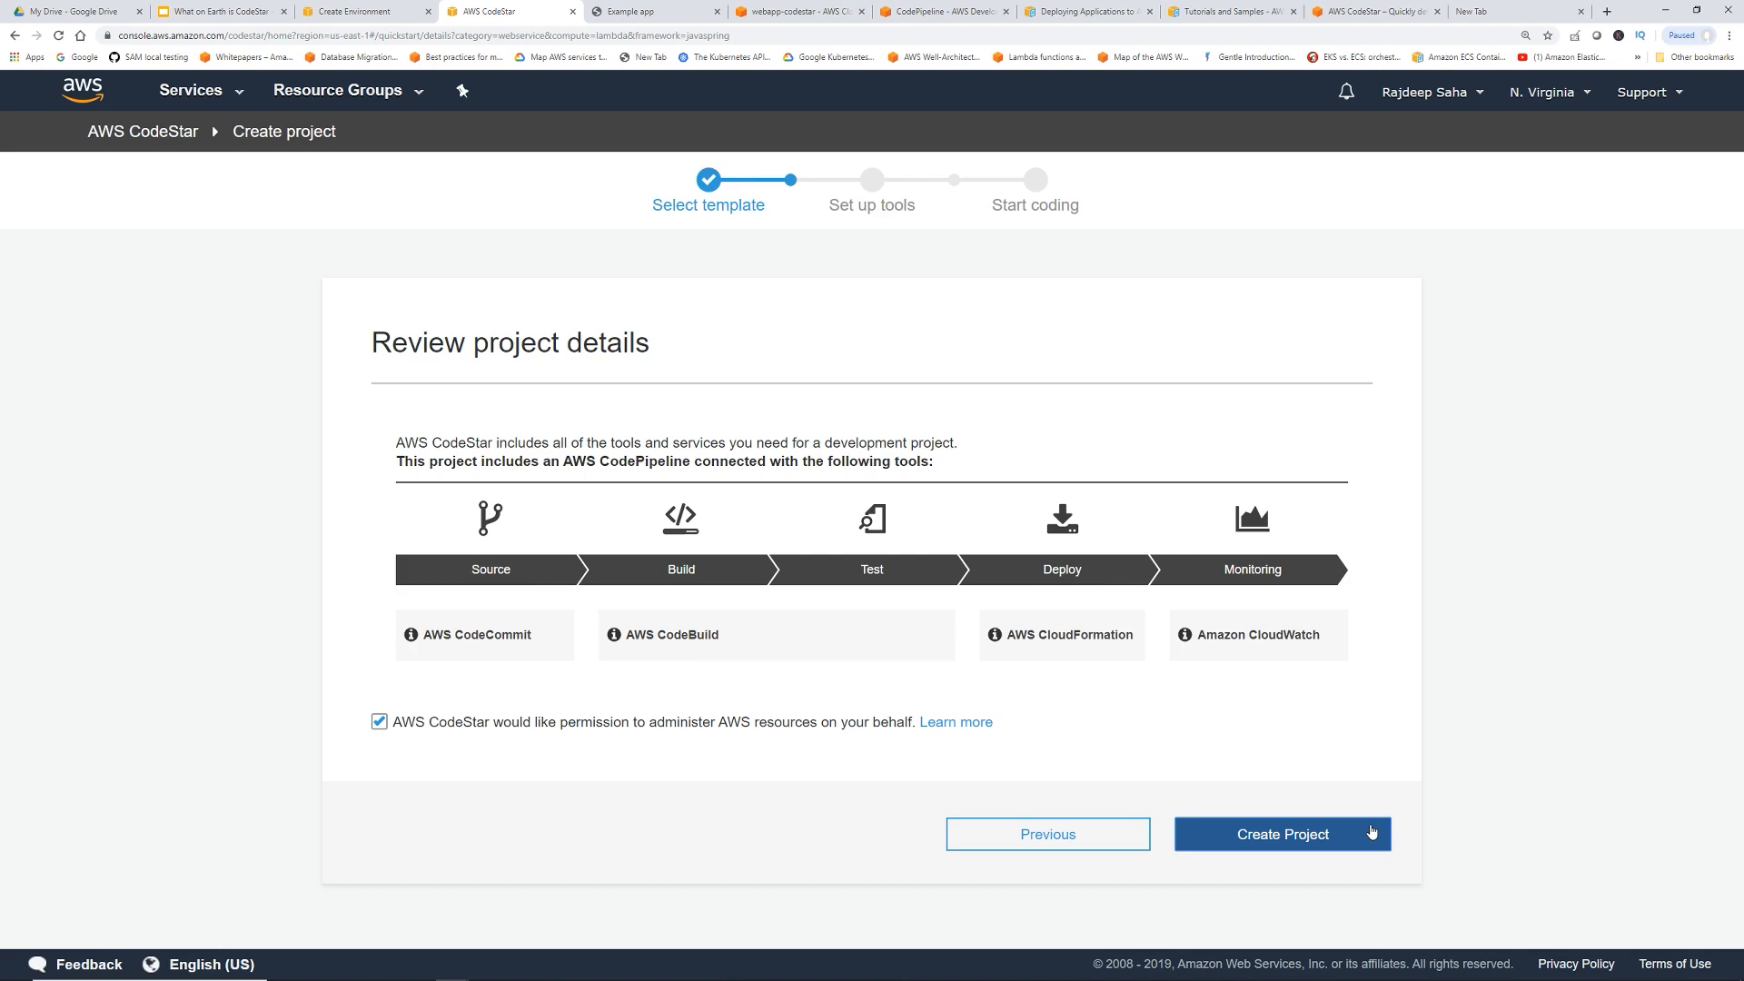
pyautogui.click(1046, 834)
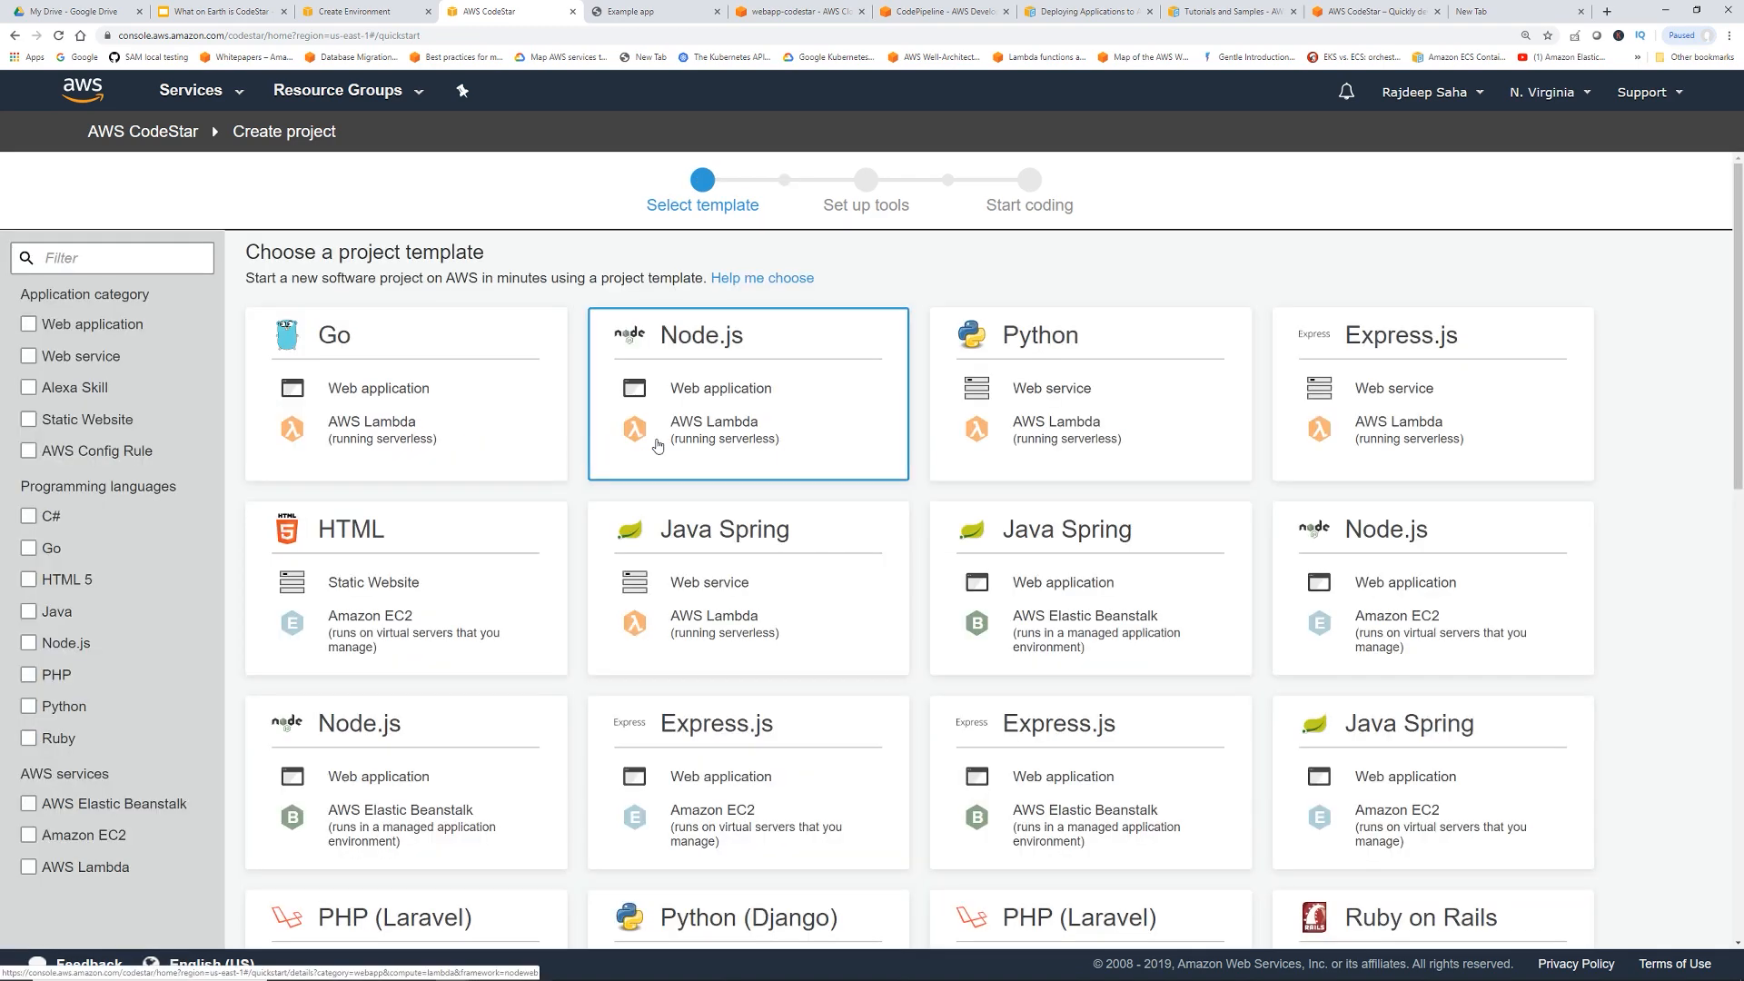